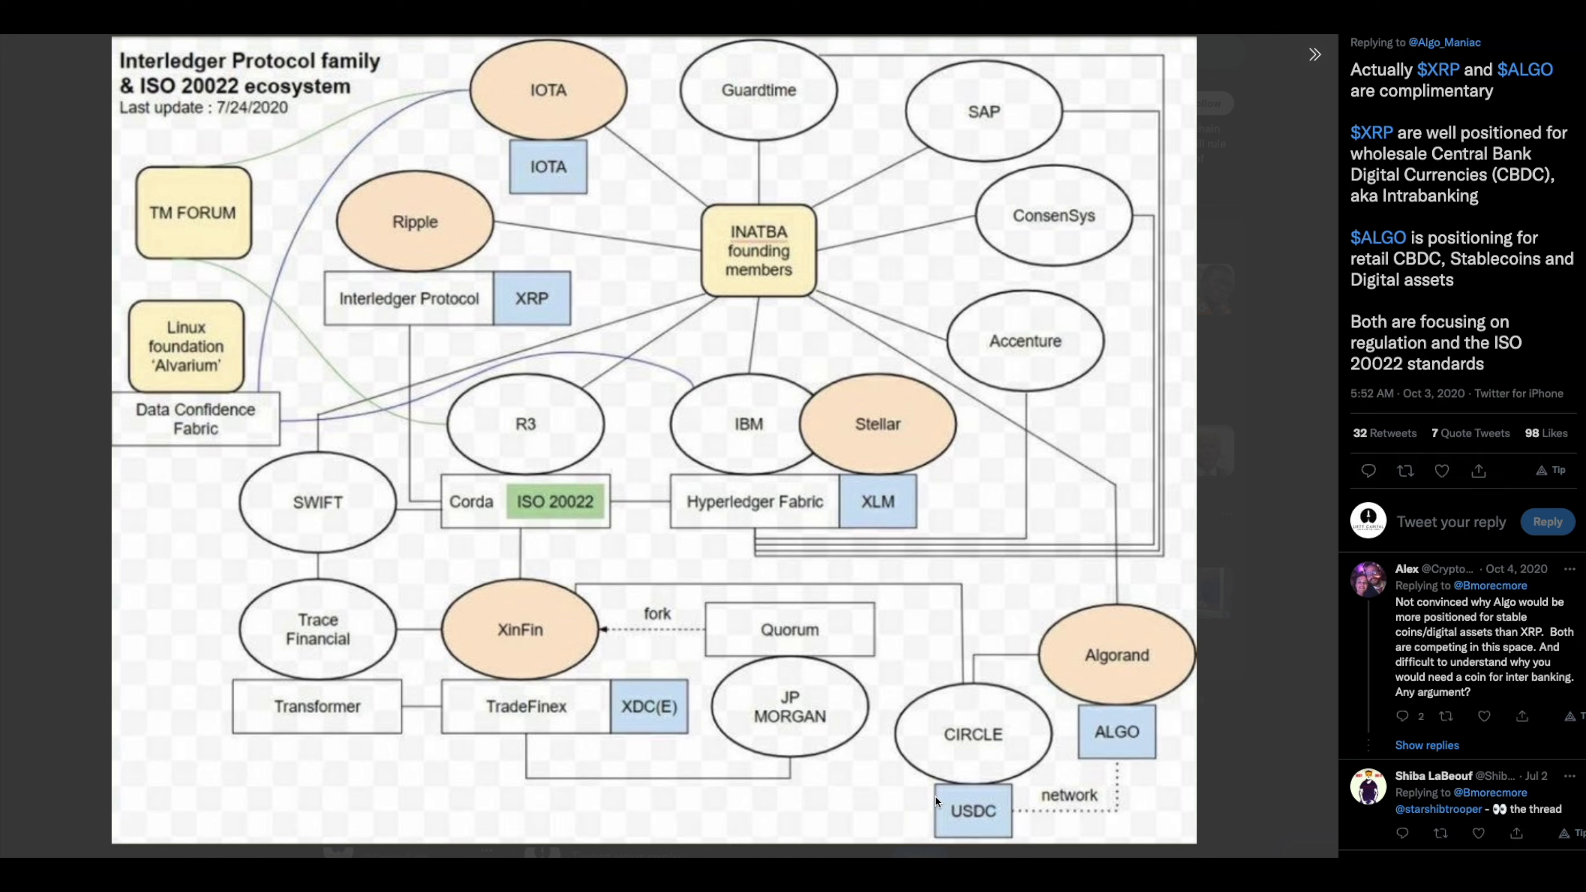
pyautogui.moveTo(920, 743)
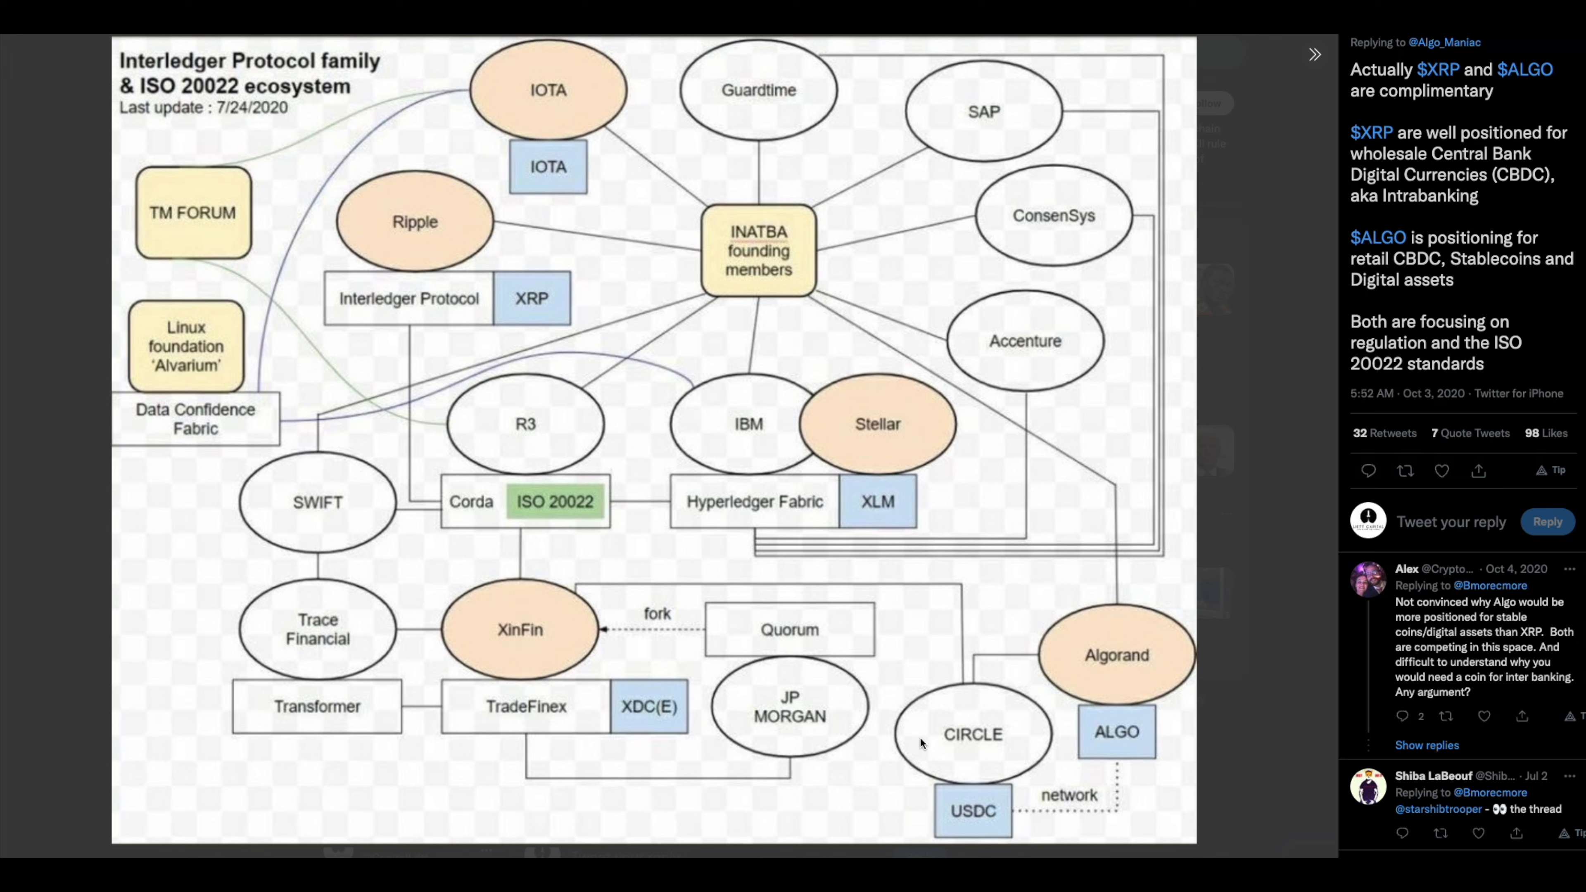
pyautogui.moveTo(960, 742)
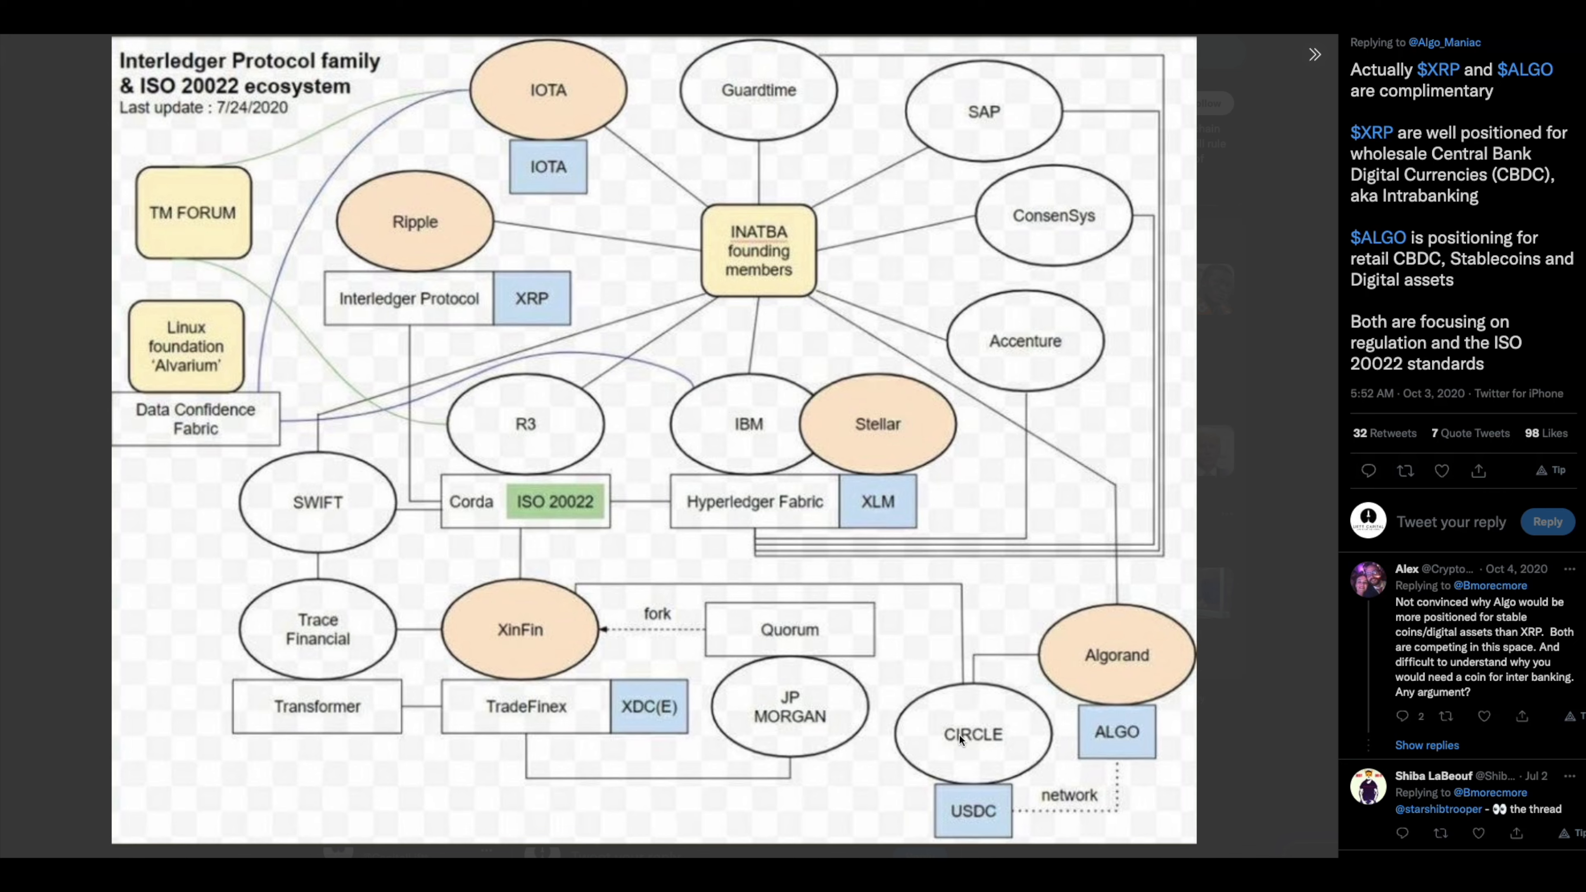
pyautogui.moveTo(481, 733)
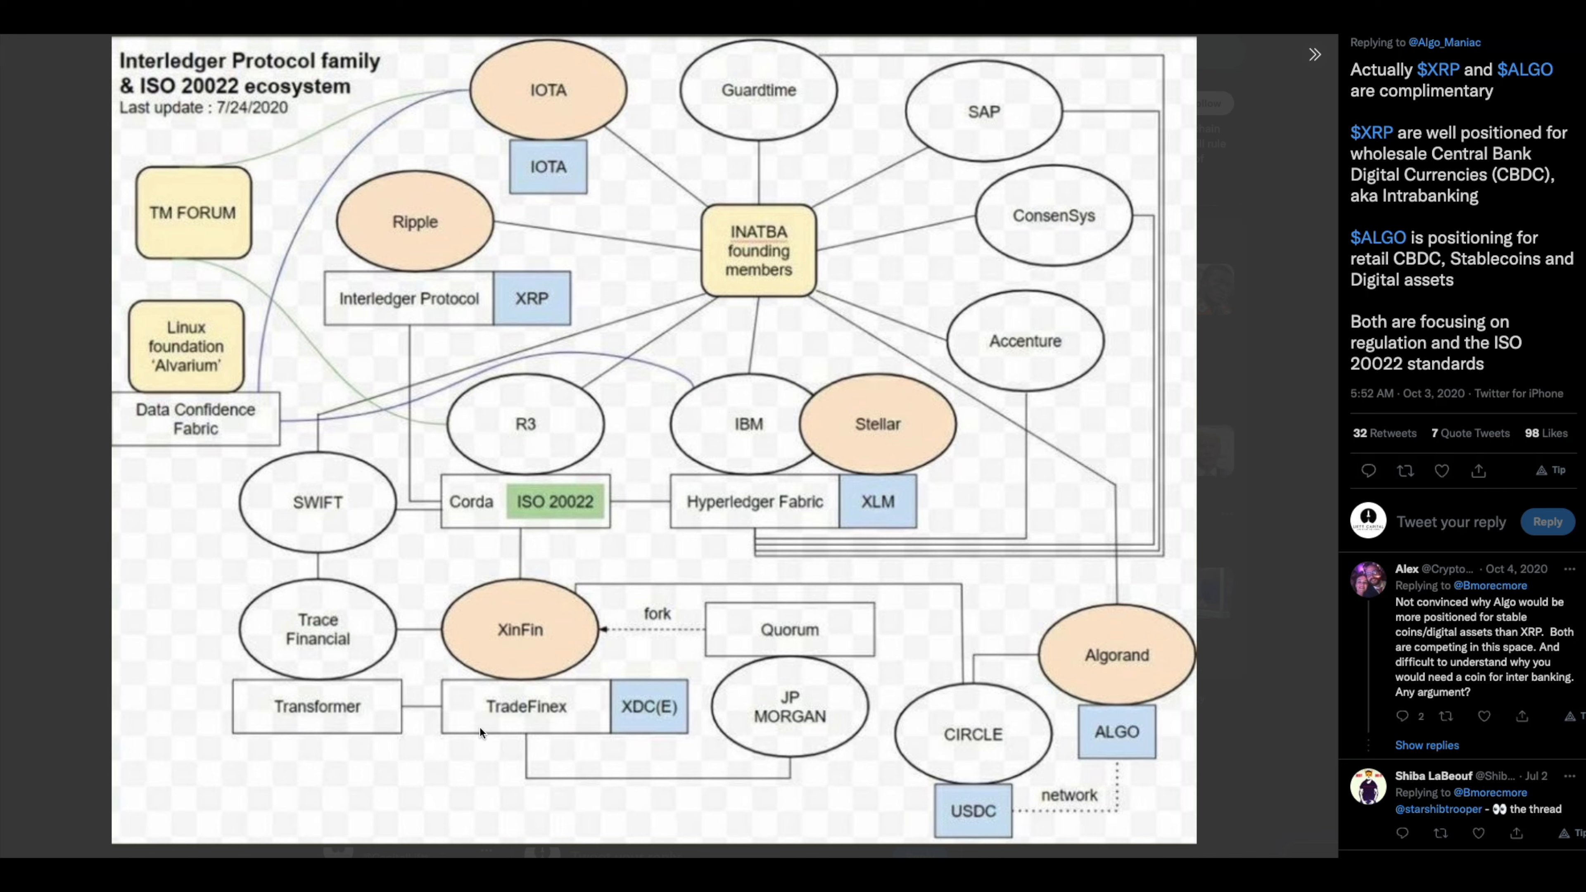
pyautogui.moveTo(847, 716)
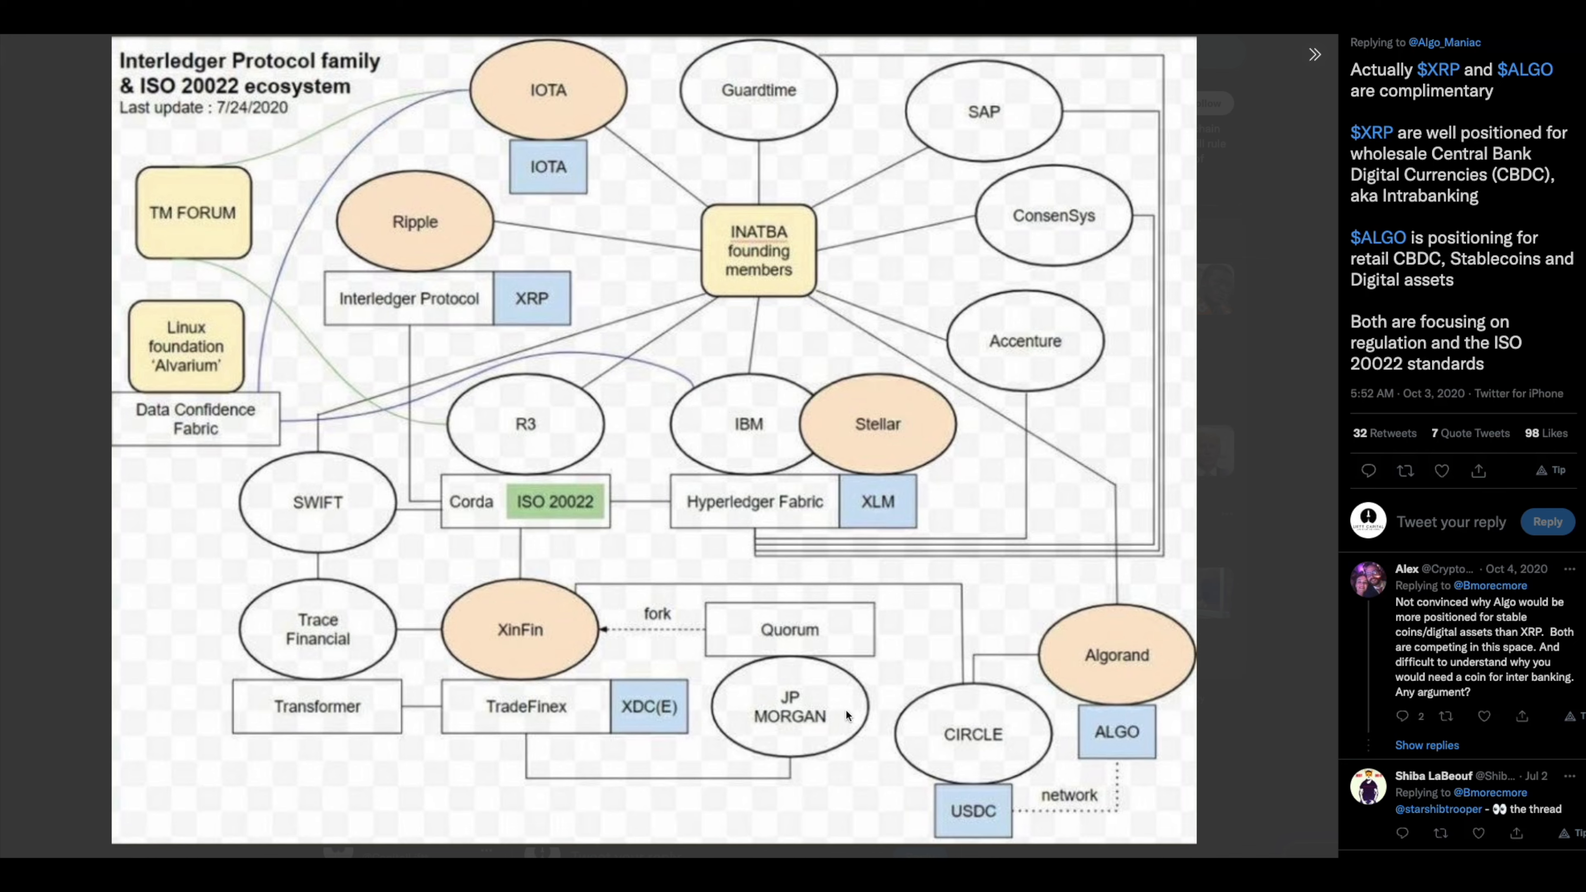
pyautogui.moveTo(311, 193)
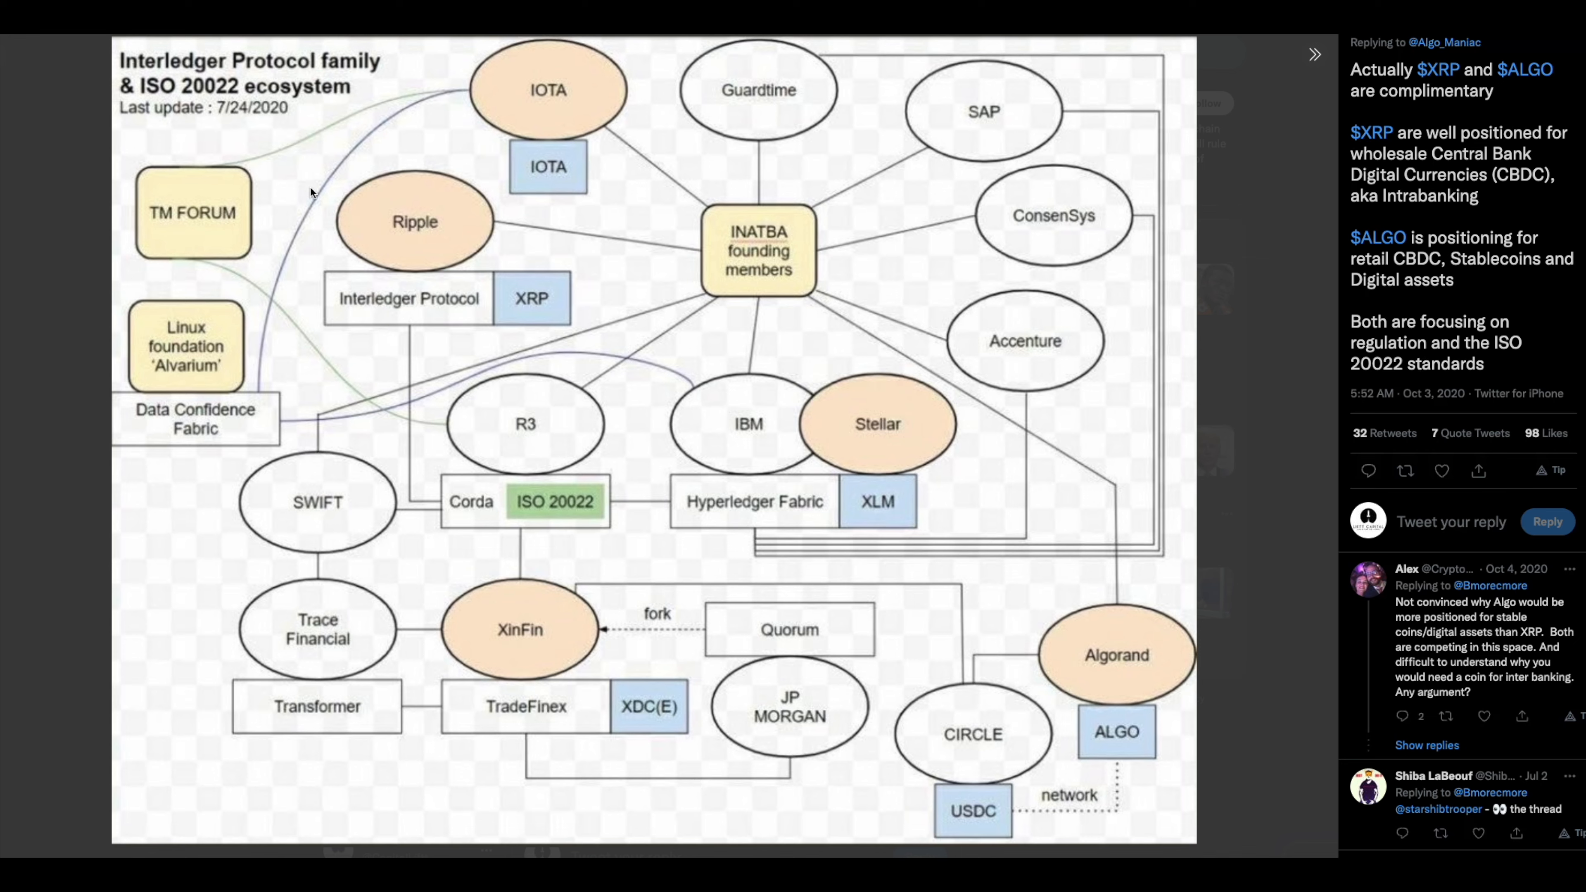
pyautogui.moveTo(725, 397)
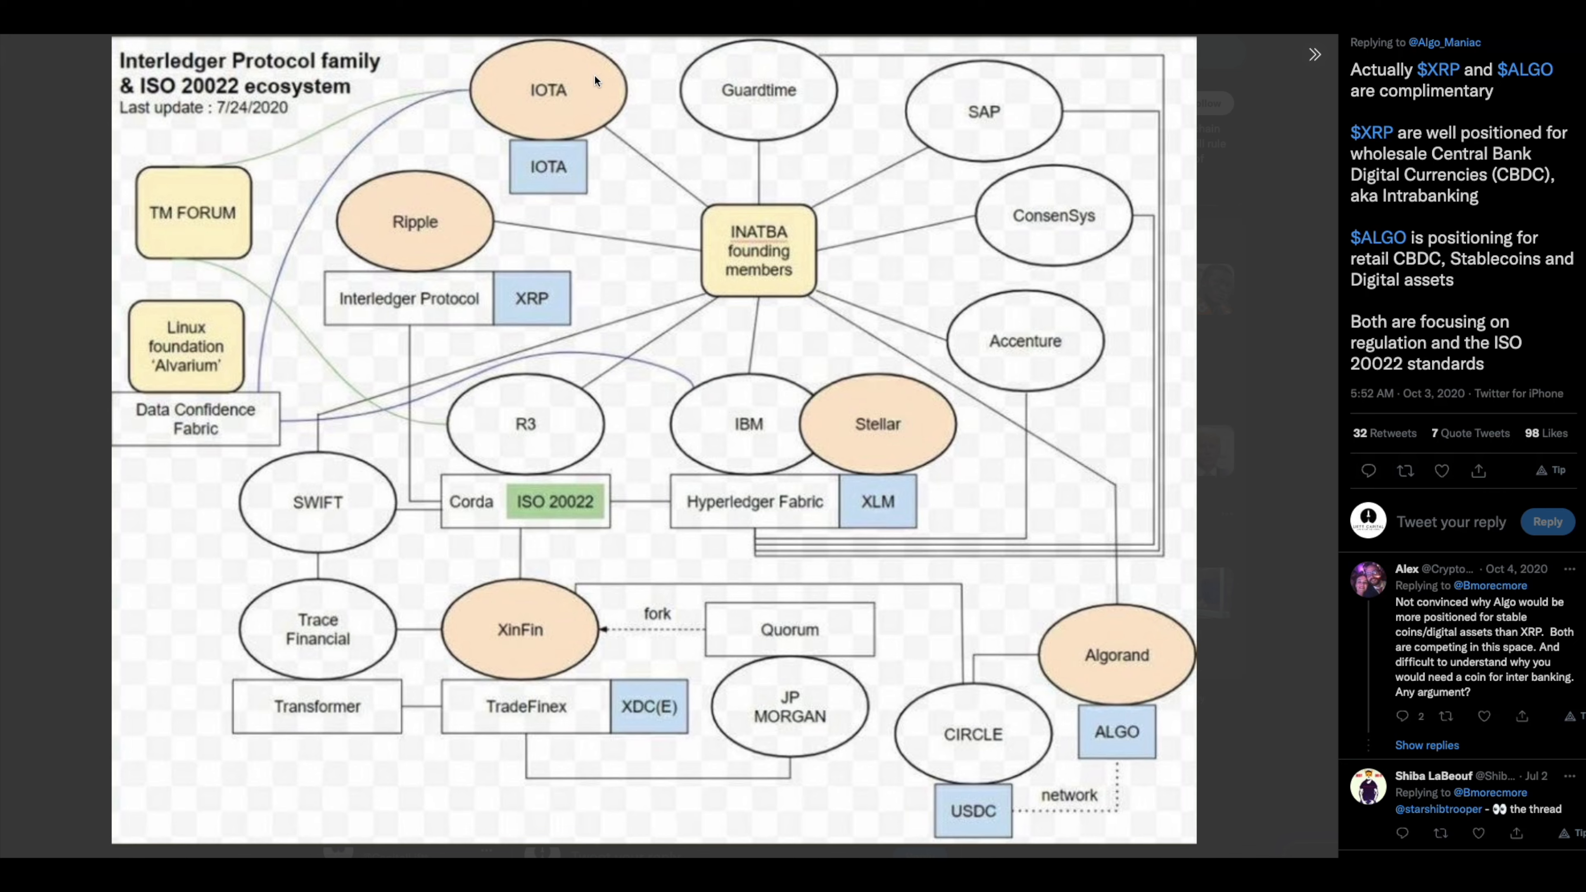
pyautogui.moveTo(949, 447)
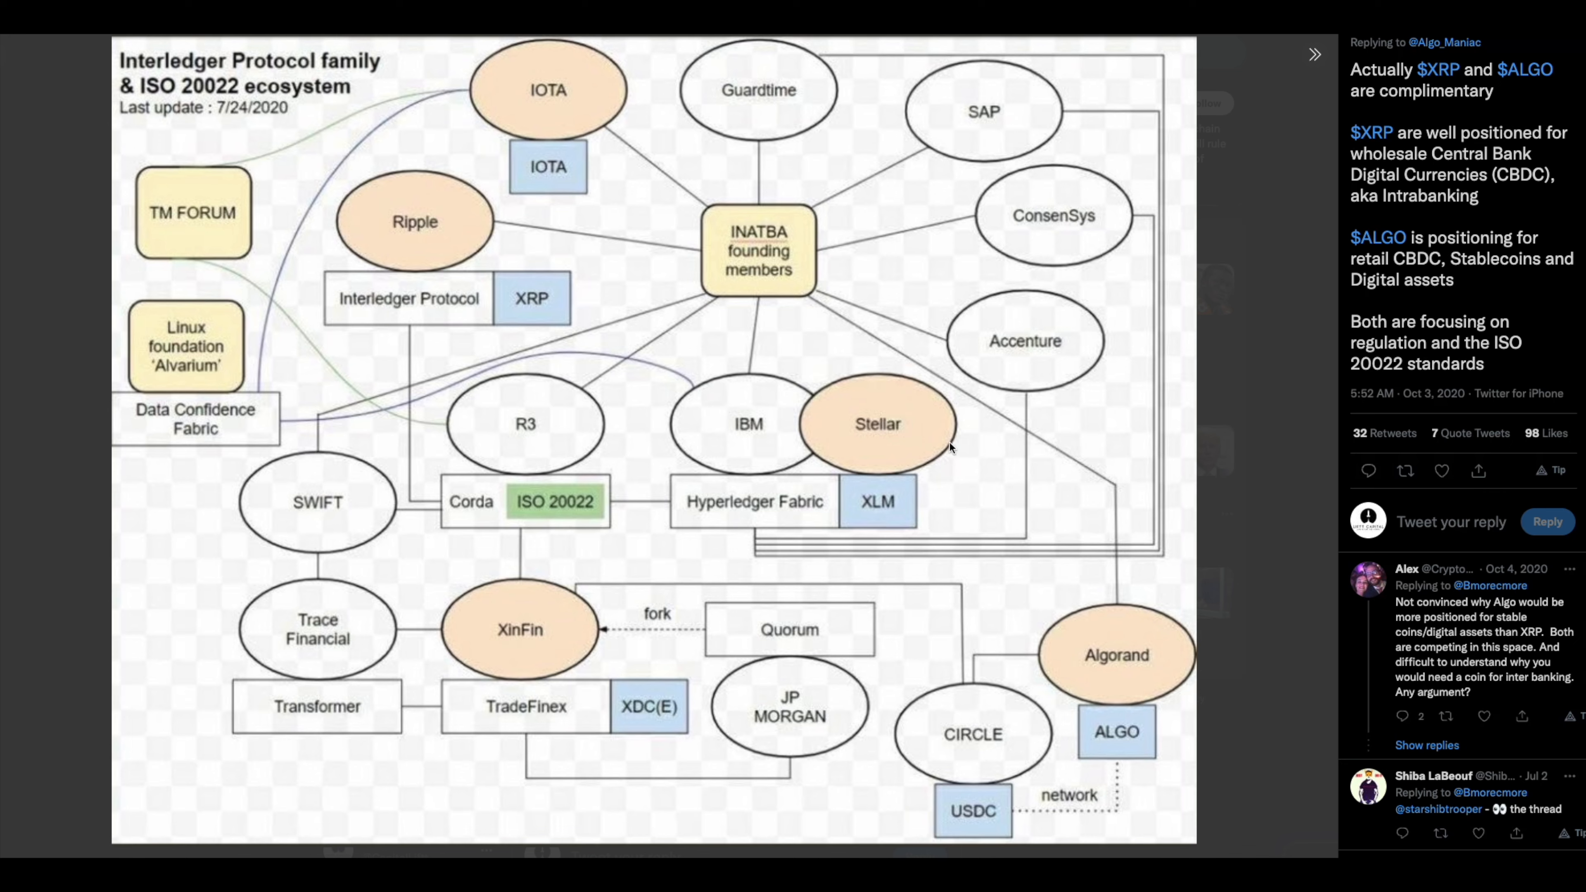
pyautogui.moveTo(510, 419)
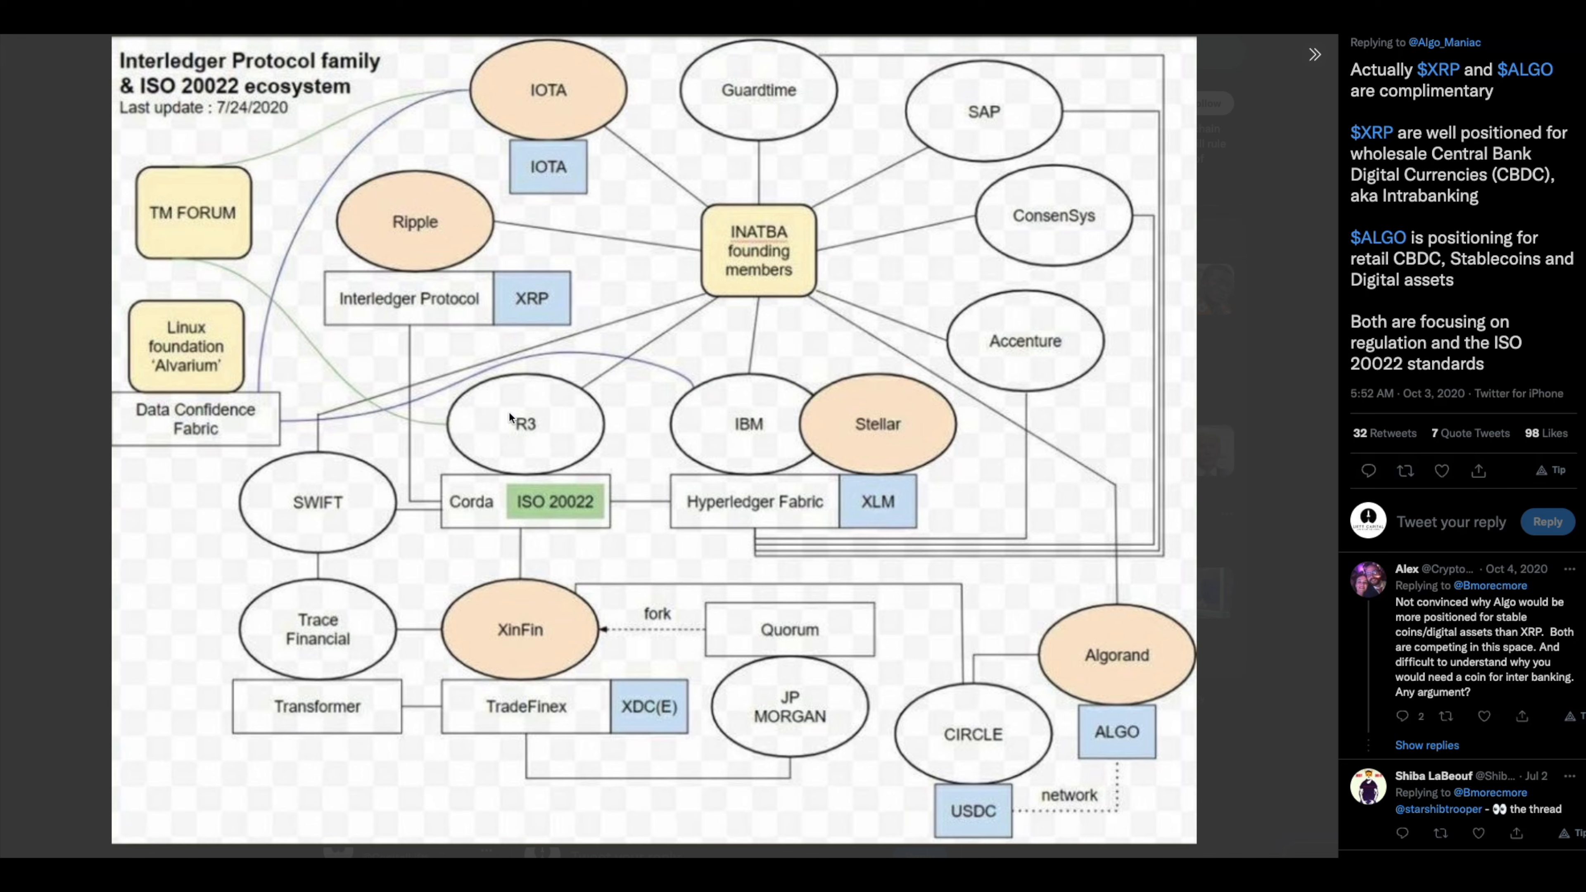
pyautogui.moveTo(1015, 700)
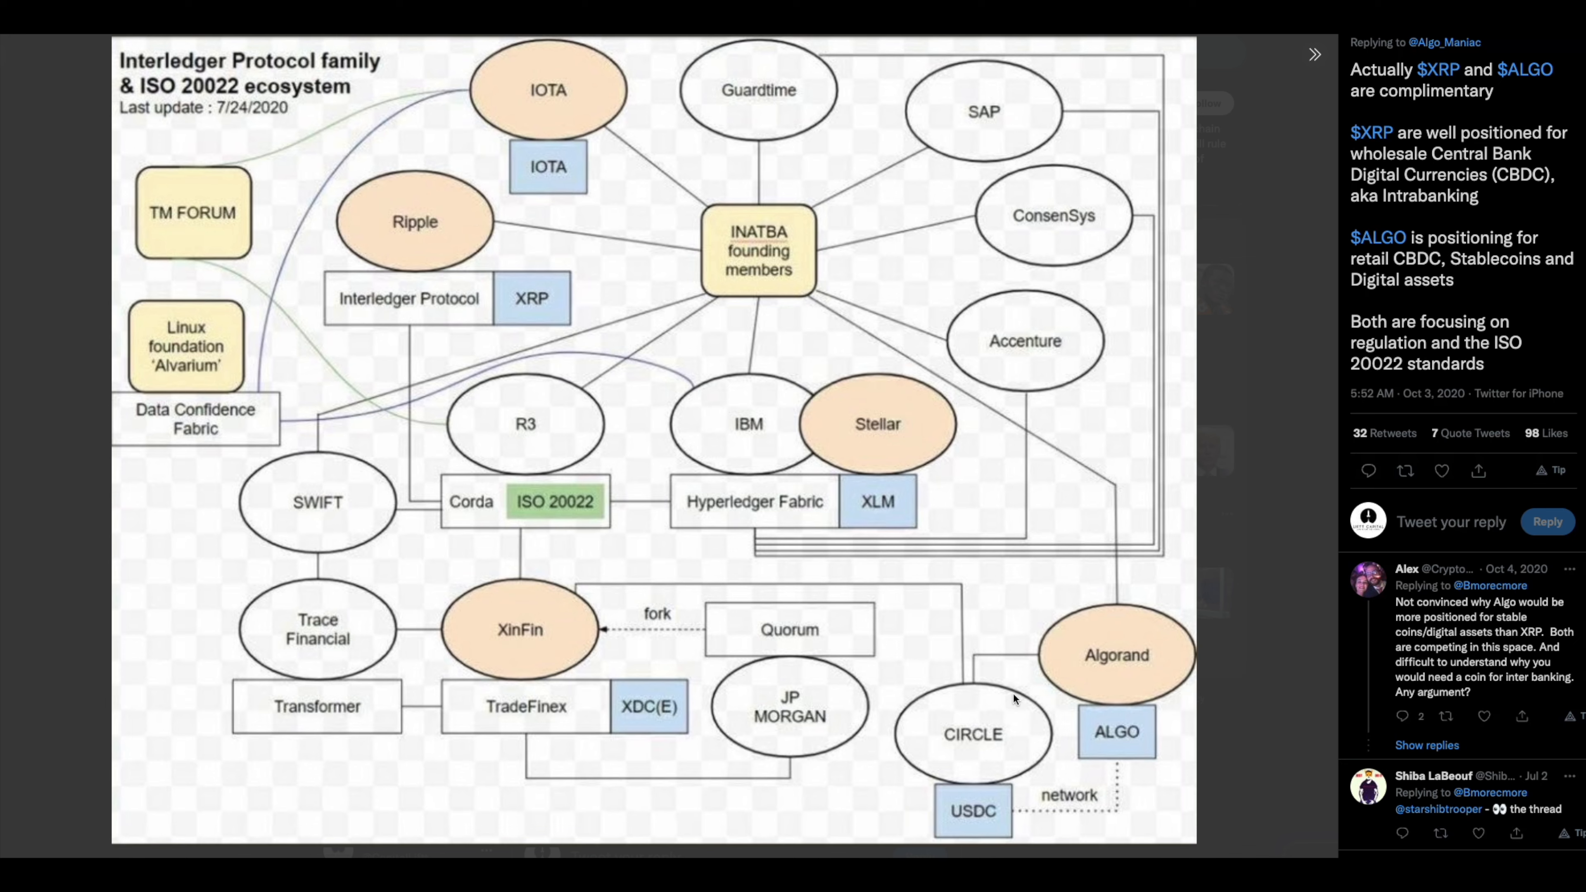
pyautogui.moveTo(901, 694)
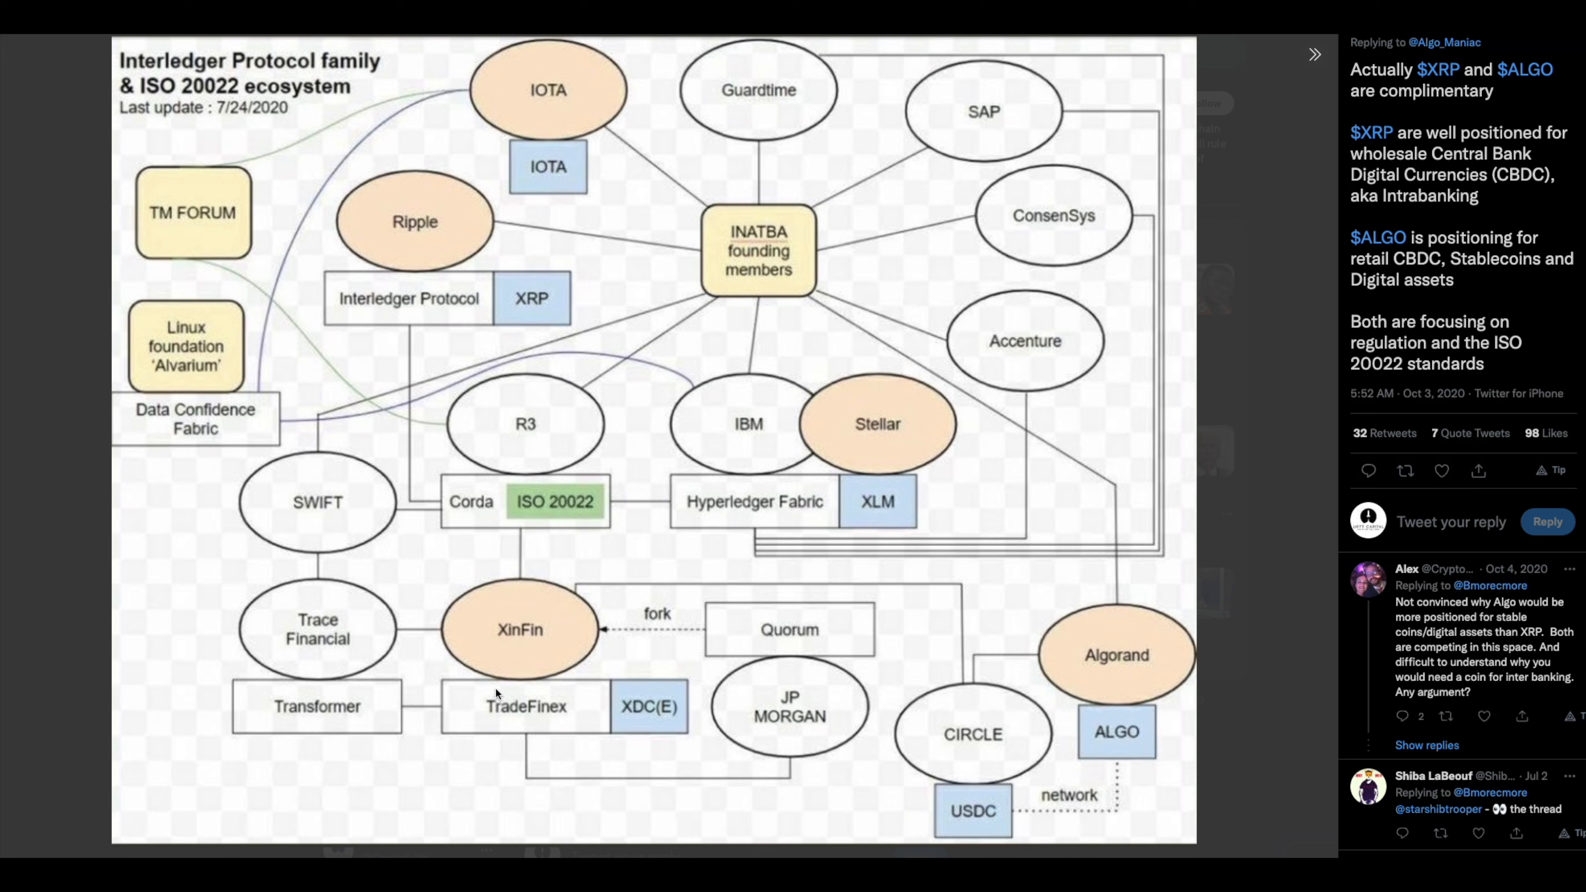
pyautogui.moveTo(515, 681)
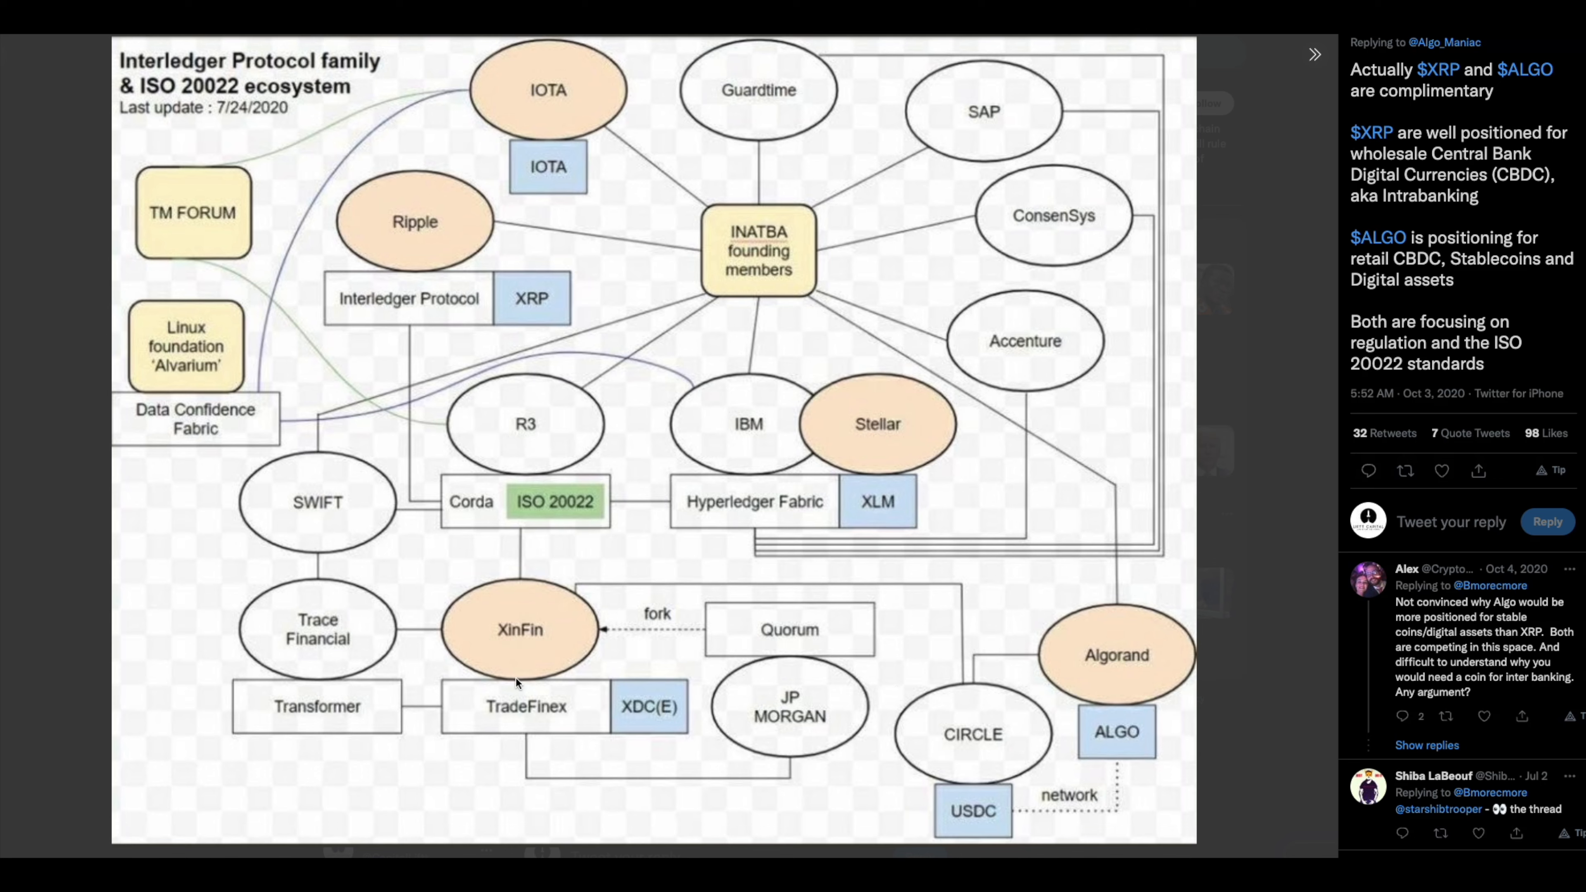
pyautogui.moveTo(776, 731)
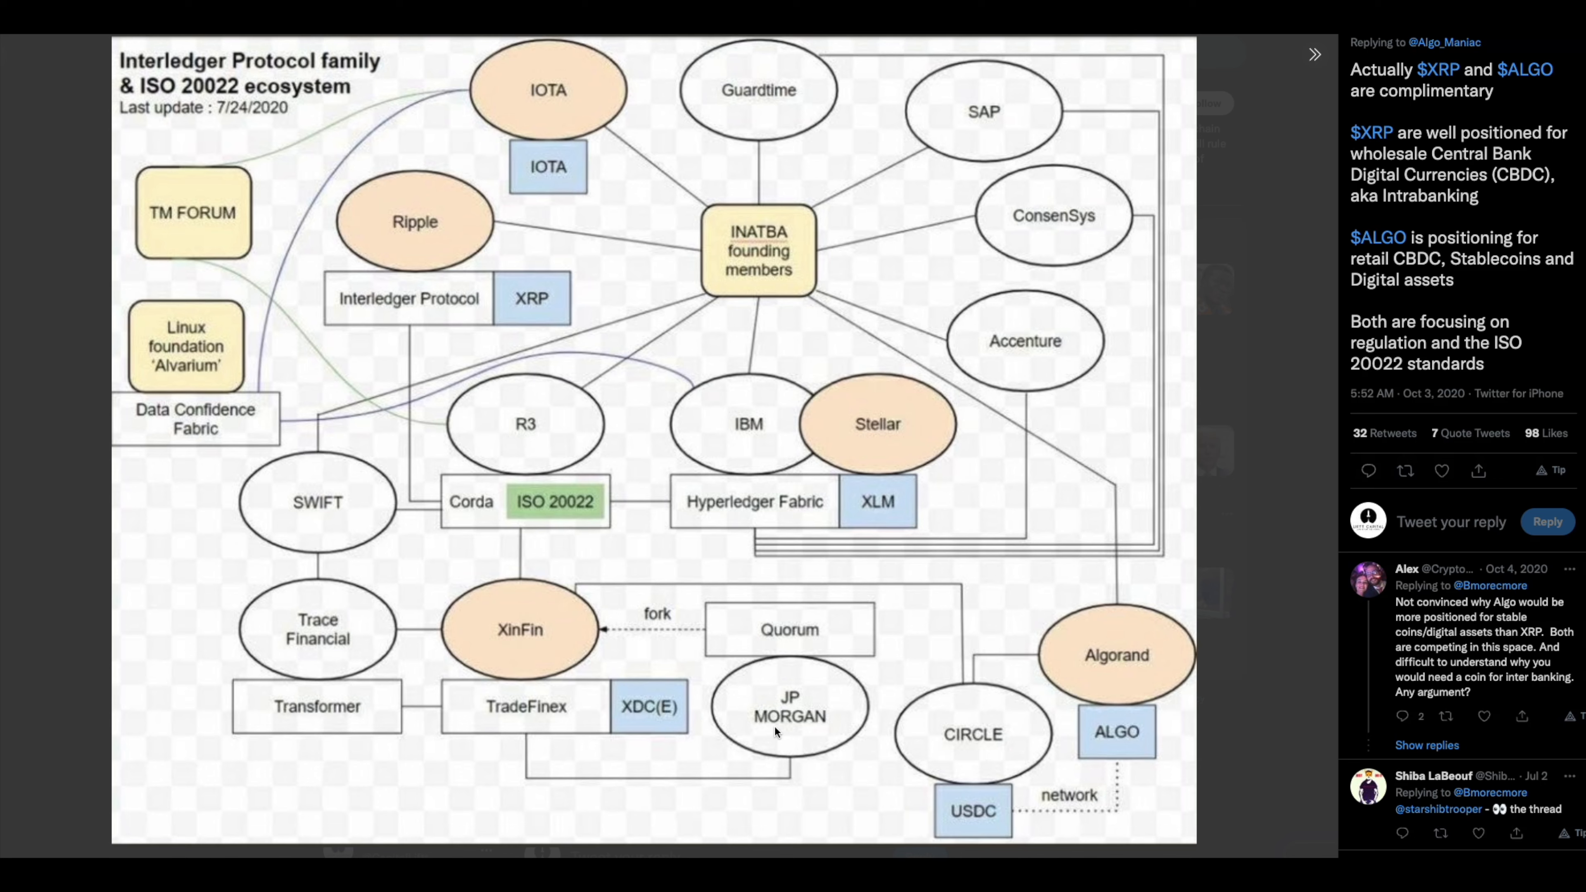
pyautogui.moveTo(789, 739)
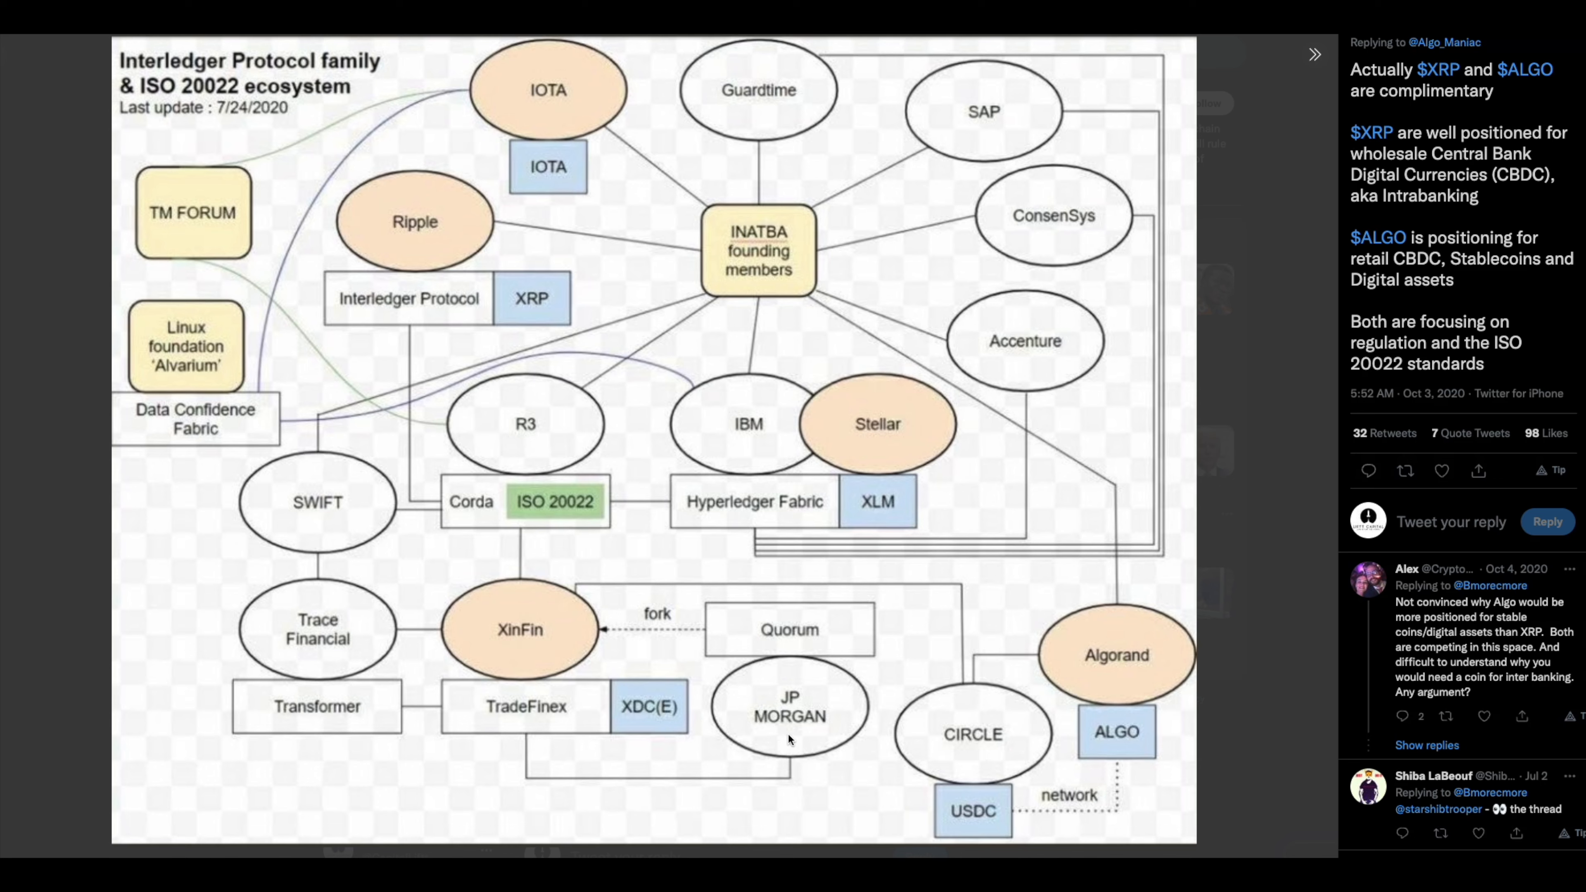
pyautogui.moveTo(530, 717)
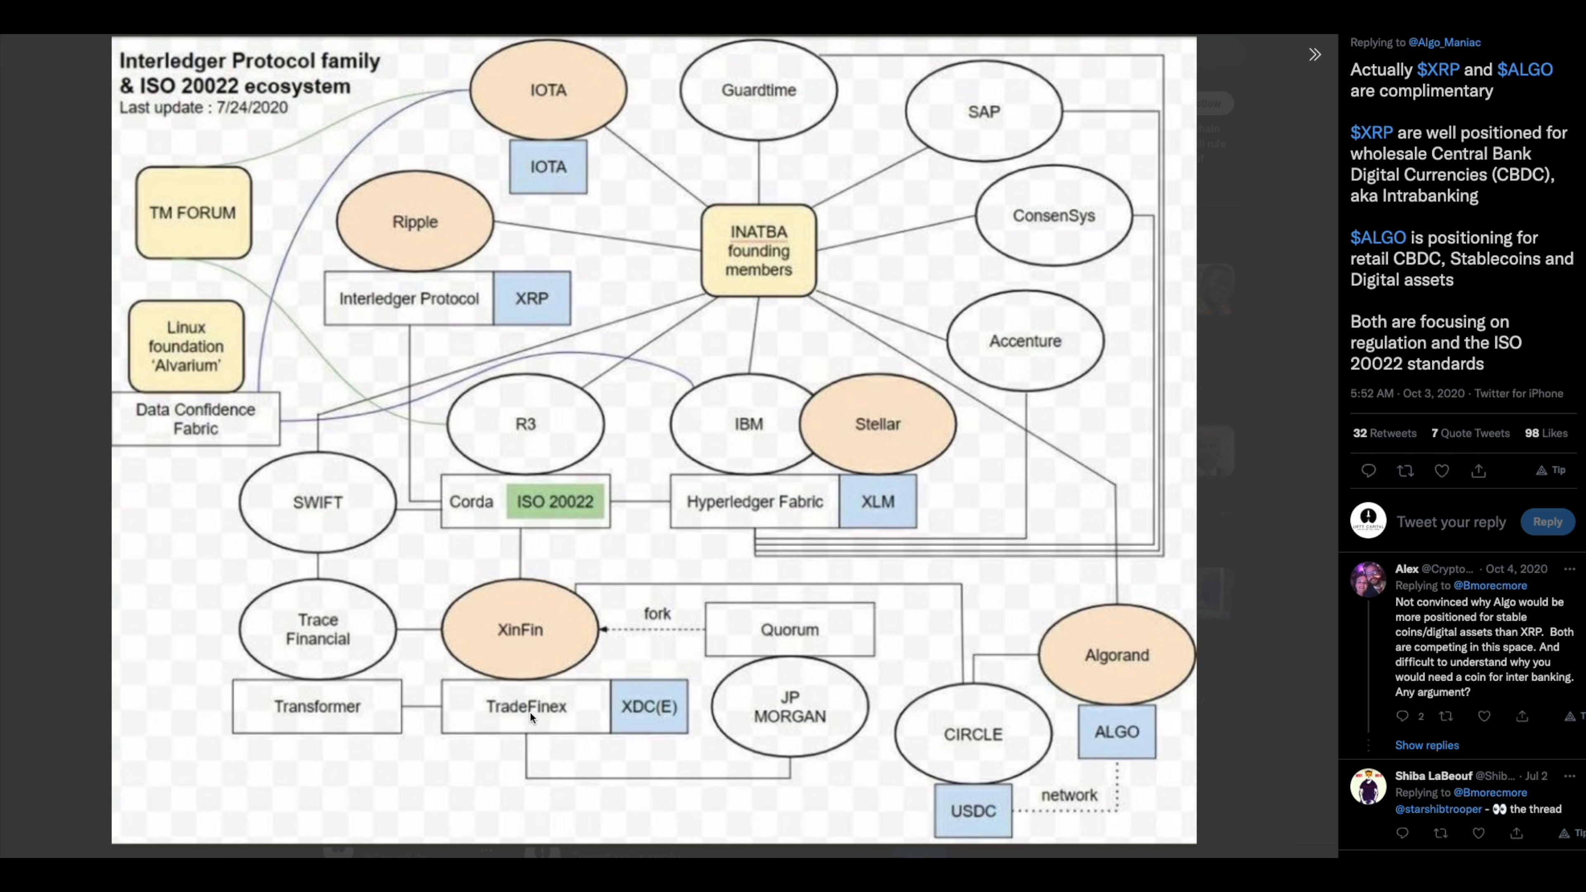
pyautogui.moveTo(716, 687)
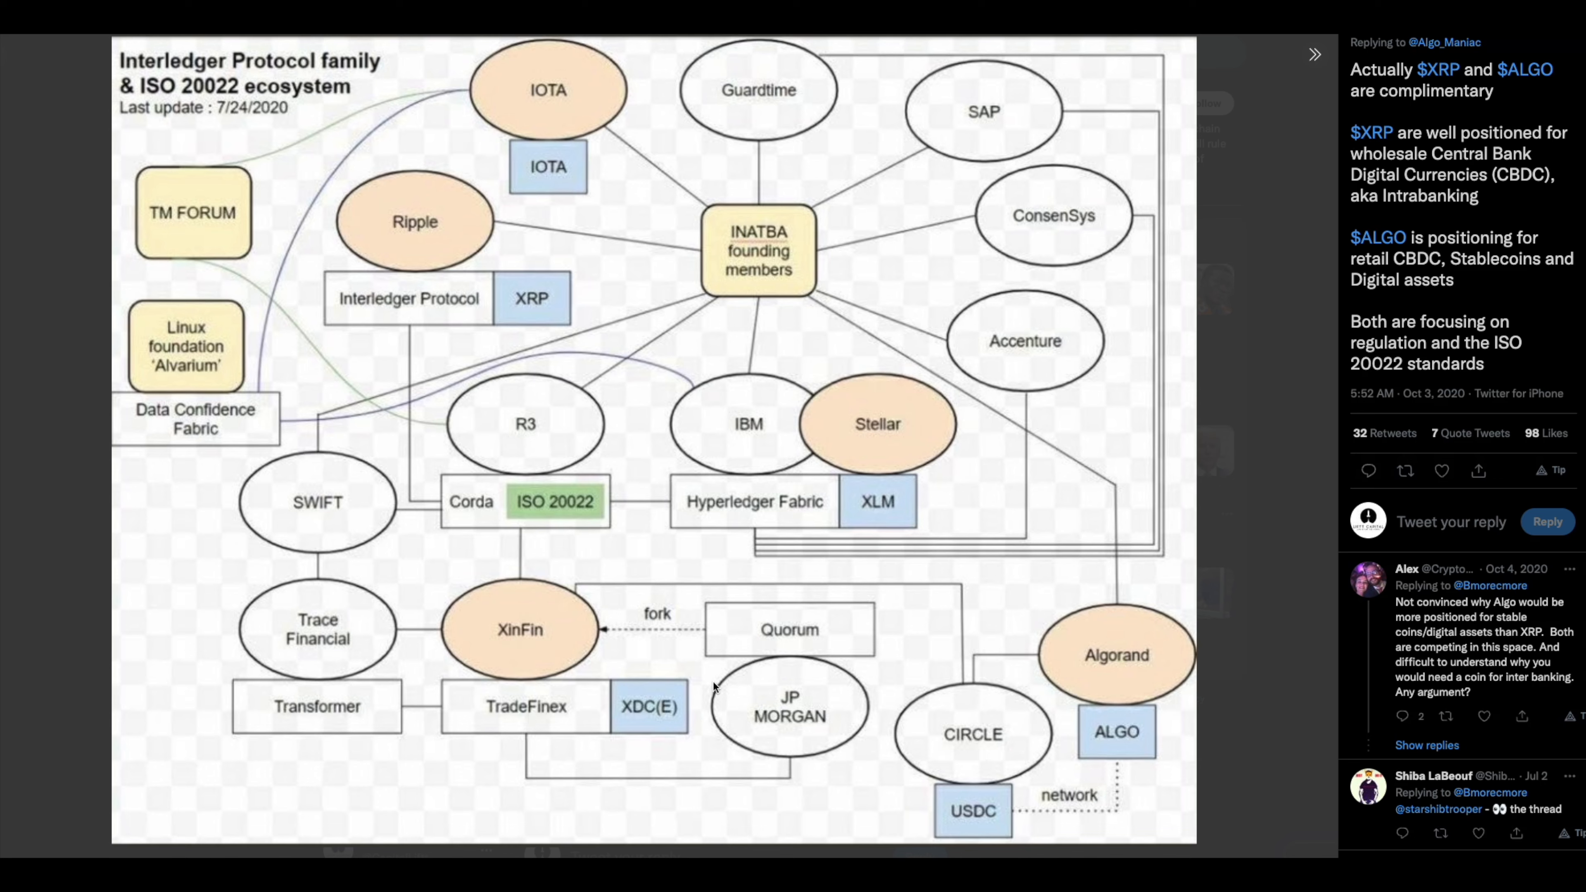
pyautogui.moveTo(748, 631)
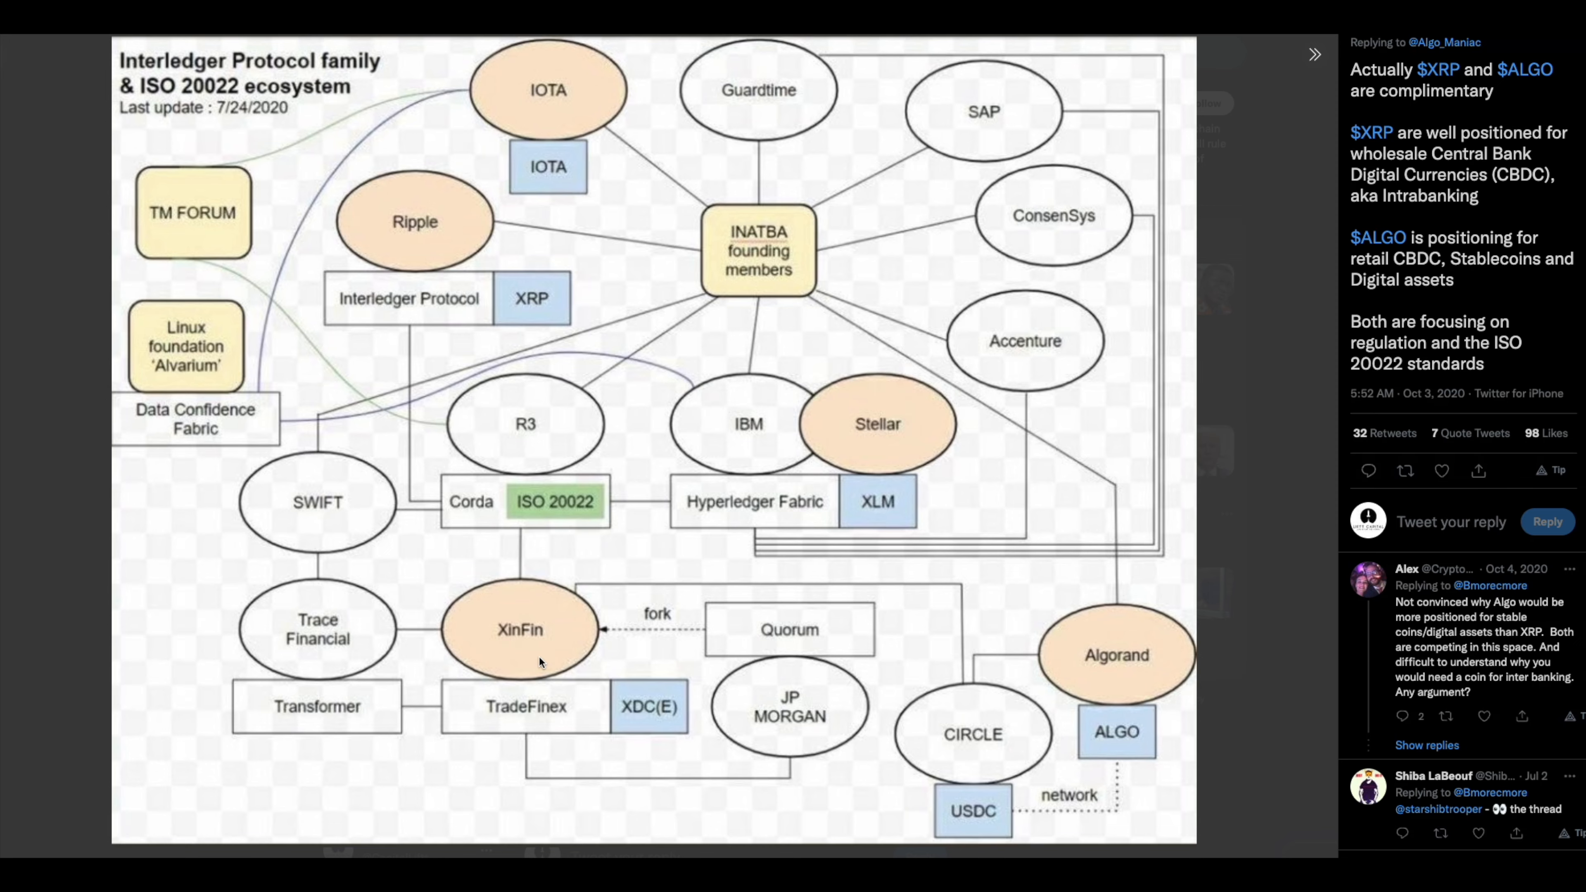
pyautogui.moveTo(355, 138)
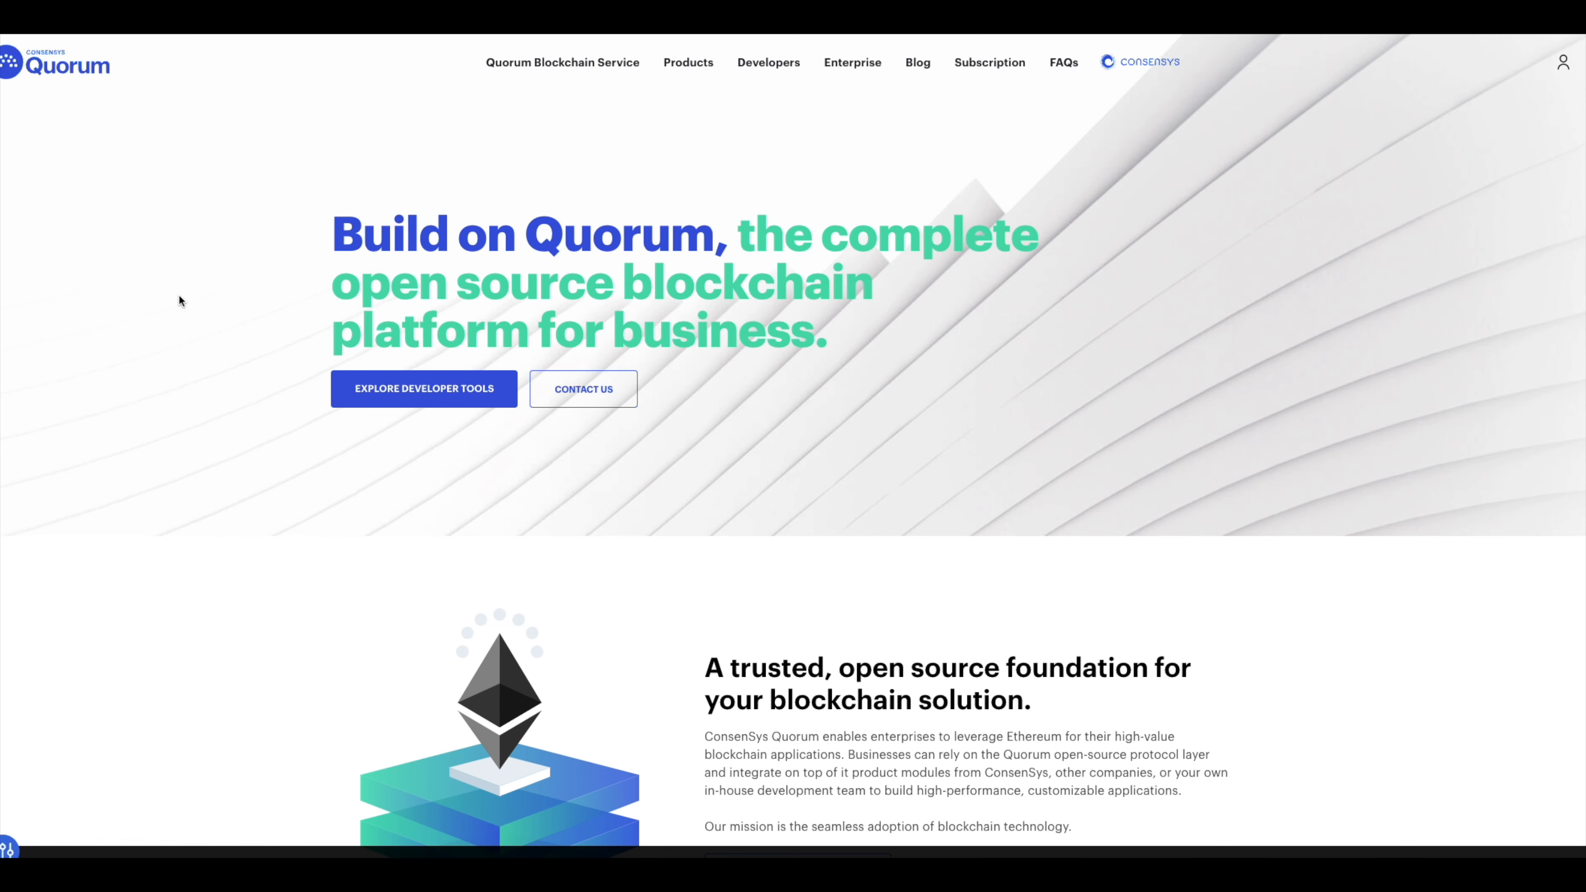
# Scroll the Quorum homepage to the 'A trusted, open source foundation' section with the Microsoft and J.P. Morgan logos
pyautogui.scroll(-3)
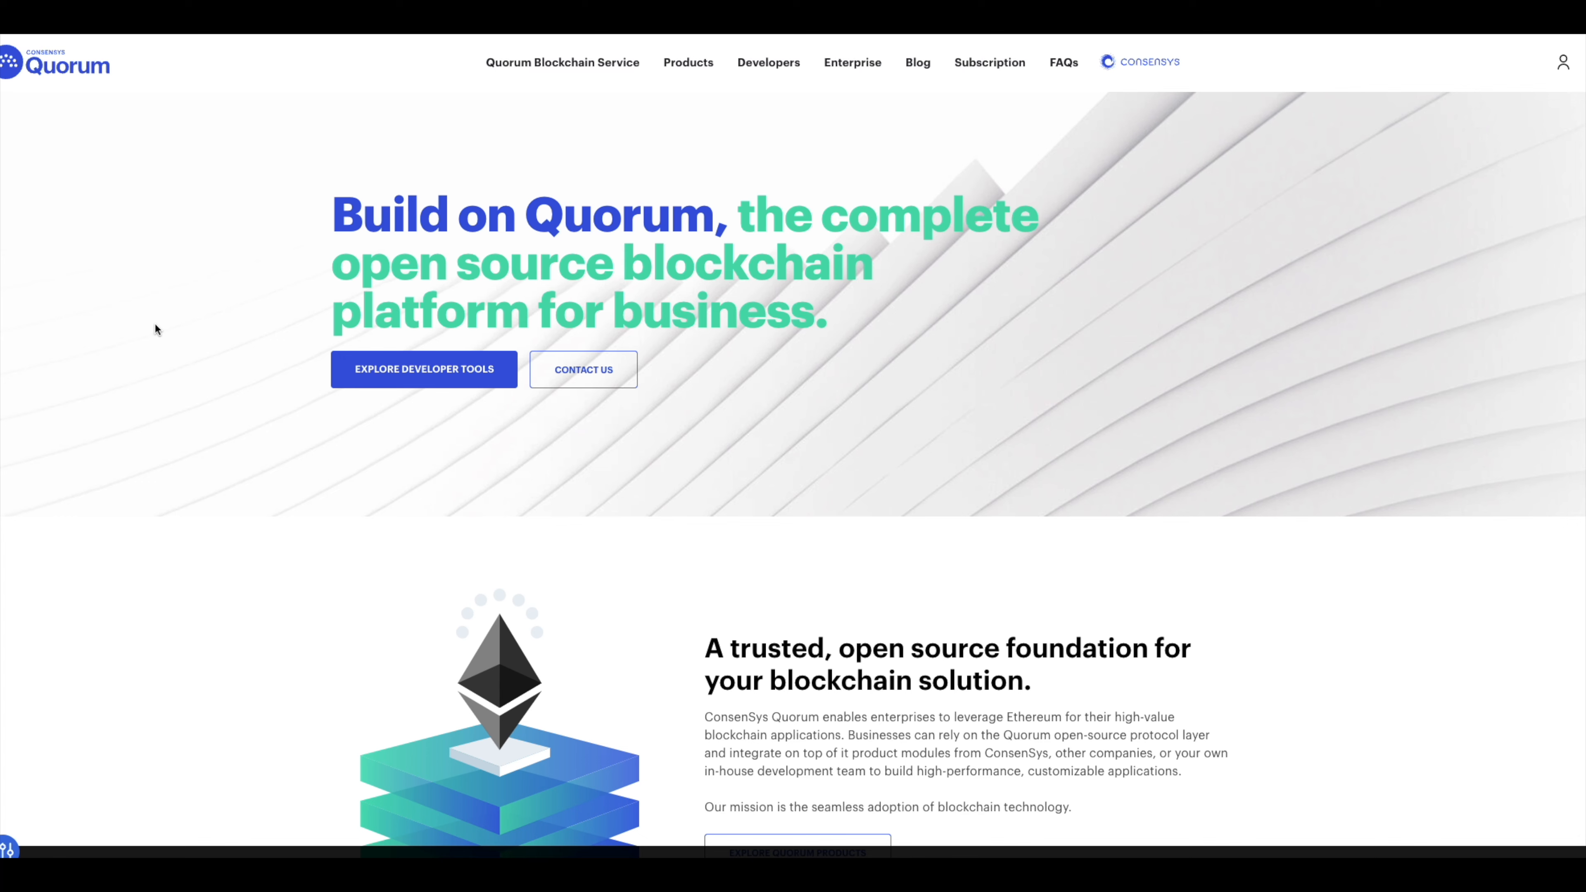
pyautogui.moveTo(216, 254)
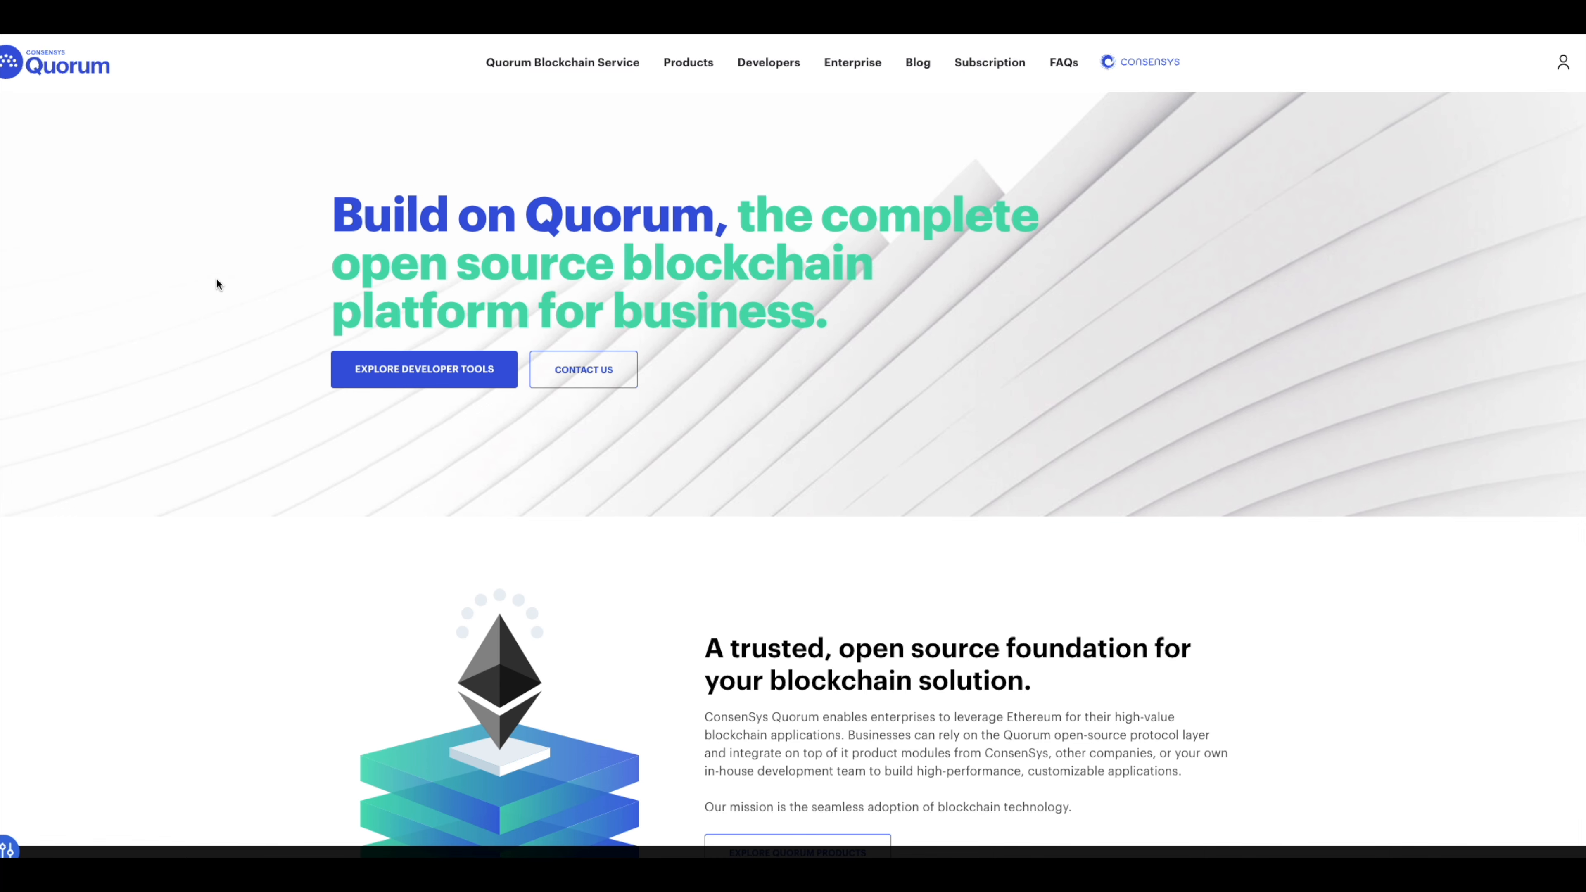
pyautogui.scroll(-3)
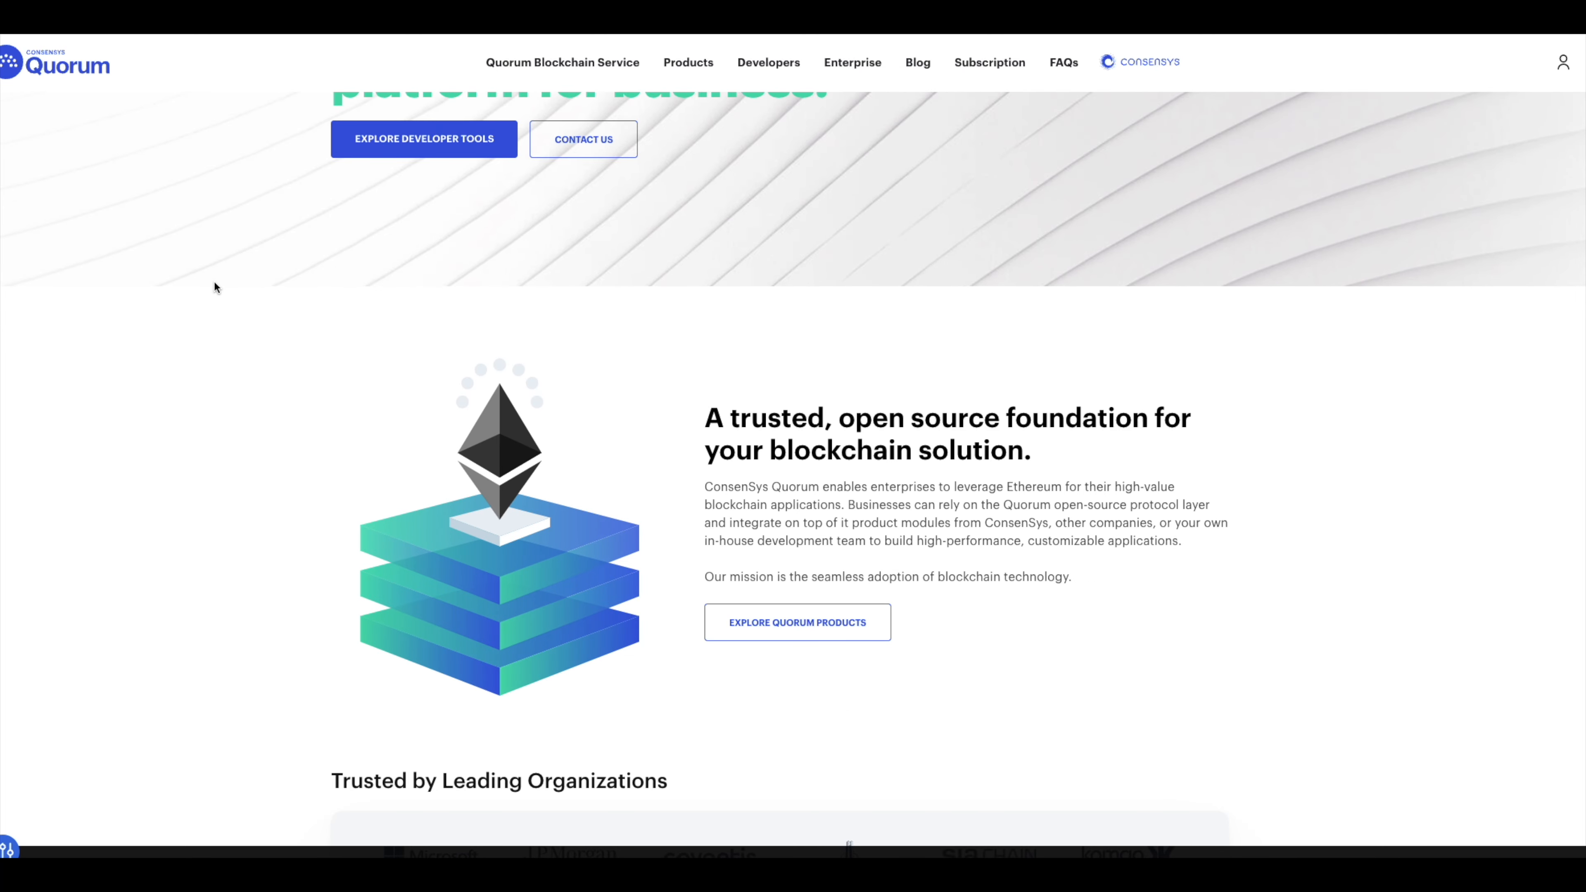
pyautogui.scroll(-3)
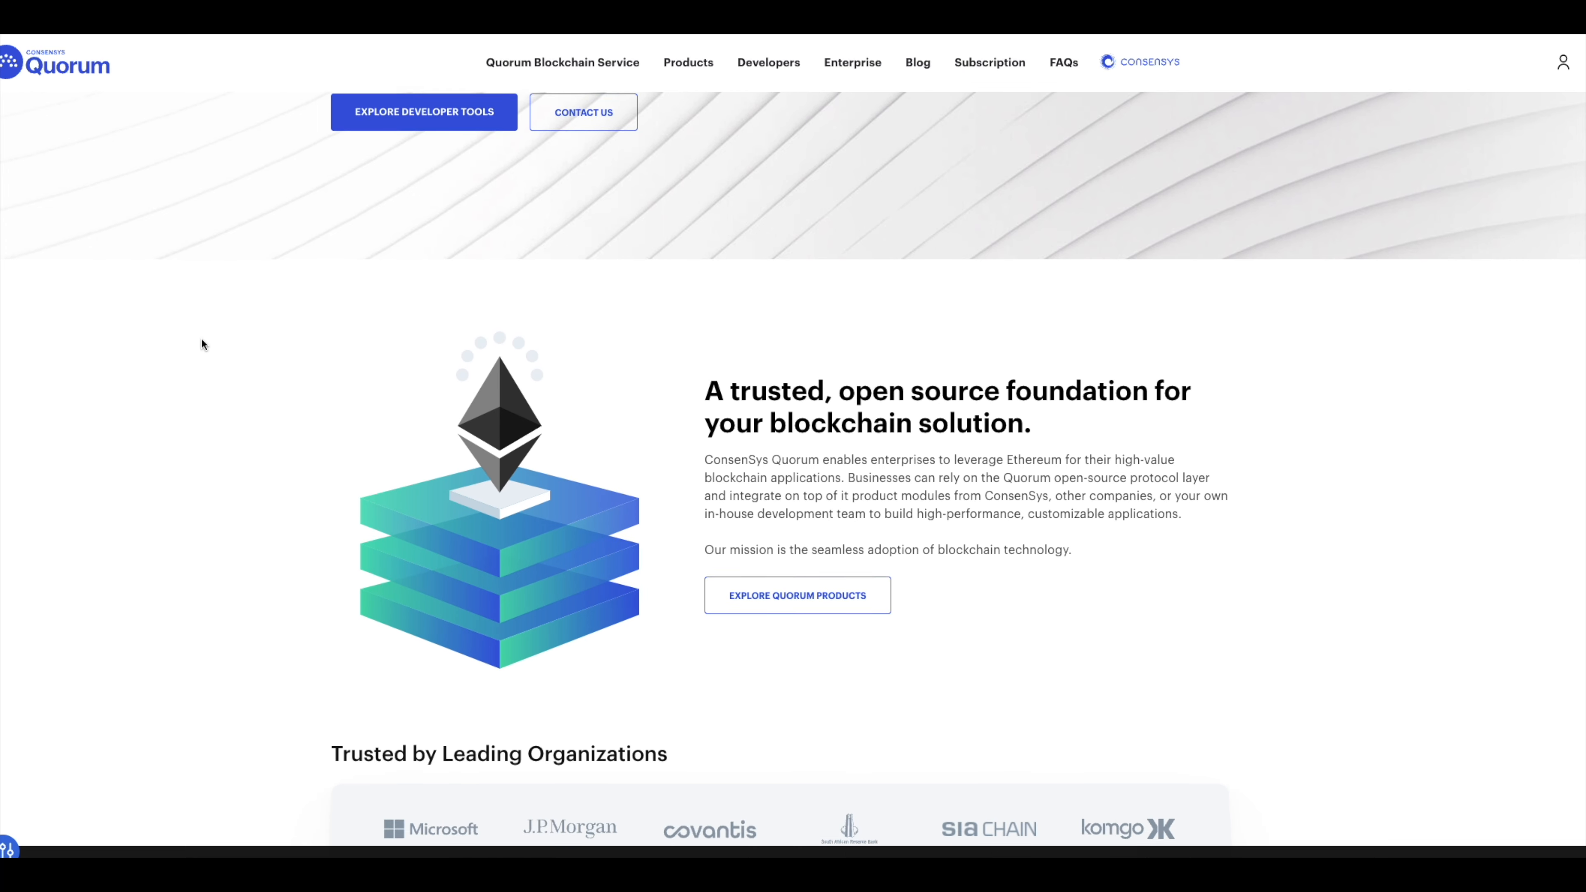
# Scroll past Trusted by Leading Organizations to the Built on Quorum case studies
pyautogui.scroll(-3)
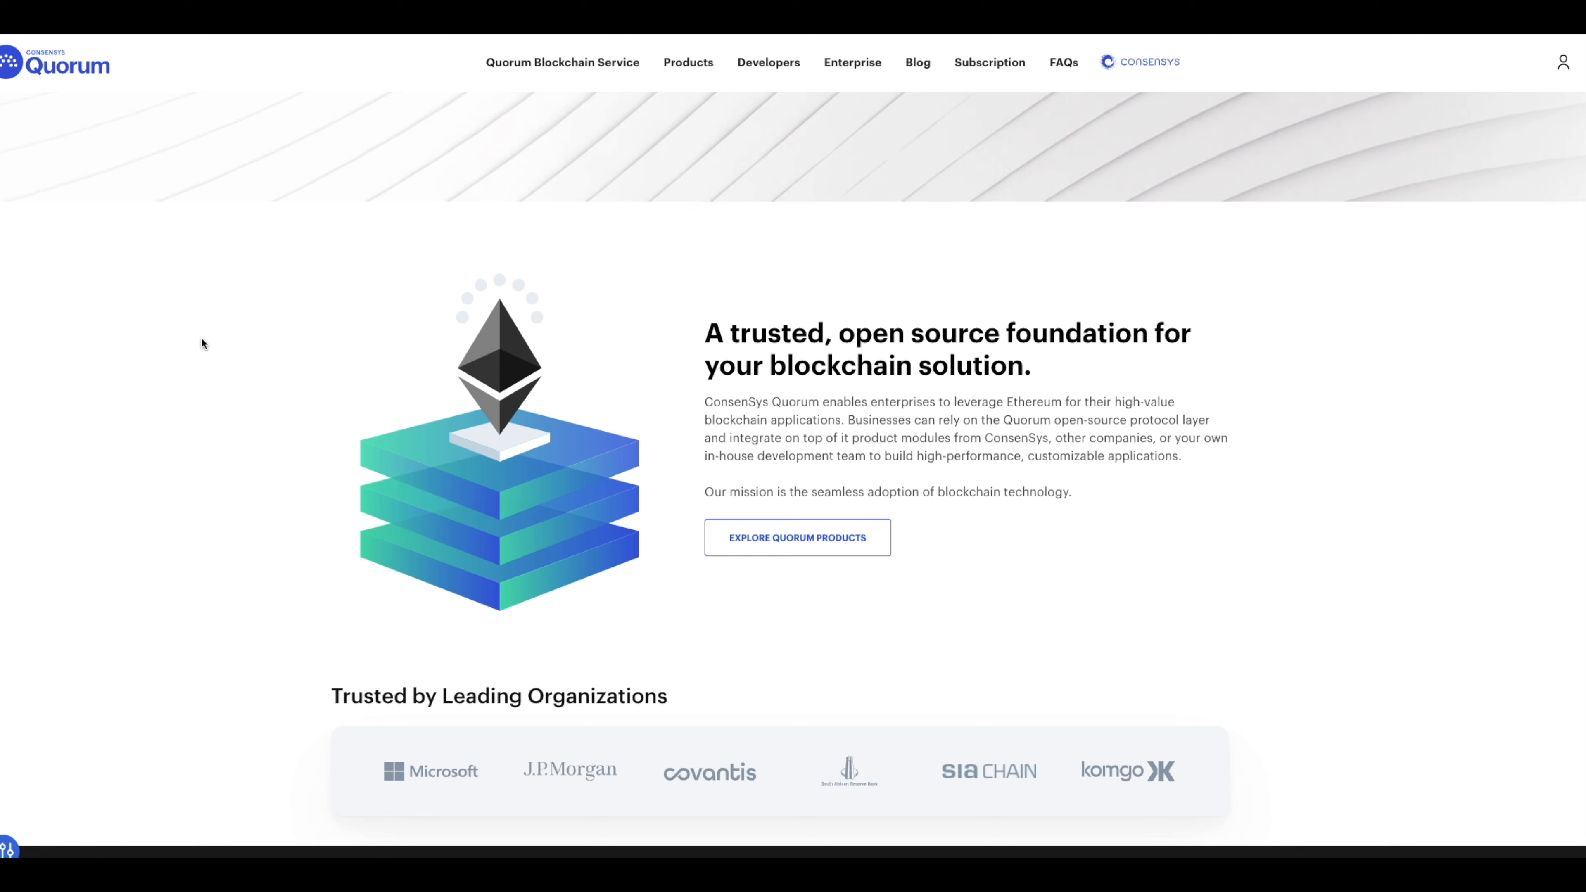
pyautogui.scroll(3)
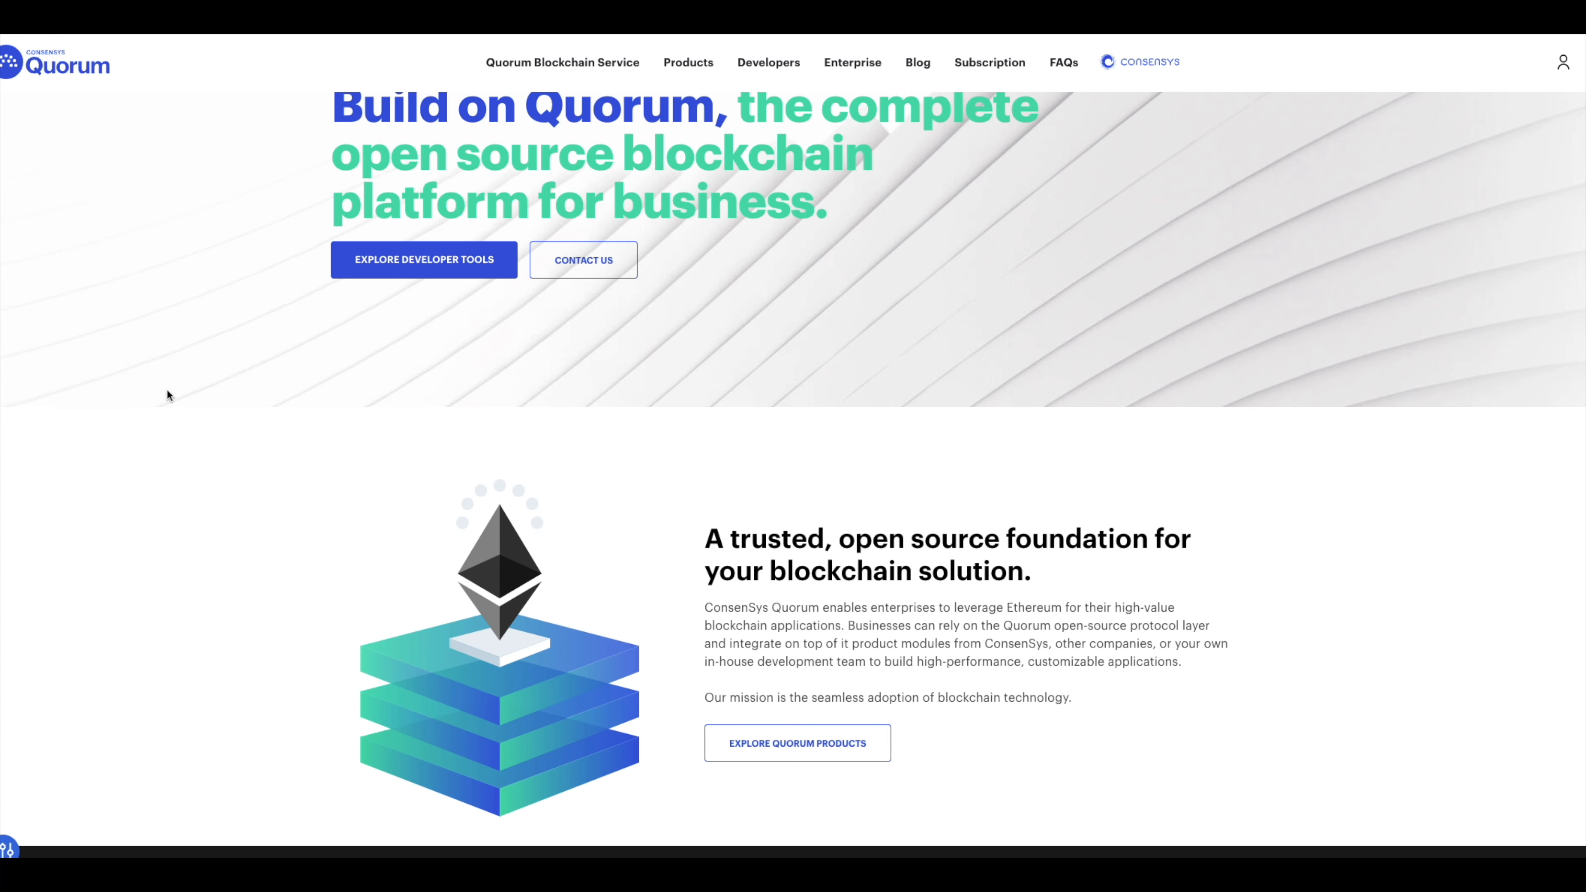
pyautogui.moveTo(317, 423)
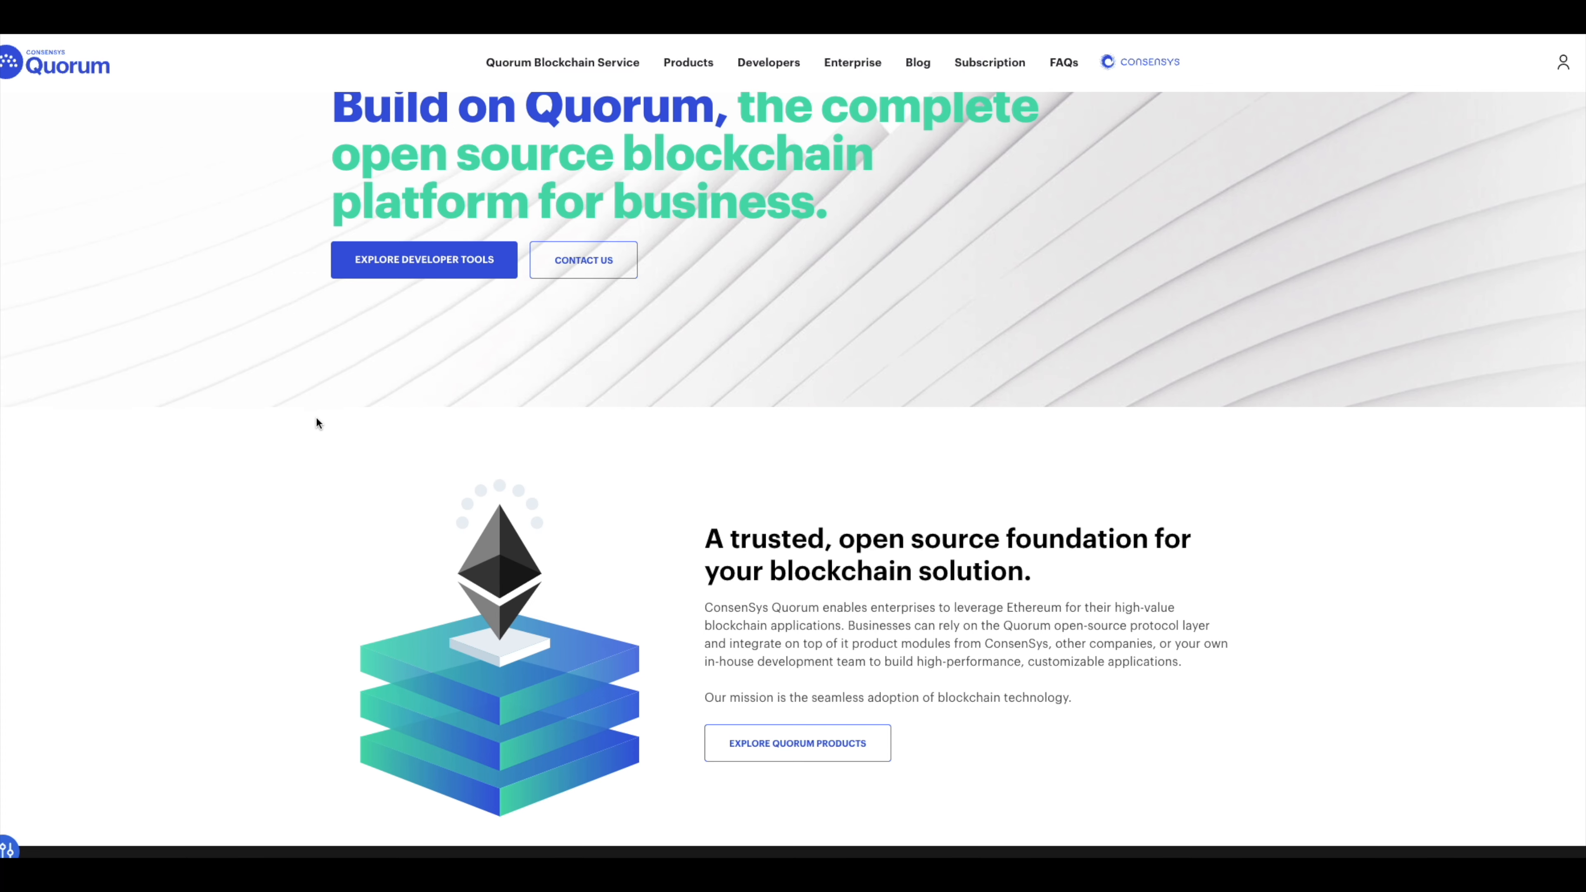
pyautogui.scroll(-3)
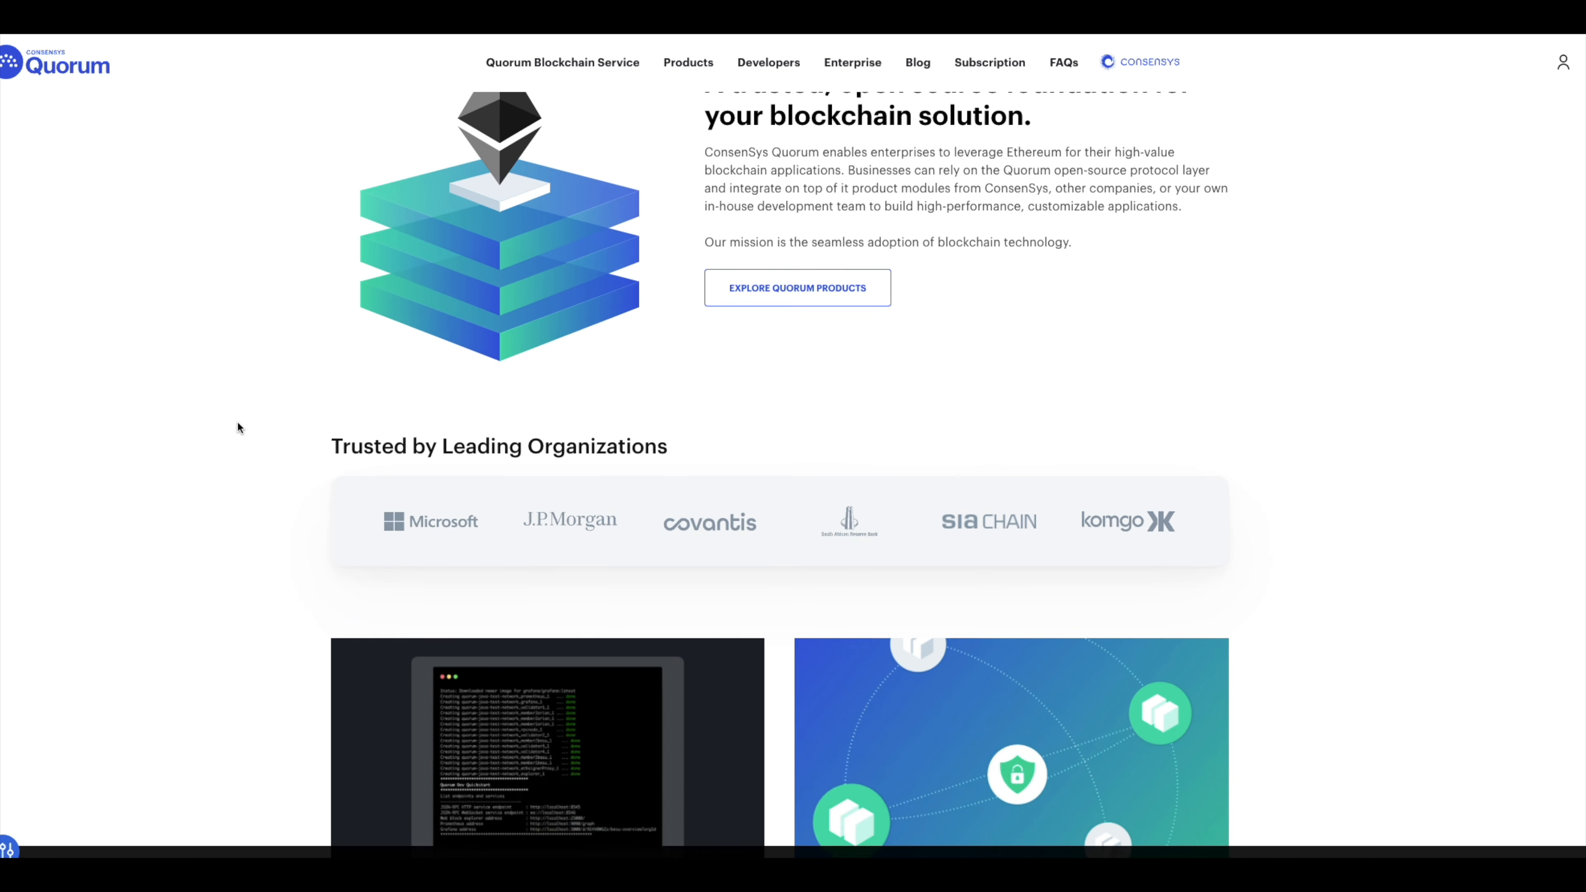
pyautogui.scroll(-3)
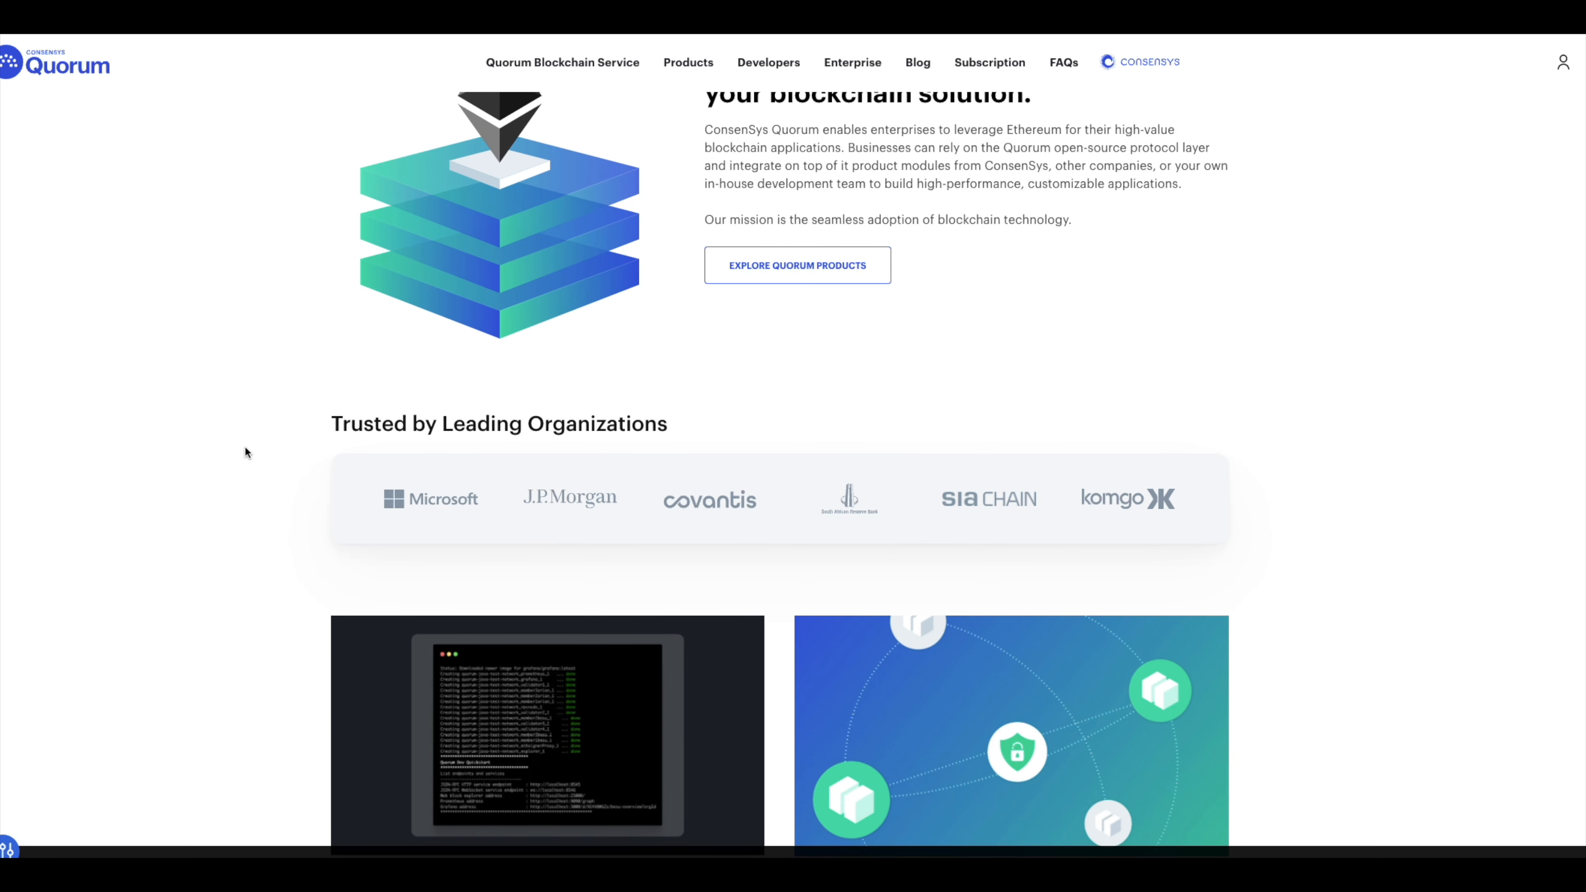
pyautogui.moveTo(270, 528)
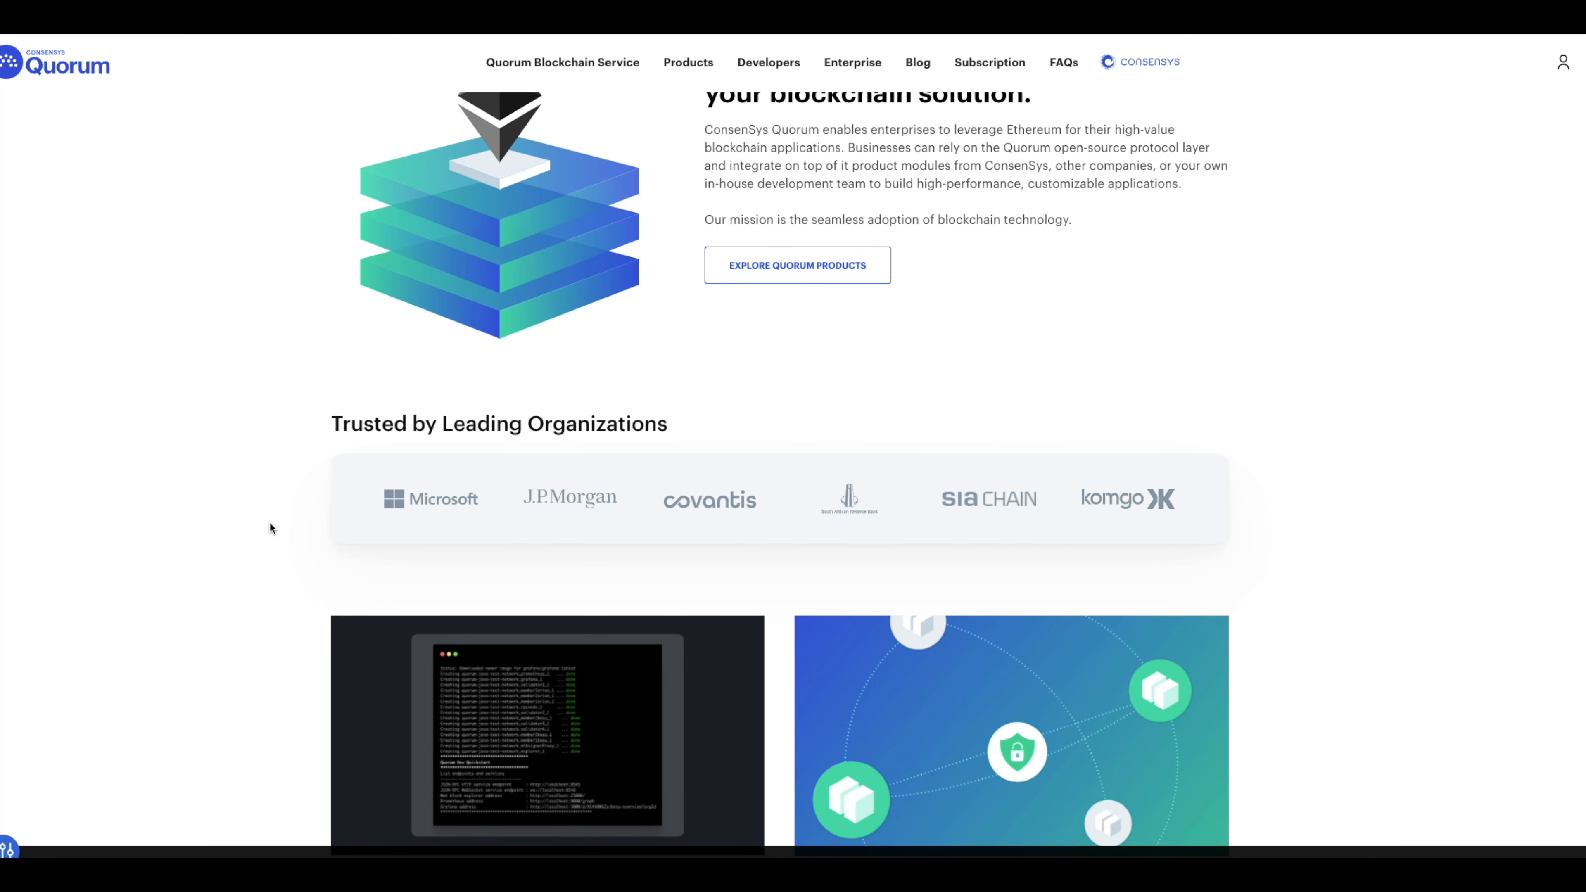
pyautogui.moveTo(239, 482)
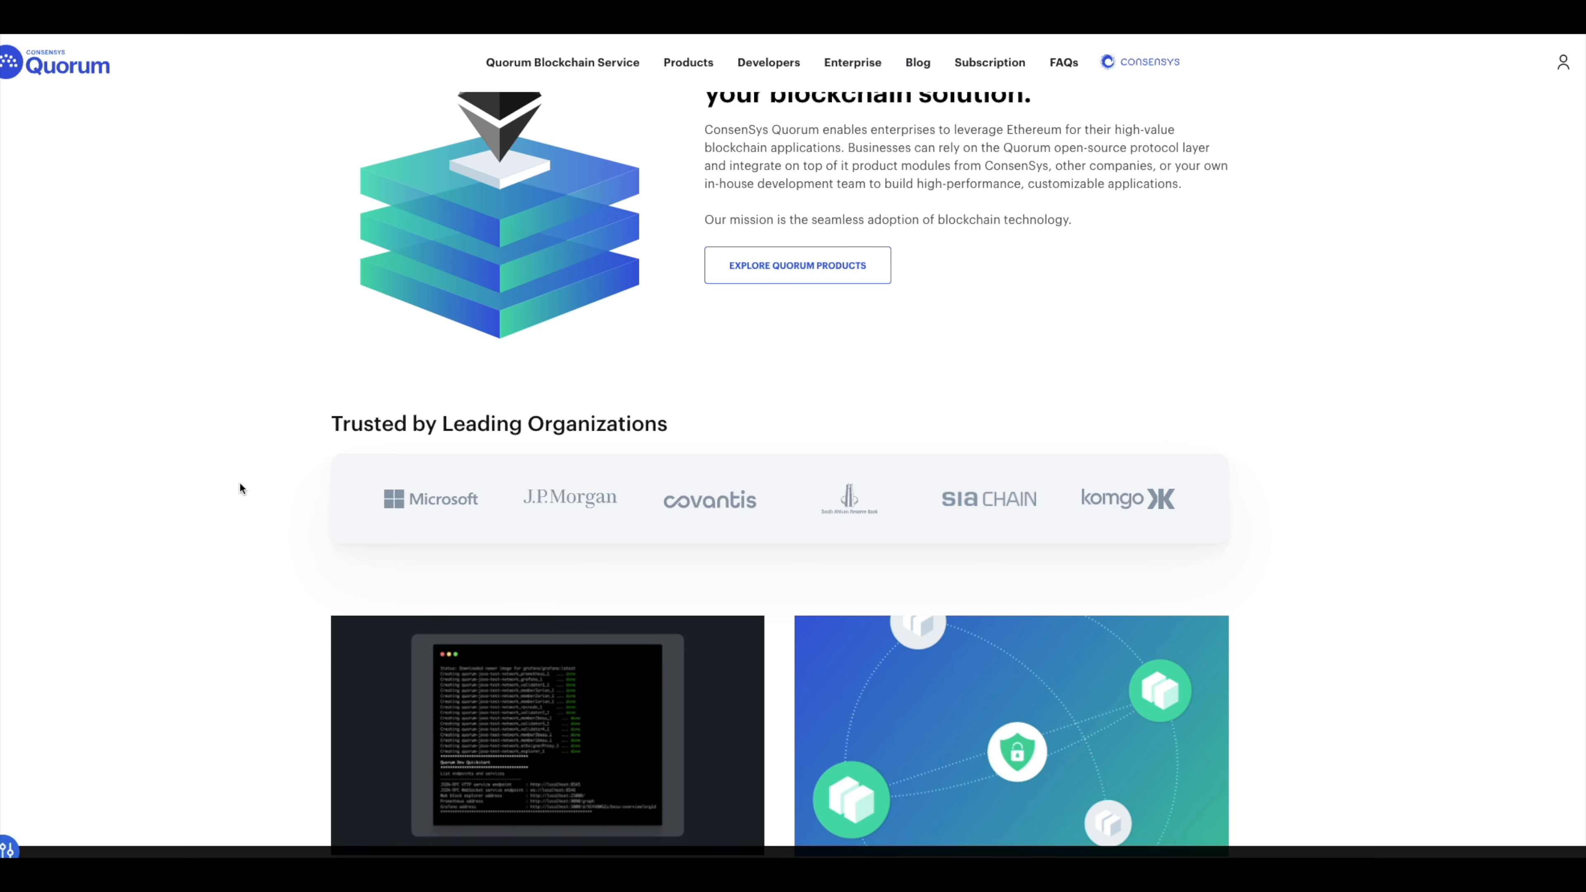
pyautogui.scroll(-3)
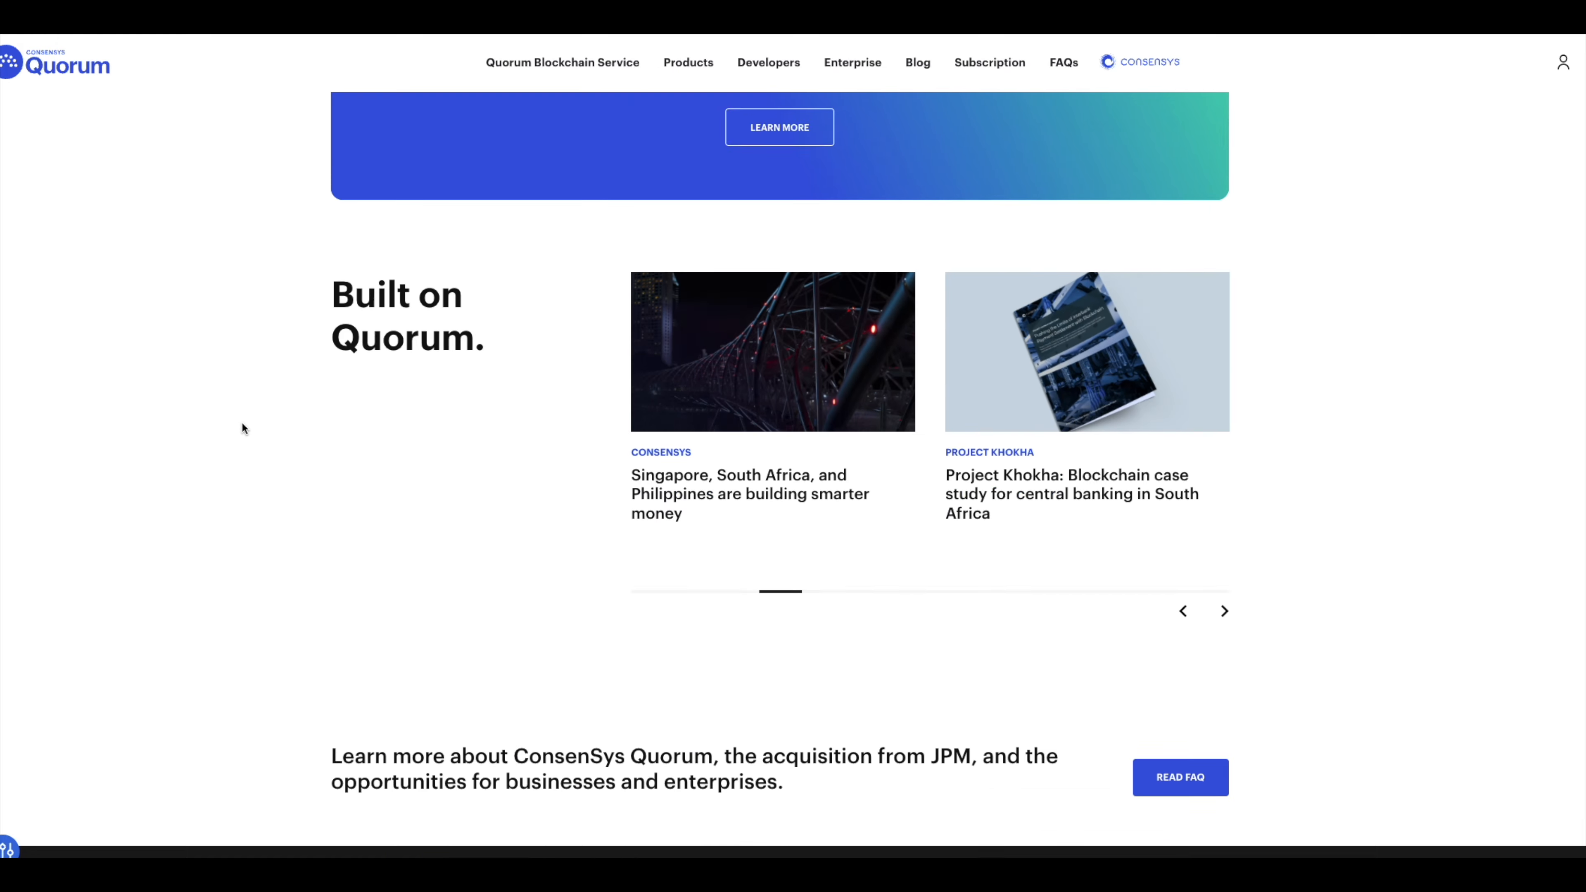
pyautogui.scroll(3)
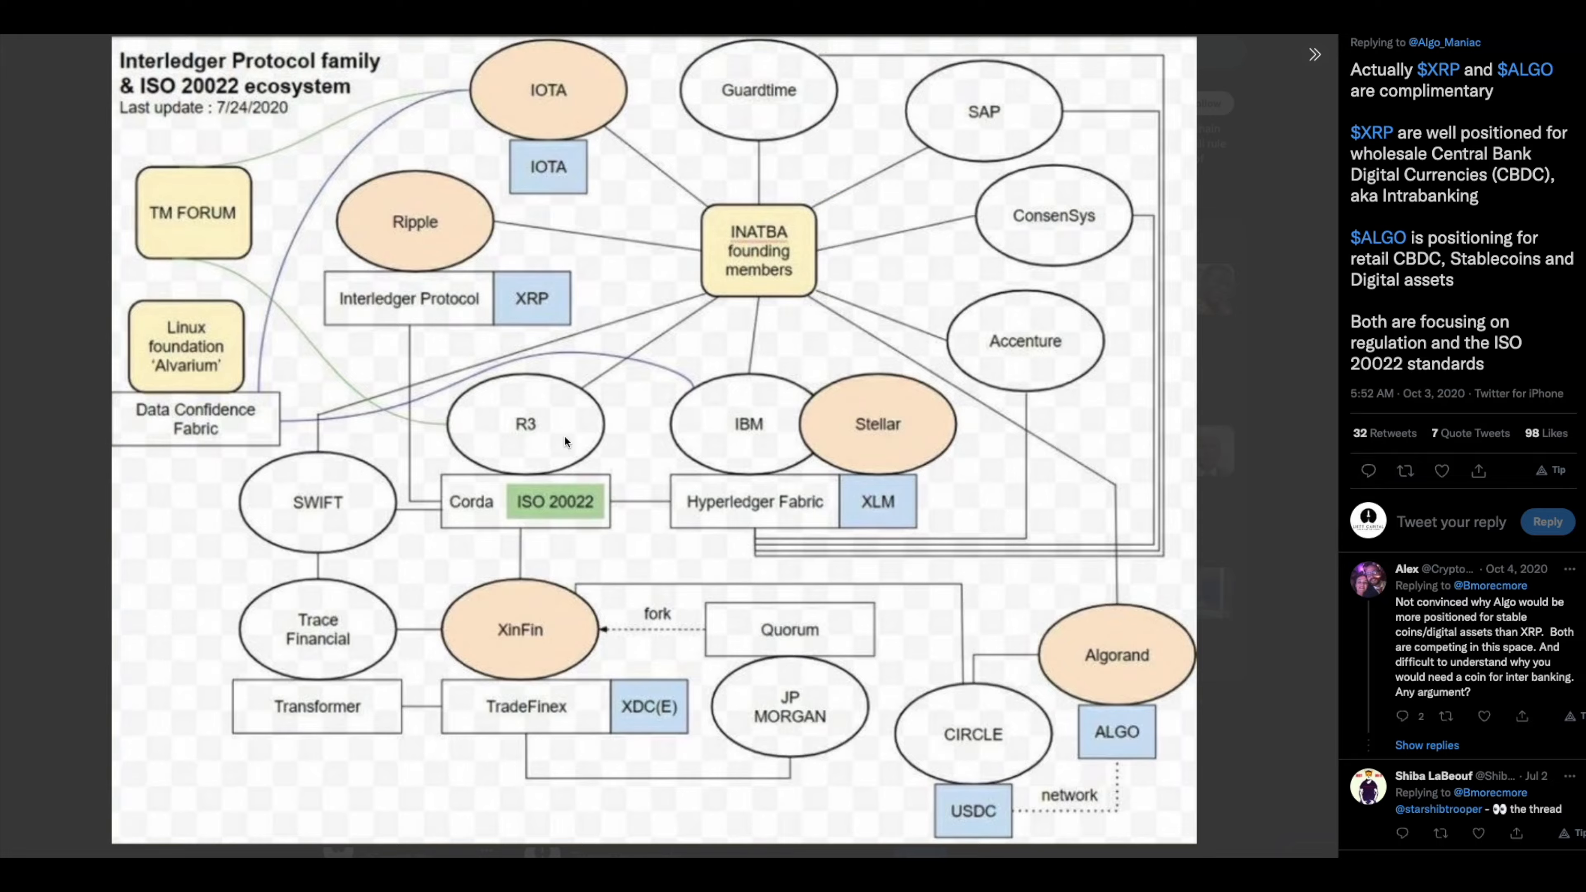
pyautogui.moveTo(1221, 723)
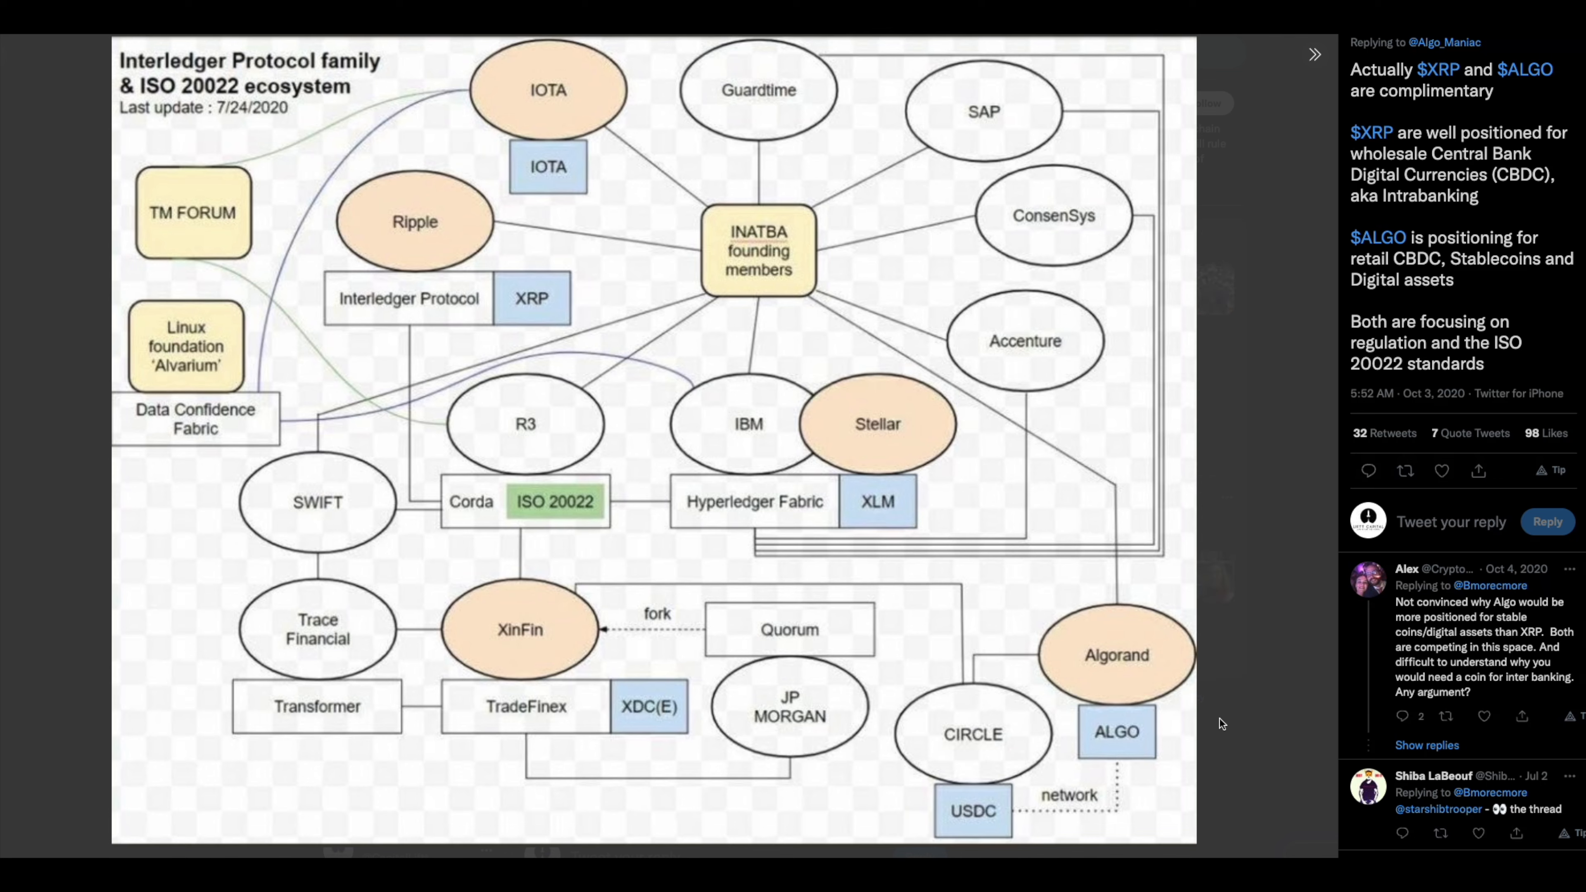
pyautogui.moveTo(791, 638)
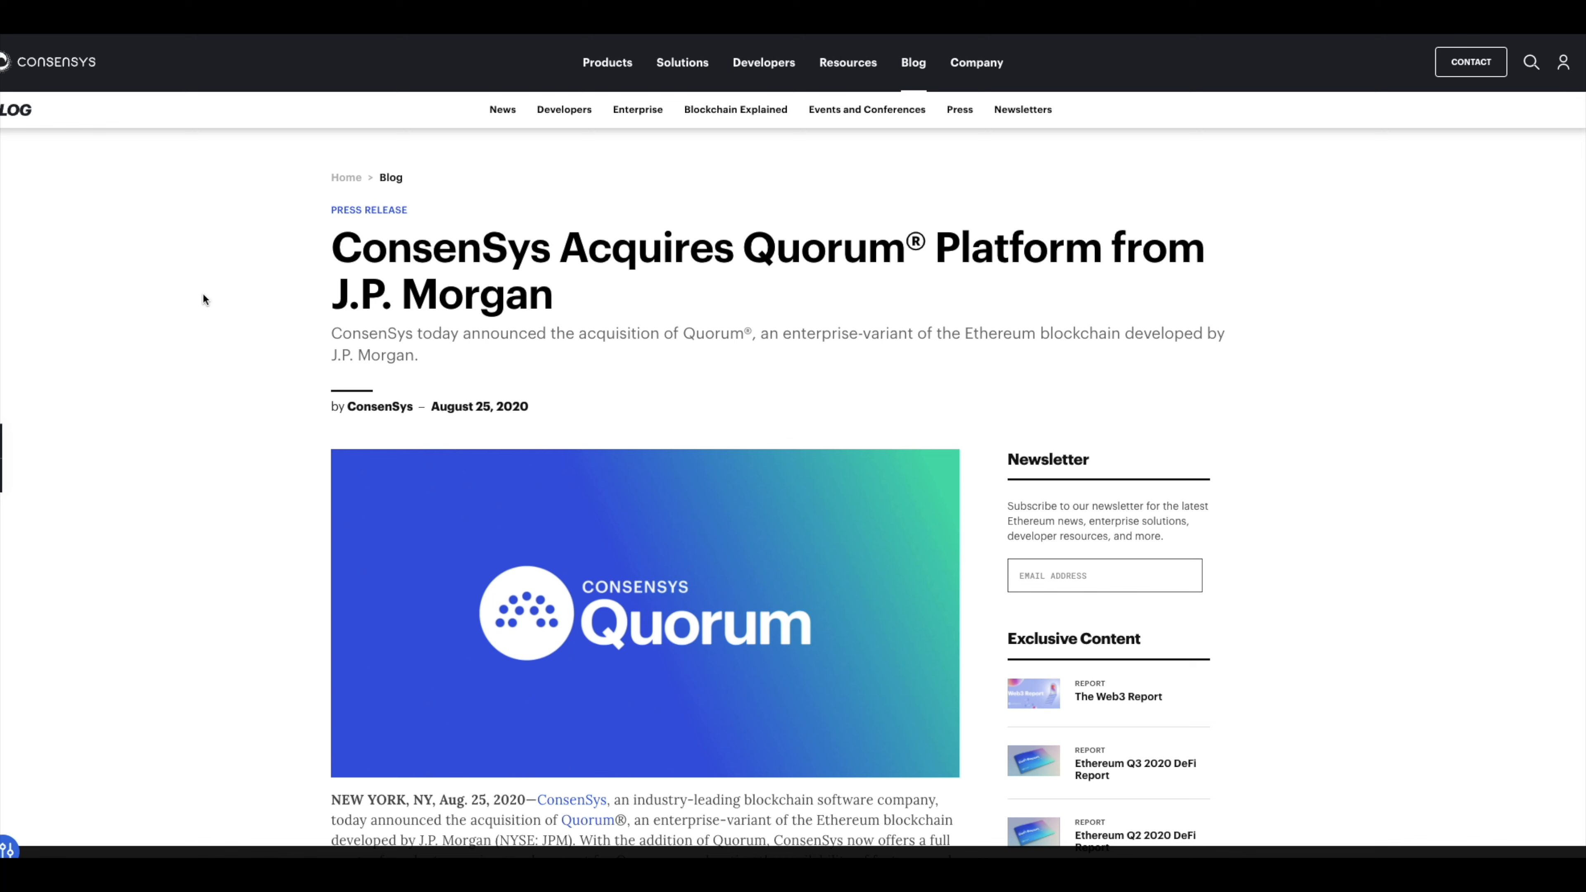
pyautogui.moveTo(308, 193)
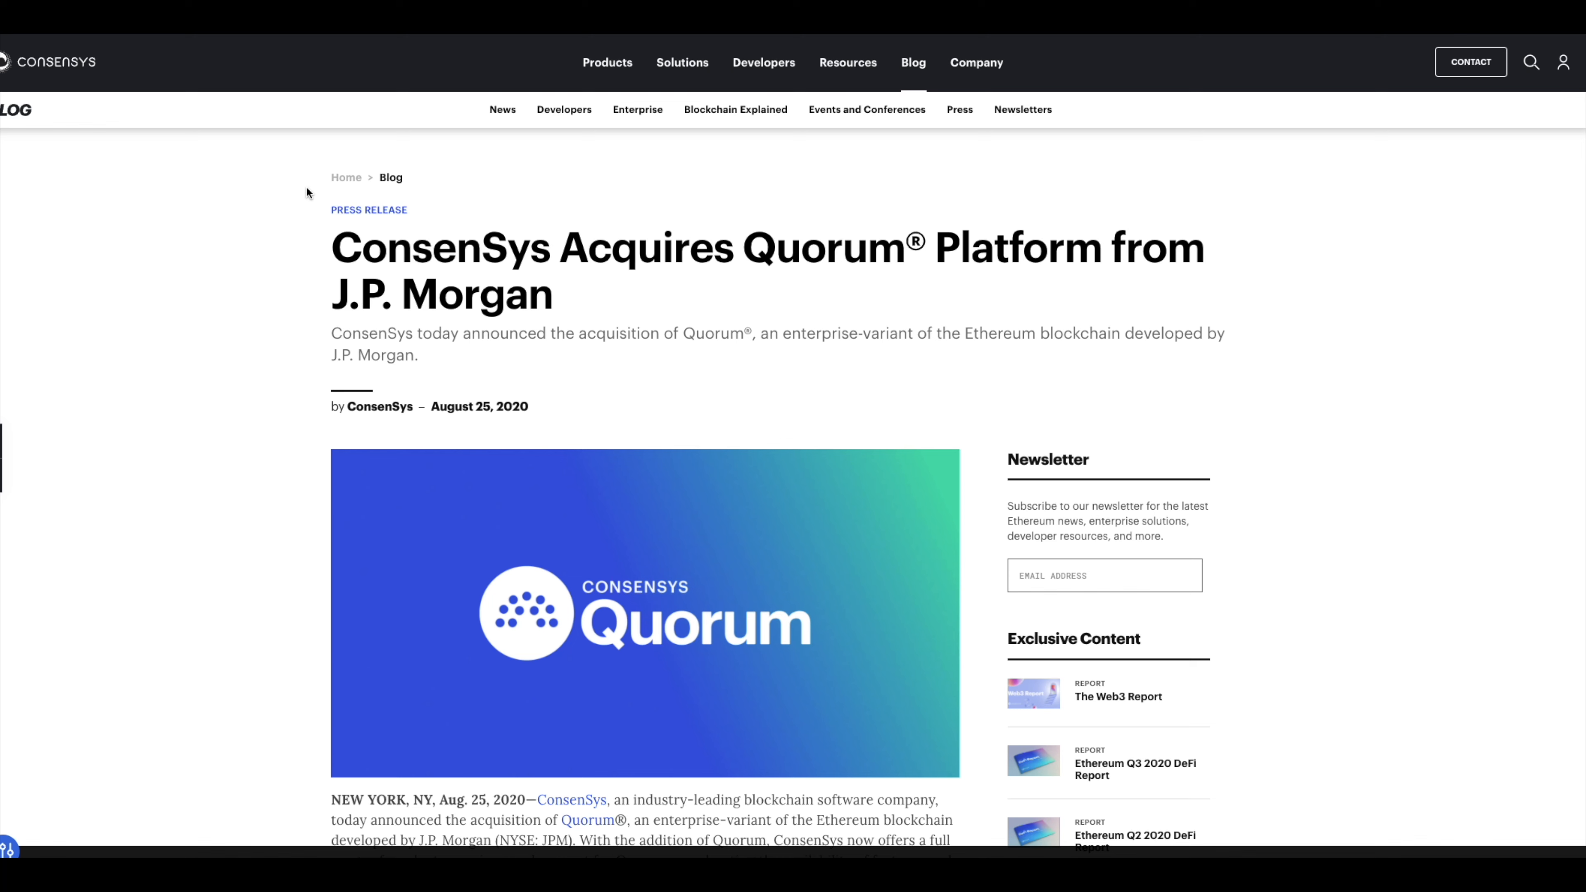
pyautogui.moveTo(237, 233)
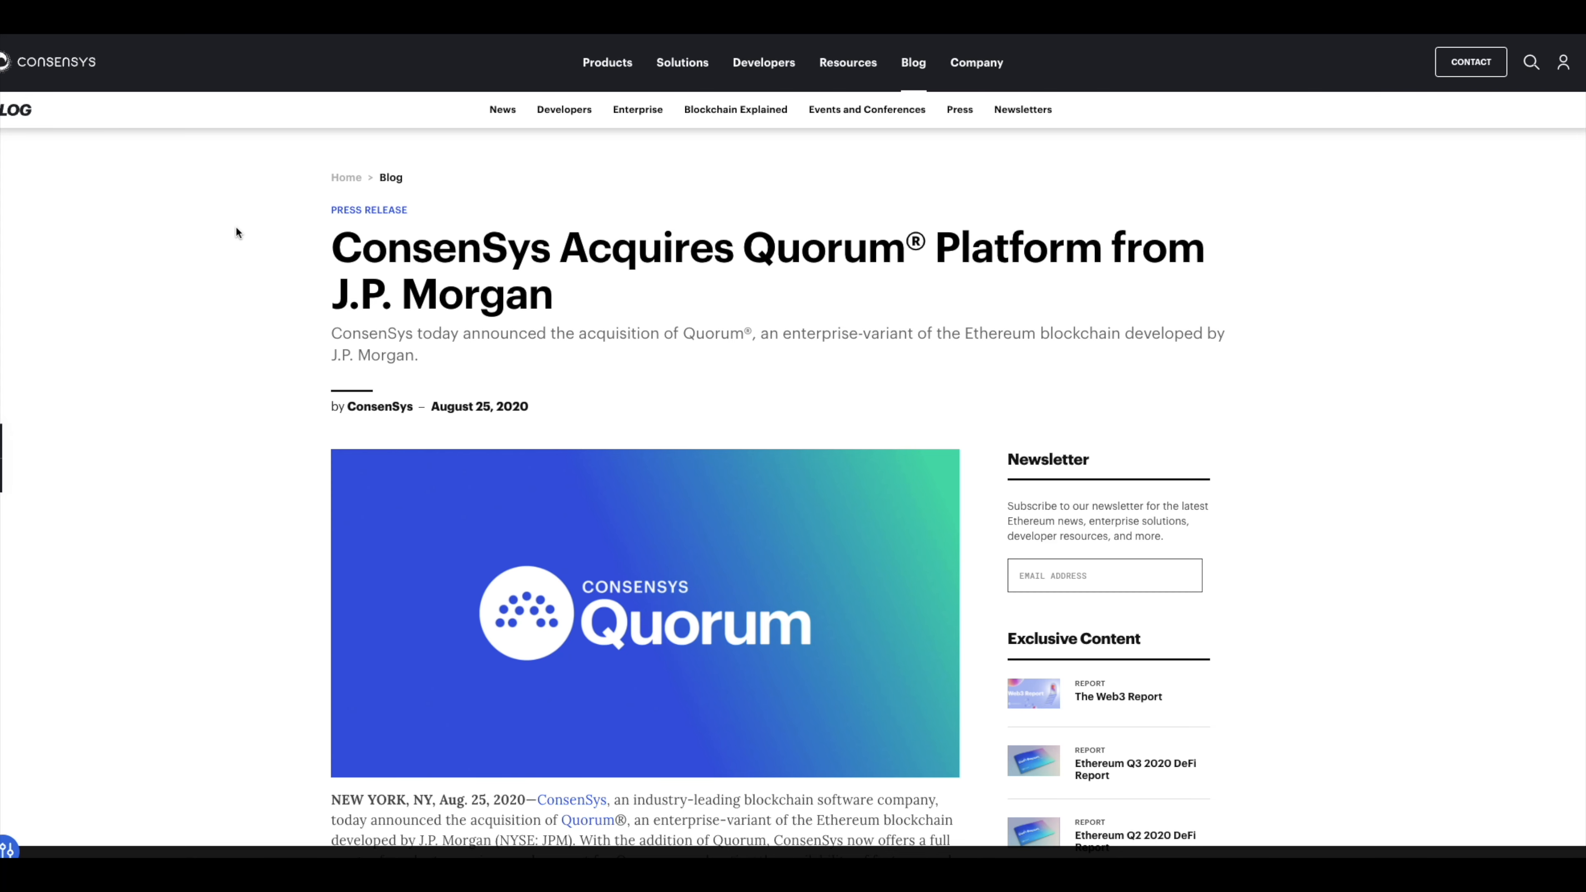
pyautogui.moveTo(213, 212)
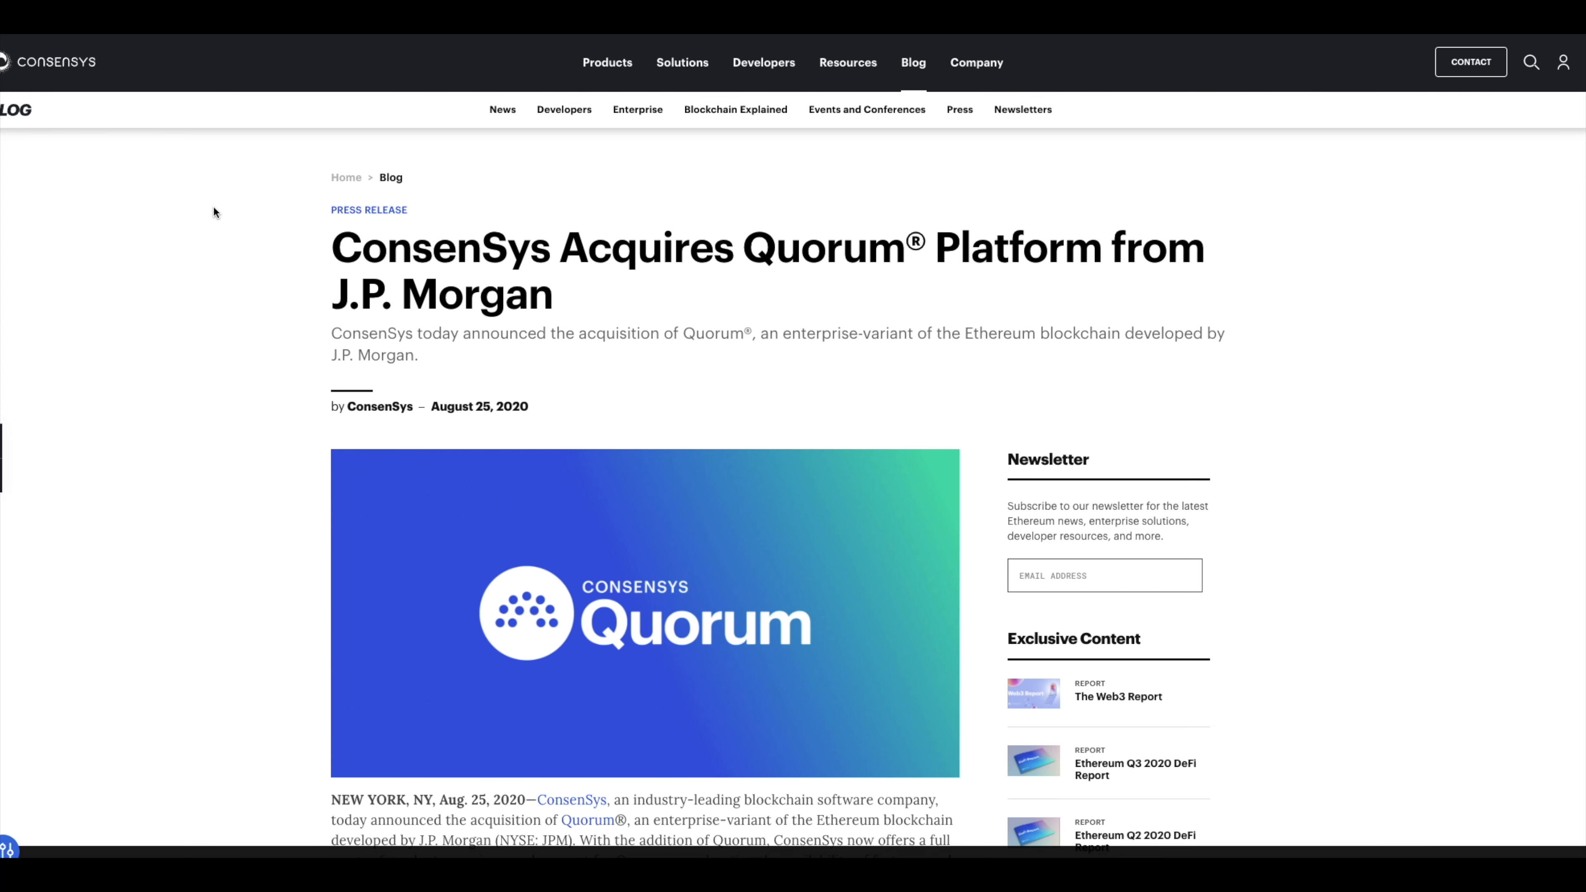
# Scroll slightly into the opening paragraphs of the ConsenSys Quorum acquisition press release
pyautogui.scroll(-3)
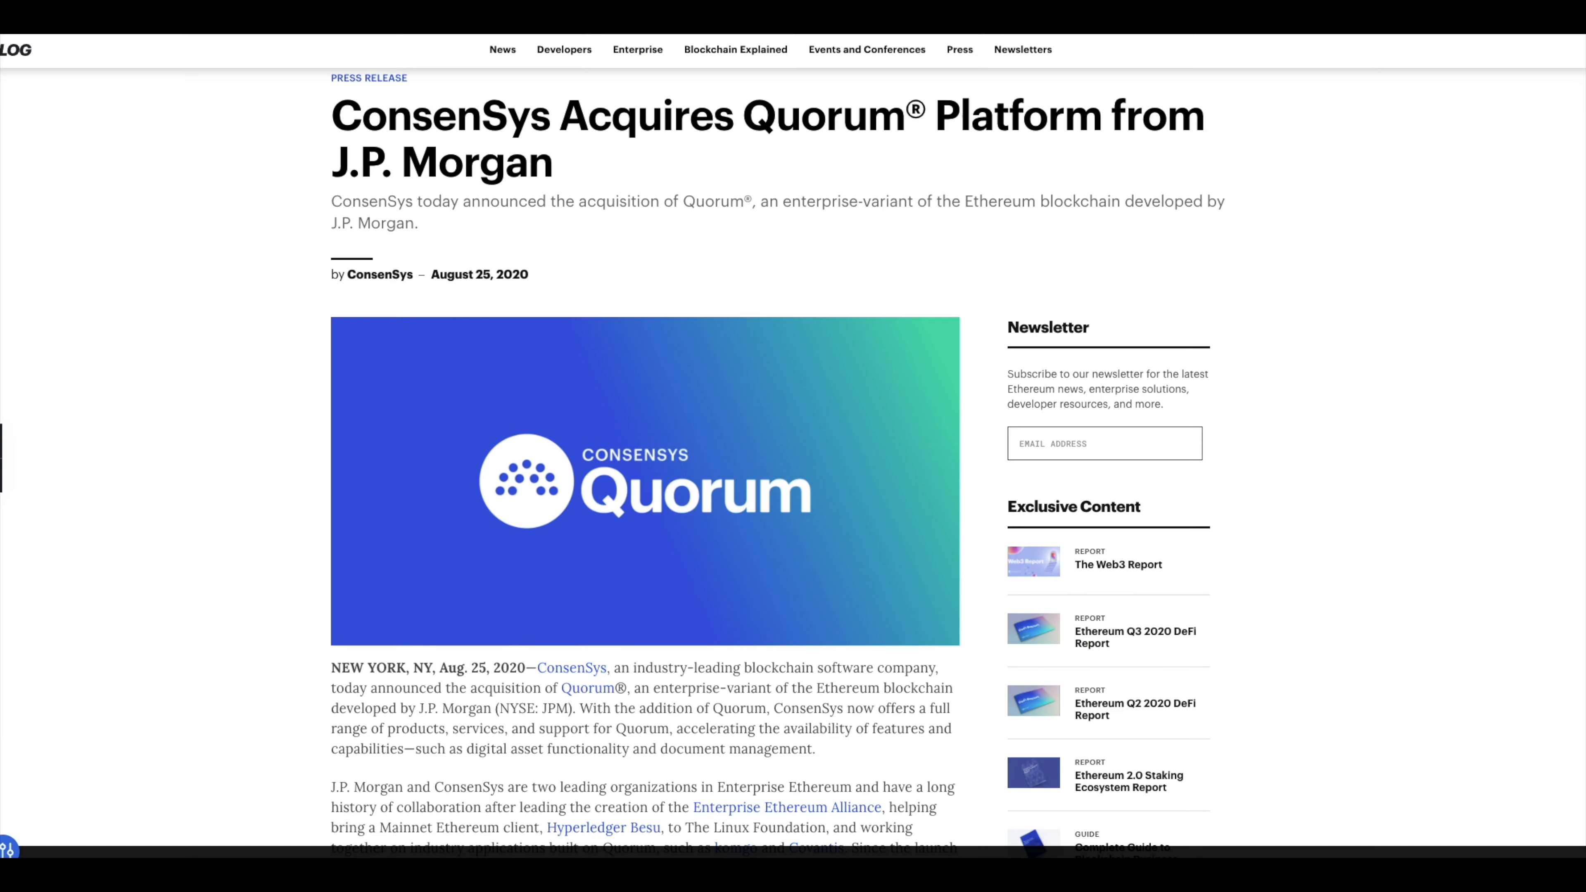
# Scroll down to the J.P. Morgan and Joseph Lubin quotes about Quorum's creation and merger into ConsenSys
pyautogui.scroll(-3)
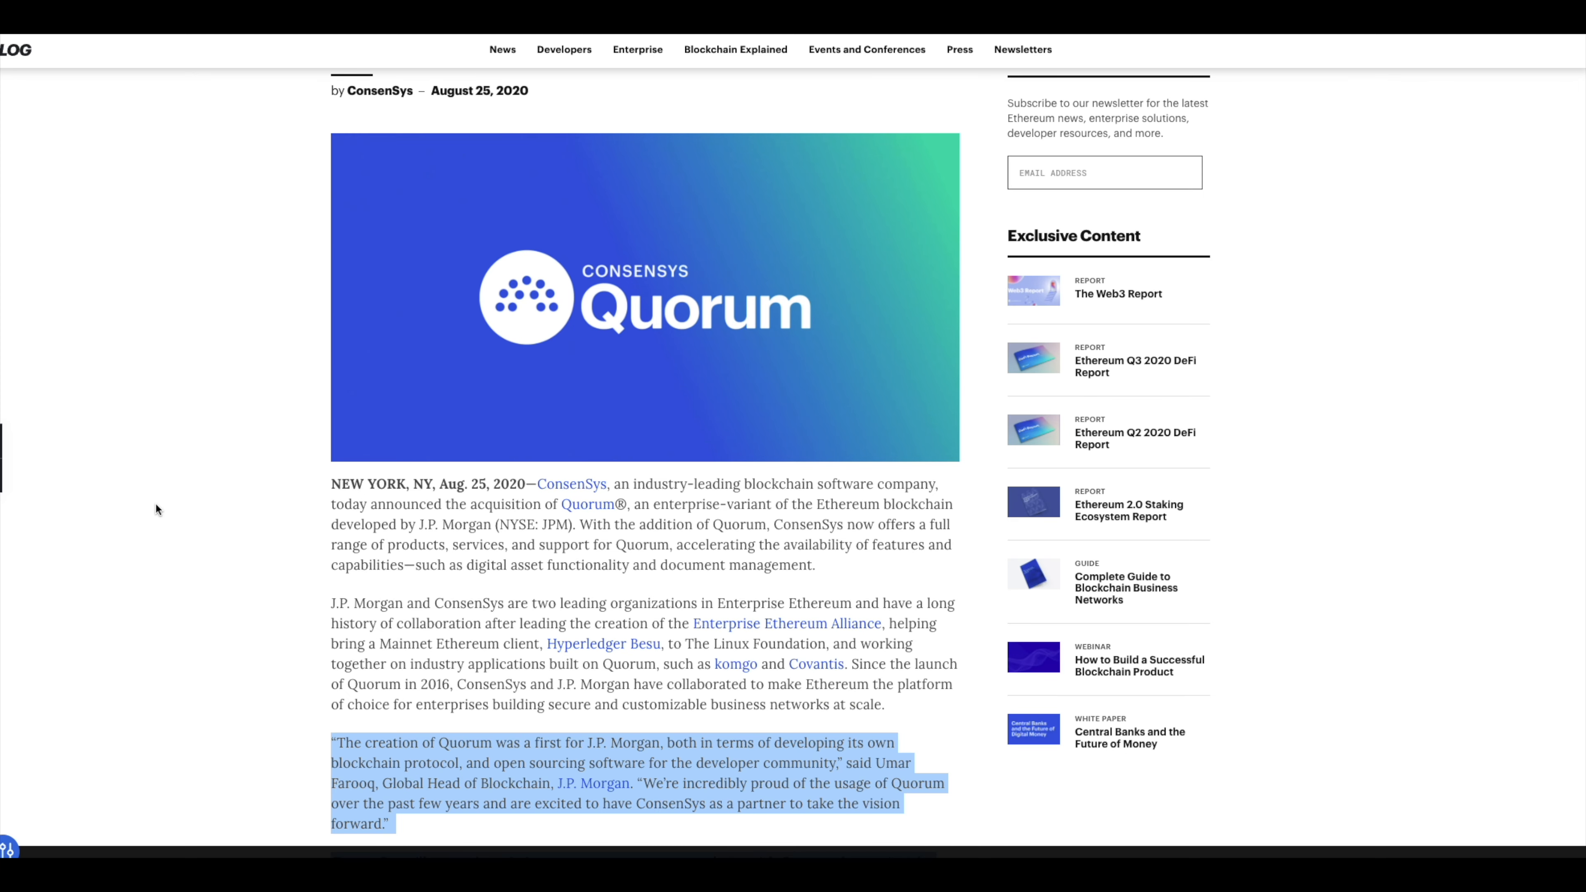
pyautogui.scroll(-3)
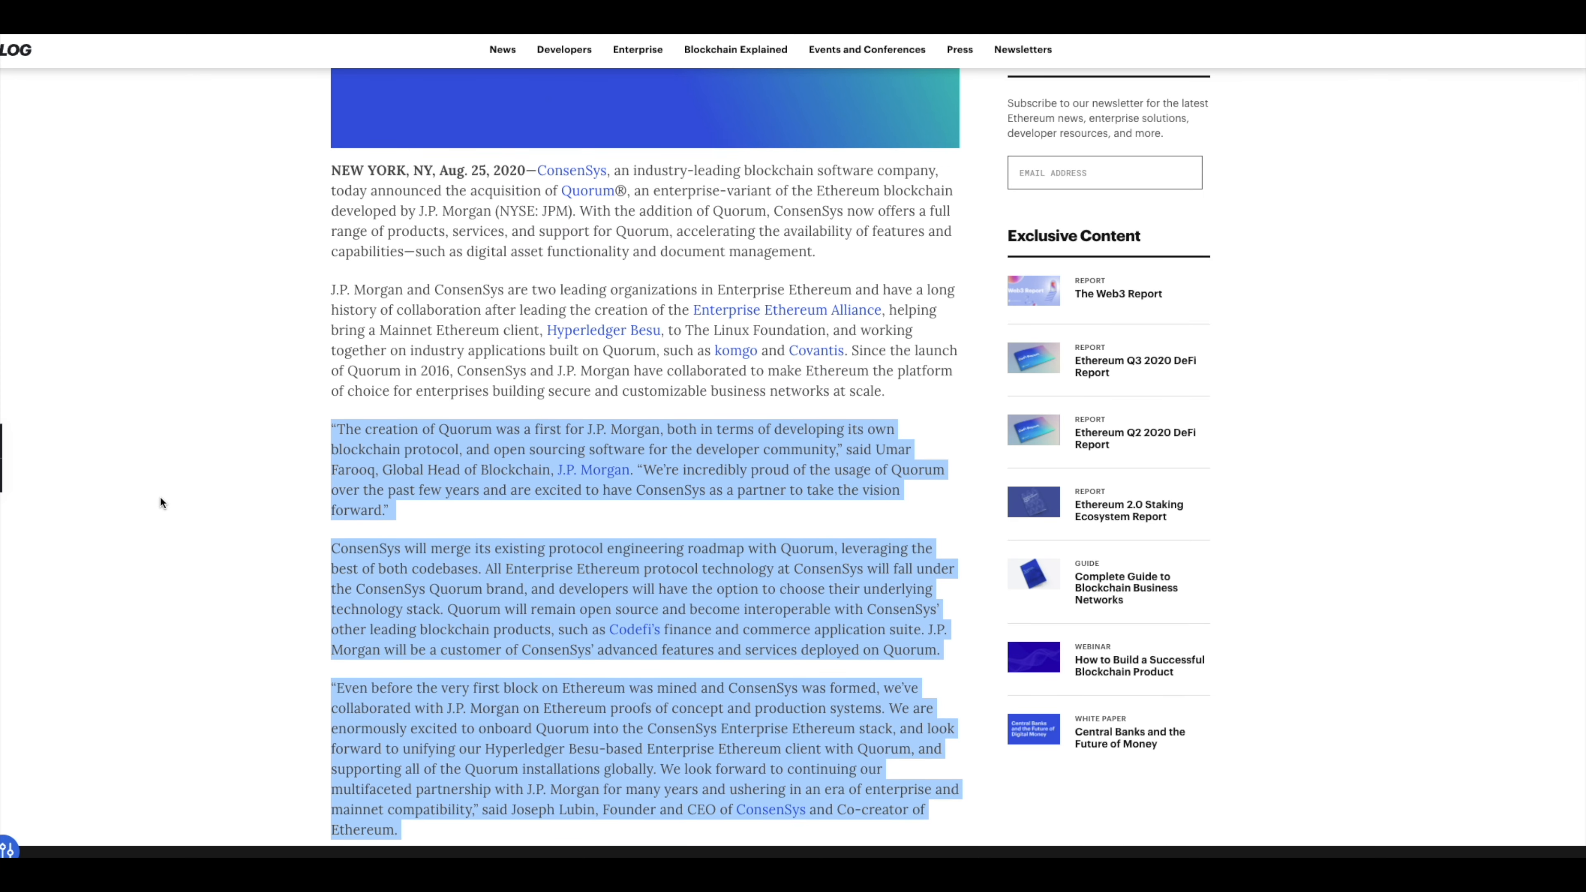
pyautogui.scroll(-3)
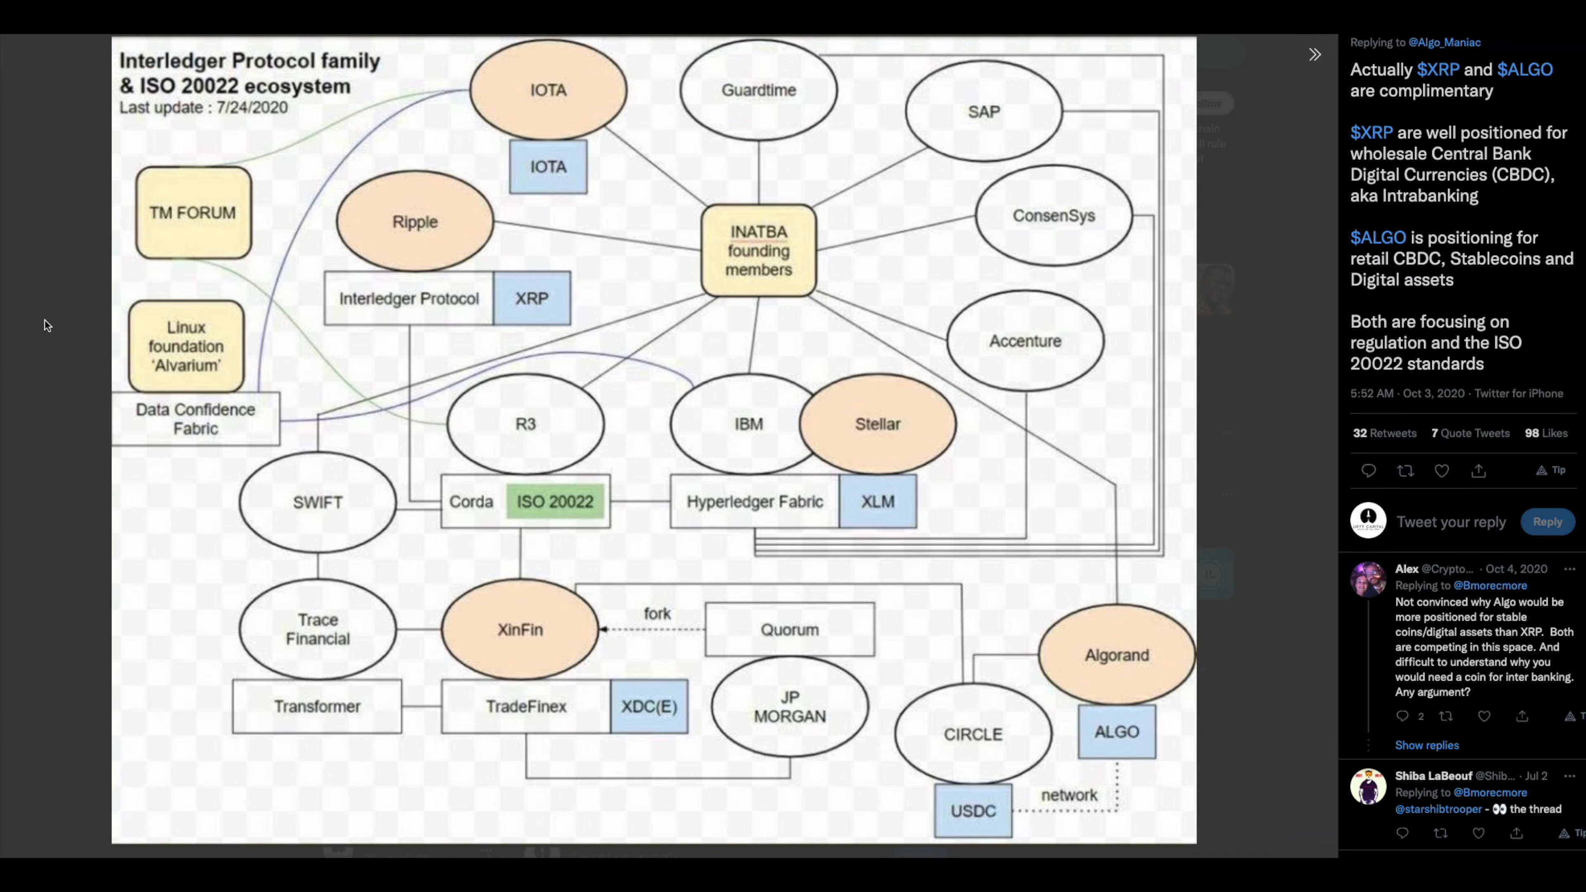
pyautogui.moveTo(682, 325)
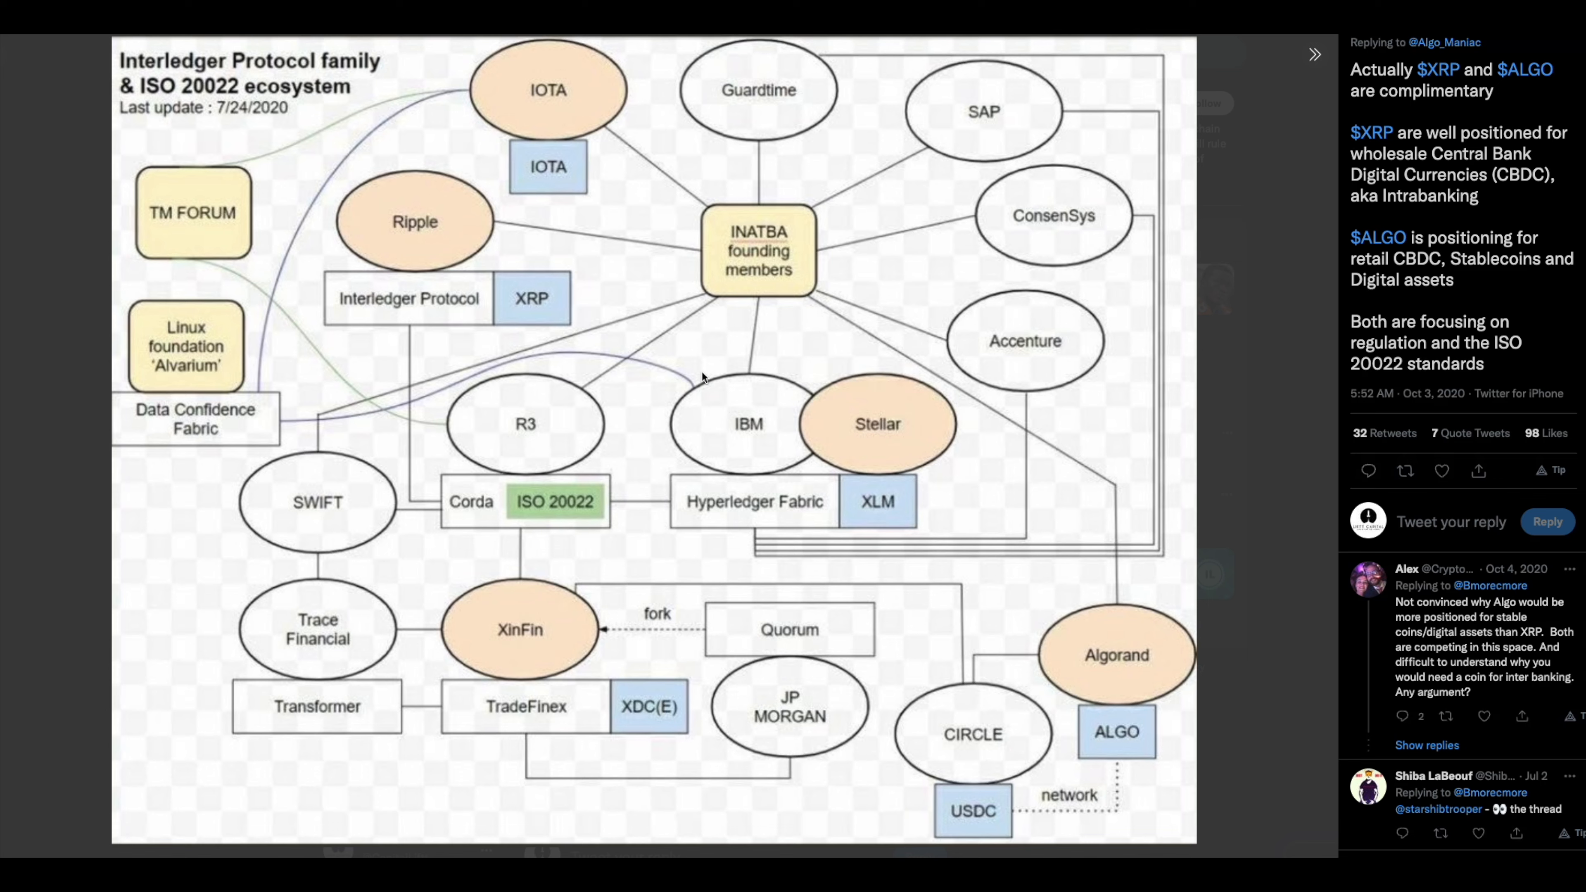
pyautogui.moveTo(704, 378)
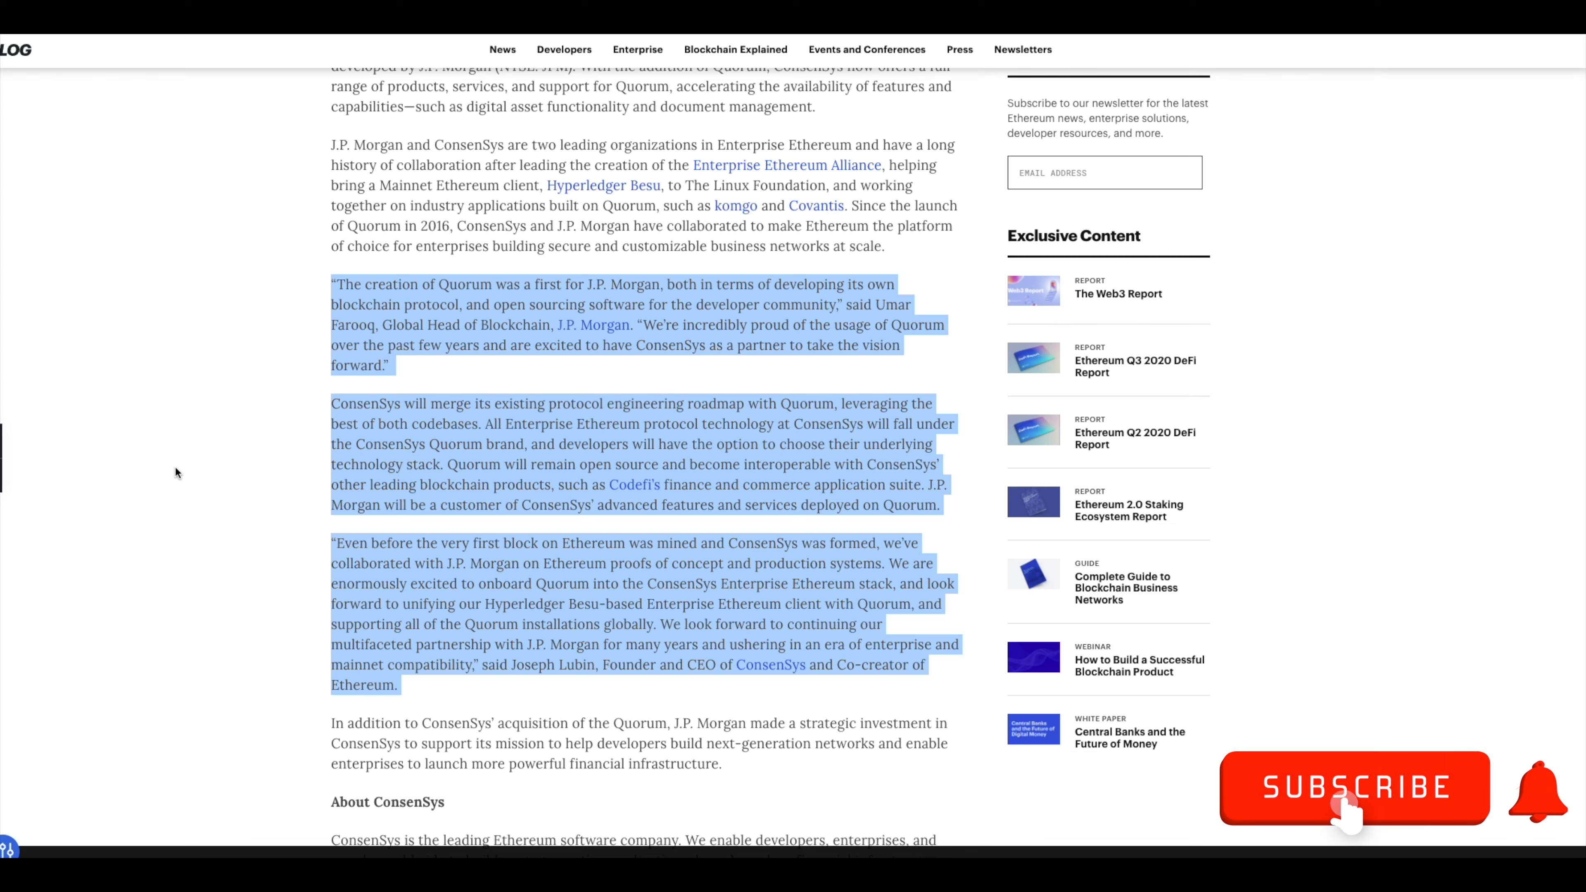
# Review the leaders' quotes on Quorum's future, then return to the press release headline
pyautogui.click(1353, 788)
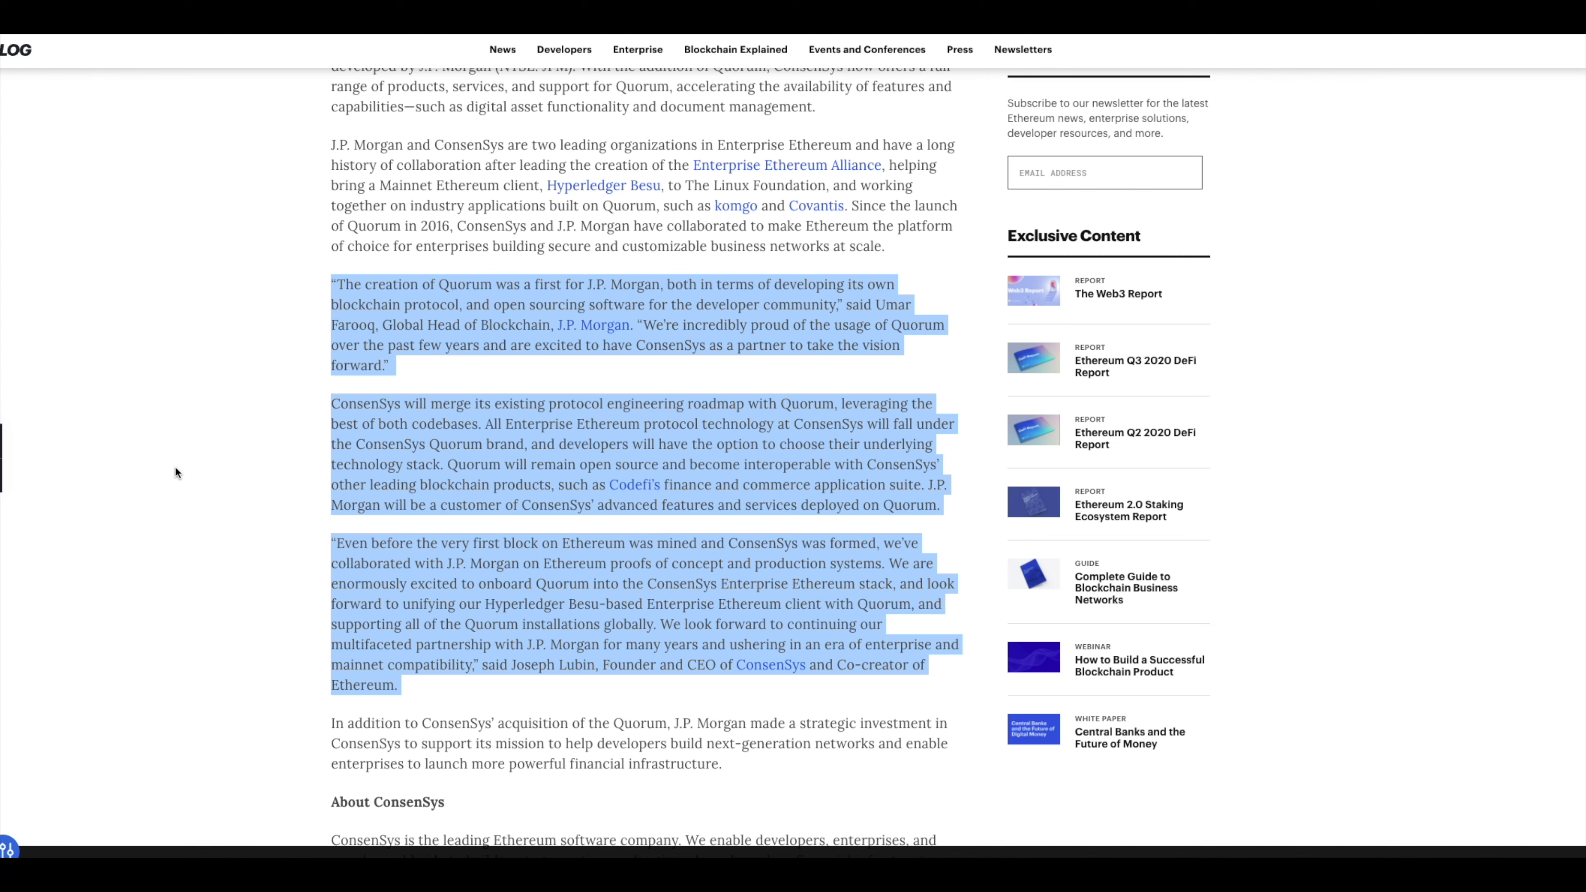
pyautogui.moveTo(182, 576)
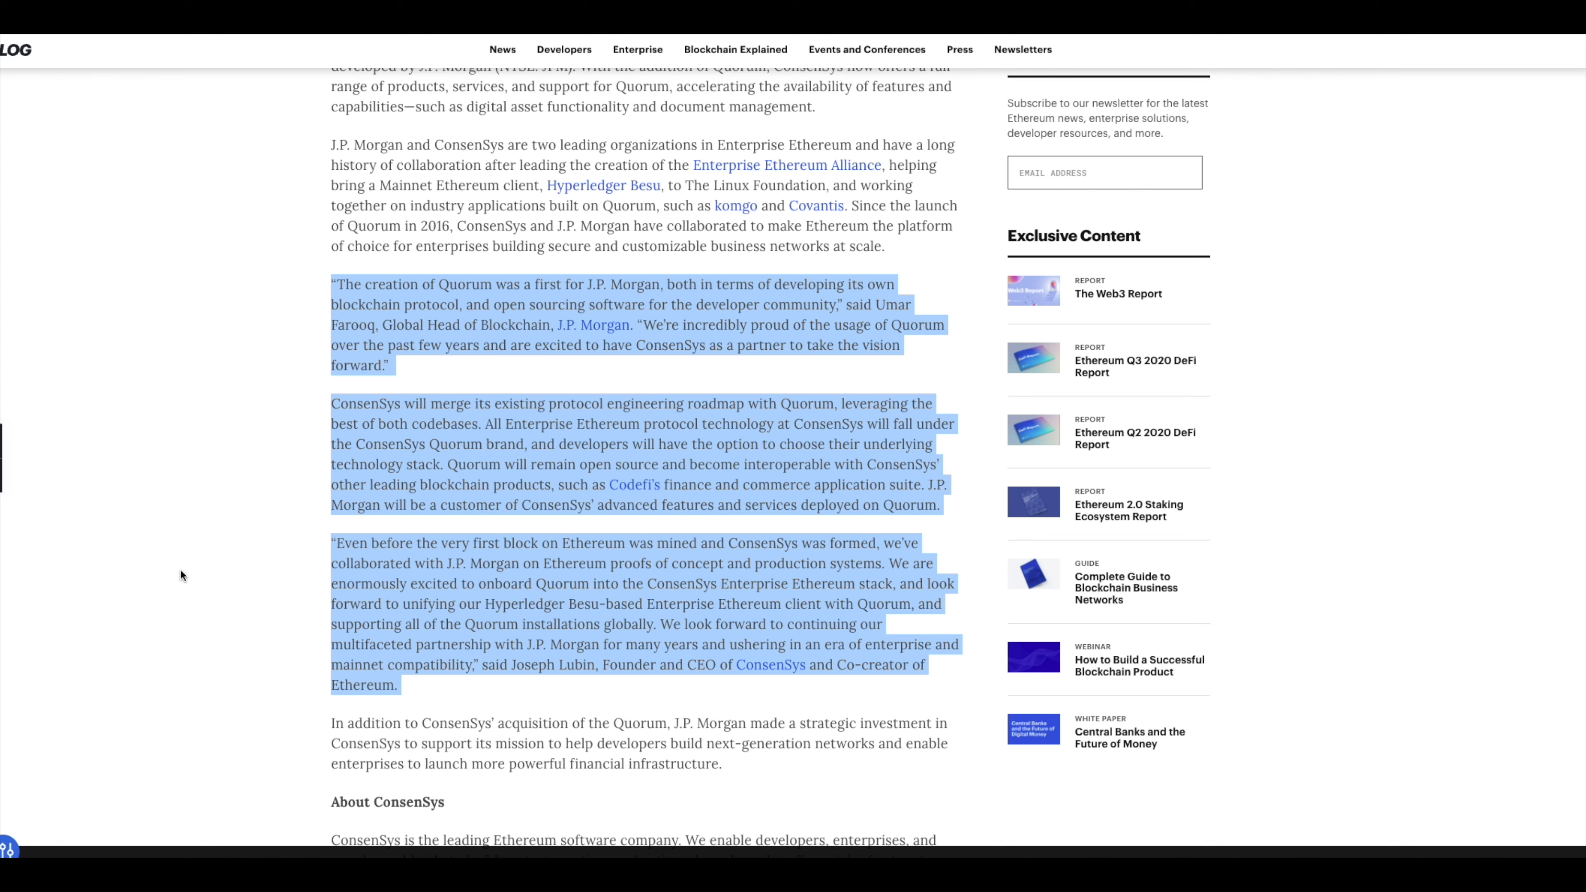
pyautogui.moveTo(859, 625)
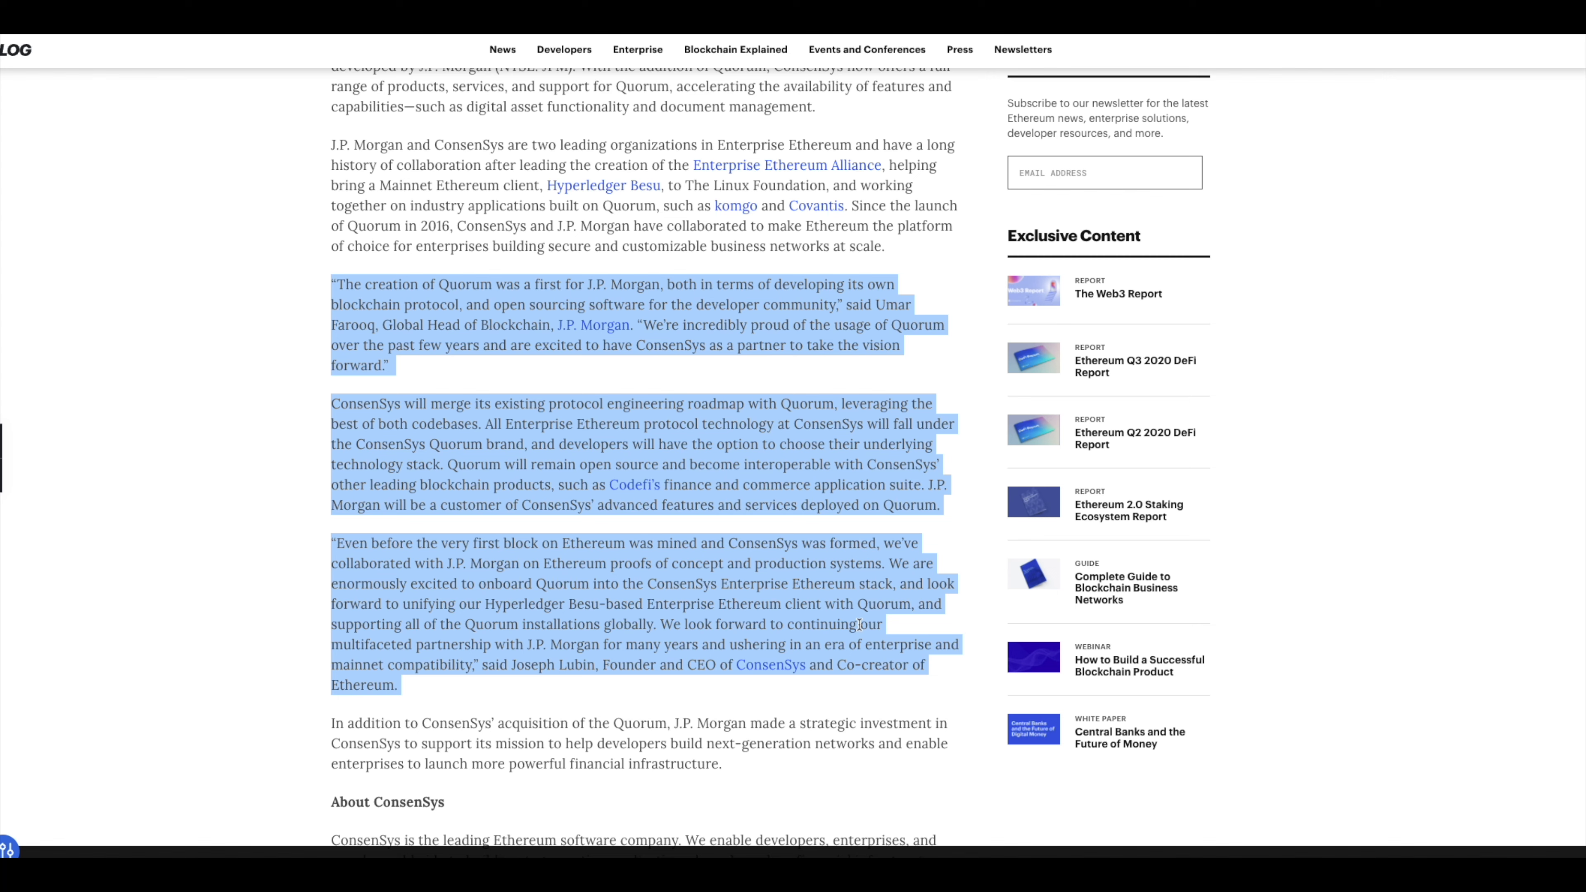
pyautogui.moveTo(695, 608)
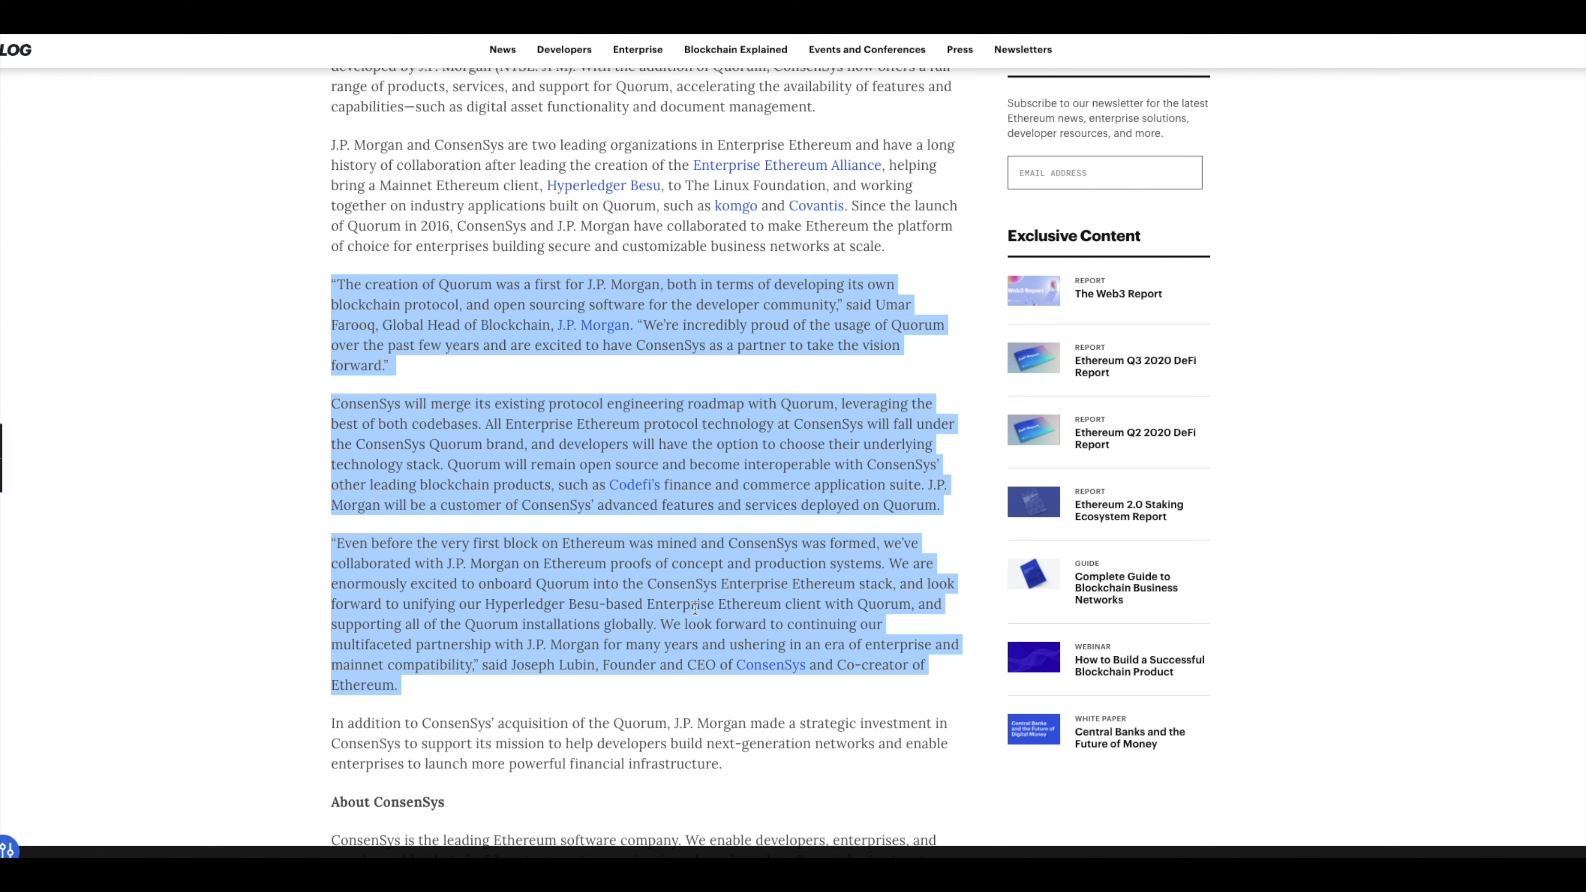
pyautogui.moveTo(287, 600)
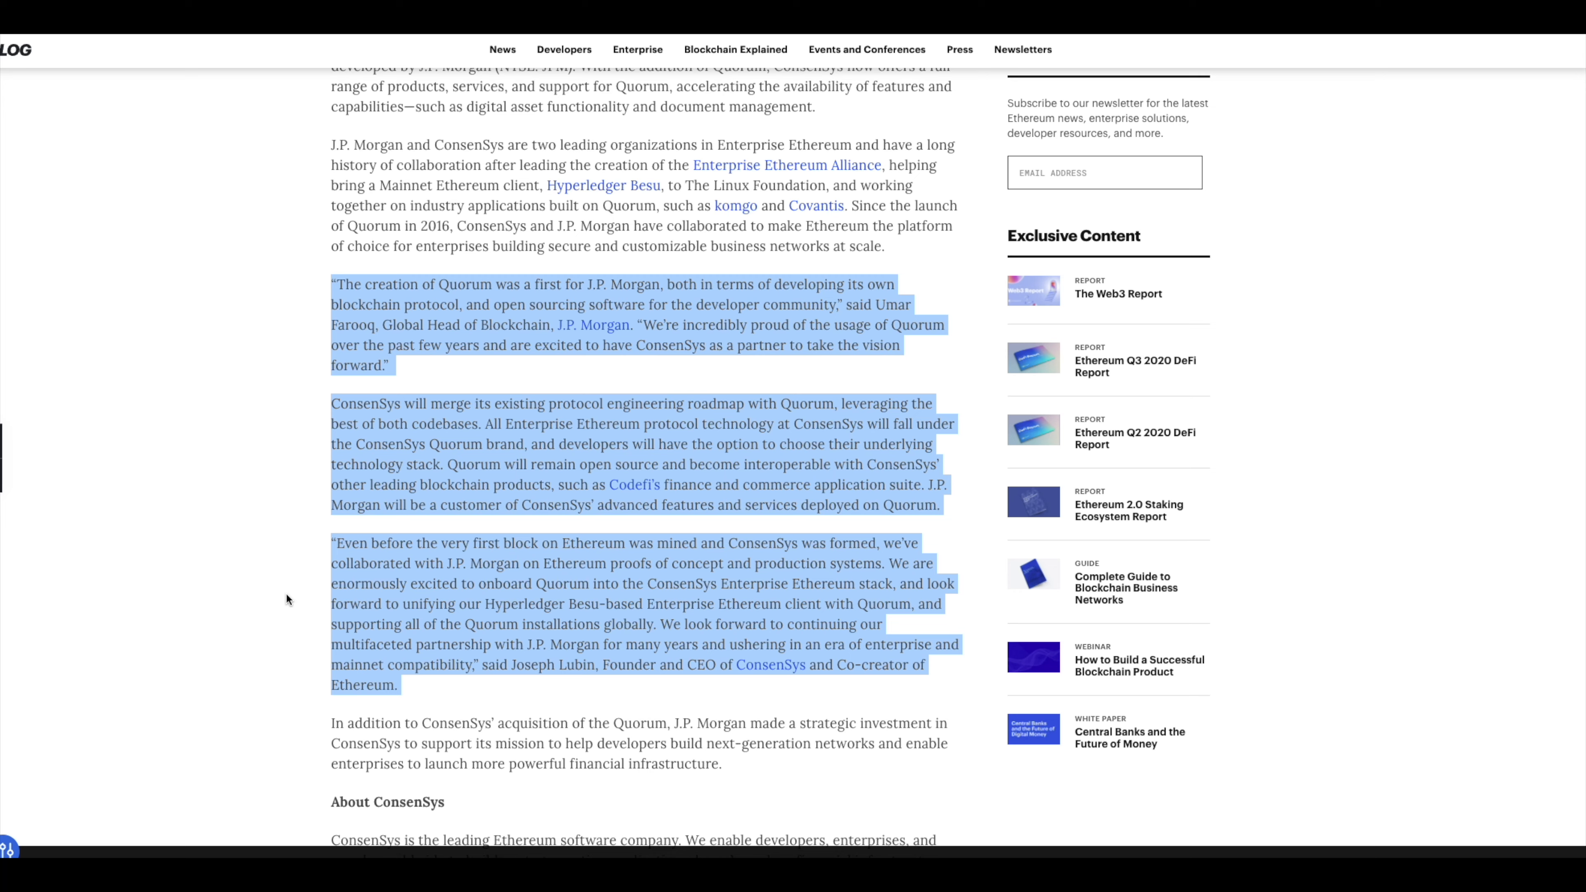
pyautogui.moveTo(287, 464)
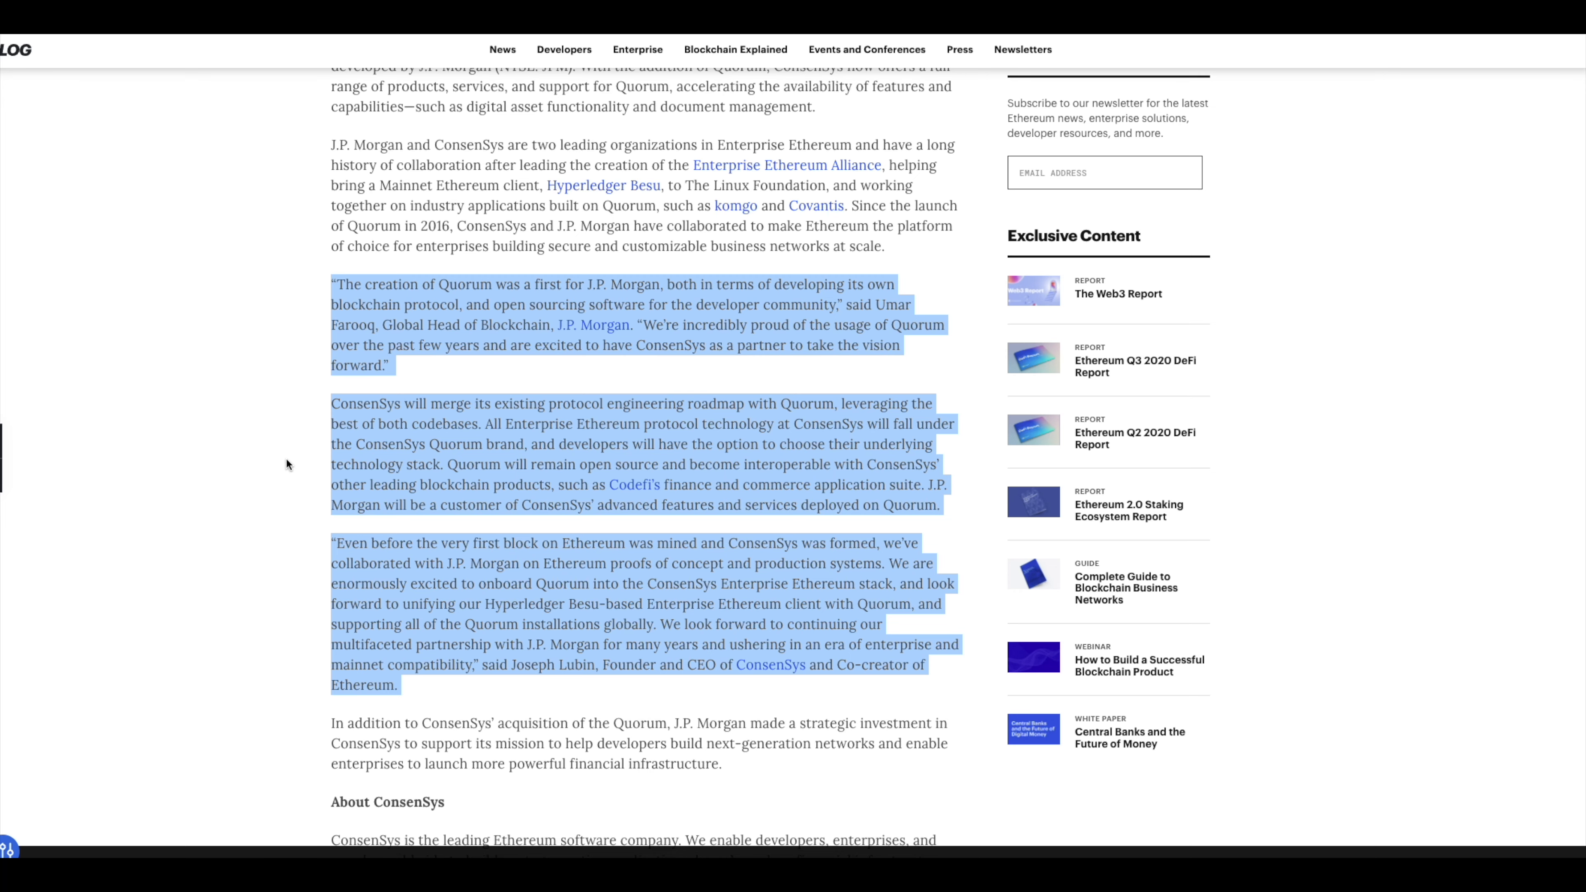
pyautogui.scroll(3)
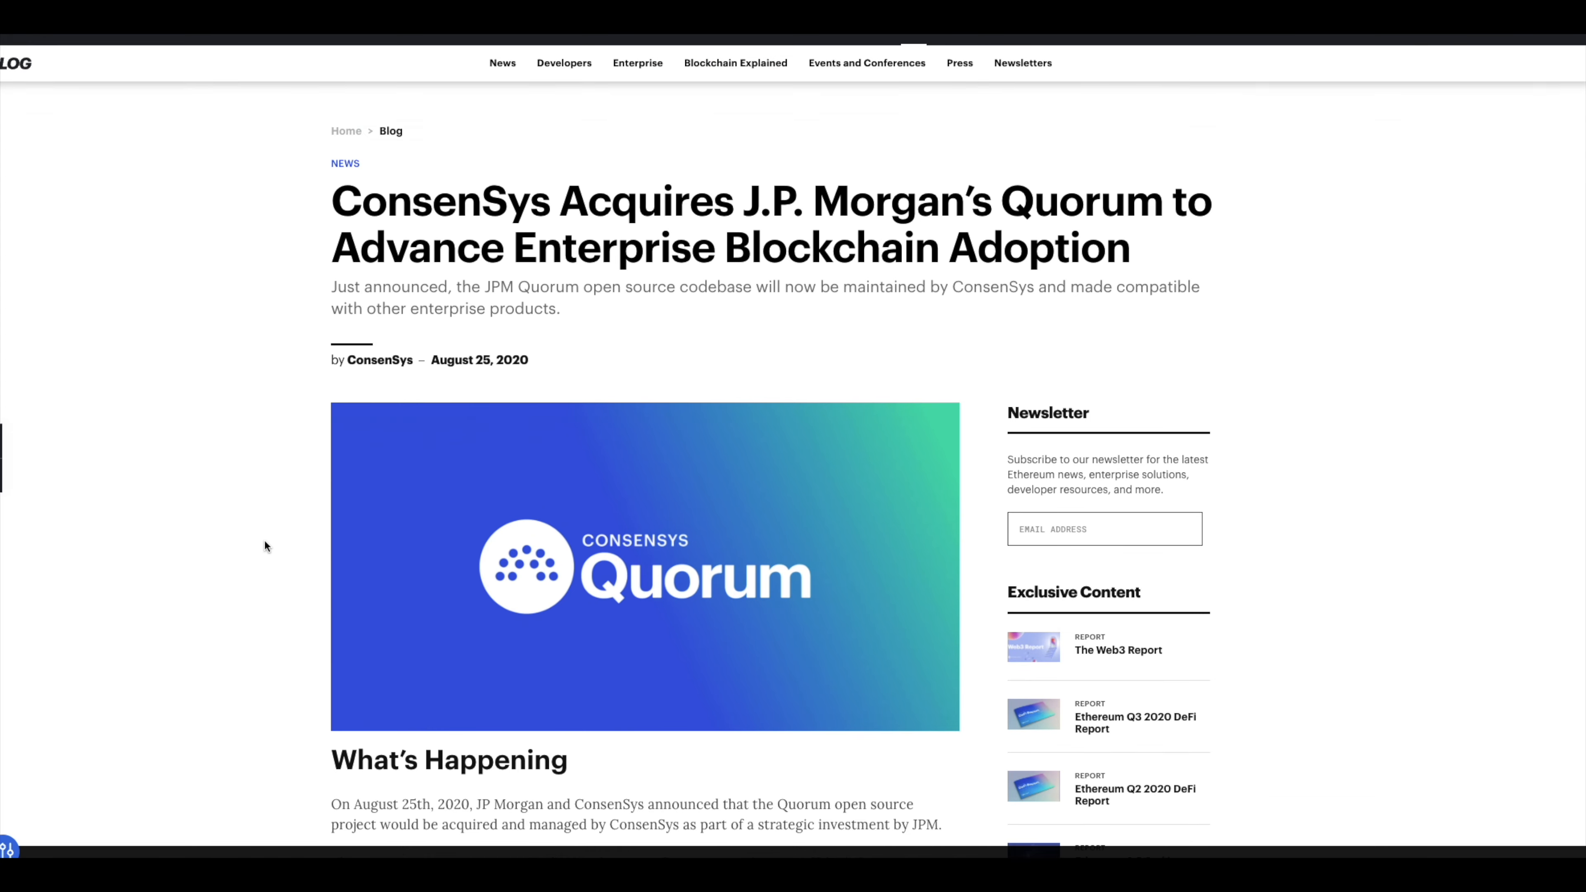
# Scroll through the 'What's Happening' and 'What Is ConsenSys Quorum?' sections of the blog post
pyautogui.scroll(-3)
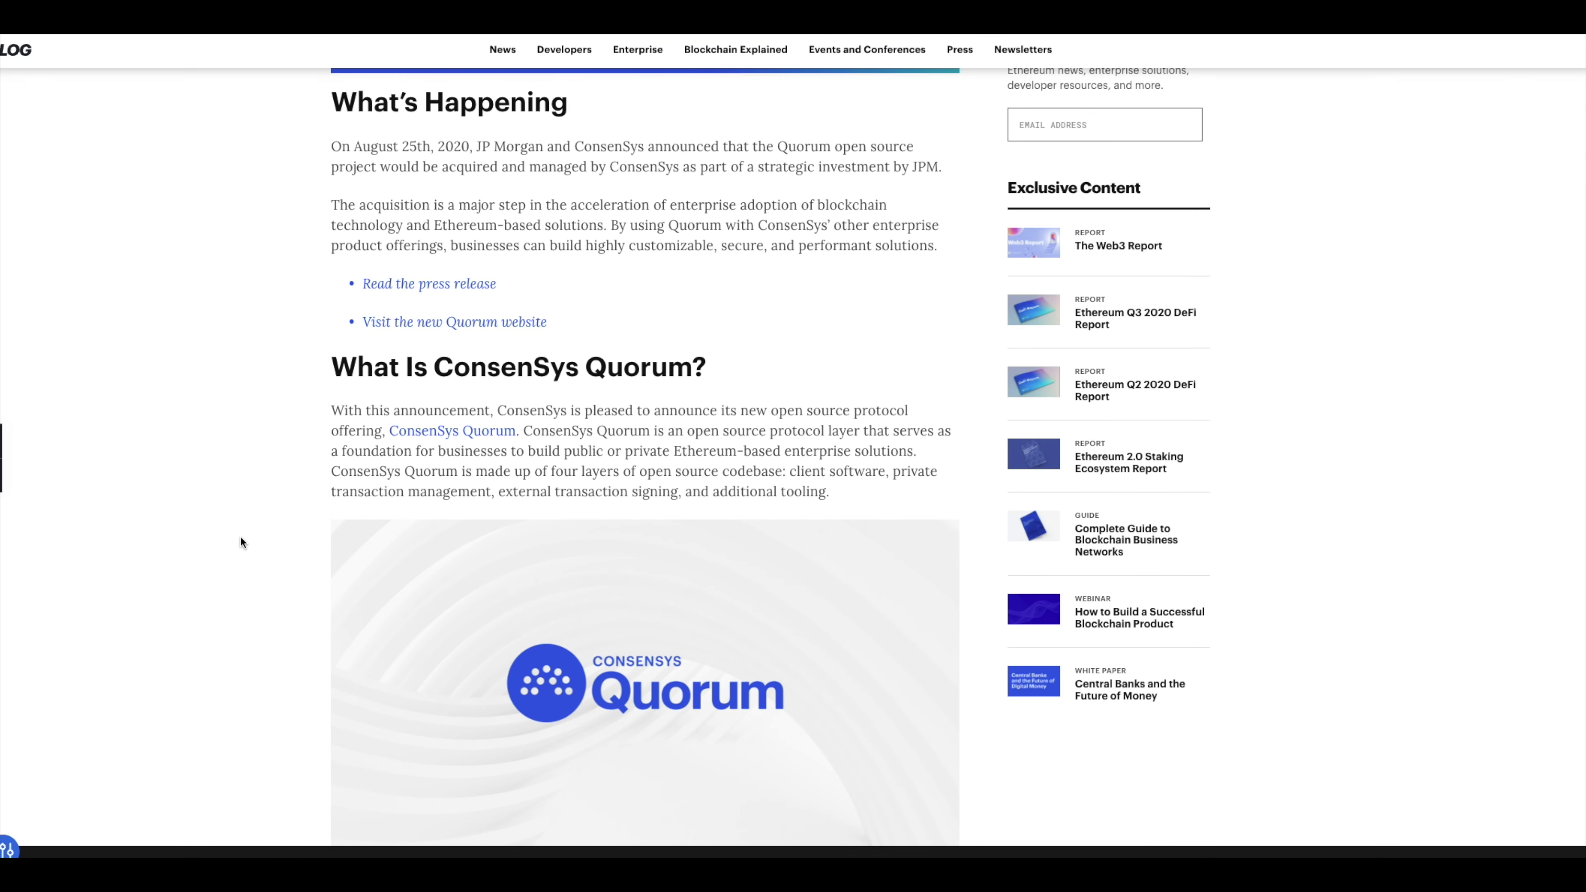
pyautogui.scroll(-3)
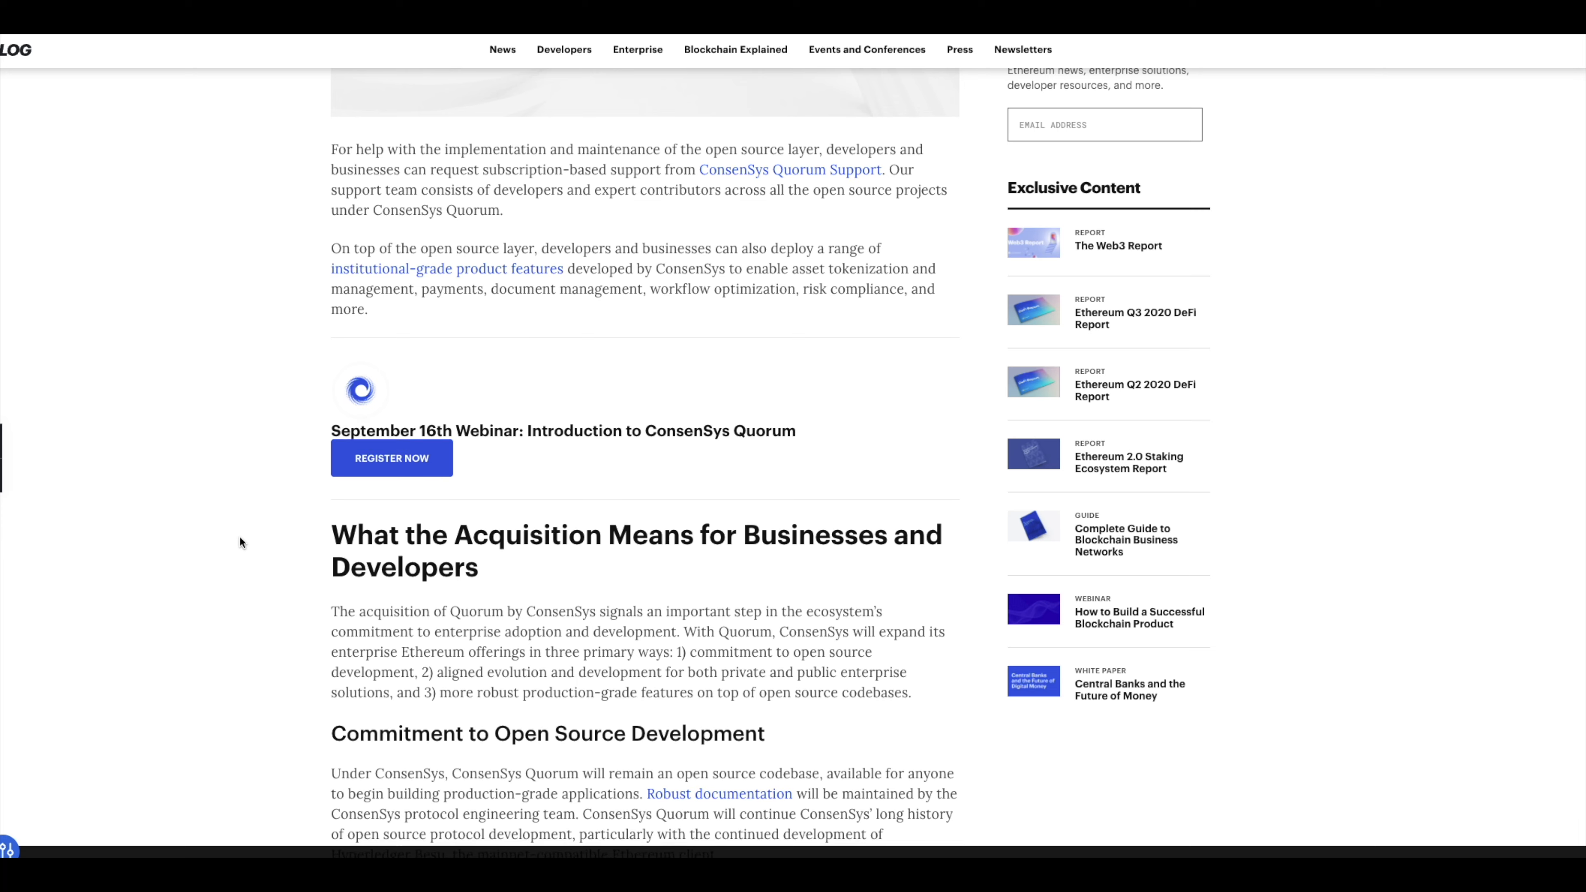
pyautogui.scroll(3)
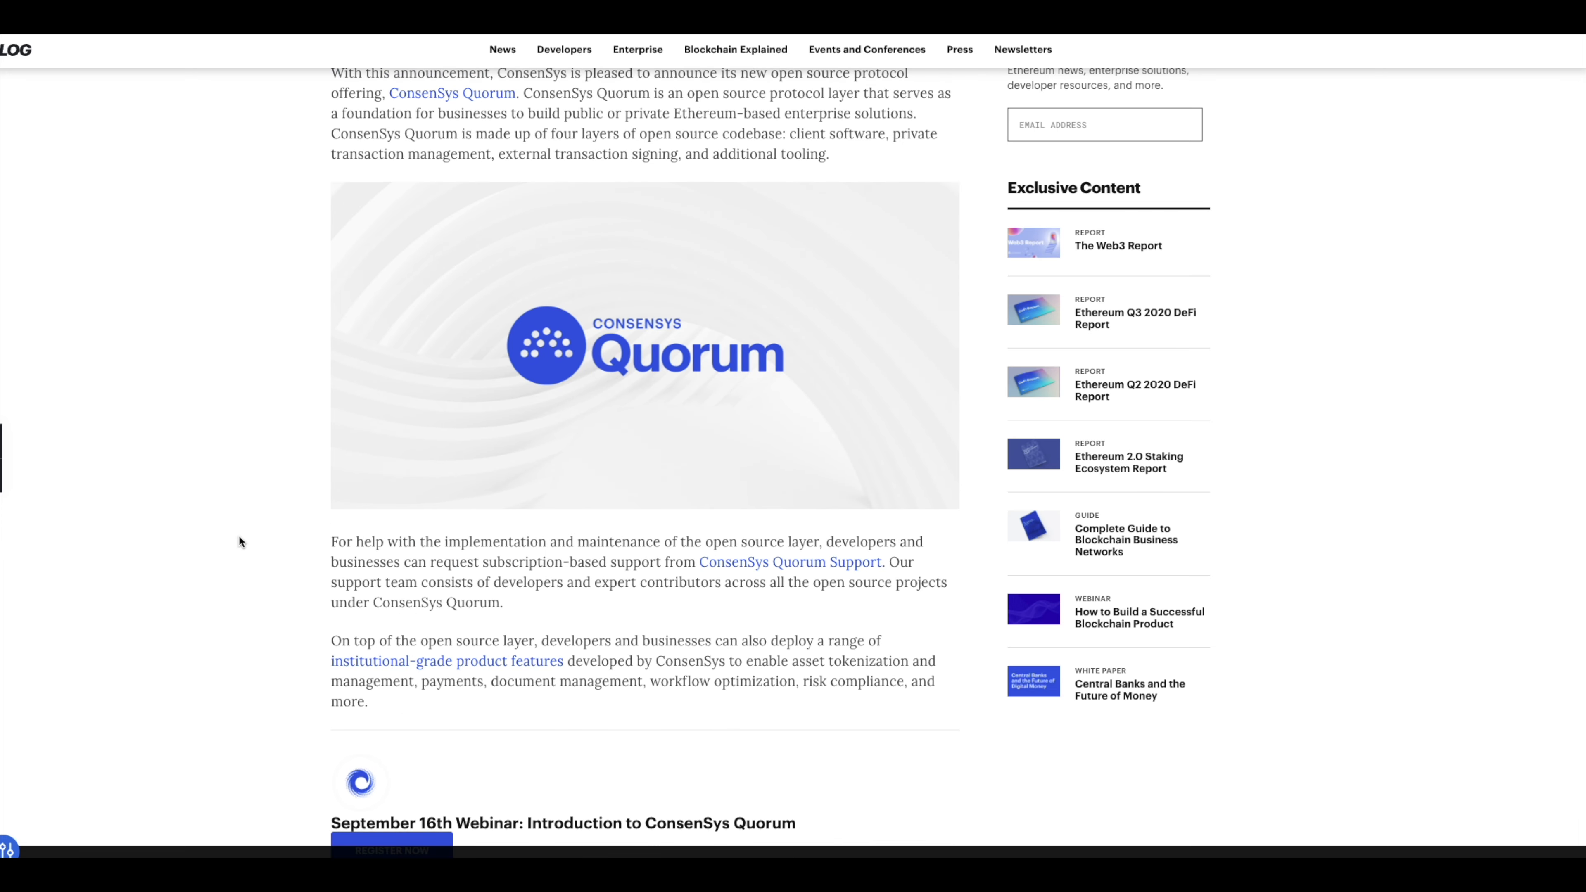
pyautogui.scroll(3)
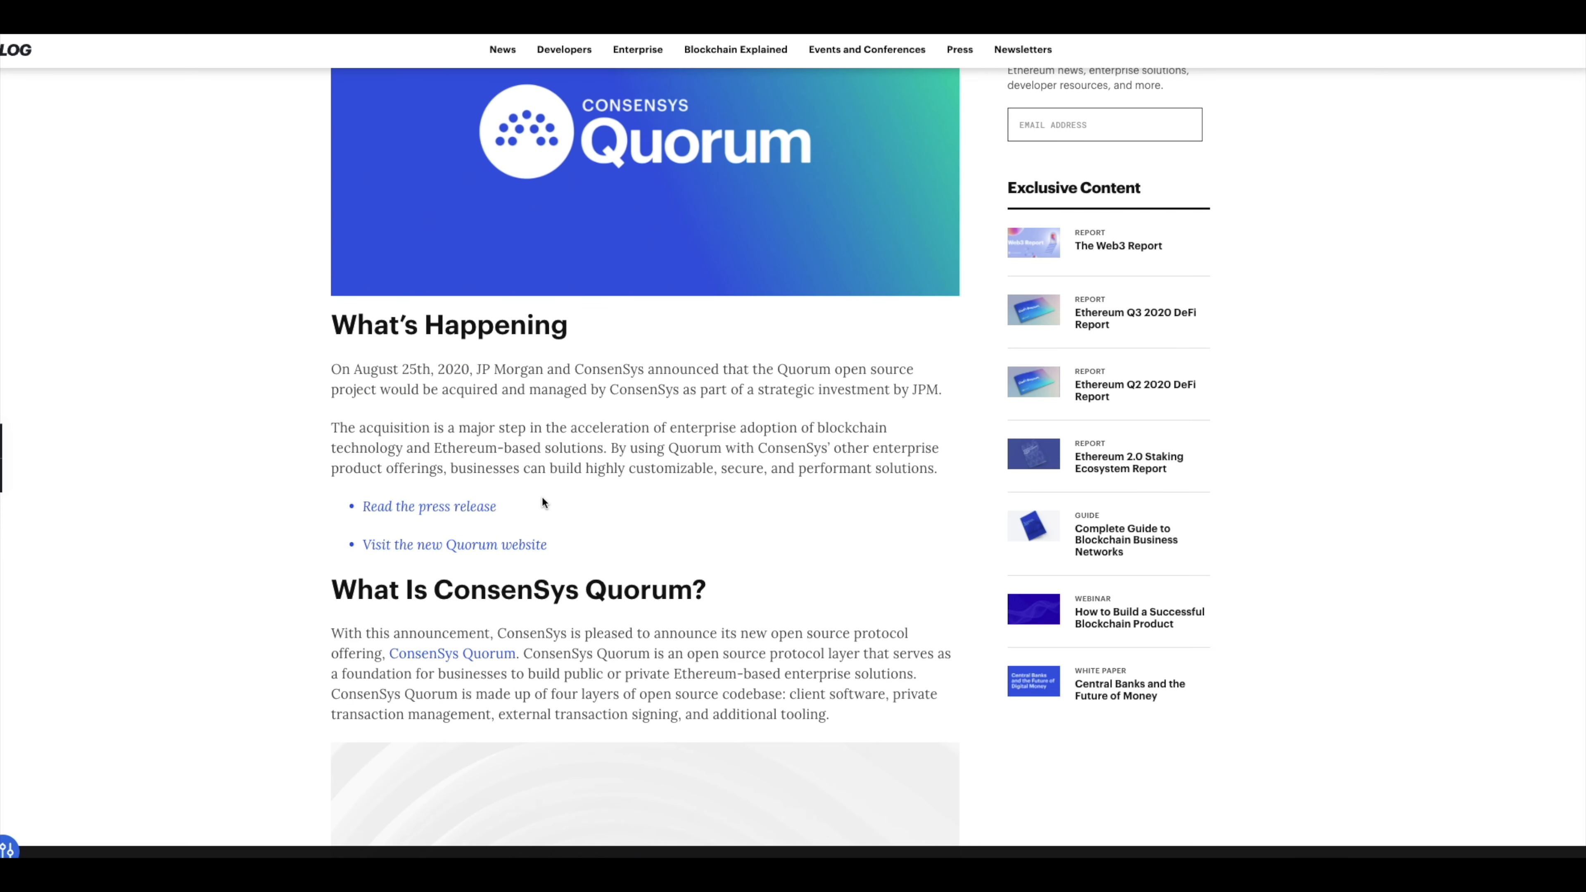
pyautogui.moveTo(301, 451)
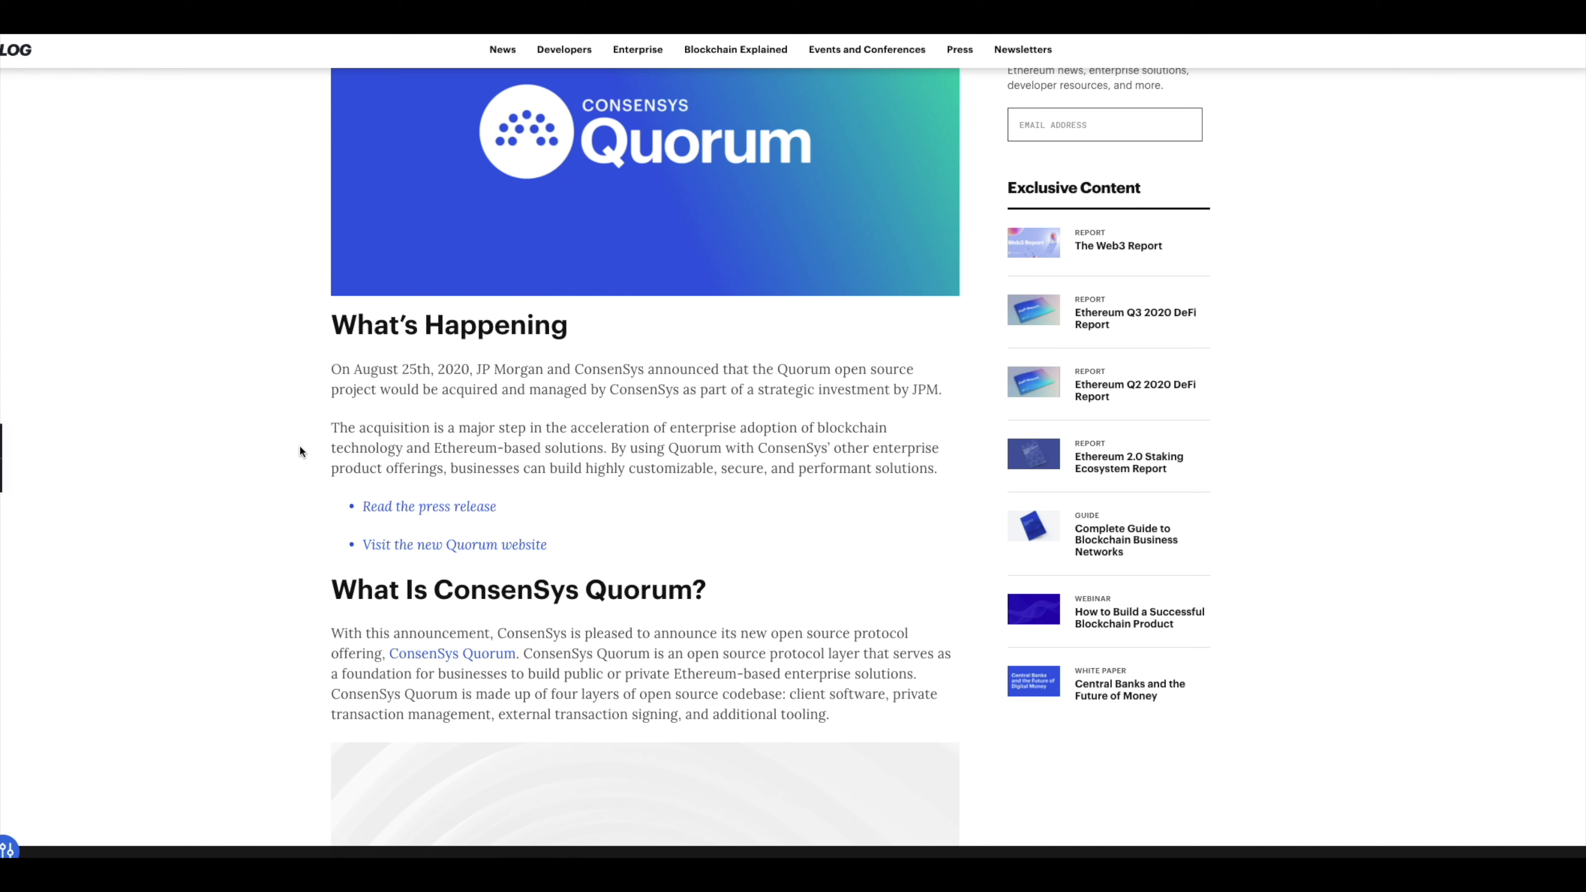
pyautogui.moveTo(293, 435)
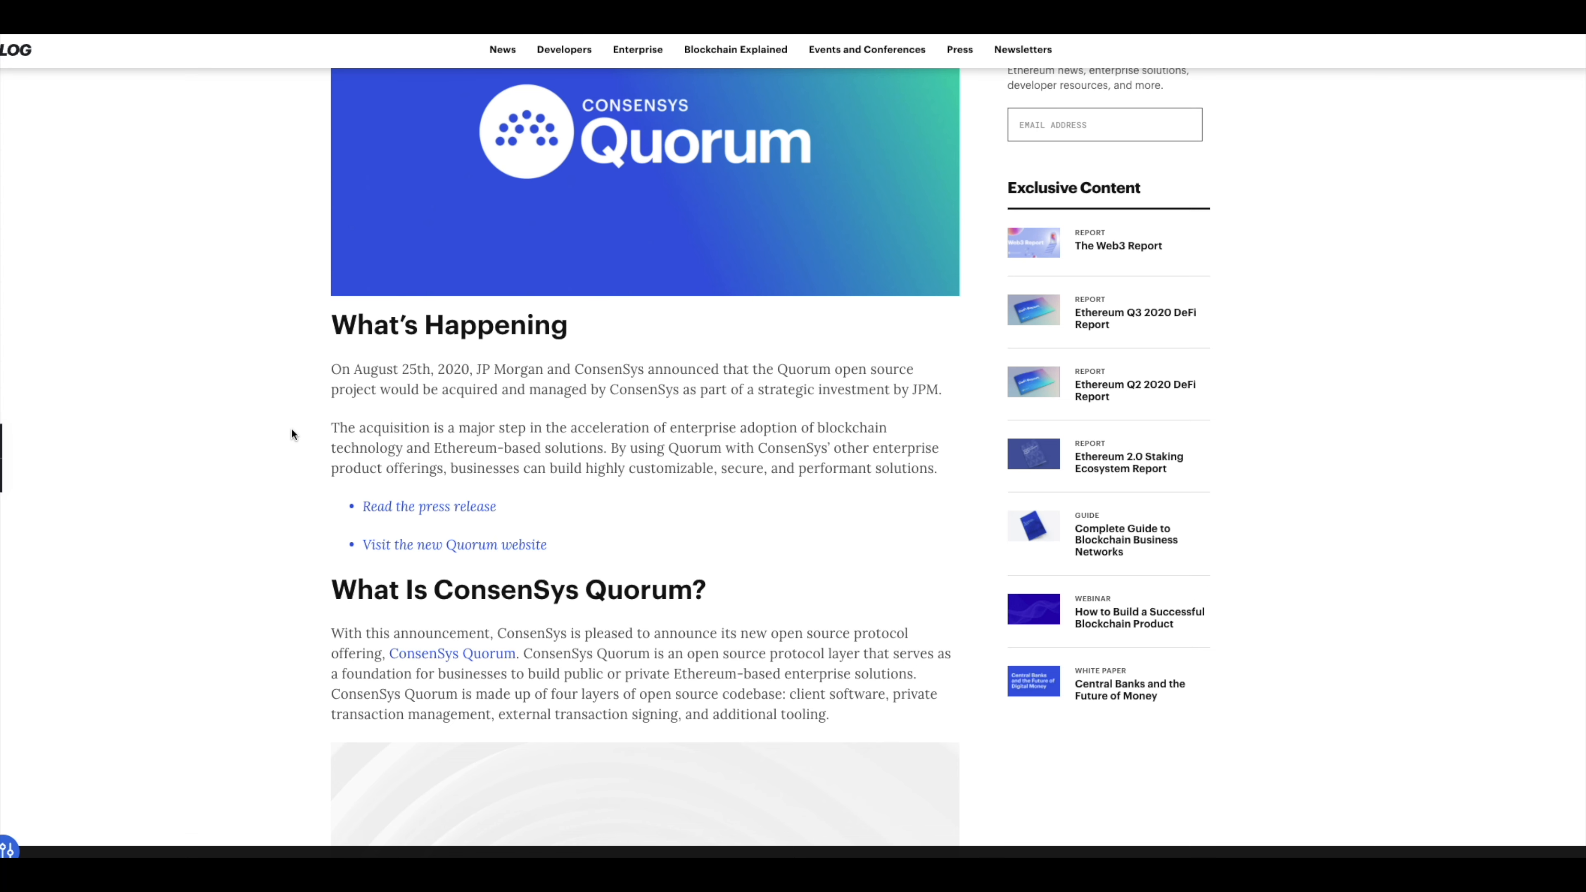
pyautogui.moveTo(274, 401)
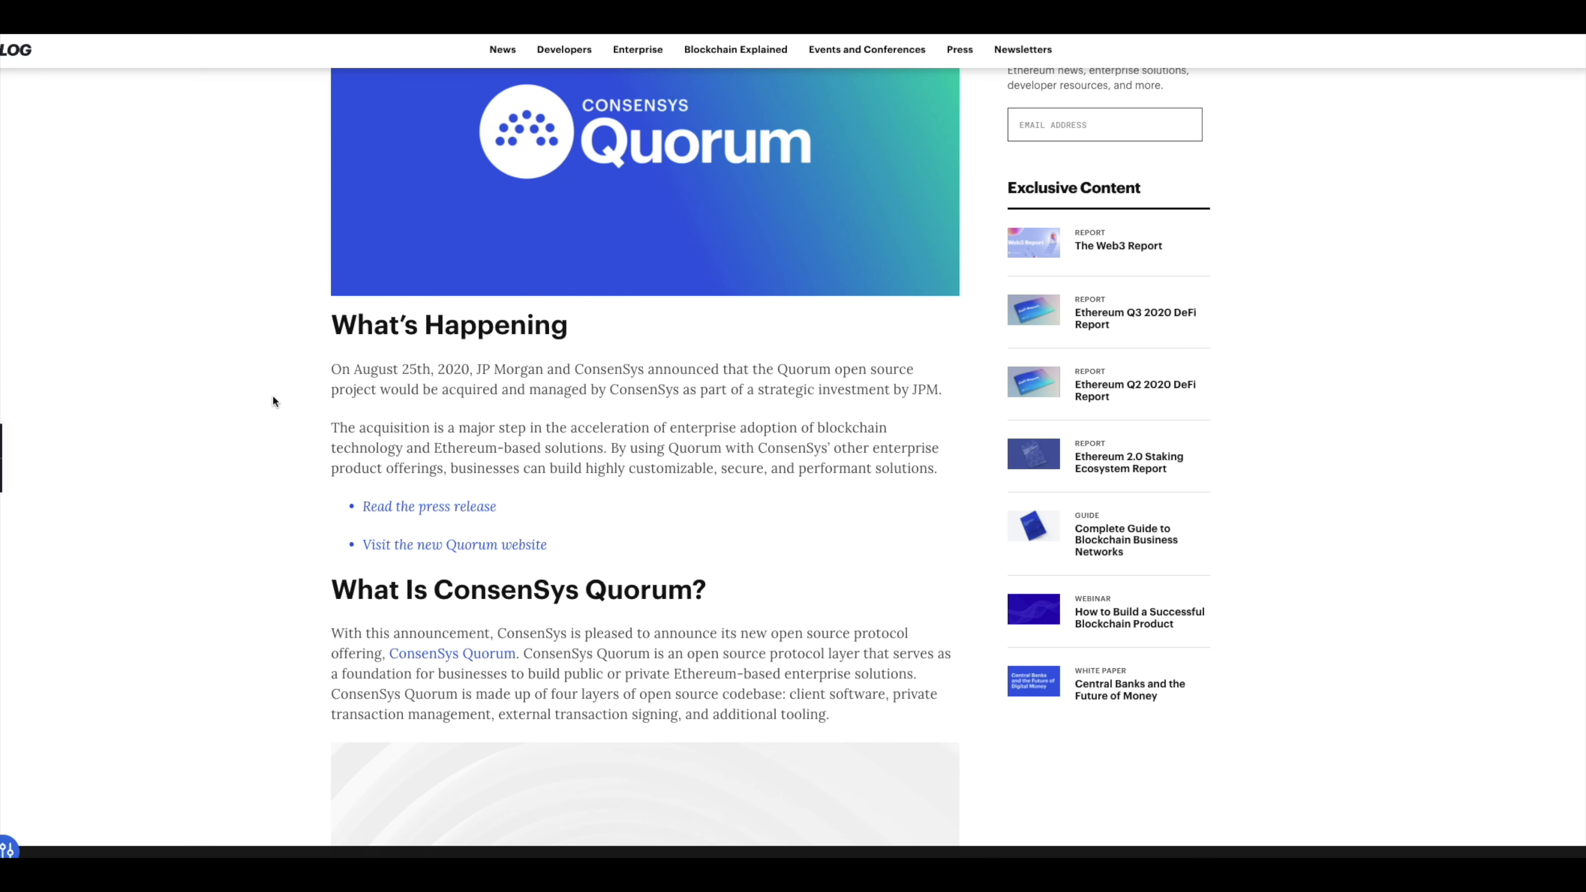
pyautogui.scroll(-3)
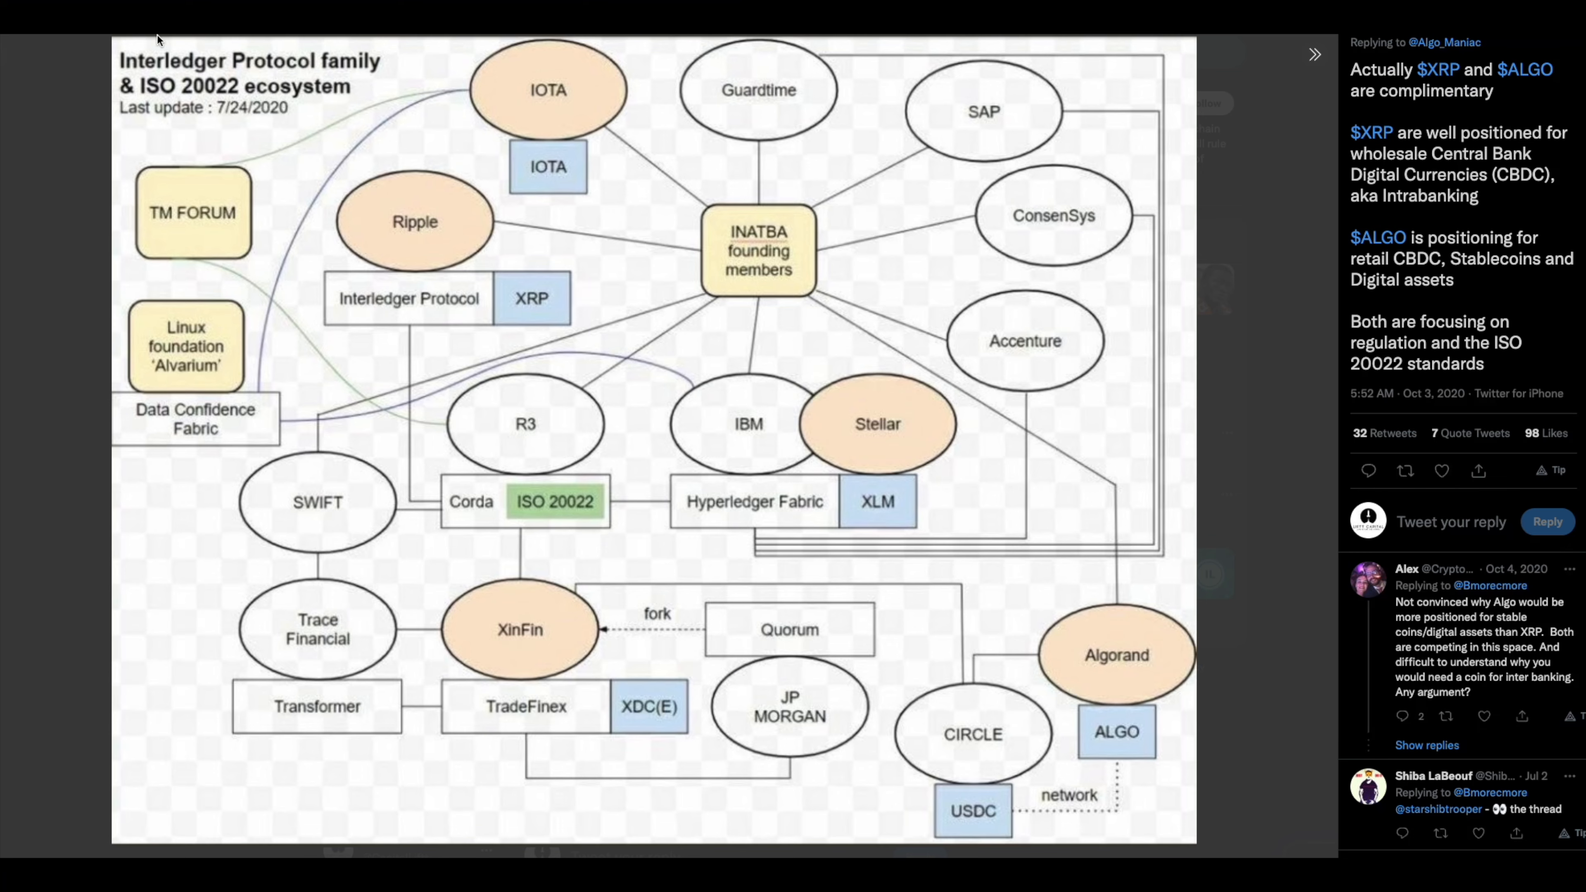
pyautogui.moveTo(572, 637)
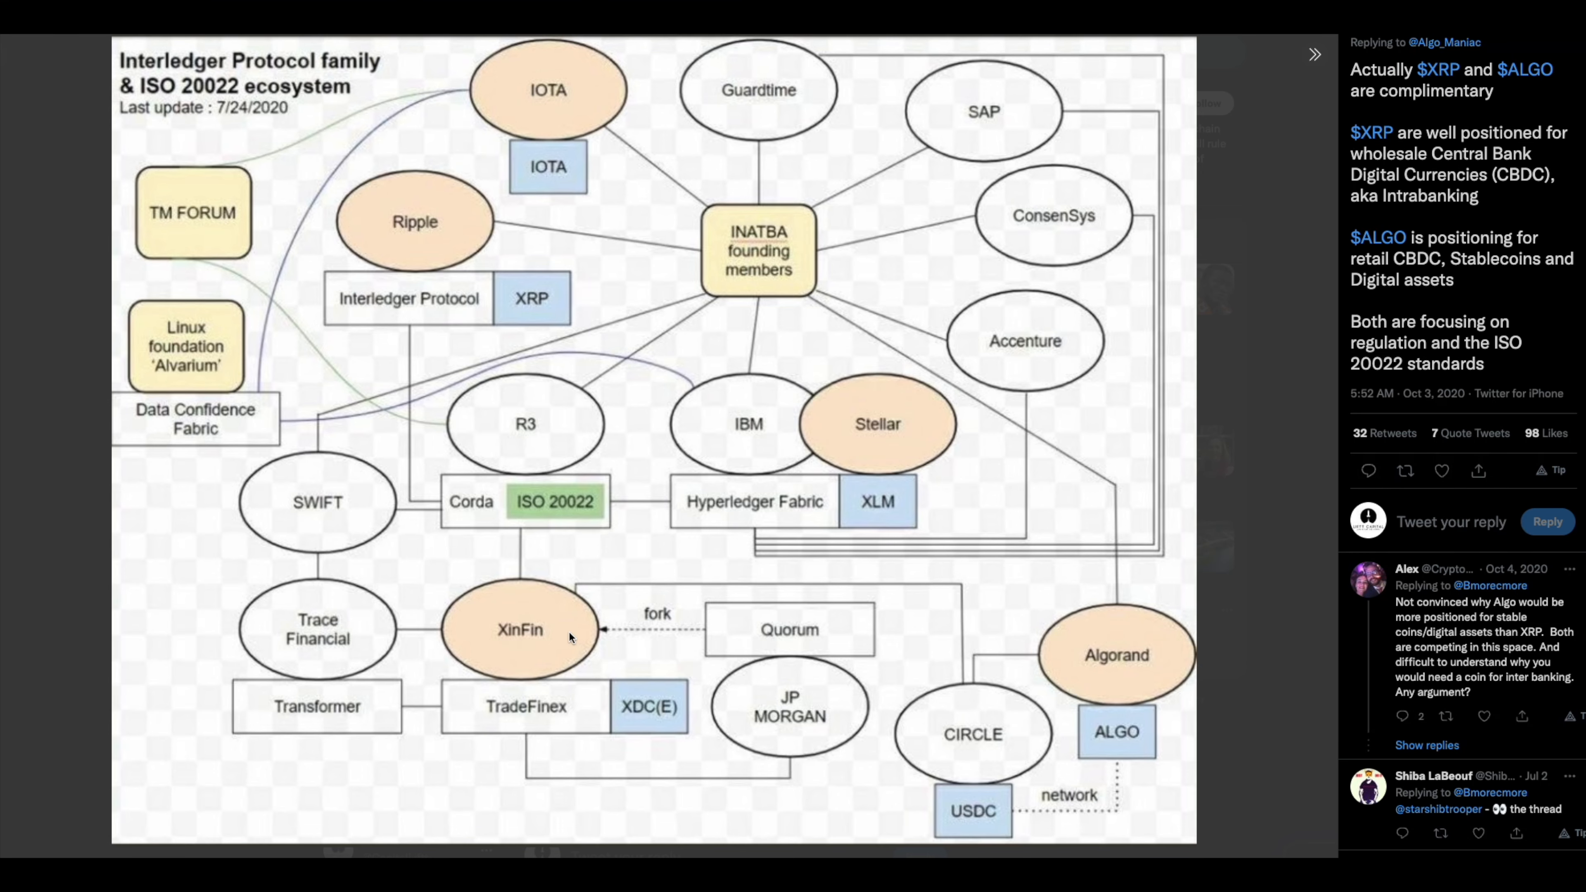
pyautogui.moveTo(792, 640)
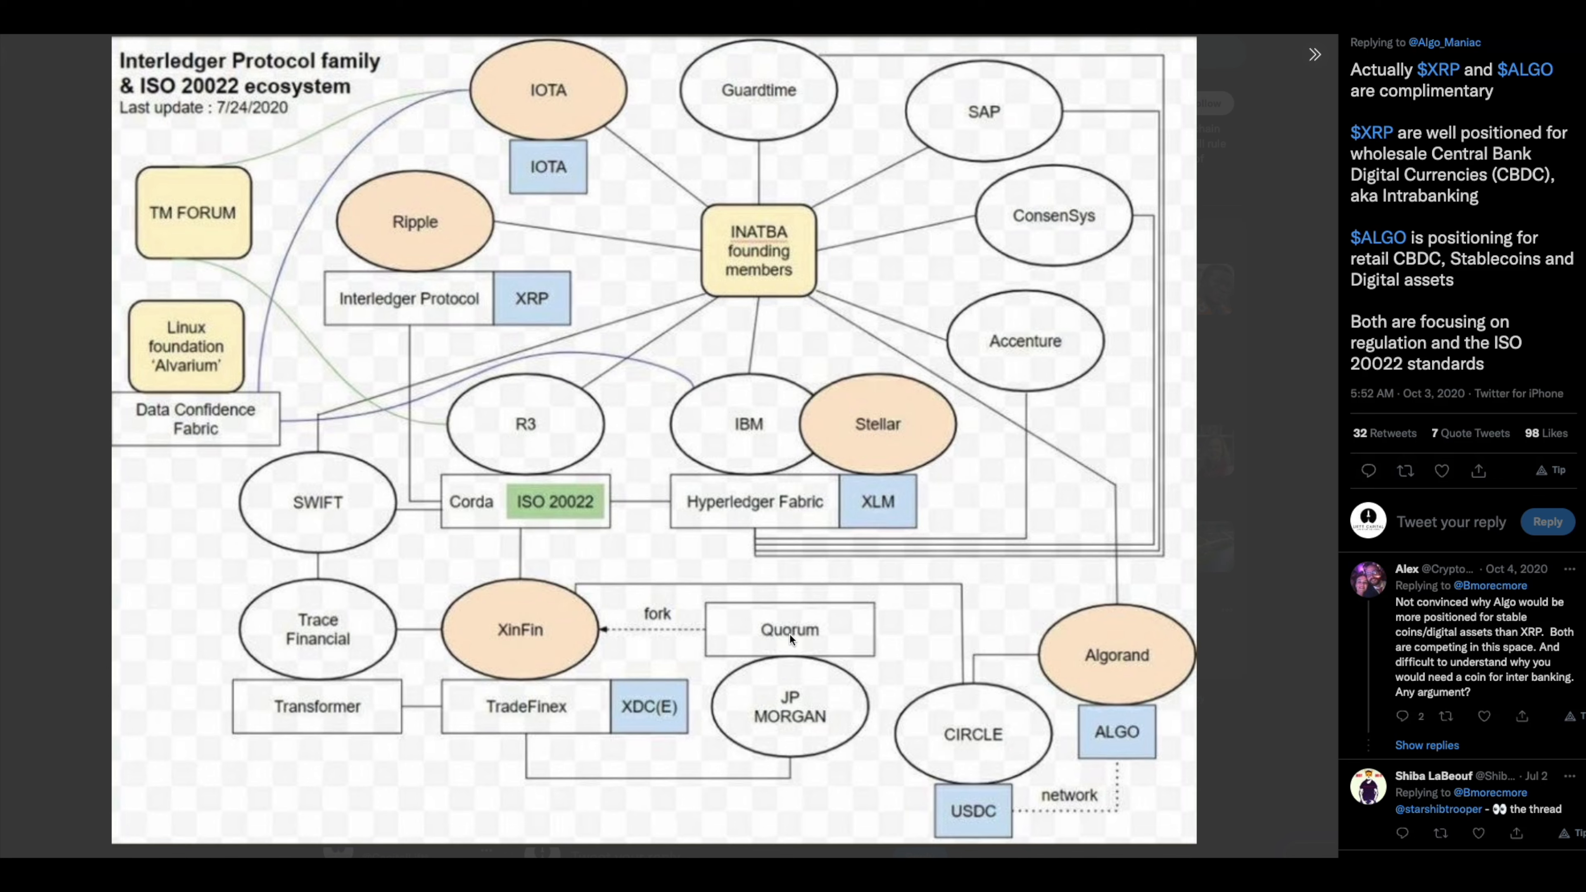
pyautogui.moveTo(571, 649)
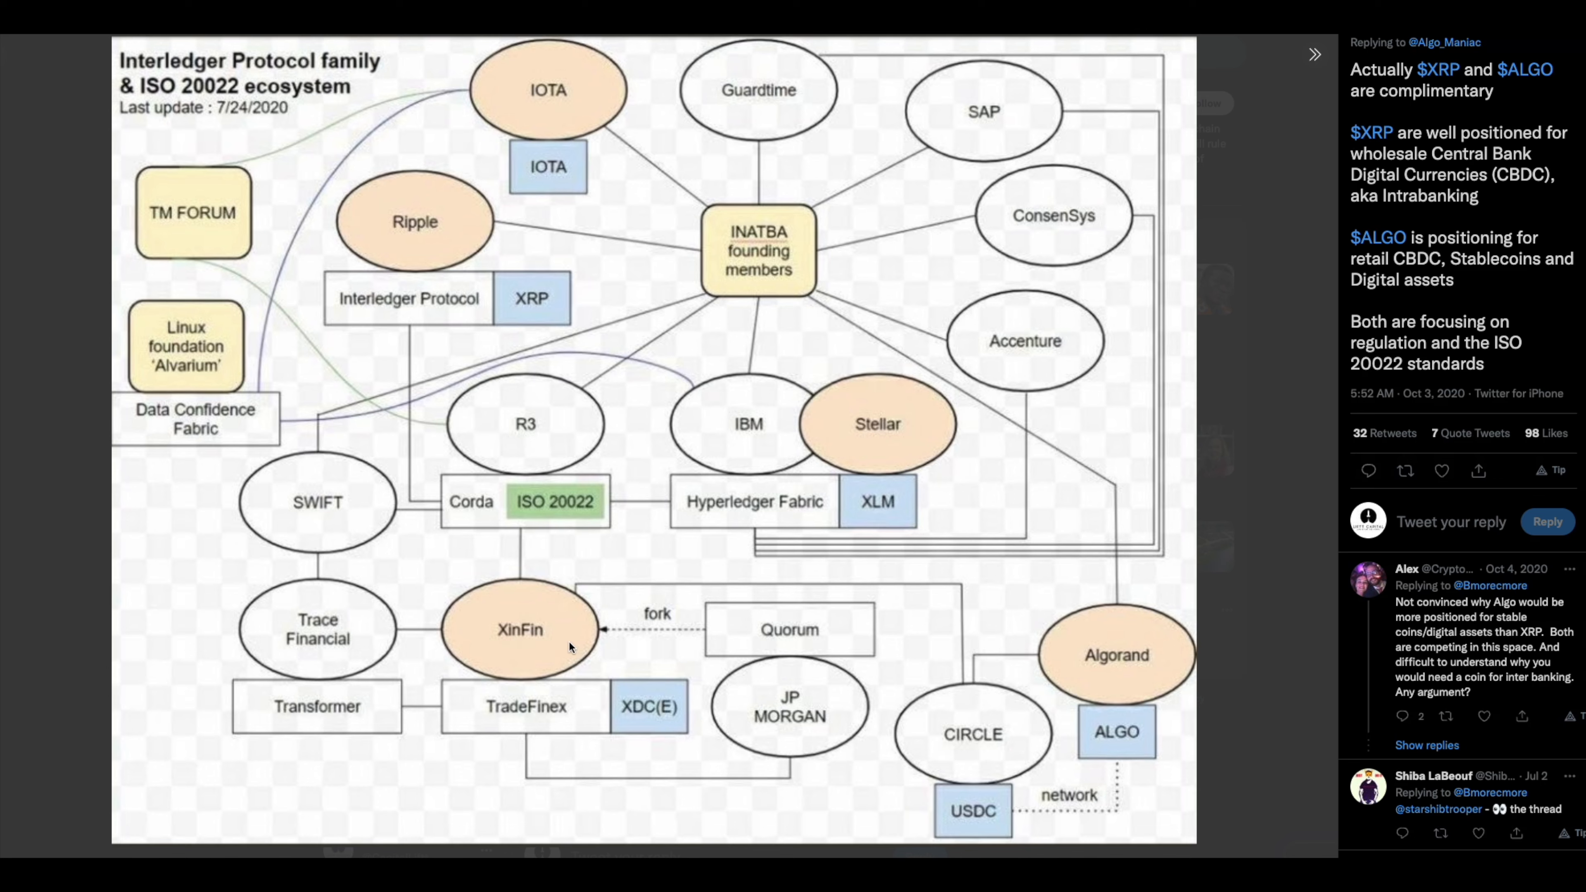
pyautogui.moveTo(799, 652)
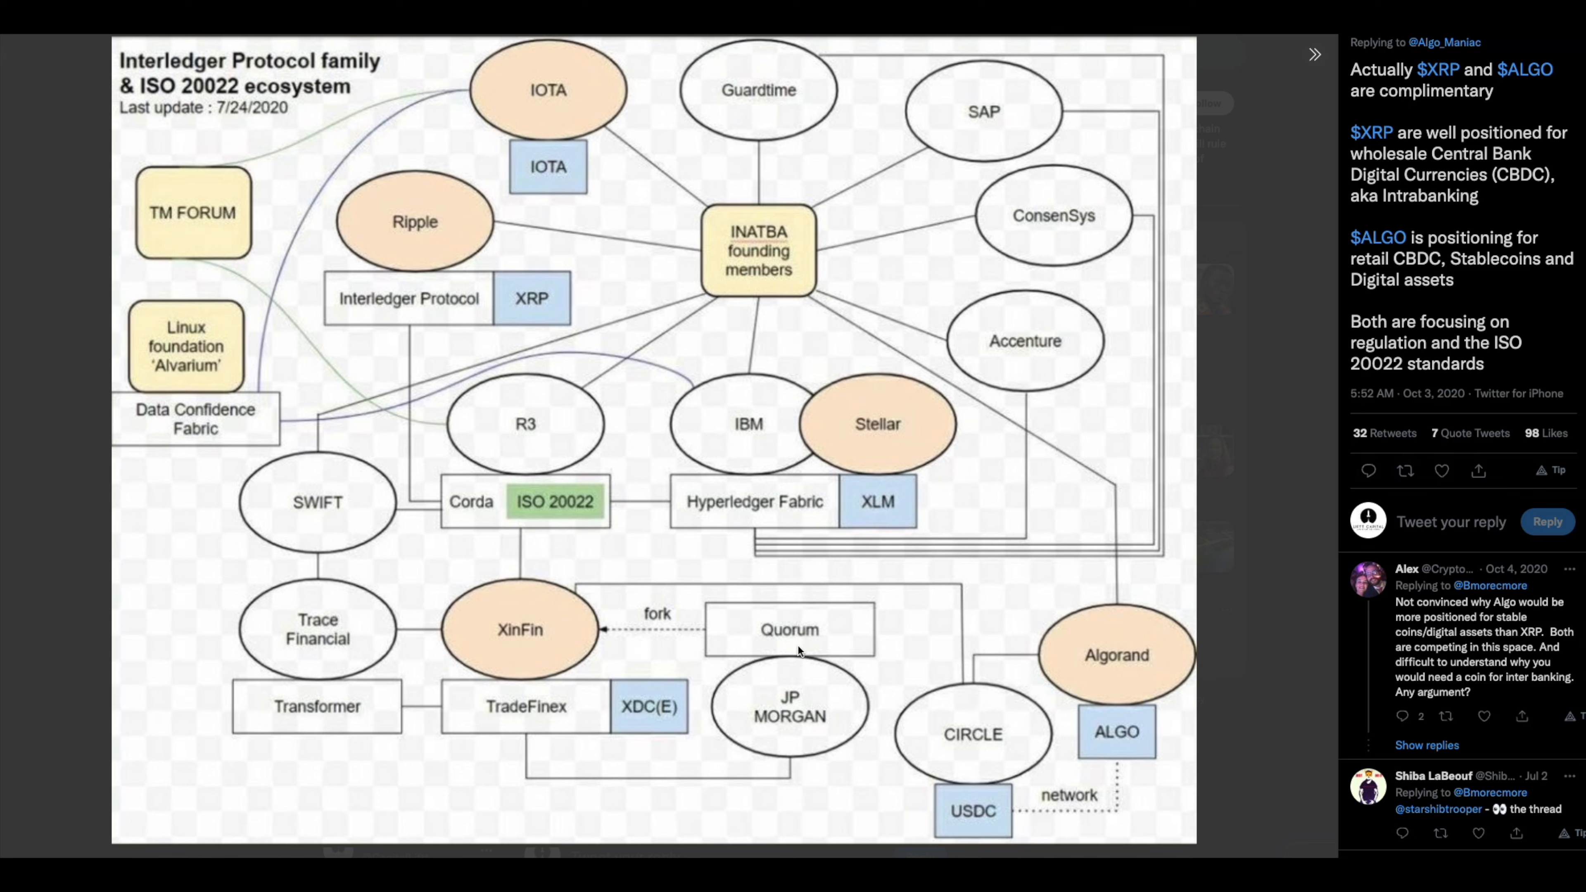
pyautogui.moveTo(685, 779)
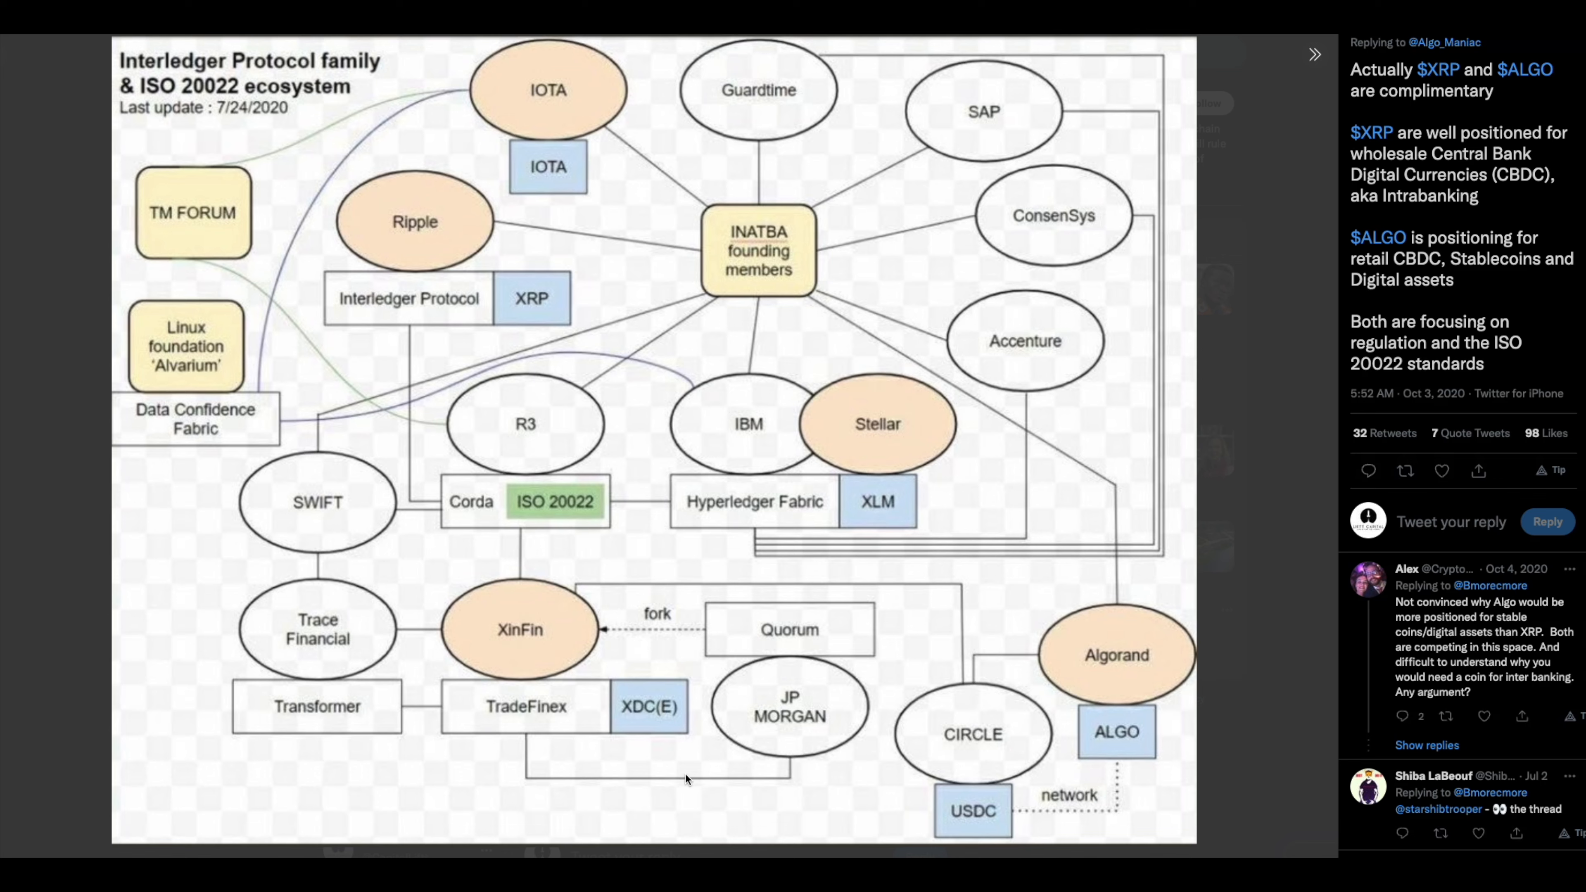
pyautogui.moveTo(503, 712)
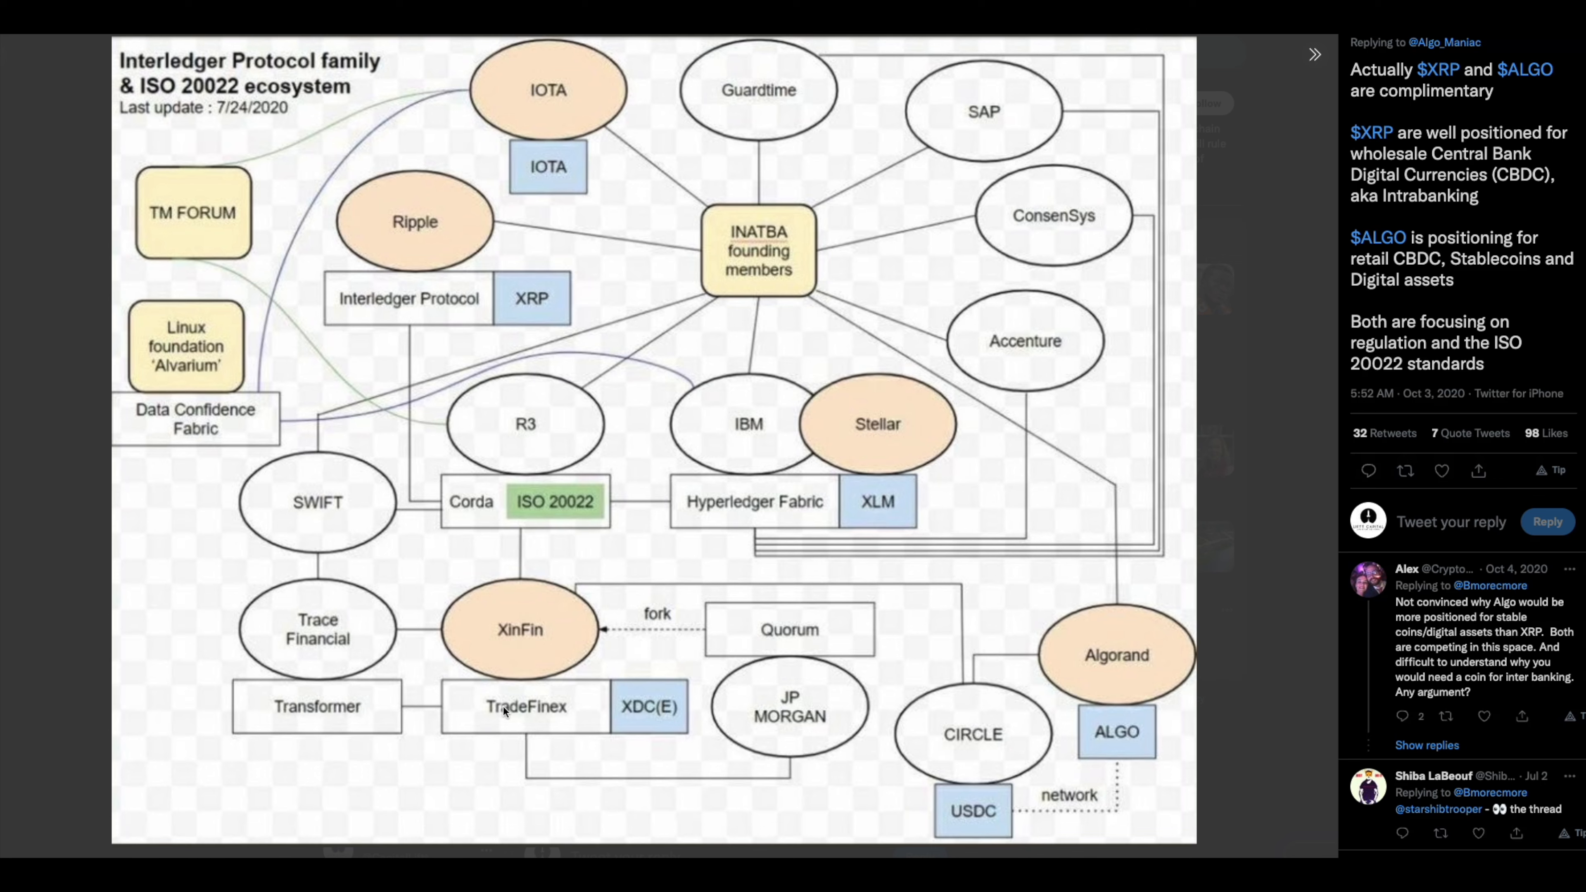
pyautogui.moveTo(545, 720)
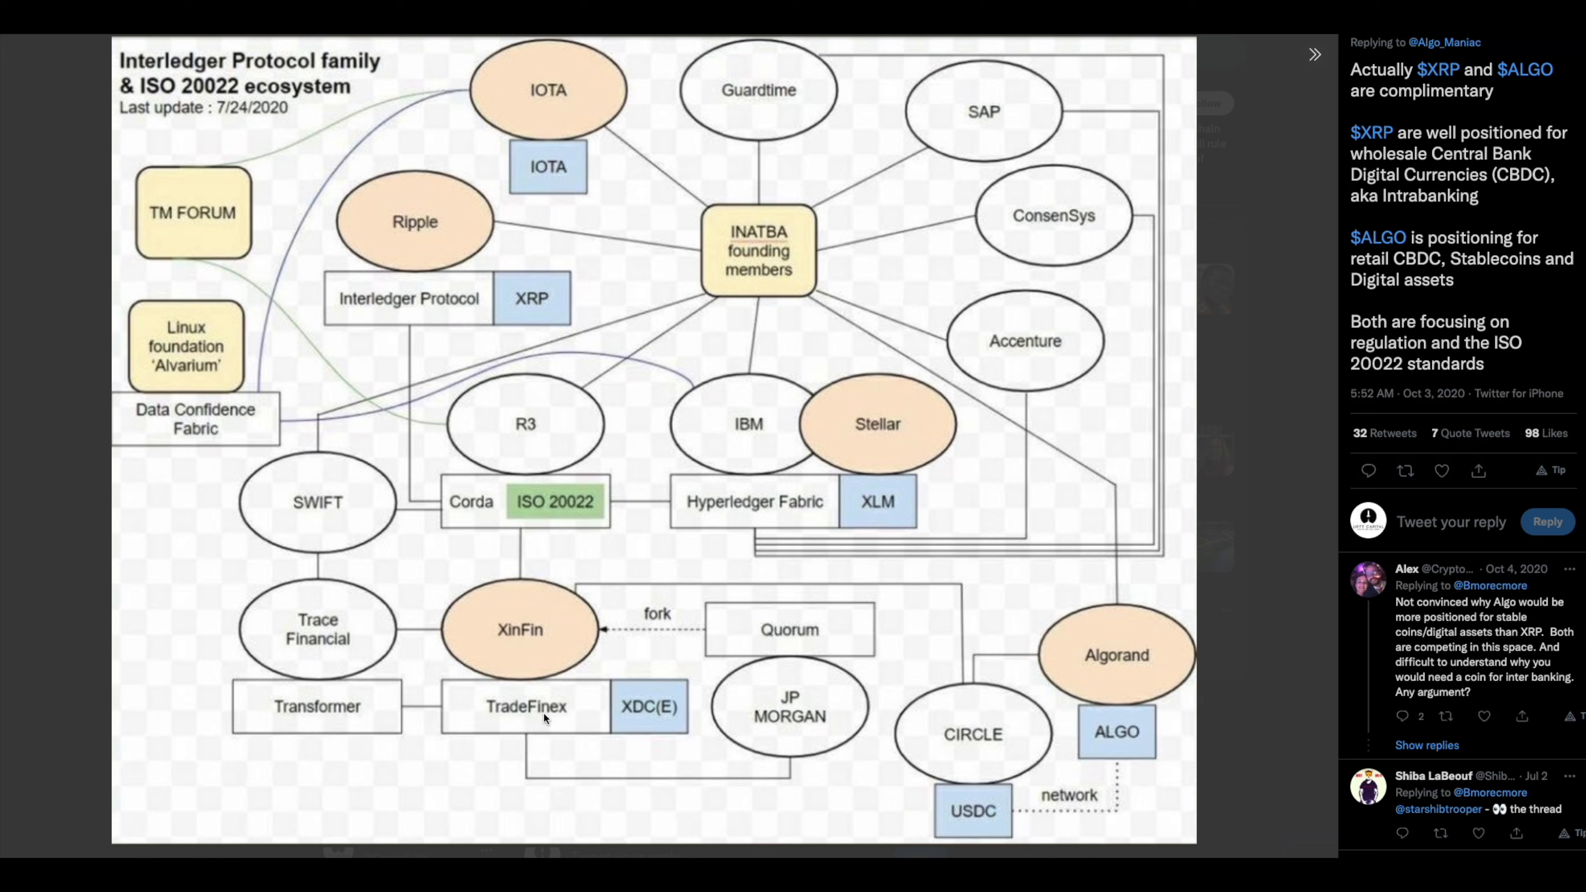
pyautogui.moveTo(638, 694)
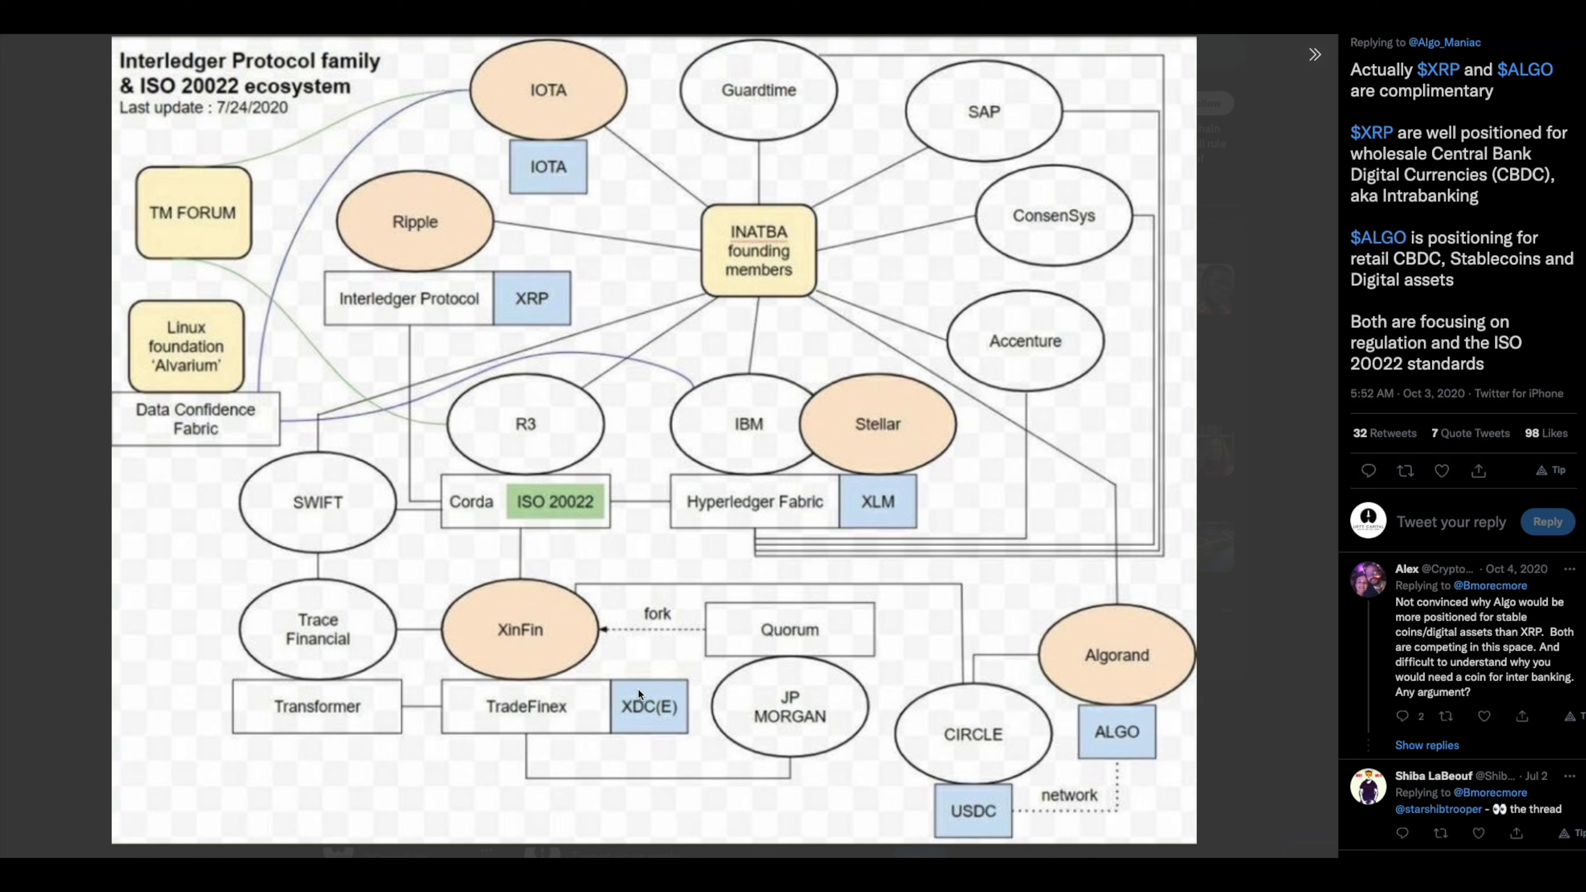
pyautogui.moveTo(661, 718)
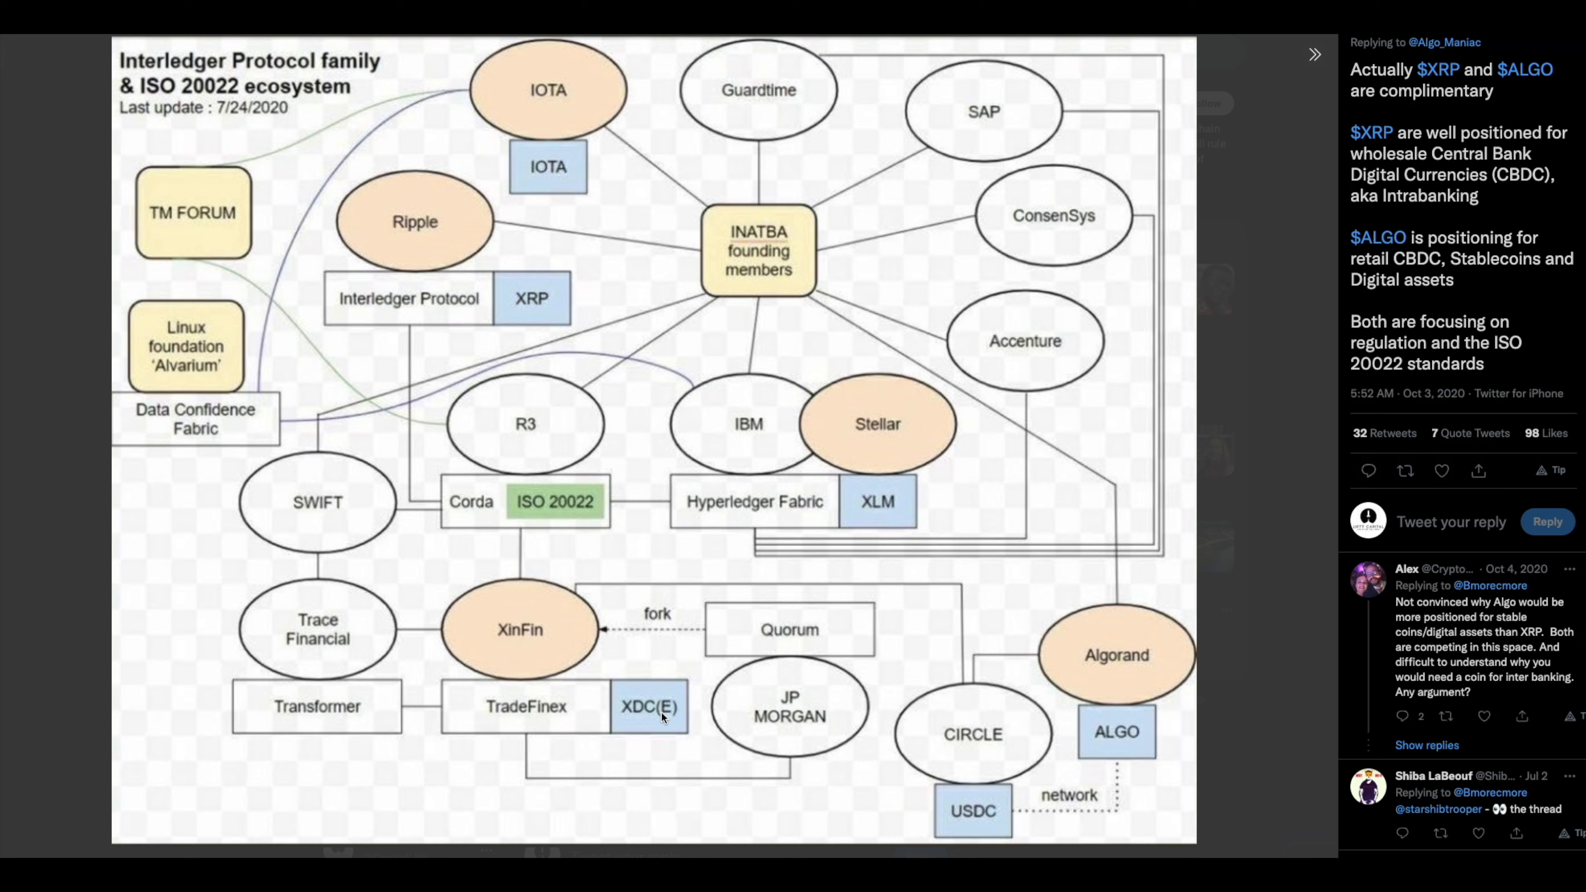
pyautogui.moveTo(528, 357)
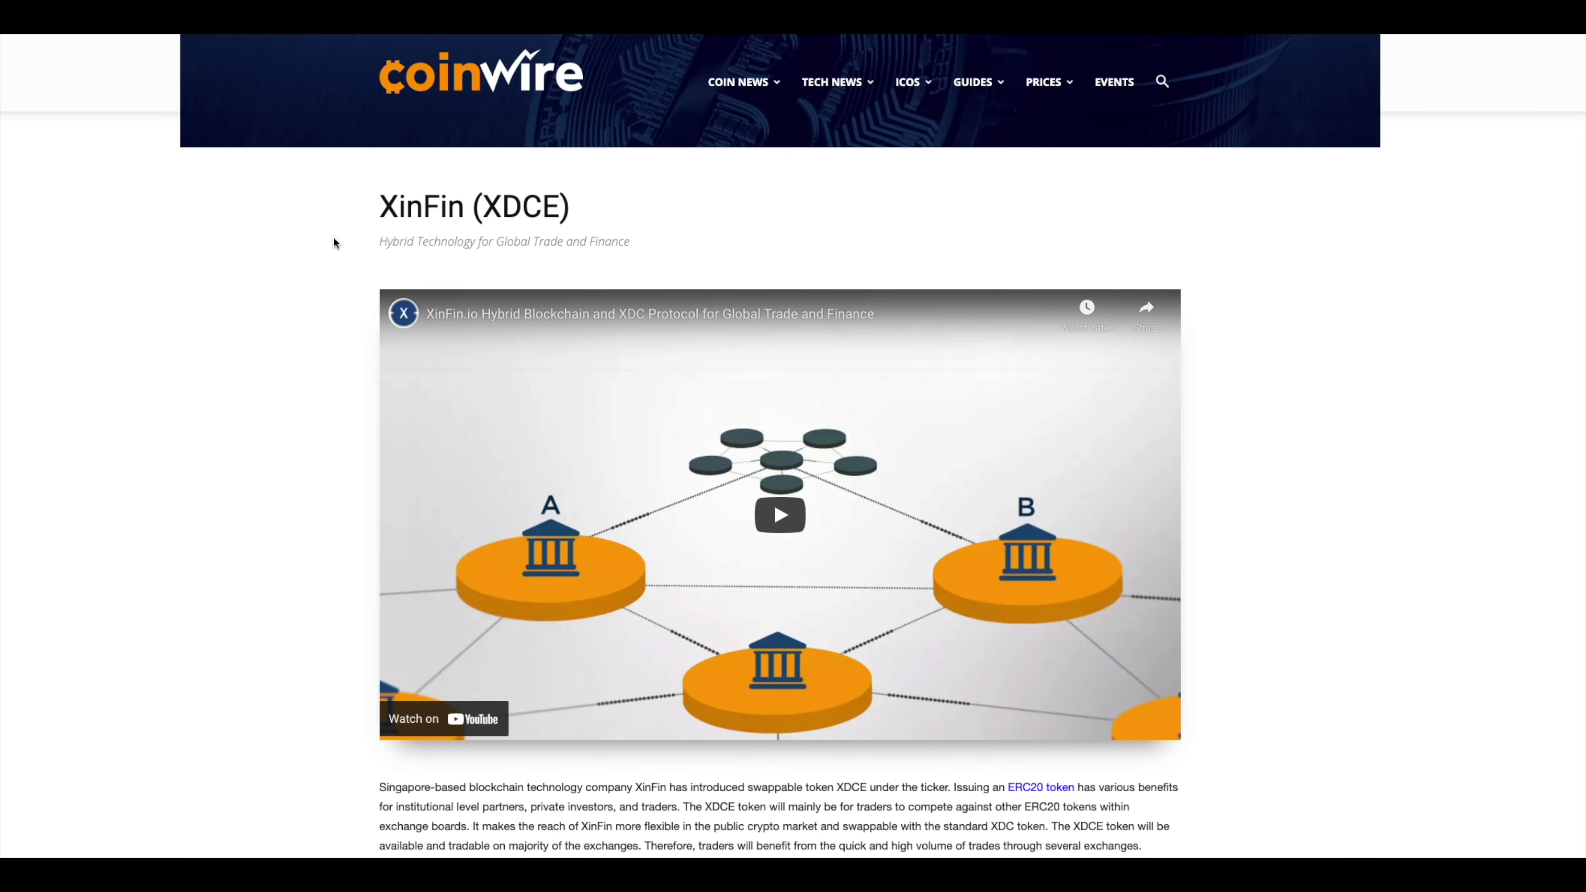
pyautogui.moveTo(123, 397)
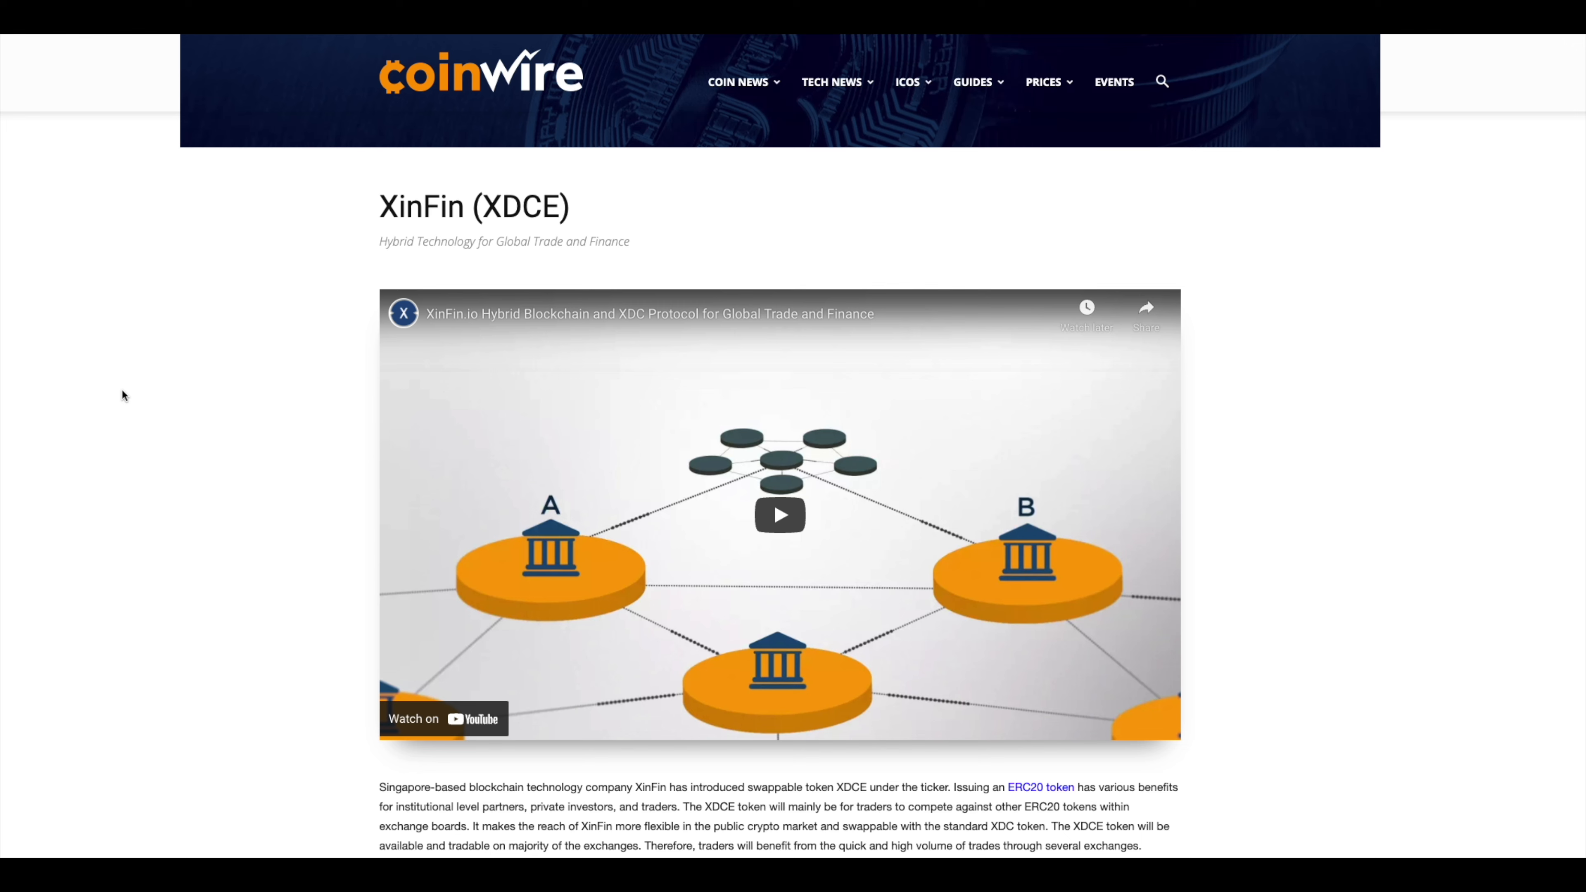
# Scroll the Coinwire XinFin article past the ICO details table to the Quorum fork and TradeFinex paragraphs
pyautogui.scroll(-3)
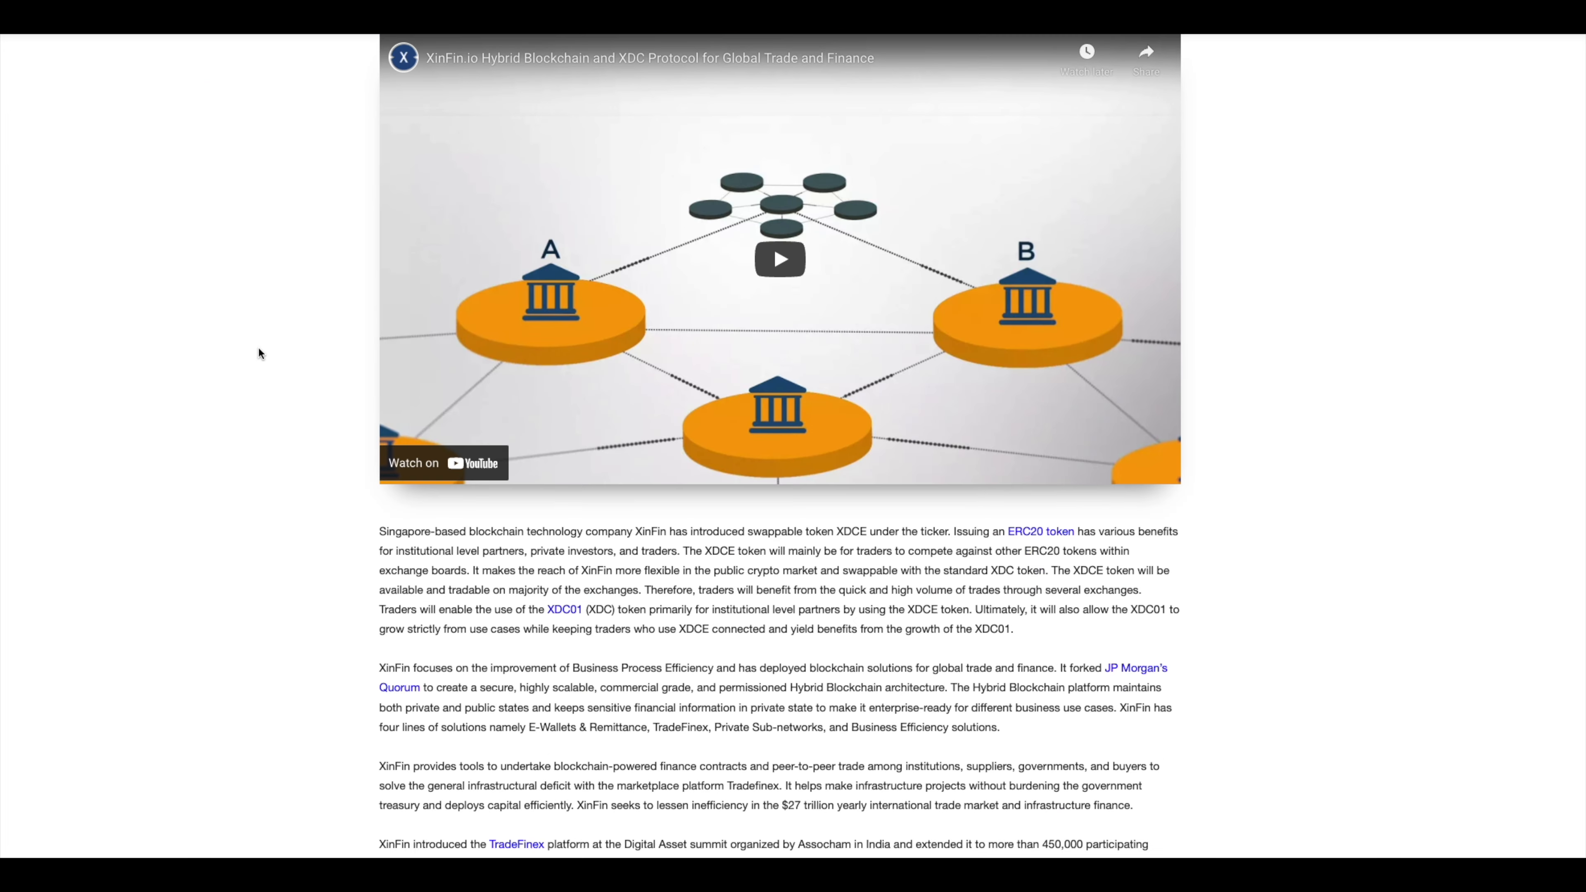
pyautogui.scroll(-3)
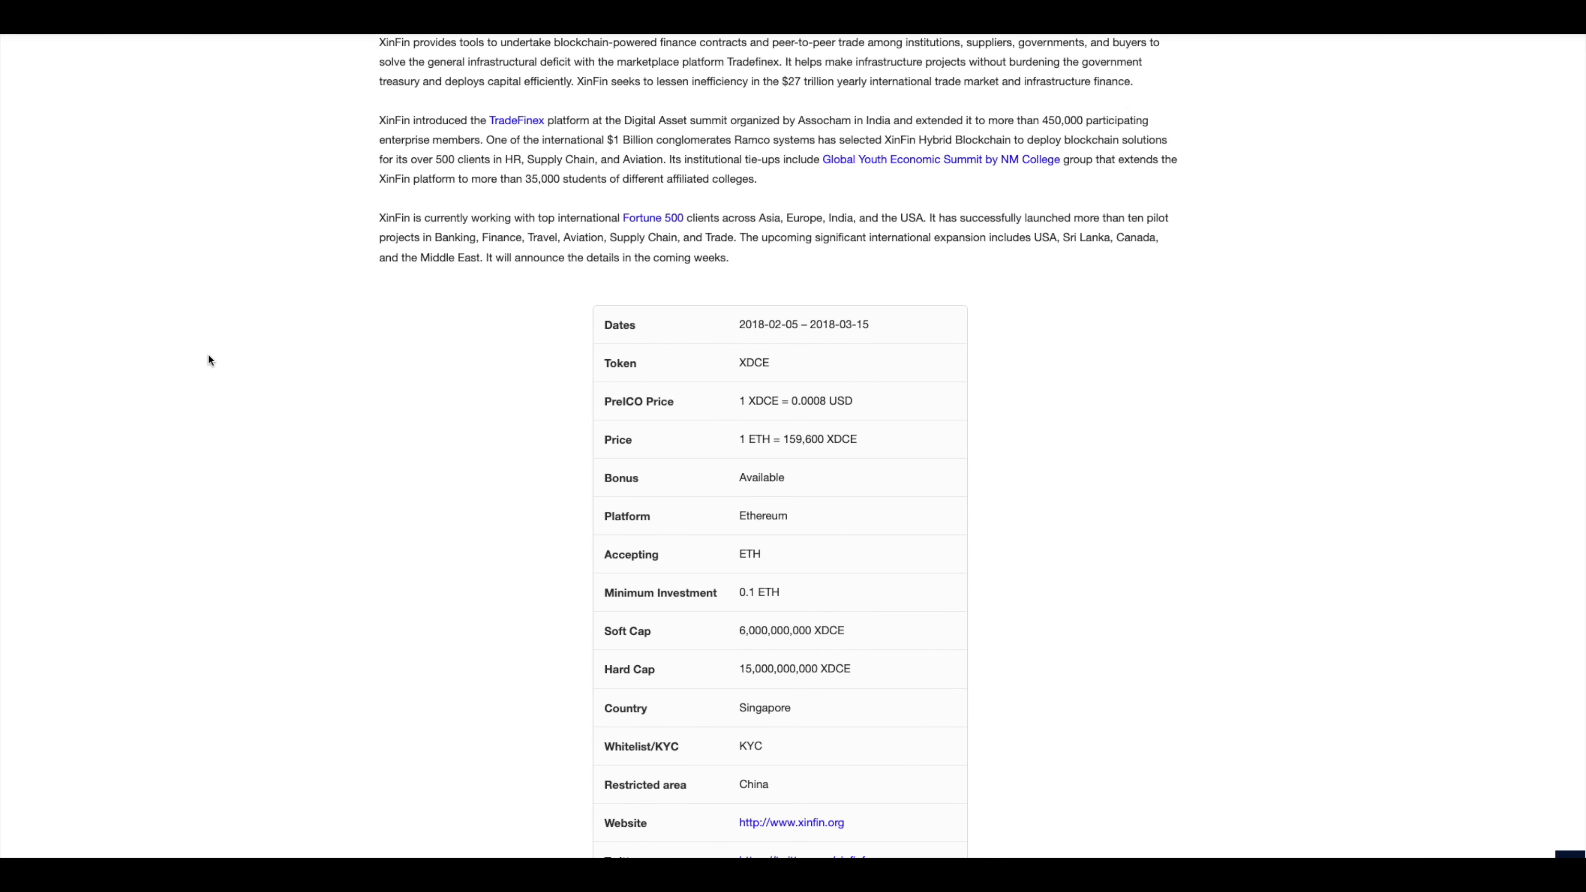
pyautogui.scroll(3)
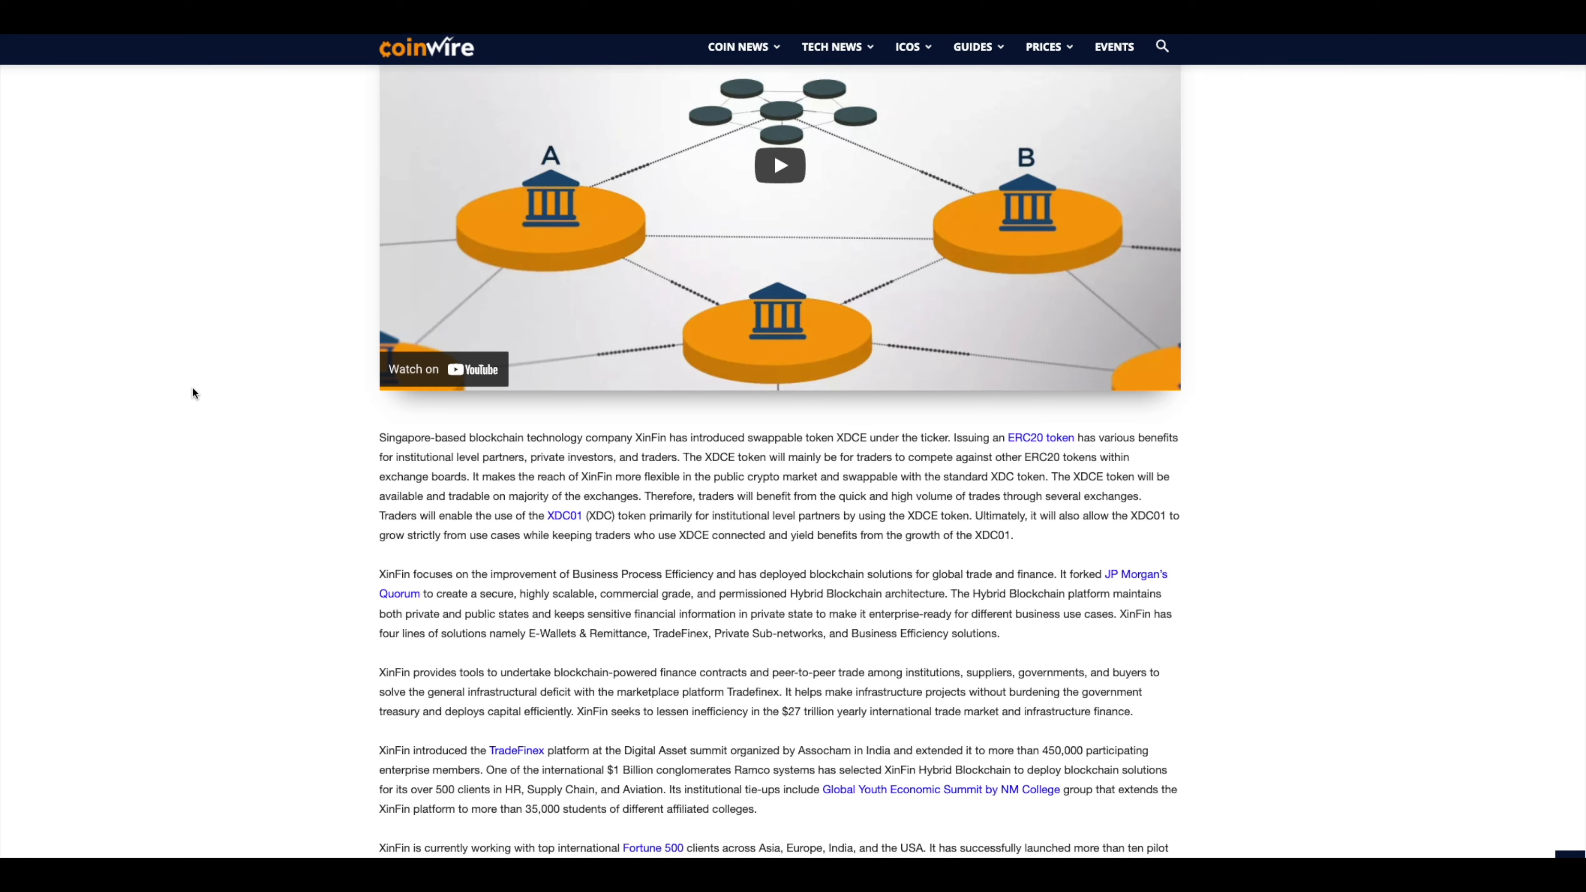
pyautogui.scroll(-3)
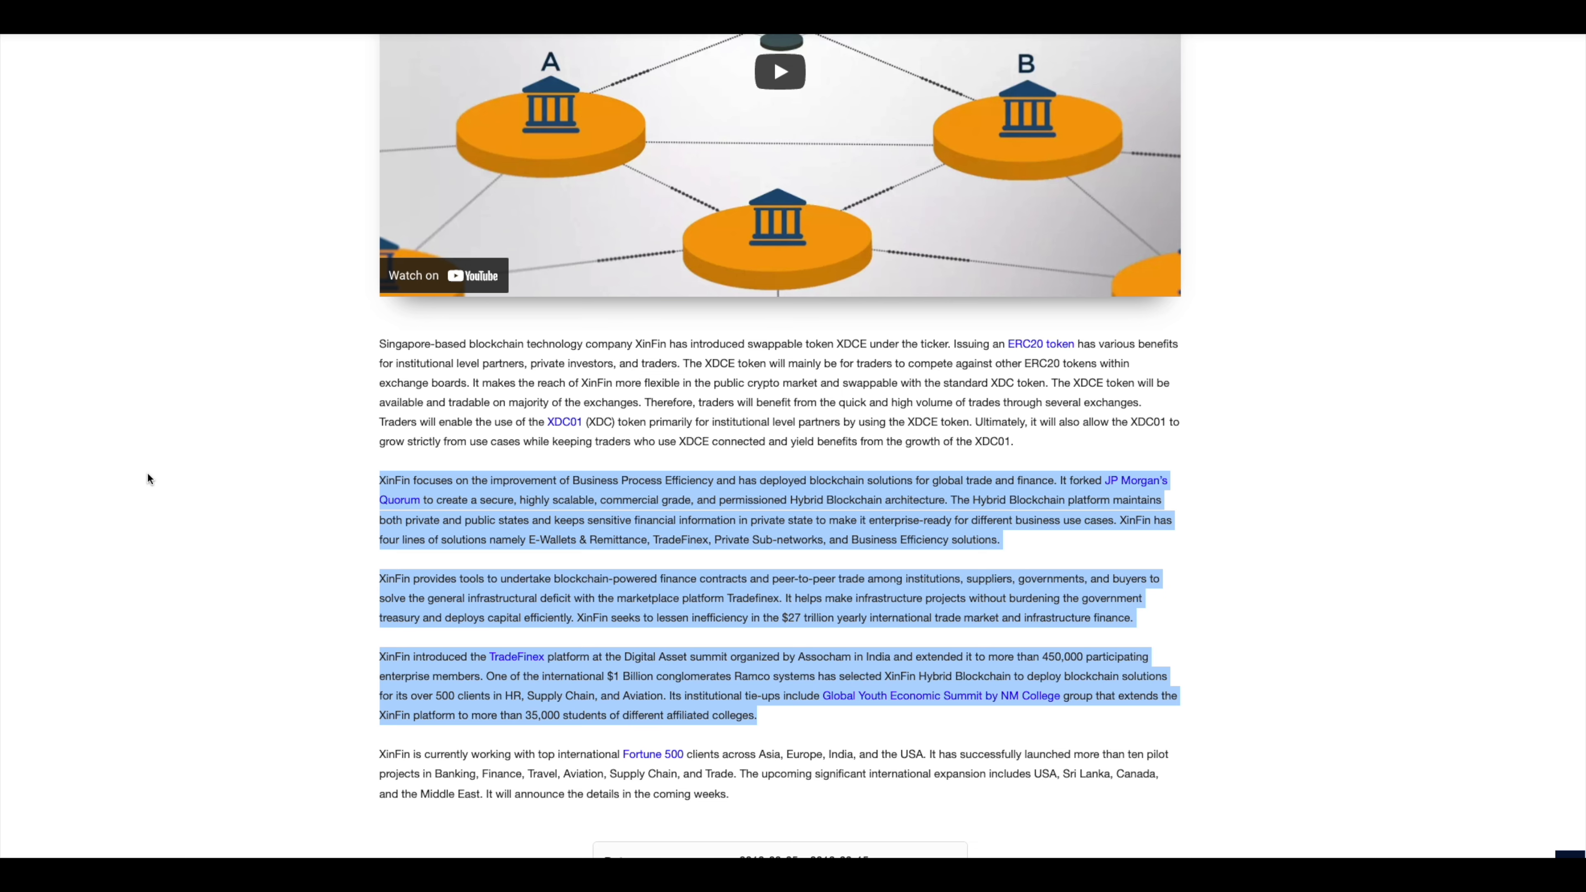
pyautogui.scroll(3)
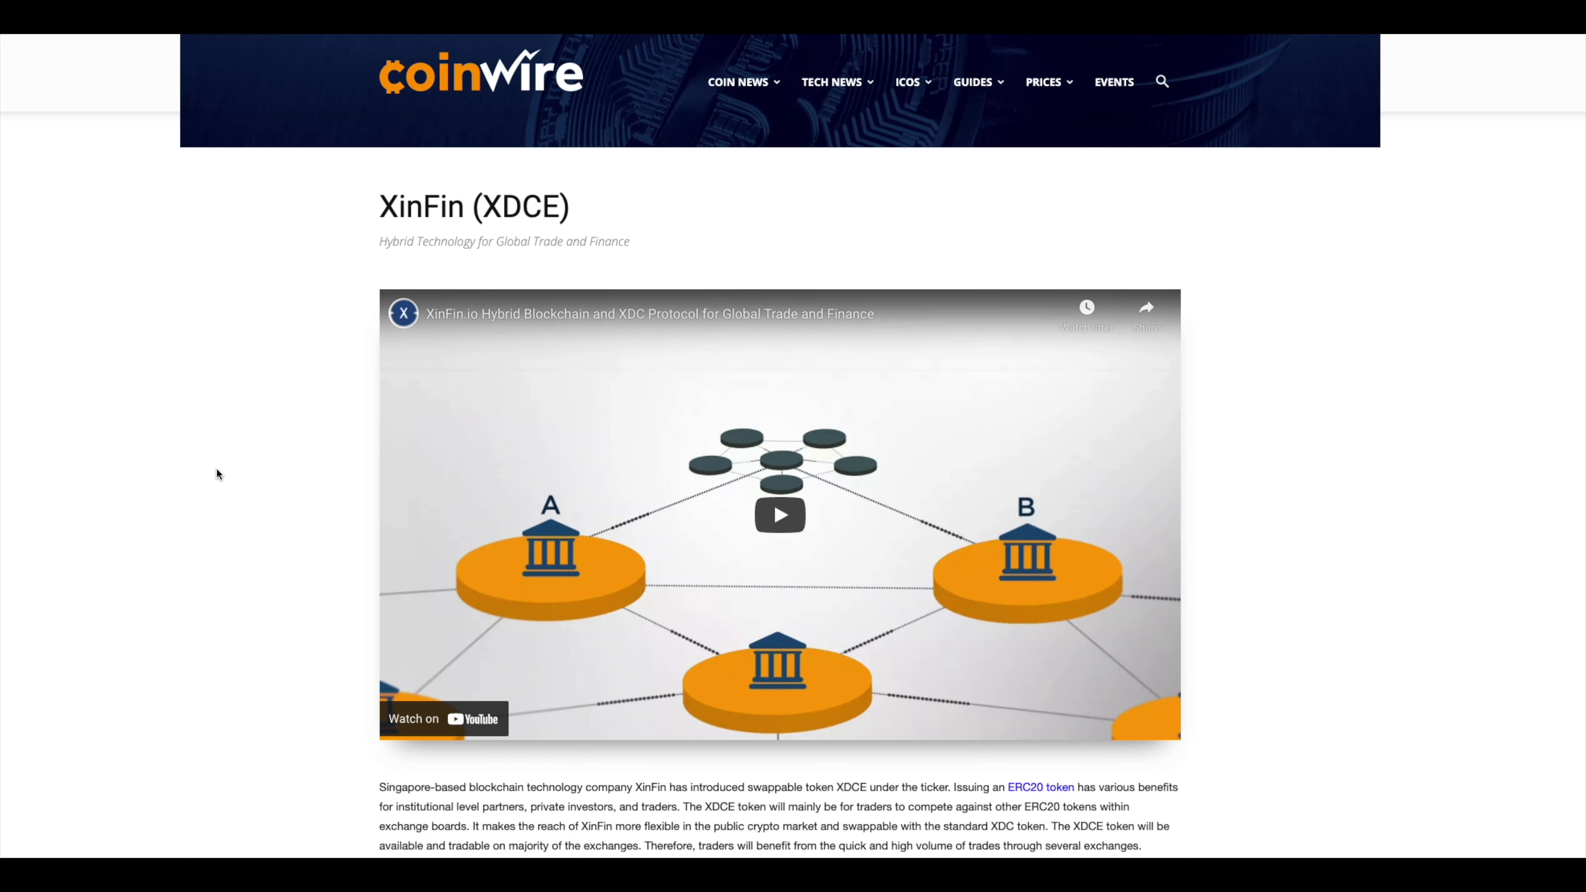
pyautogui.scroll(-3)
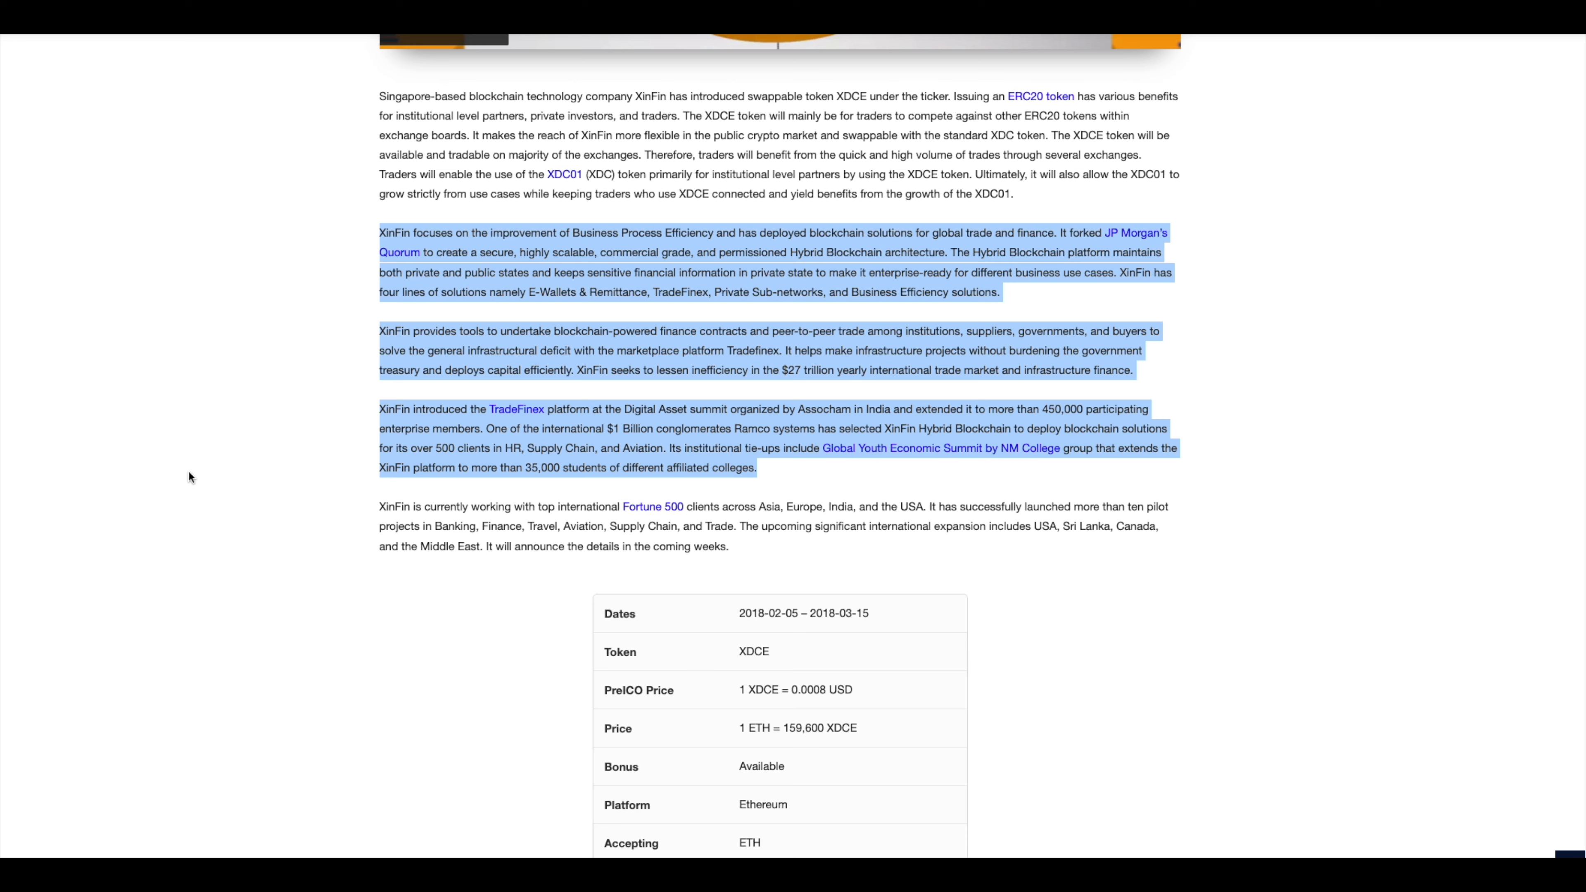
pyautogui.scroll(-3)
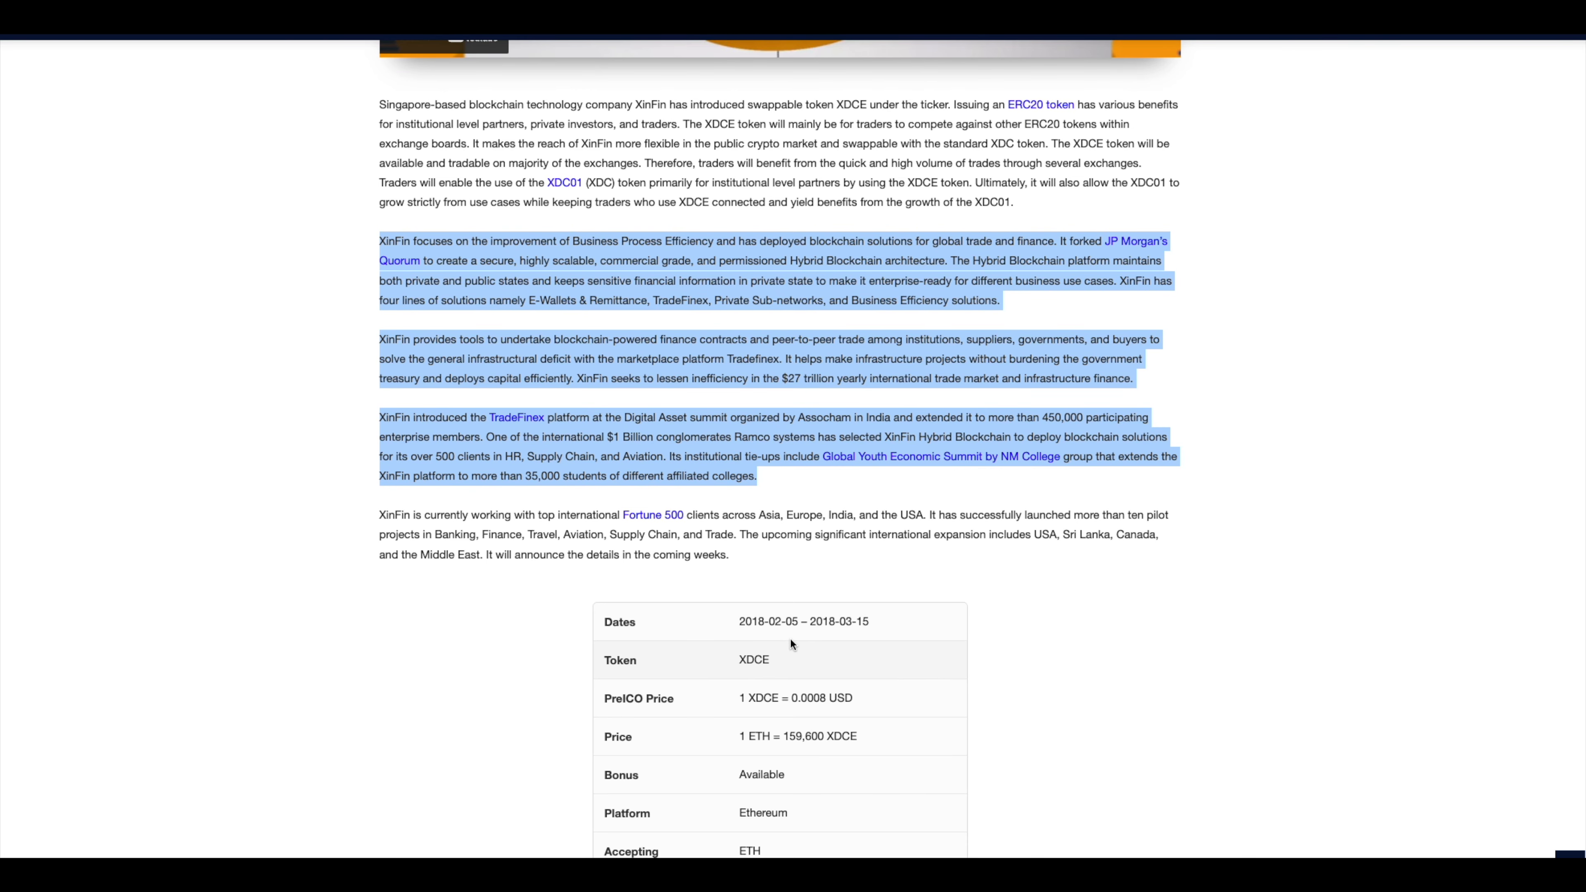
pyautogui.scroll(-3)
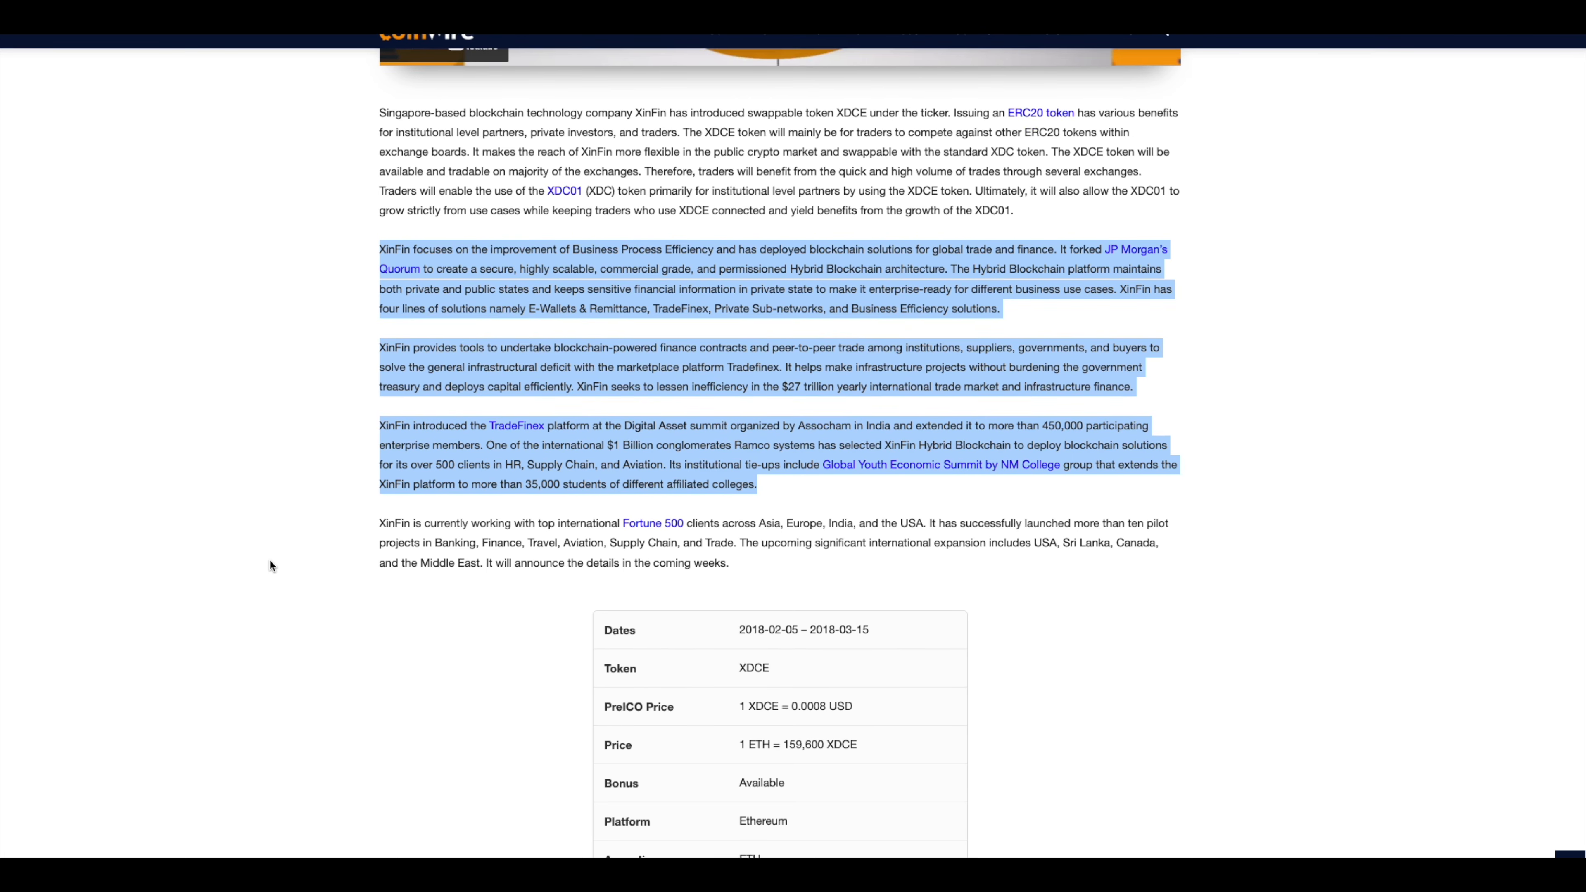
pyautogui.scroll(3)
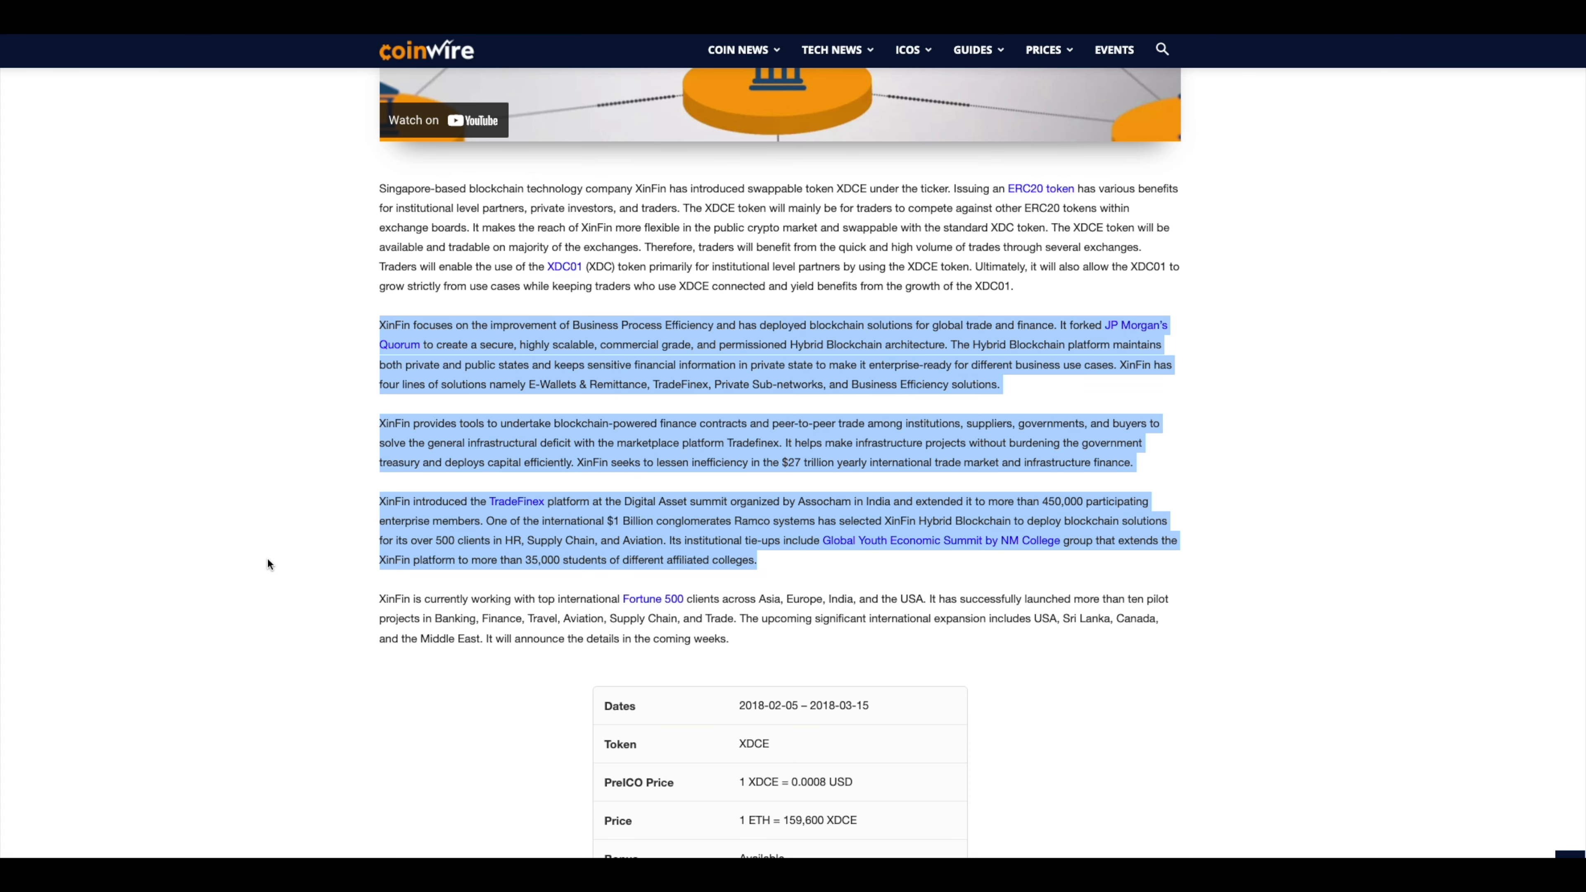
pyautogui.scroll(-3)
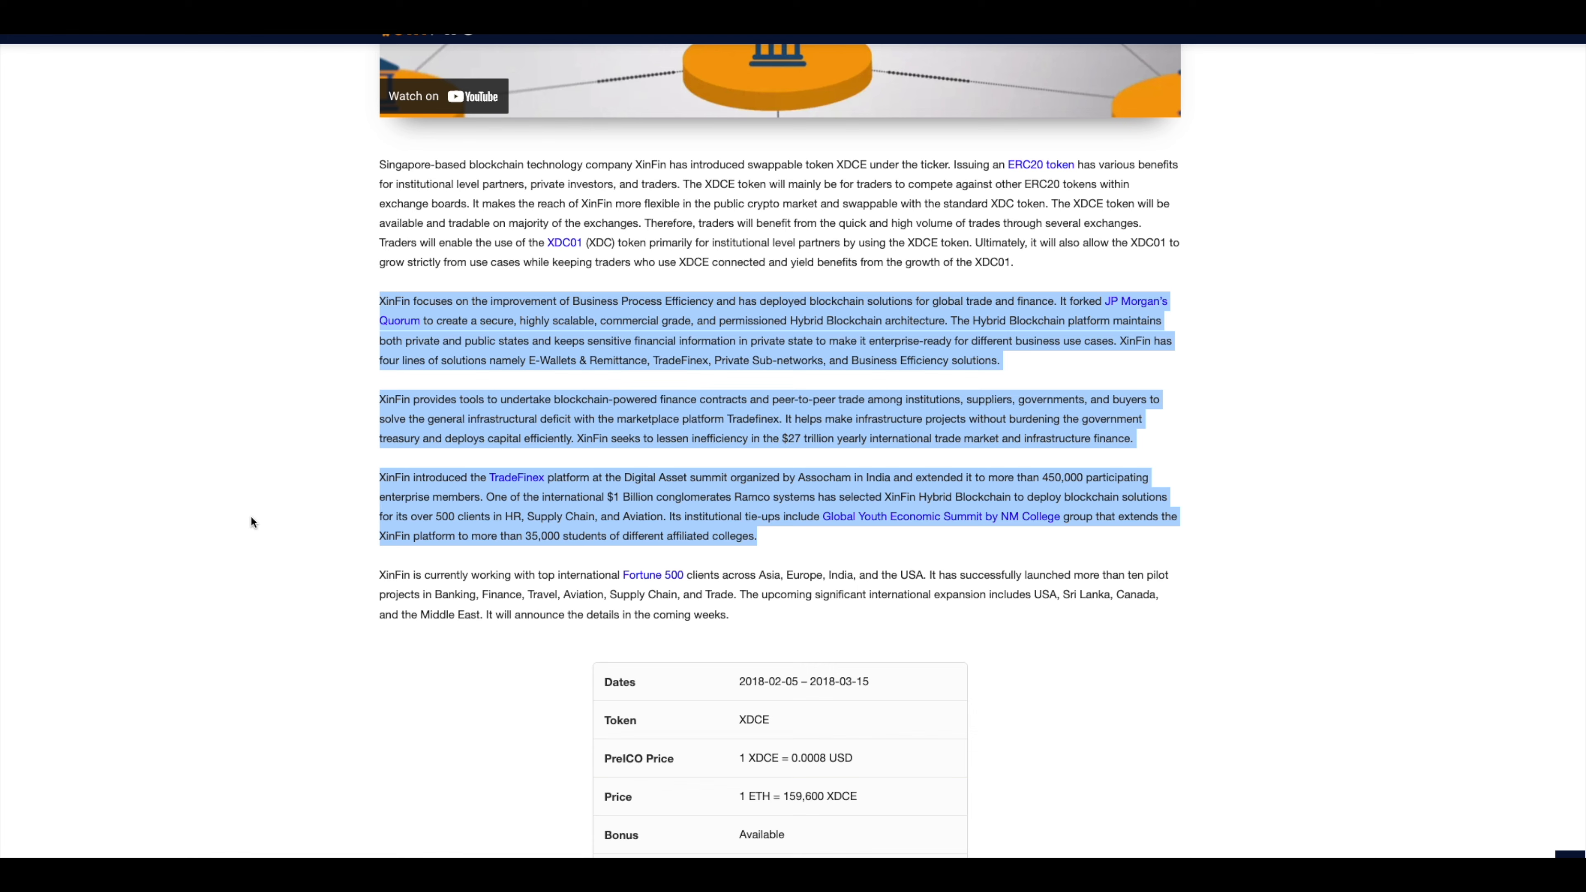
pyautogui.scroll(-3)
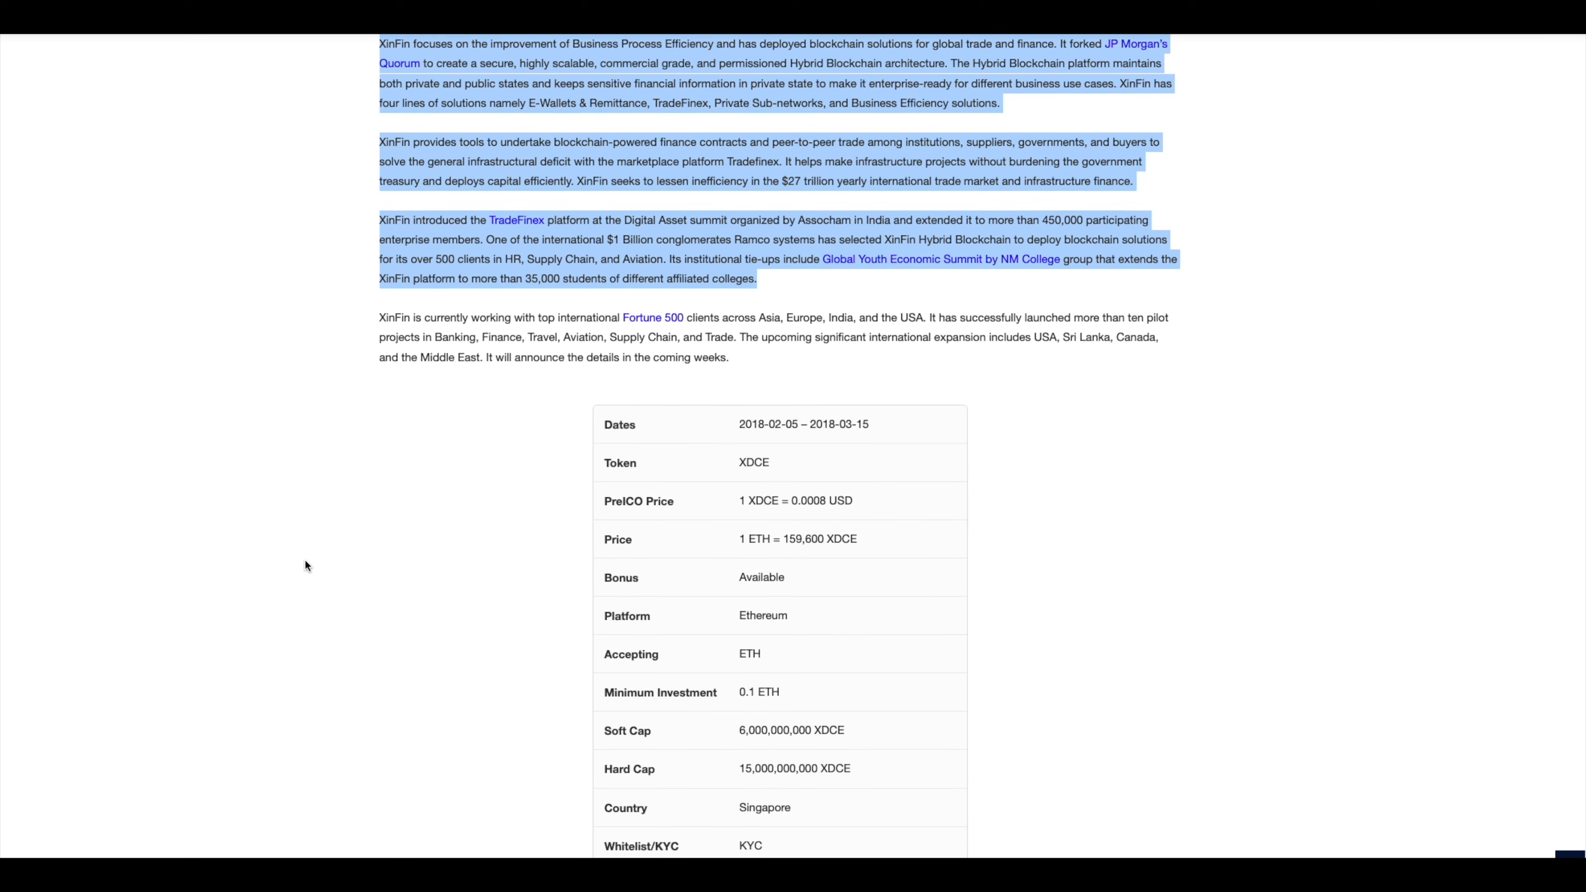
pyautogui.scroll(-3)
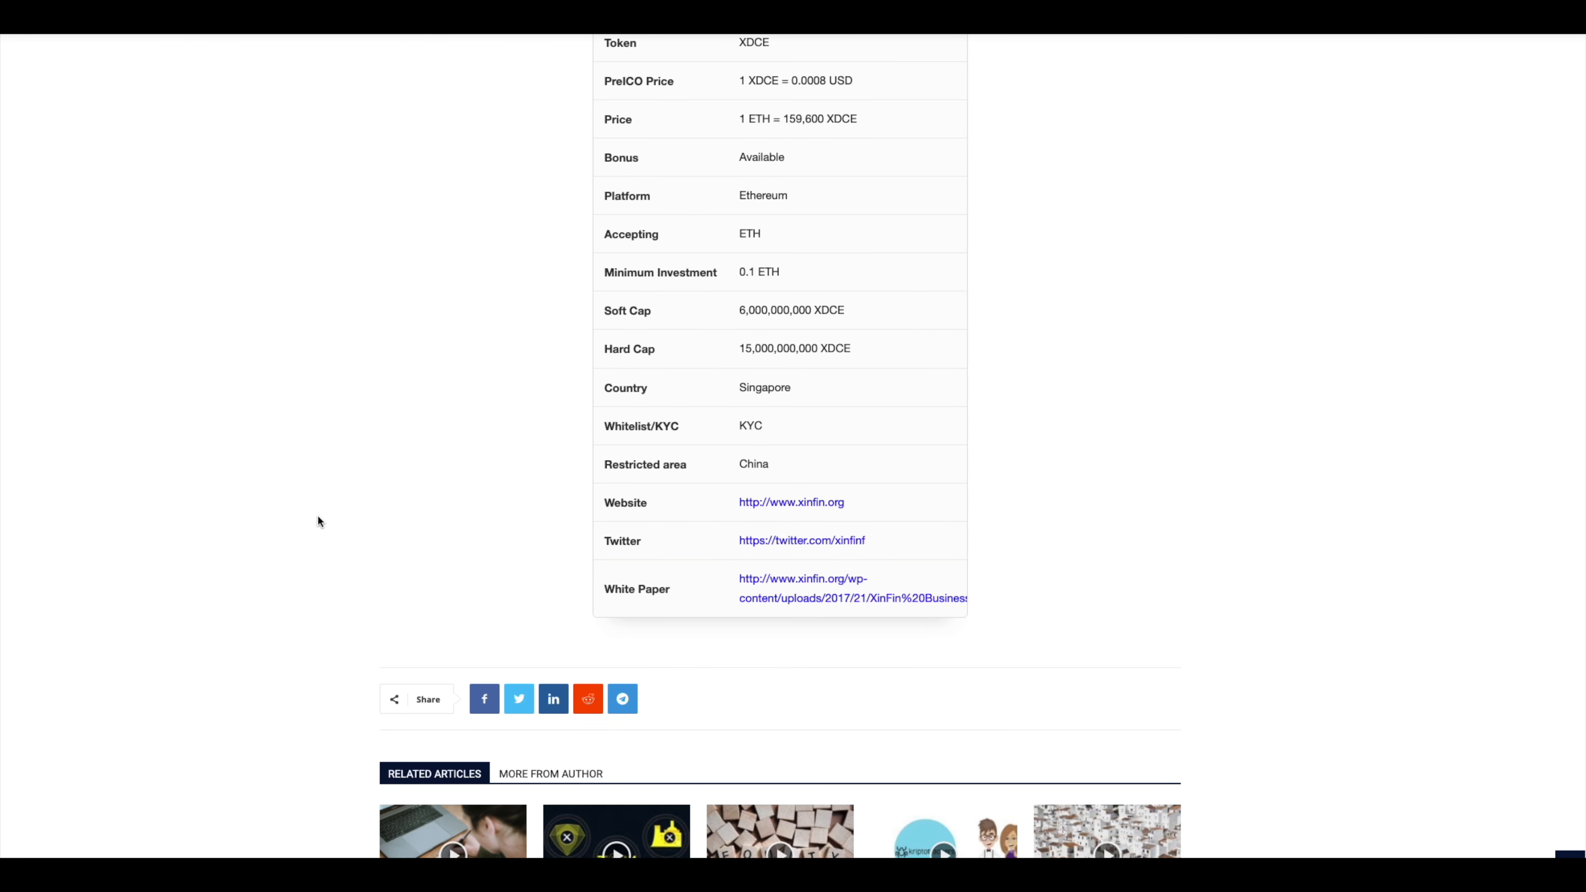
pyautogui.scroll(3)
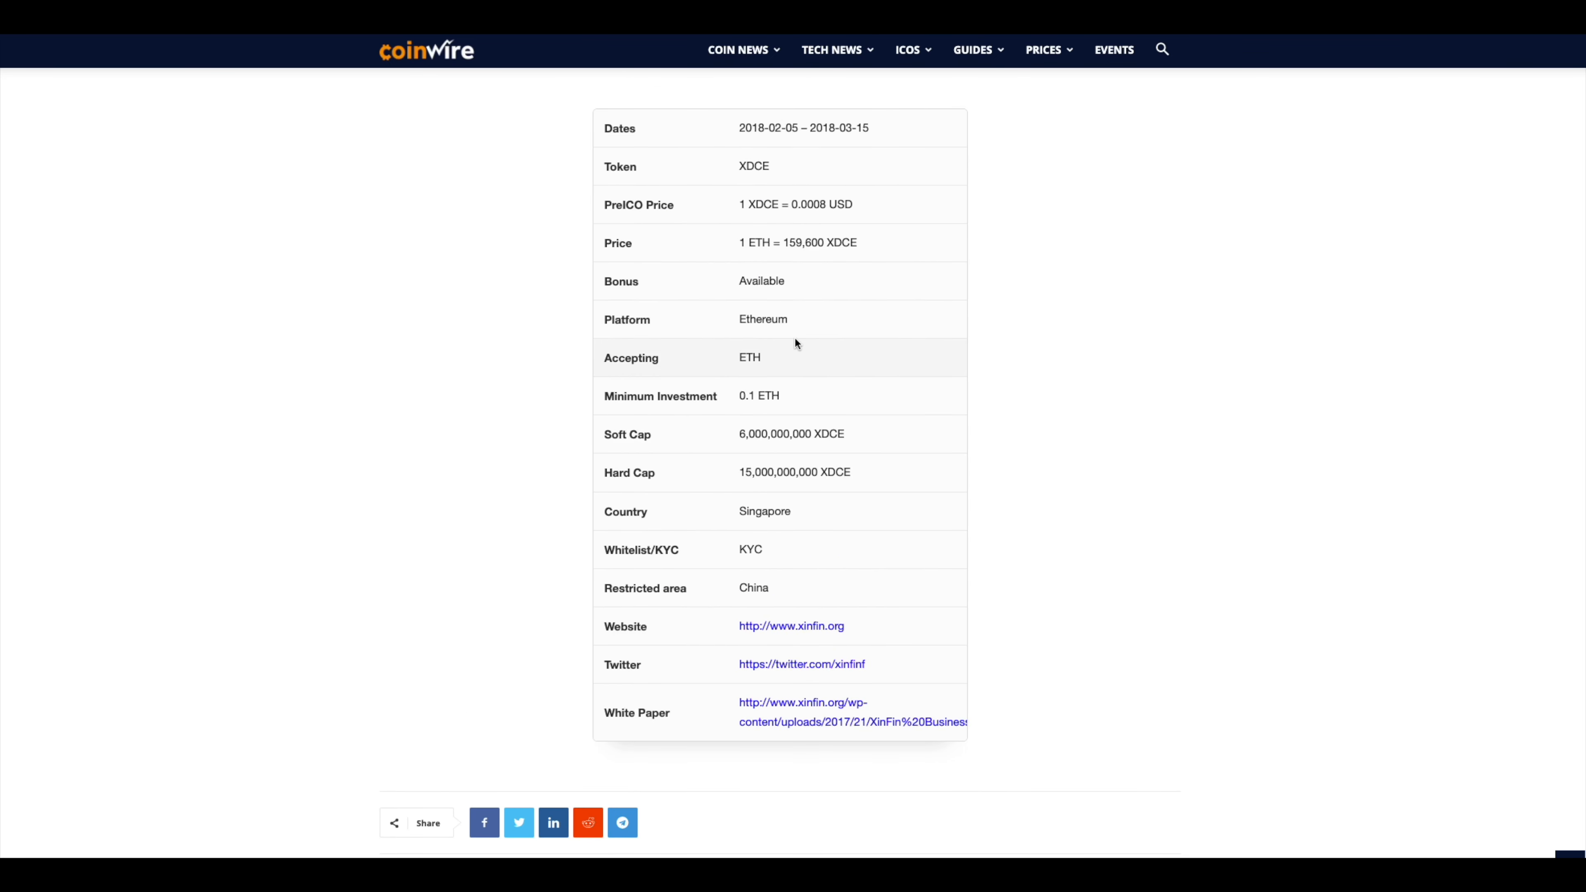
pyautogui.moveTo(702, 487)
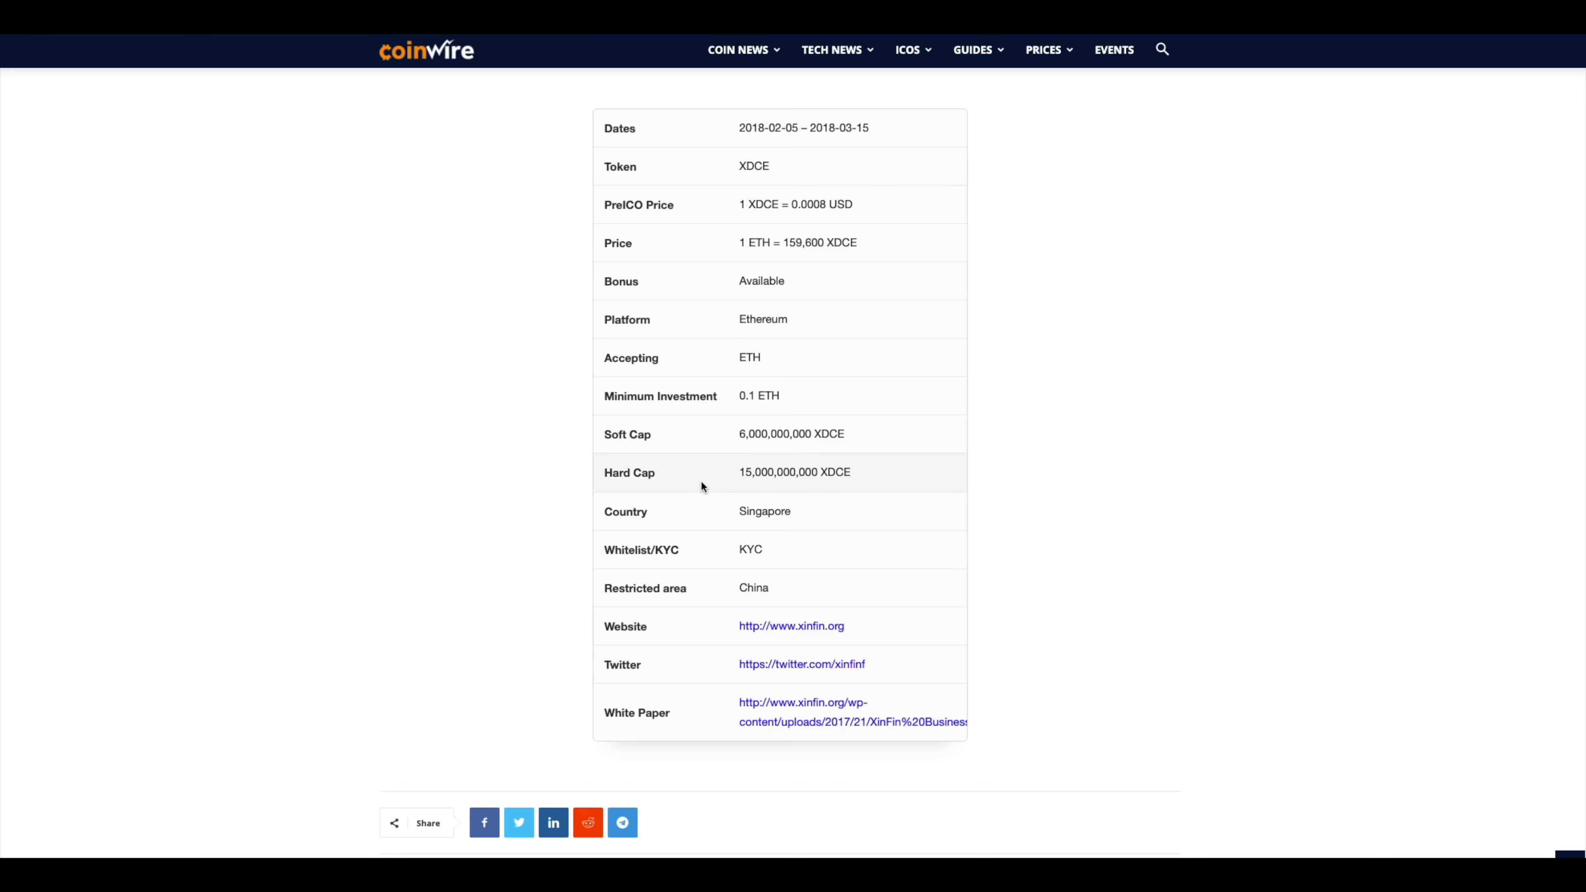
pyautogui.moveTo(288, 564)
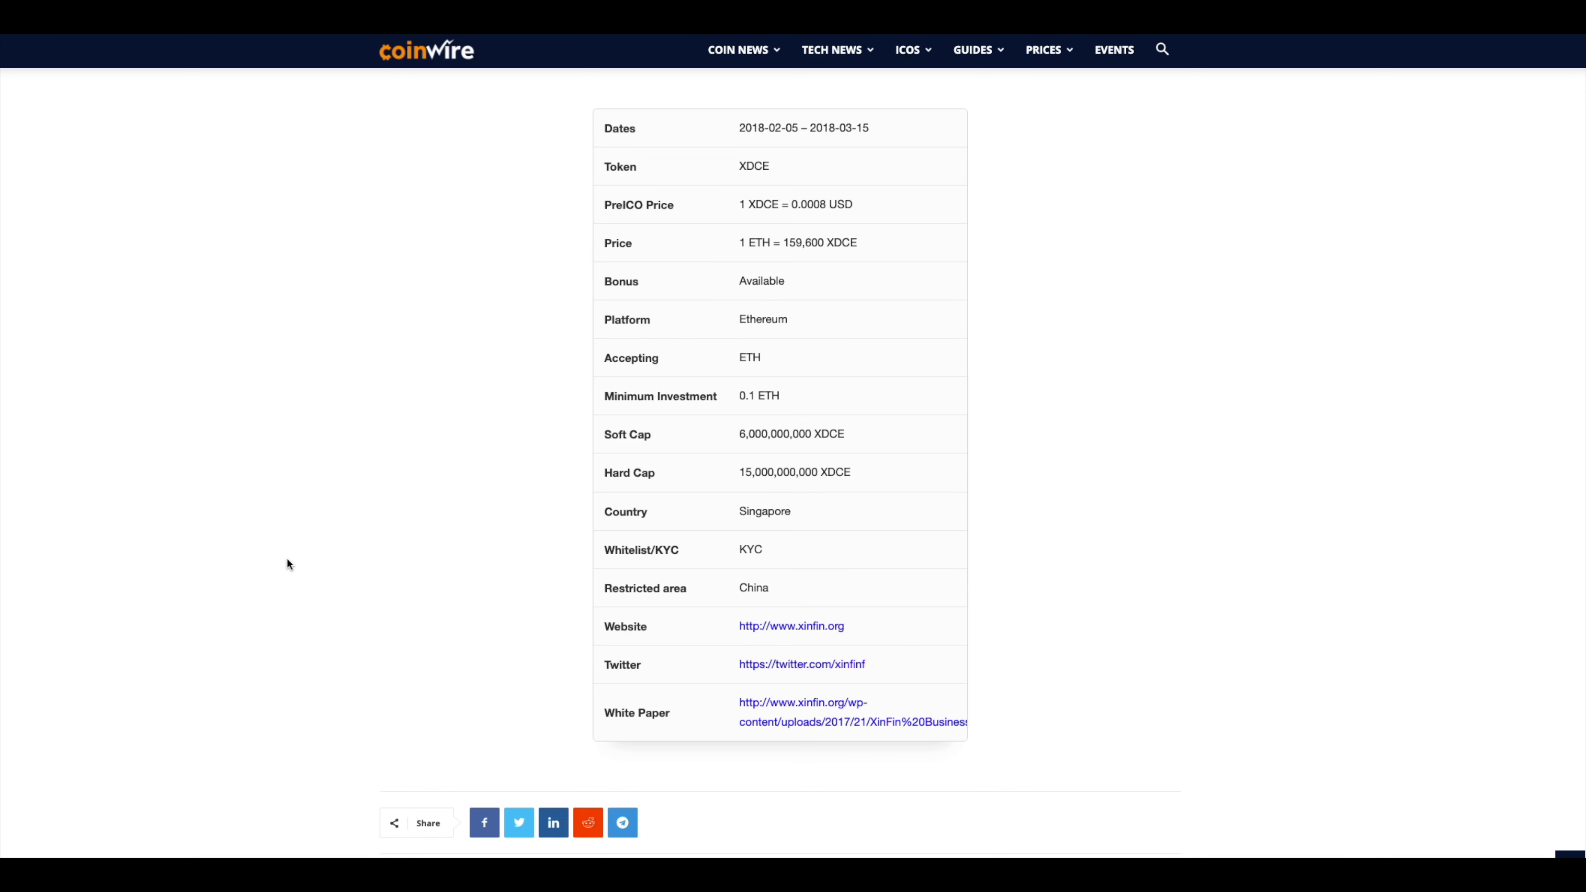
pyautogui.scroll(3)
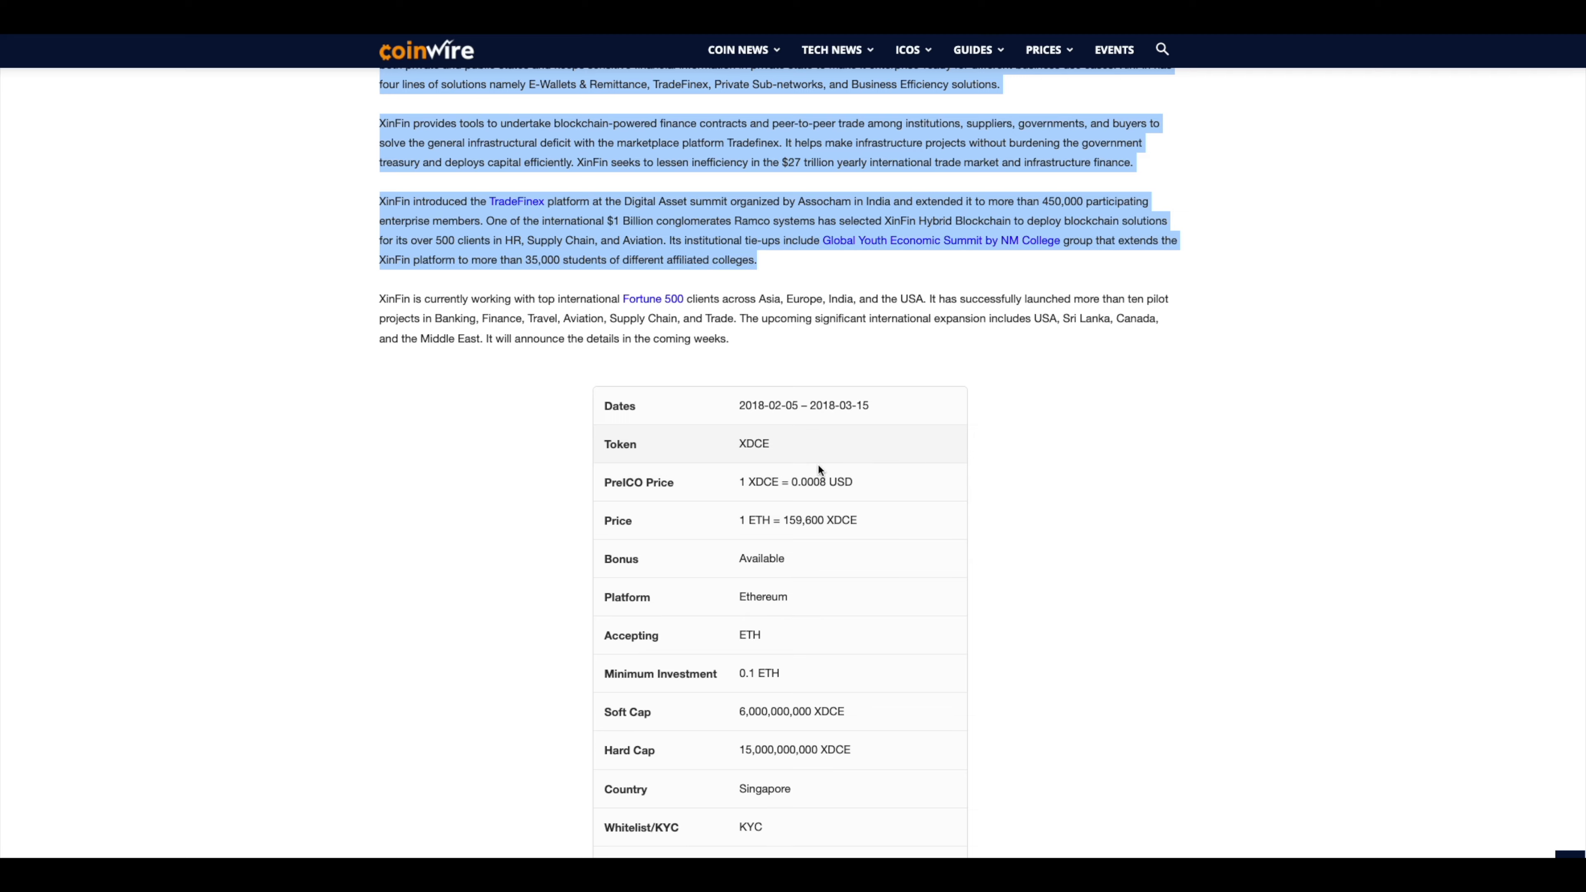
pyautogui.scroll(-3)
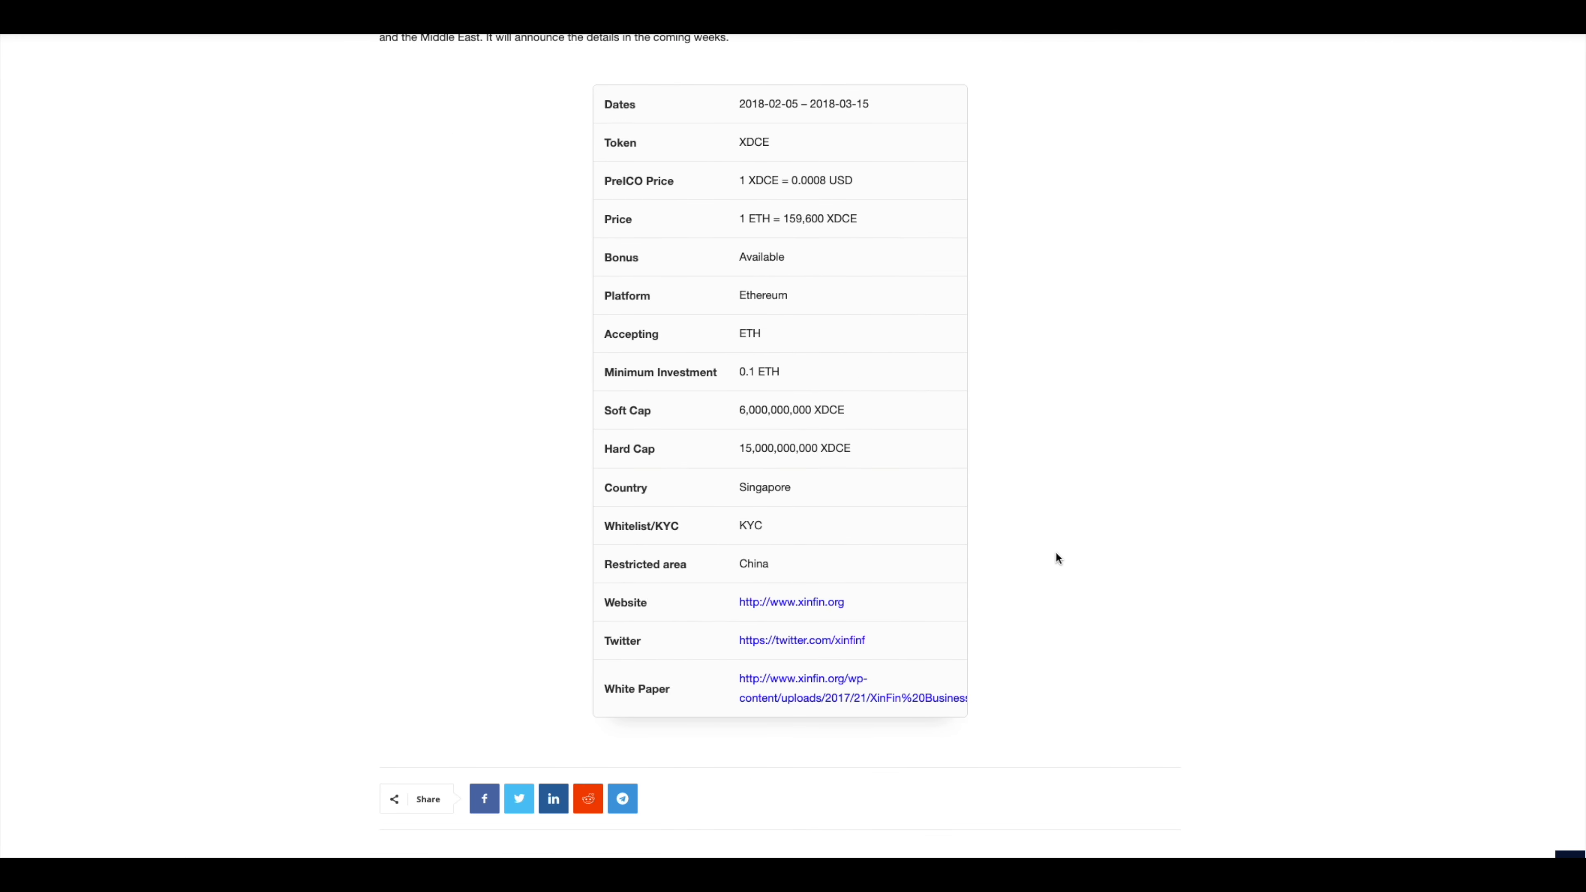
pyautogui.moveTo(991, 542)
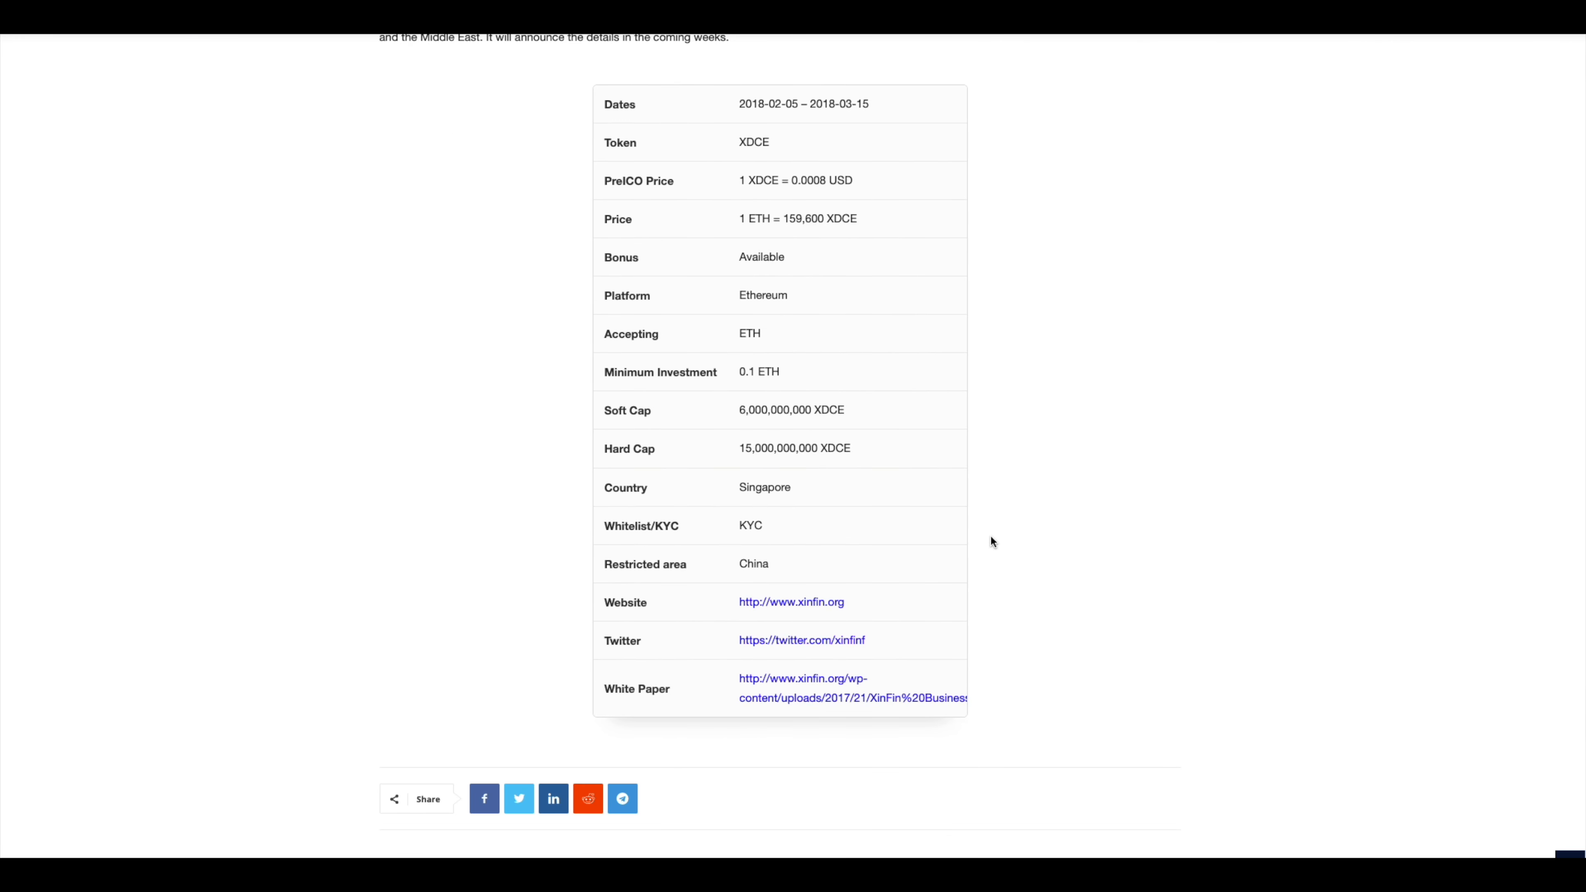
pyautogui.scroll(-3)
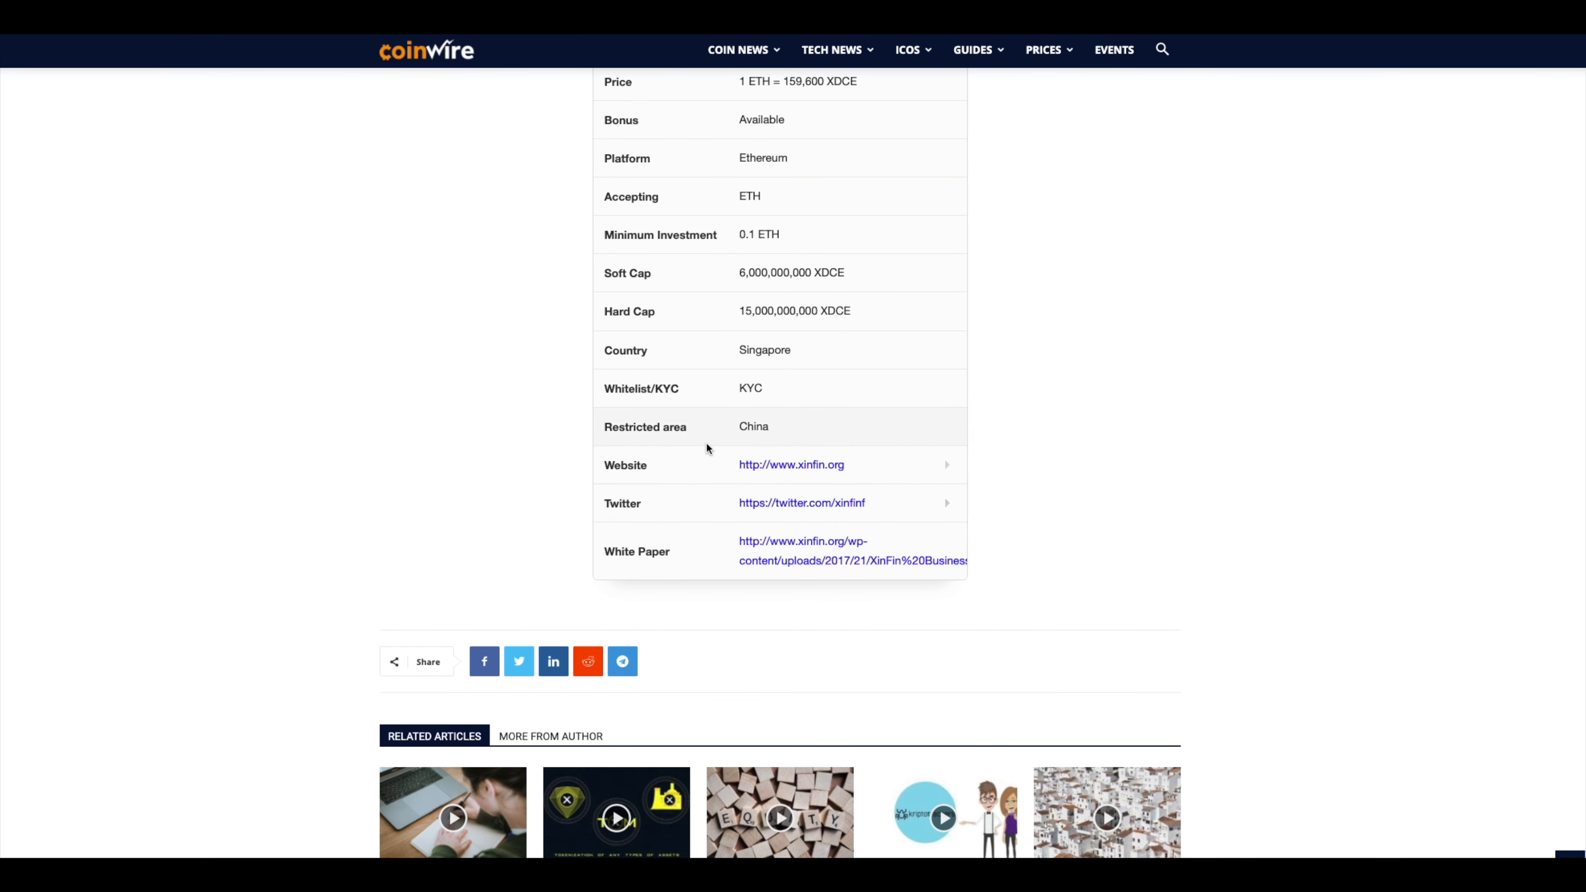
pyautogui.scroll(3)
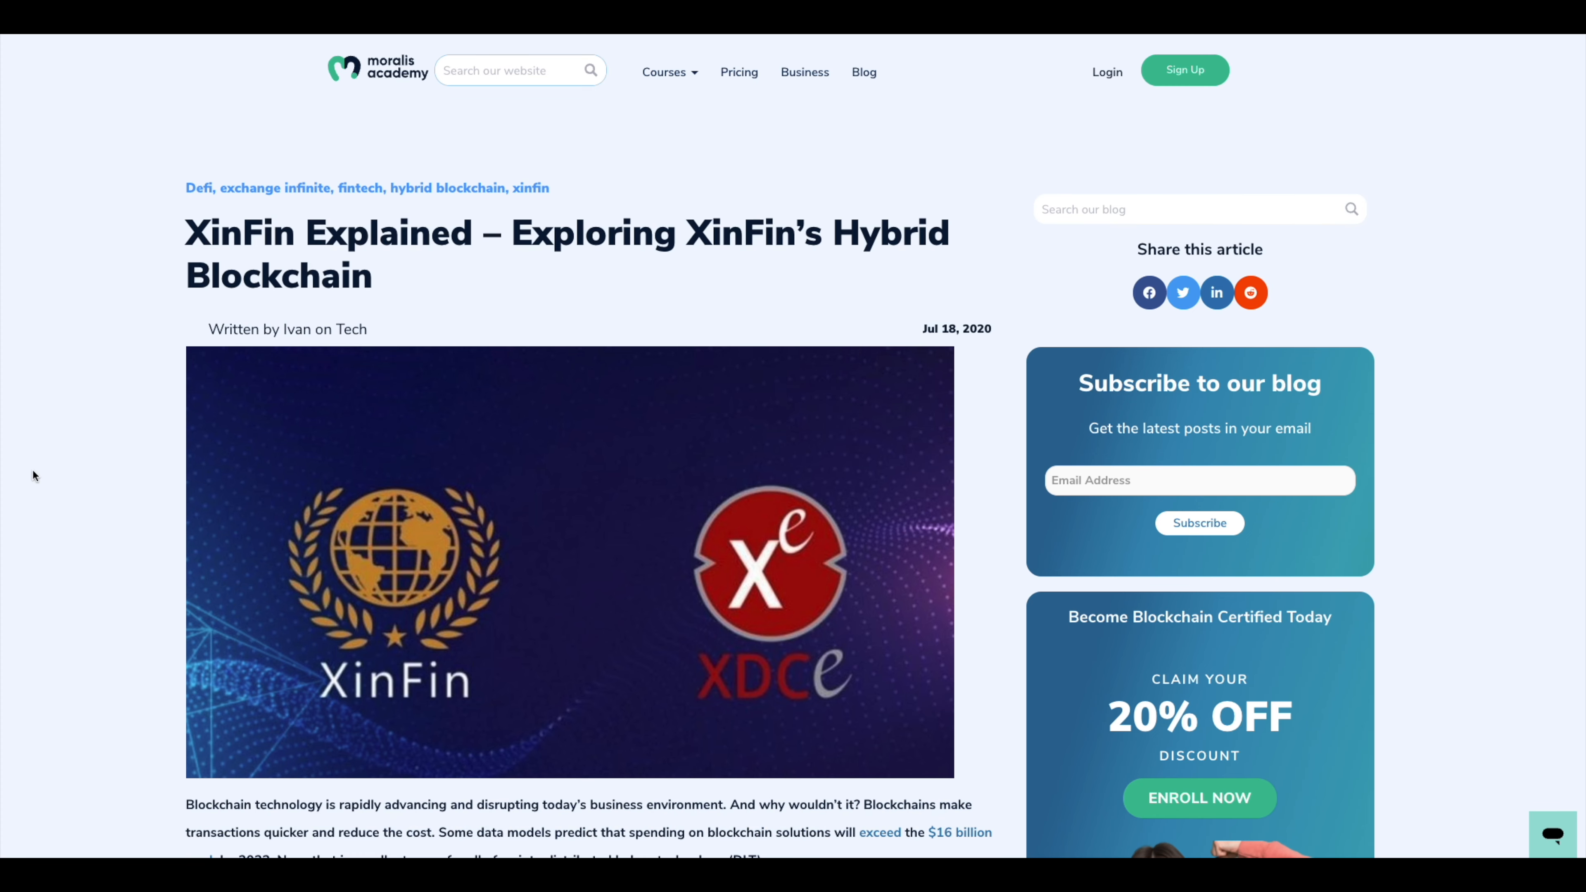
# Scroll slightly into the Moralis XinFin article's opening paragraphs on blockchain spending and FinTech
pyautogui.scroll(-3)
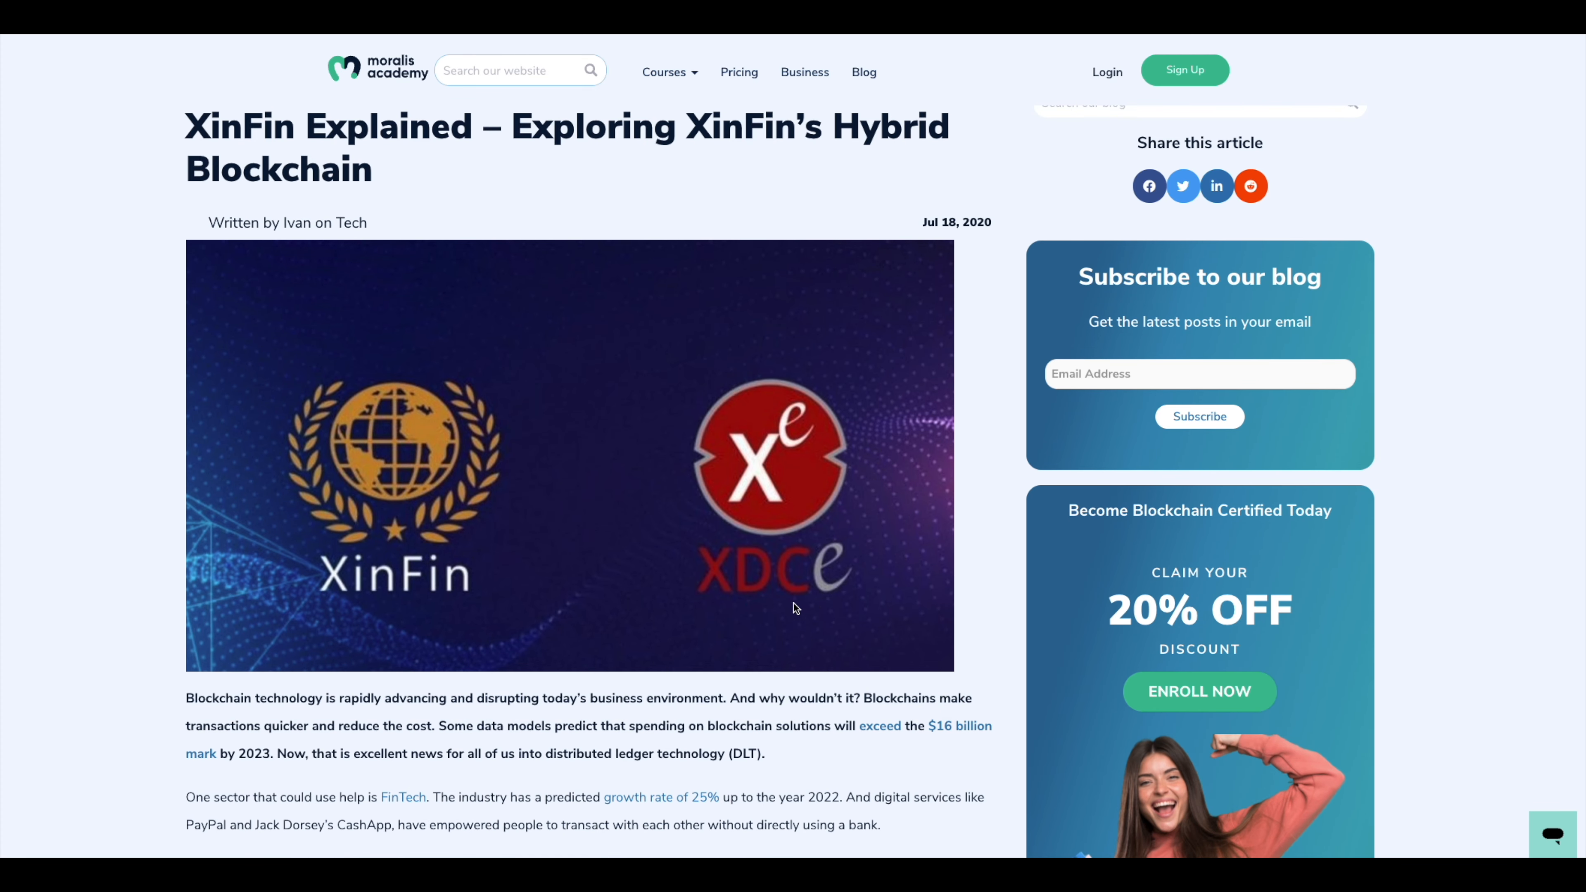
pyautogui.moveTo(794, 484)
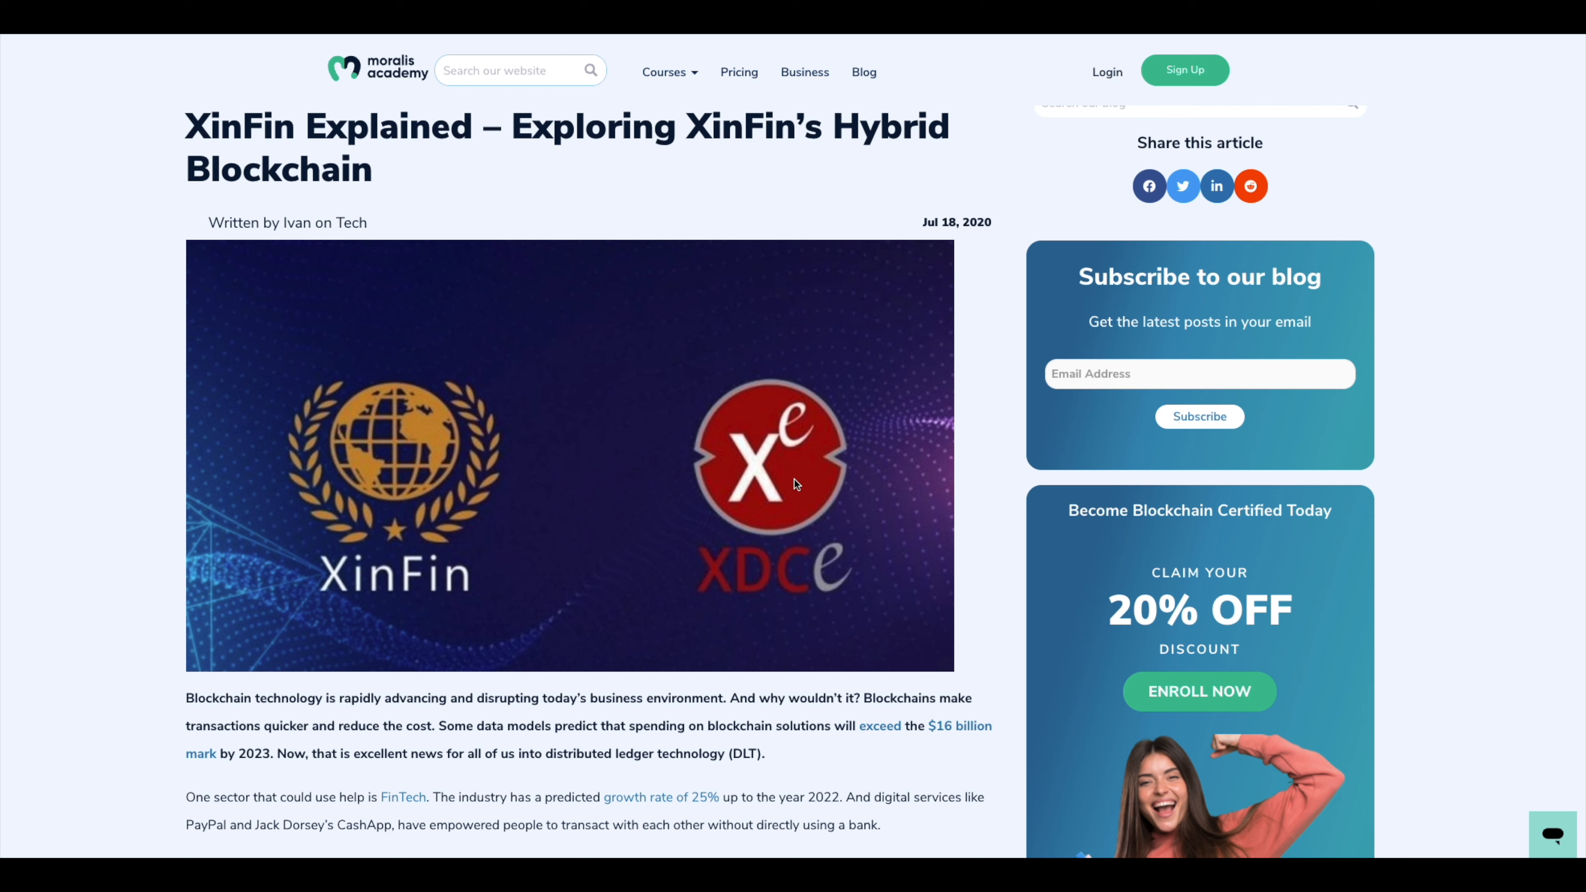
pyautogui.moveTo(717, 602)
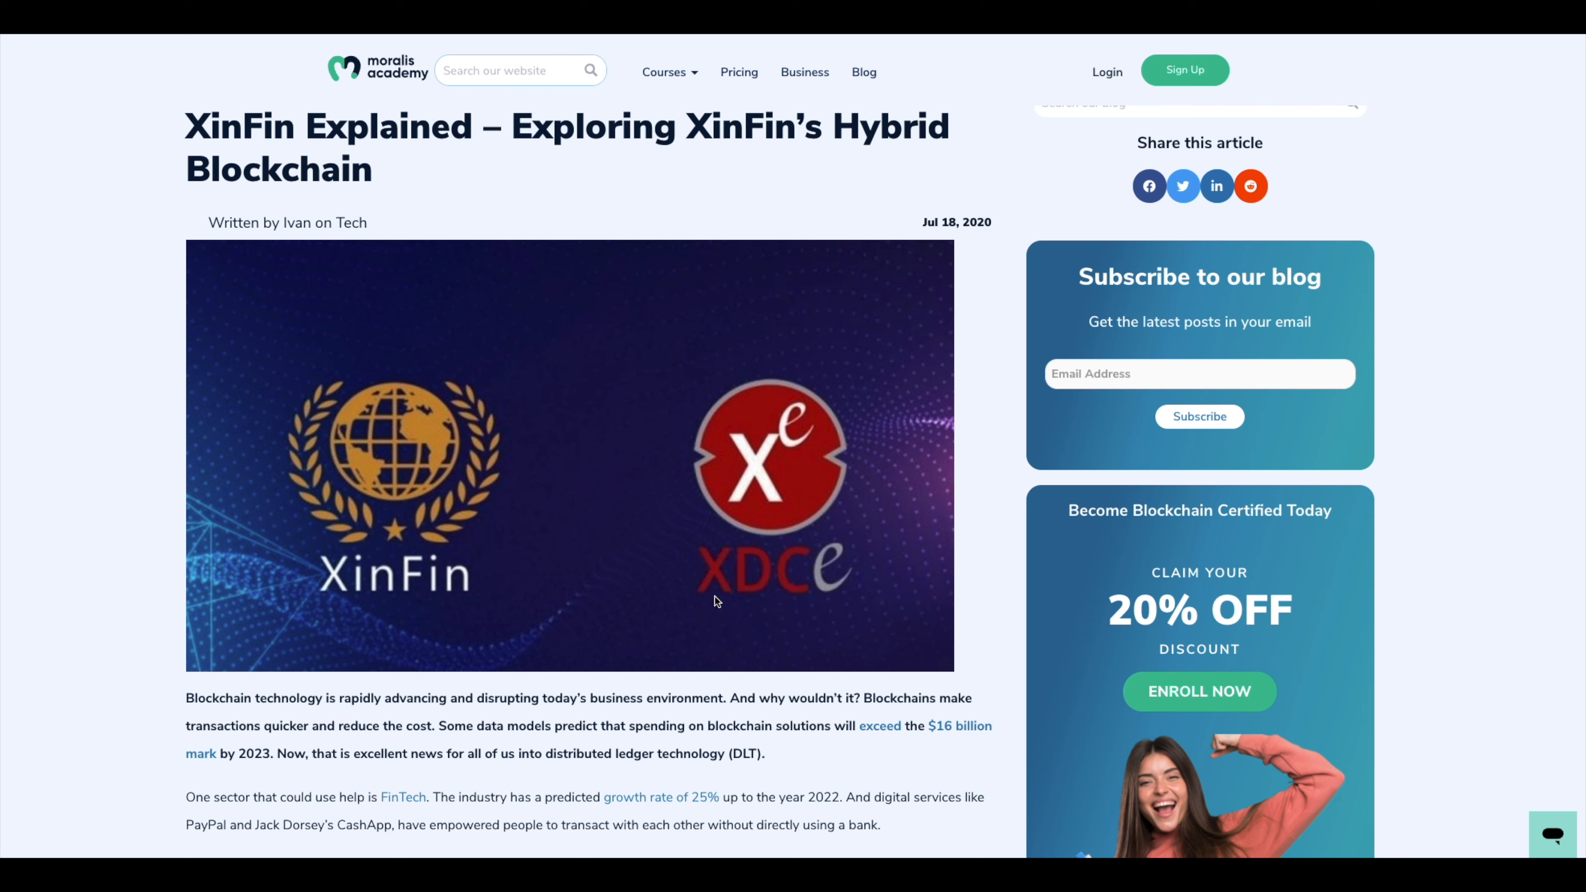
pyautogui.moveTo(776, 515)
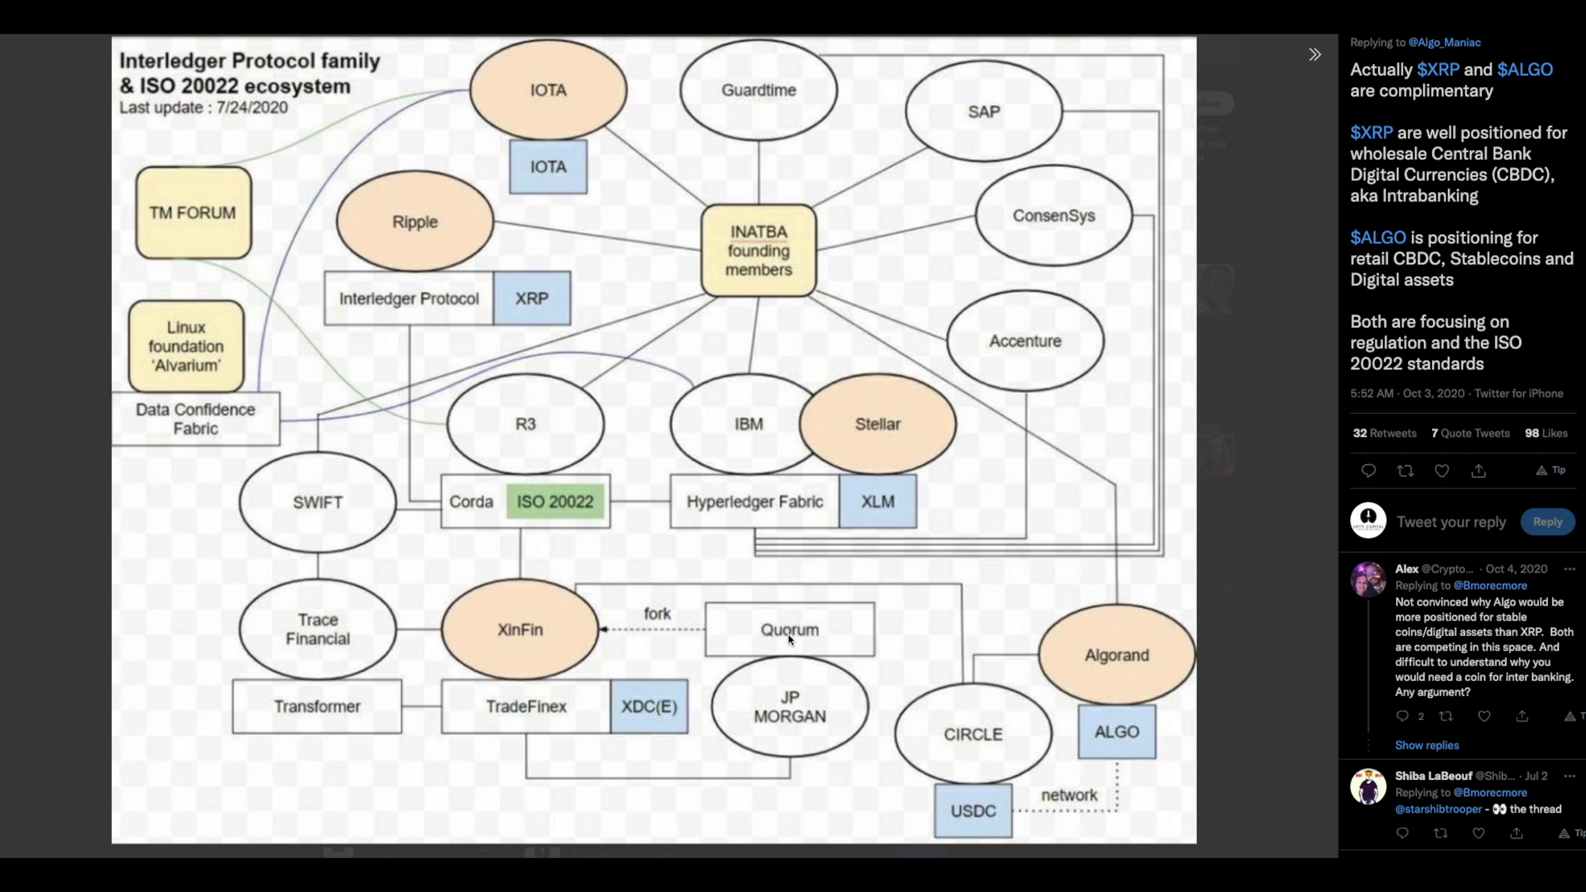
pyautogui.moveTo(671, 645)
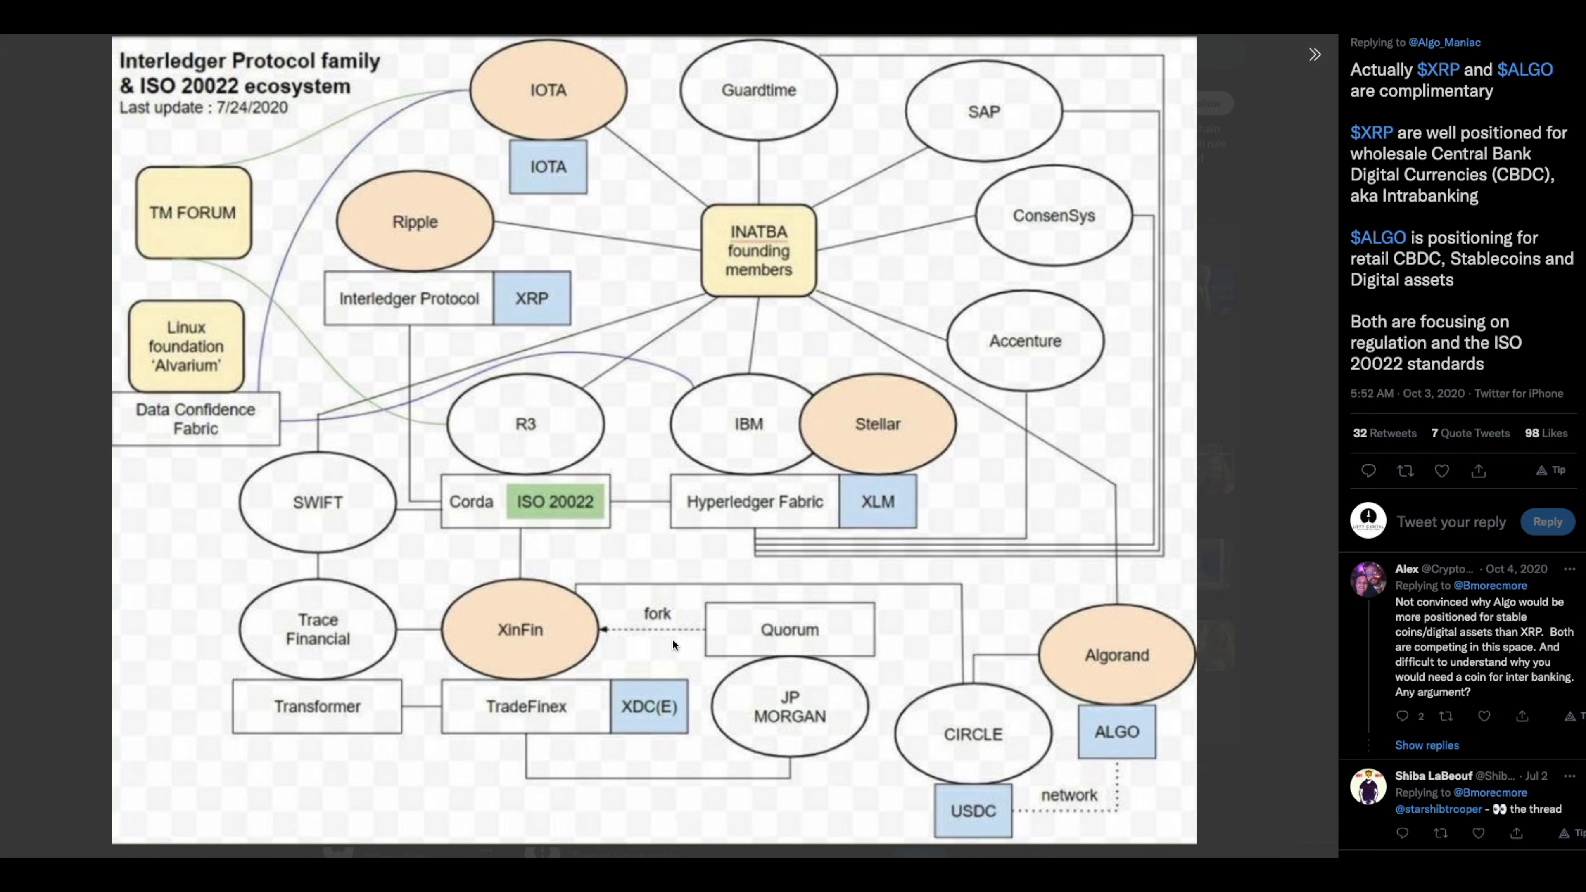
pyautogui.moveTo(514, 652)
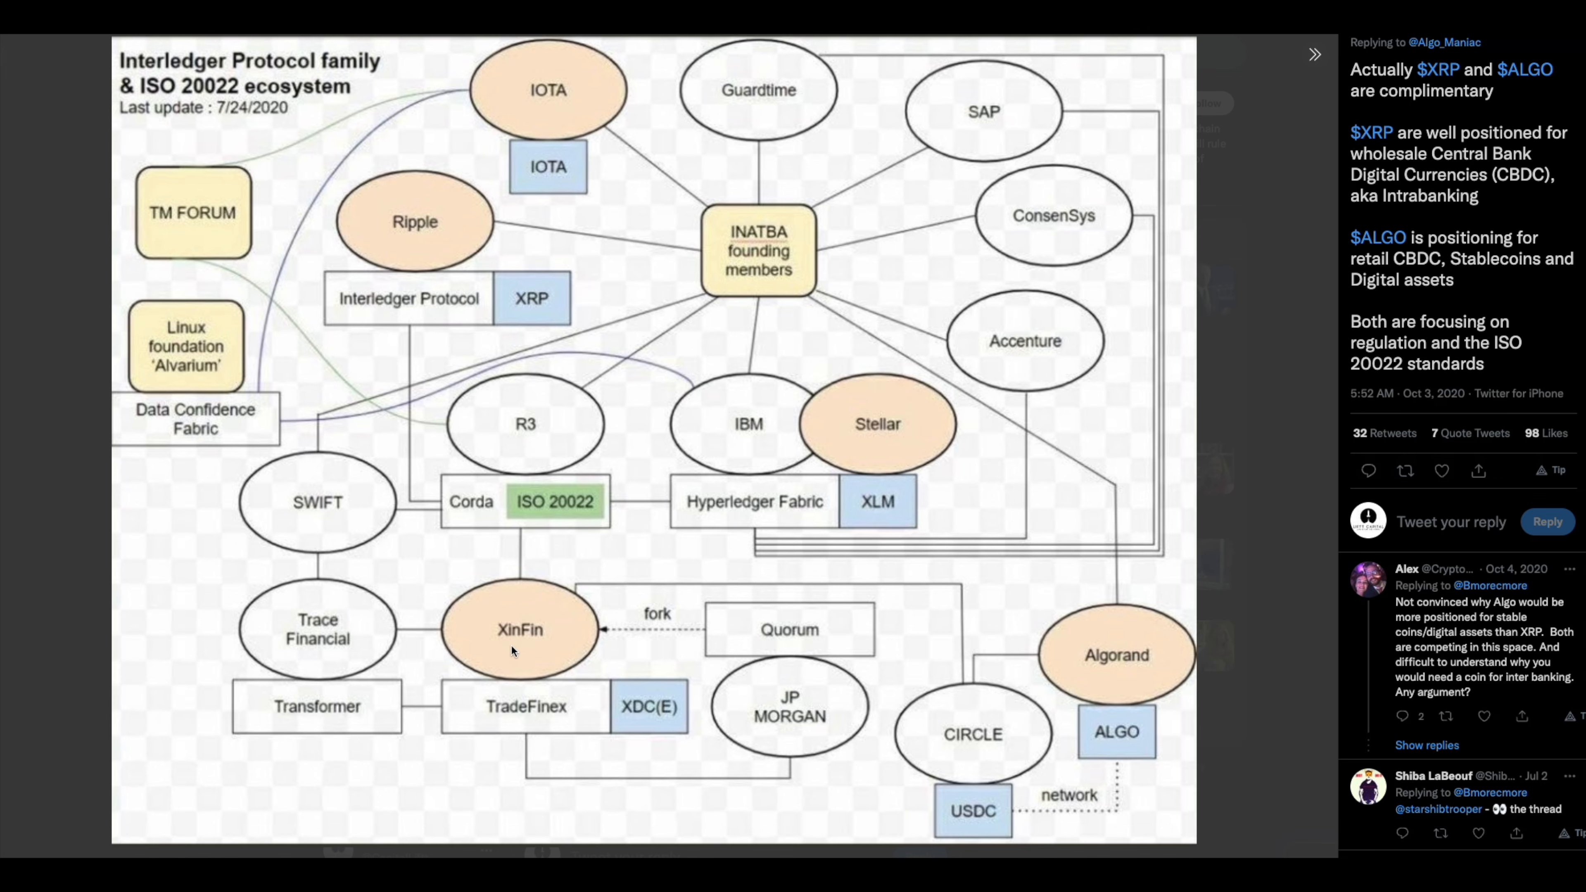
pyautogui.moveTo(734, 648)
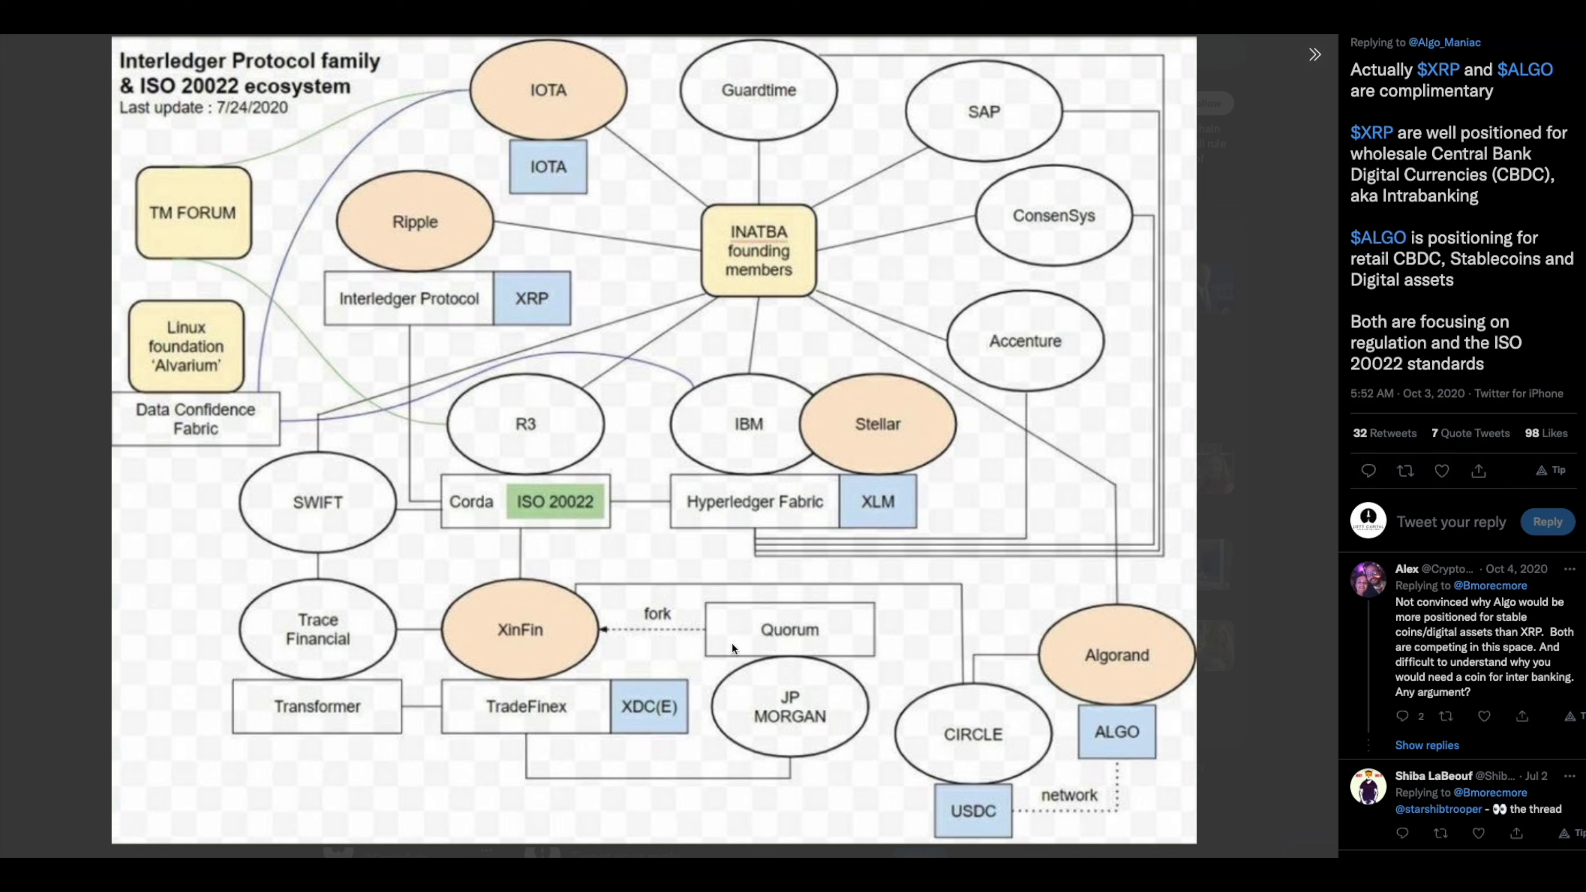
pyautogui.moveTo(803, 635)
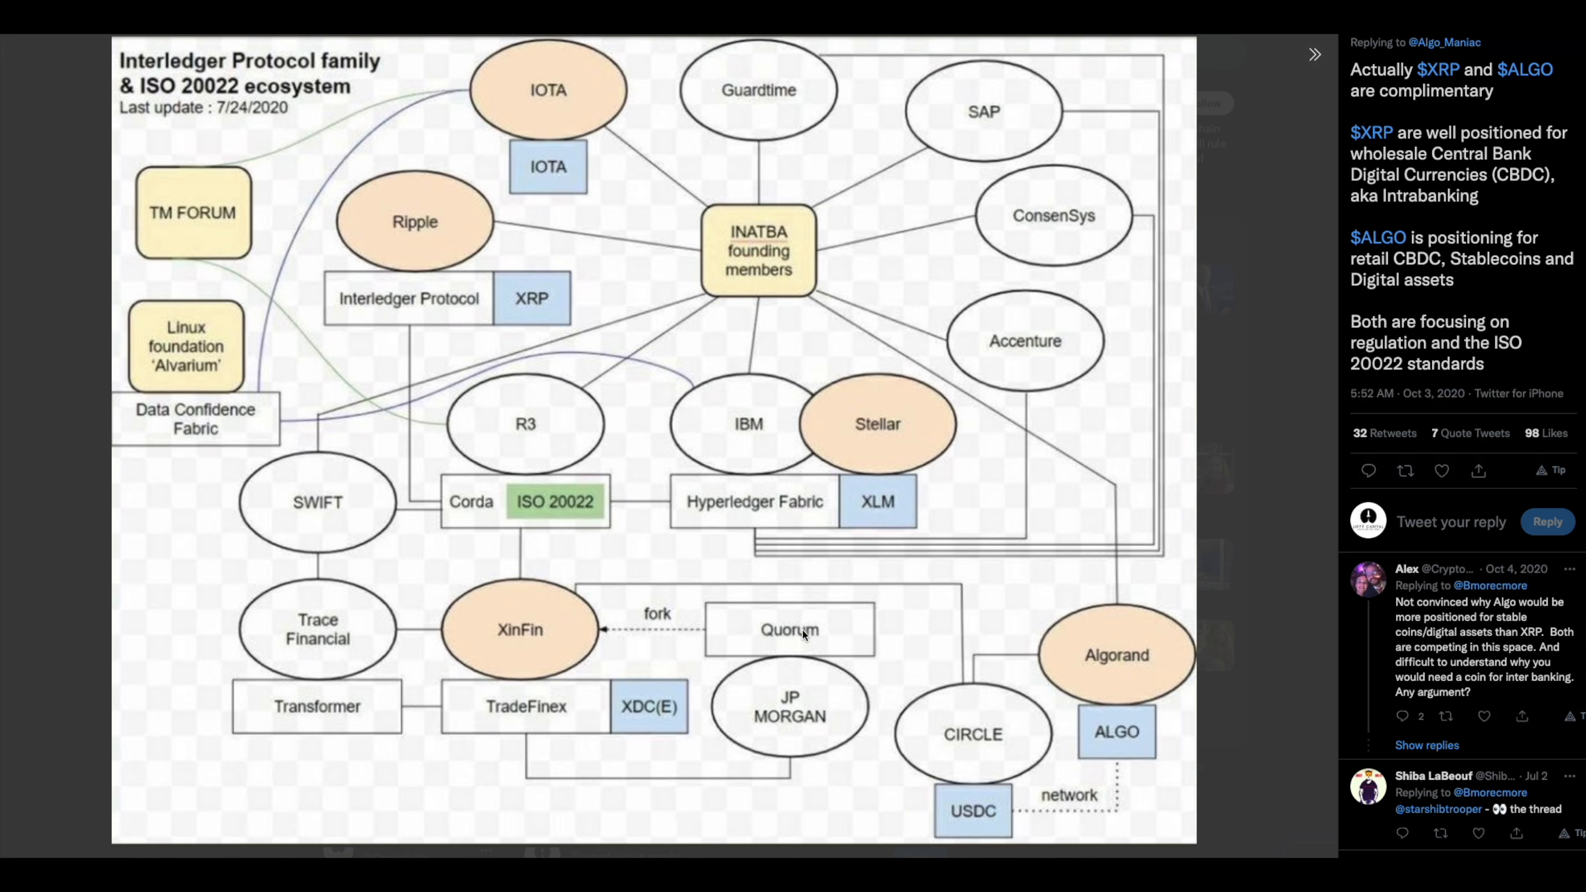
pyautogui.moveTo(496, 649)
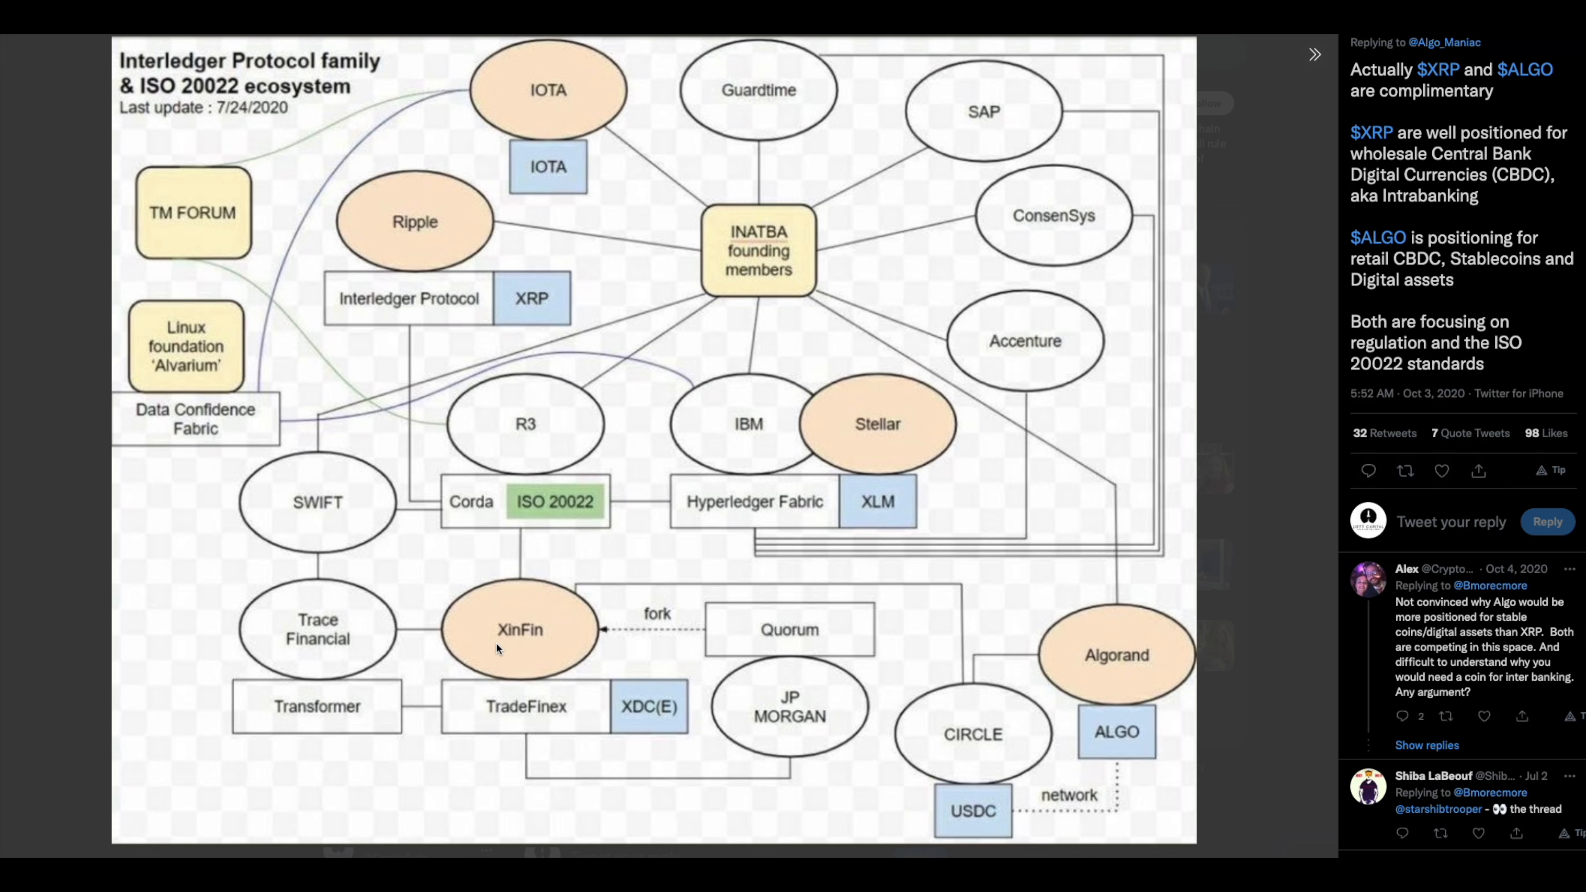
pyautogui.moveTo(809, 666)
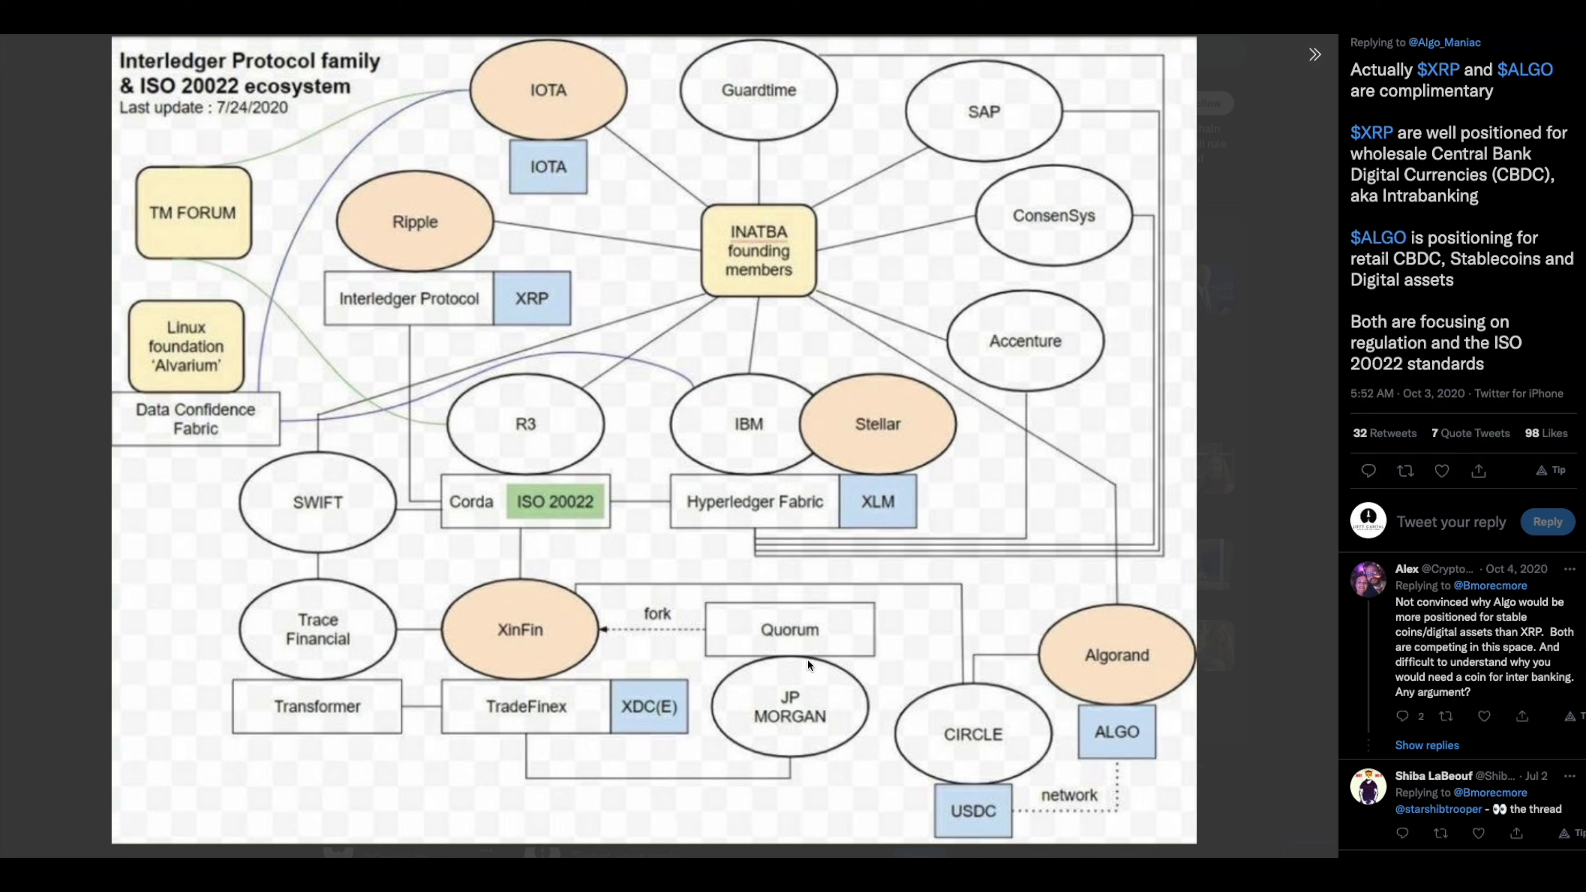
pyautogui.moveTo(742, 655)
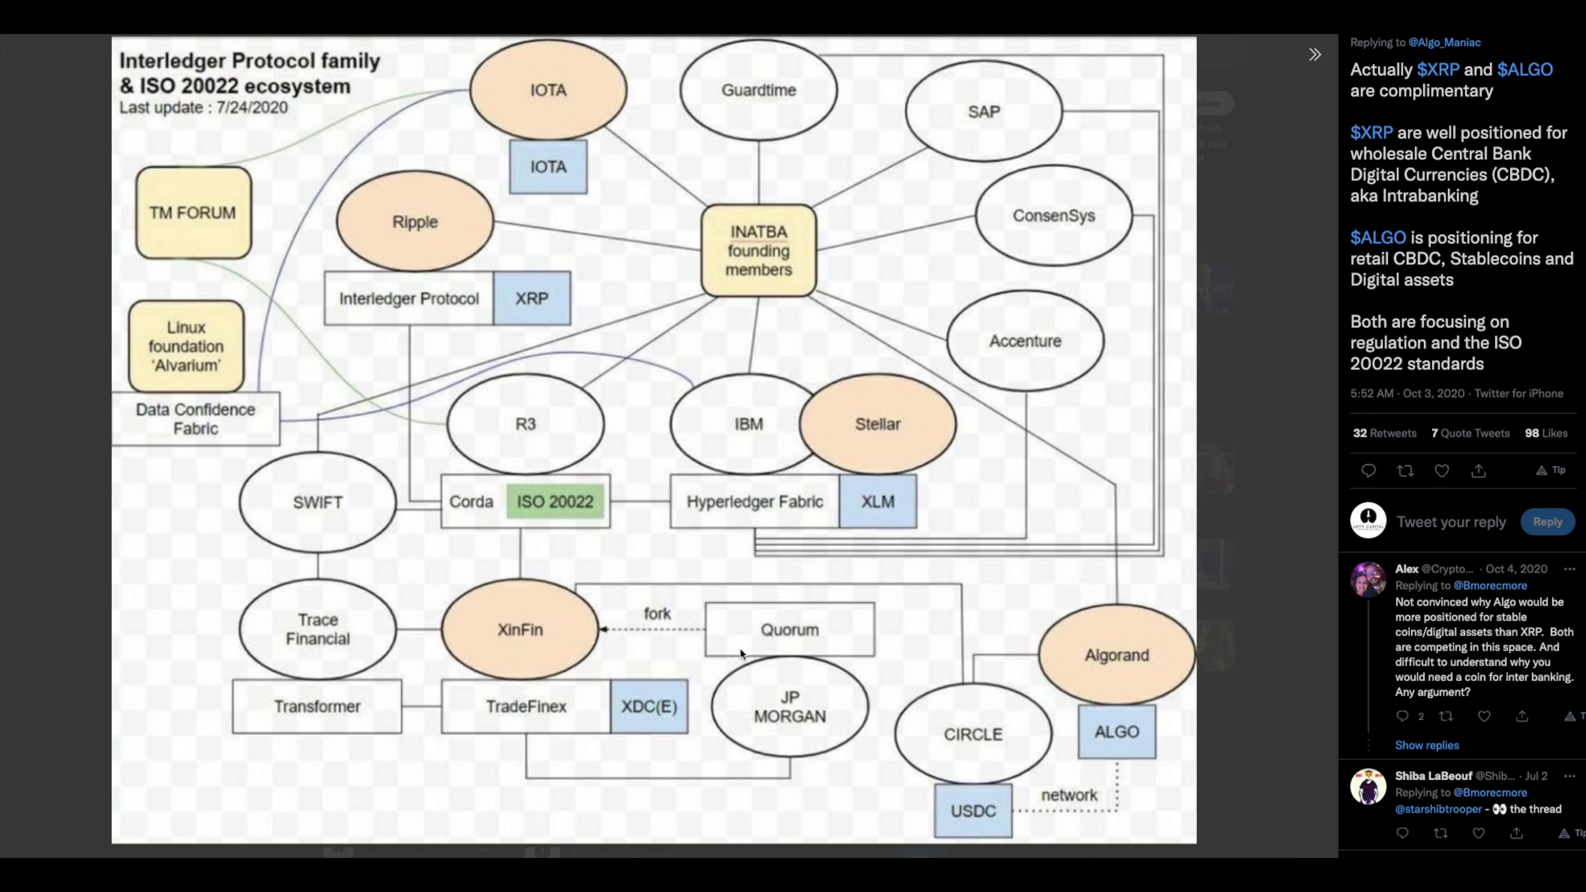
pyautogui.moveTo(562, 634)
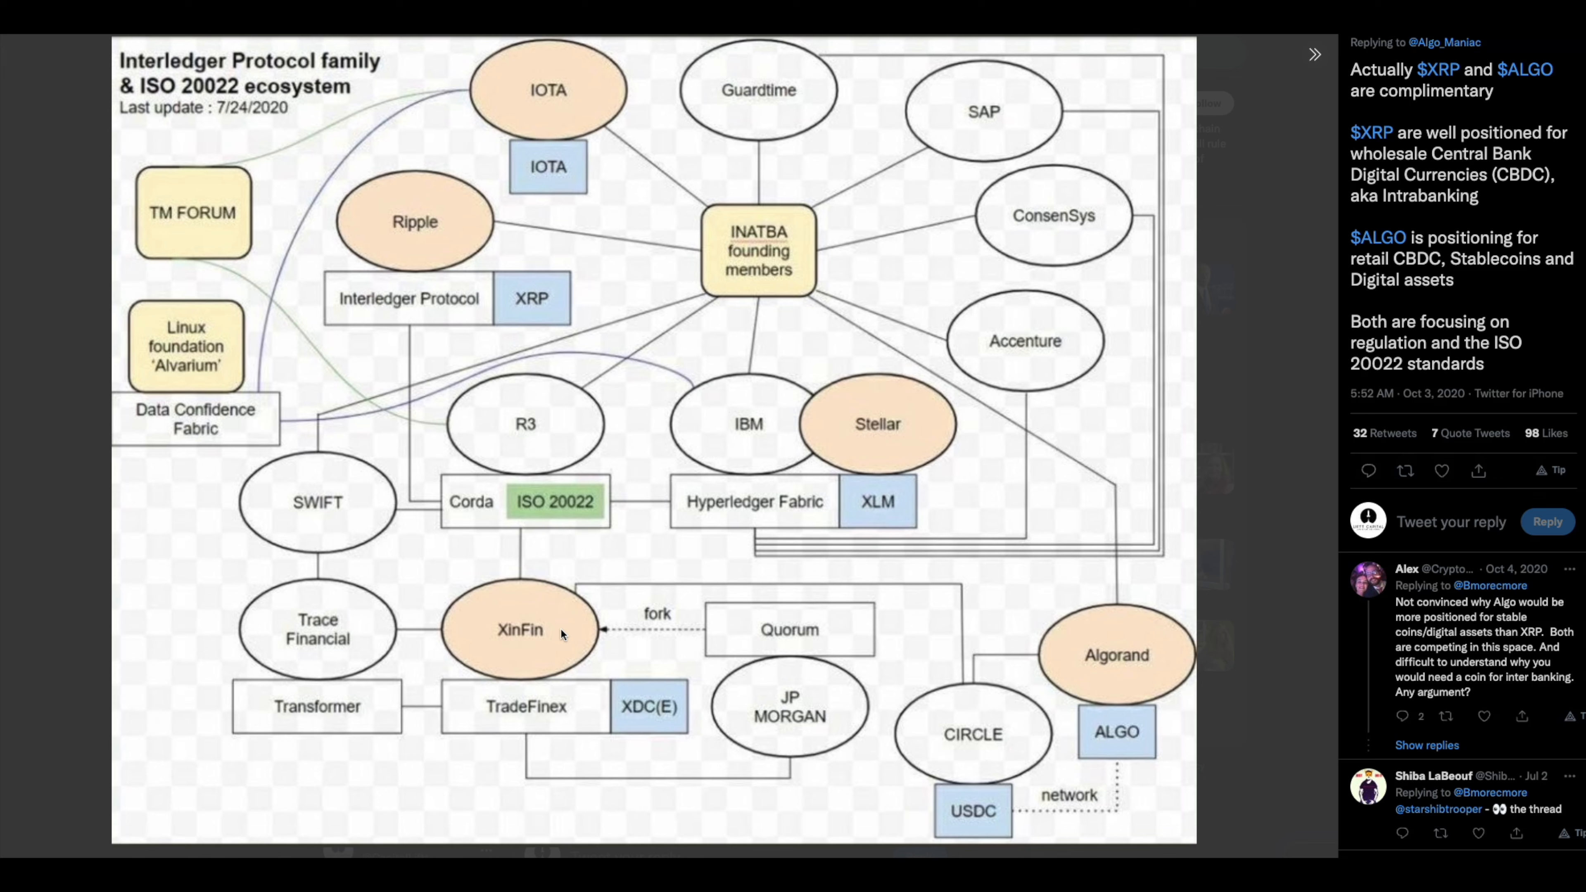
pyautogui.moveTo(522, 699)
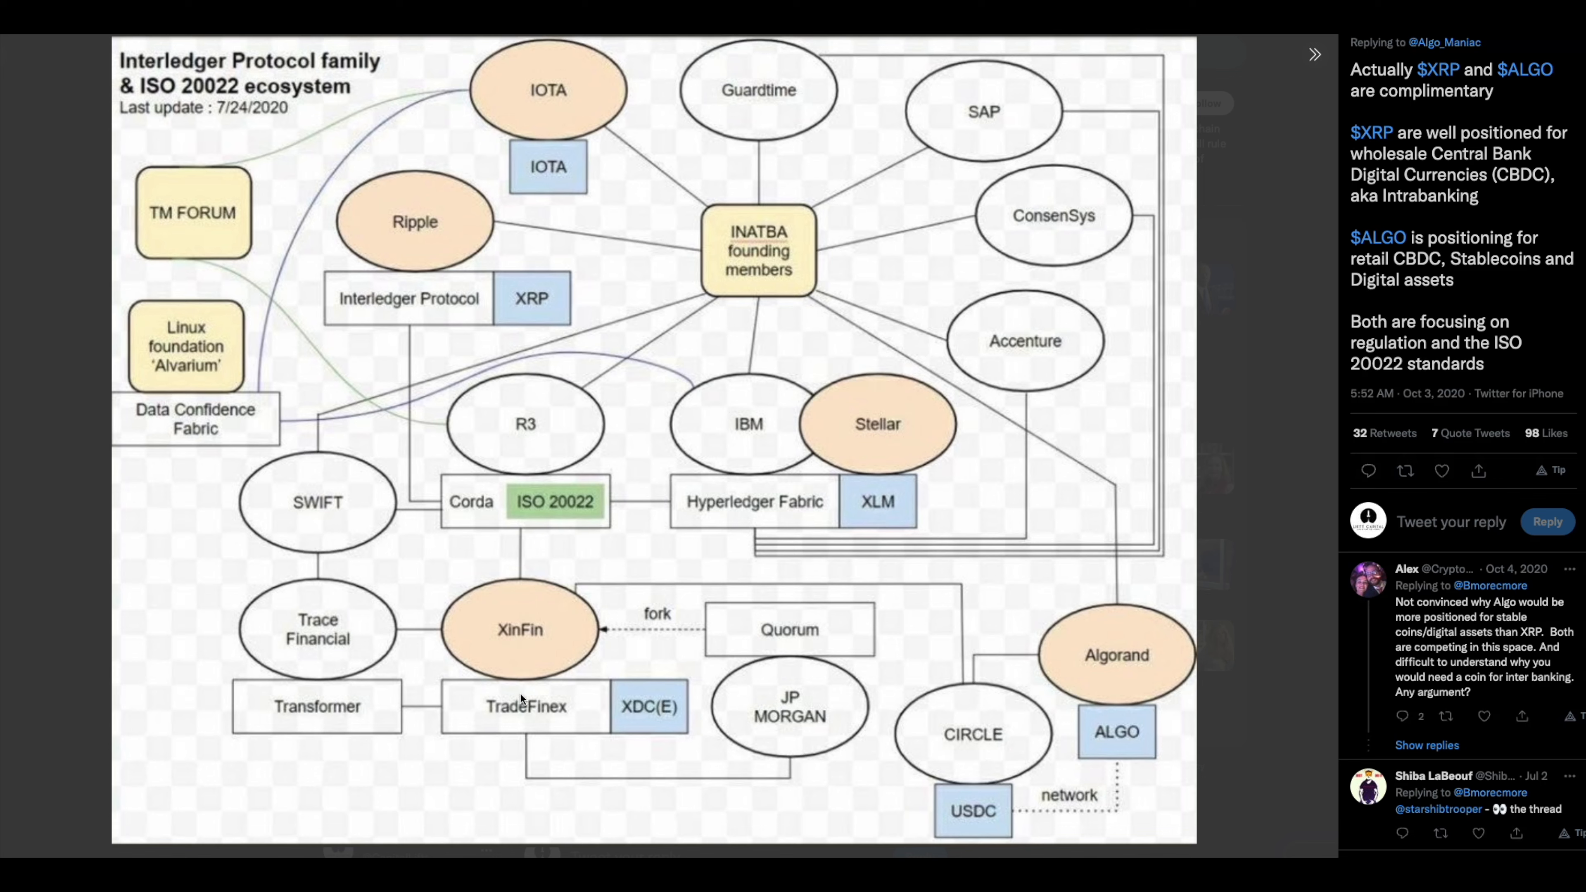
pyautogui.moveTo(487, 726)
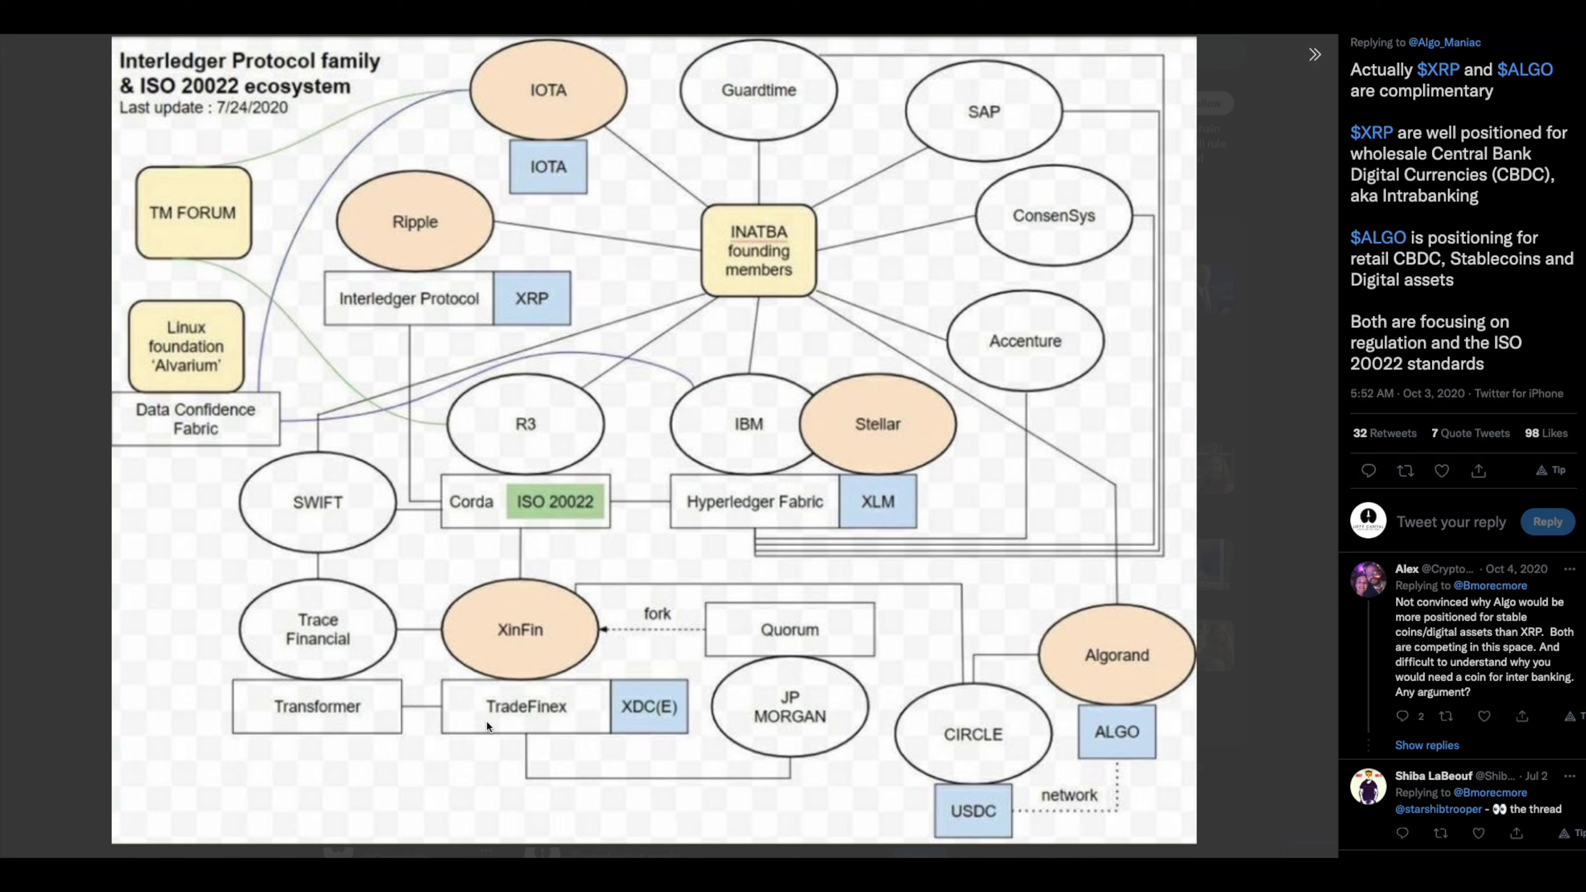
pyautogui.moveTo(621, 688)
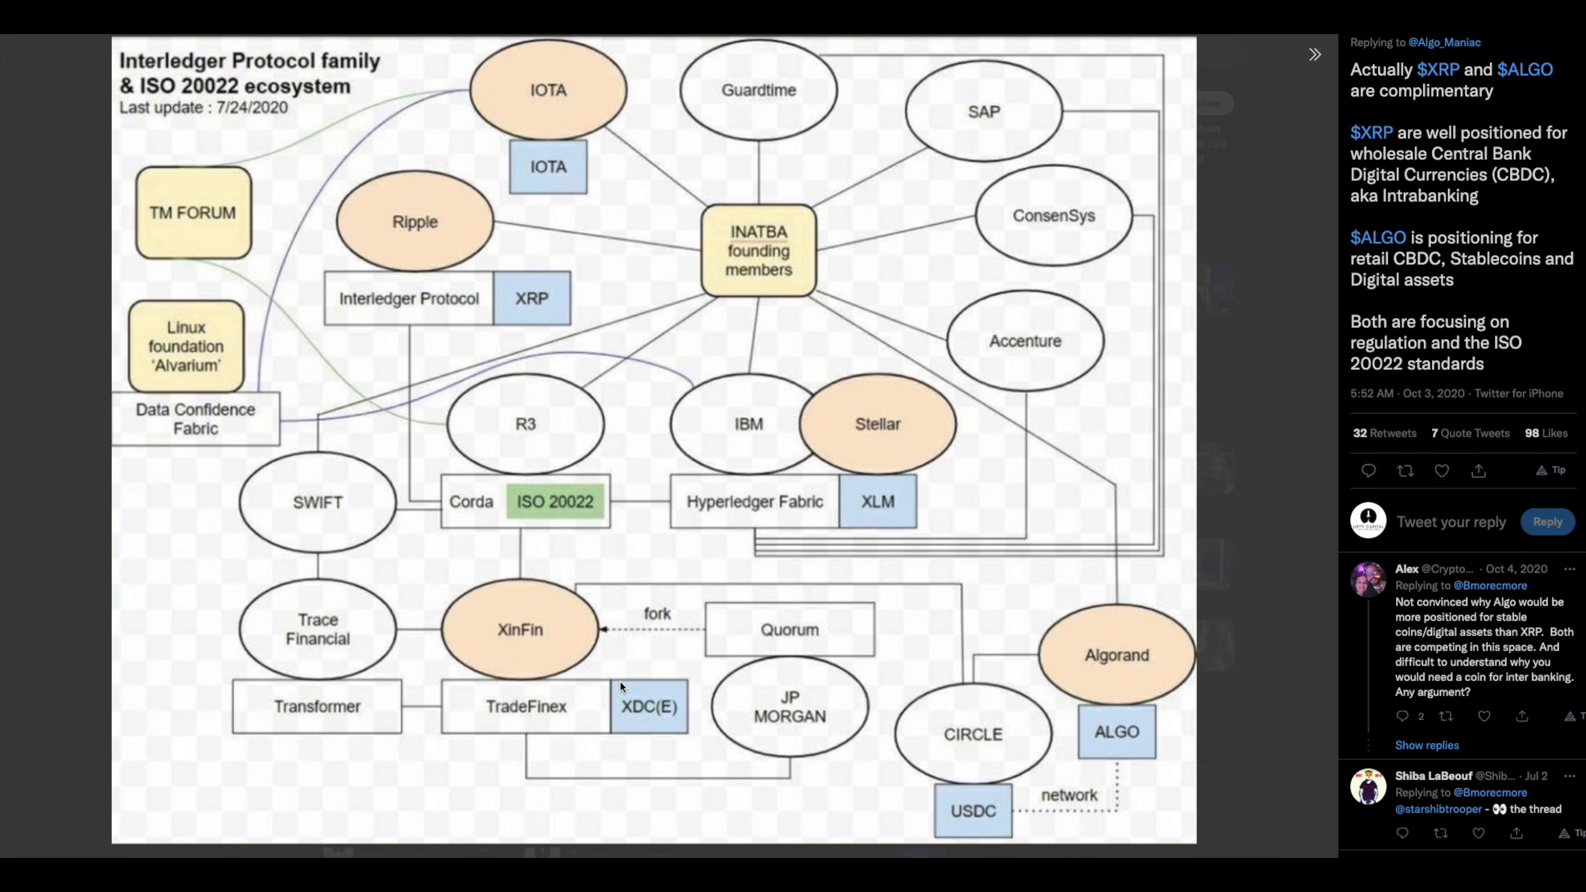
pyautogui.moveTo(508, 672)
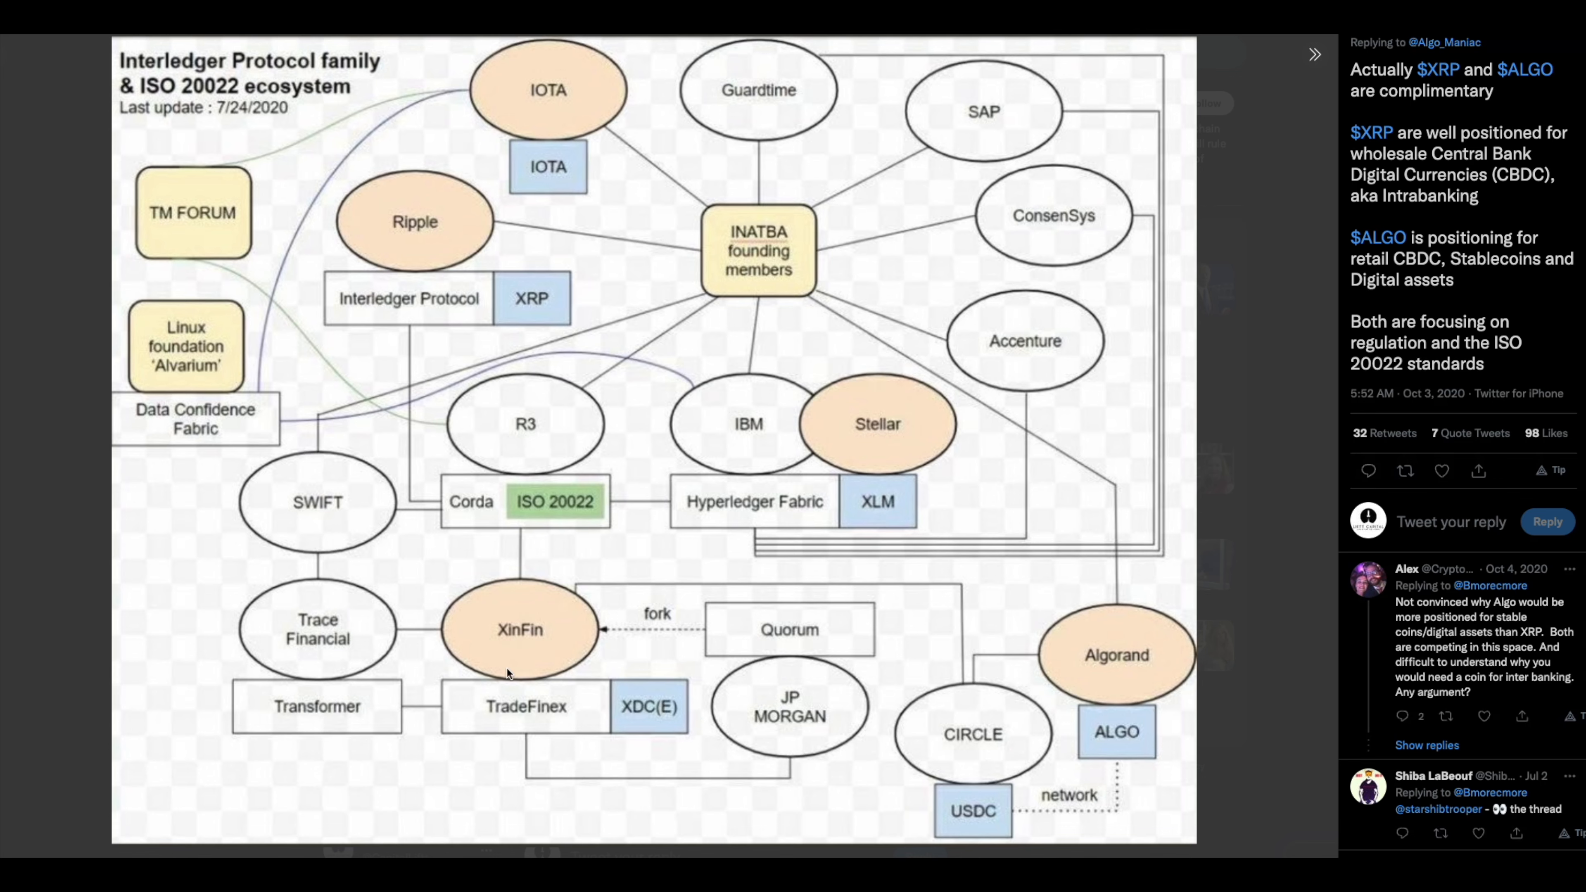
pyautogui.moveTo(609, 716)
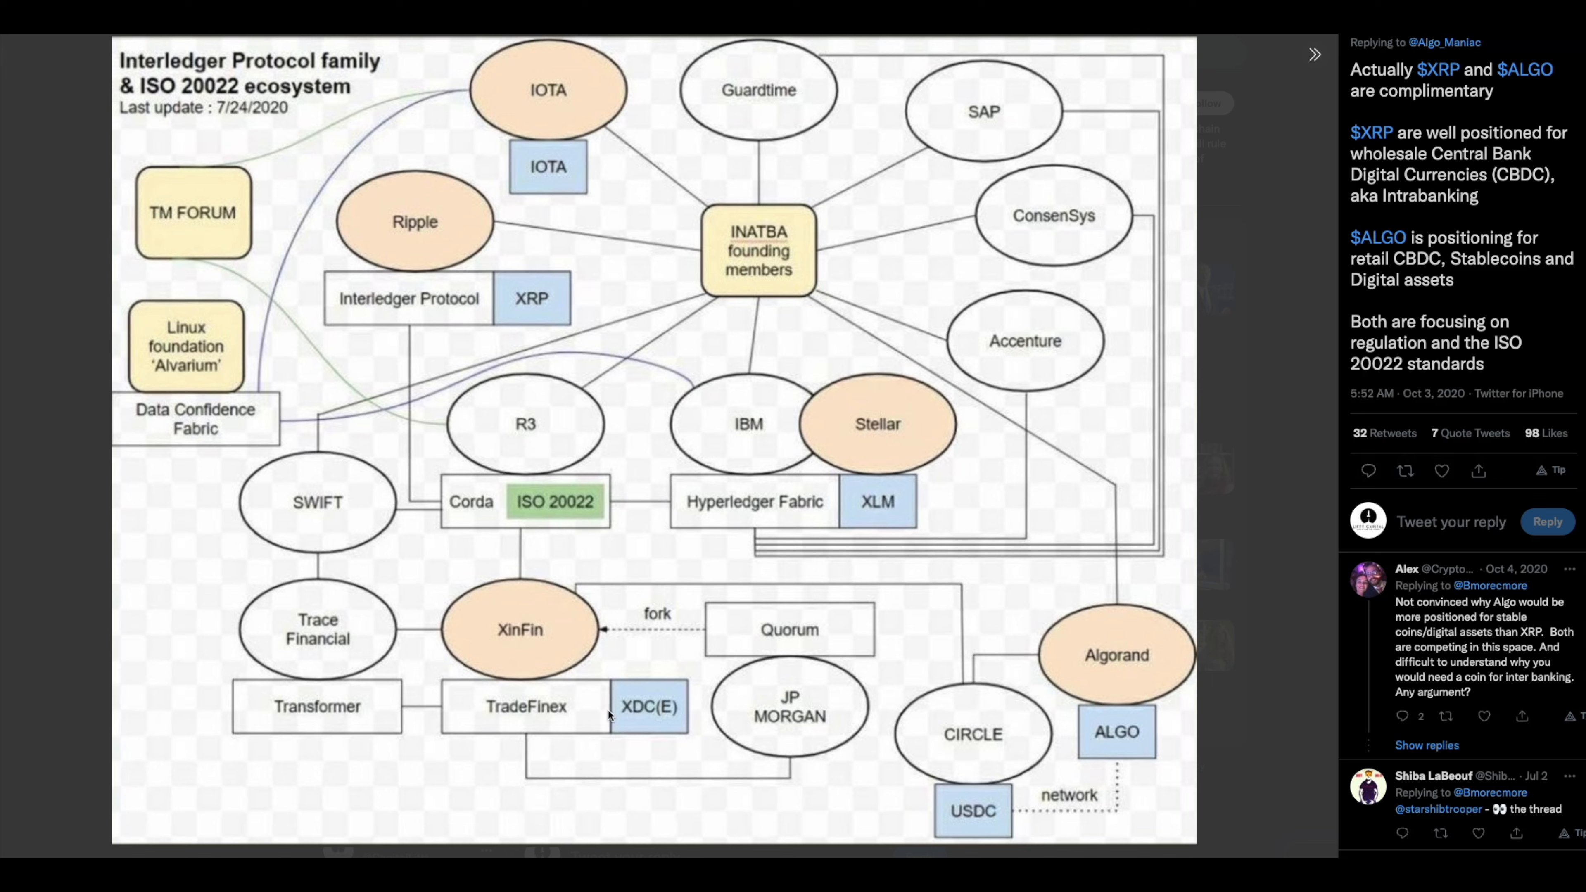
pyautogui.moveTo(809, 641)
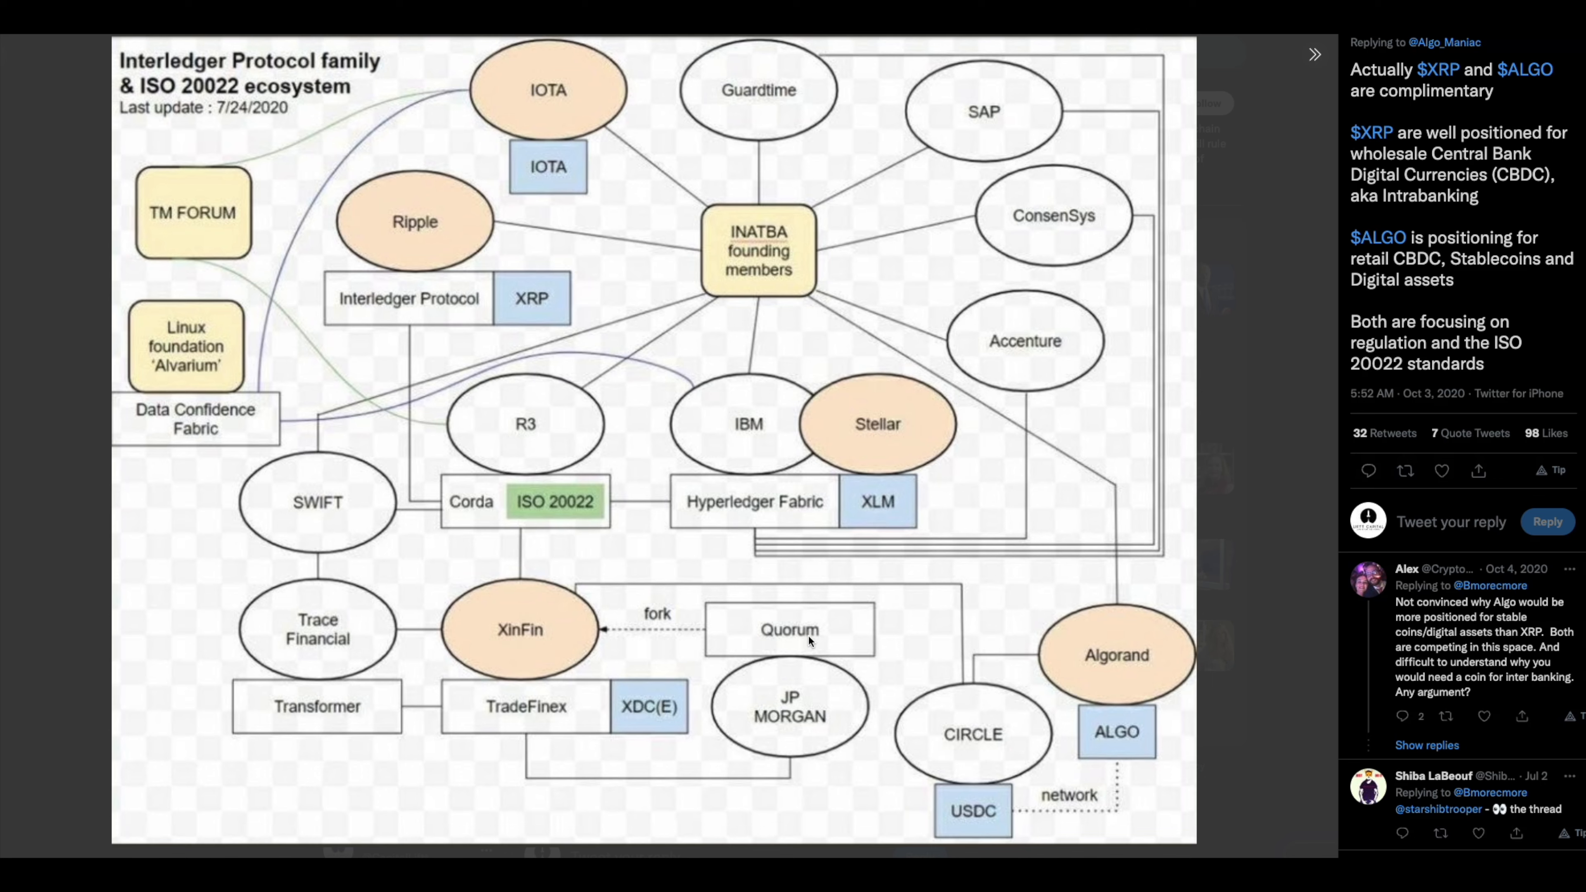
pyautogui.moveTo(465, 713)
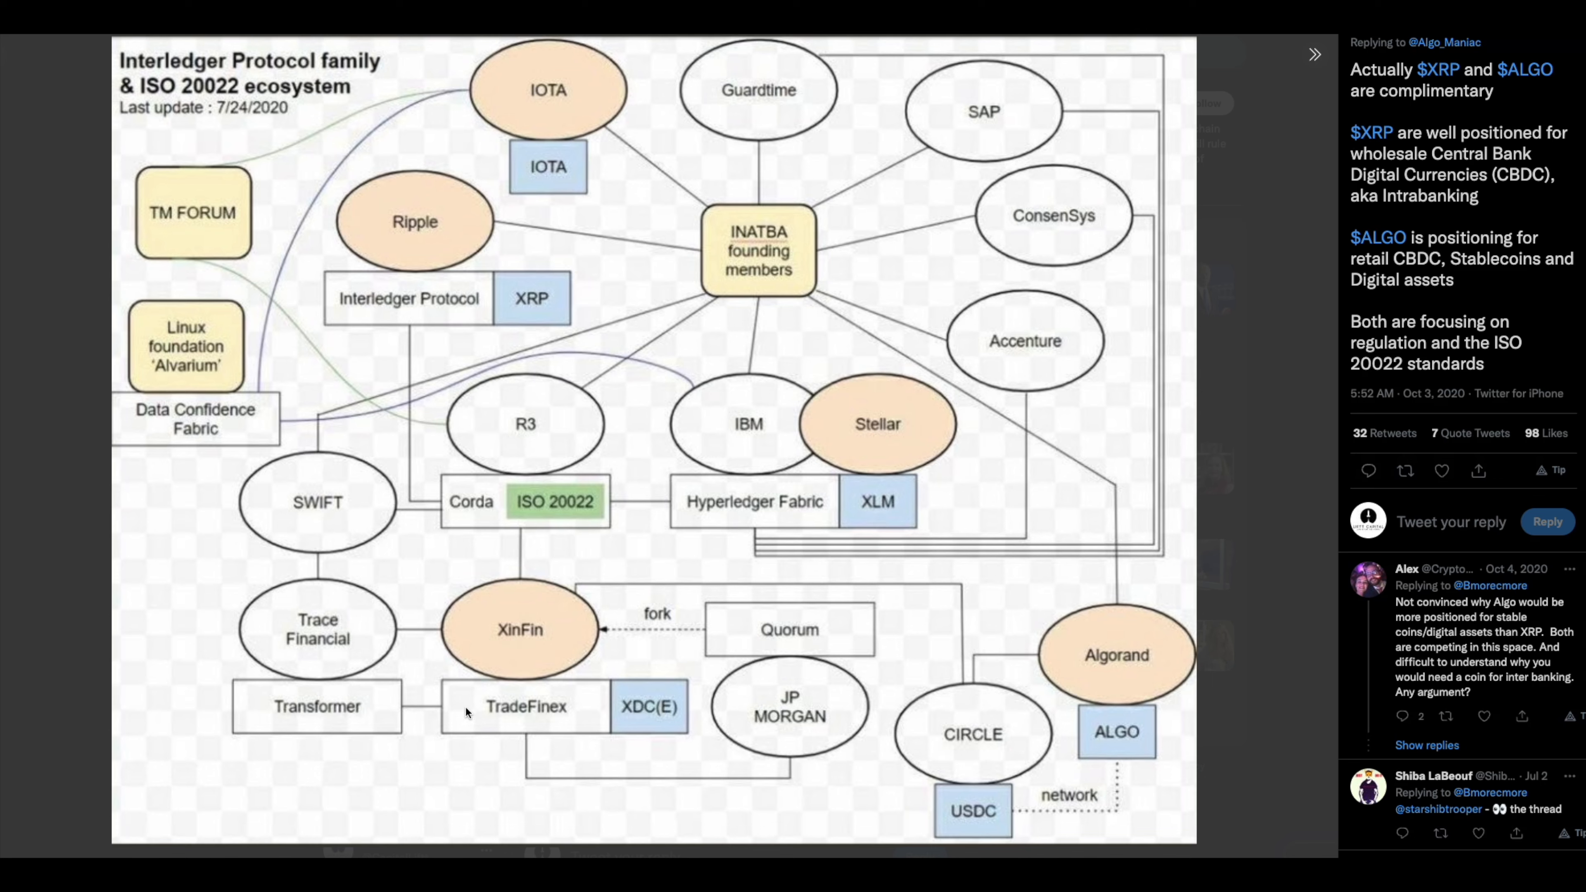
pyautogui.moveTo(503, 705)
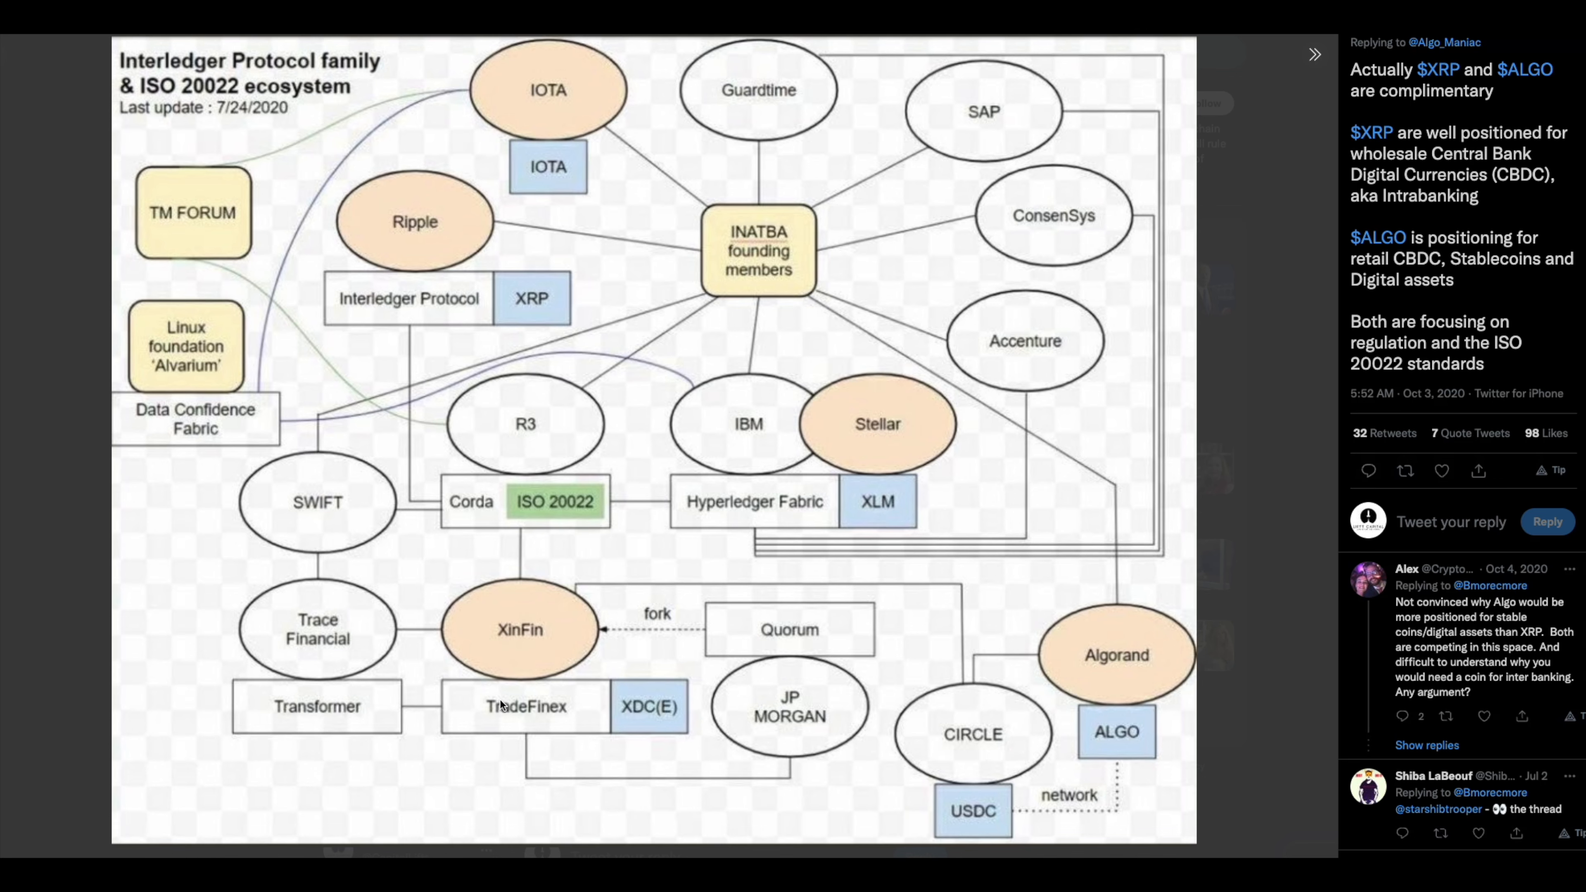
pyautogui.moveTo(522, 626)
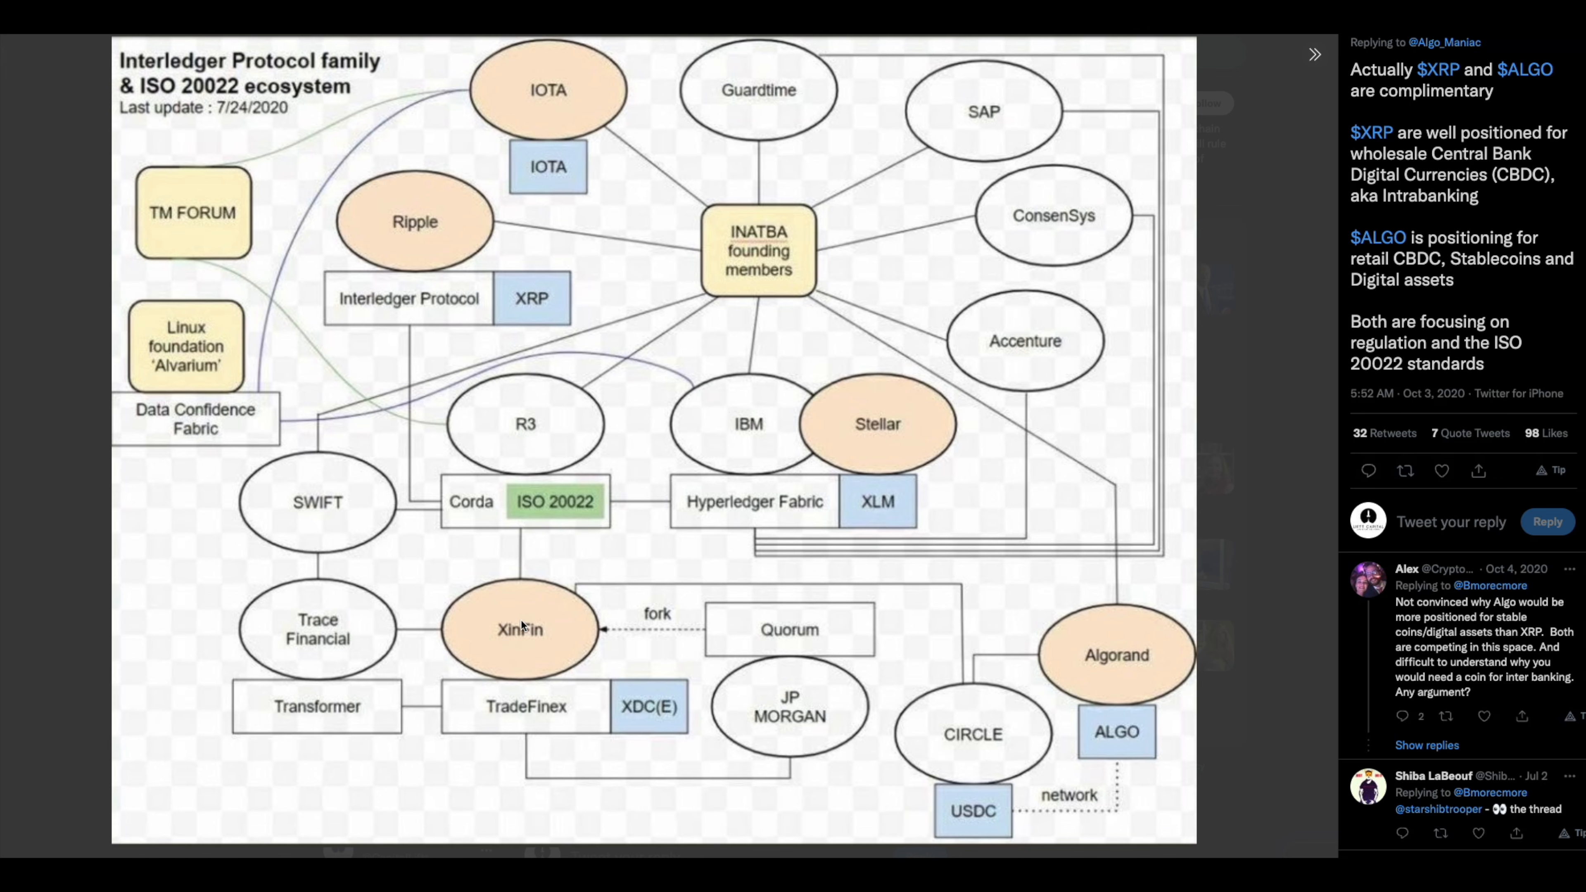
pyautogui.moveTo(571, 659)
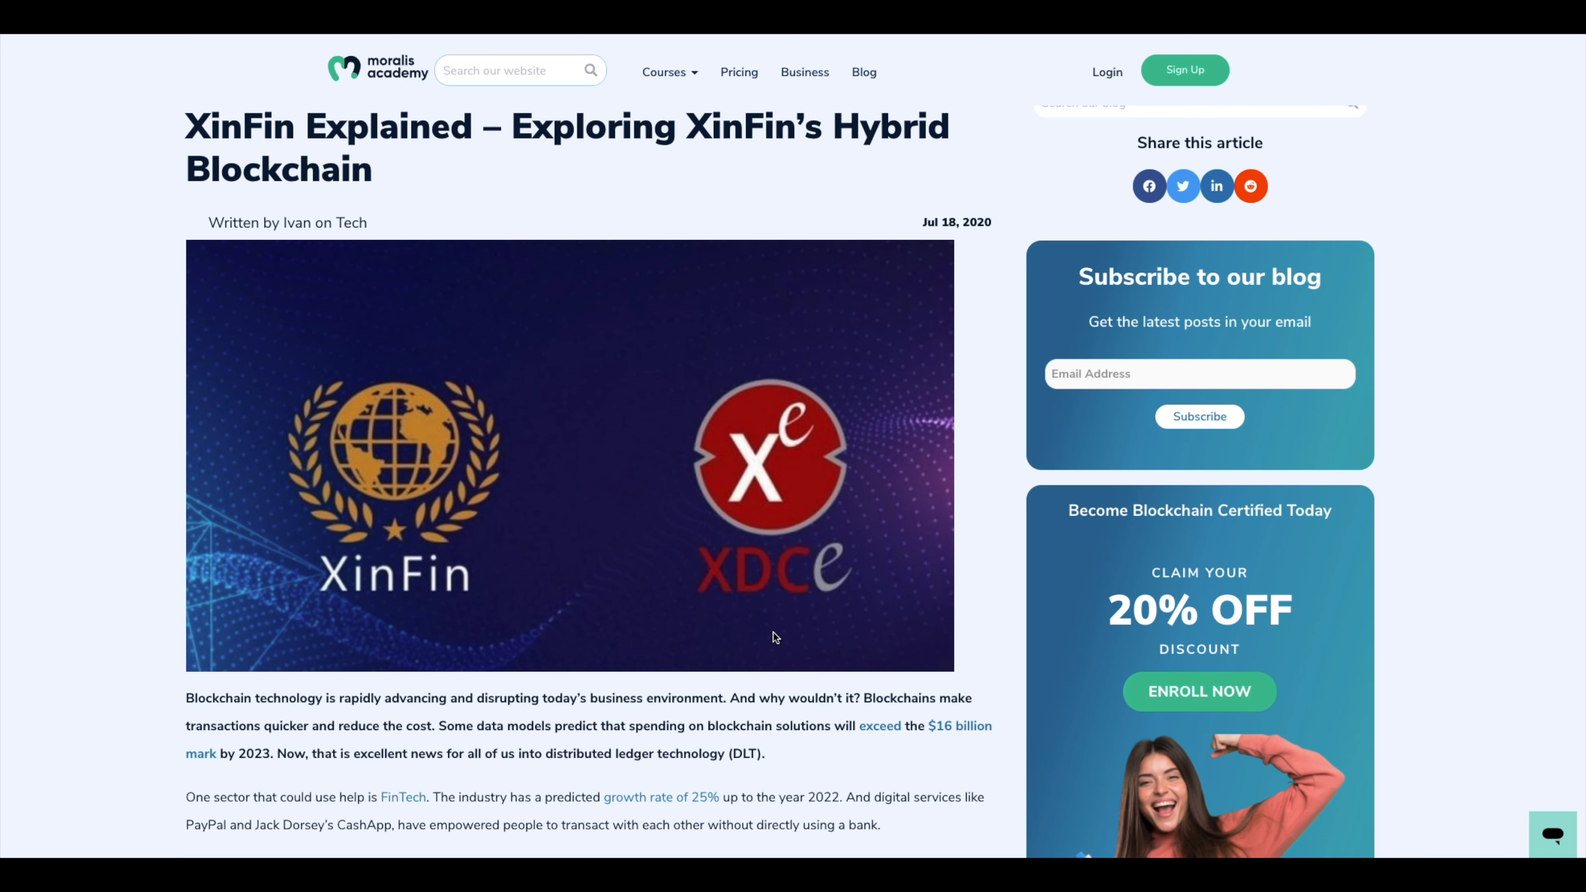
pyautogui.moveTo(192, 593)
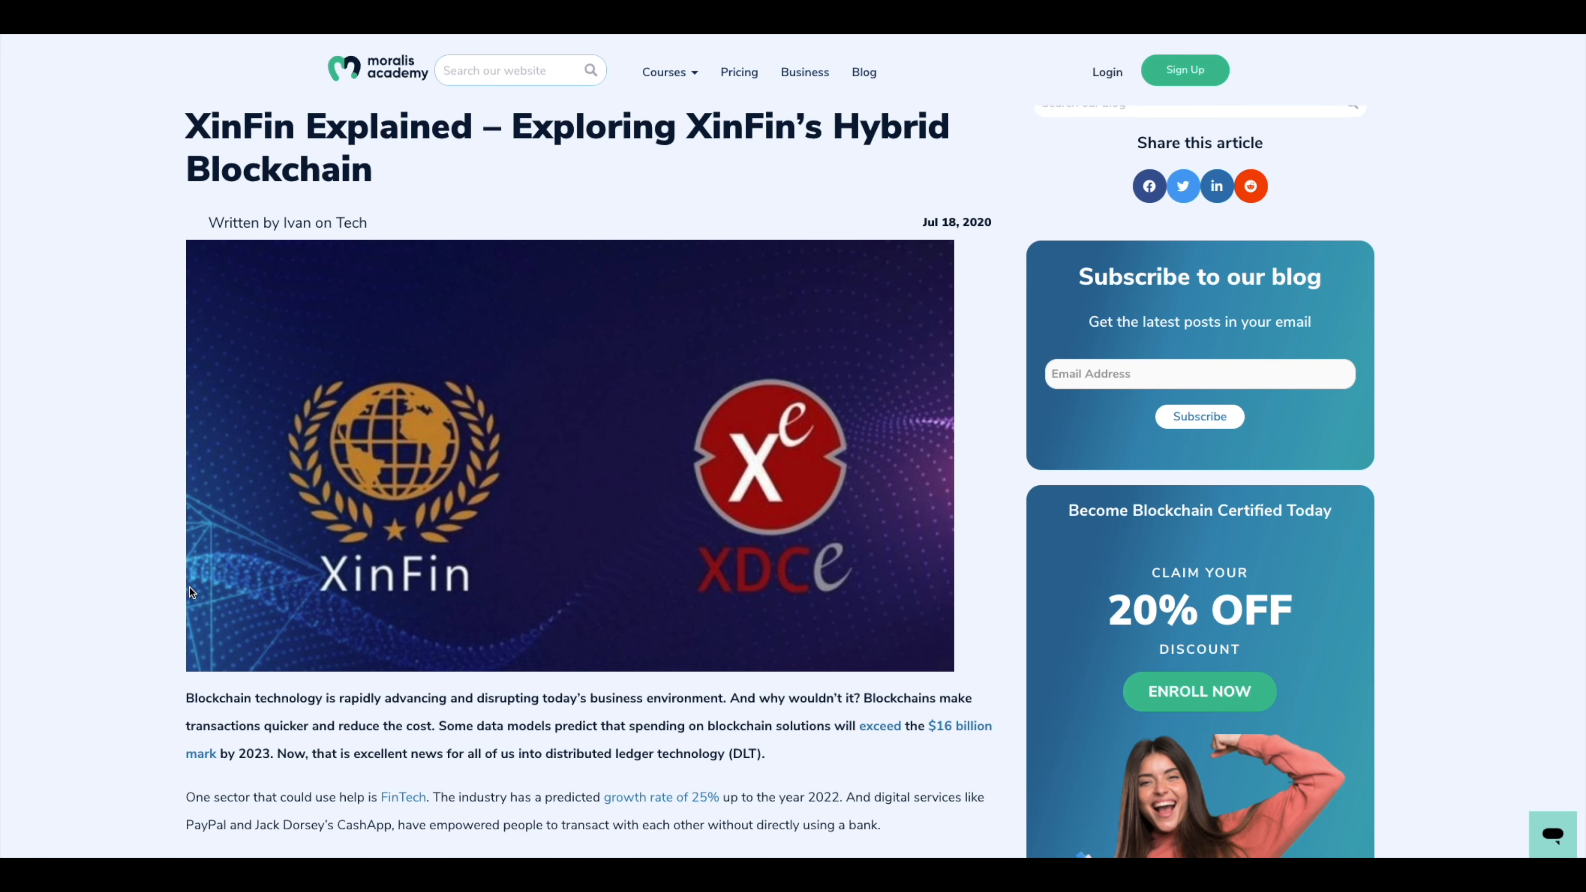
# Scroll the Moralis article to the Hybrid Blockchain and Forking the Quorum Blockchain sections
pyautogui.scroll(-3)
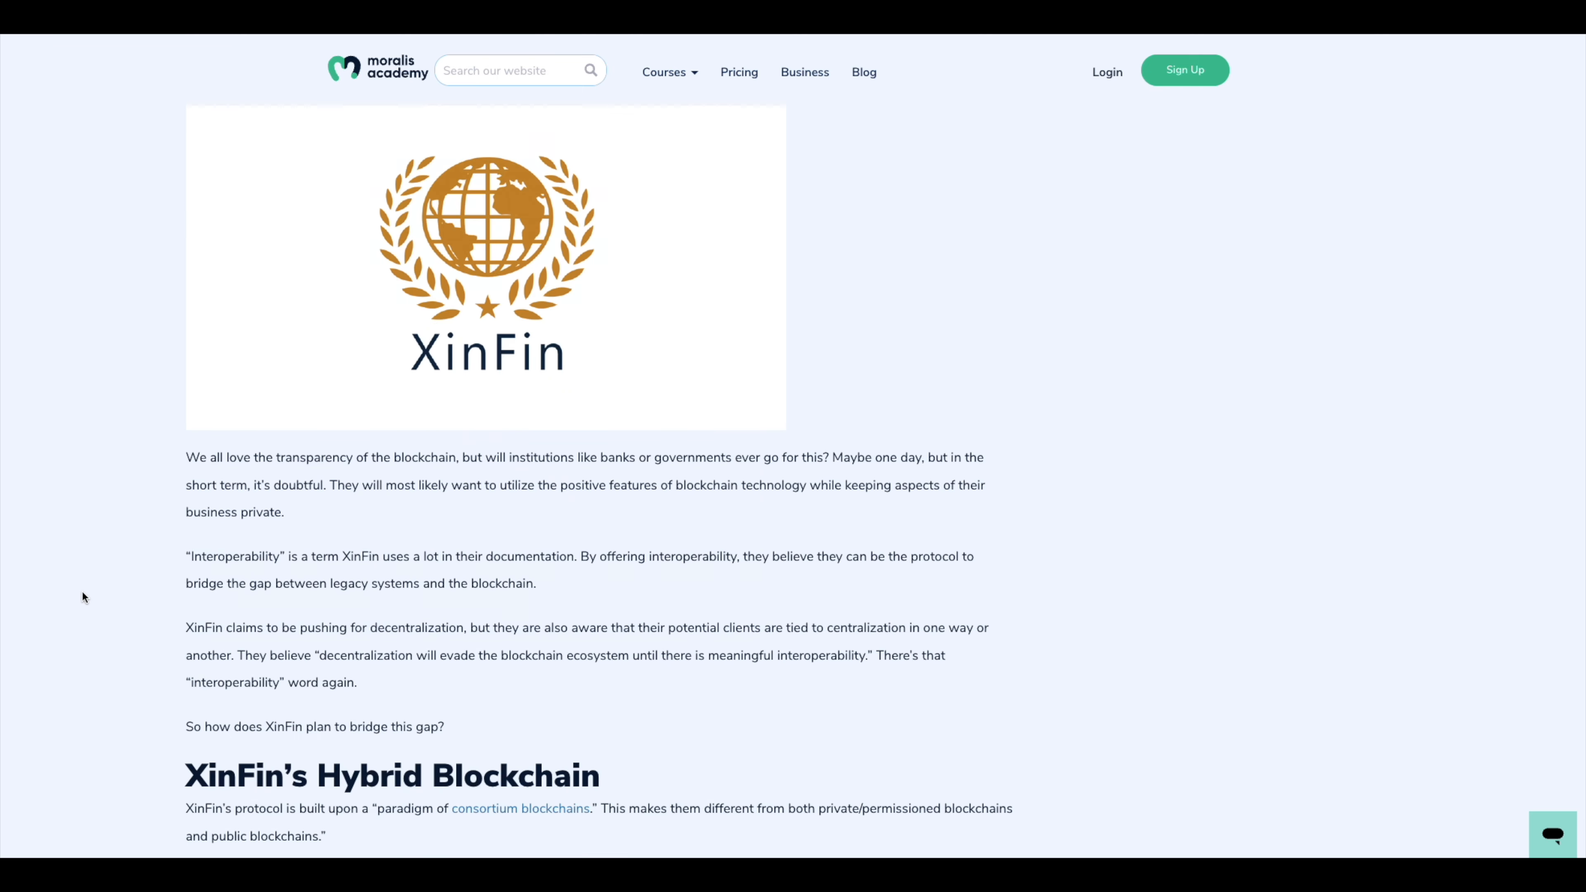
pyautogui.scroll(-3)
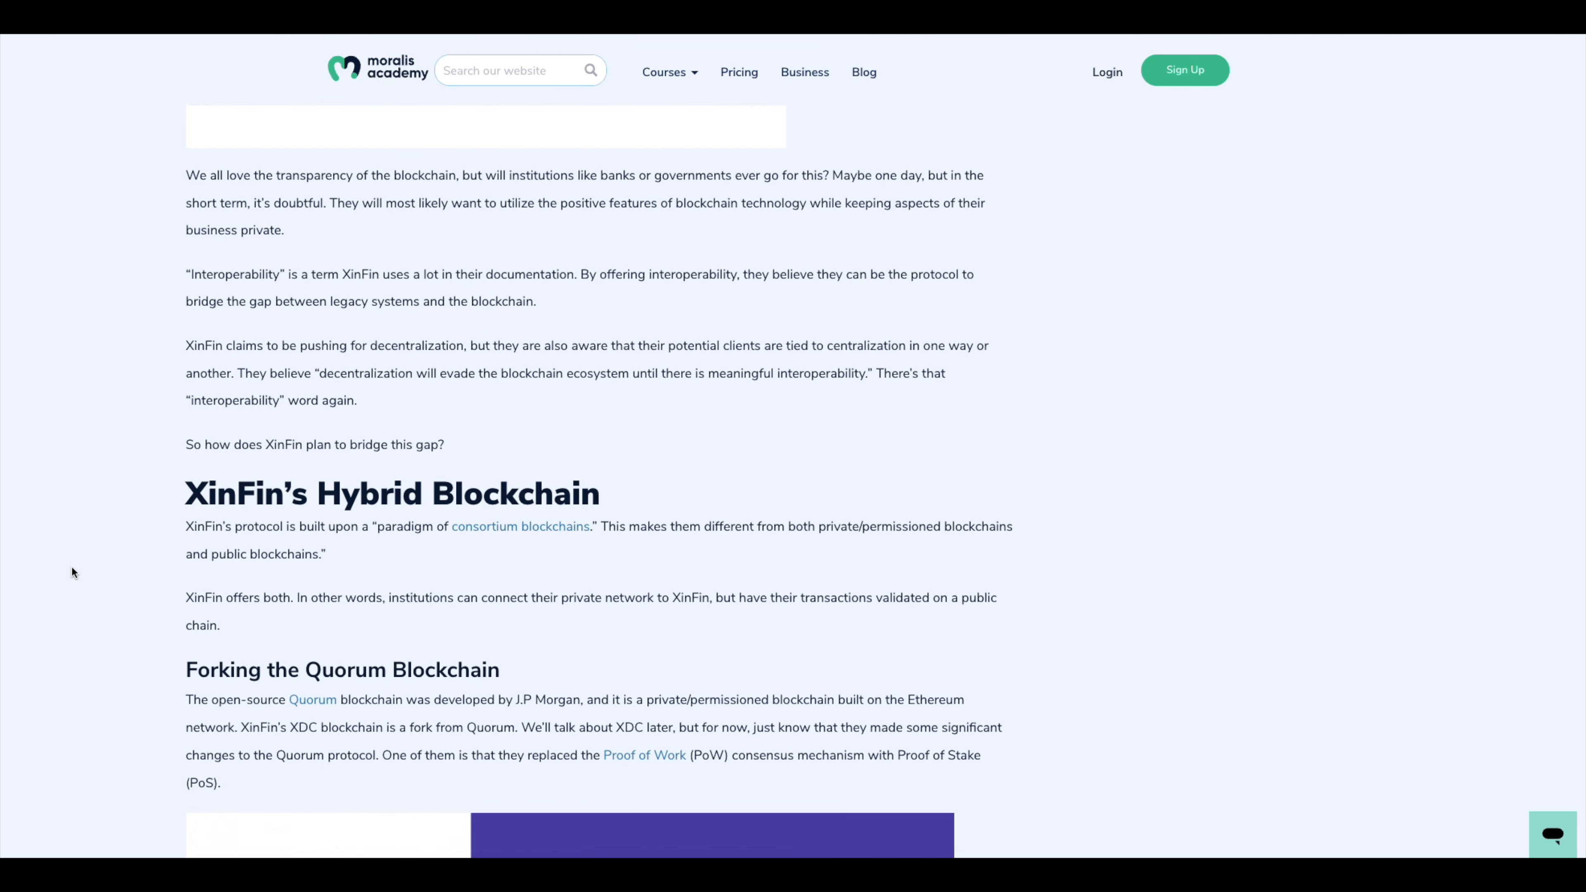
pyautogui.scroll(3)
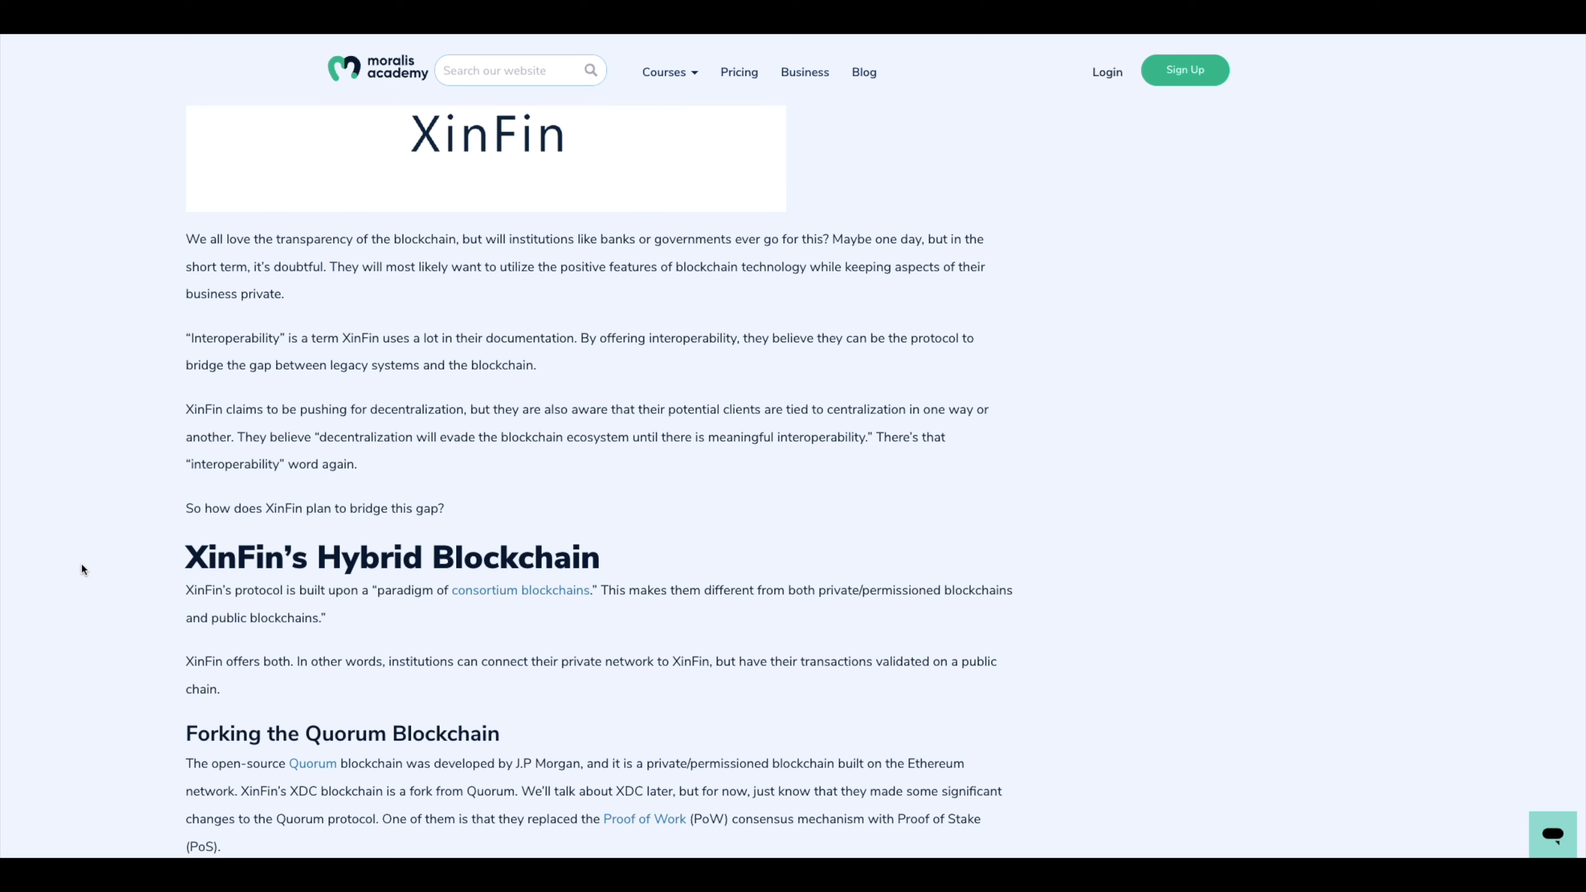
pyautogui.scroll(-3)
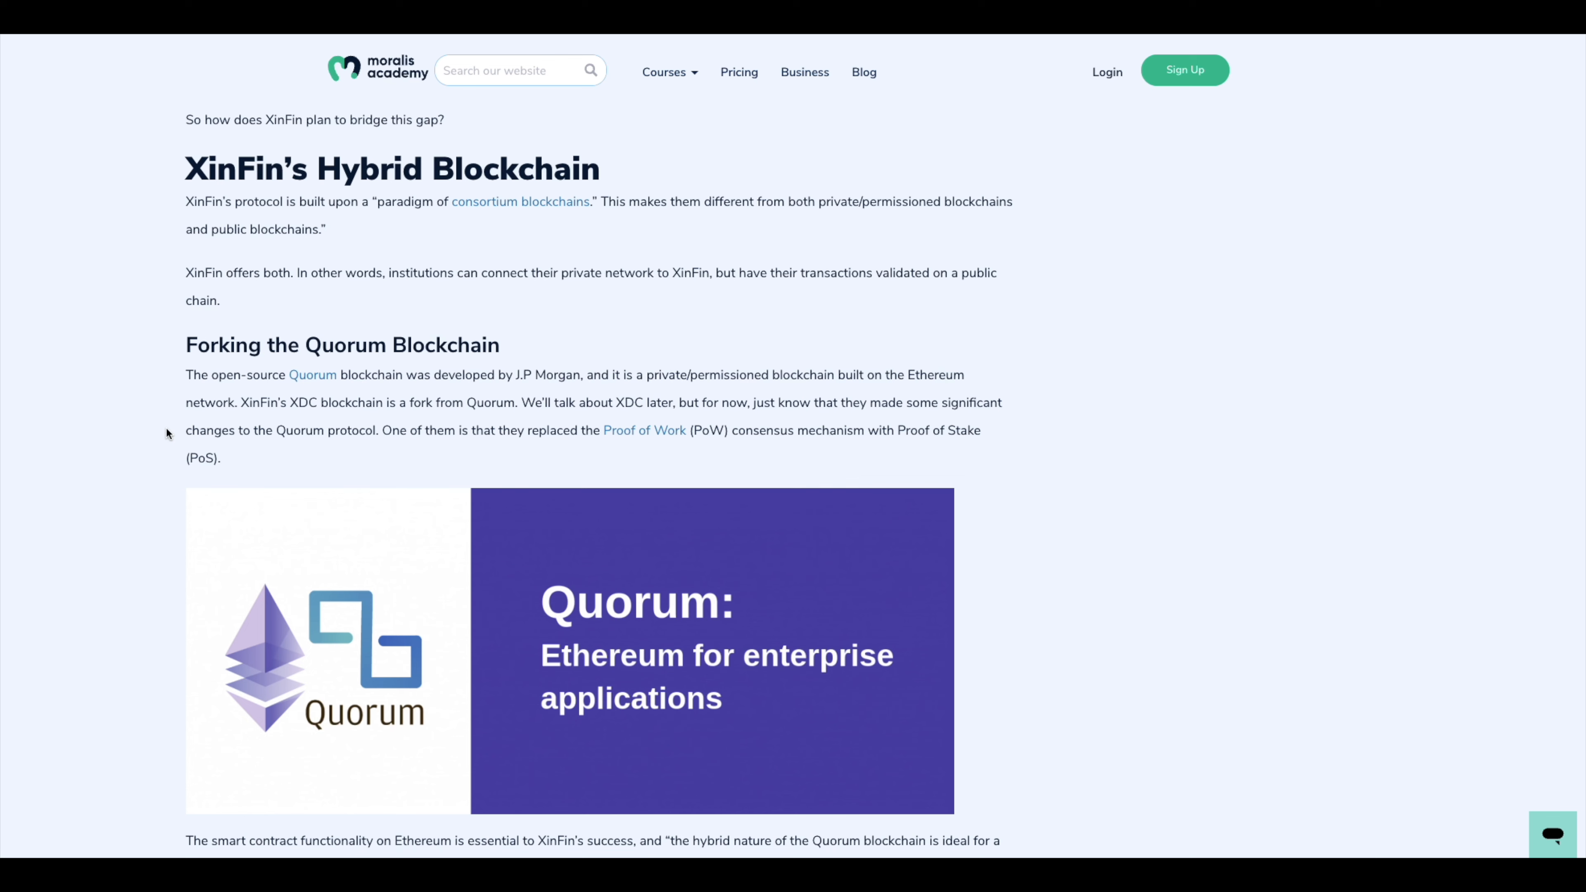
pyautogui.moveTo(116, 508)
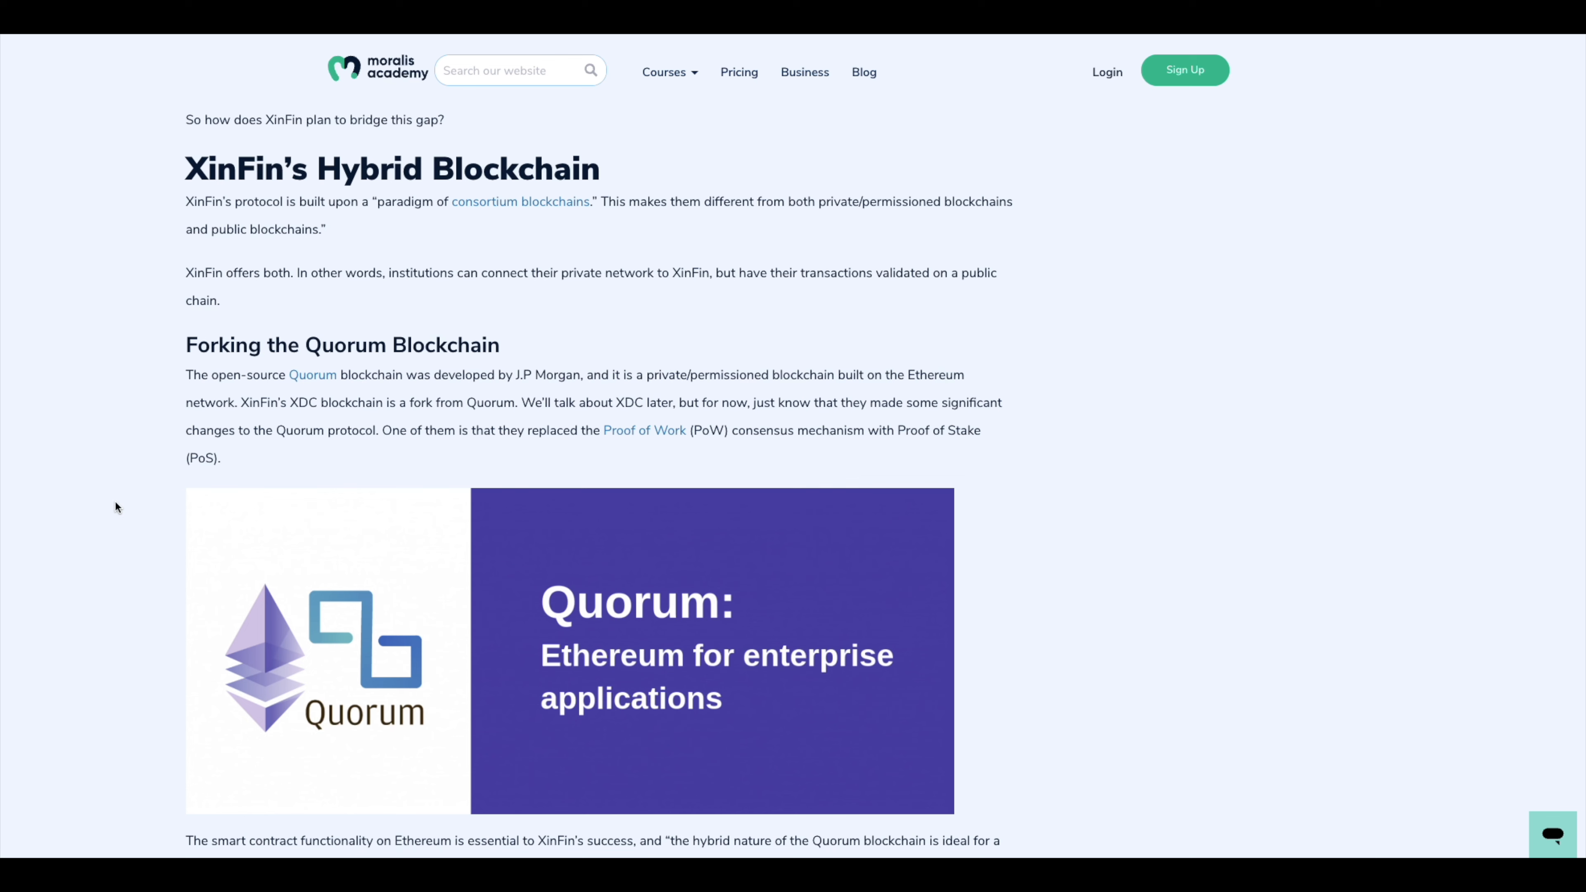
pyautogui.moveTo(365, 450)
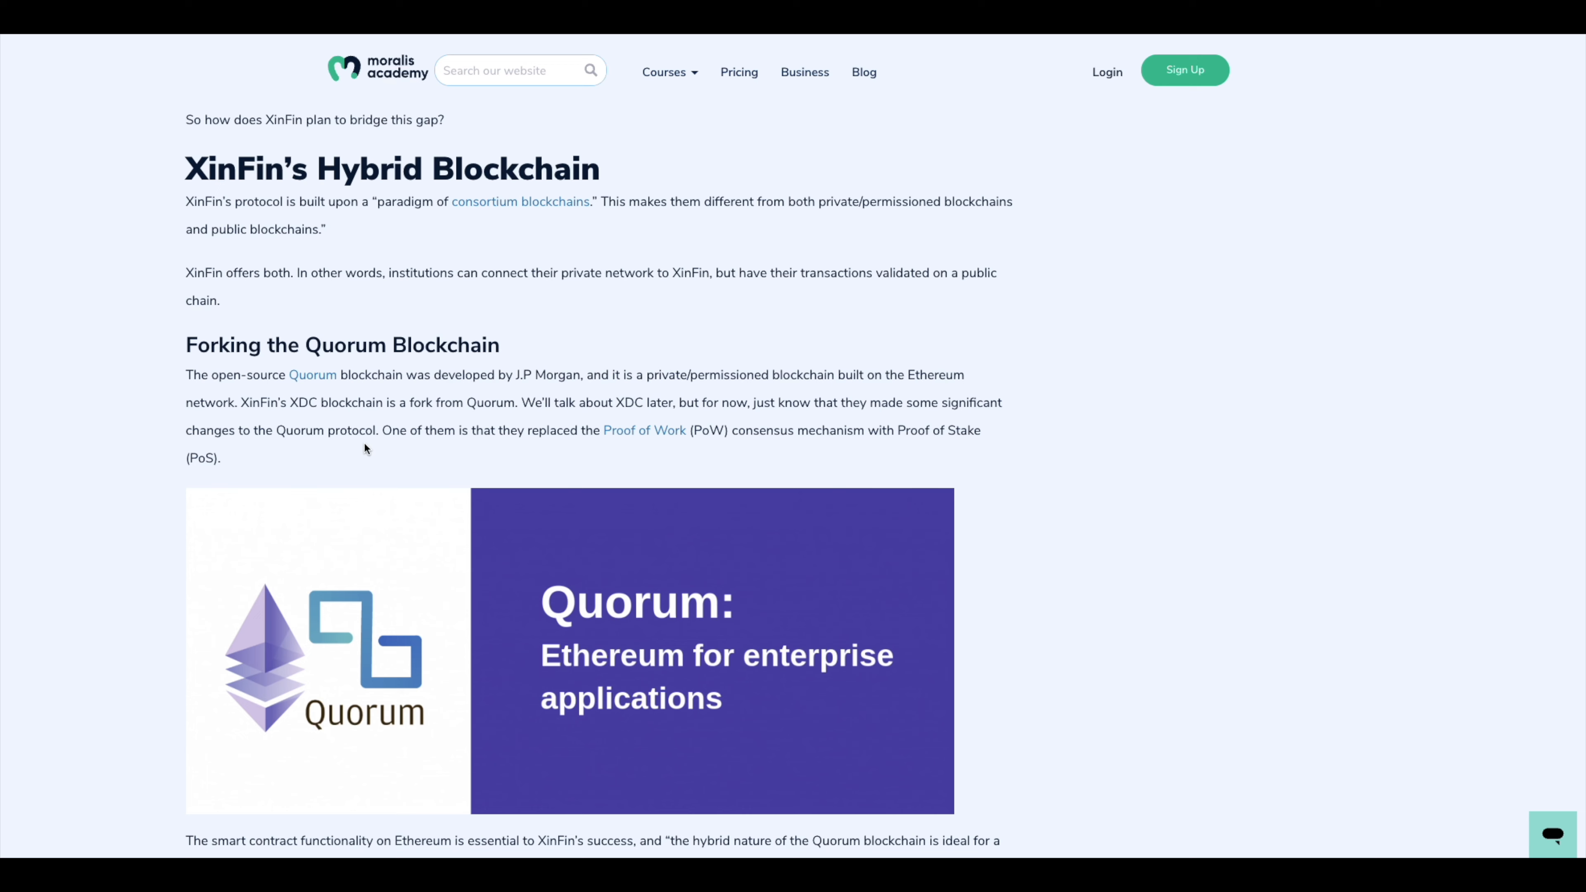
pyautogui.moveTo(386, 403)
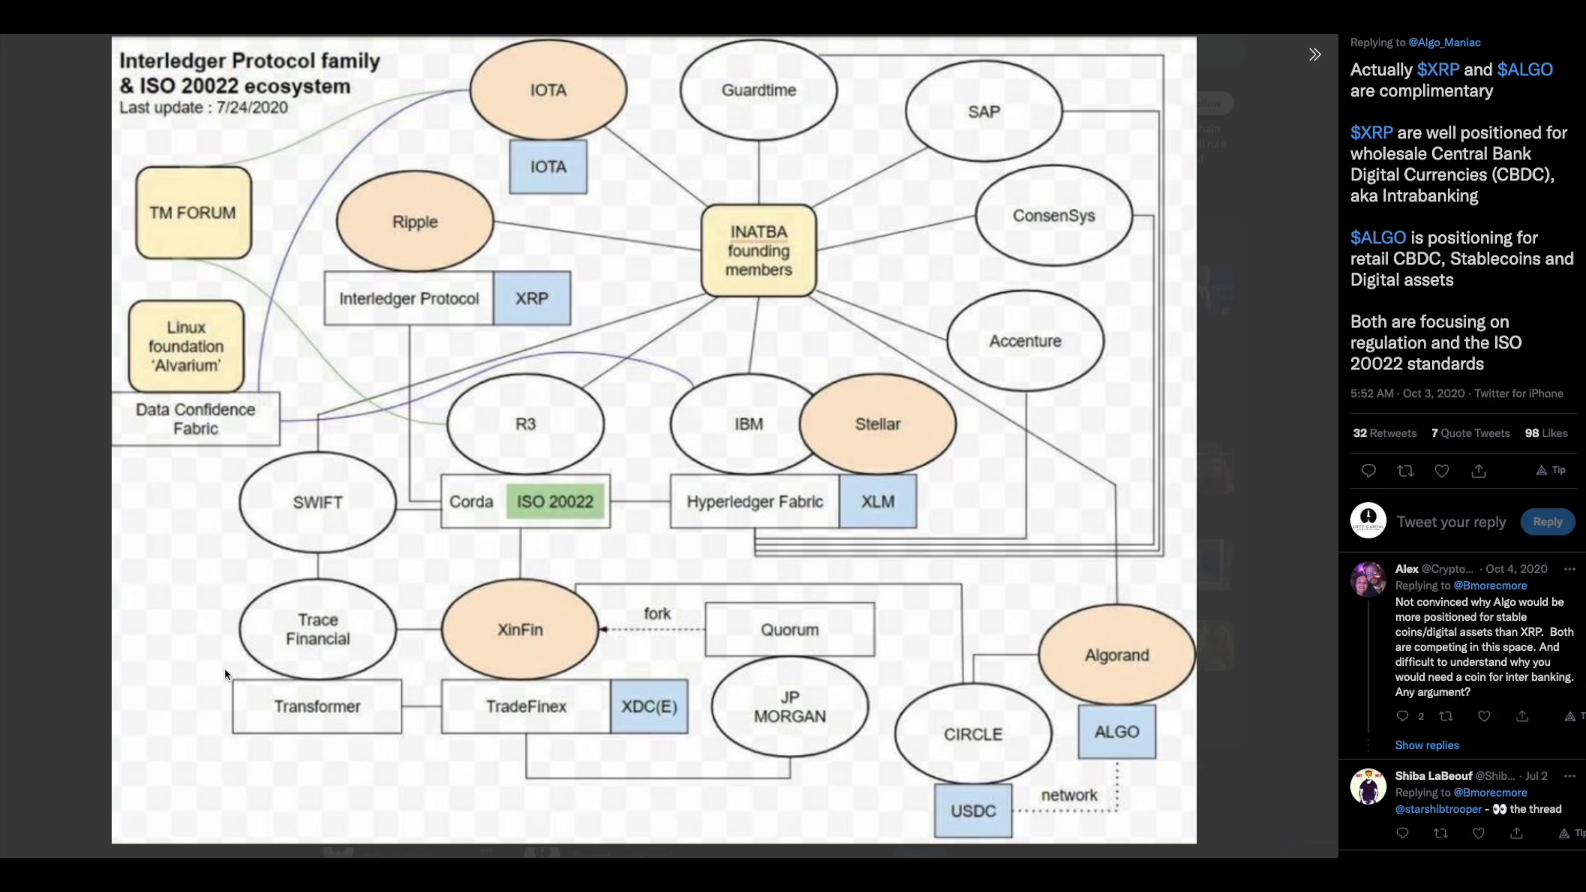
pyautogui.moveTo(603, 639)
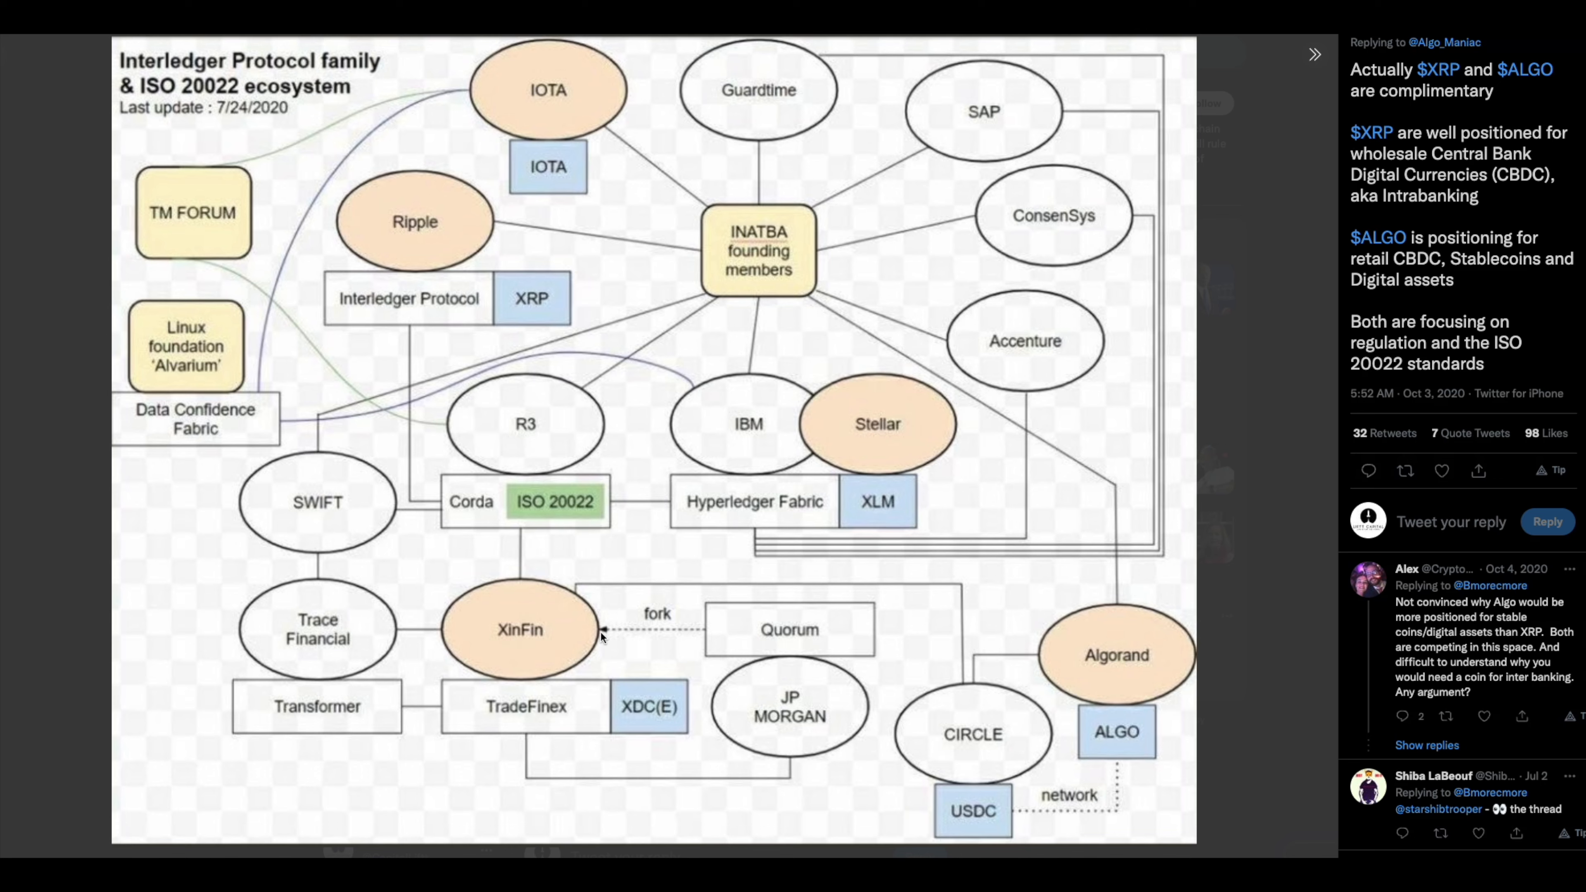
pyautogui.moveTo(551, 642)
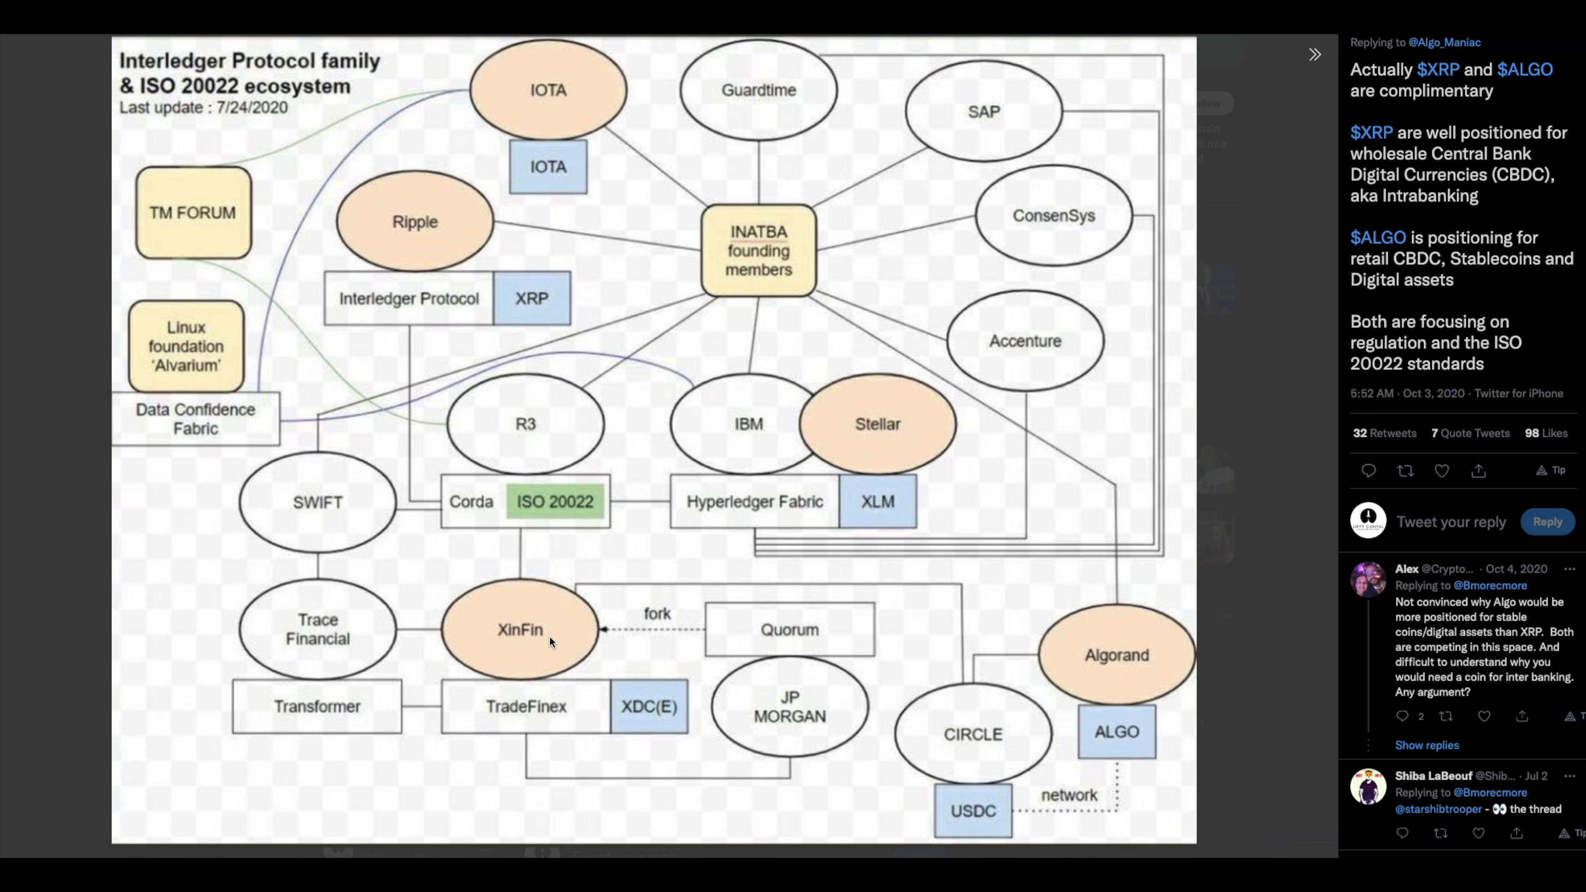
pyautogui.moveTo(566, 664)
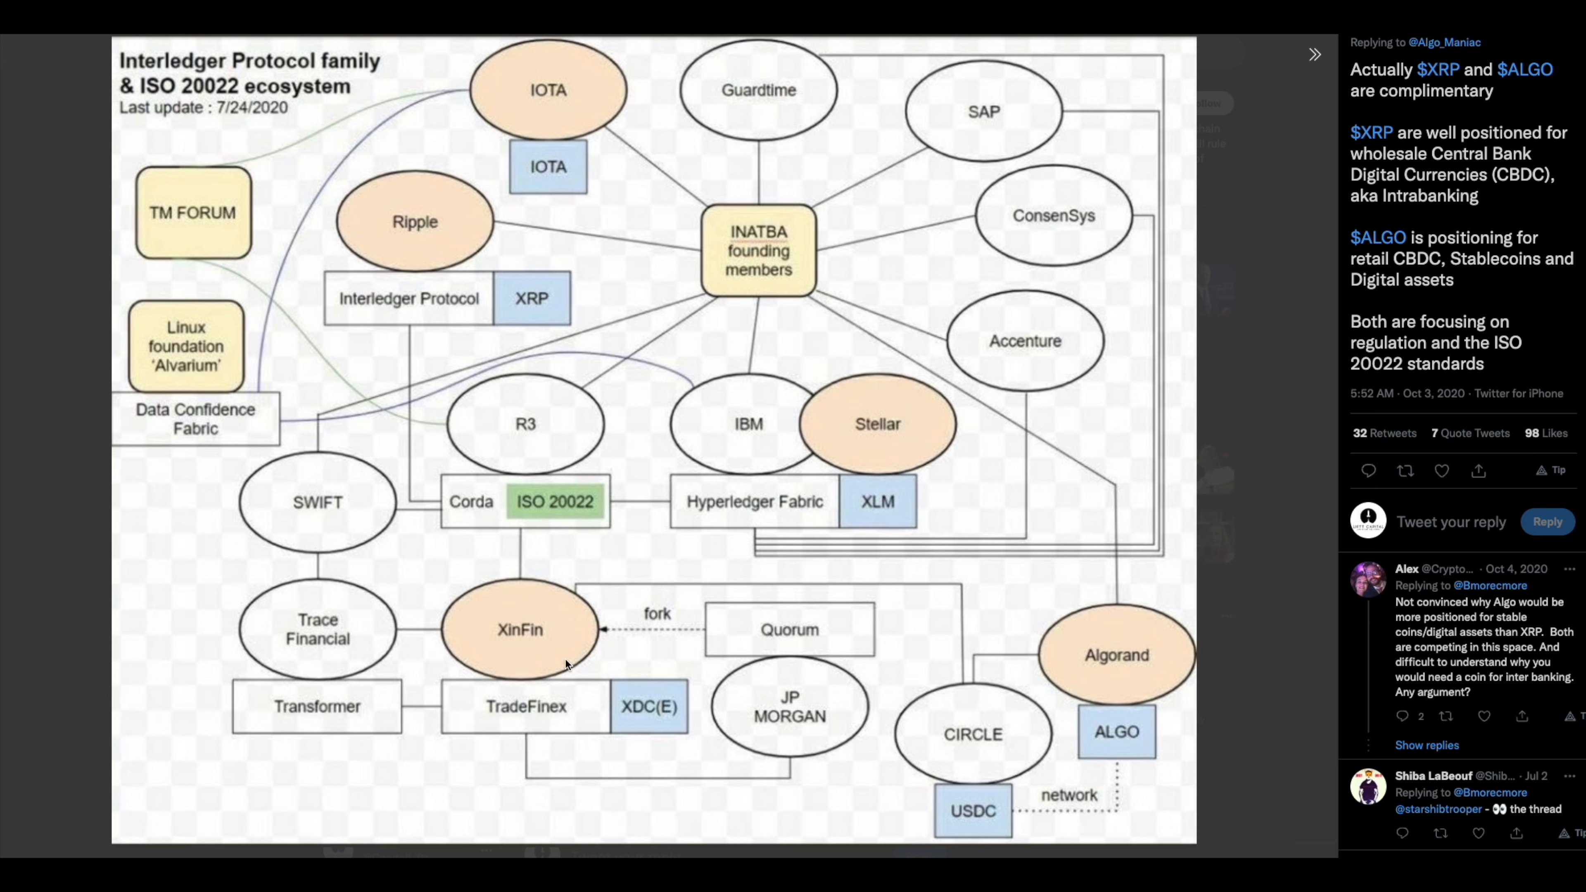
pyautogui.moveTo(526, 646)
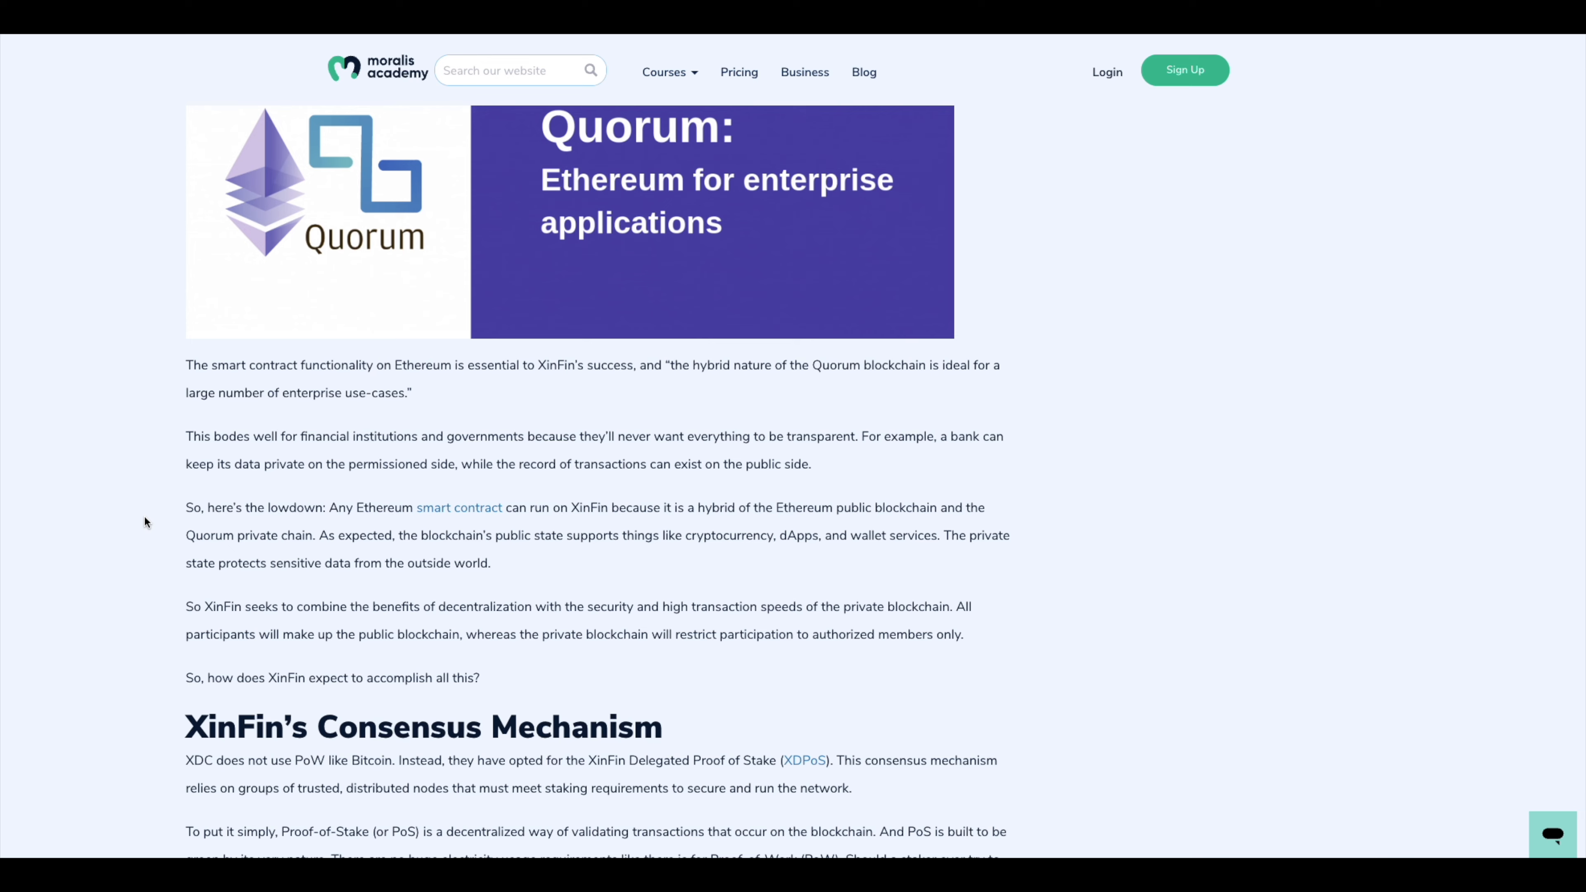
# Read XinFin's Consensus Mechanism and energy chart, then scroll back to the article headline
pyautogui.scroll(-3)
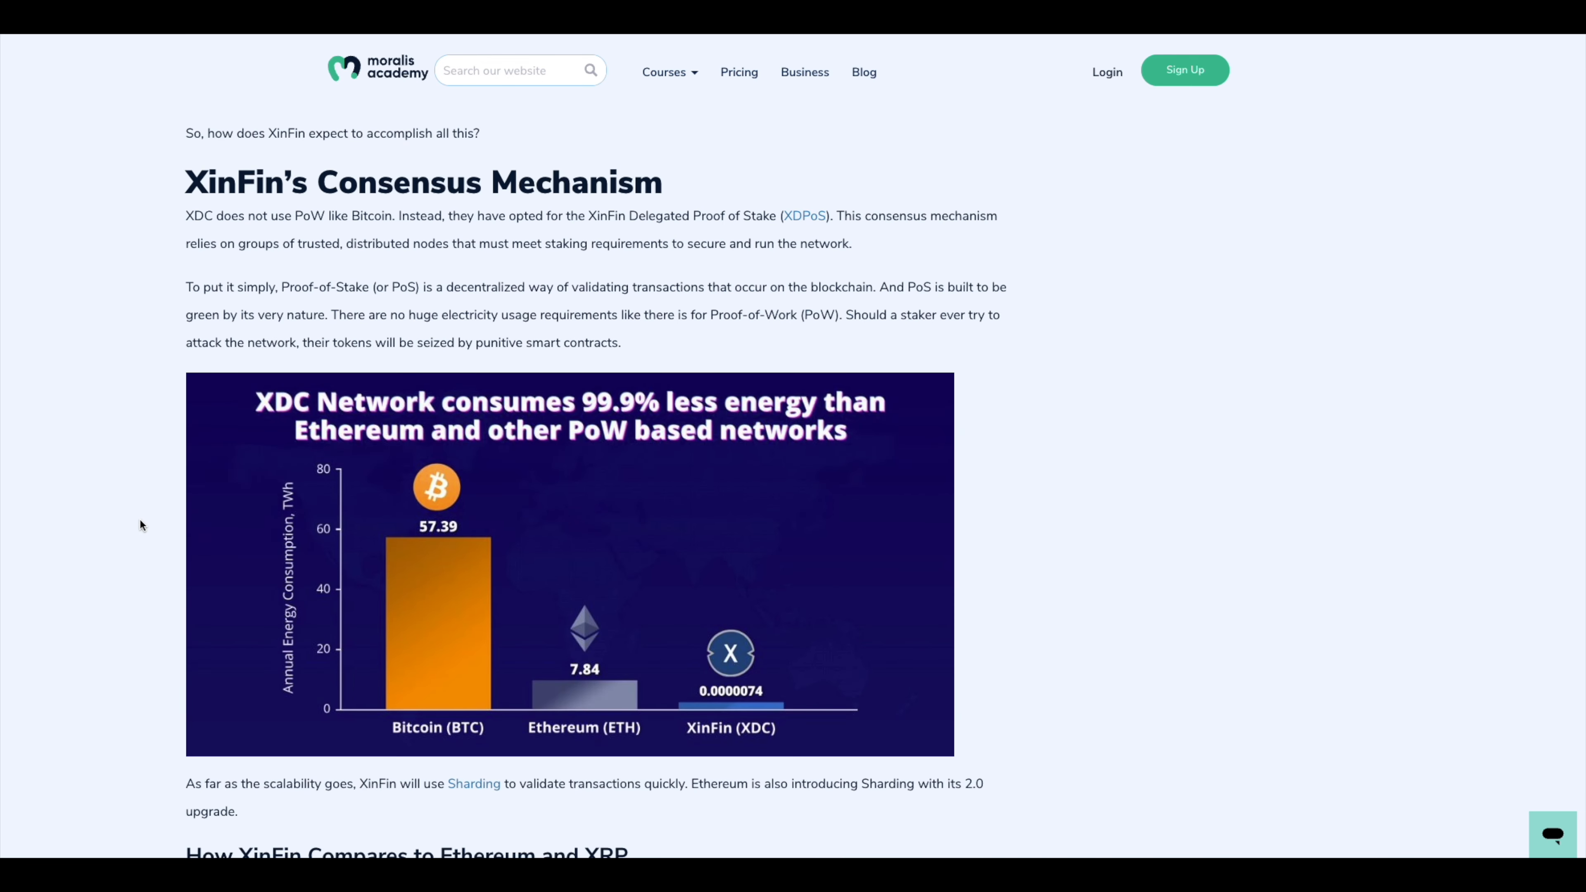
pyautogui.moveTo(224, 541)
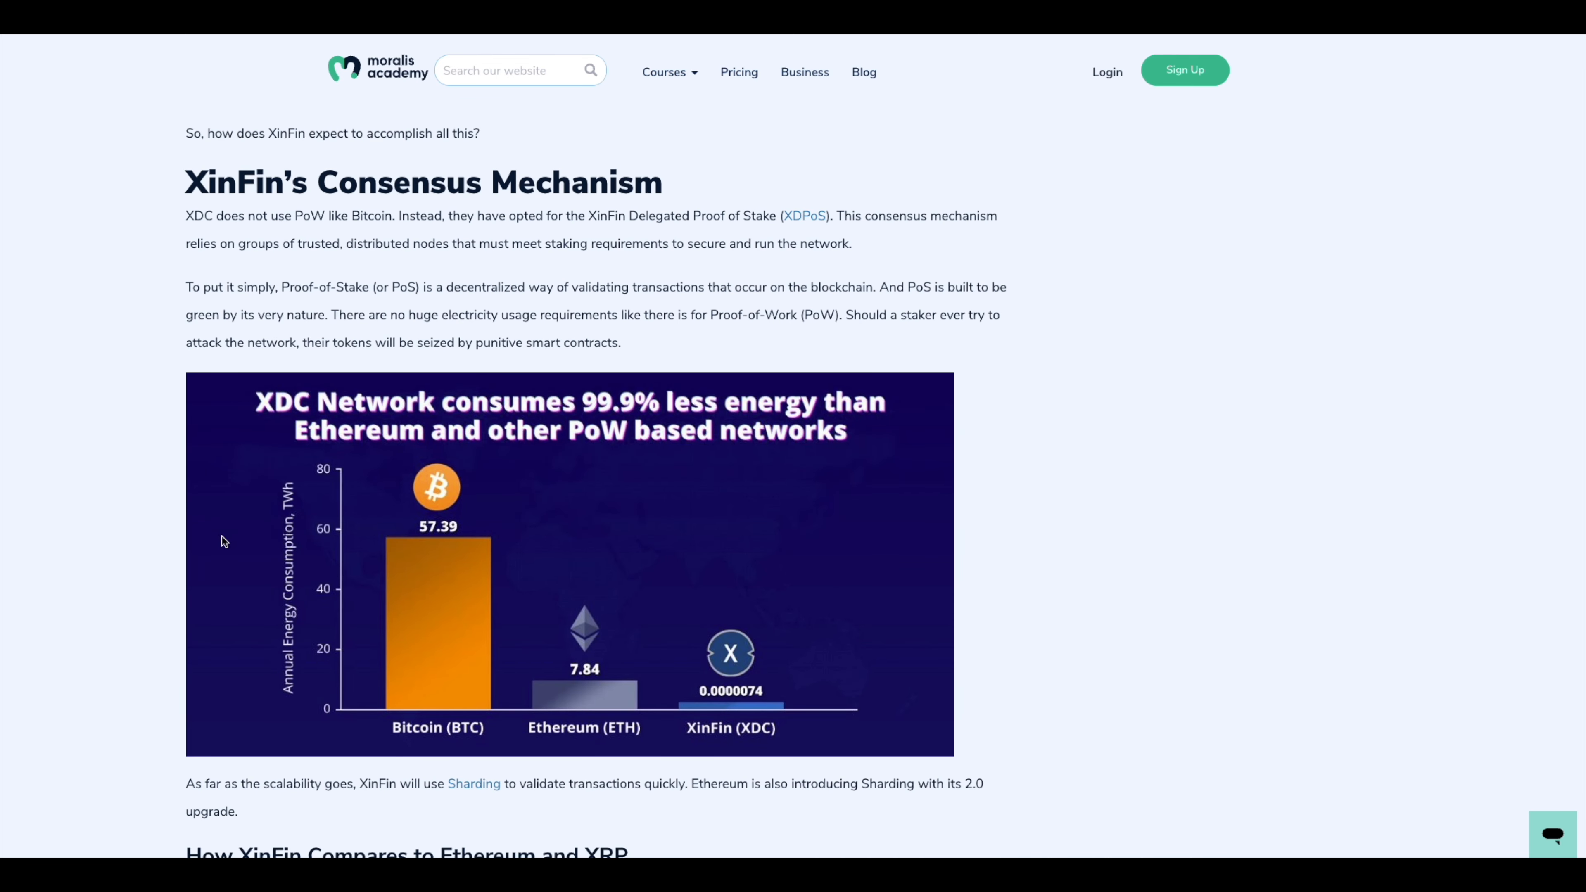
pyautogui.scroll(3)
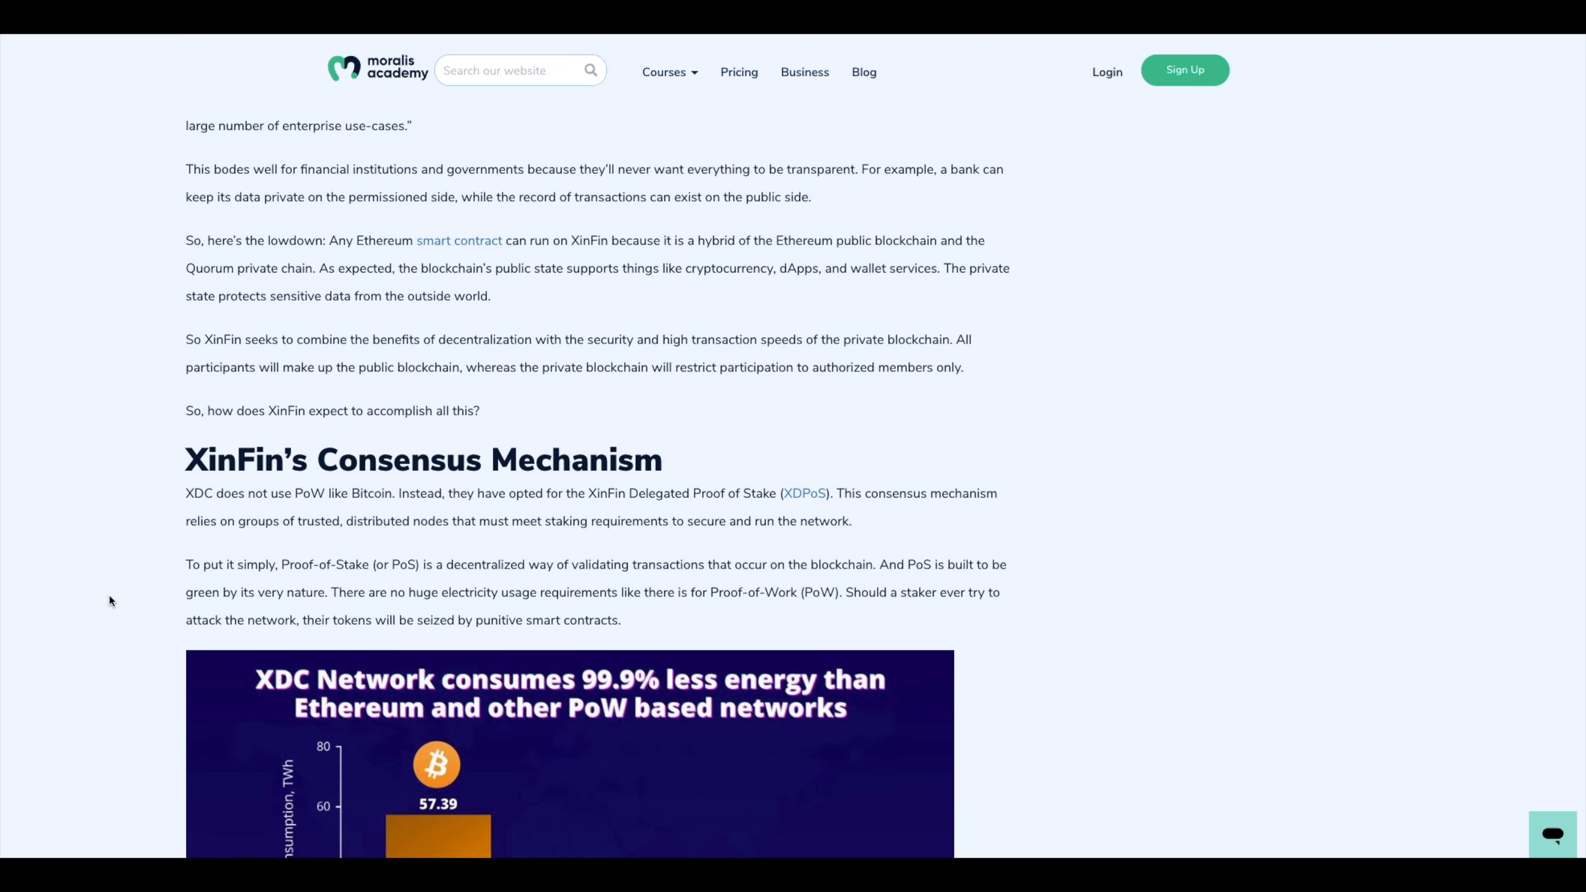
pyautogui.scroll(3)
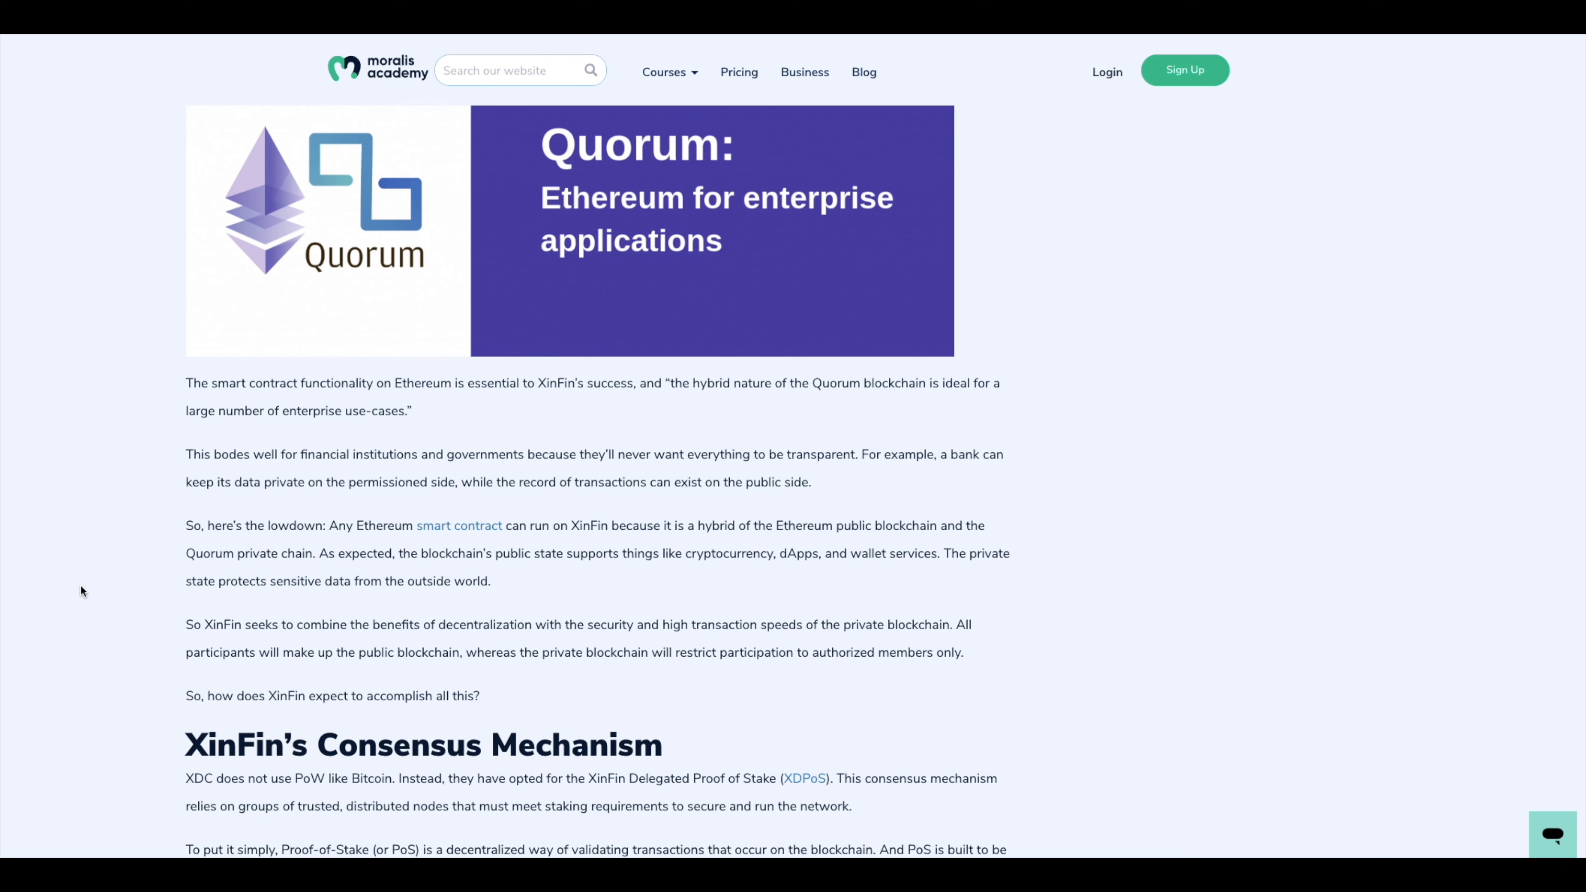
pyautogui.moveTo(119, 528)
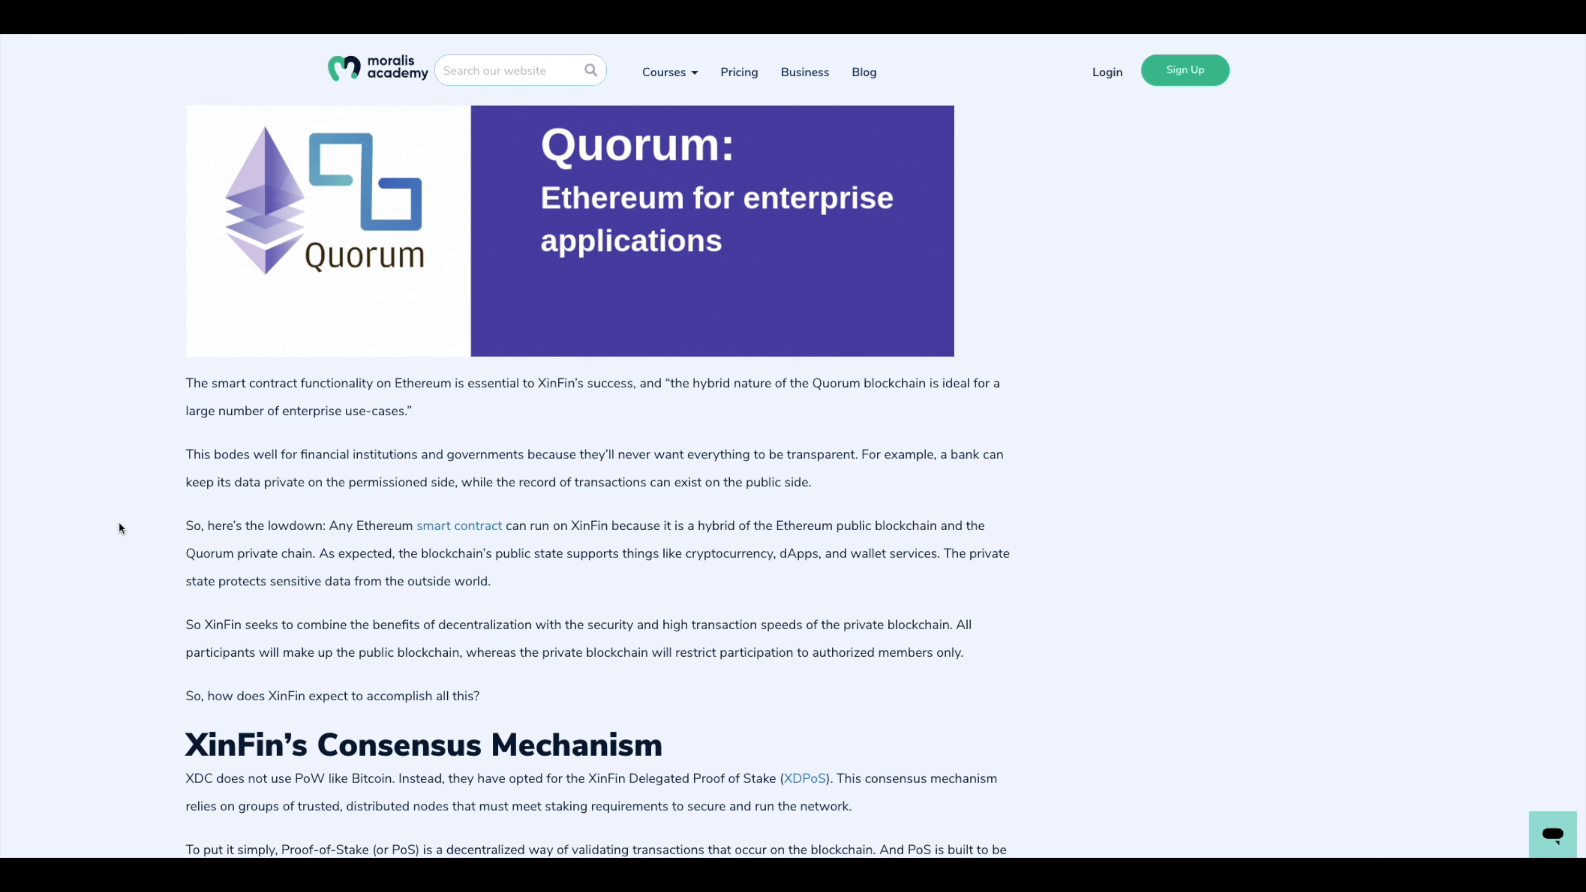
pyautogui.moveTo(131, 564)
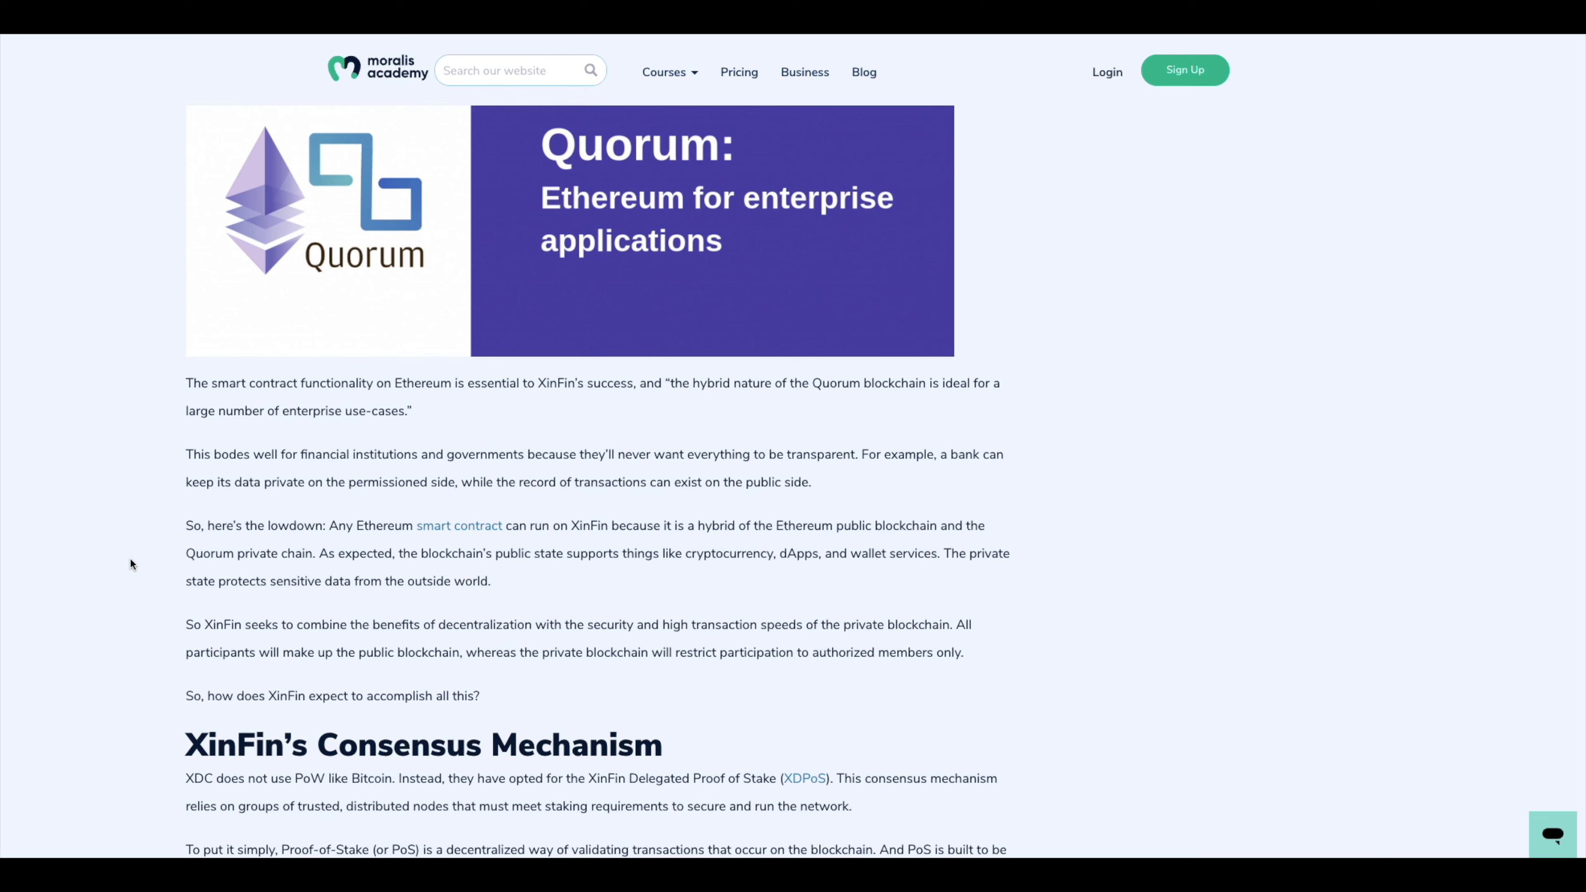
pyautogui.moveTo(506, 631)
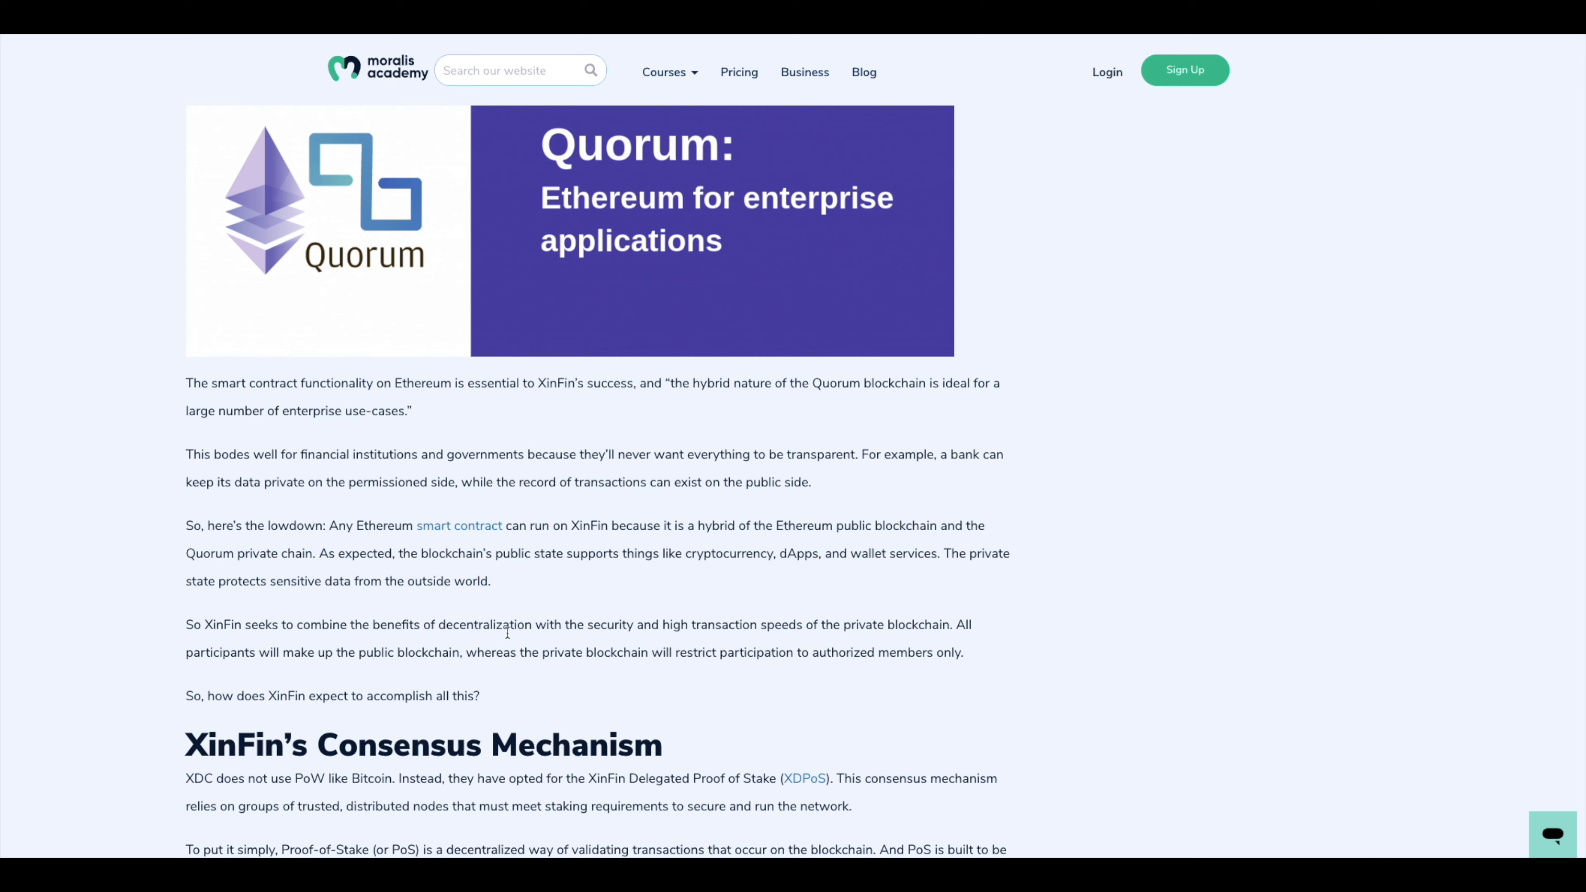
pyautogui.moveTo(552, 584)
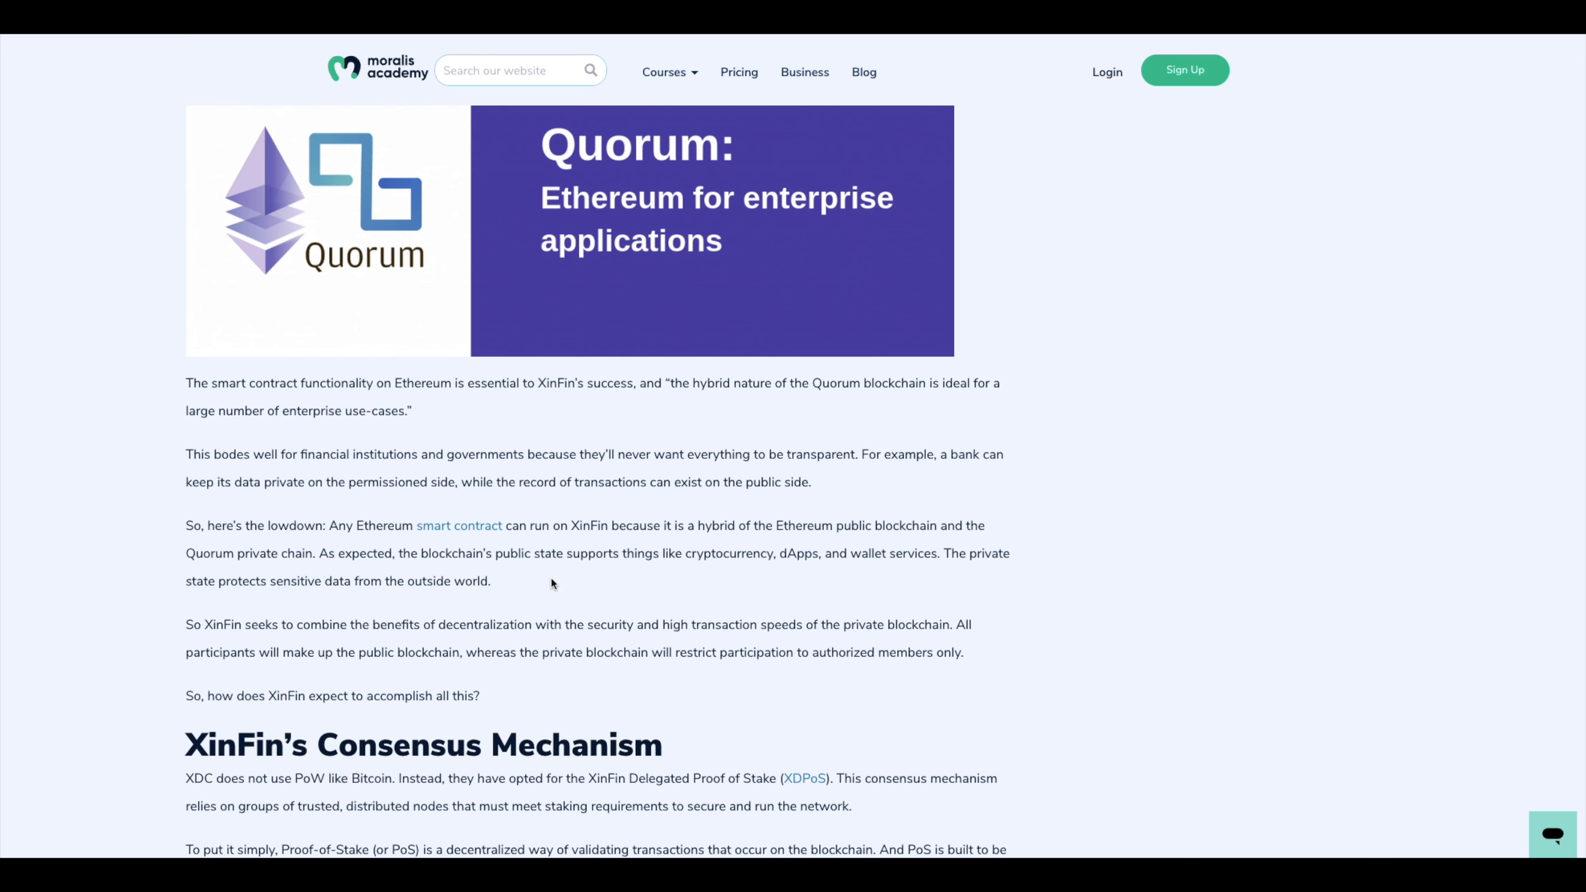
pyautogui.scroll(3)
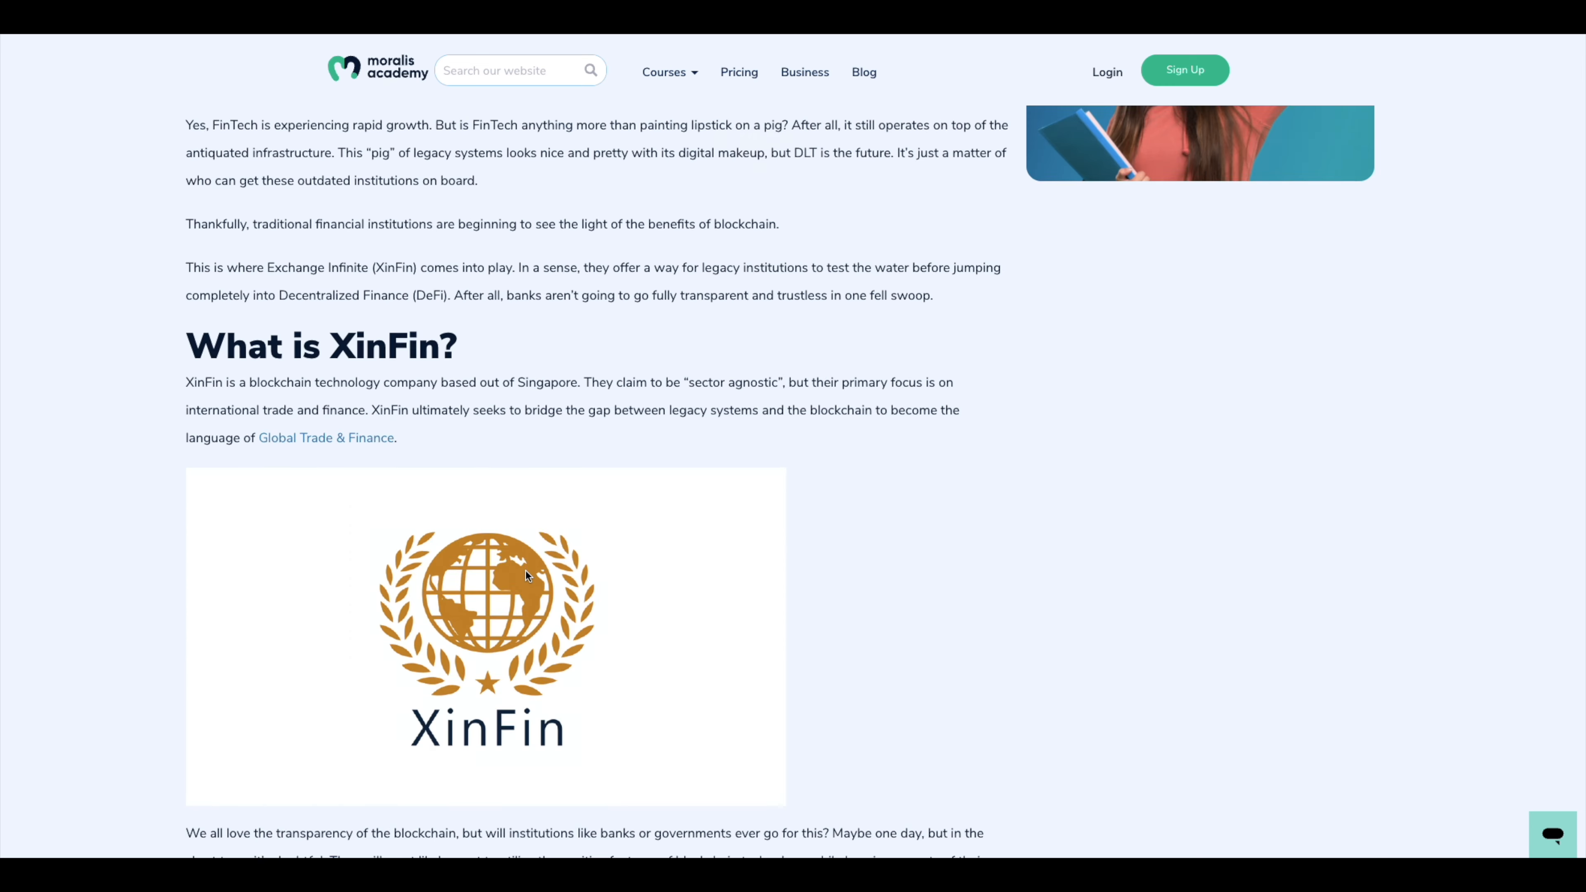
pyautogui.scroll(3)
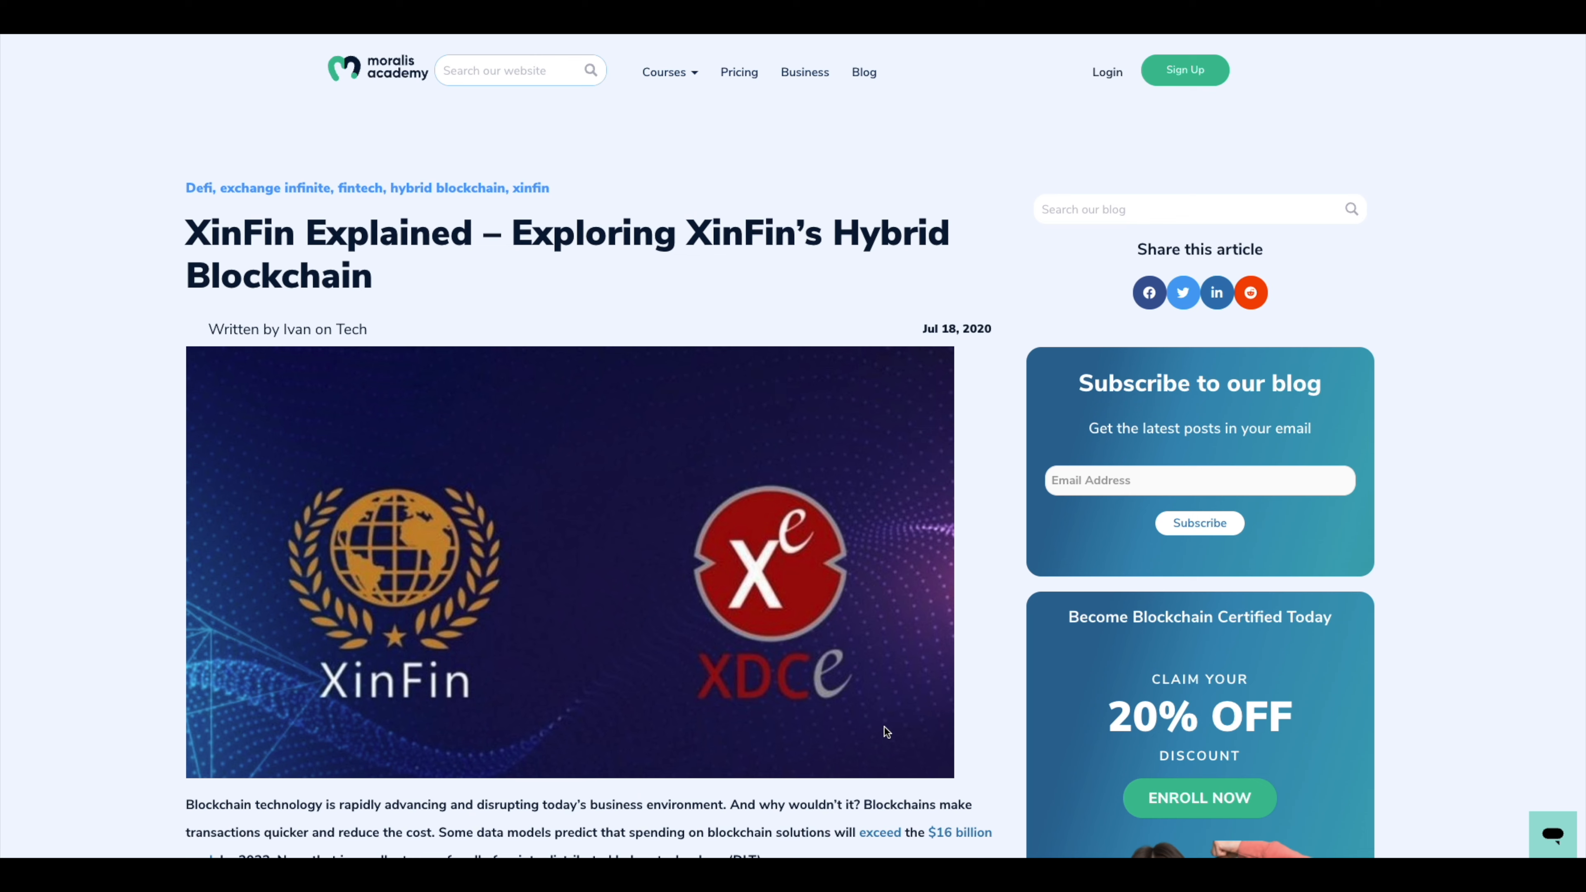
pyautogui.moveTo(981, 676)
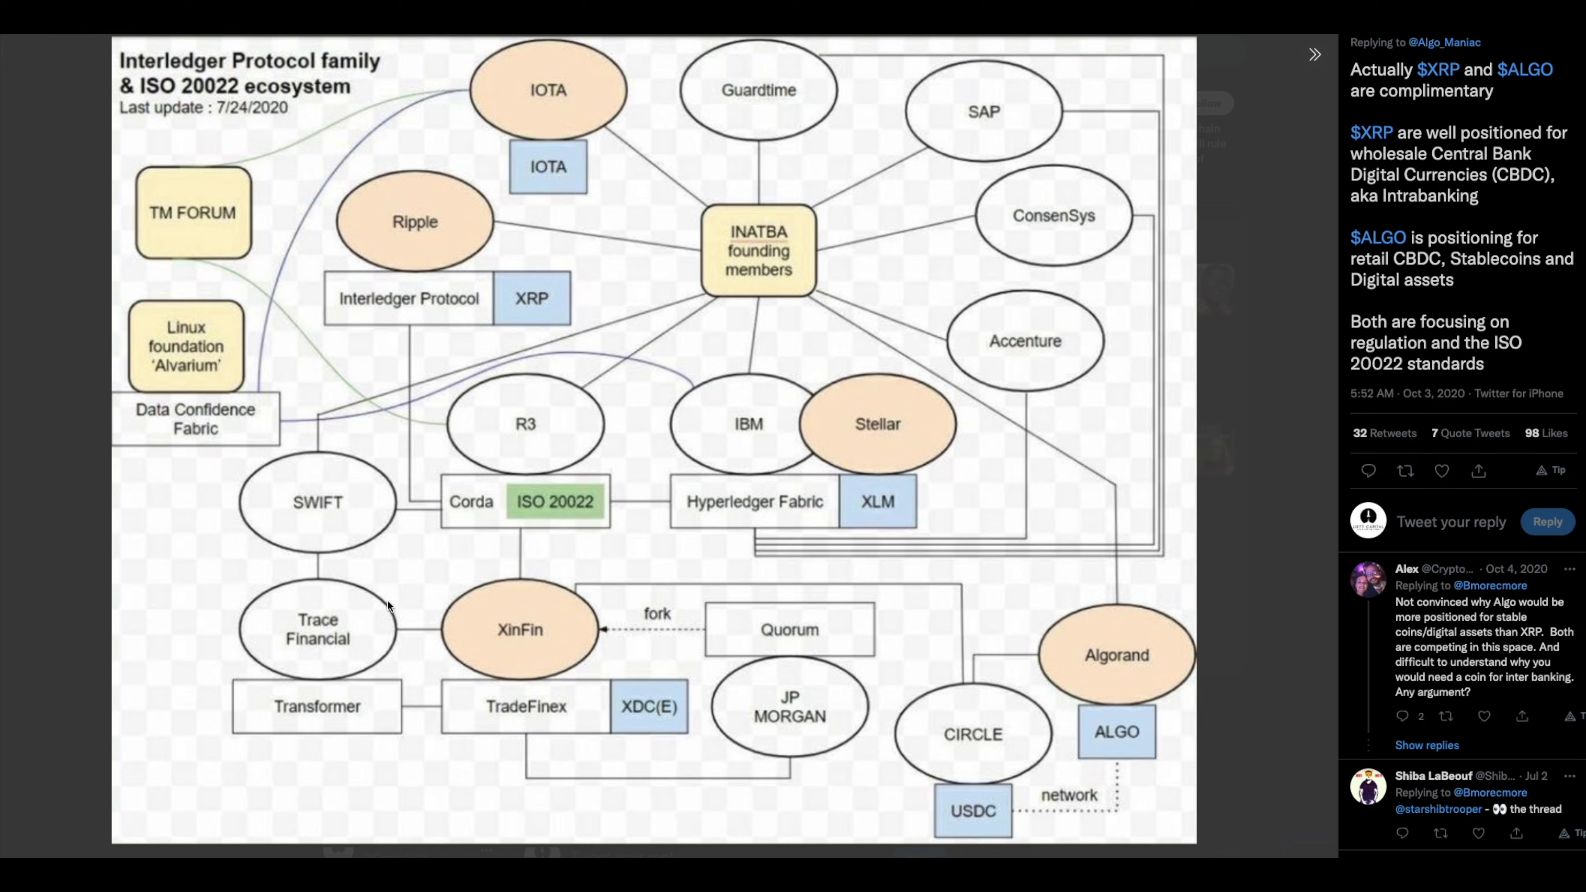
pyautogui.moveTo(675, 647)
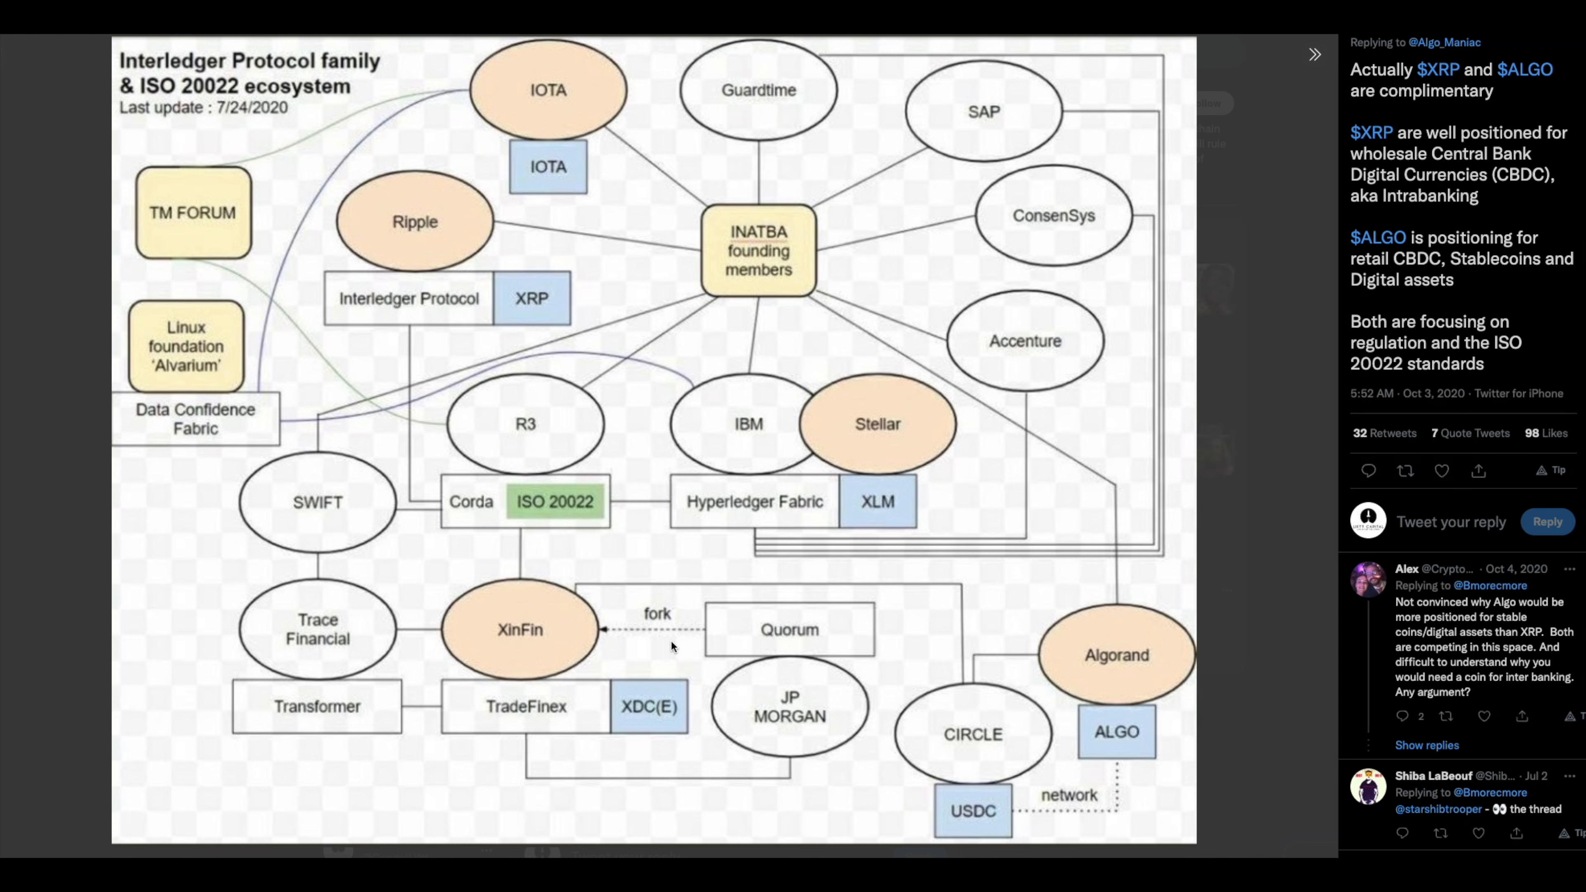
pyautogui.moveTo(614, 625)
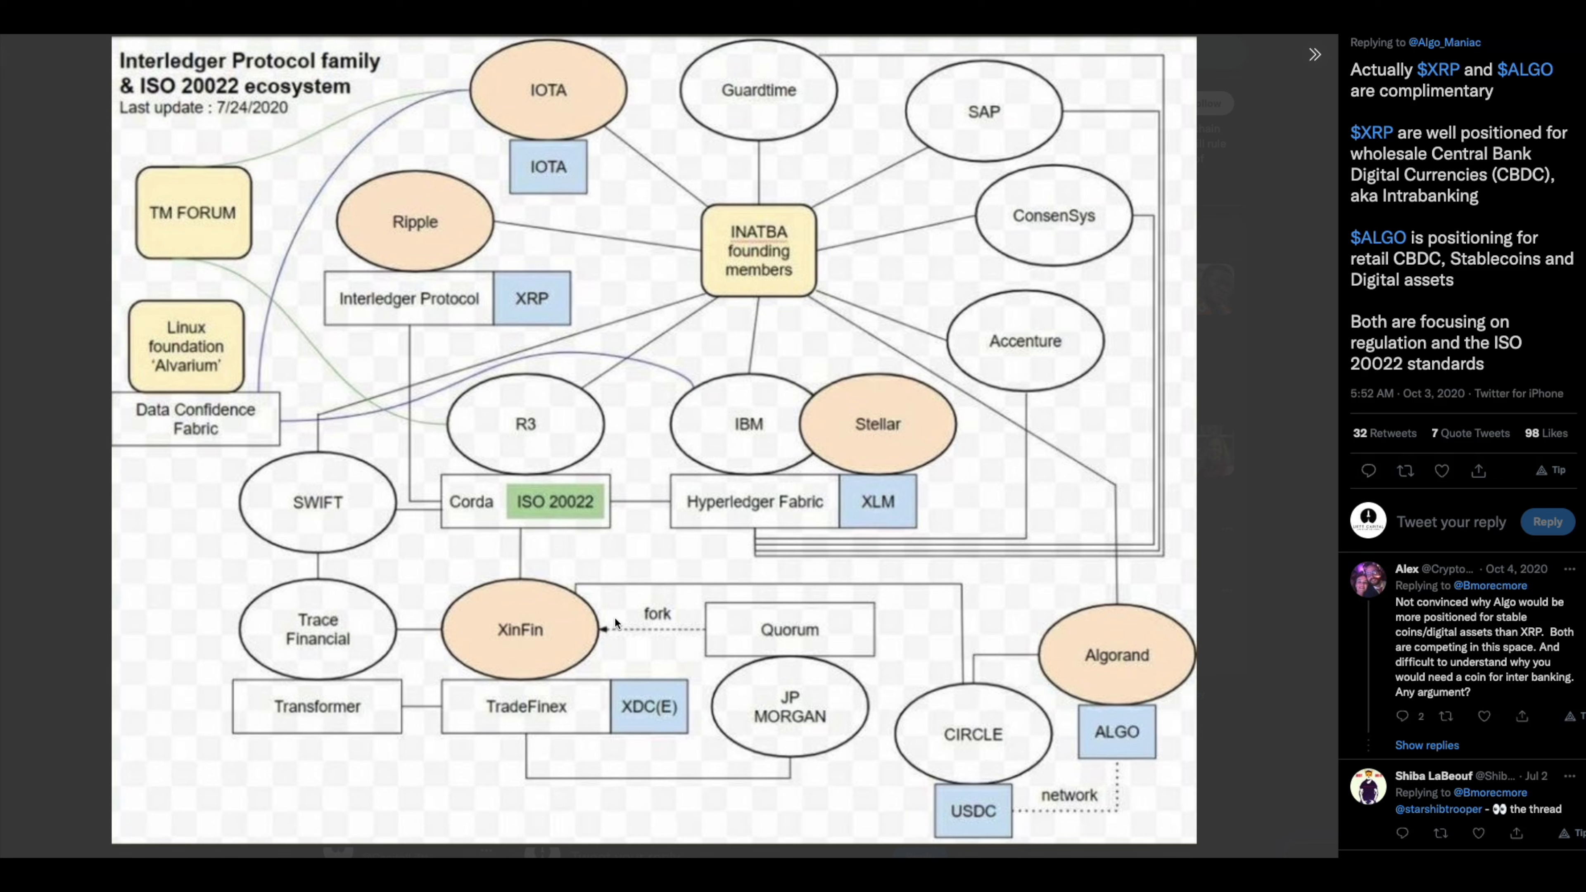
pyautogui.moveTo(571, 637)
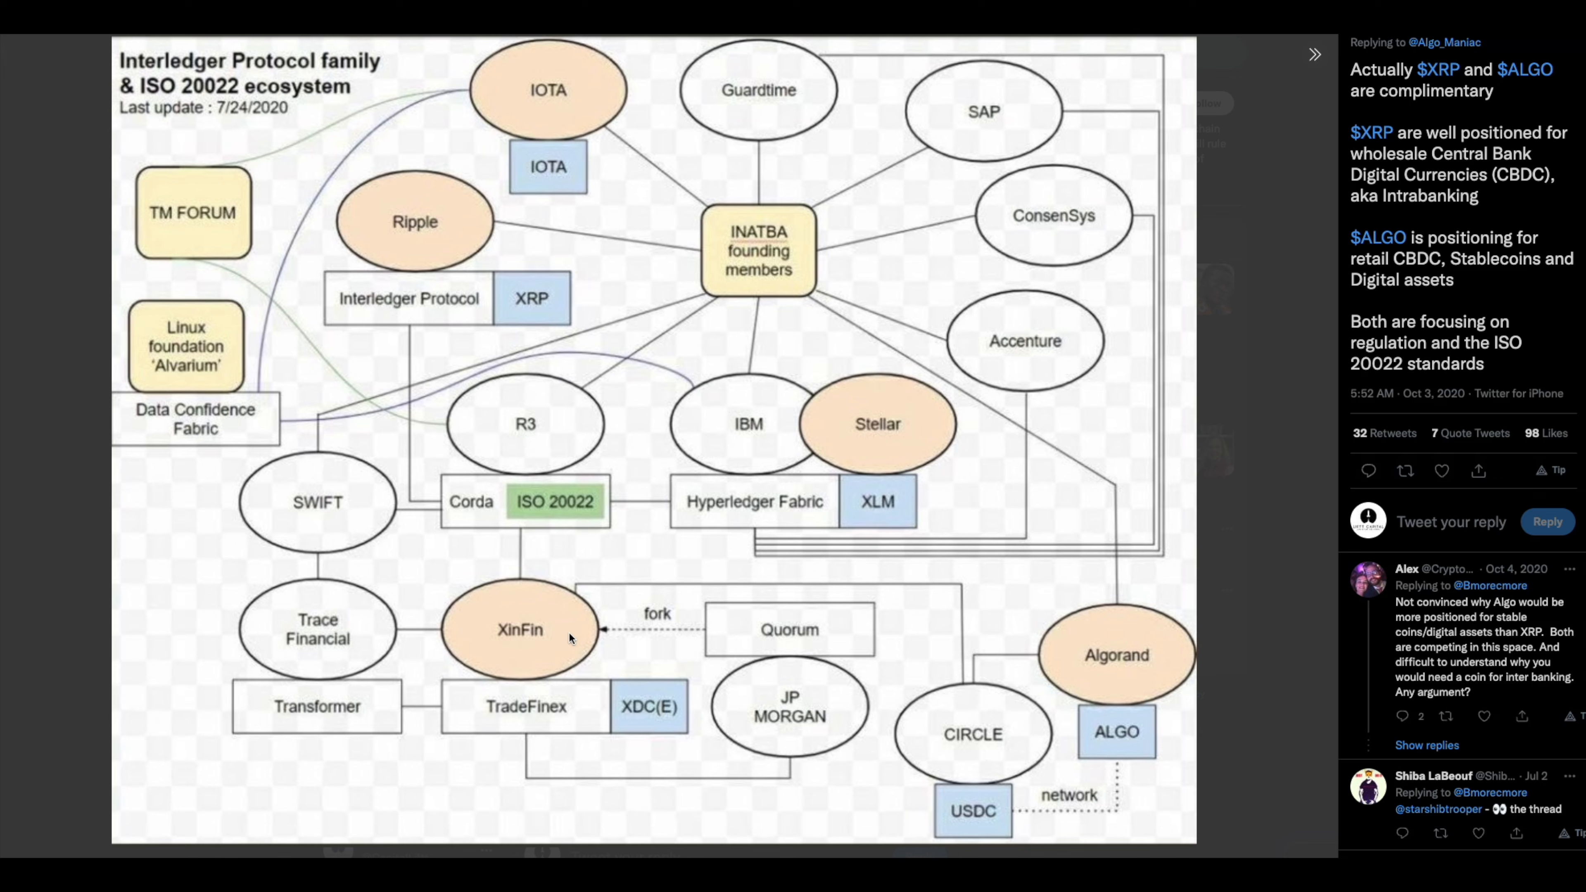
pyautogui.moveTo(554, 631)
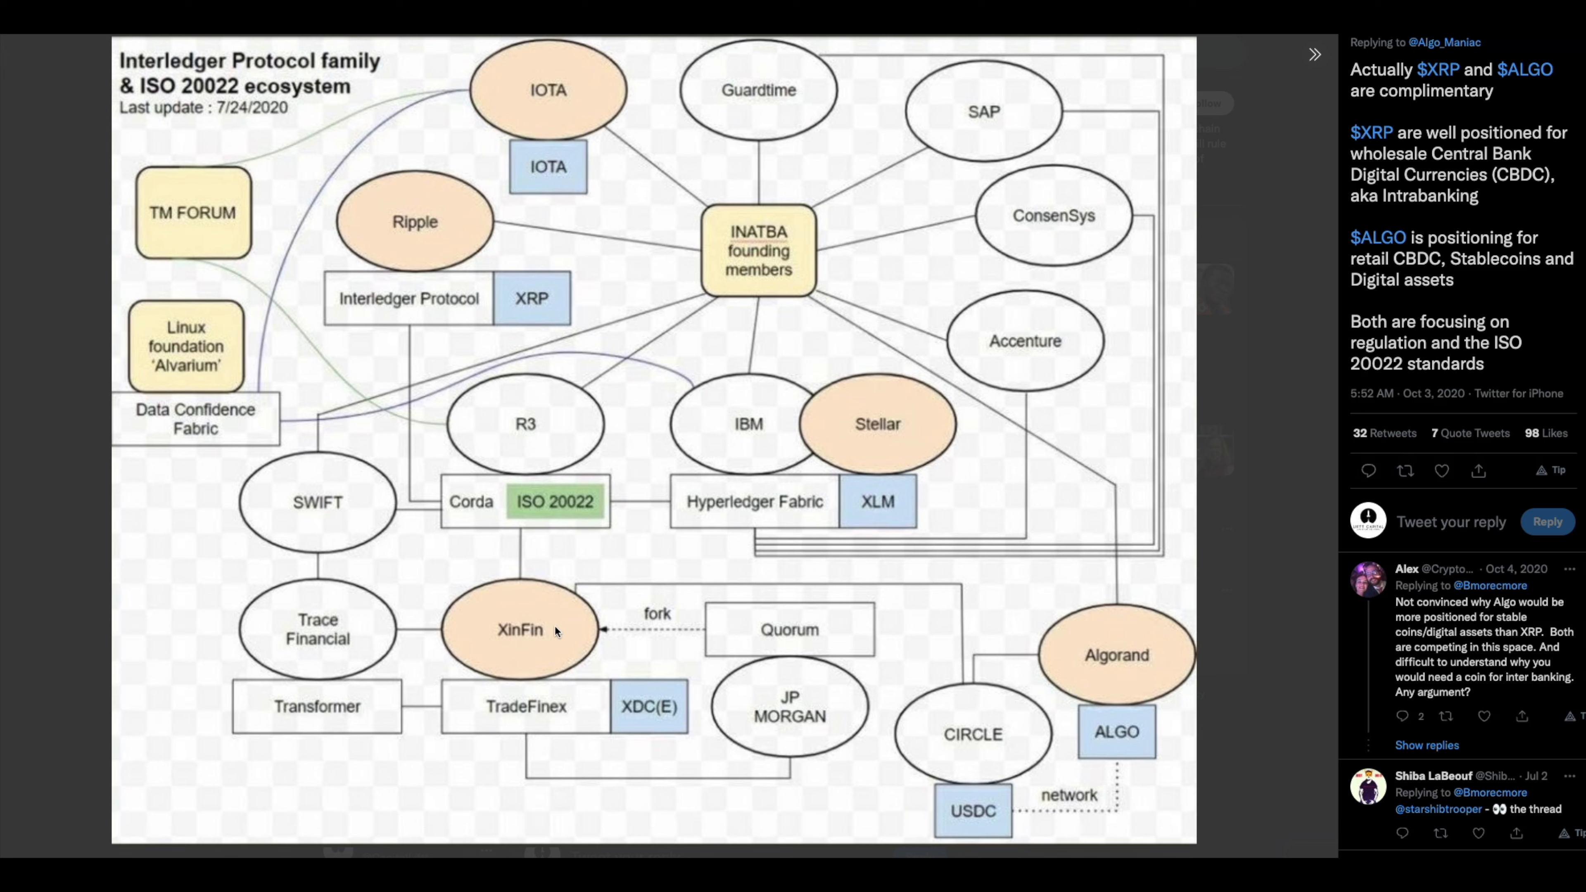
pyautogui.moveTo(469, 681)
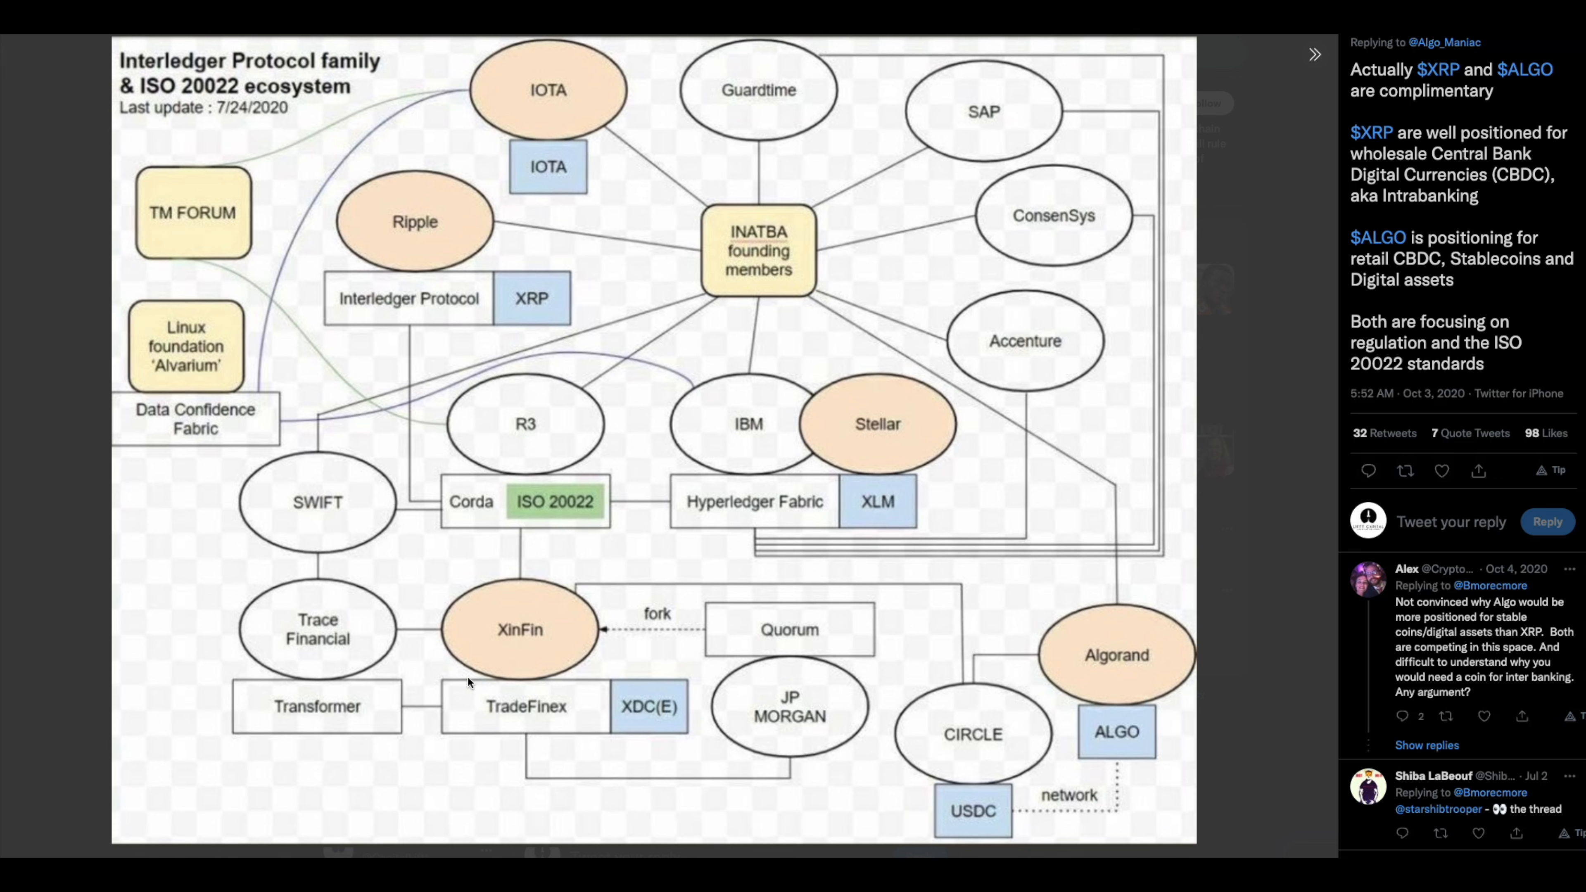
pyautogui.moveTo(503, 663)
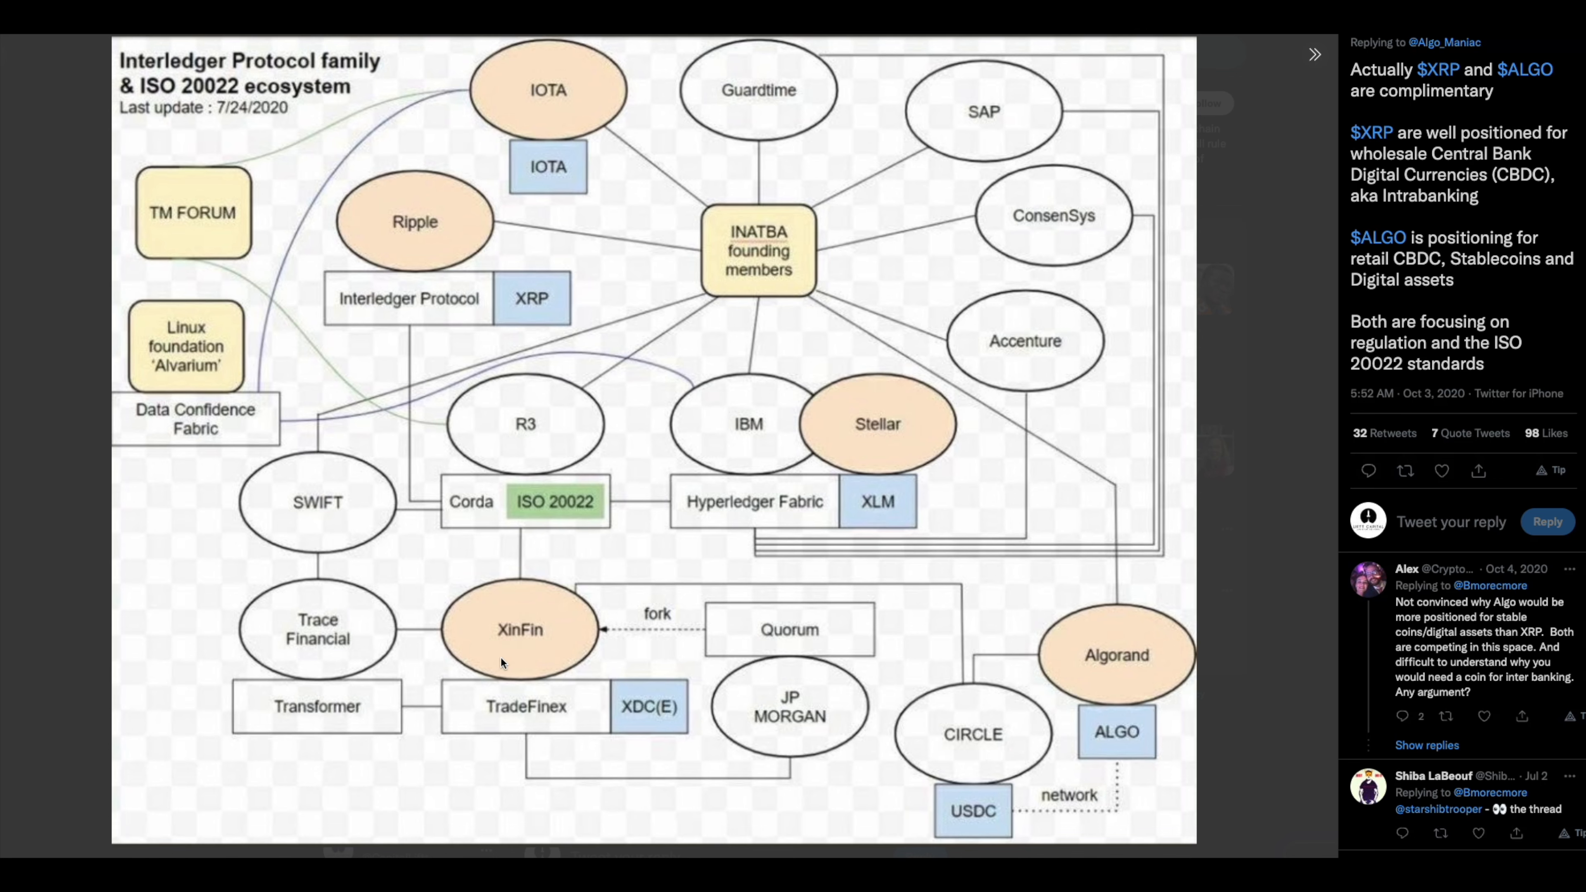
pyautogui.moveTo(551, 603)
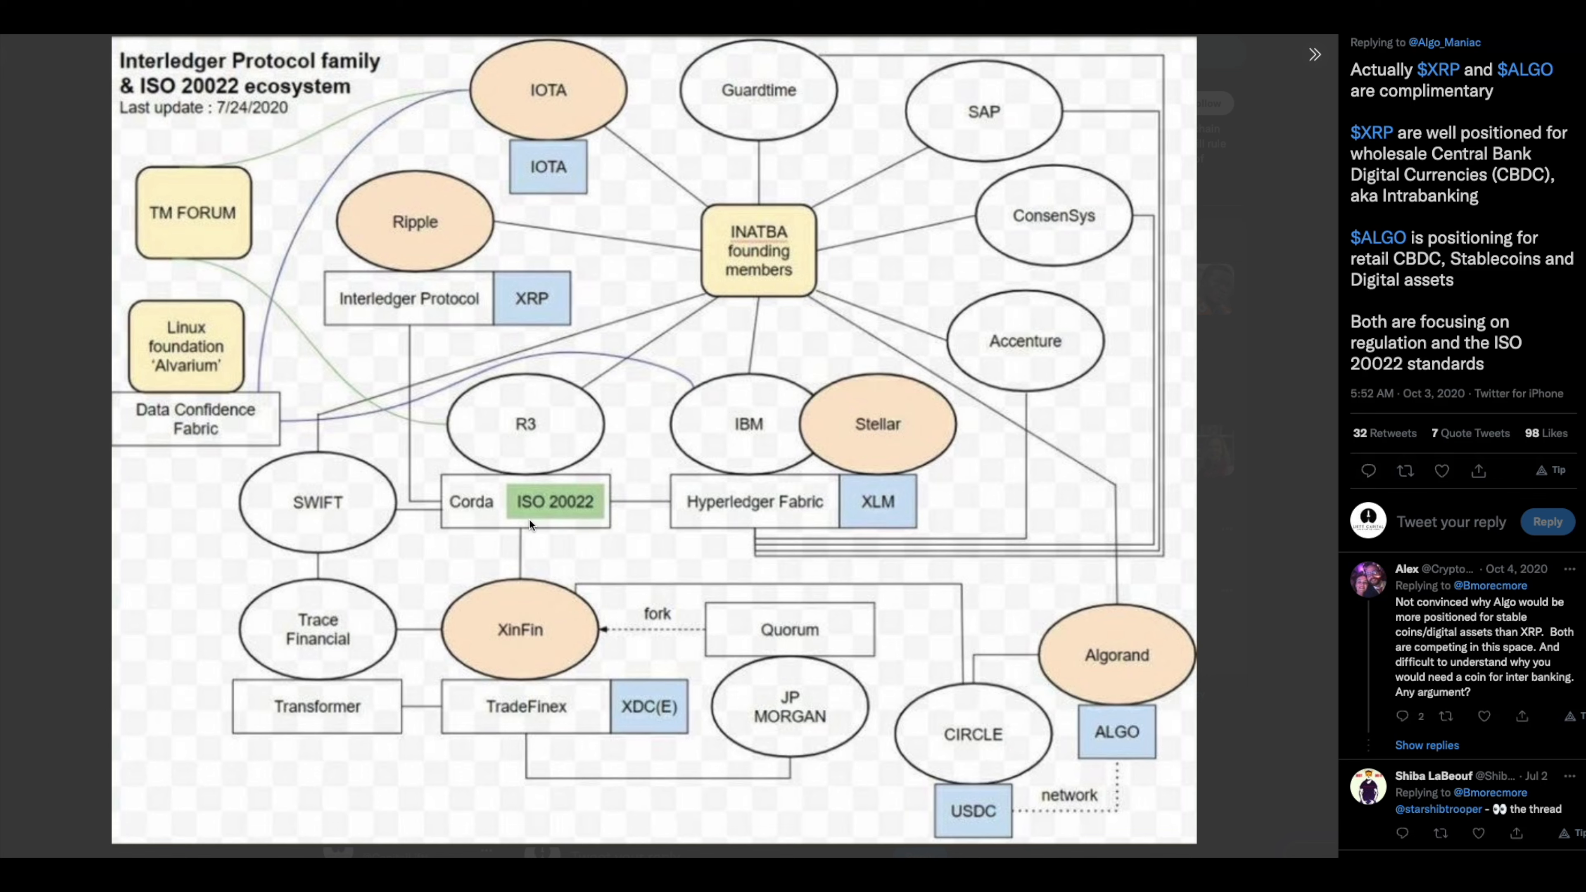
pyautogui.moveTo(639, 717)
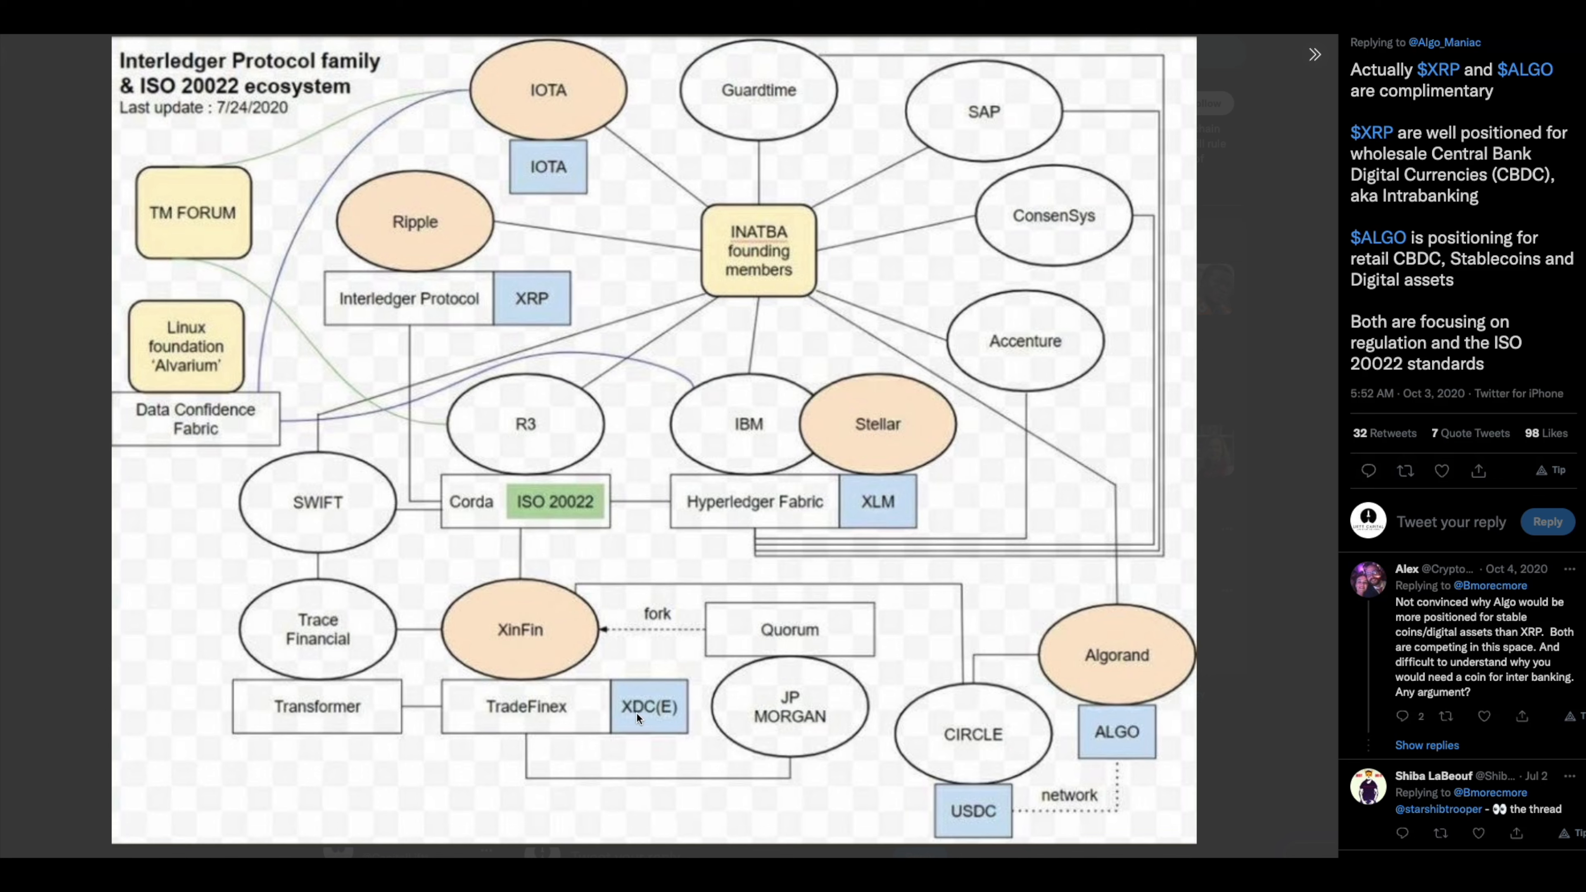
pyautogui.moveTo(614, 586)
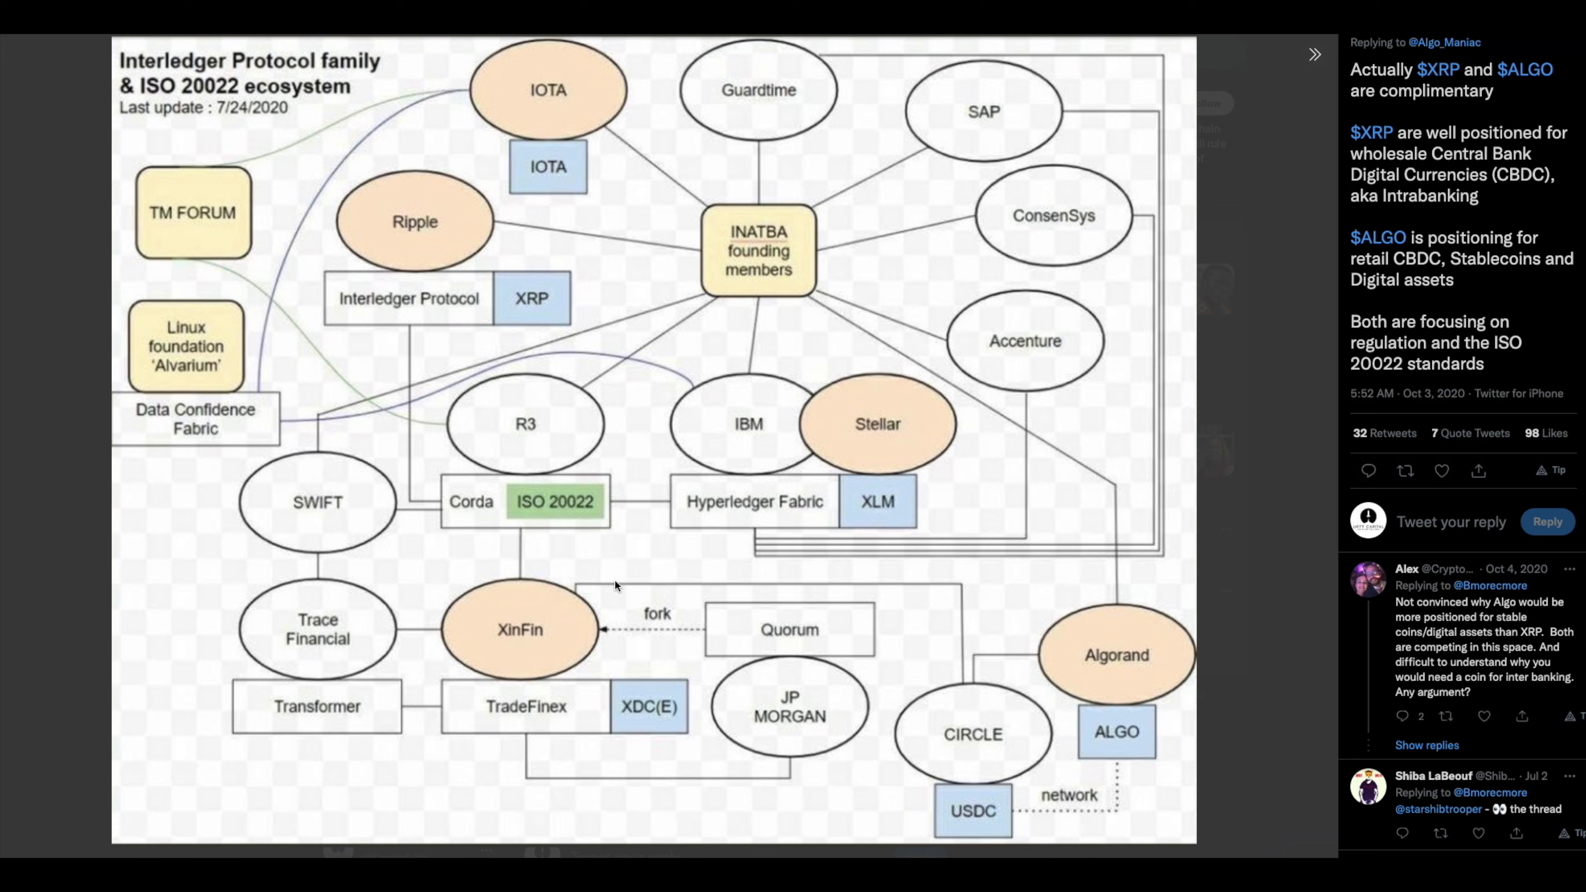
pyautogui.moveTo(513, 360)
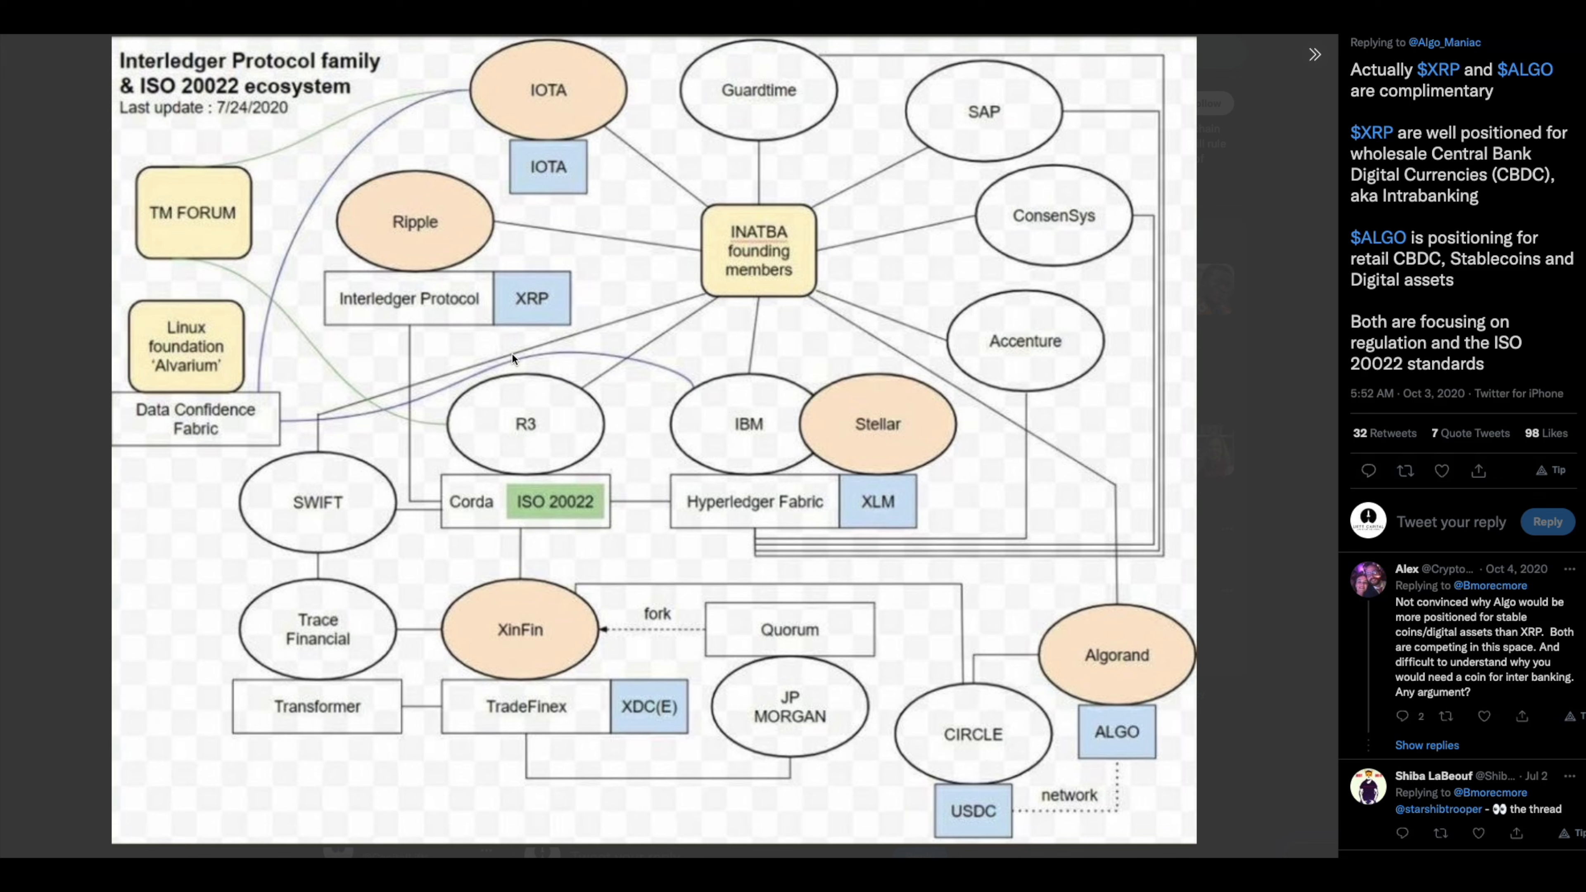
pyautogui.moveTo(470, 545)
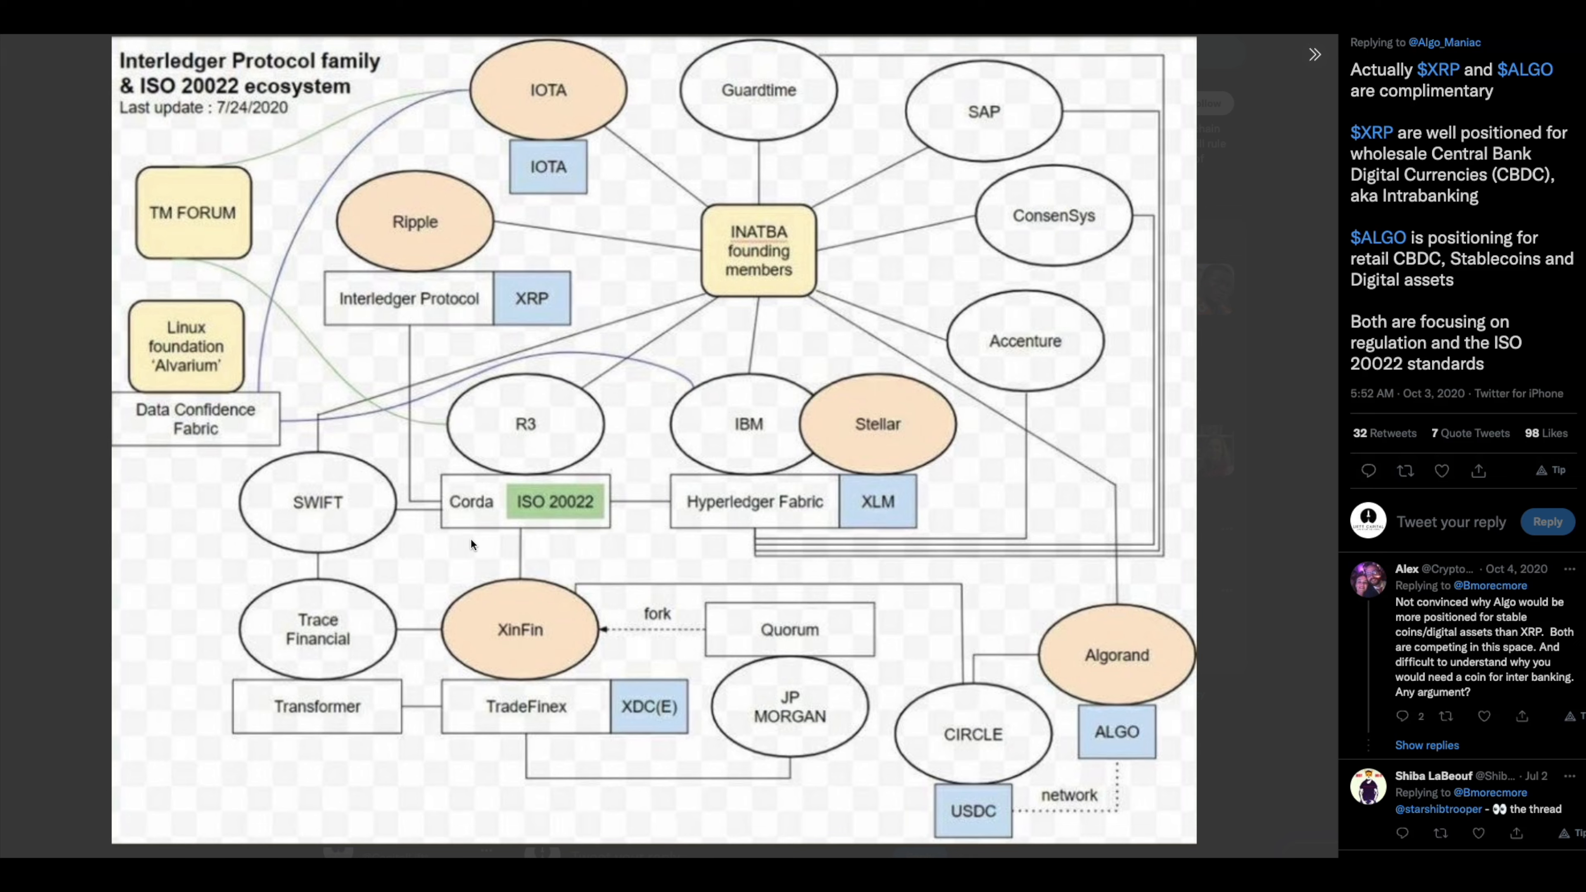
pyautogui.moveTo(527, 604)
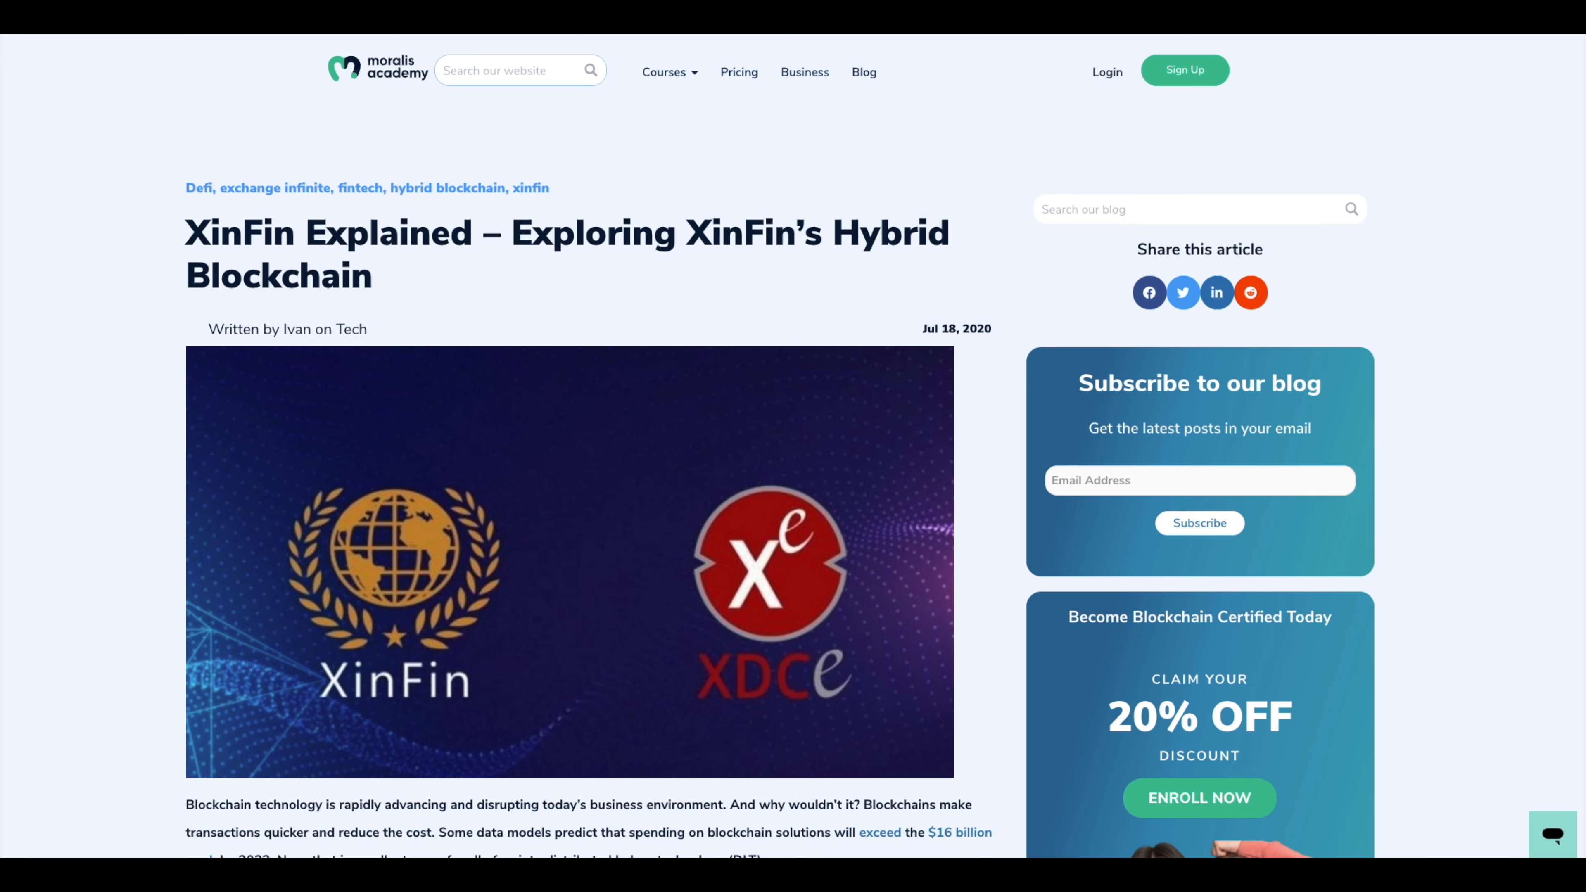
# Scroll the XinFin Explained article past the energy chart and Solidity image to the Ripple comparison
pyautogui.scroll(-3)
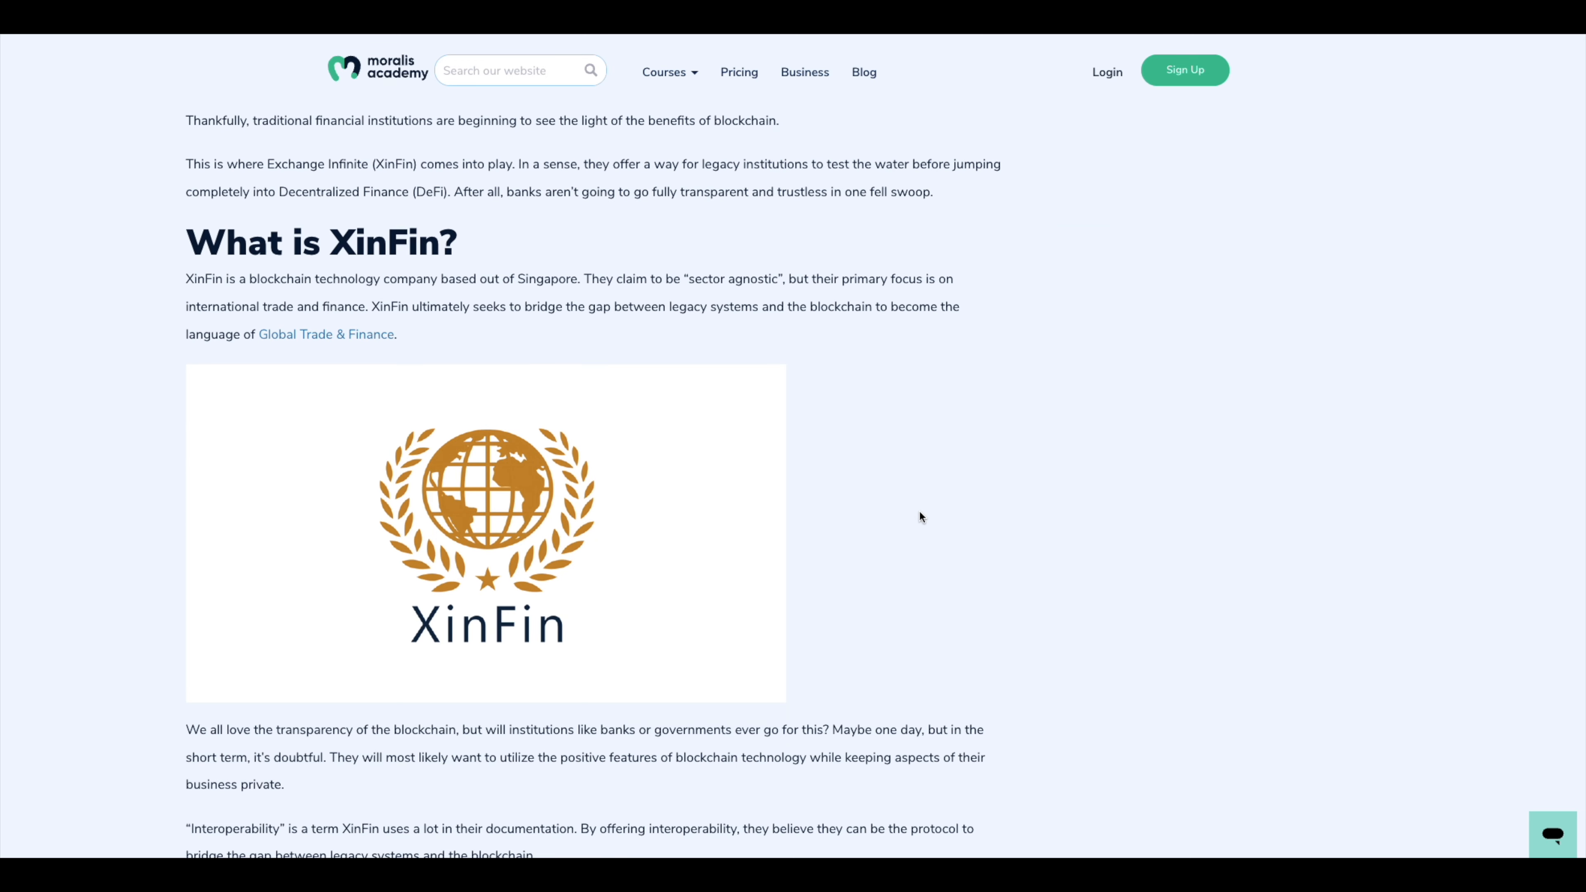
pyautogui.scroll(-3)
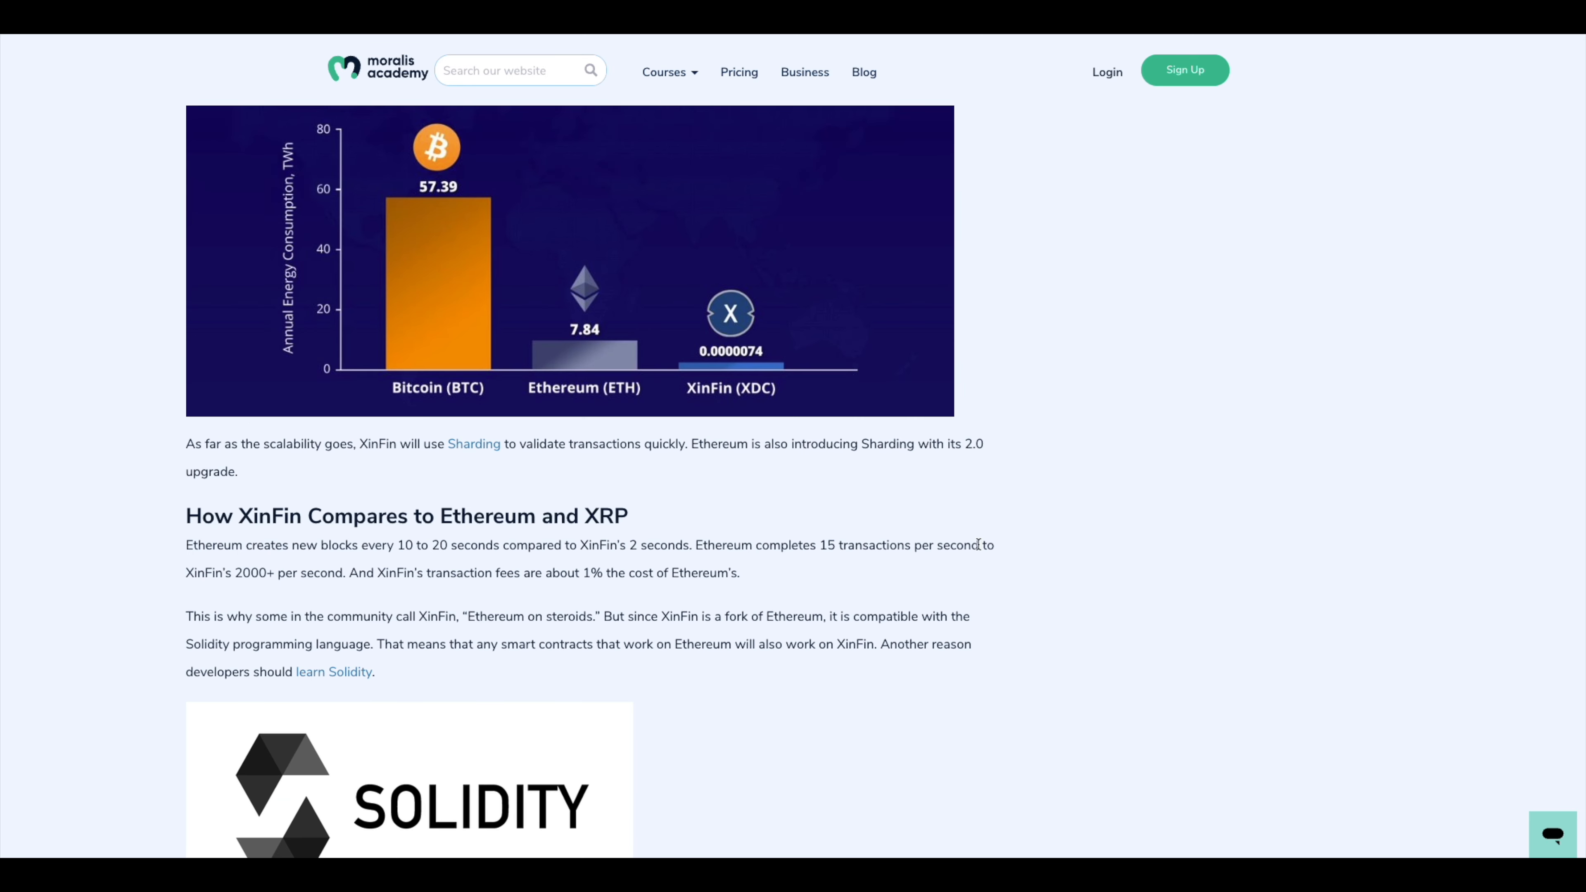
pyautogui.scroll(-3)
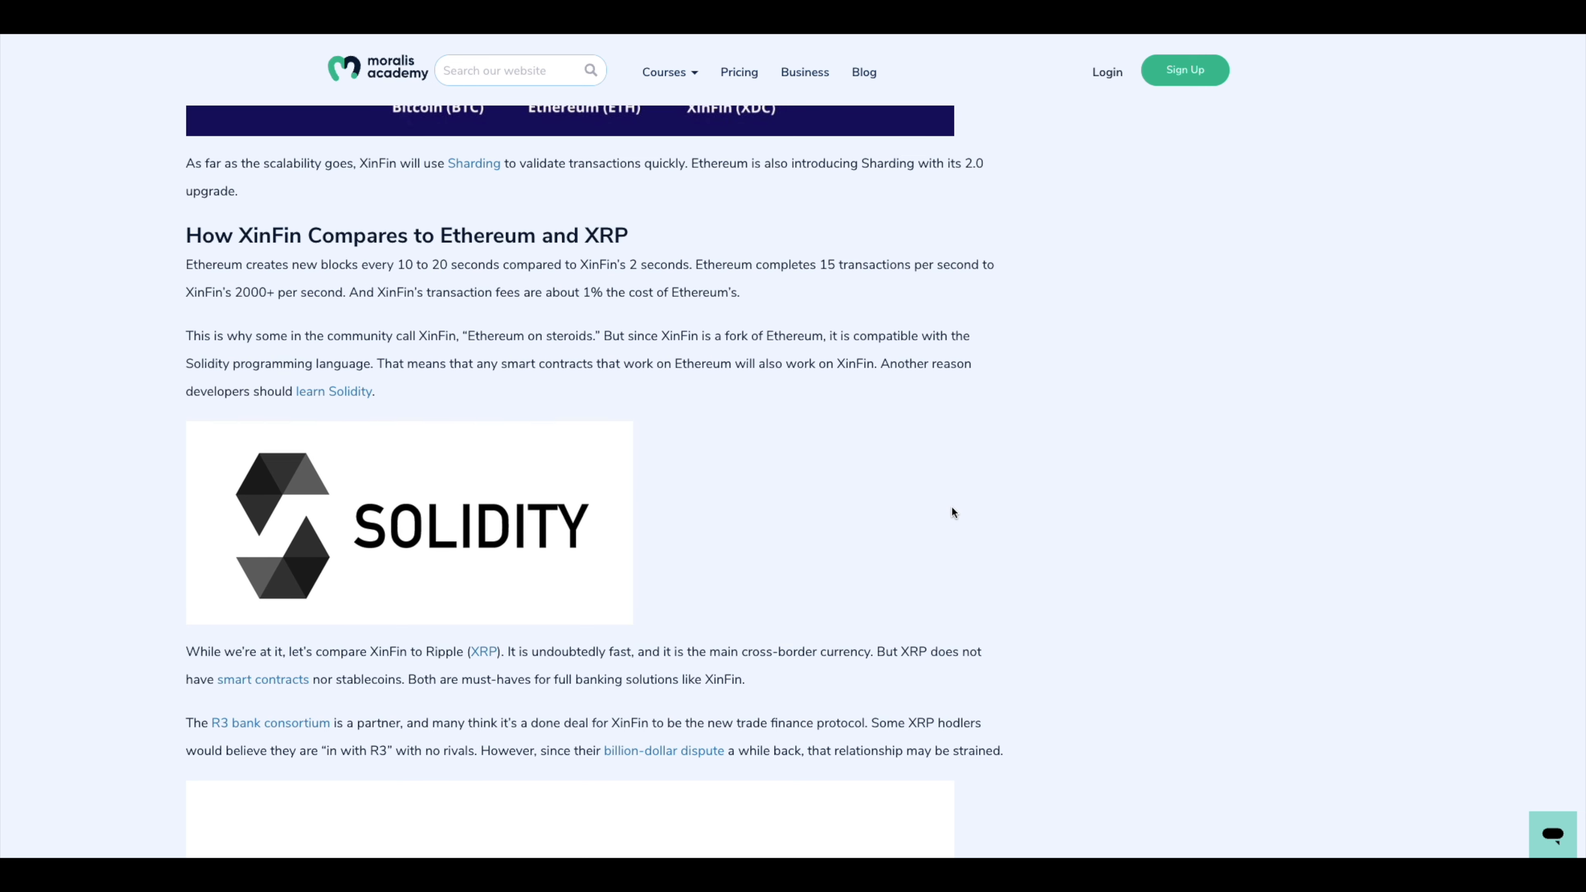
pyautogui.scroll(-3)
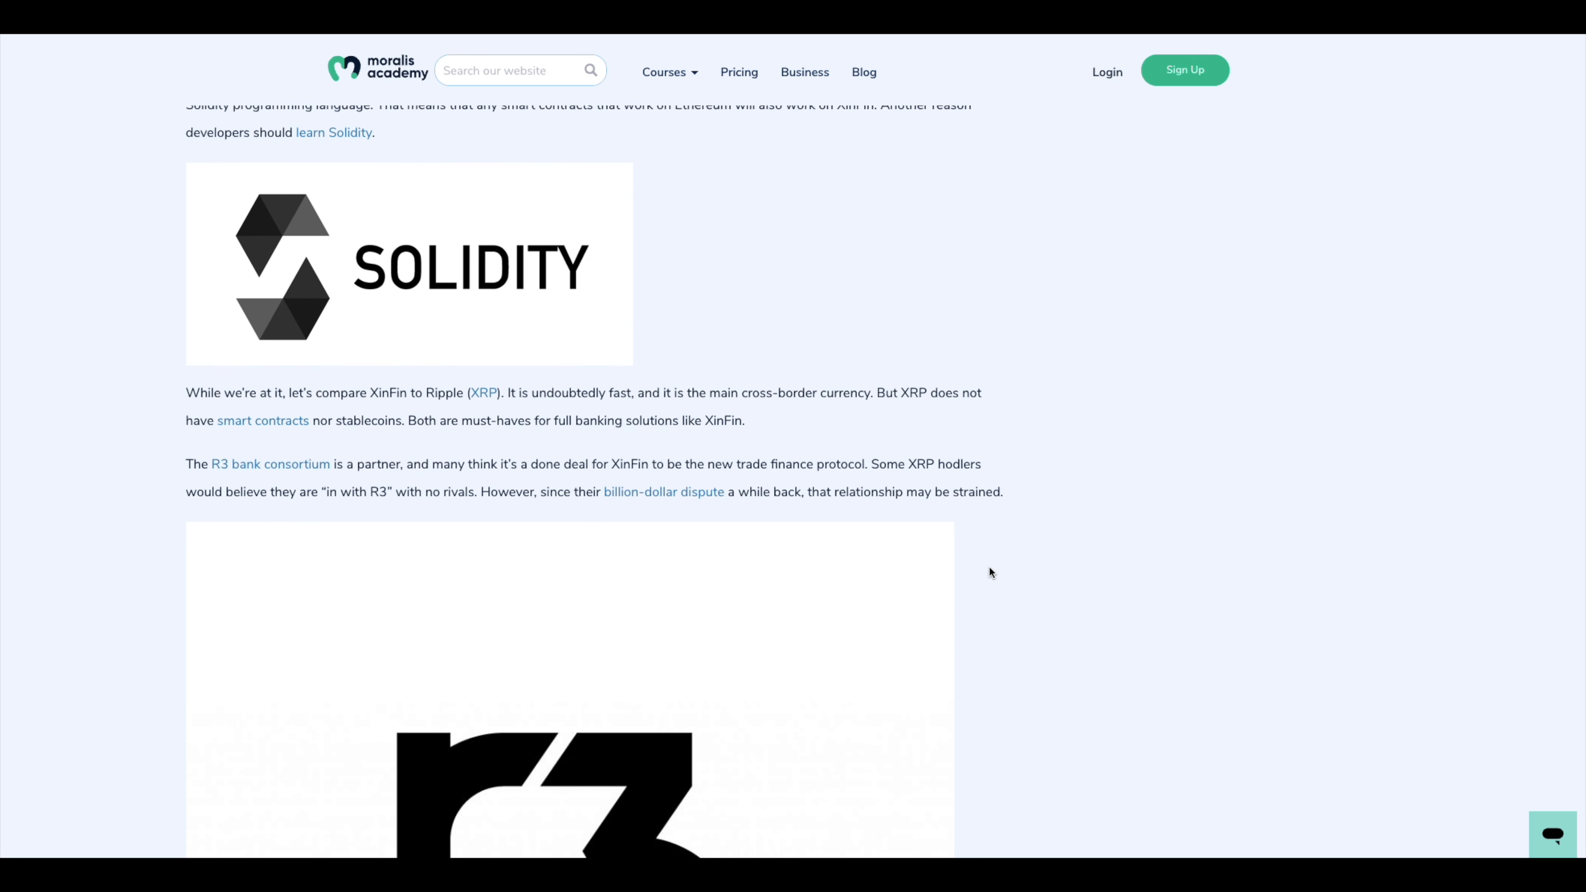
pyautogui.moveTo(992, 558)
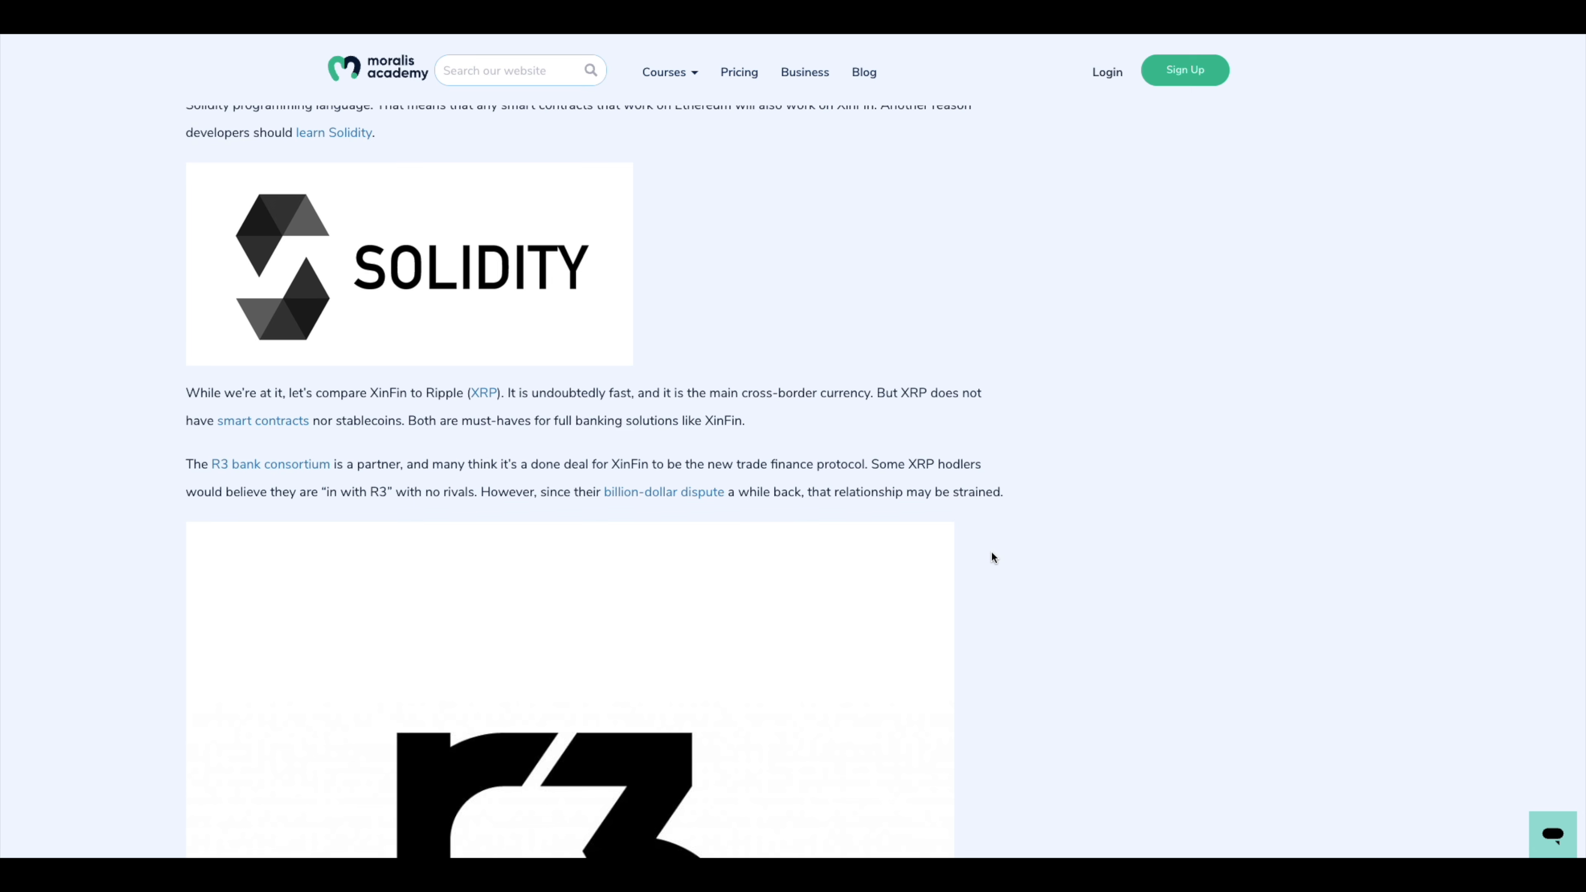
pyautogui.scroll(-3)
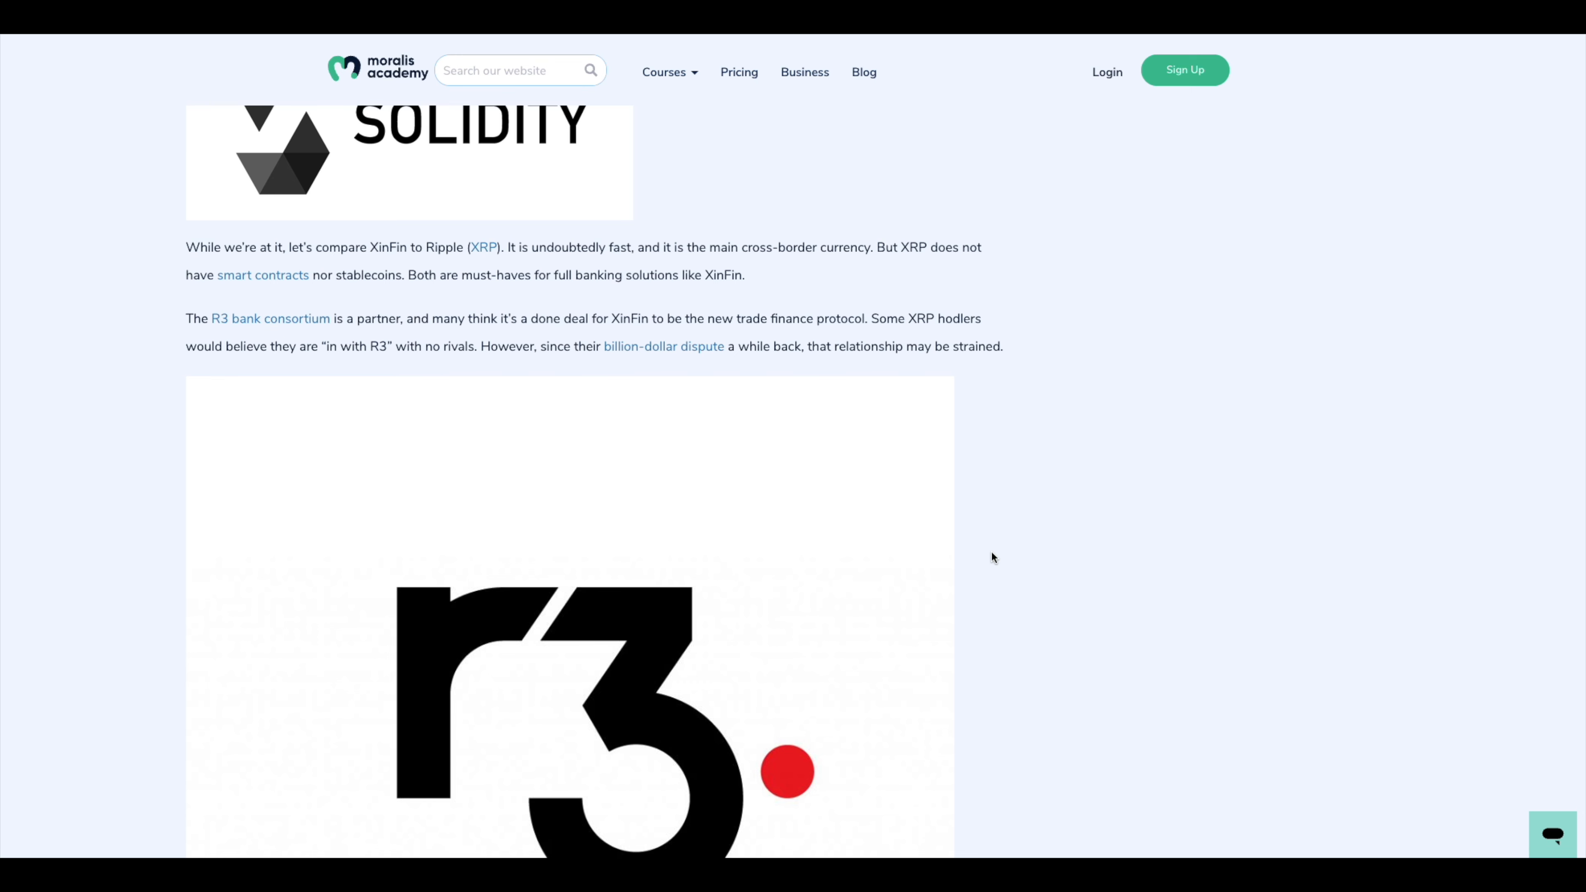
pyautogui.moveTo(972, 518)
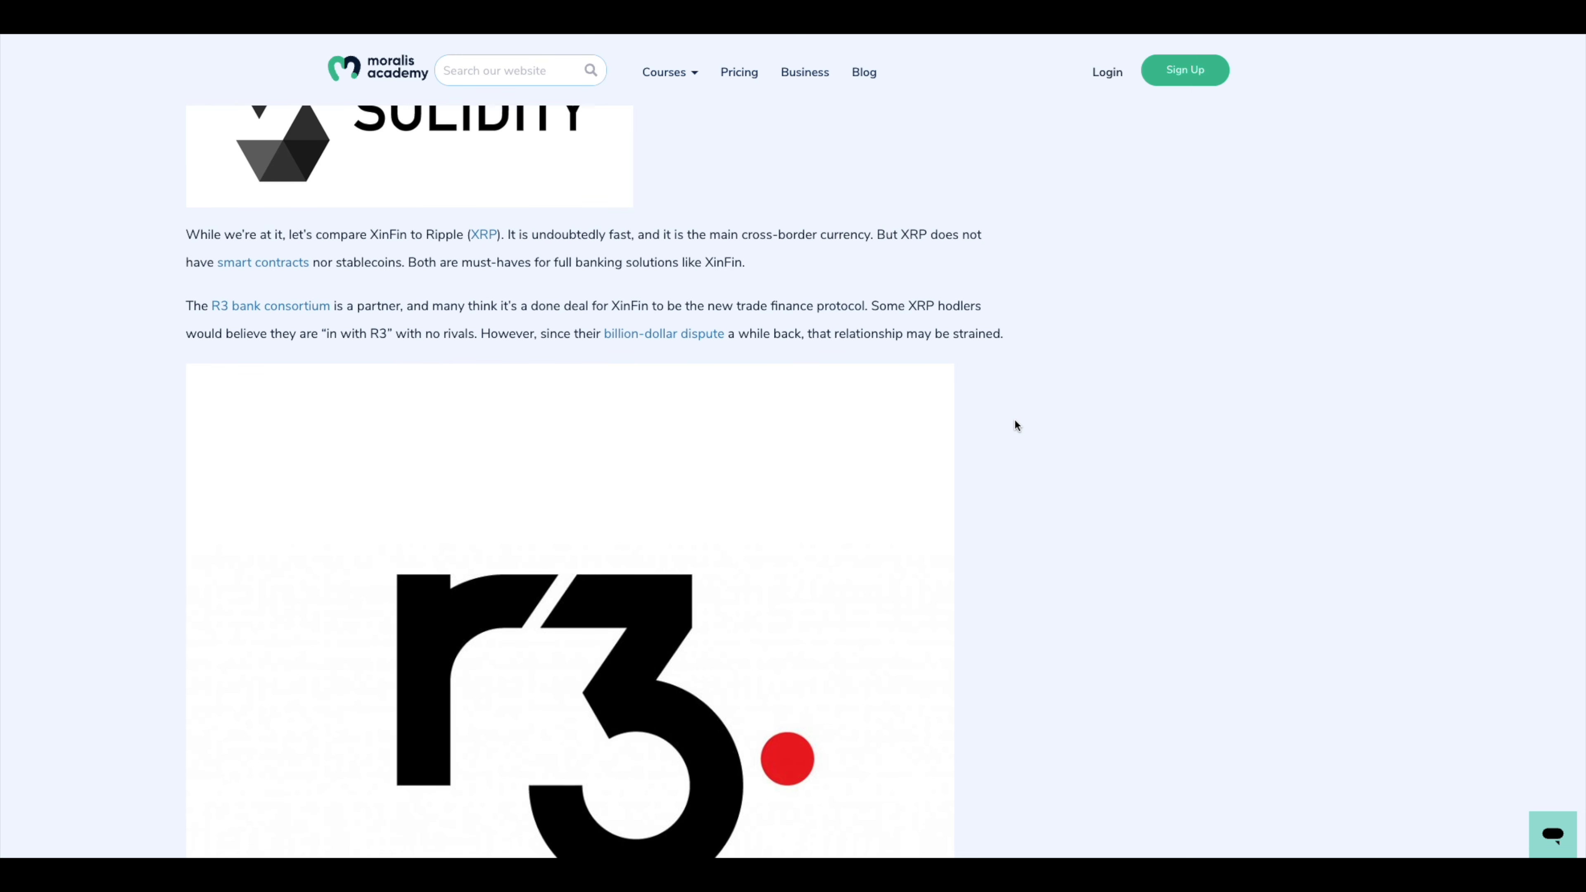
# Read the R3 bank consortium partnership passage down to the World Trade Organization TradeFinex paragraph
pyautogui.scroll(3)
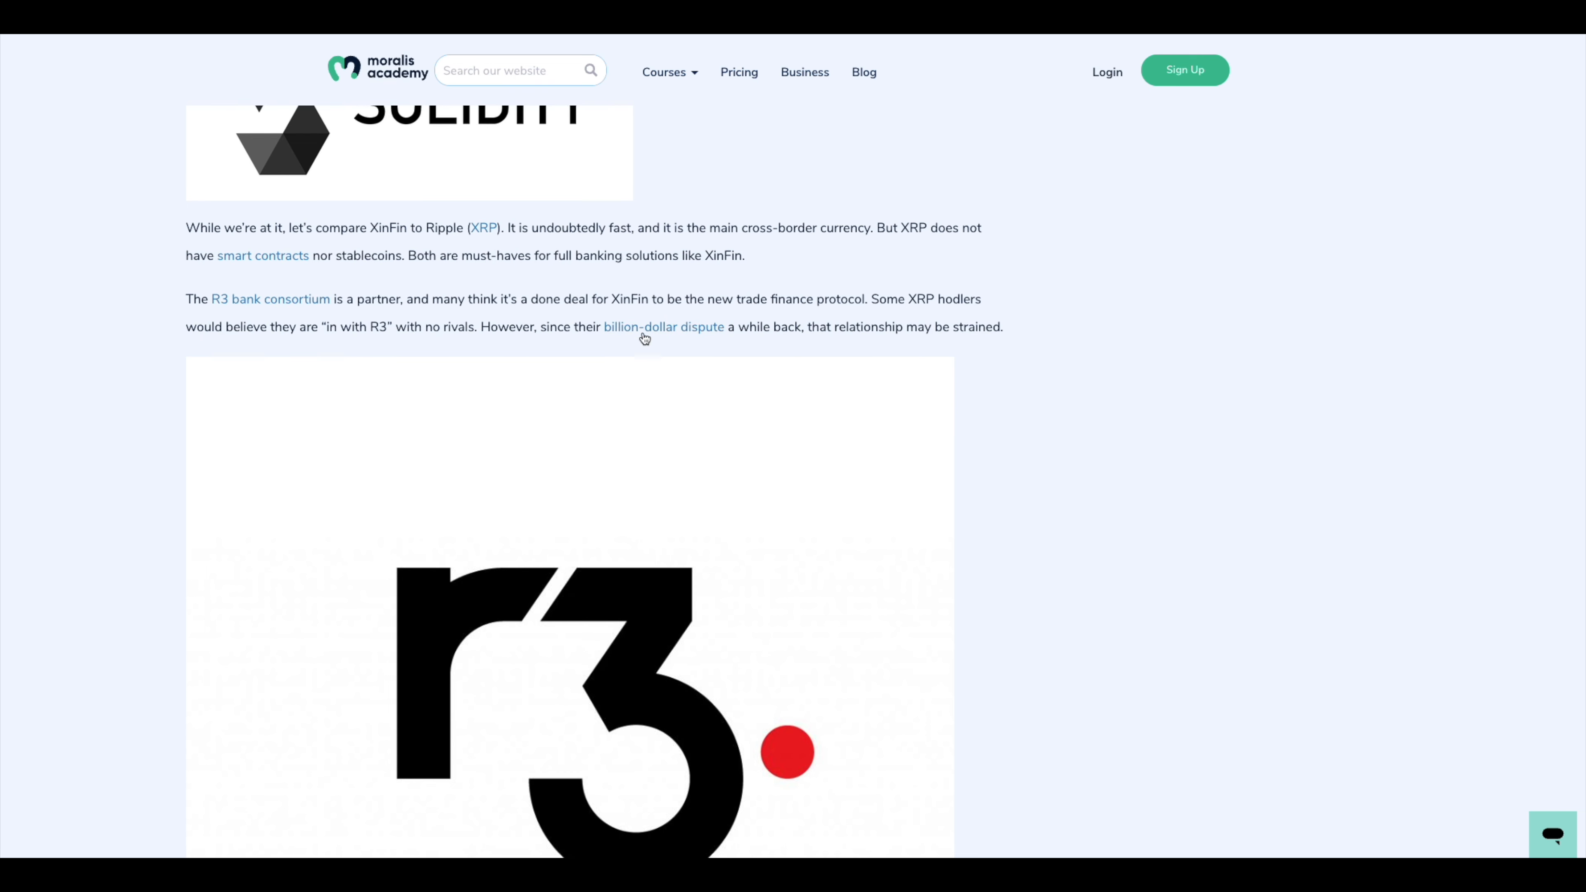
pyautogui.moveTo(972, 445)
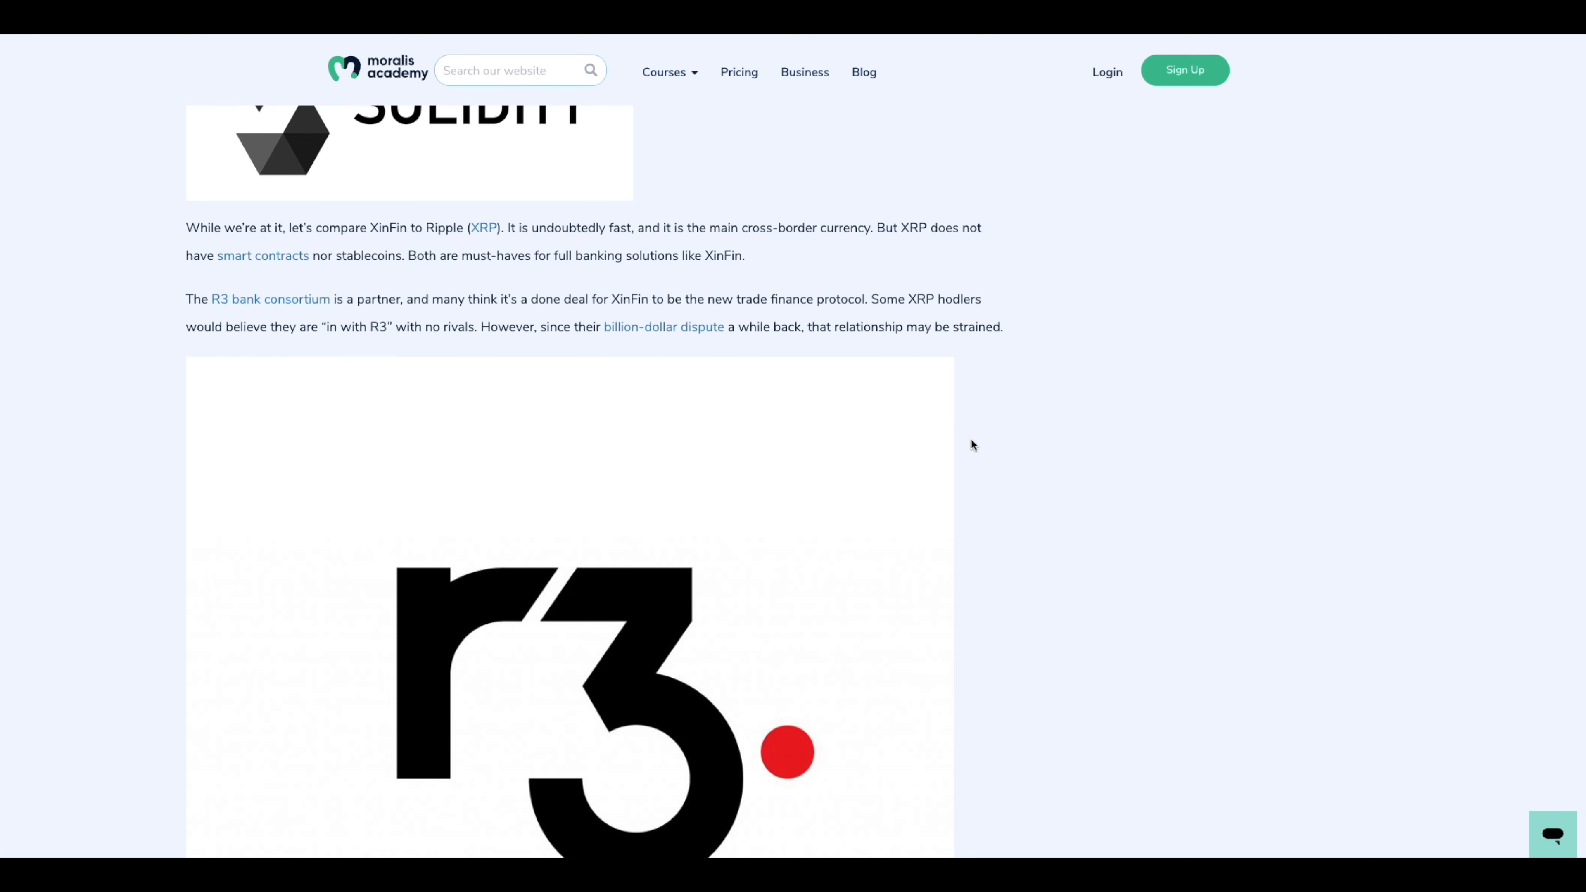
pyautogui.scroll(-3)
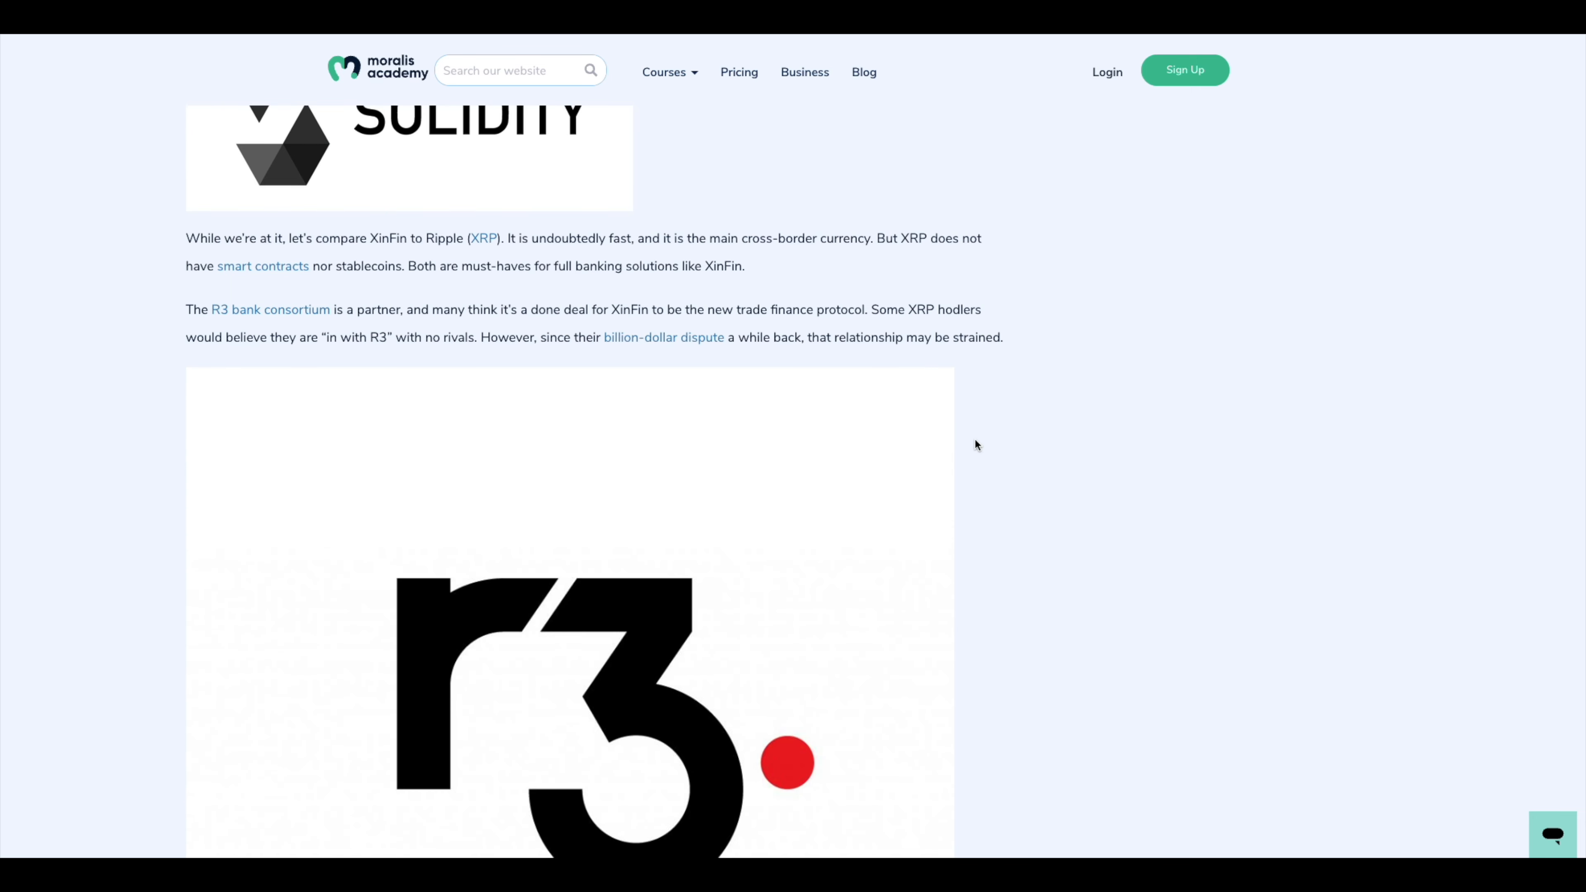
pyautogui.scroll(-3)
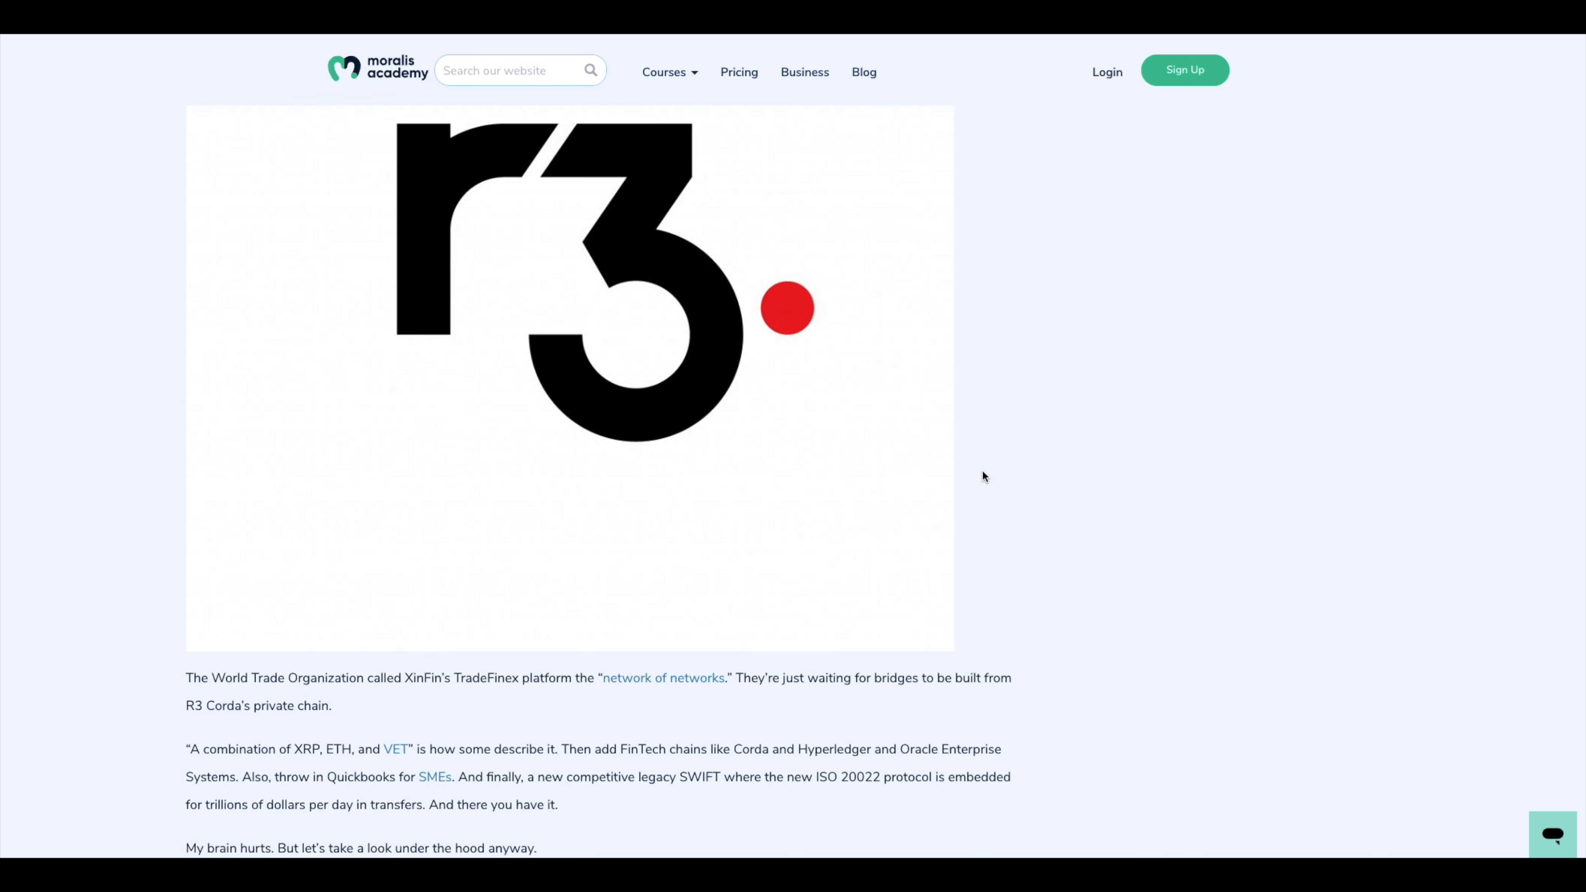
# Scroll from 'XinFin's Main Components' through '1. Hybrid Blockchain' to the TradeFinex, E-Wallet and XDC/XDCE sections
pyautogui.scroll(-3)
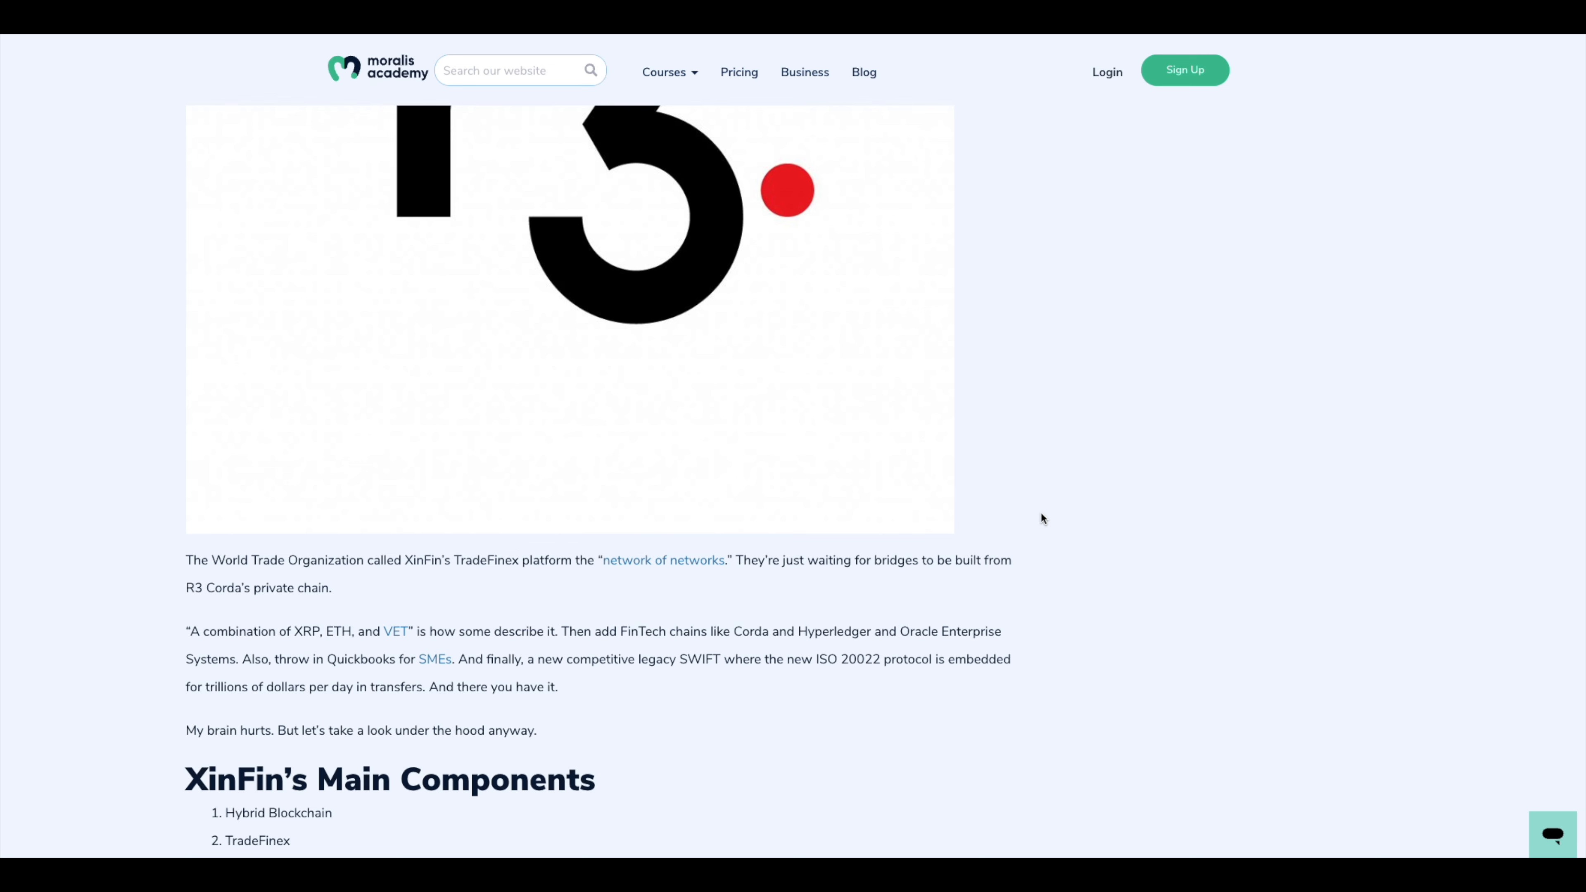
pyautogui.moveTo(1072, 522)
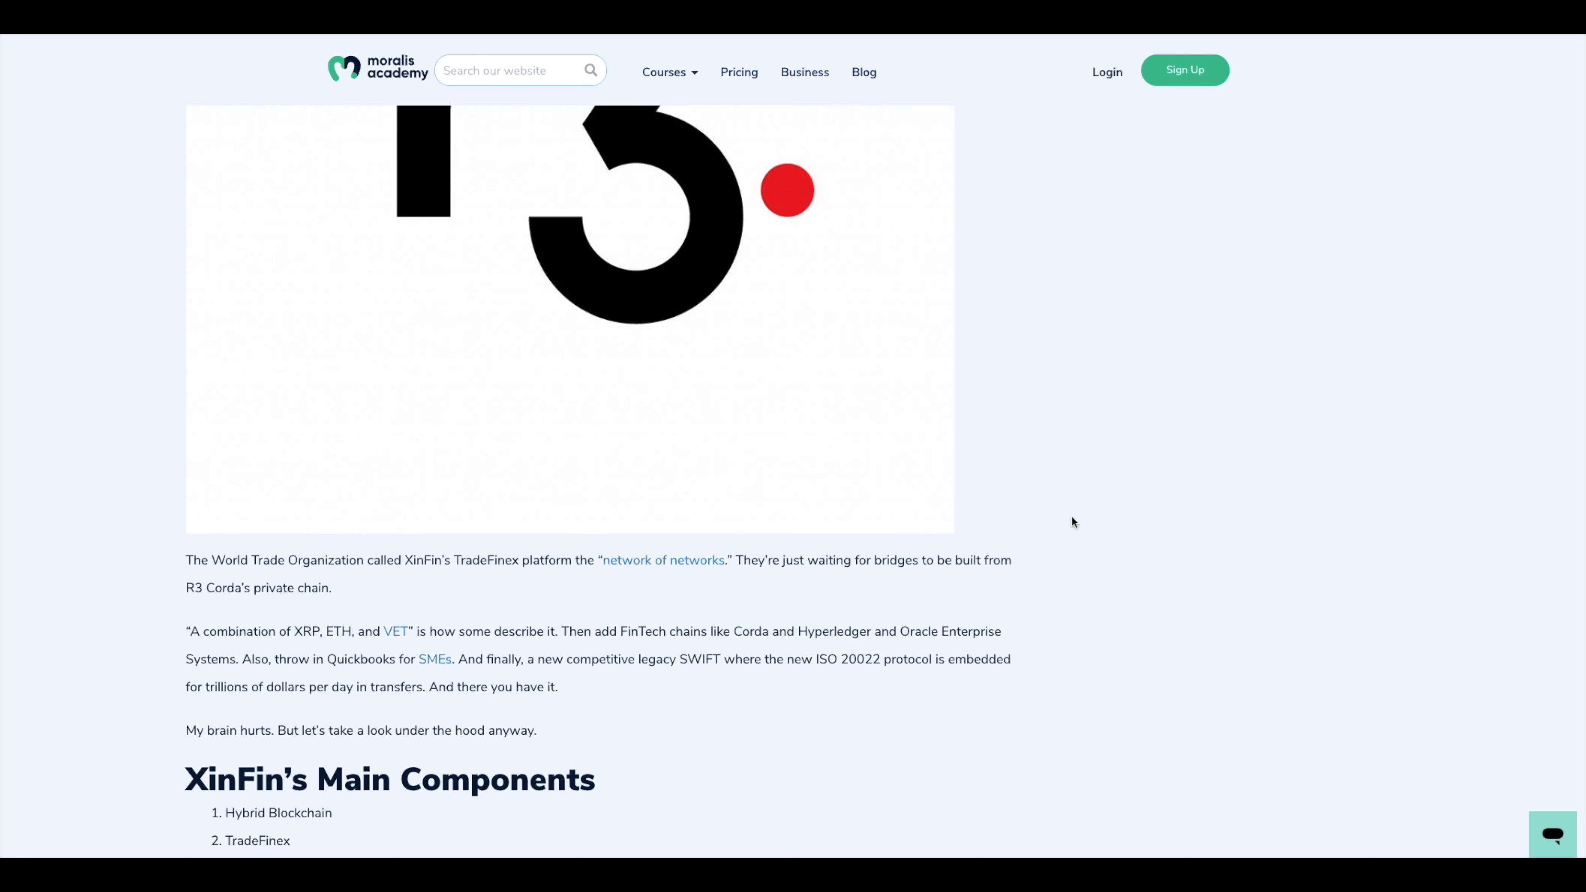
pyautogui.scroll(-3)
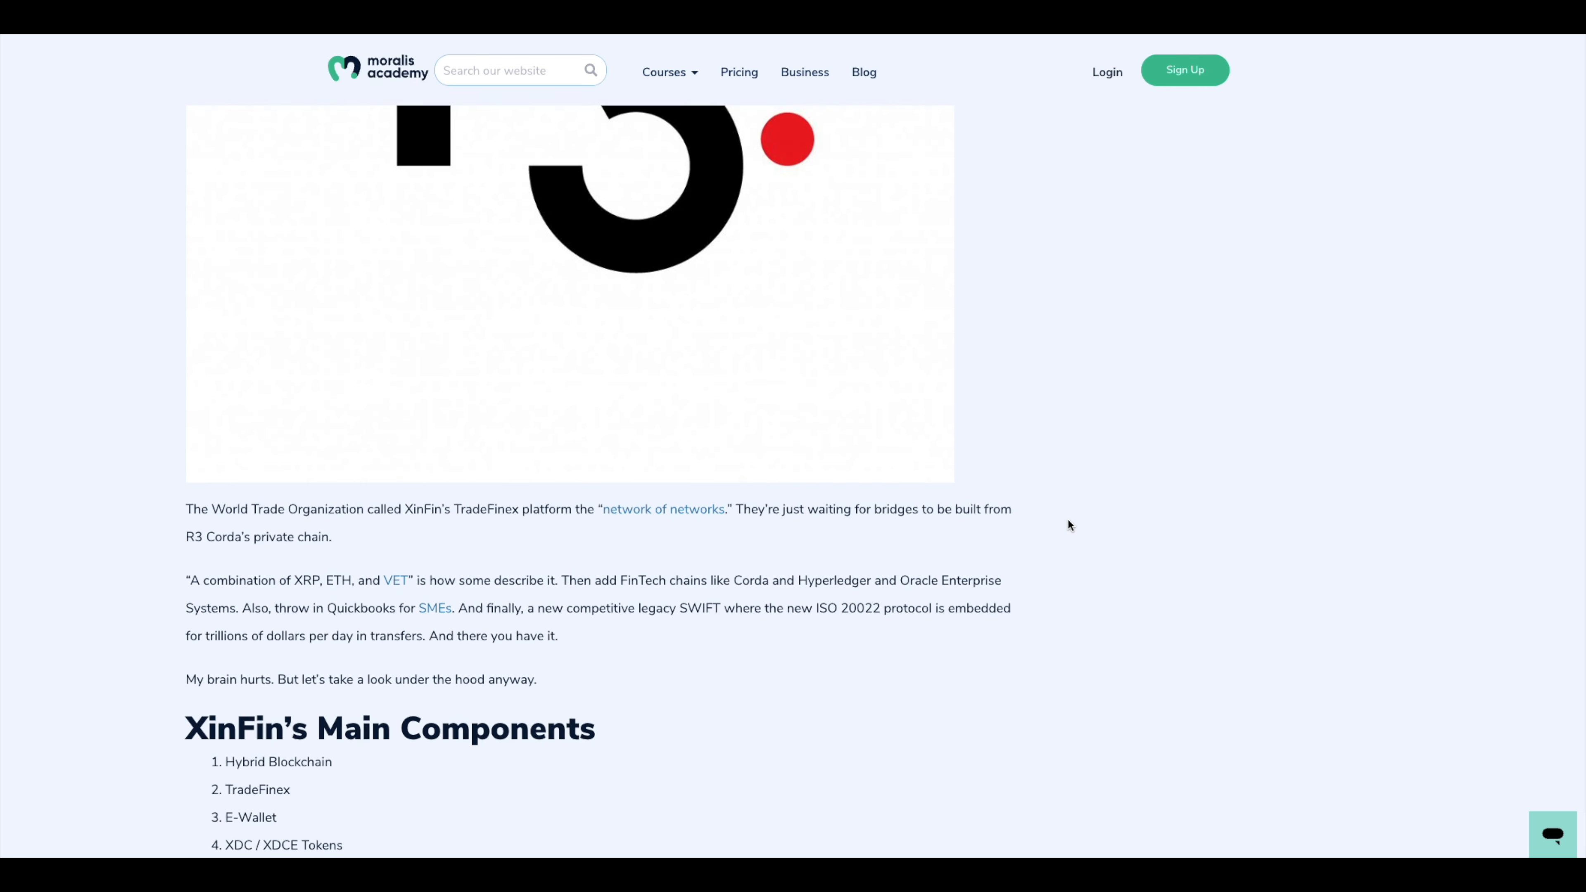
pyautogui.scroll(-3)
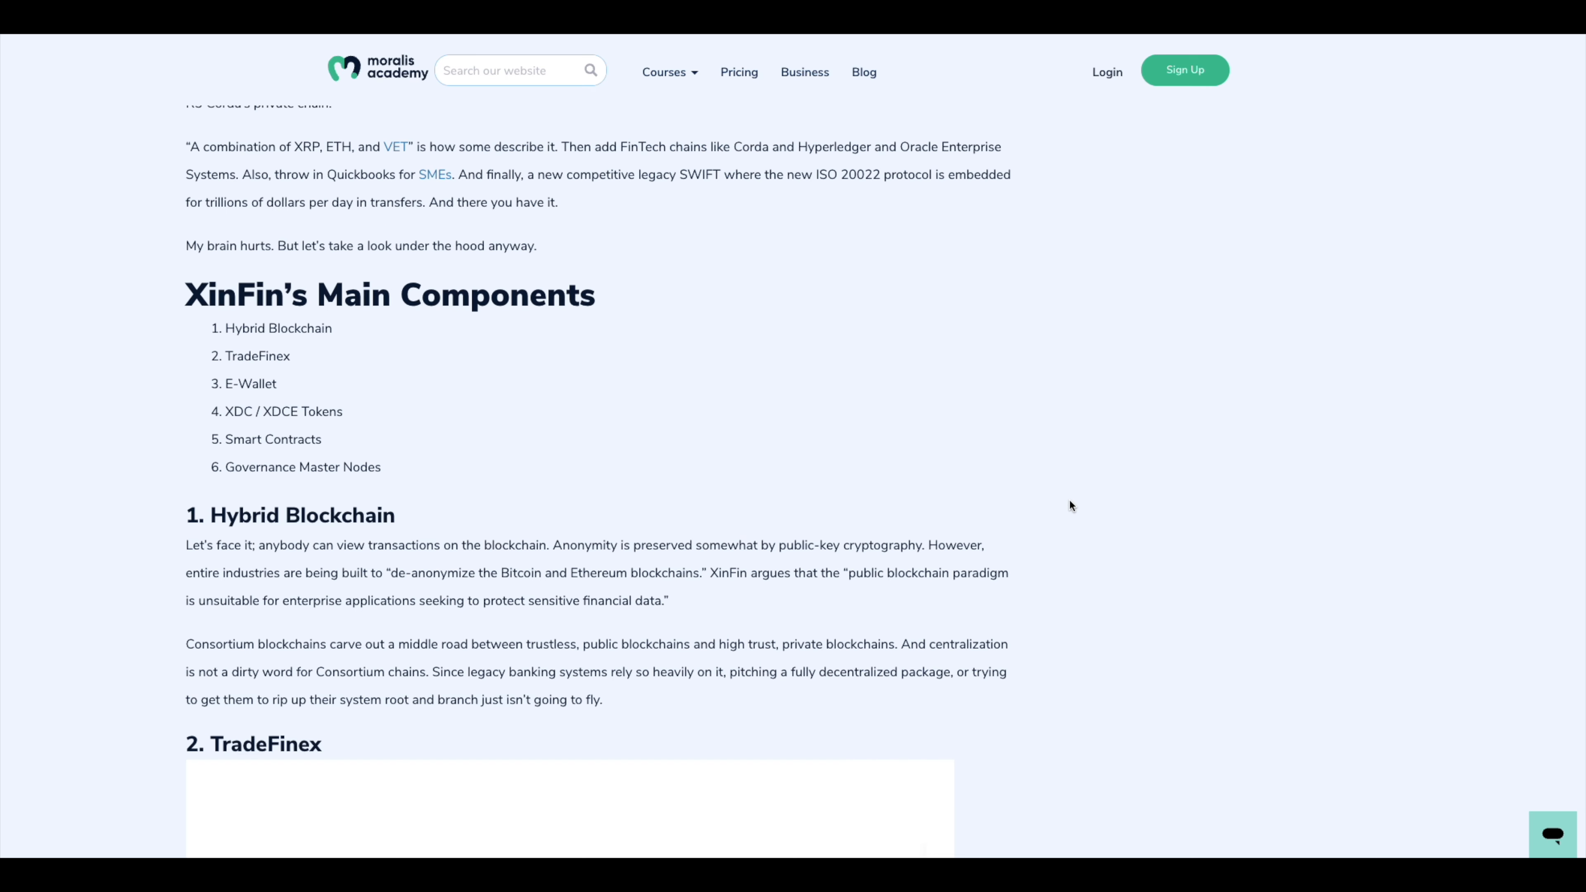
pyautogui.moveTo(1083, 544)
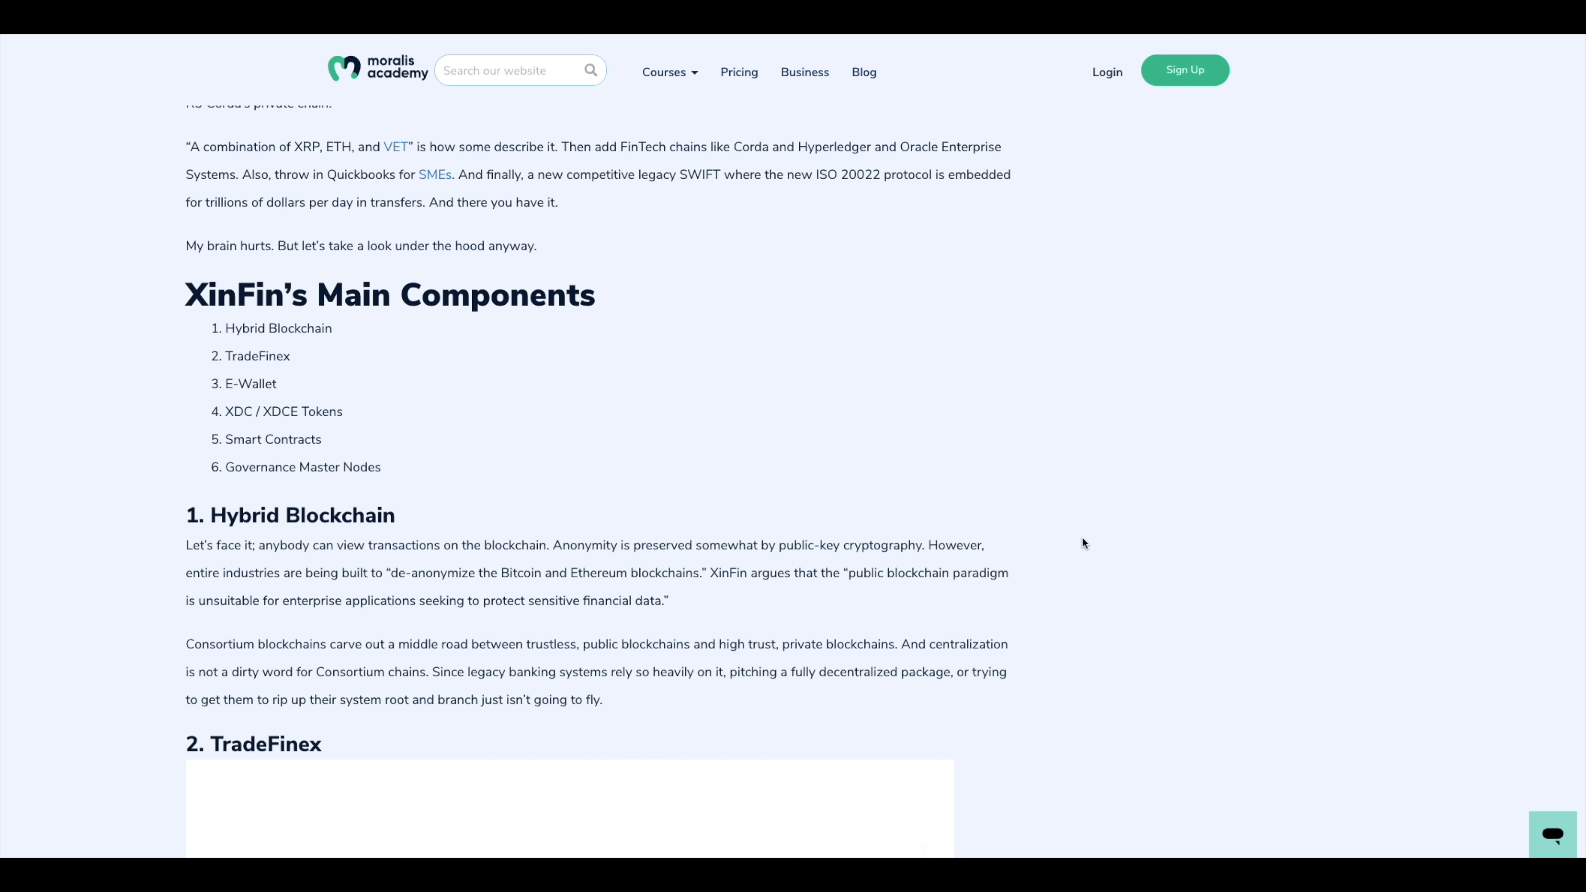
pyautogui.scroll(-3)
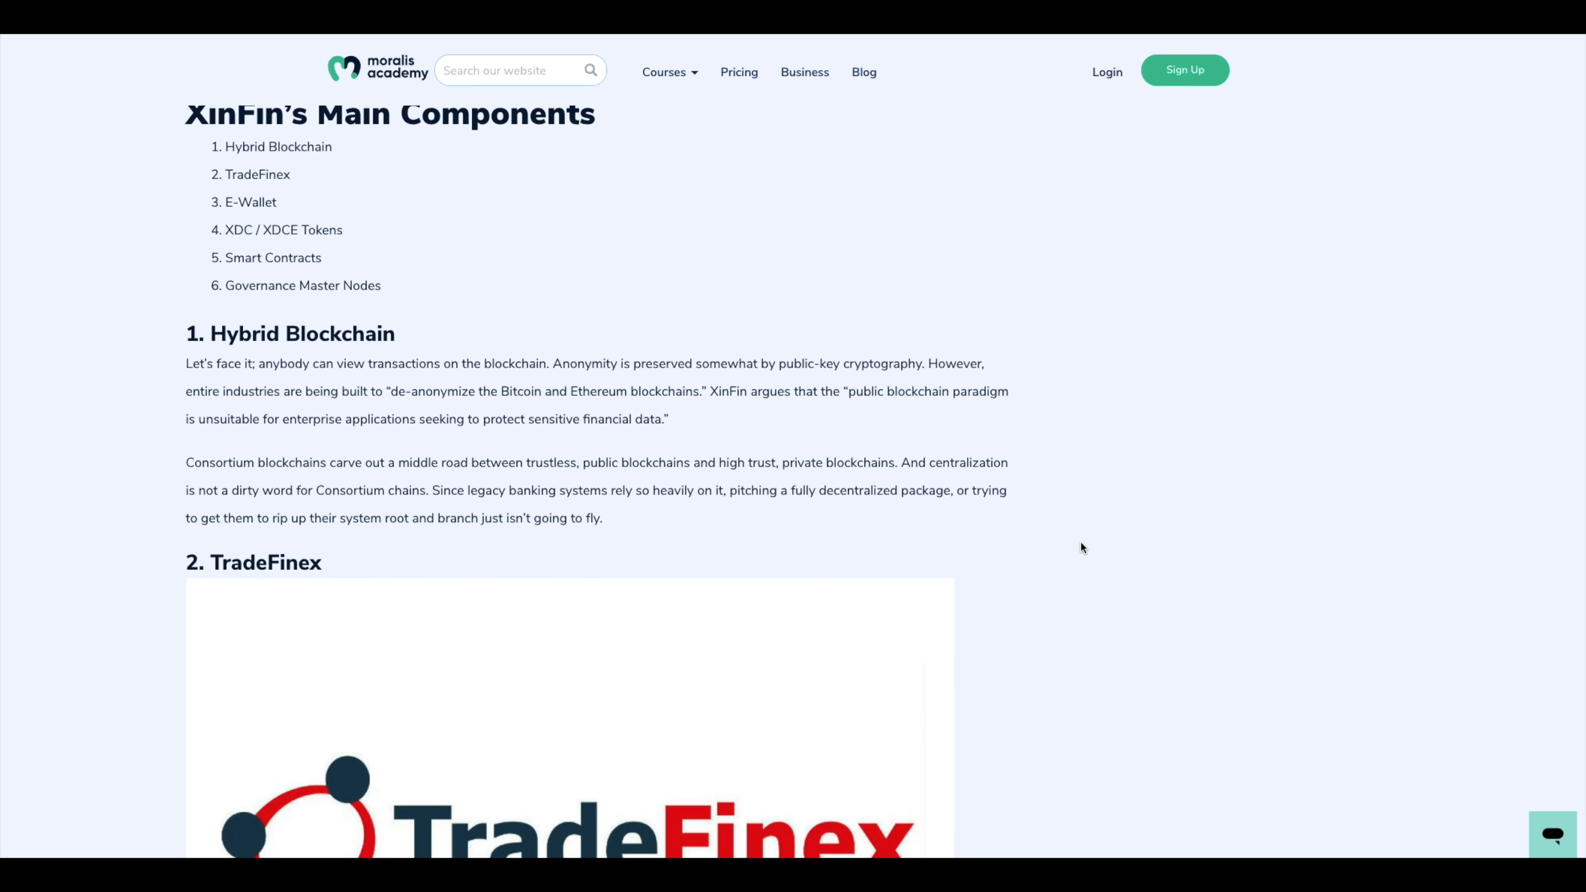
pyautogui.scroll(3)
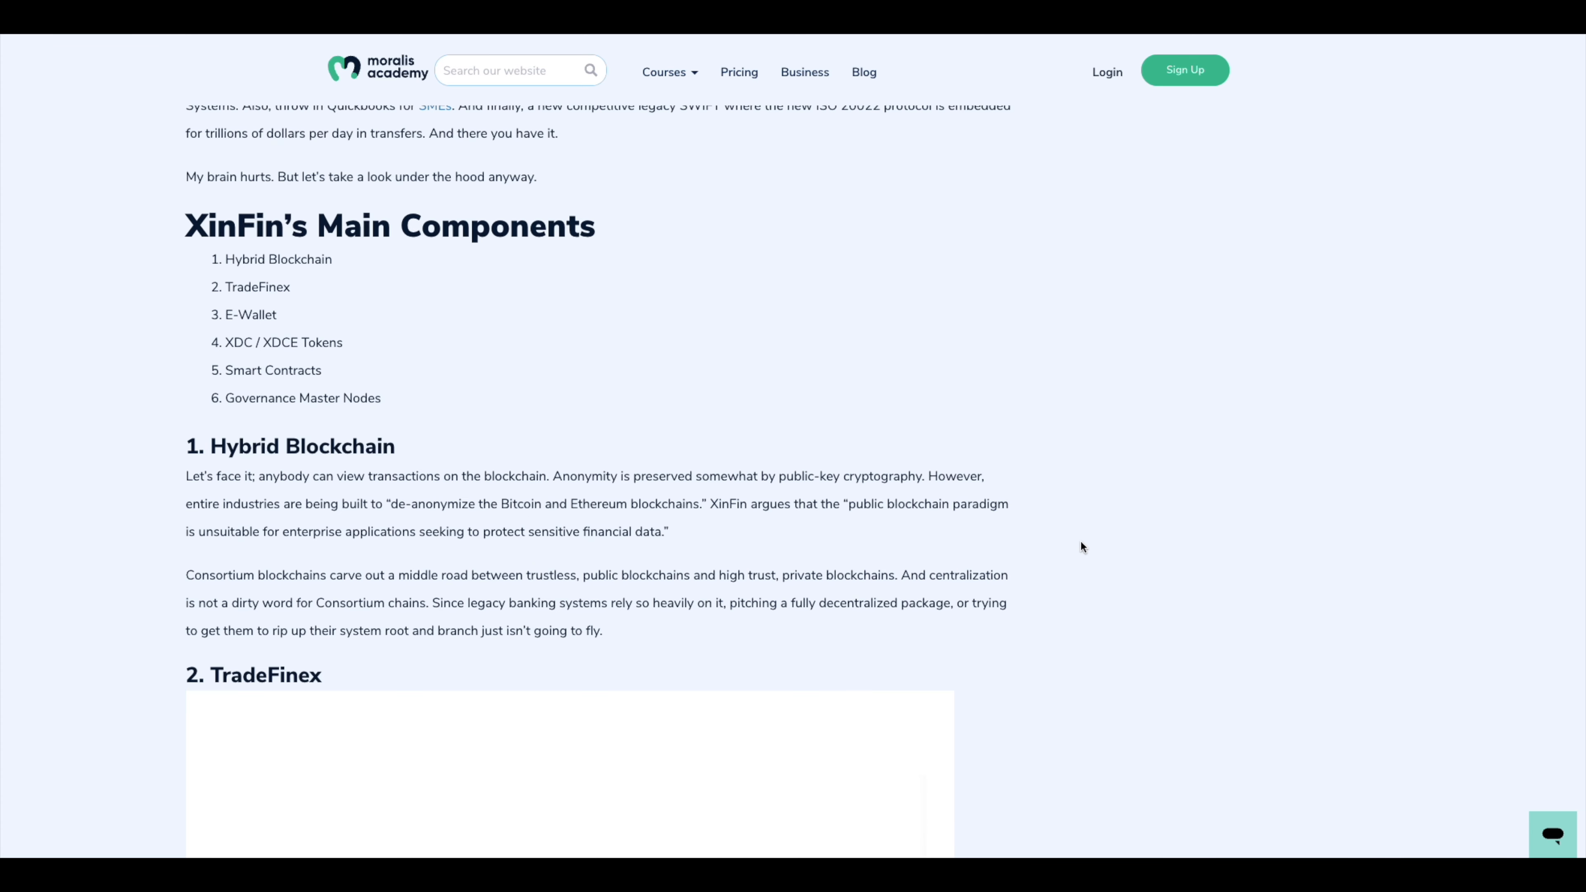
pyautogui.scroll(-3)
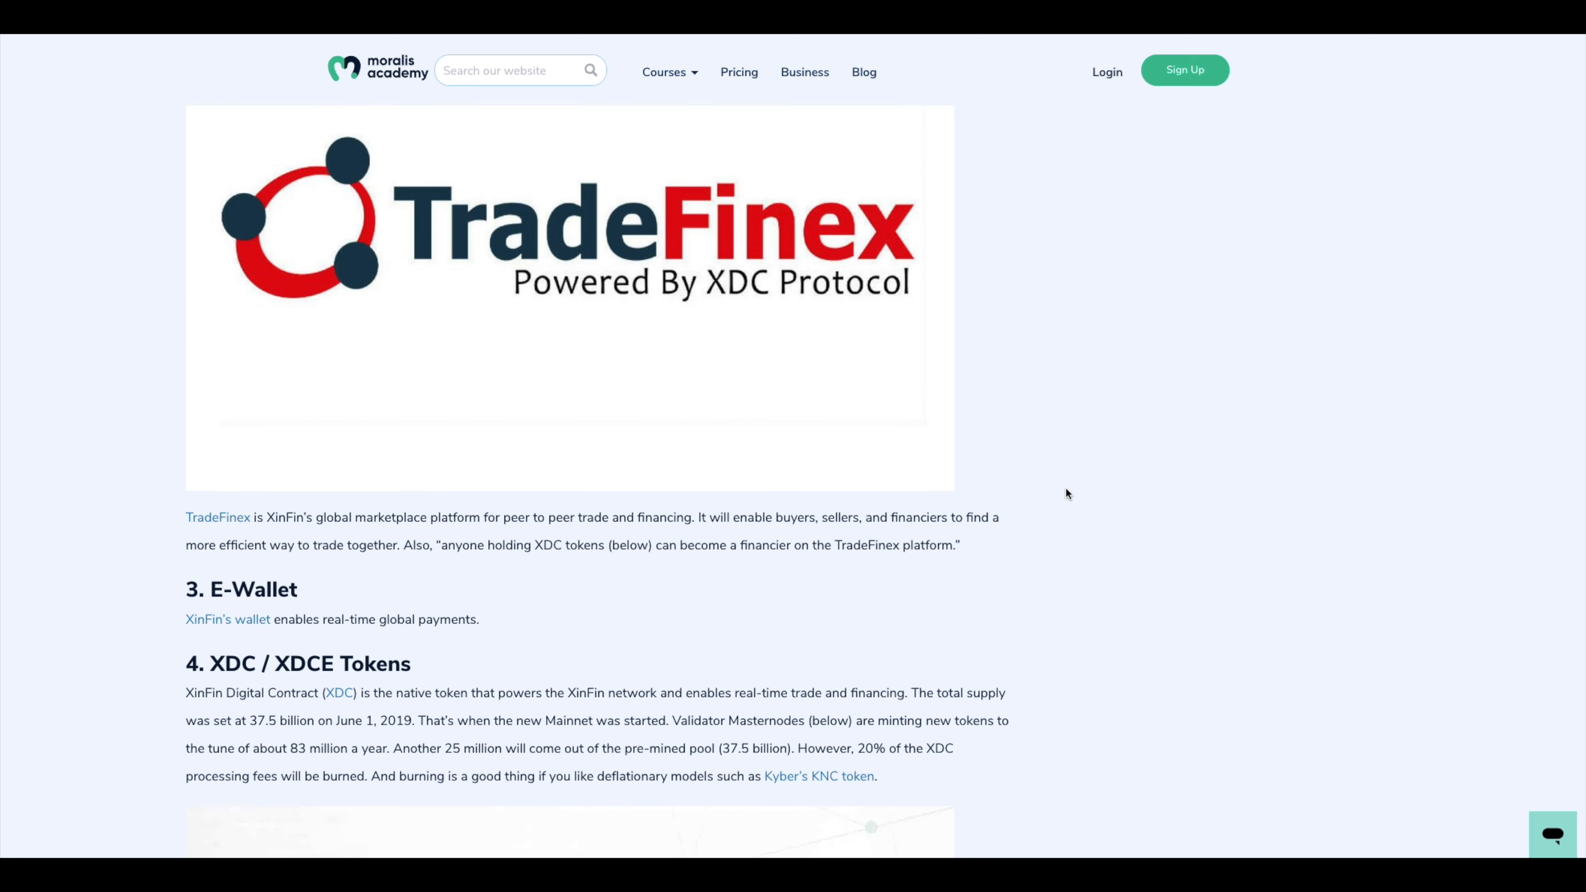
pyautogui.moveTo(697, 334)
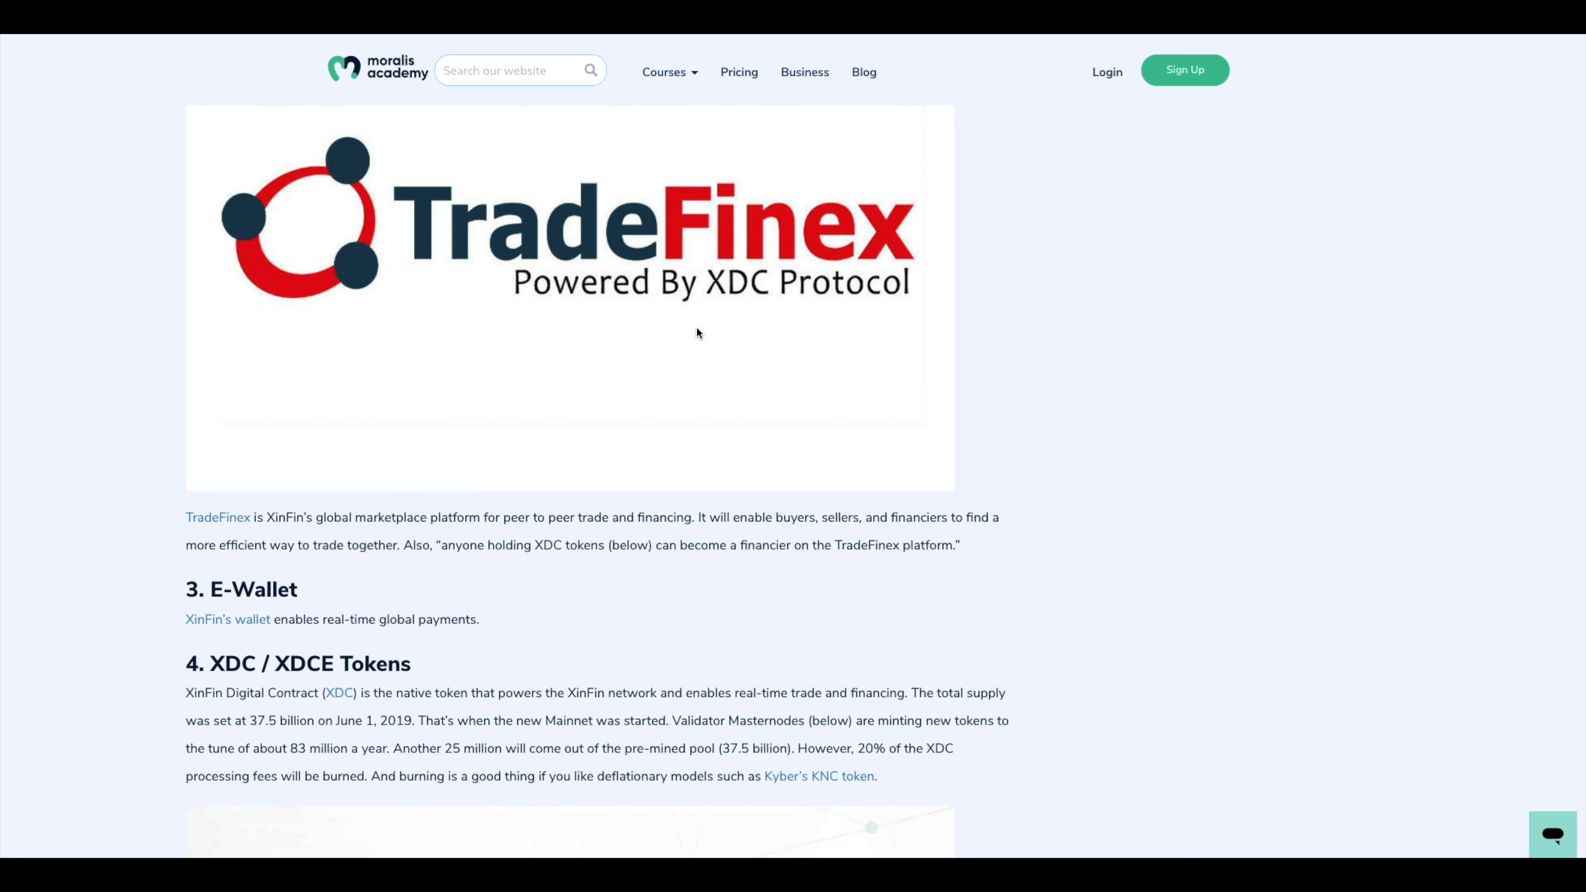
# Scroll through the XDCE/XDC token-swap paragraphs to the Smart Contracts heading, then back up to '4. XDC / XDCE Tokens'
pyautogui.scroll(-3)
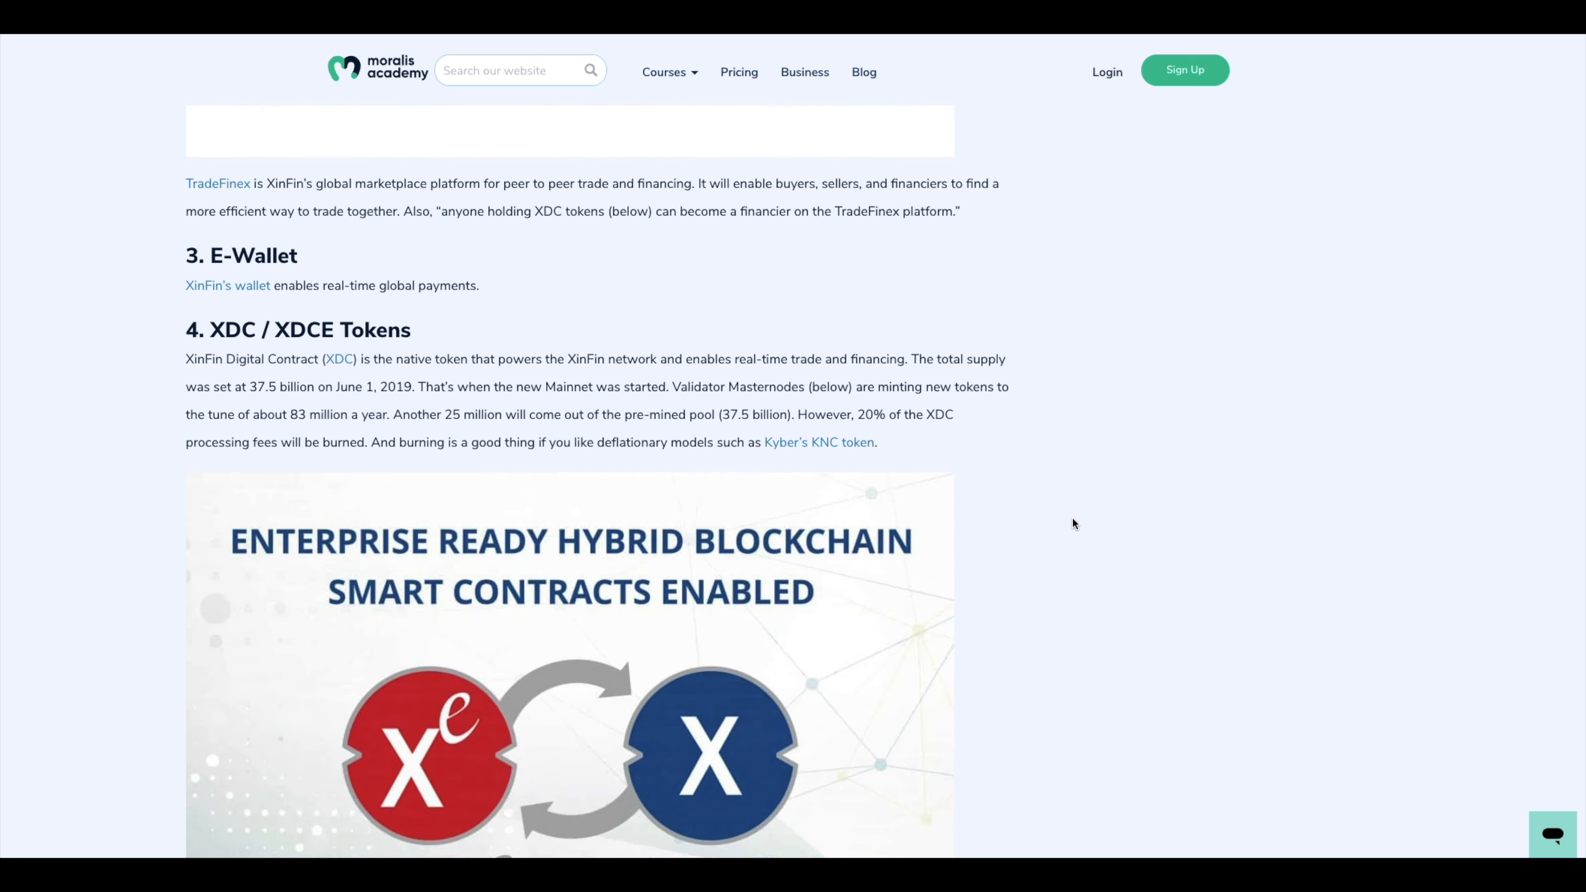
pyautogui.scroll(-3)
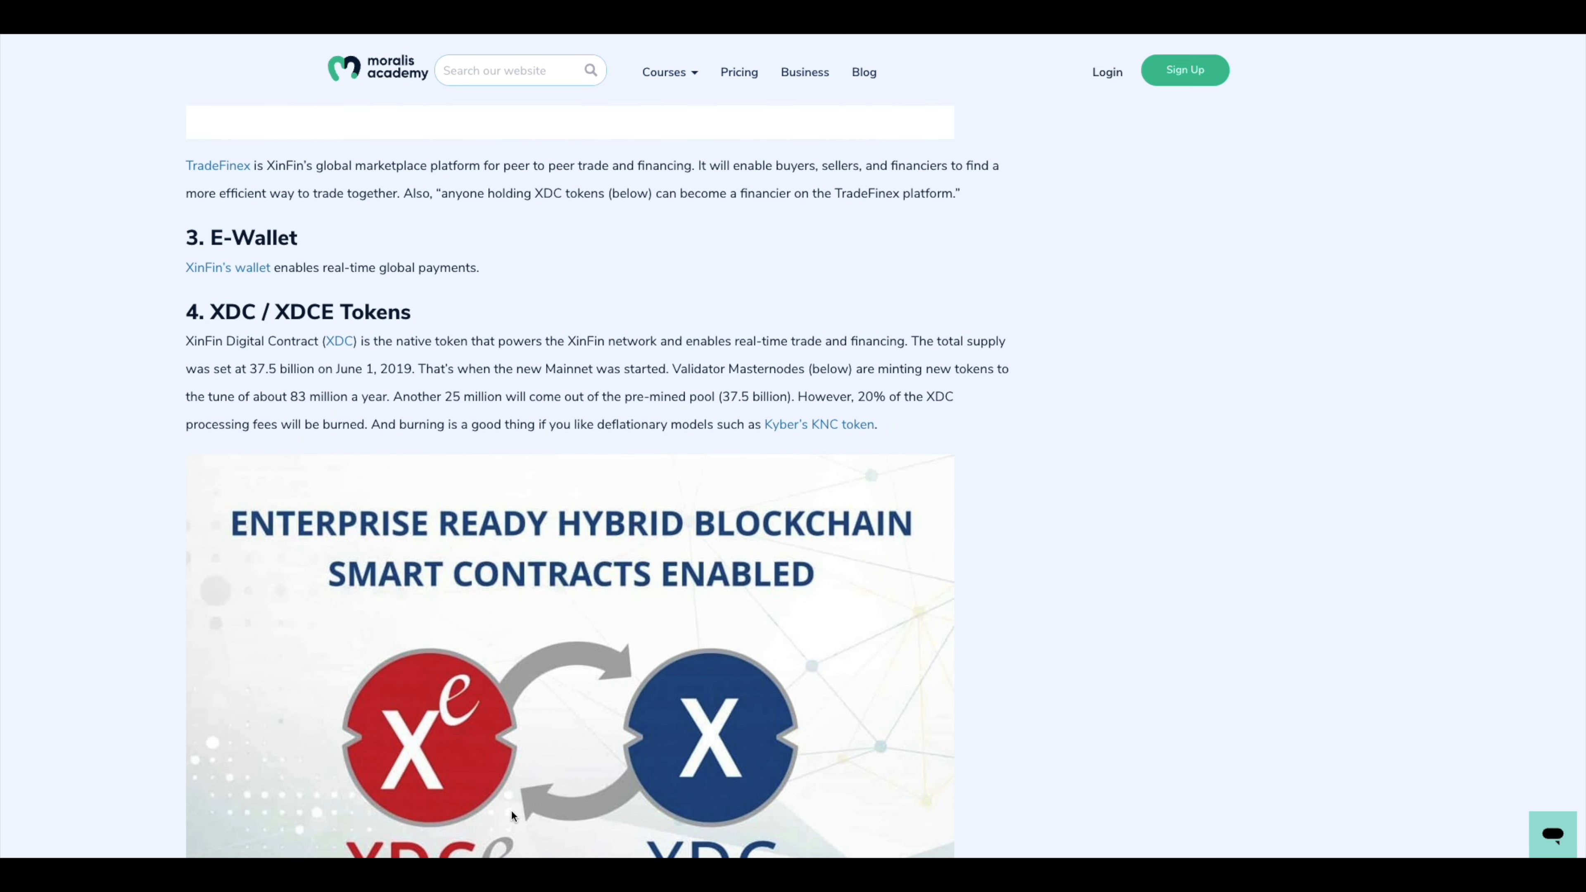
pyautogui.scroll(-3)
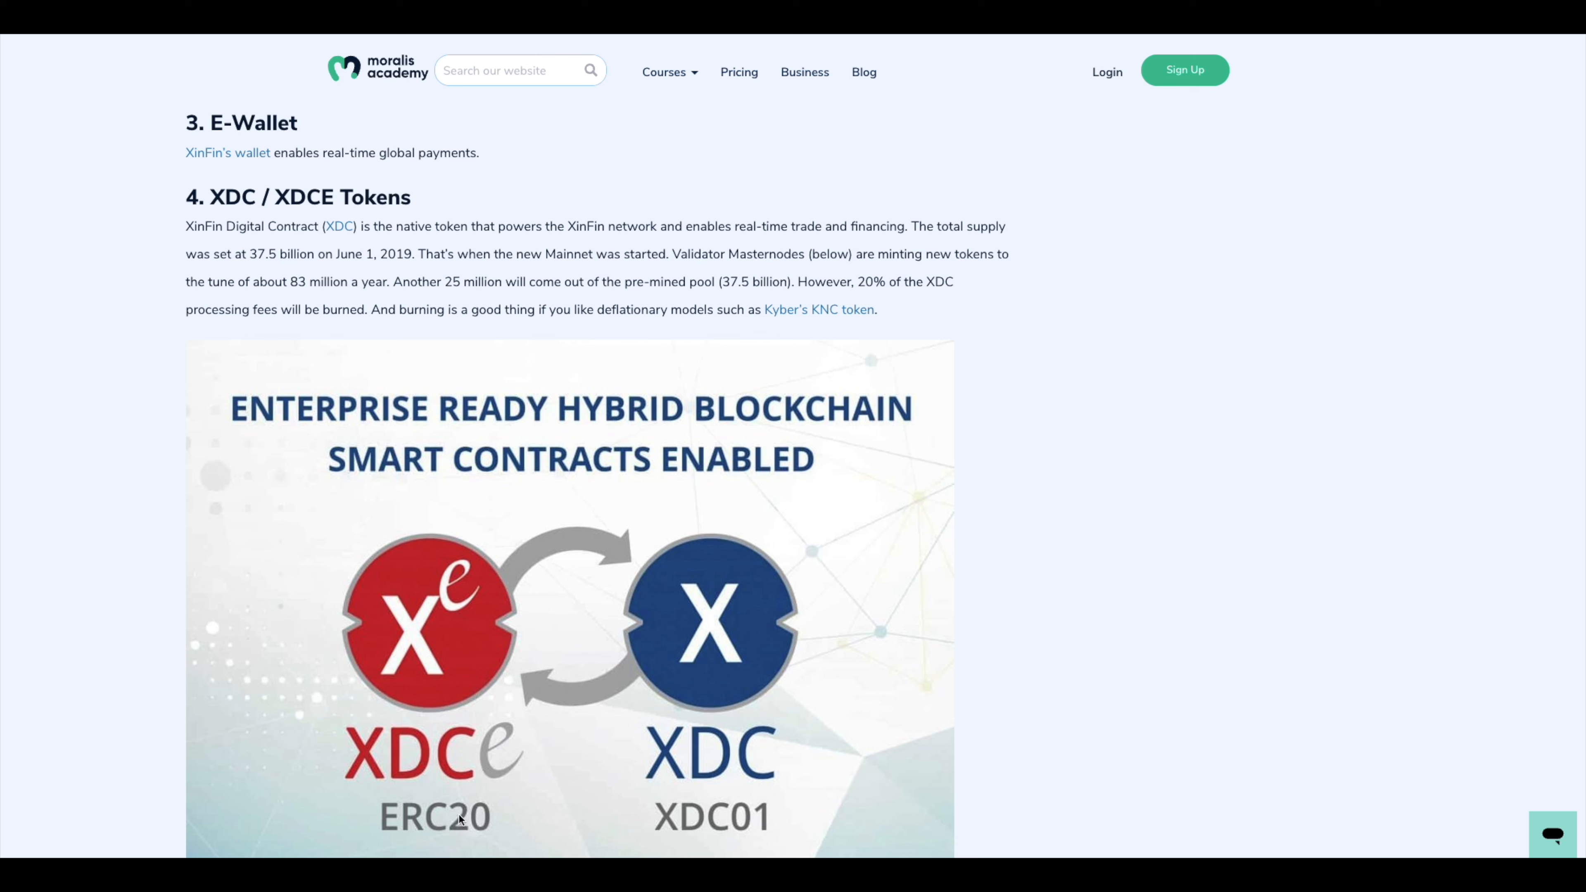
pyautogui.moveTo(483, 779)
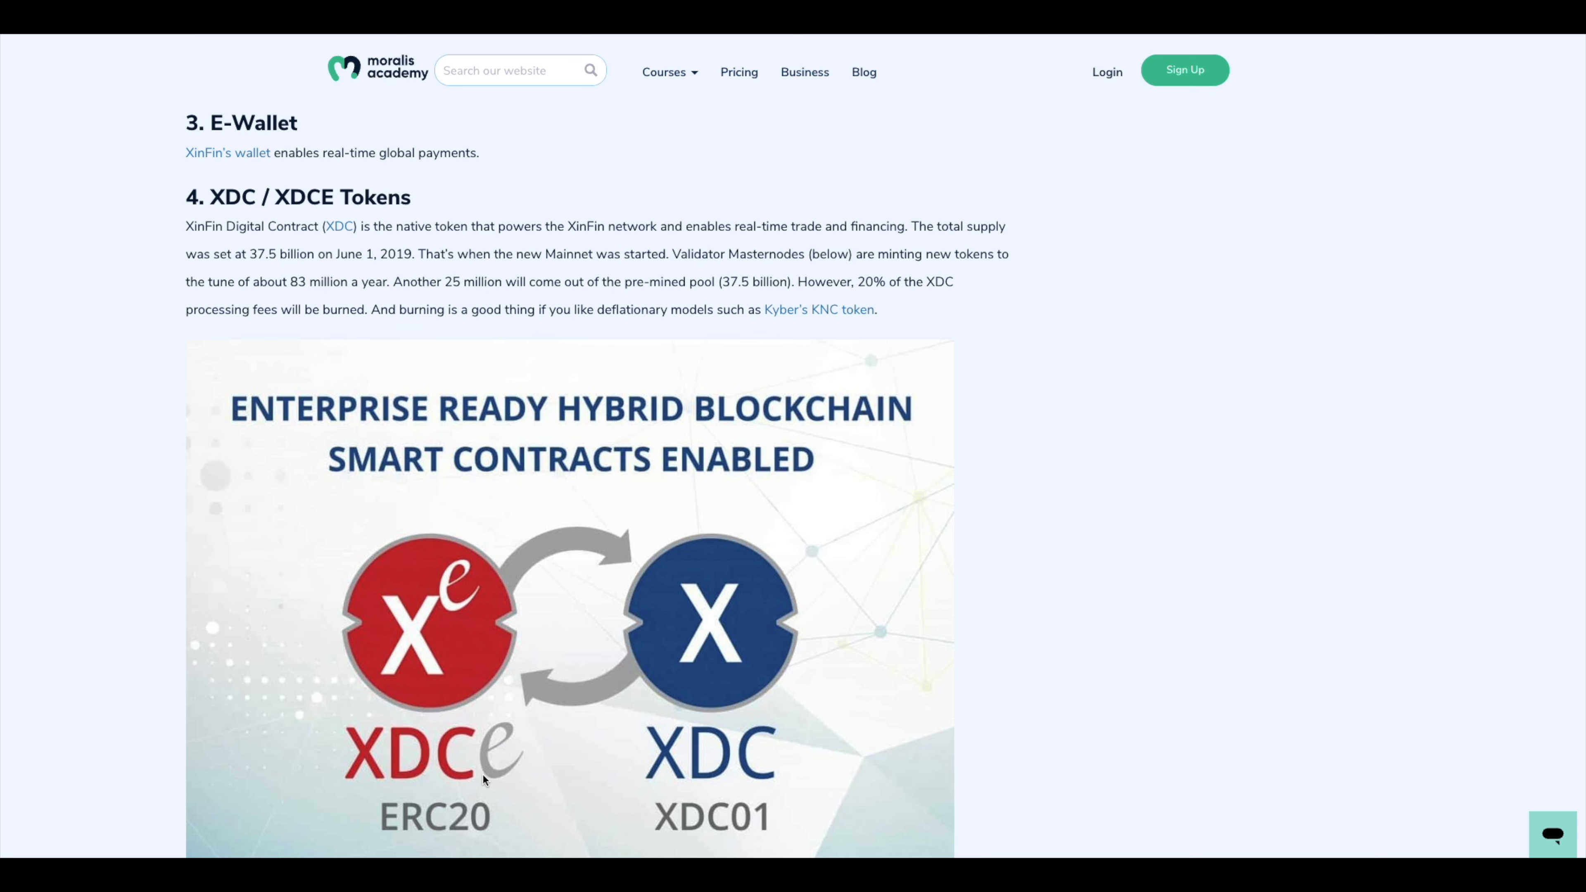
pyautogui.moveTo(743, 848)
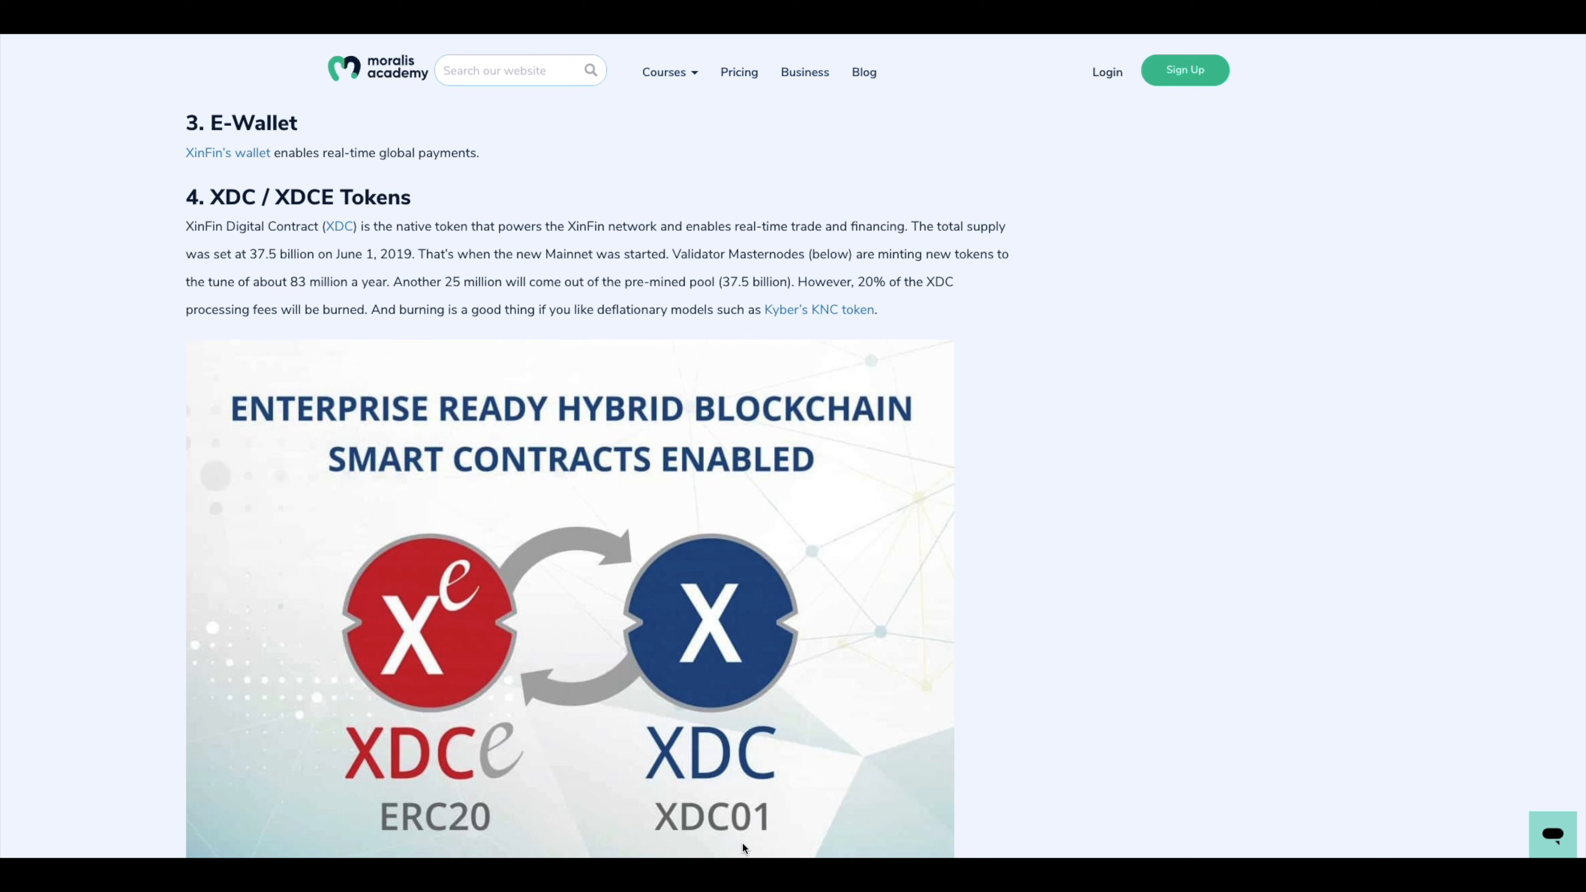
pyautogui.moveTo(618, 736)
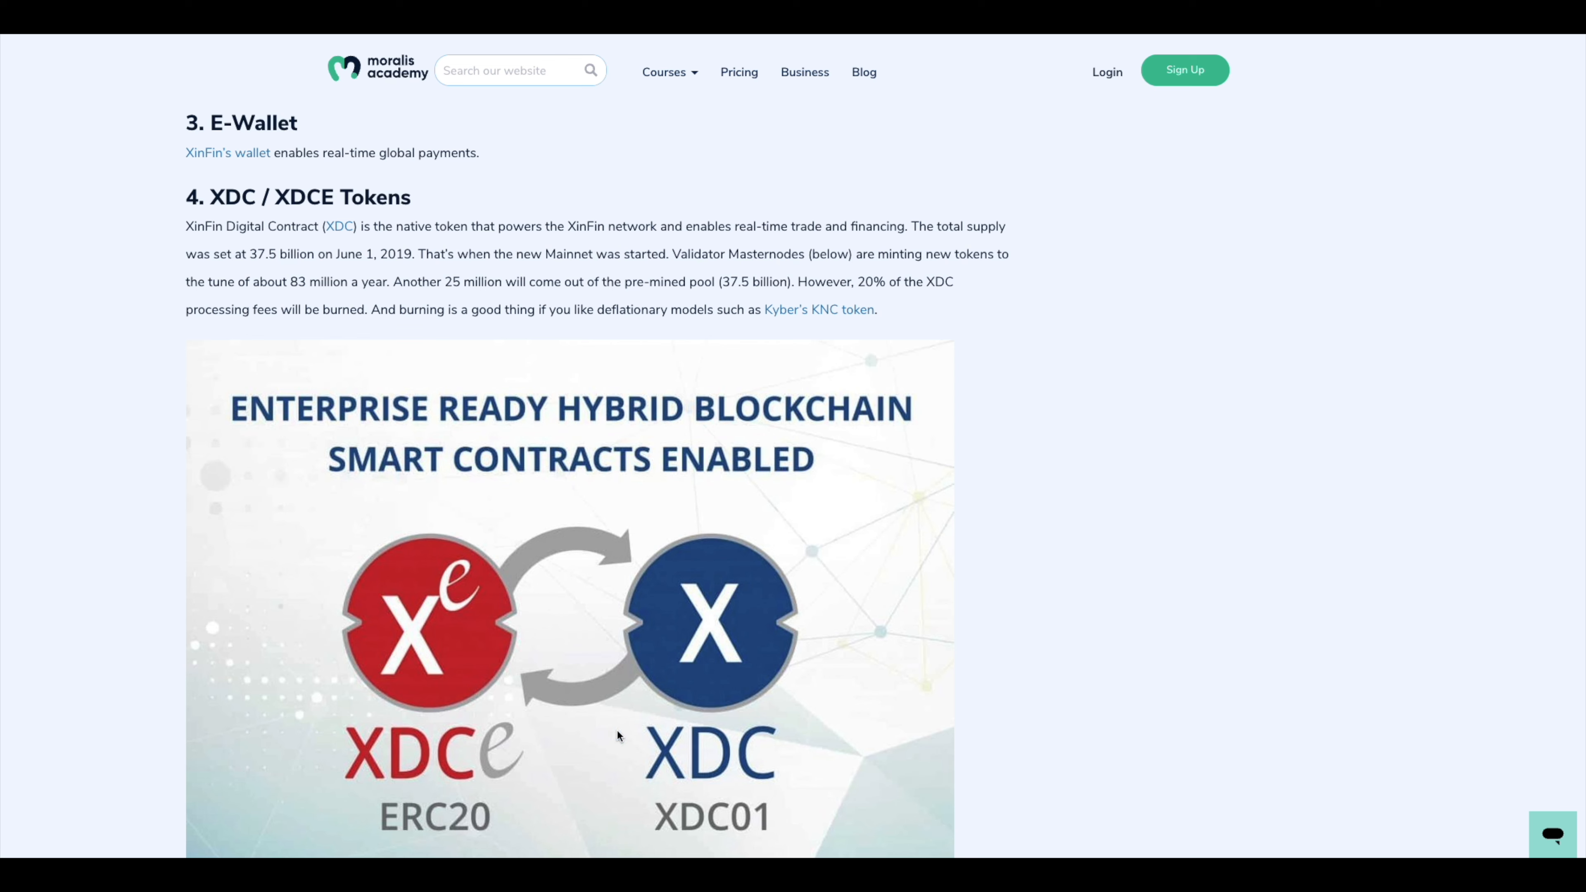
pyautogui.moveTo(170, 294)
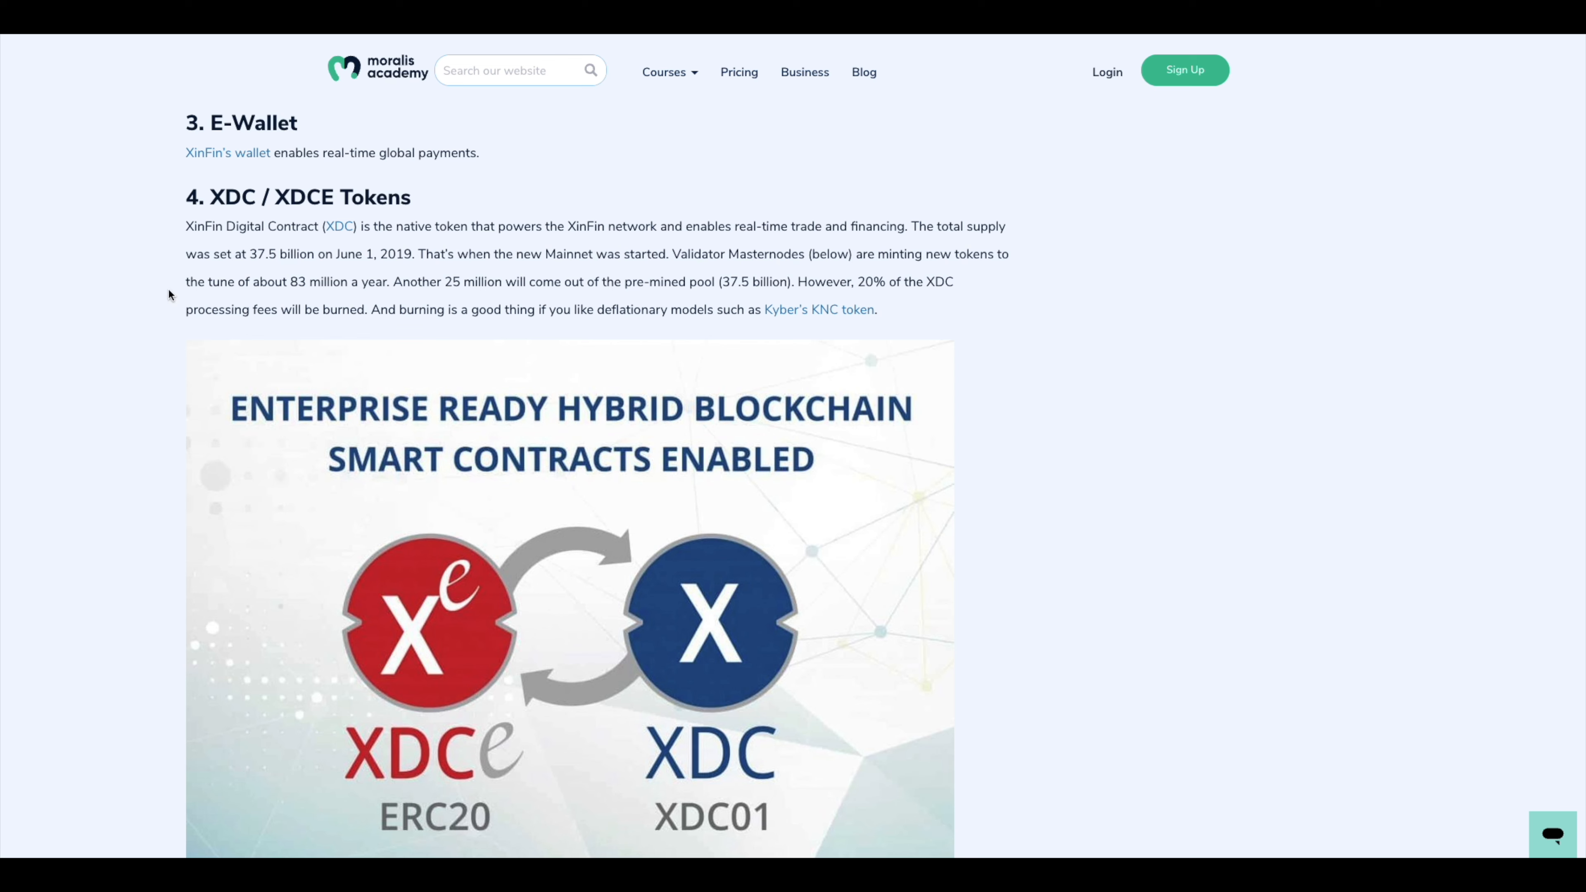
pyautogui.moveTo(148, 288)
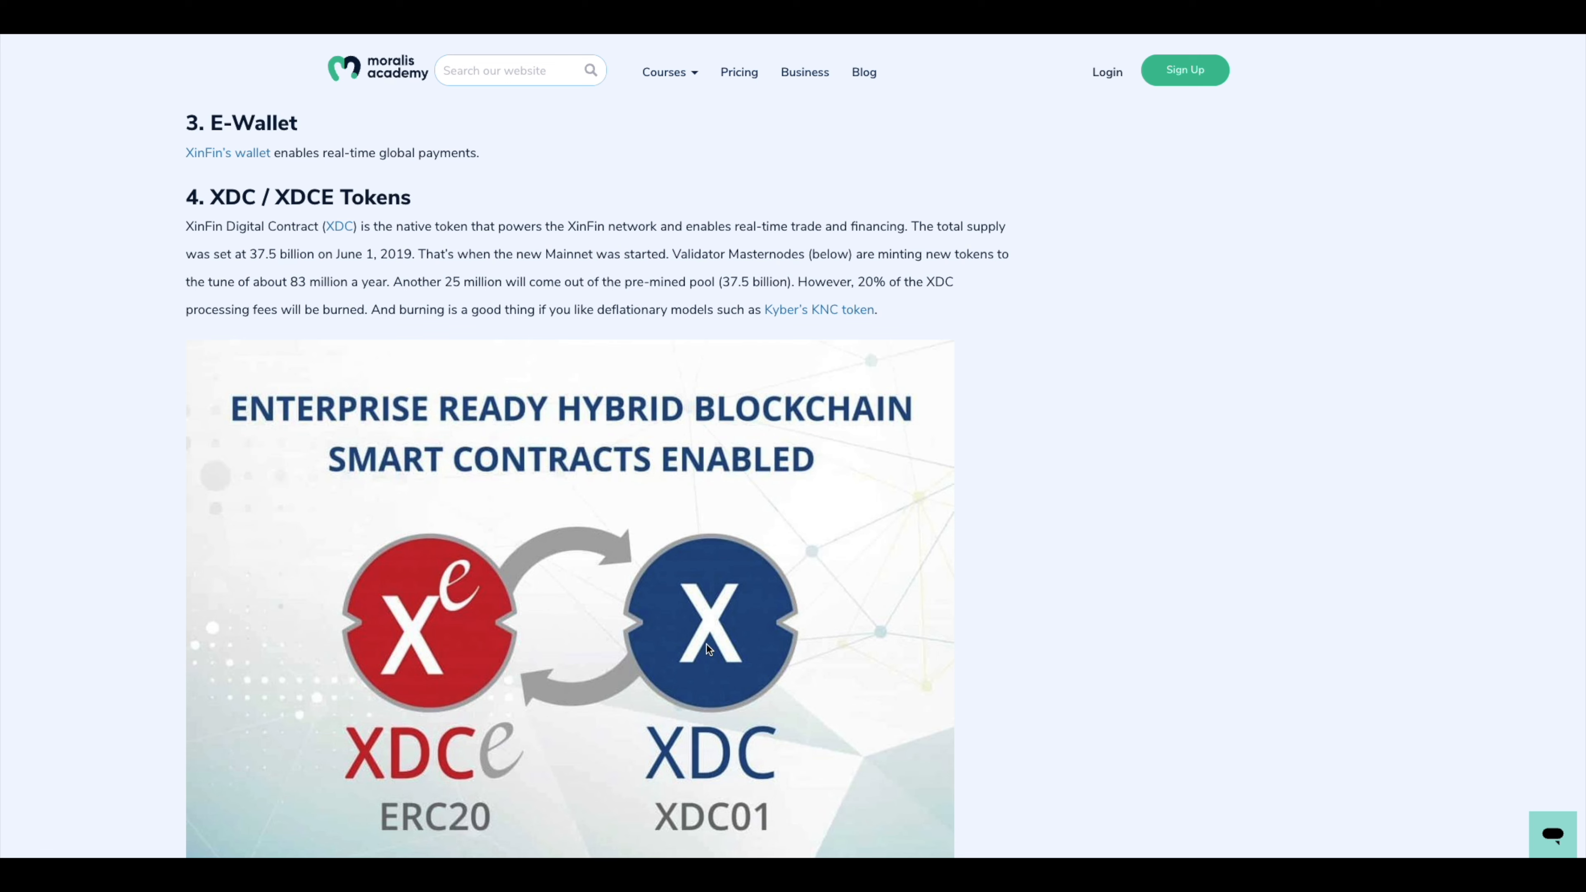
pyautogui.moveTo(1032, 321)
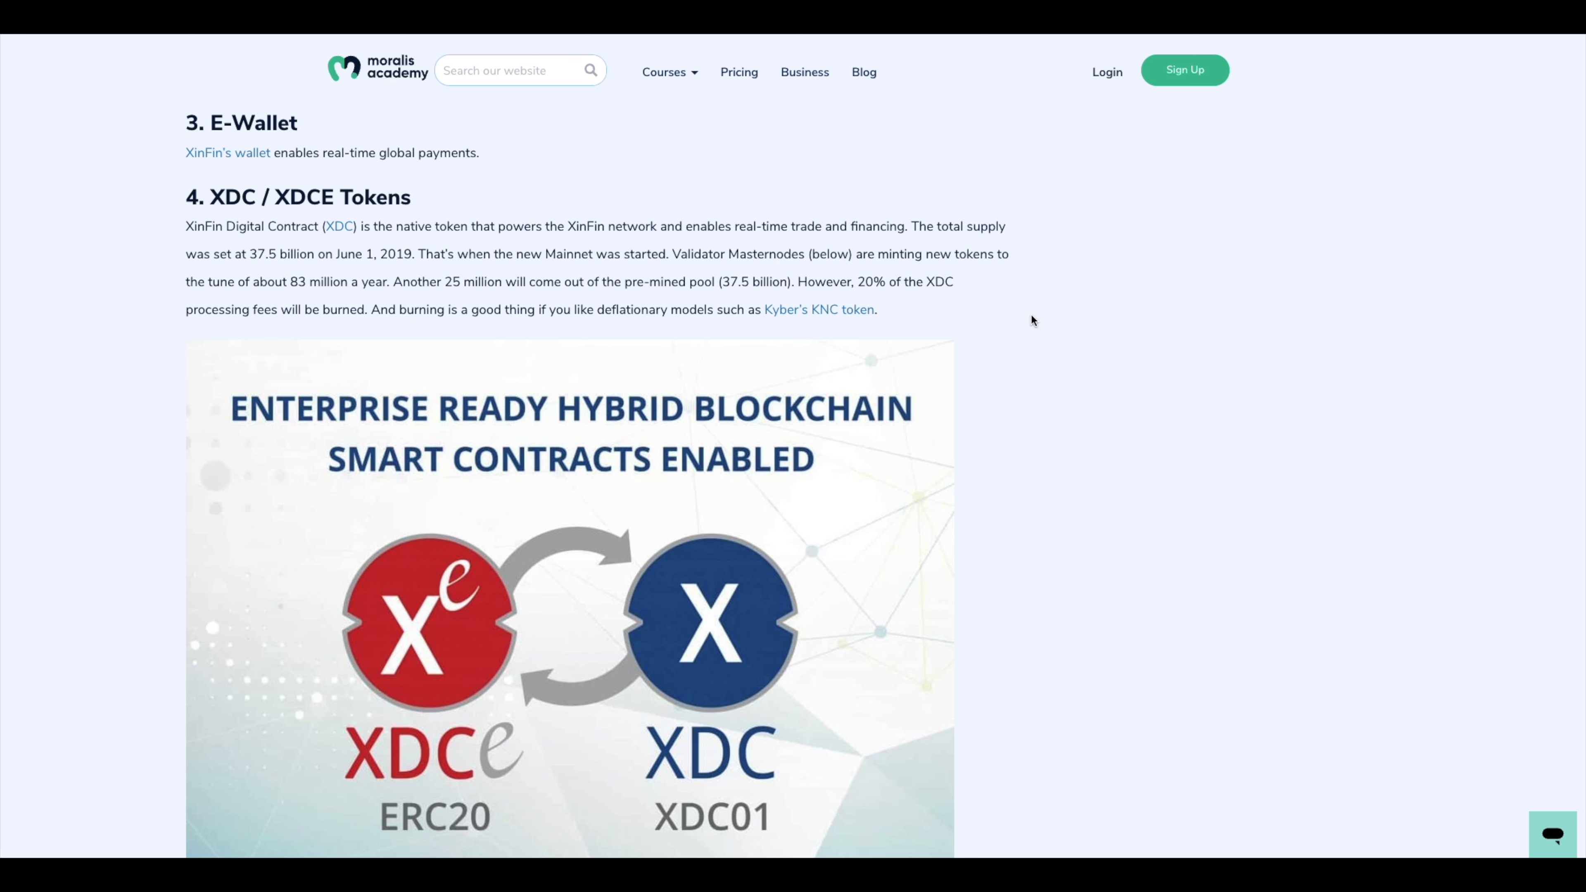
pyautogui.scroll(-3)
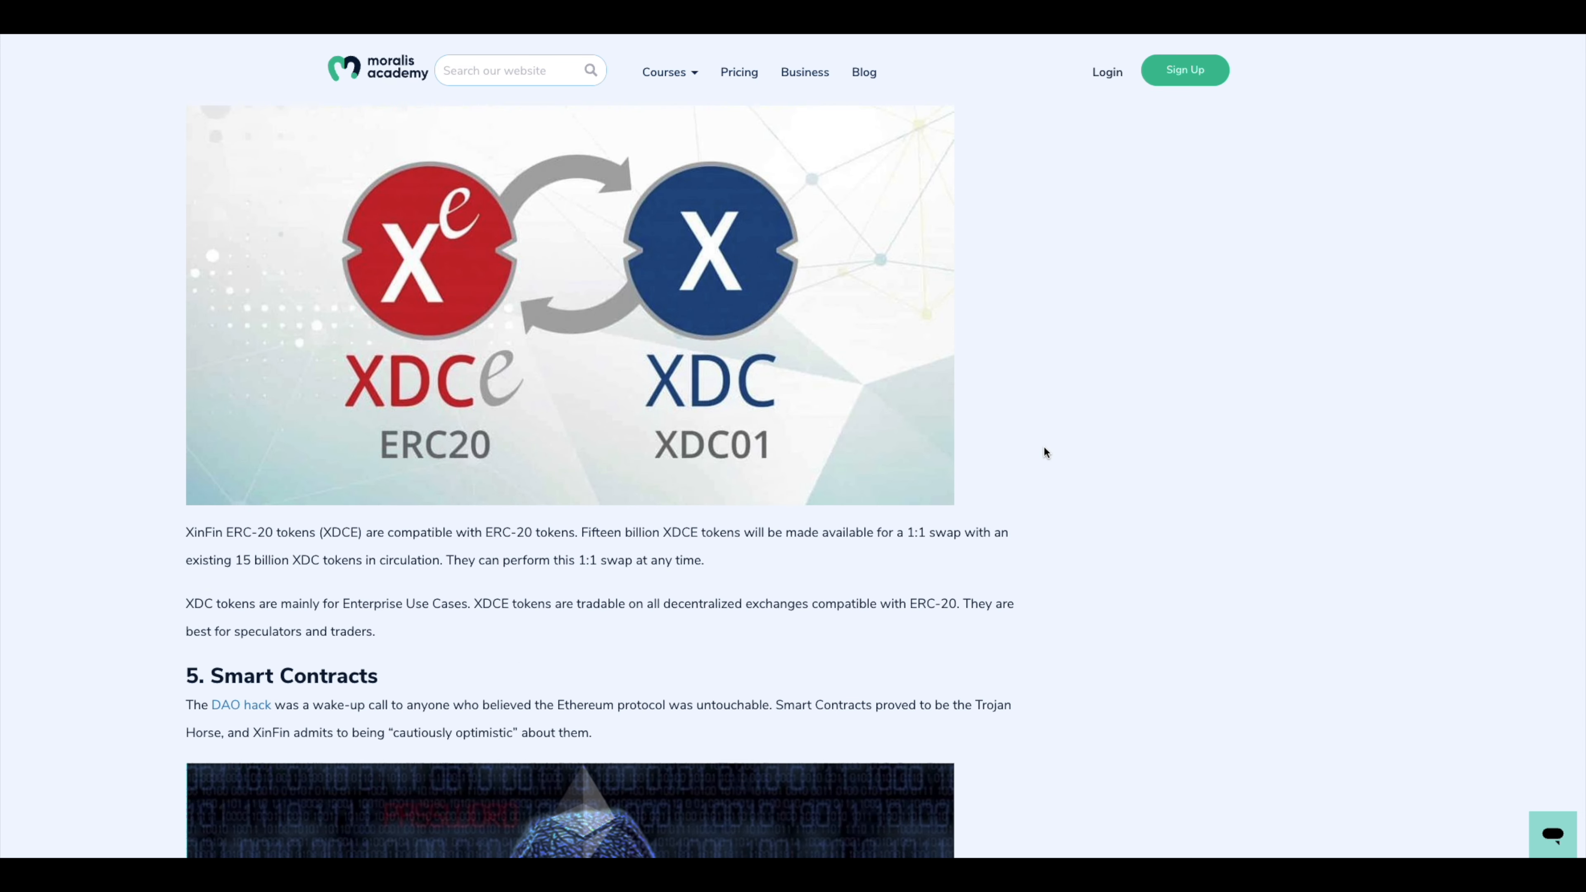
pyautogui.moveTo(1073, 499)
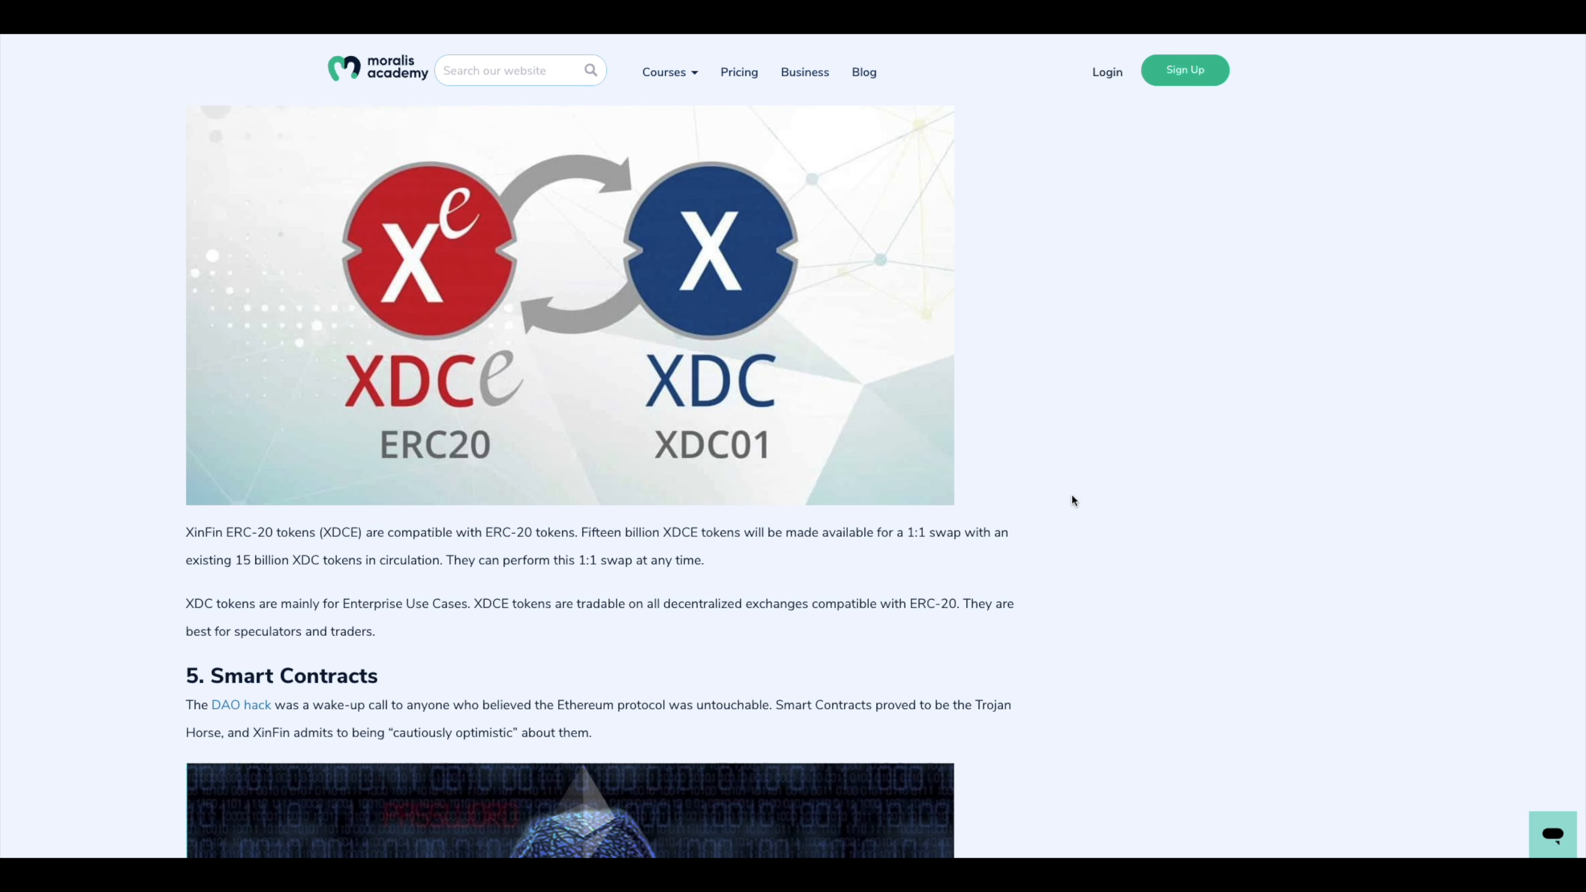
pyautogui.moveTo(1055, 518)
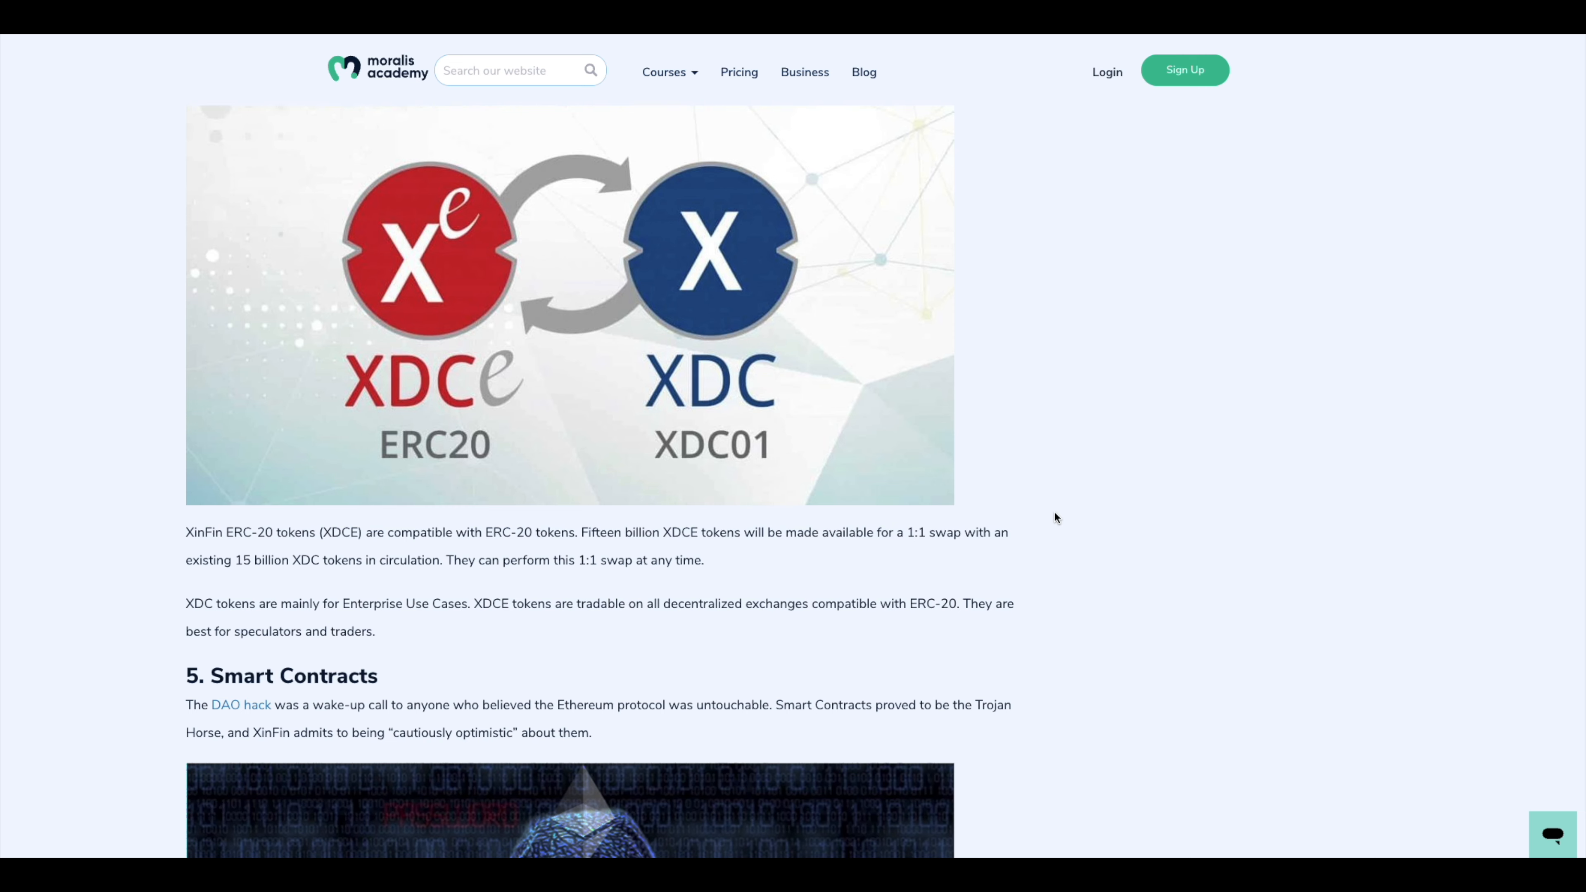
pyautogui.scroll(3)
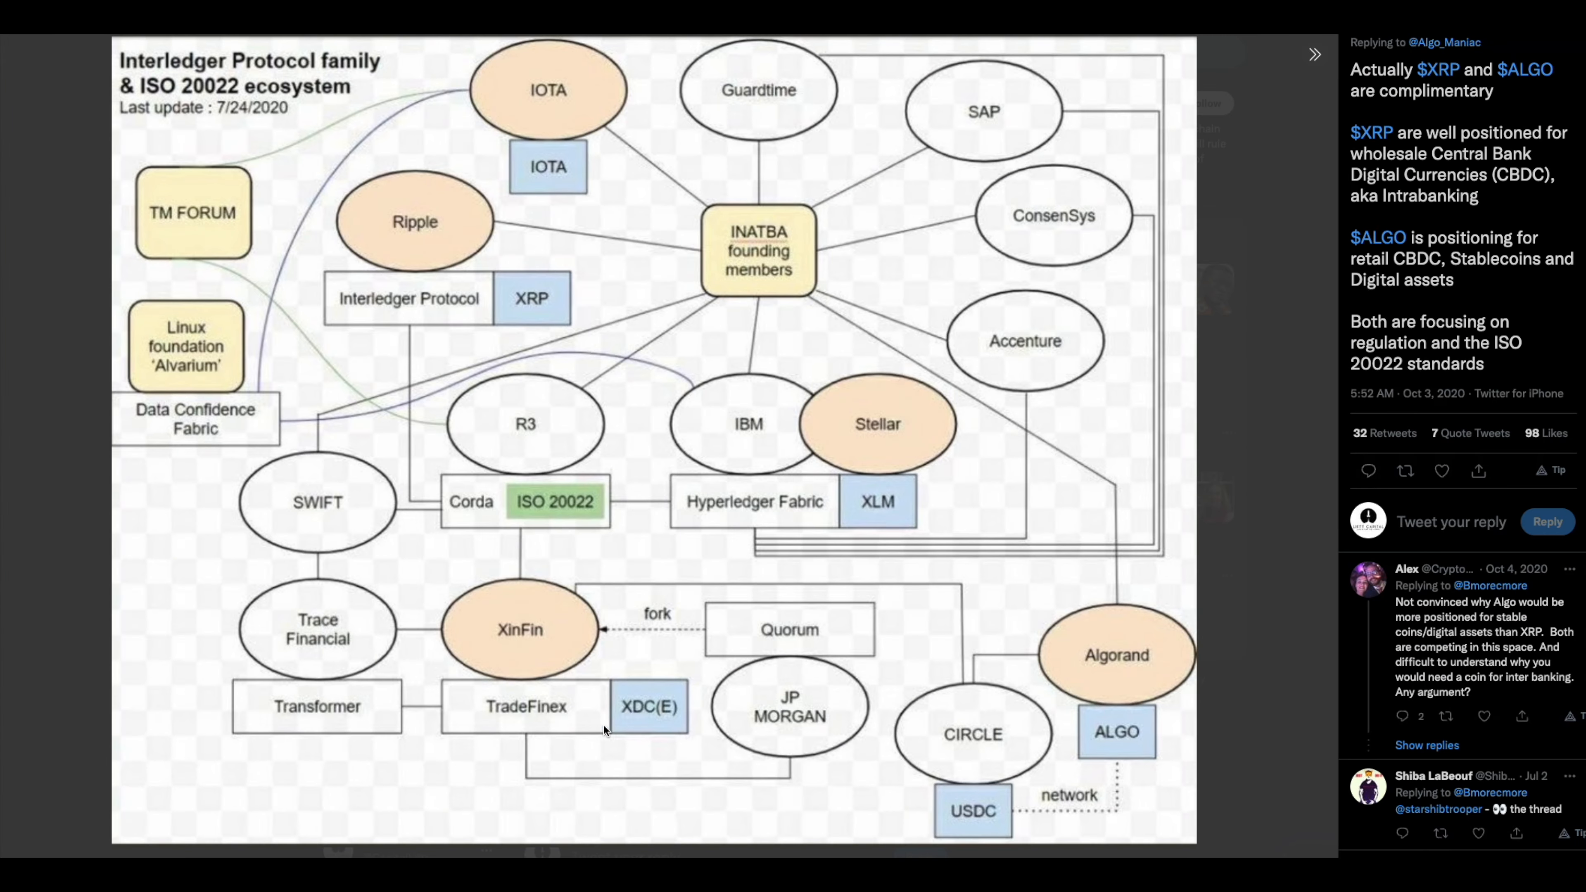
pyautogui.moveTo(474, 624)
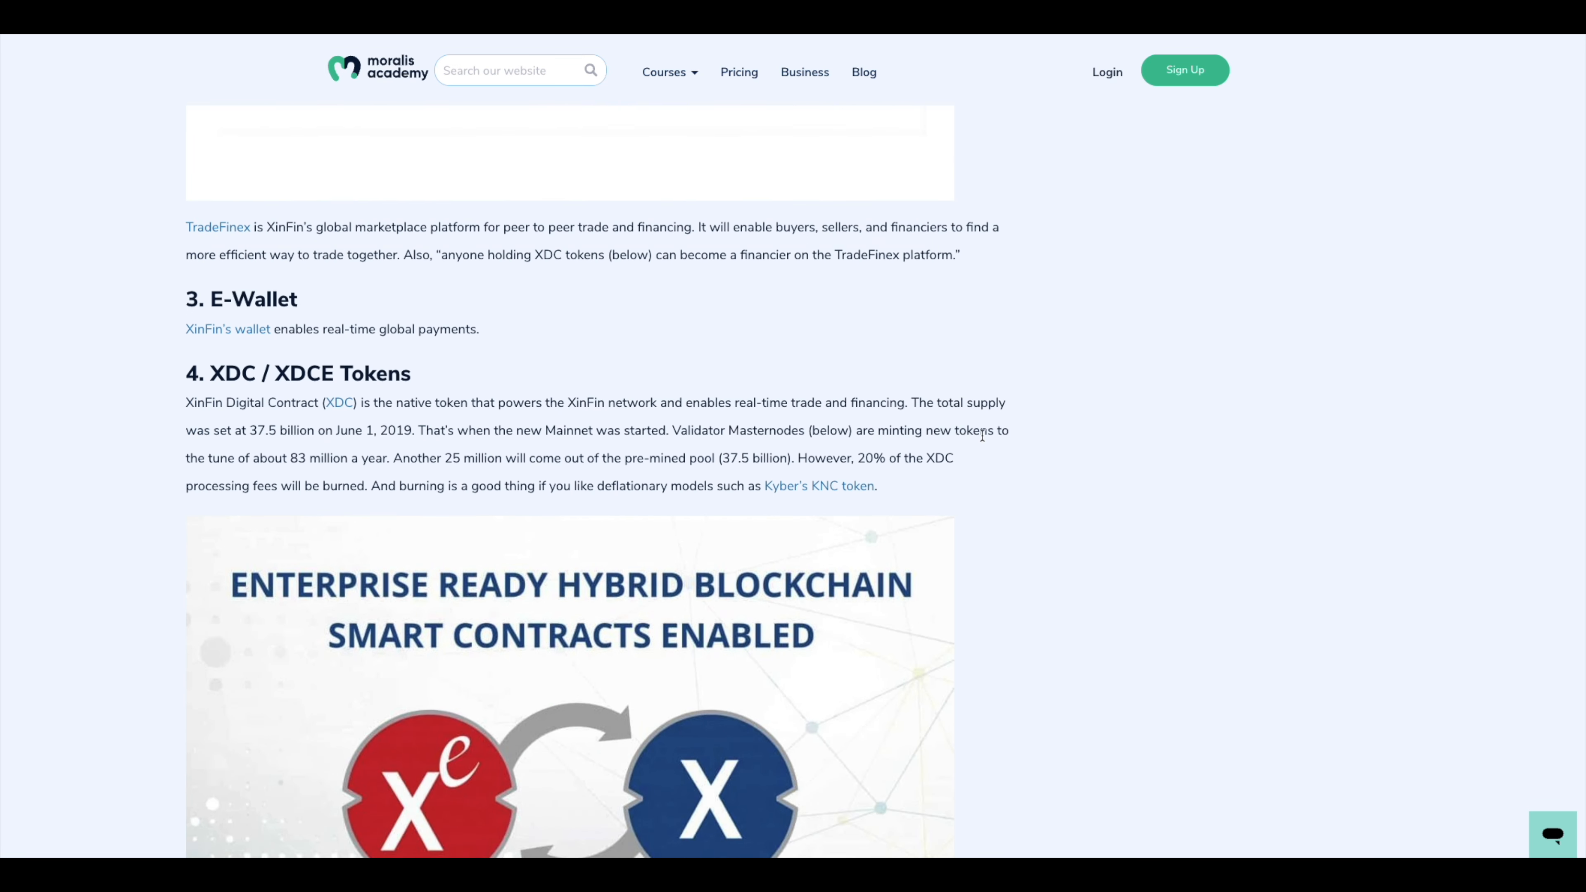
pyautogui.scroll(-3)
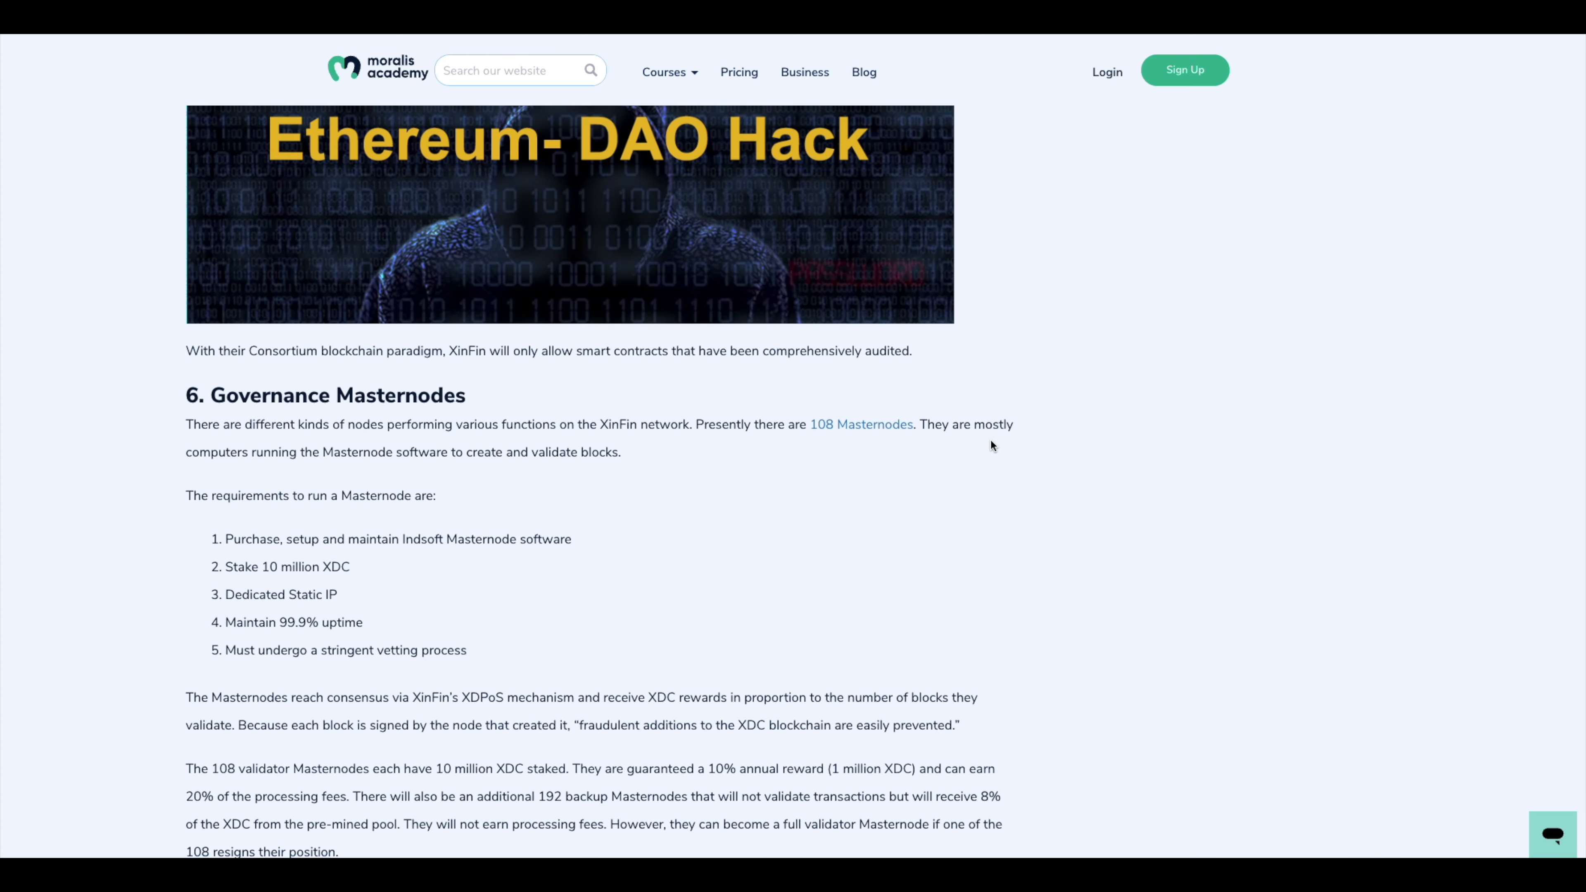
pyautogui.scroll(-3)
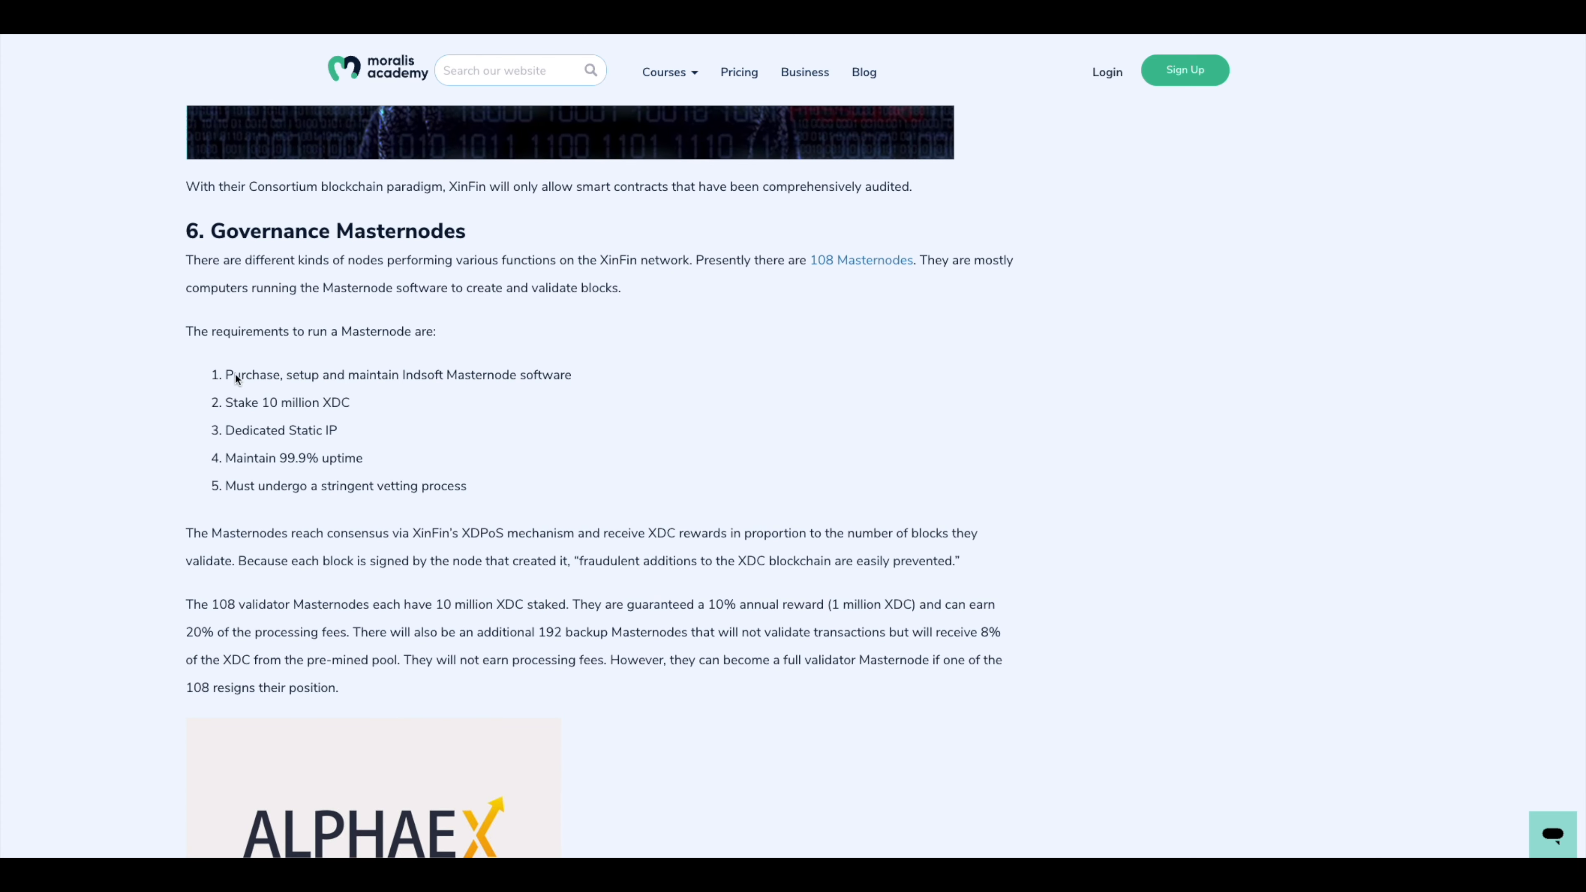
pyautogui.moveTo(582, 547)
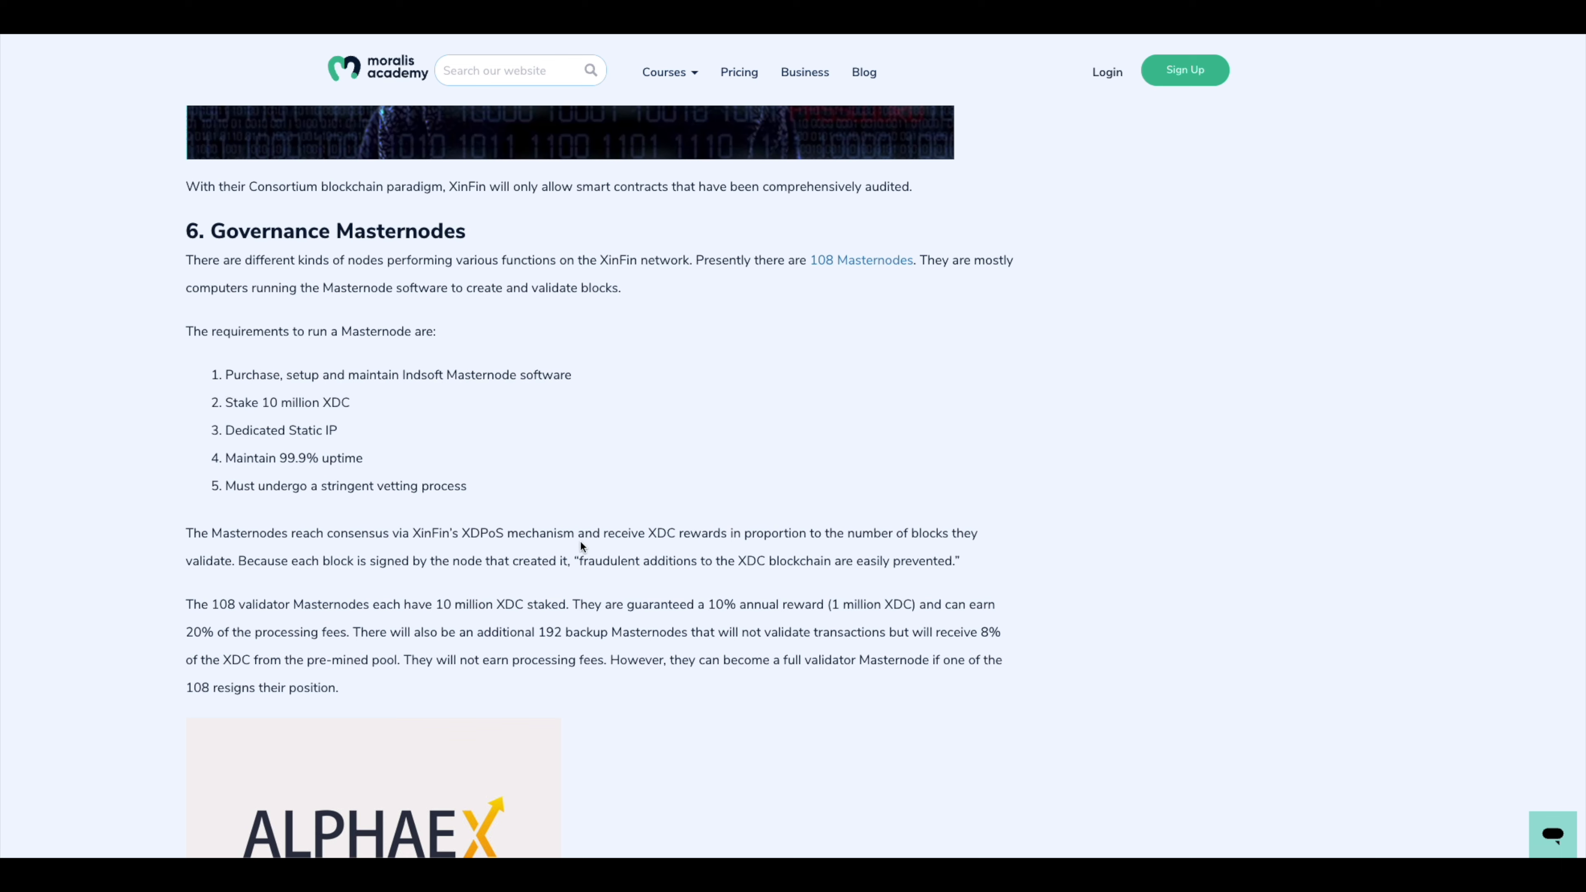
pyautogui.moveTo(487, 482)
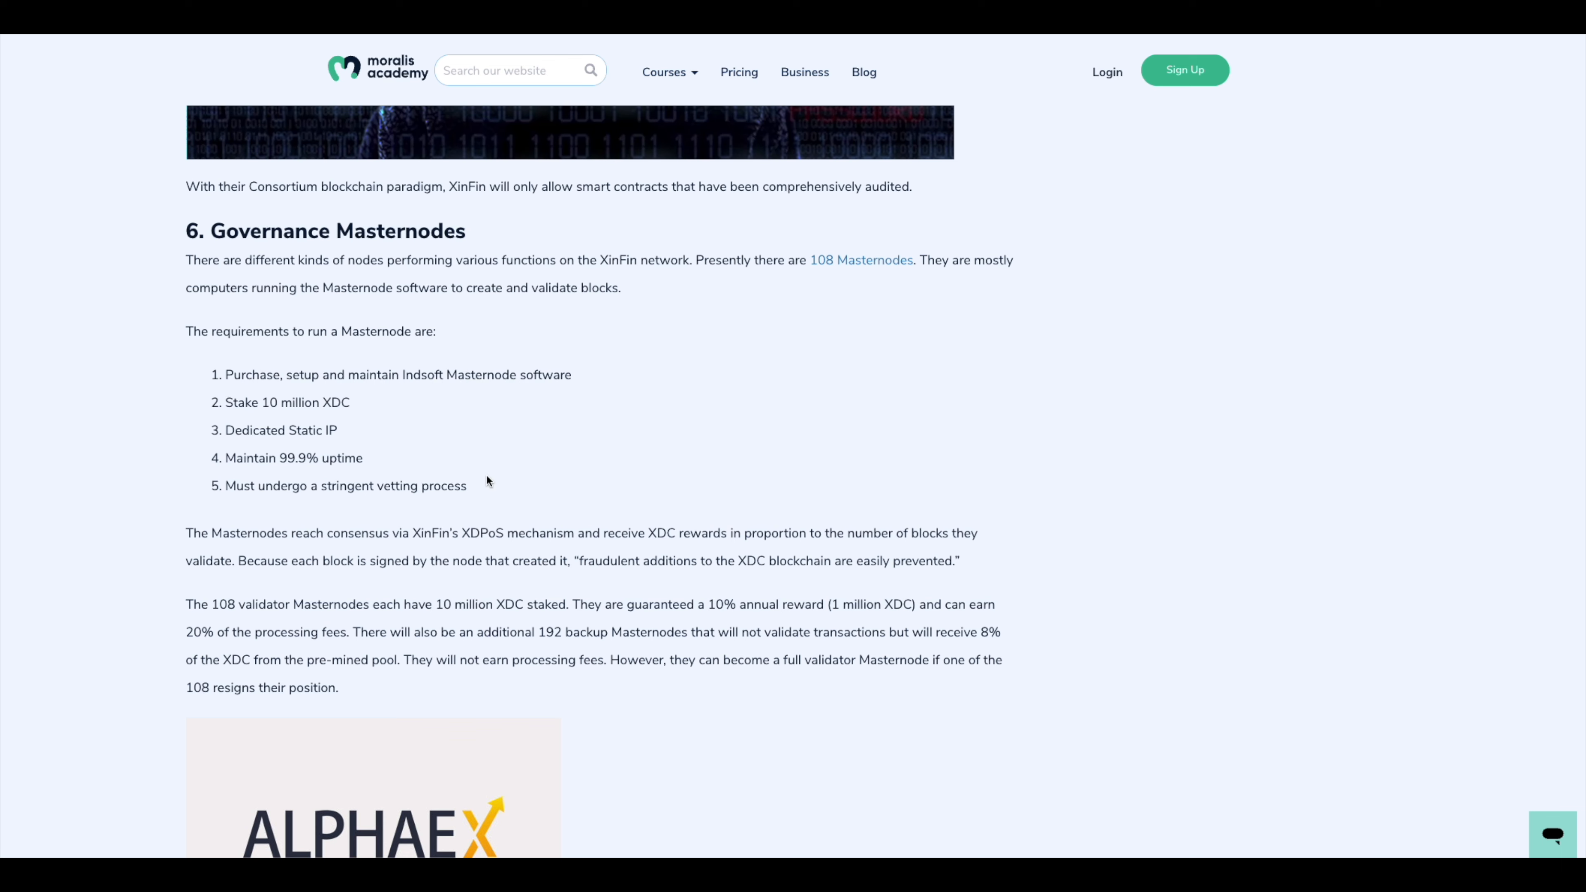
pyautogui.moveTo(215, 394)
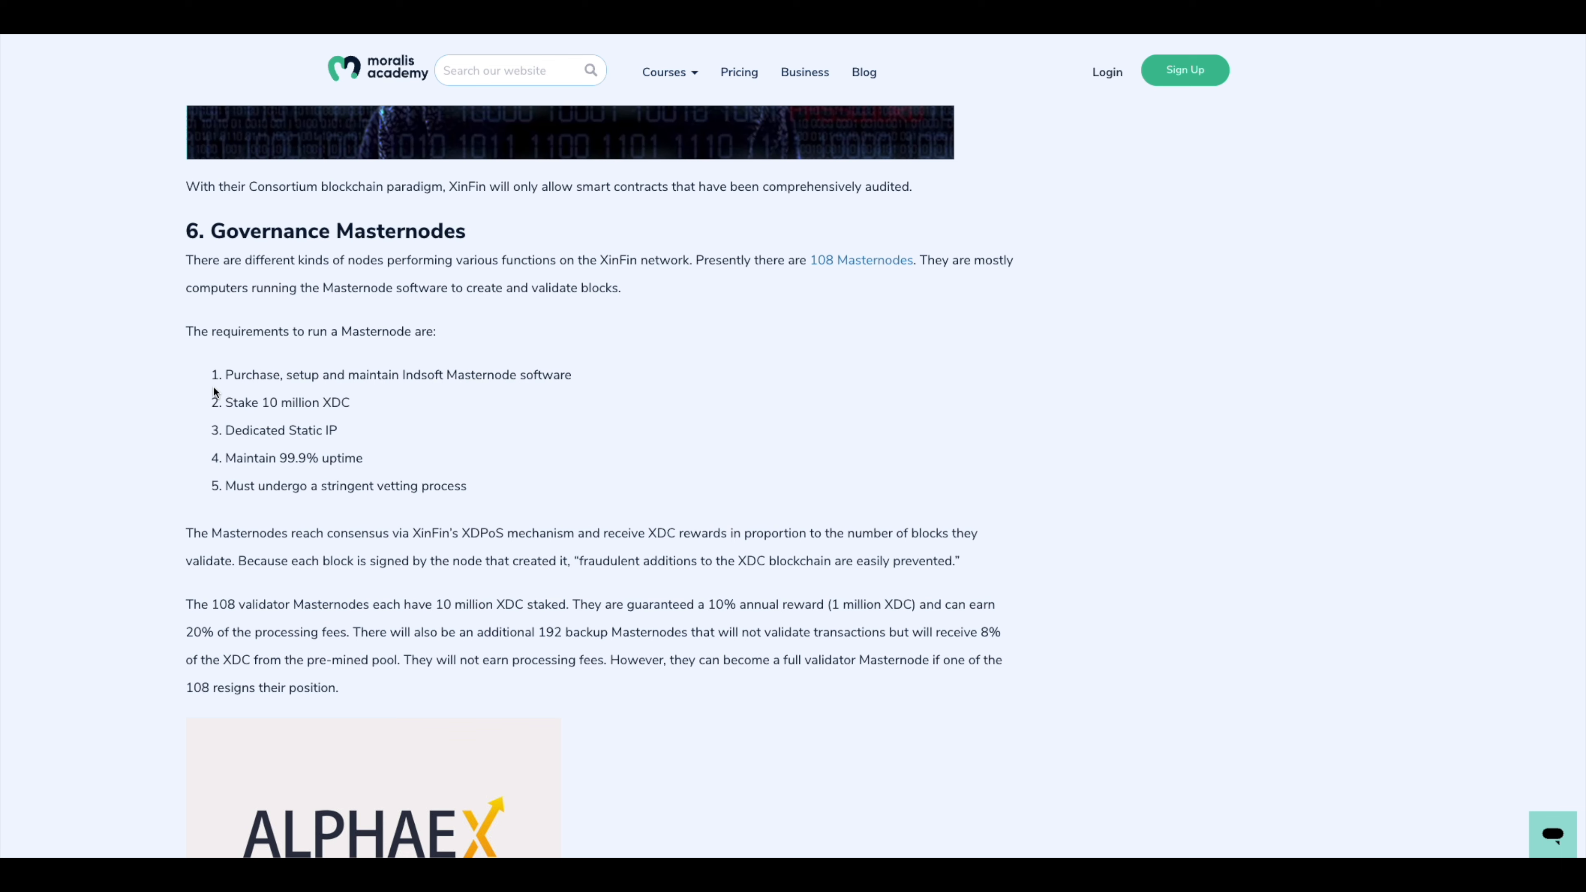
pyautogui.moveTo(199, 466)
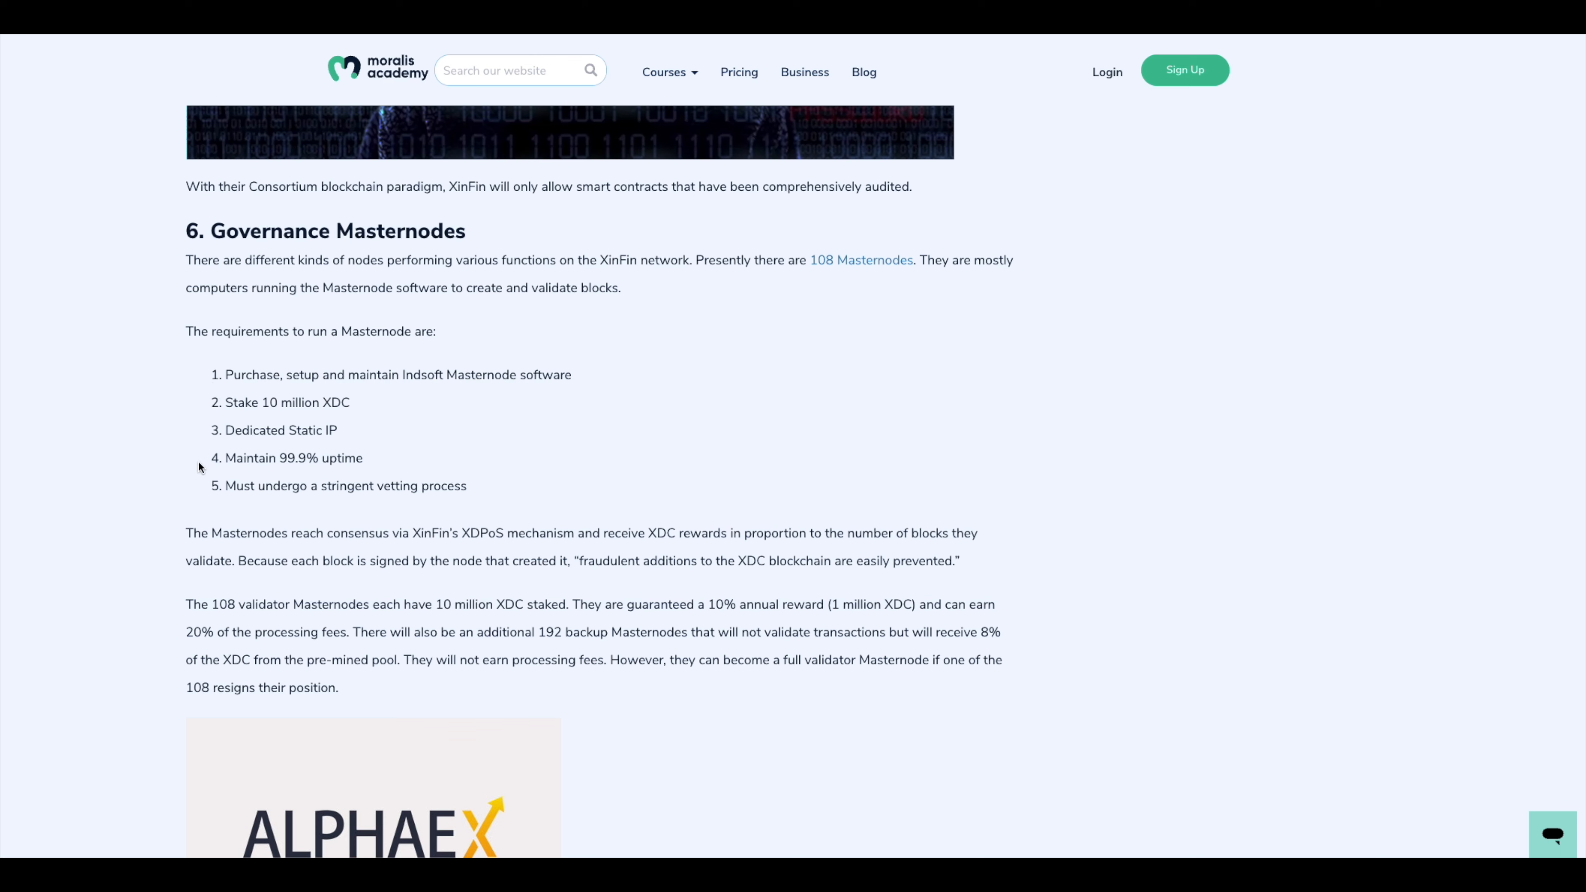
pyautogui.moveTo(215, 427)
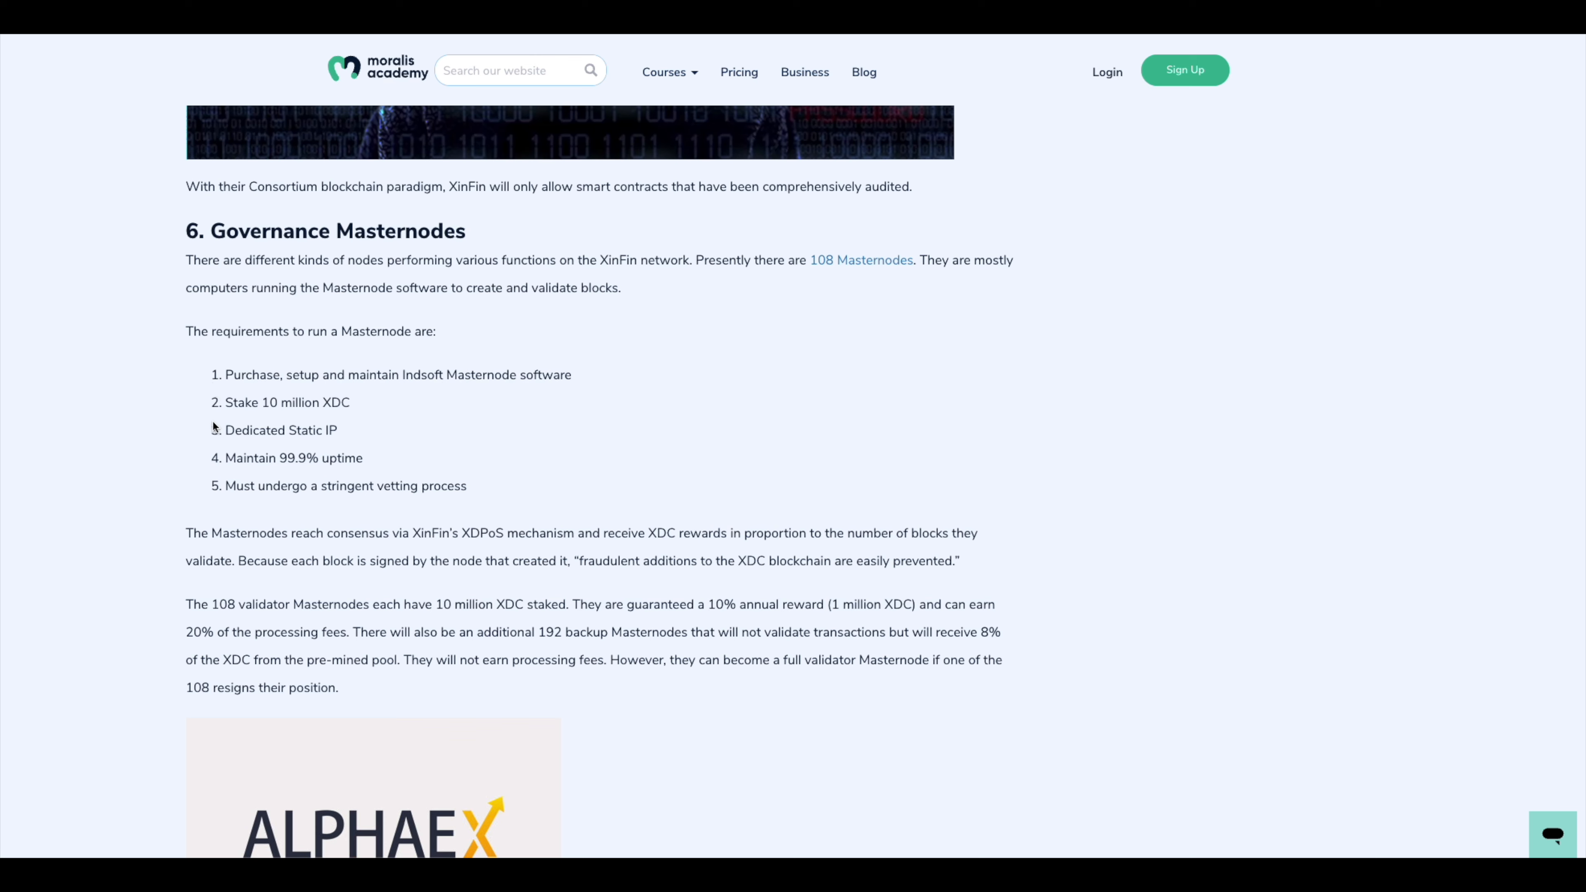
pyautogui.moveTo(147, 503)
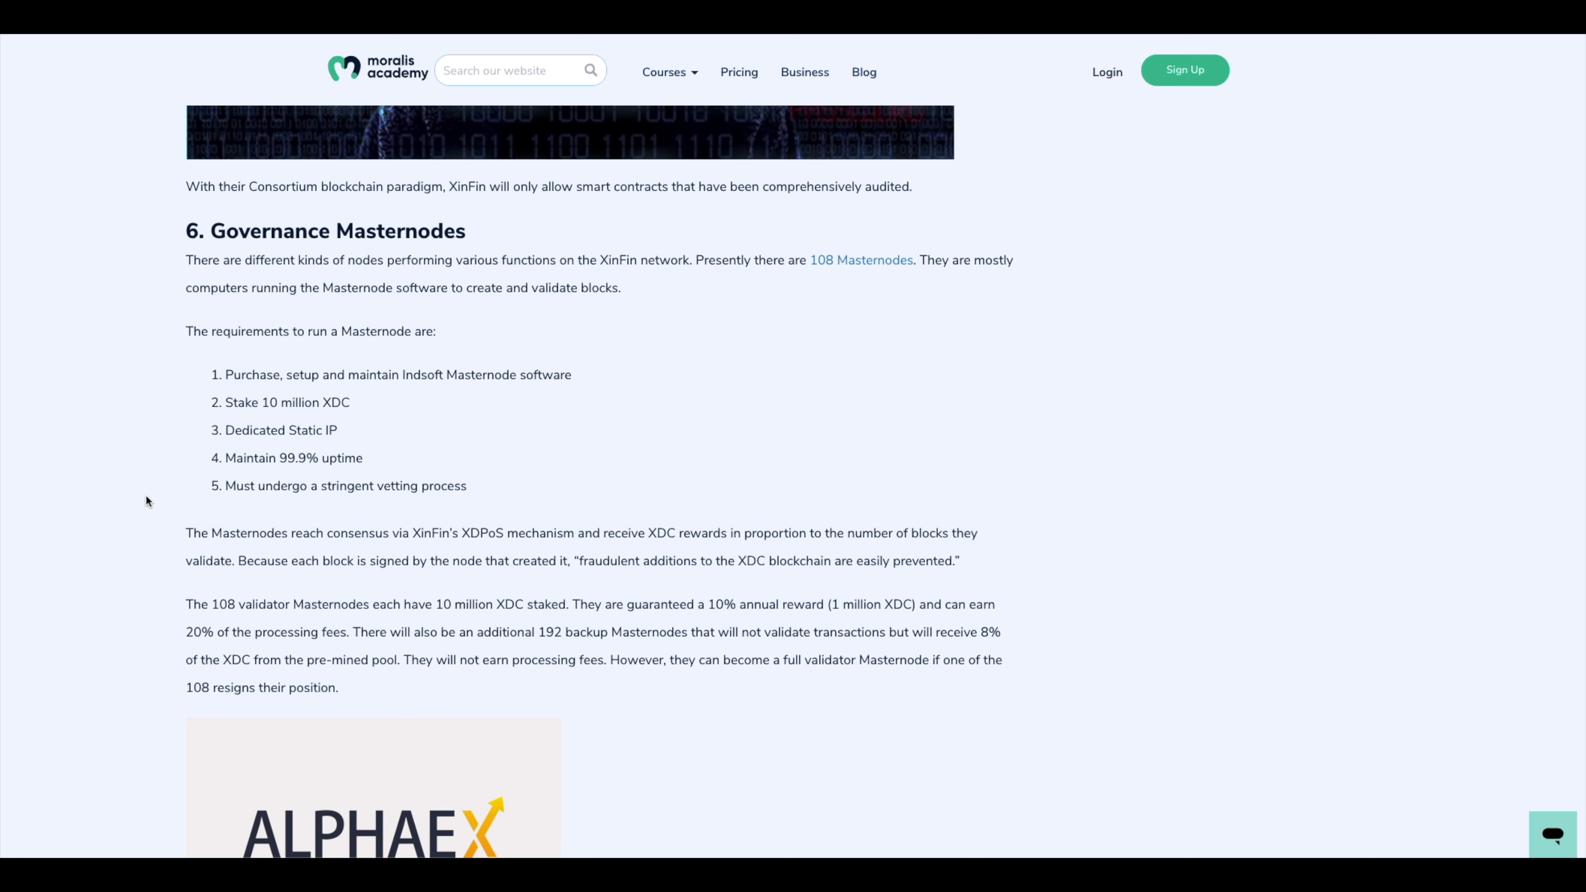
pyautogui.moveTo(1127, 609)
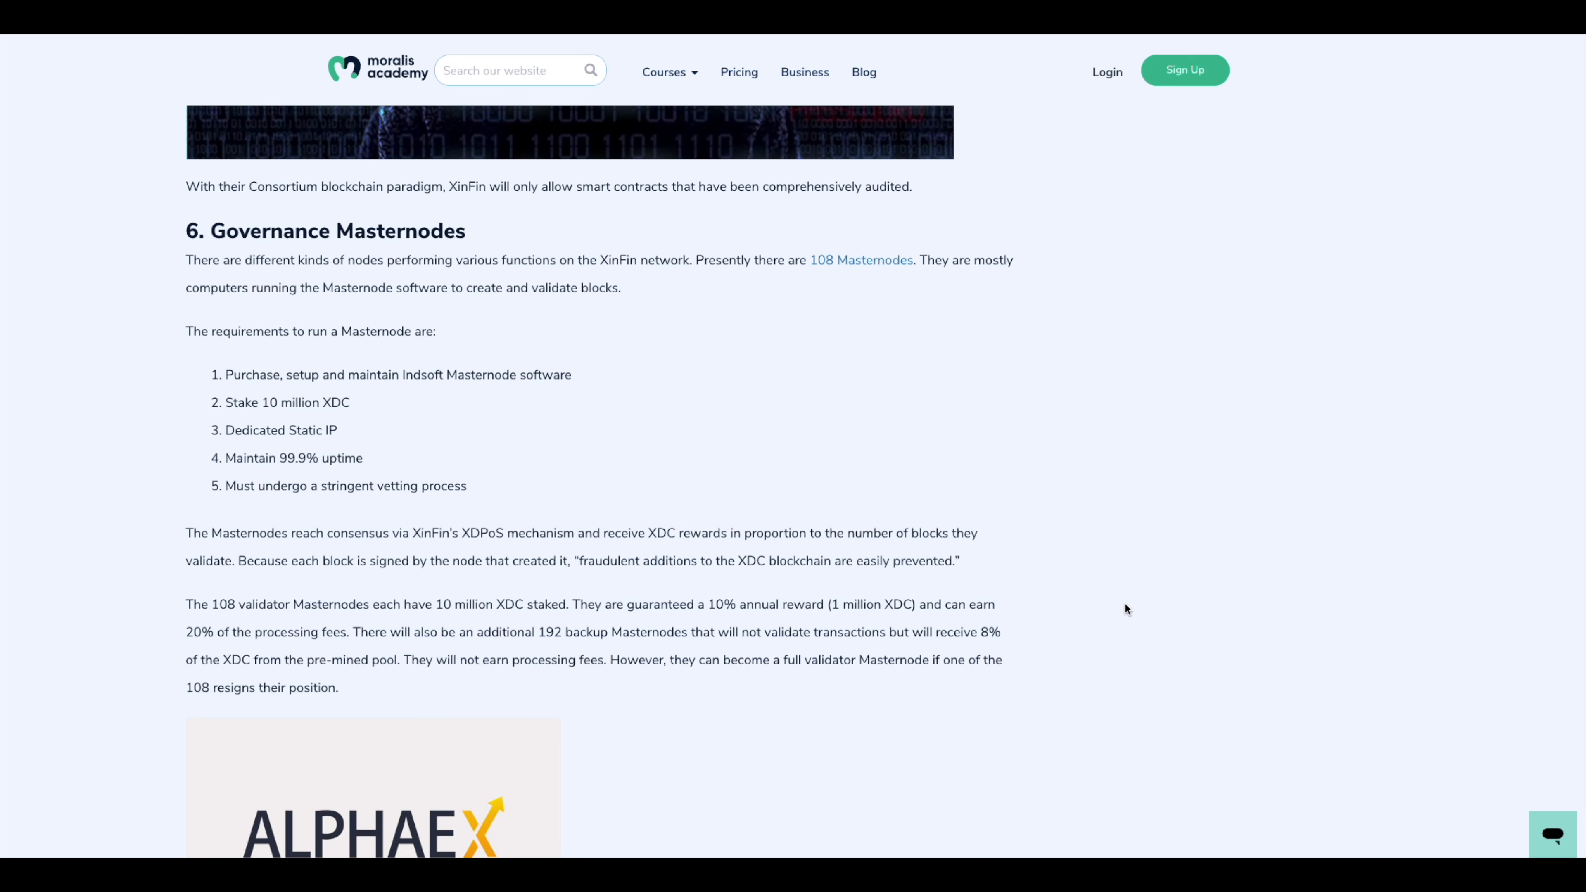
pyautogui.scroll(-3)
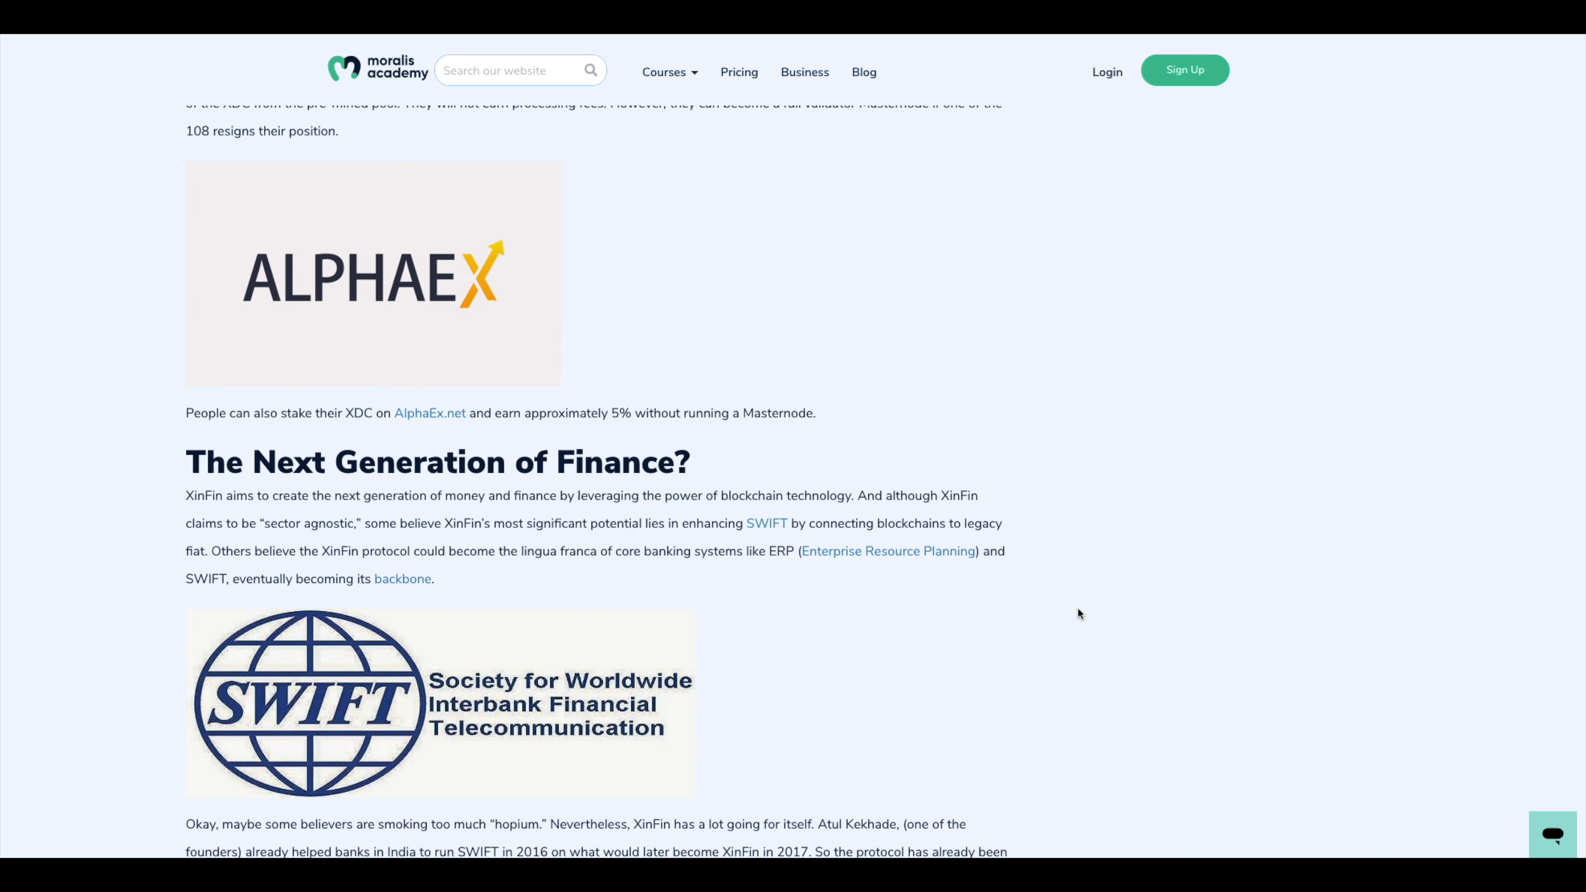
pyautogui.scroll(-3)
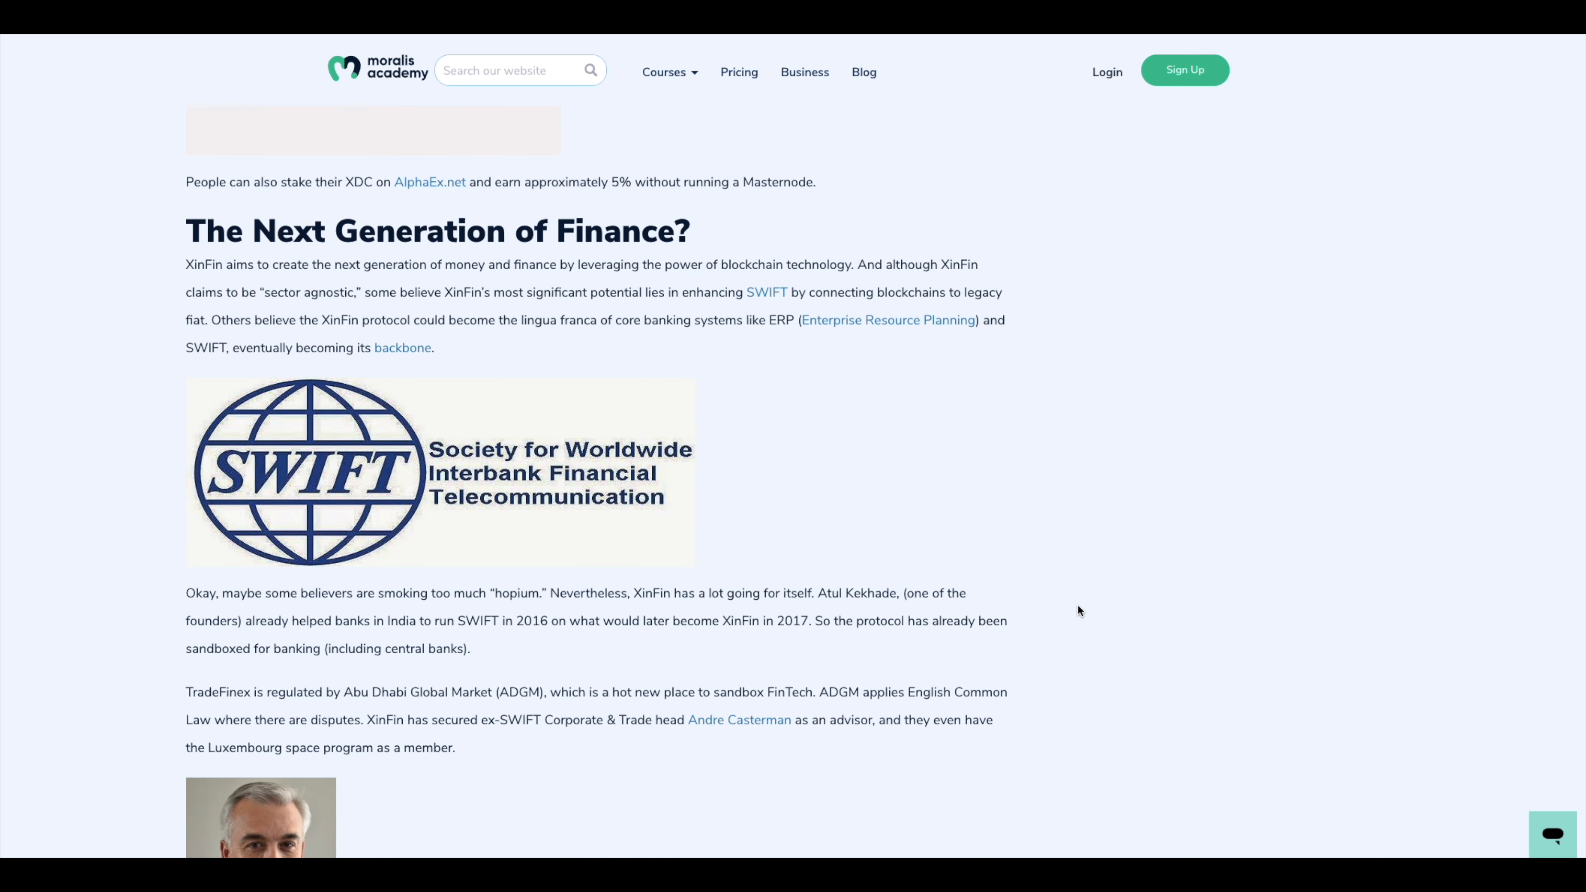
pyautogui.scroll(-3)
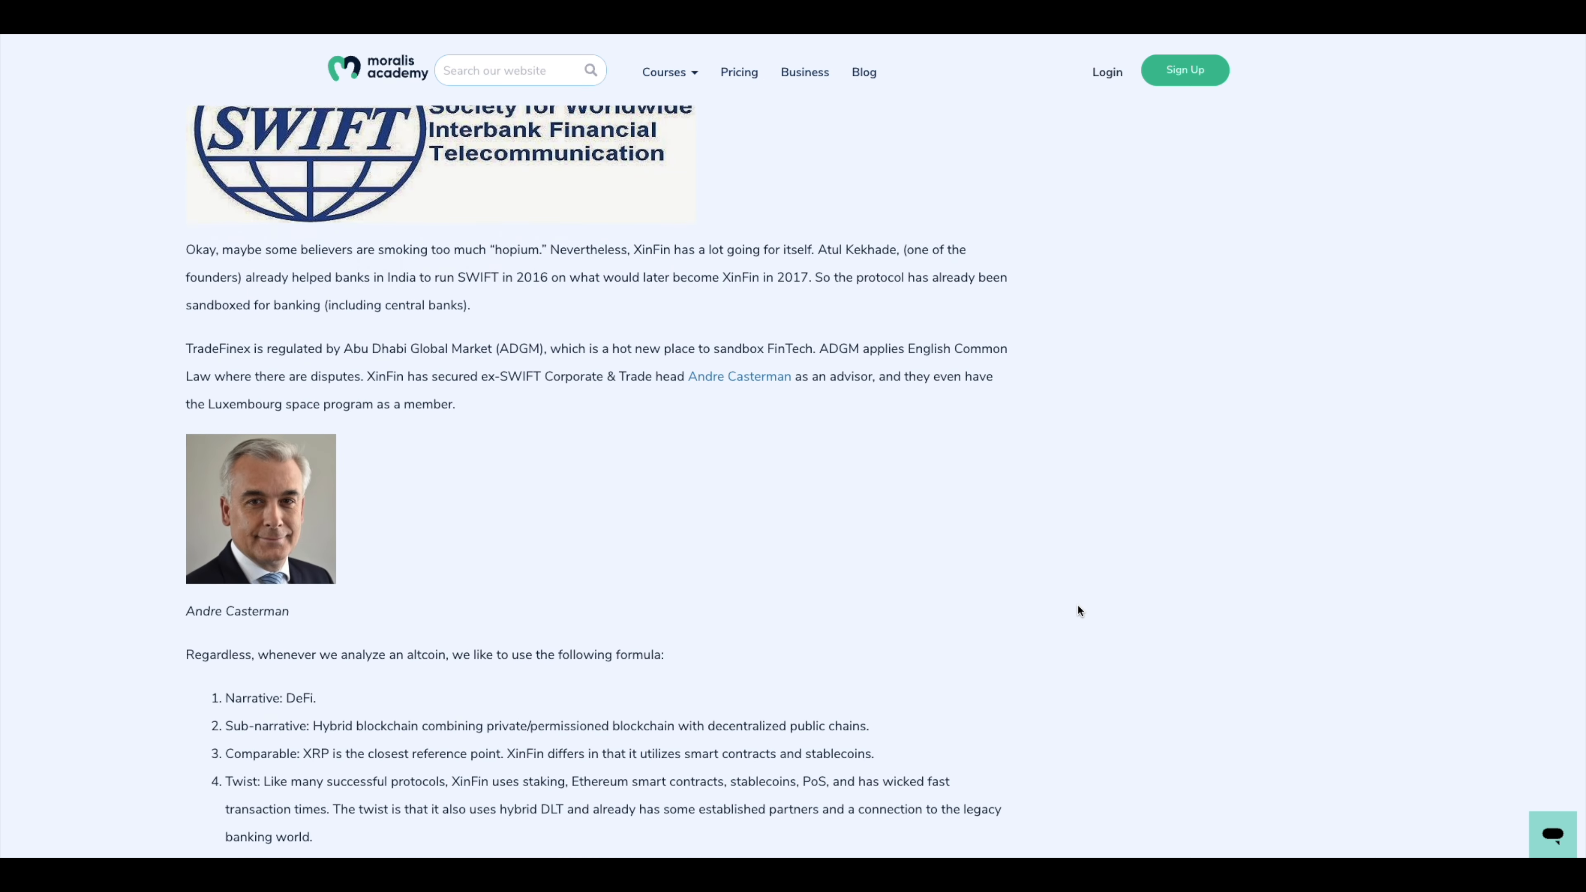
pyautogui.scroll(3)
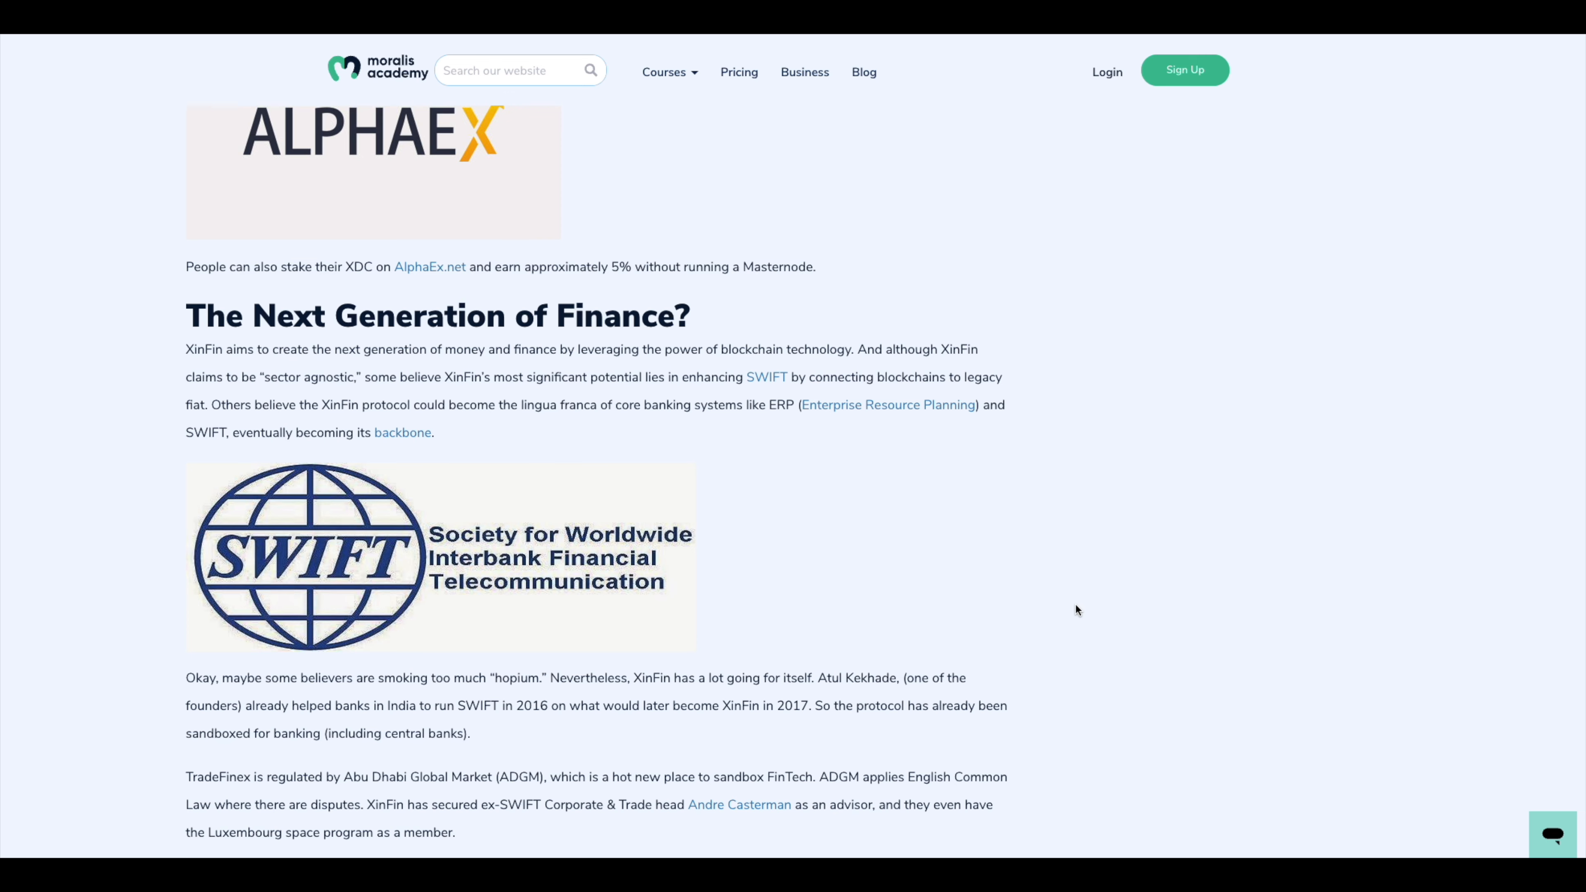
# Scroll past the altcoin formula list to the Conclusion, author credit and previous/next article links
pyautogui.scroll(-3)
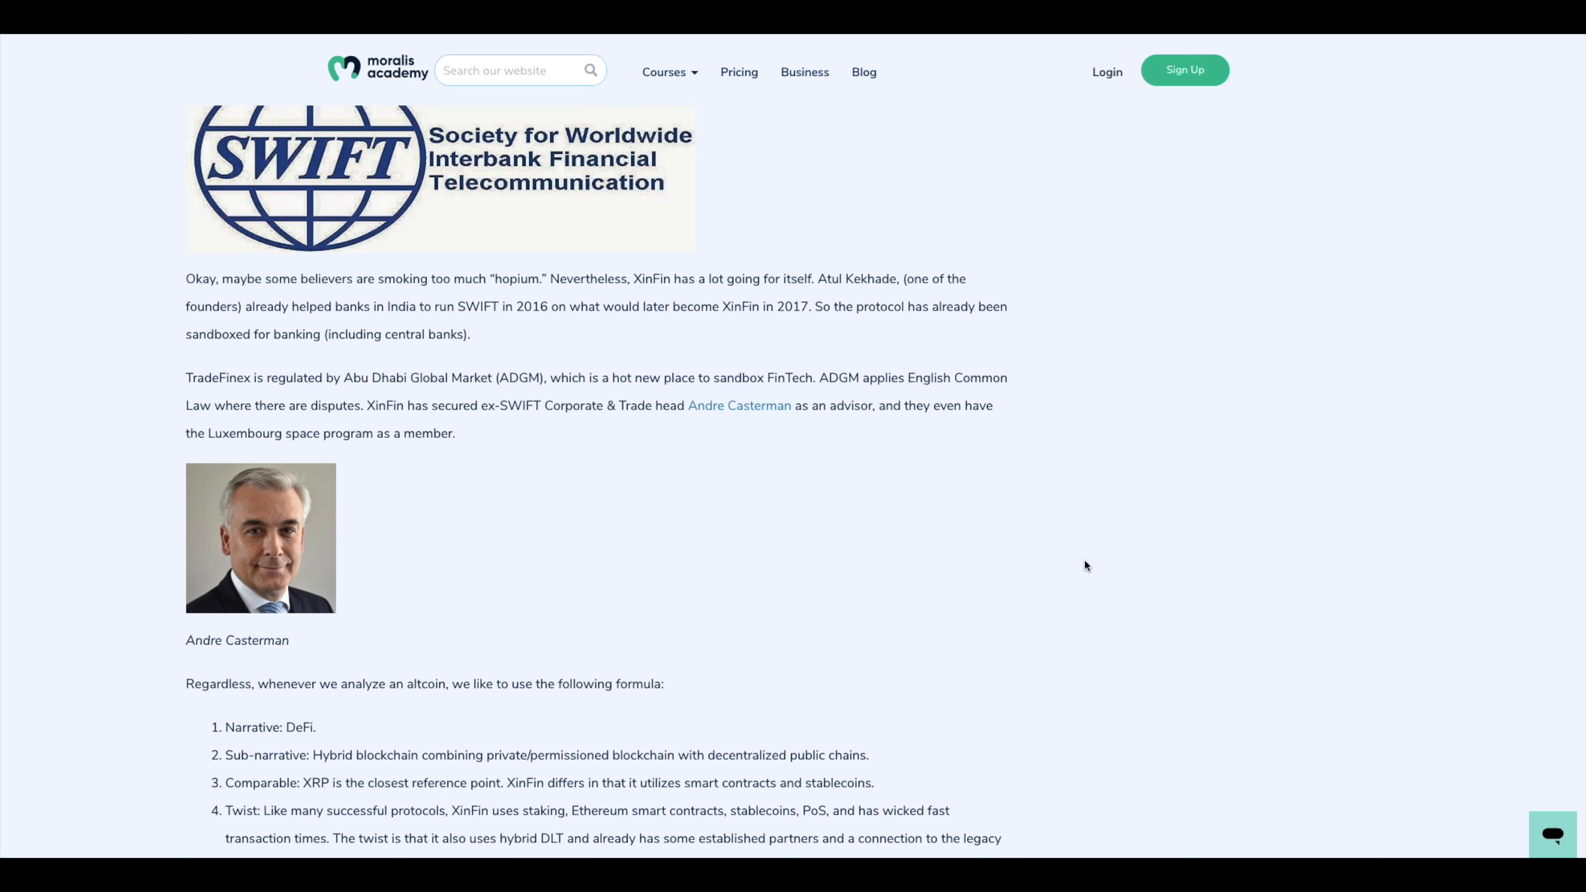
pyautogui.moveTo(1195, 549)
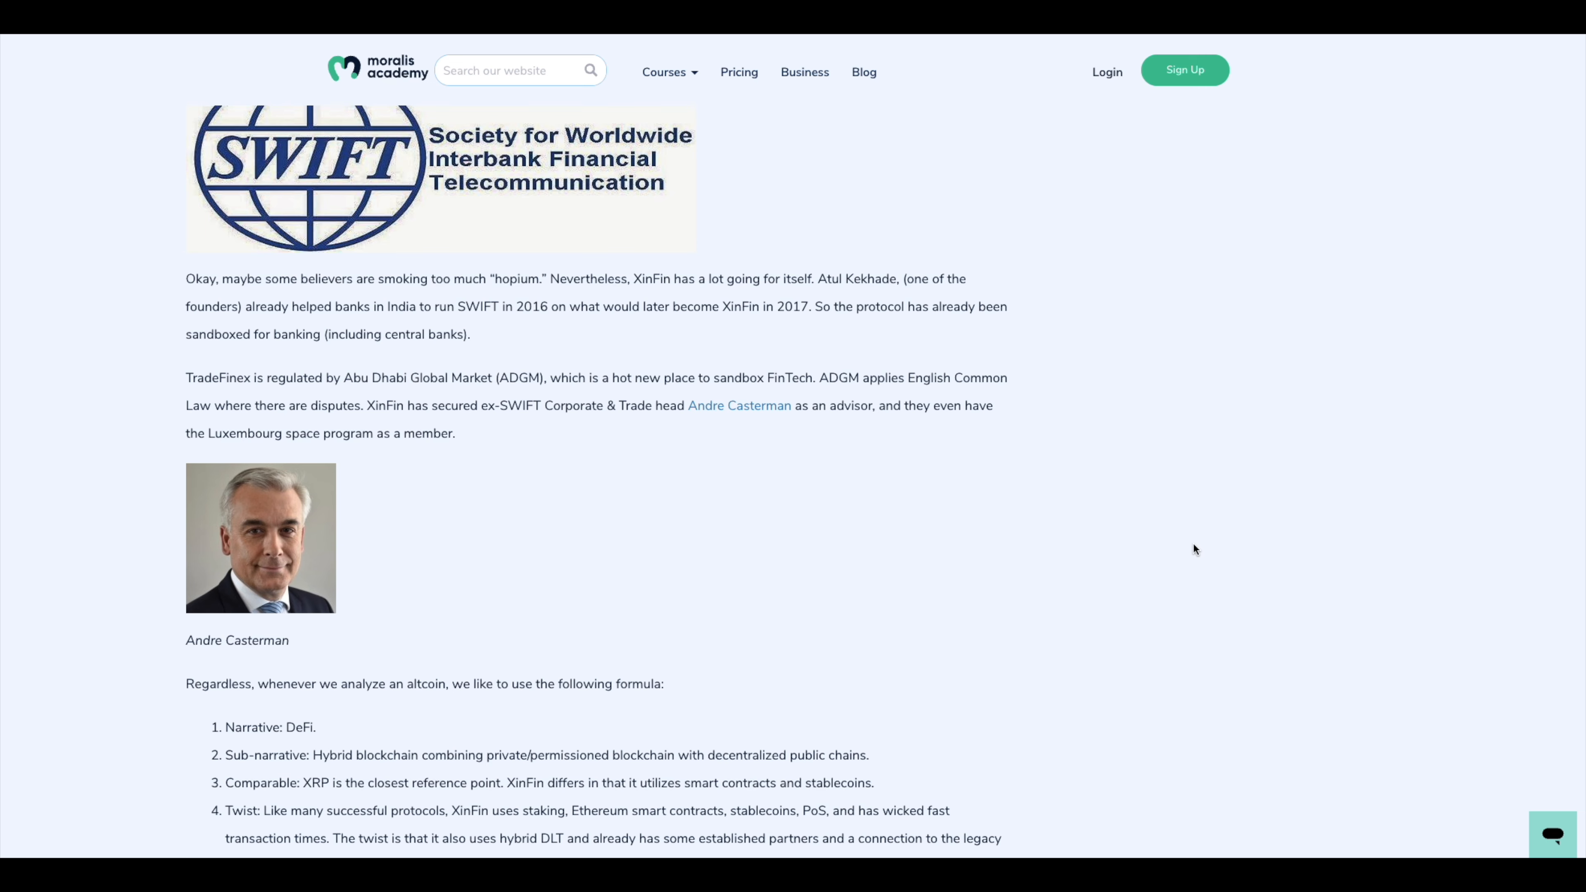
pyautogui.scroll(-3)
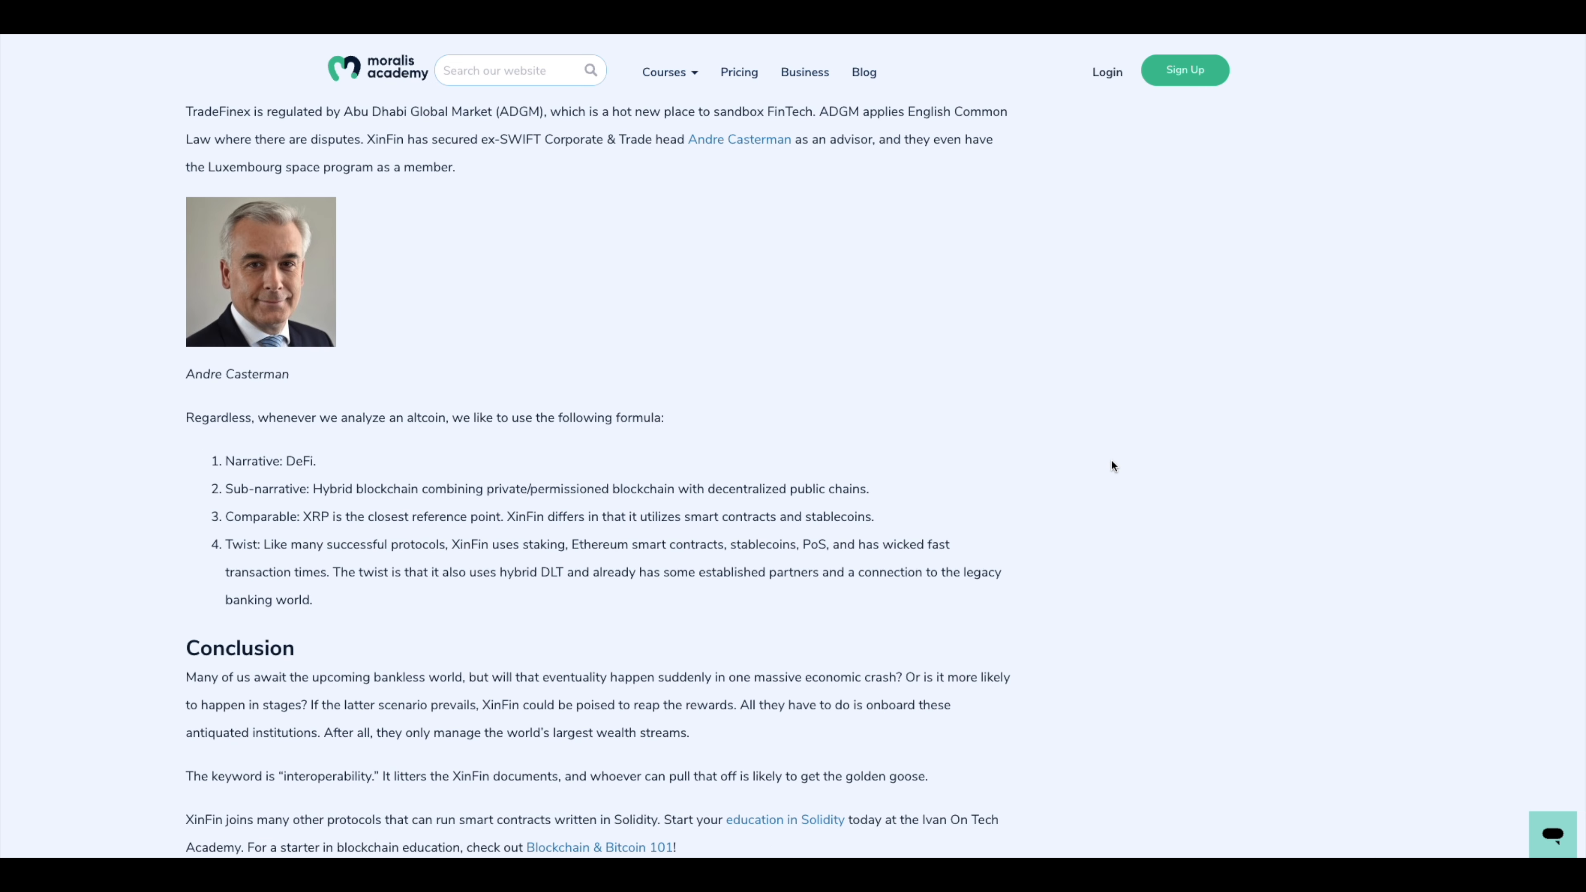
pyautogui.moveTo(1159, 495)
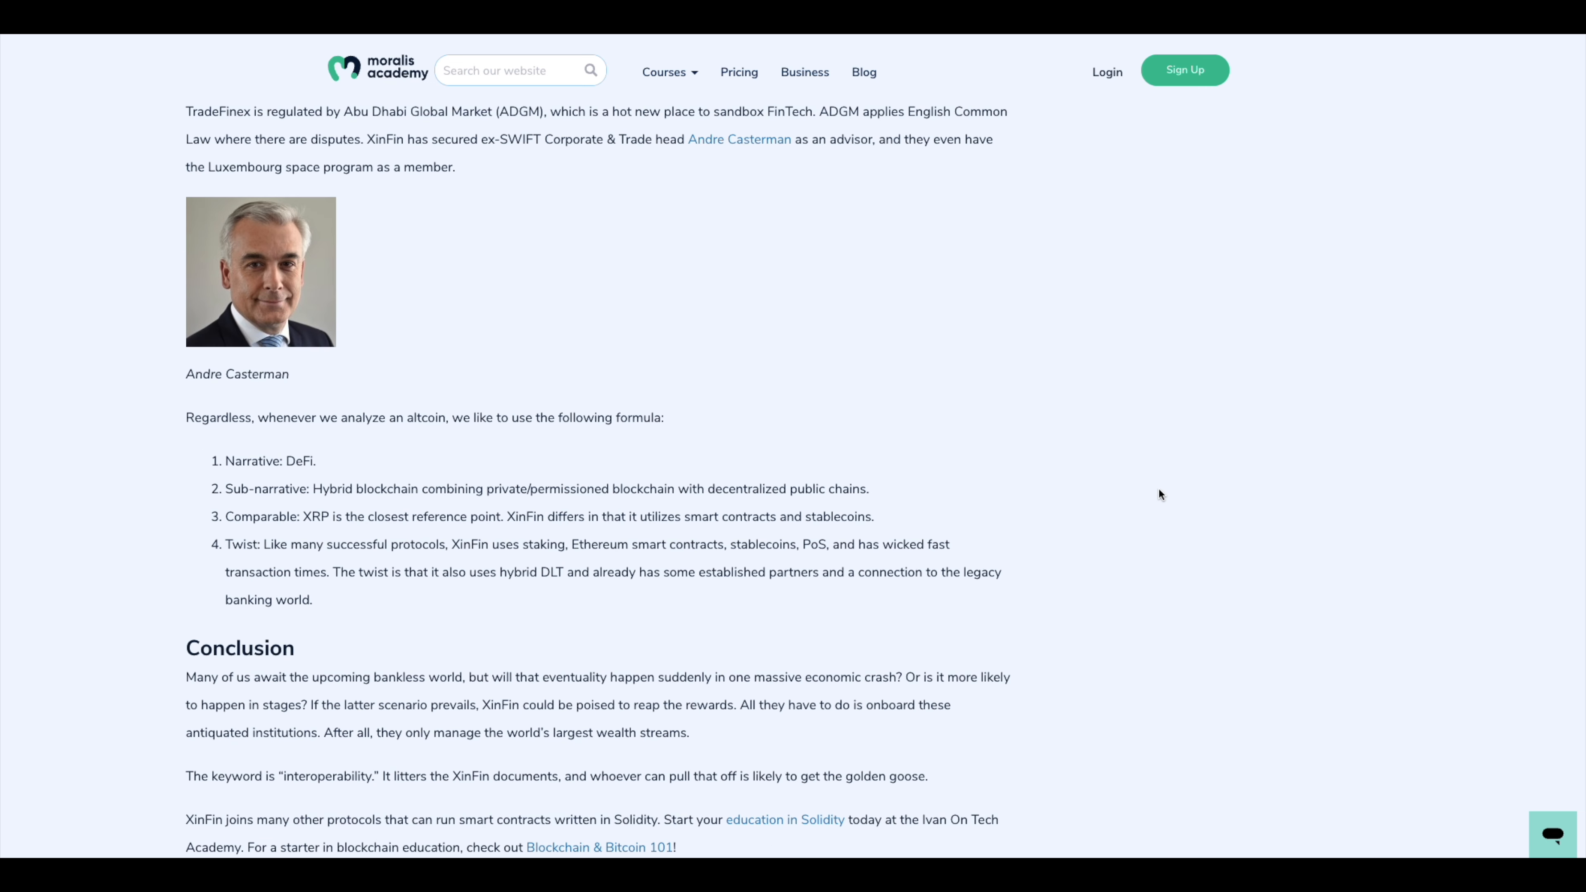
pyautogui.scroll(-3)
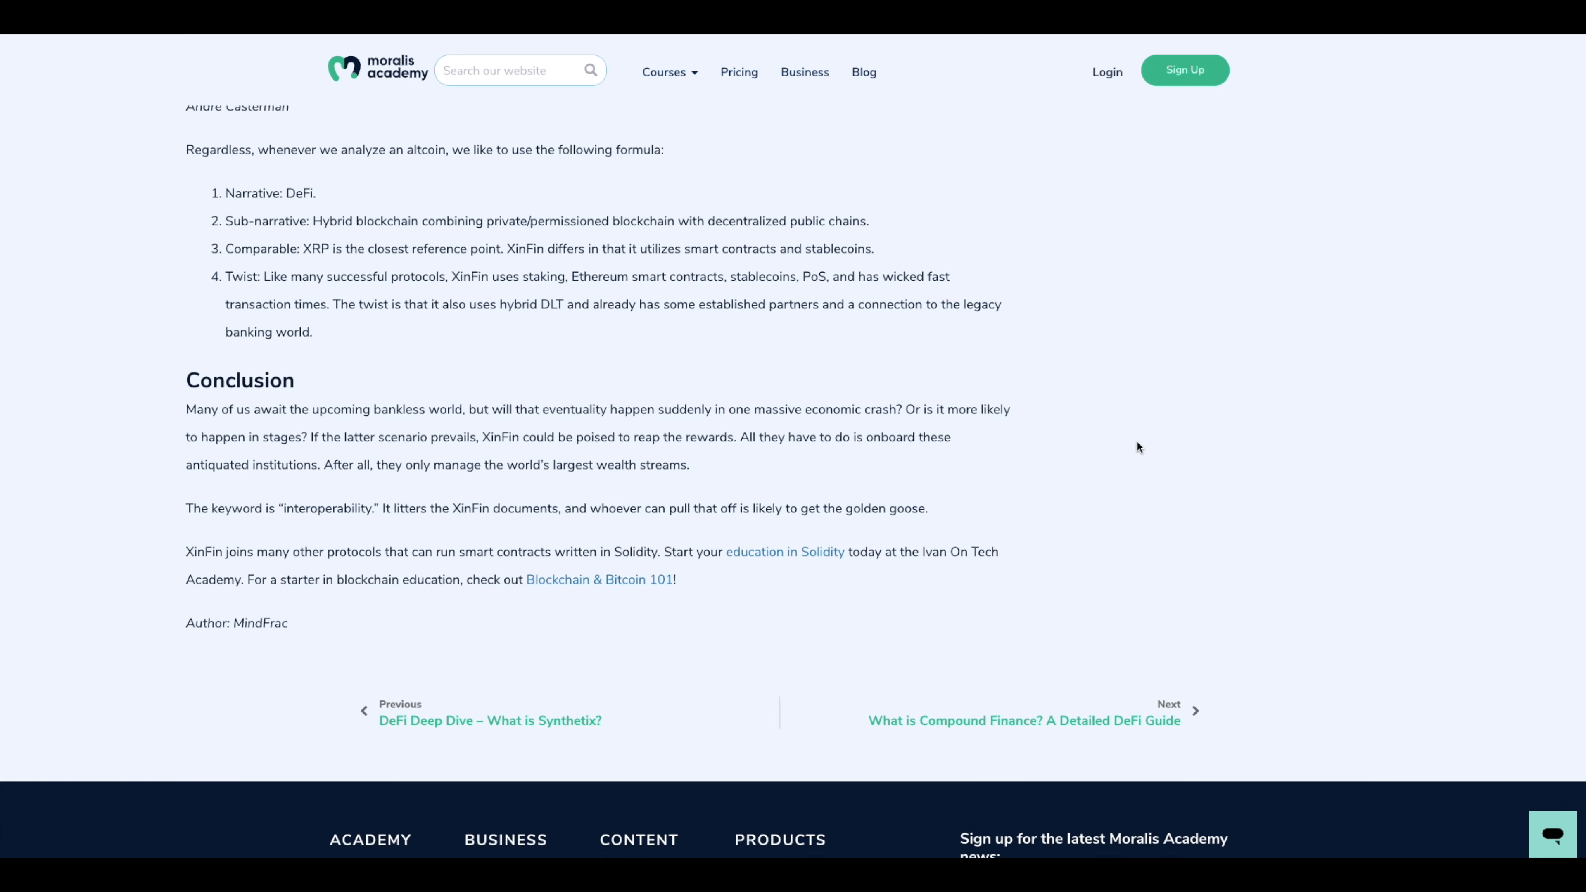
pyautogui.moveTo(226, 528)
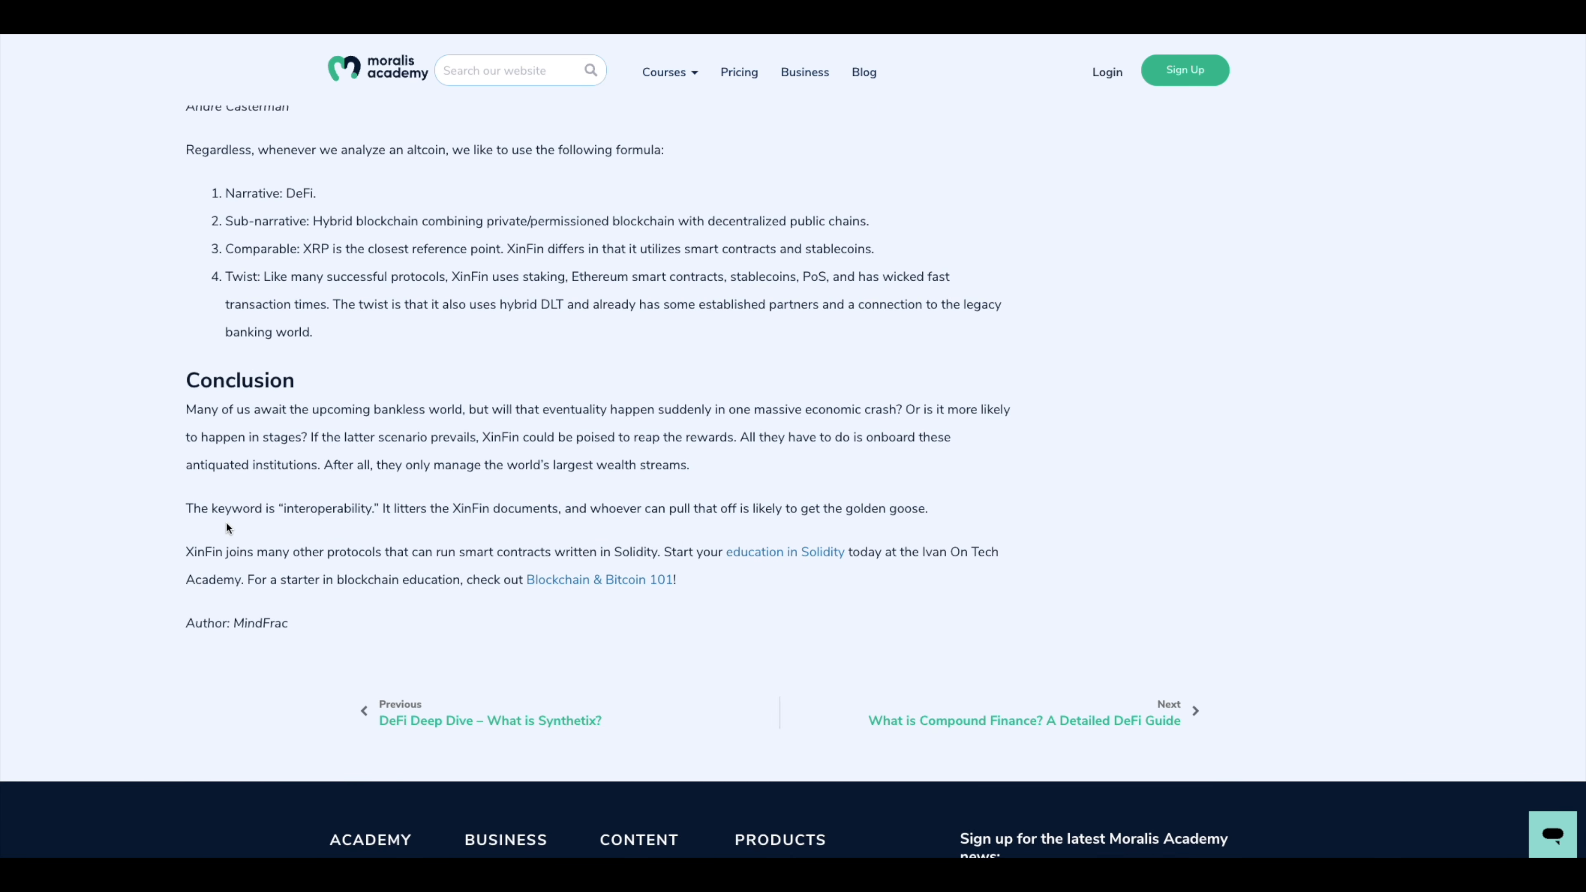
pyautogui.moveTo(478, 523)
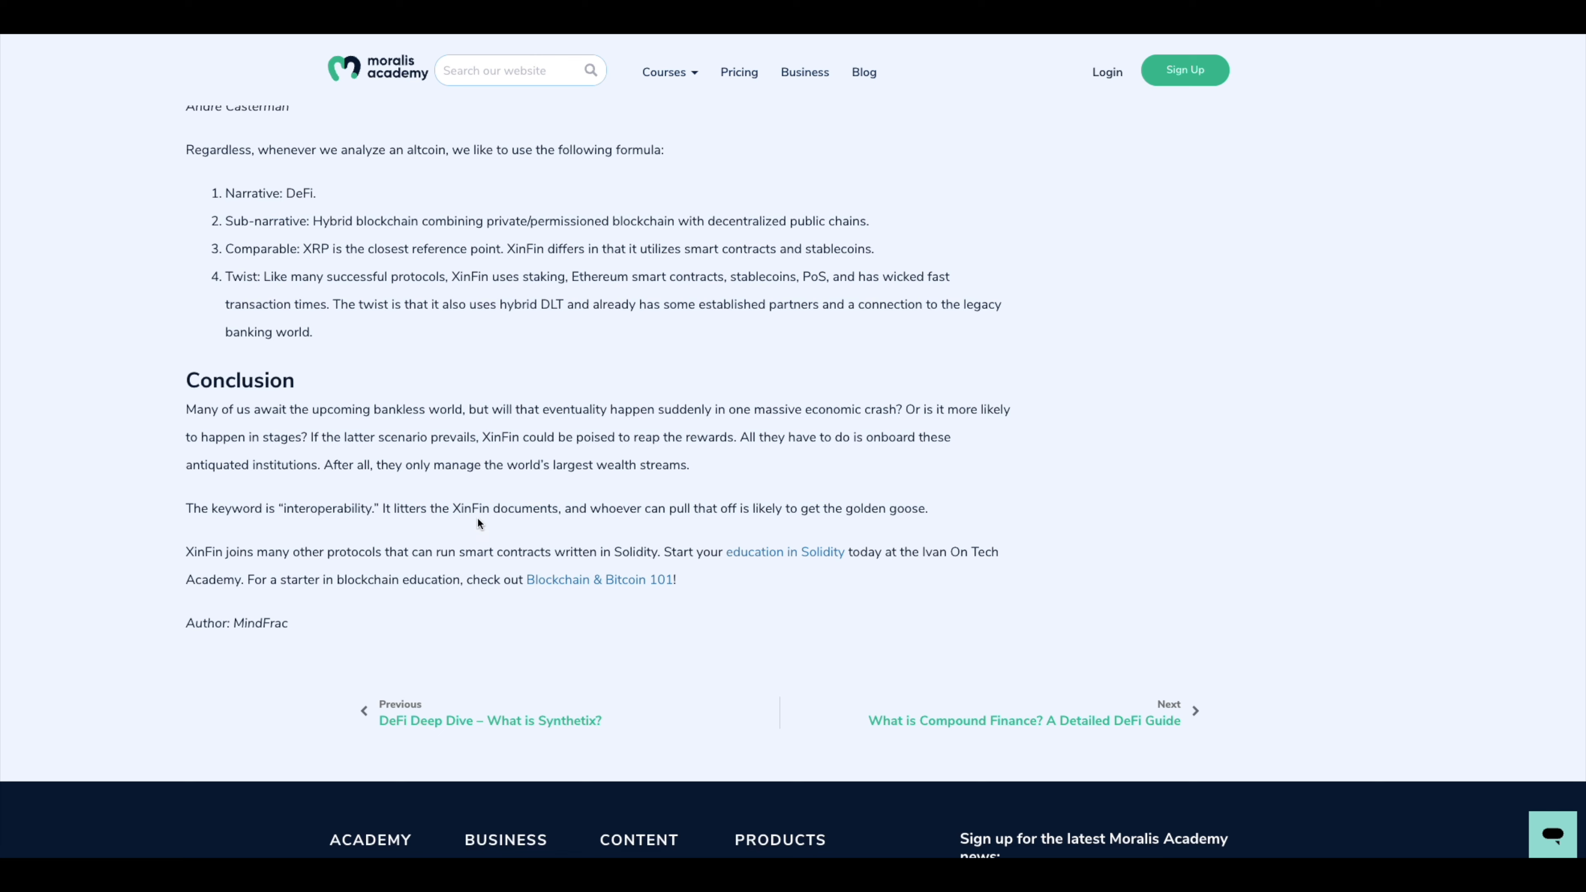
pyautogui.moveTo(734, 524)
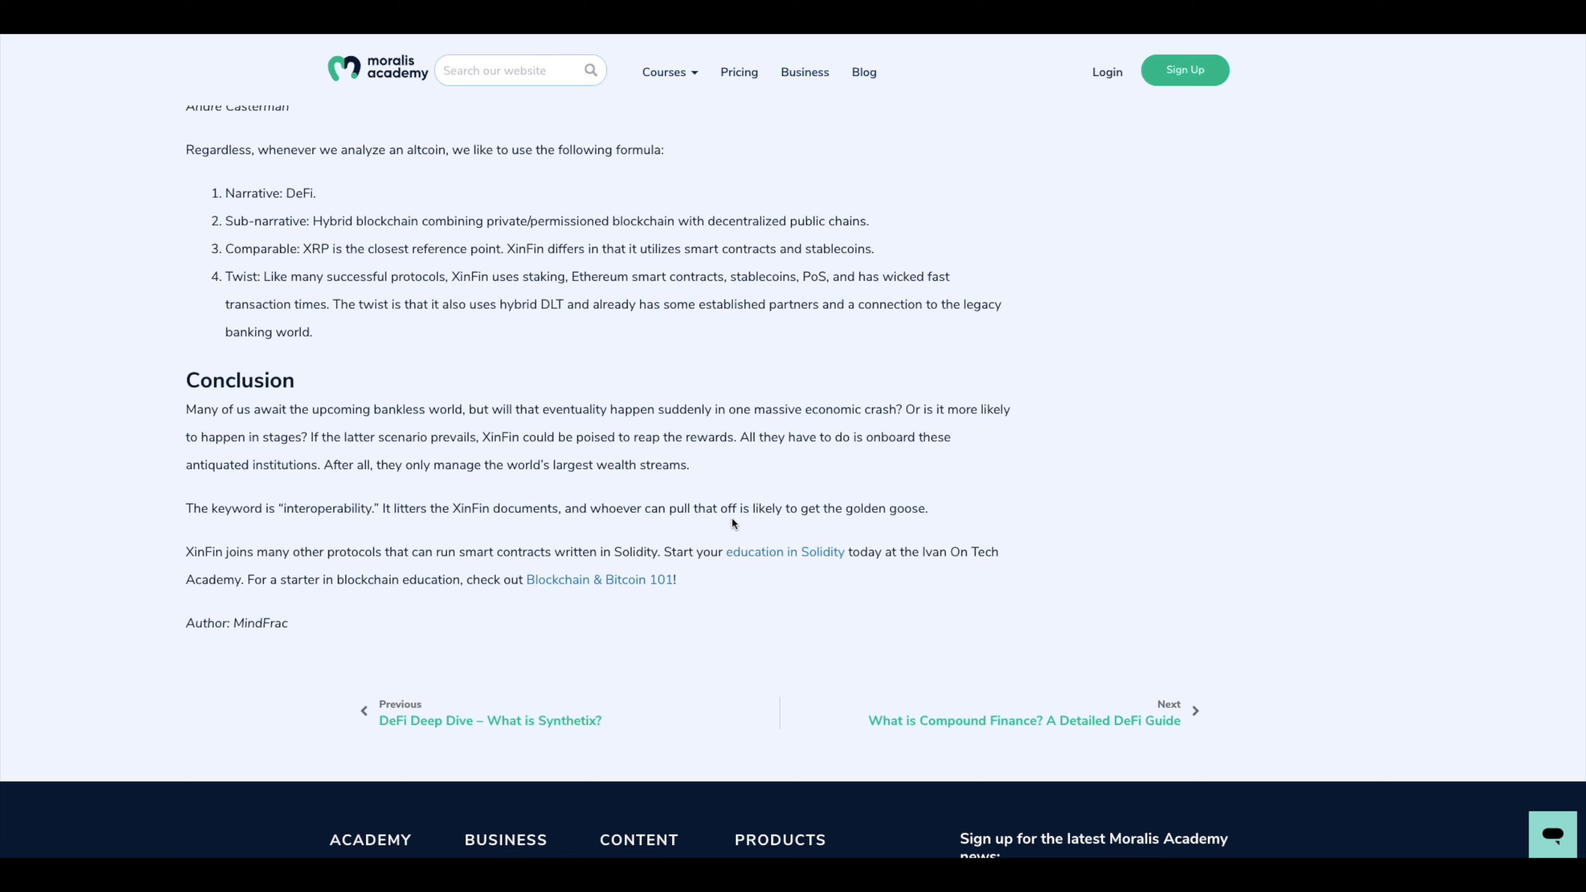
pyautogui.moveTo(946, 536)
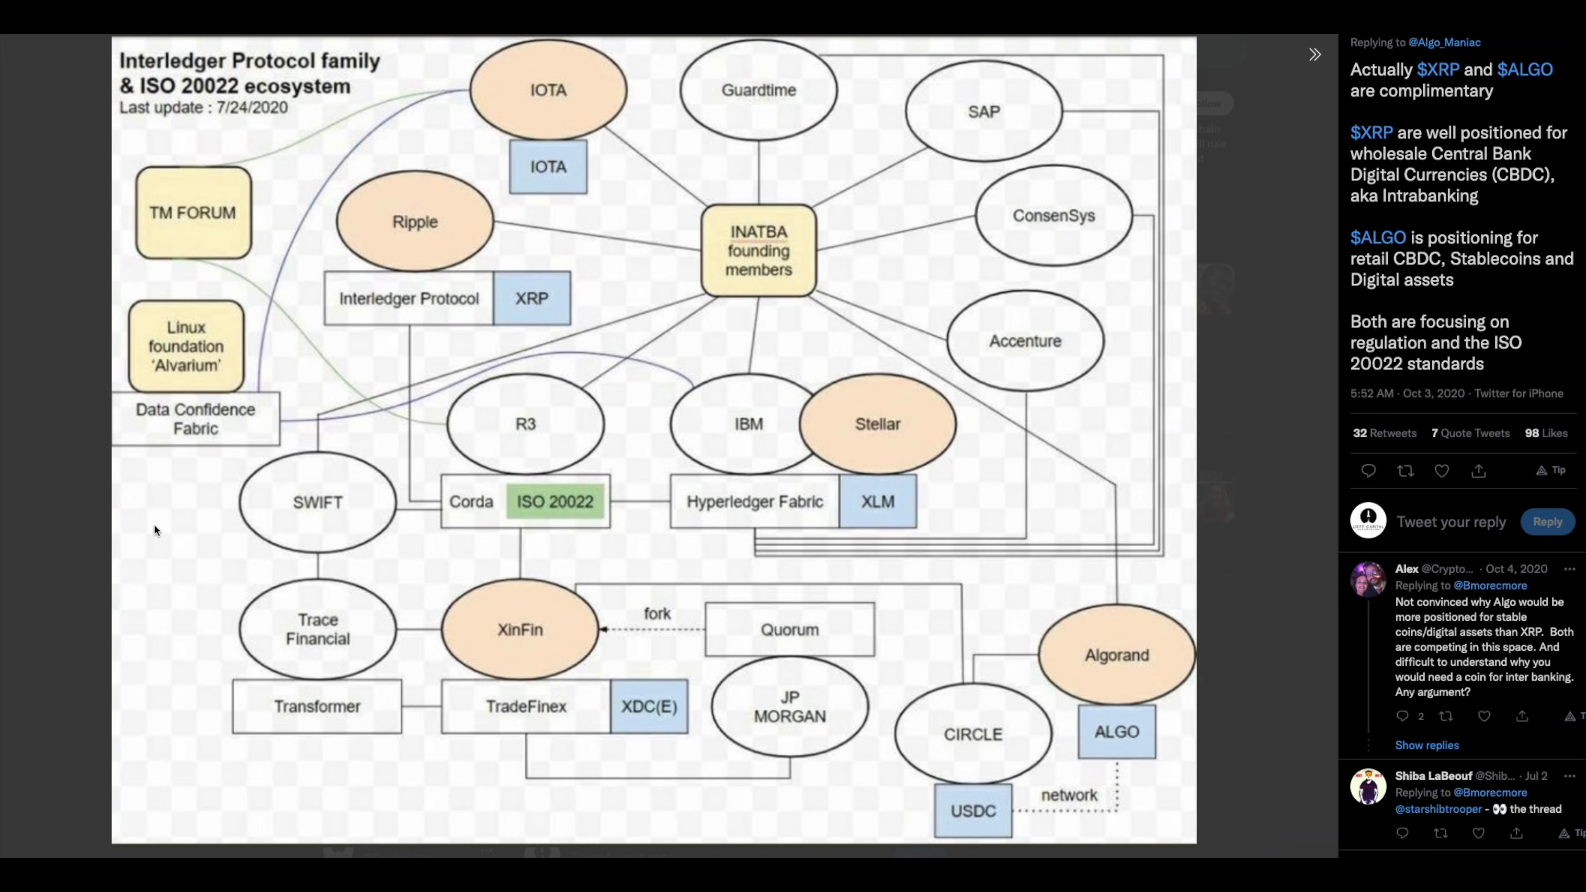
pyautogui.moveTo(1141, 435)
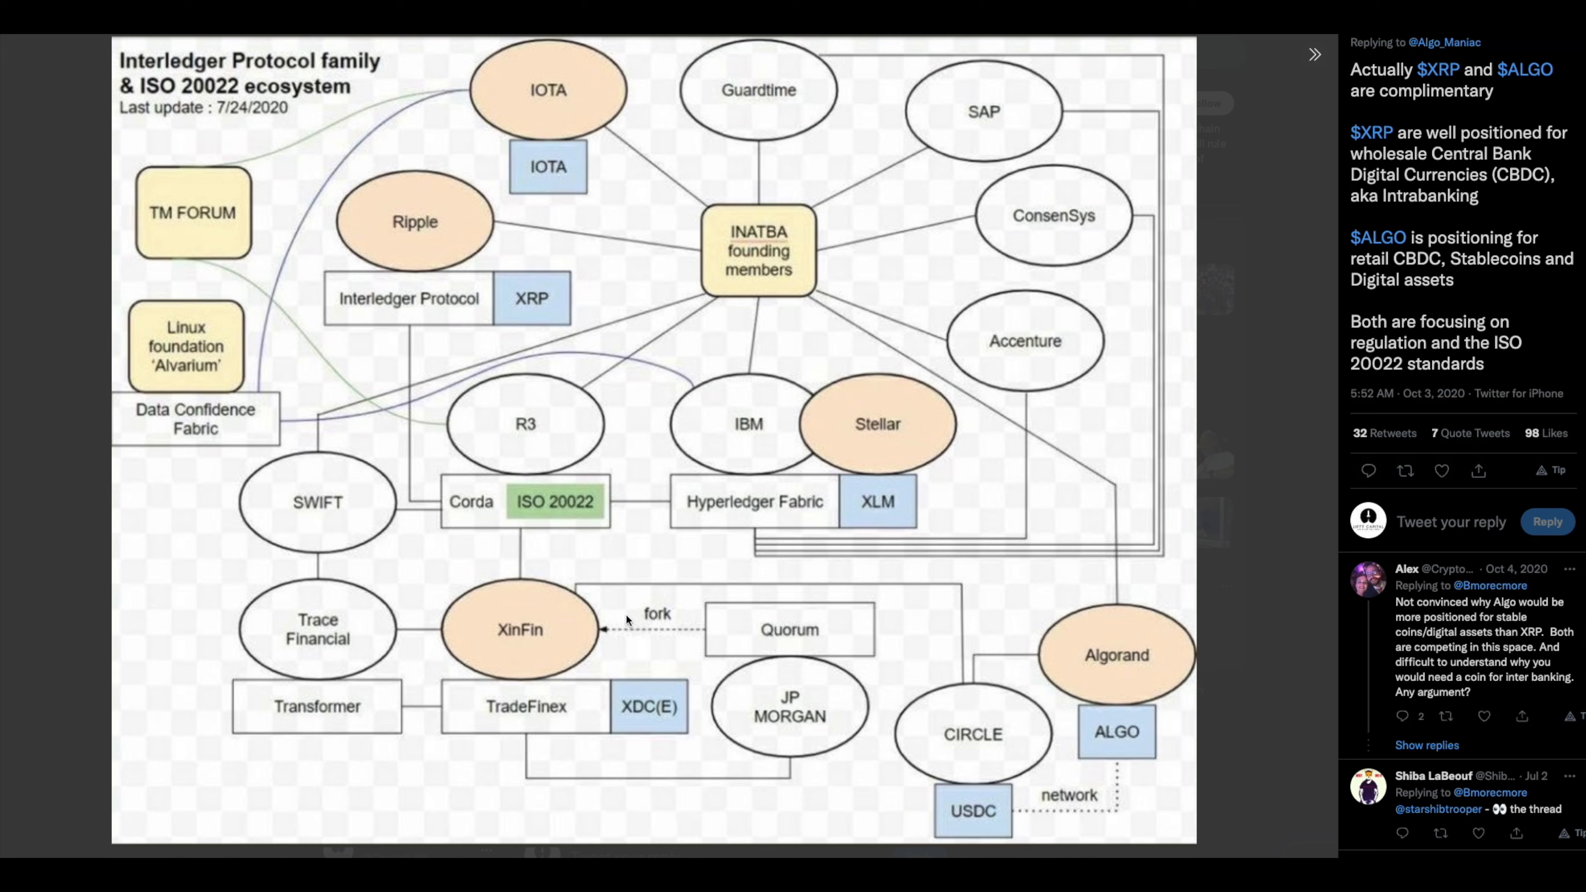
pyautogui.moveTo(819, 652)
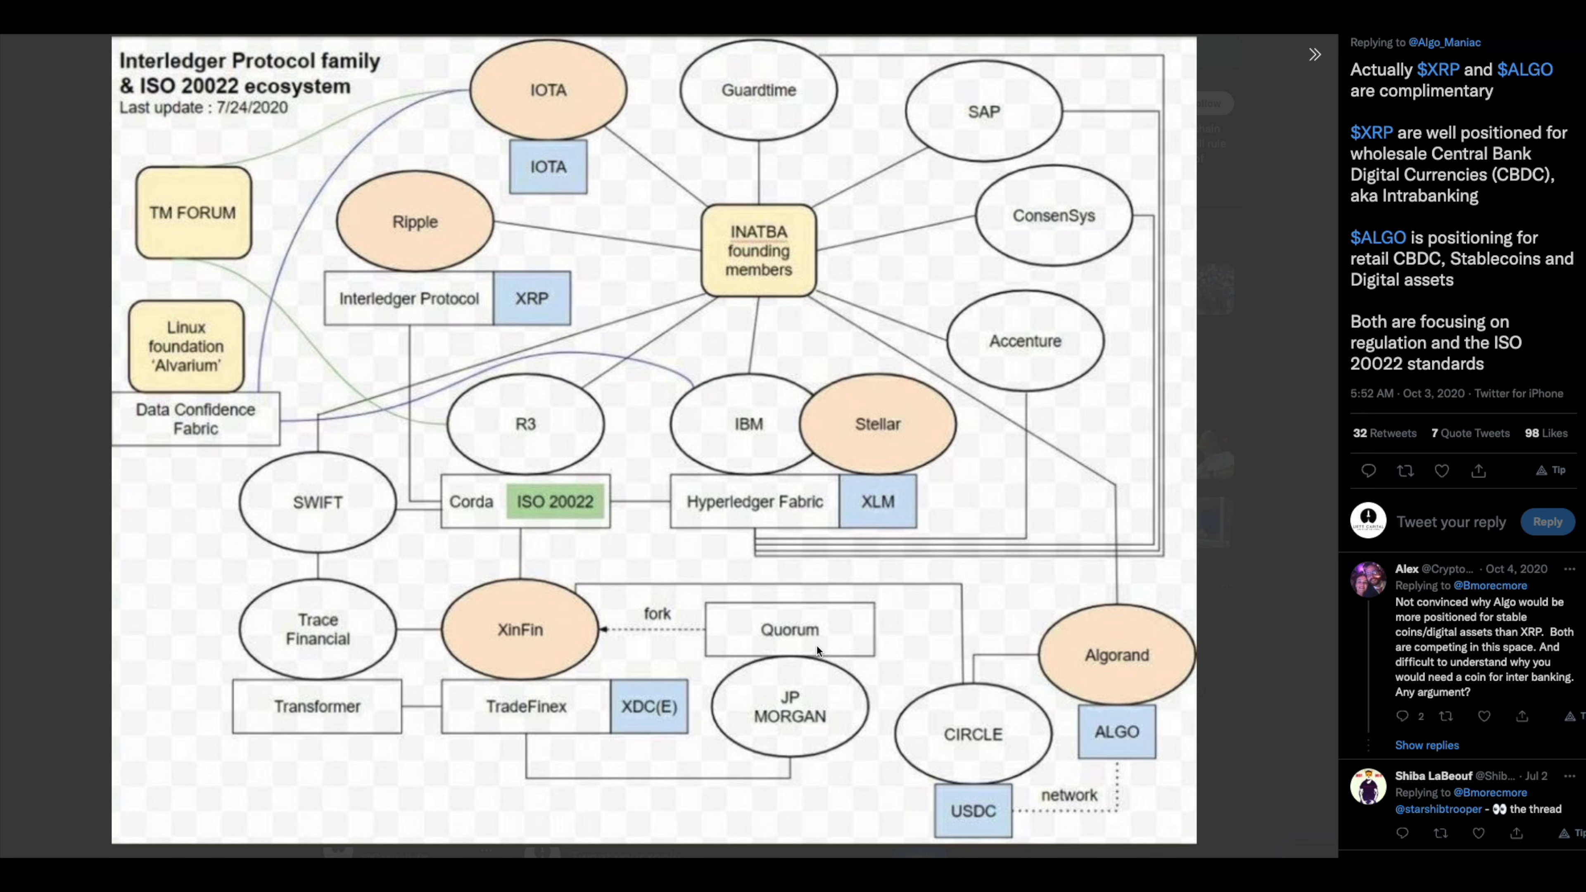
pyautogui.moveTo(511, 629)
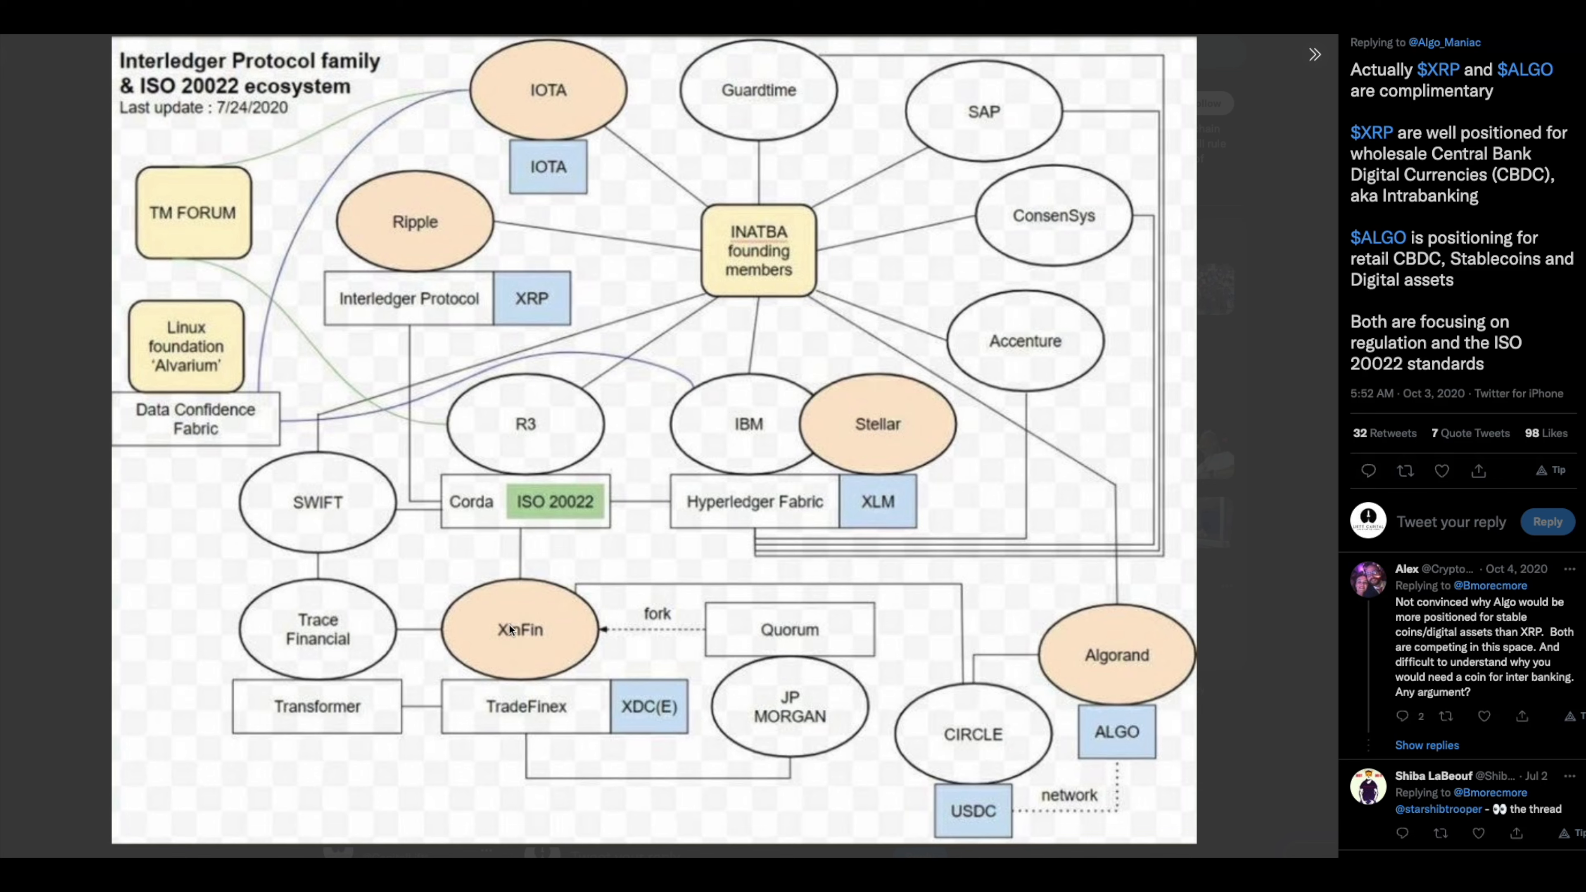
pyautogui.moveTo(553, 618)
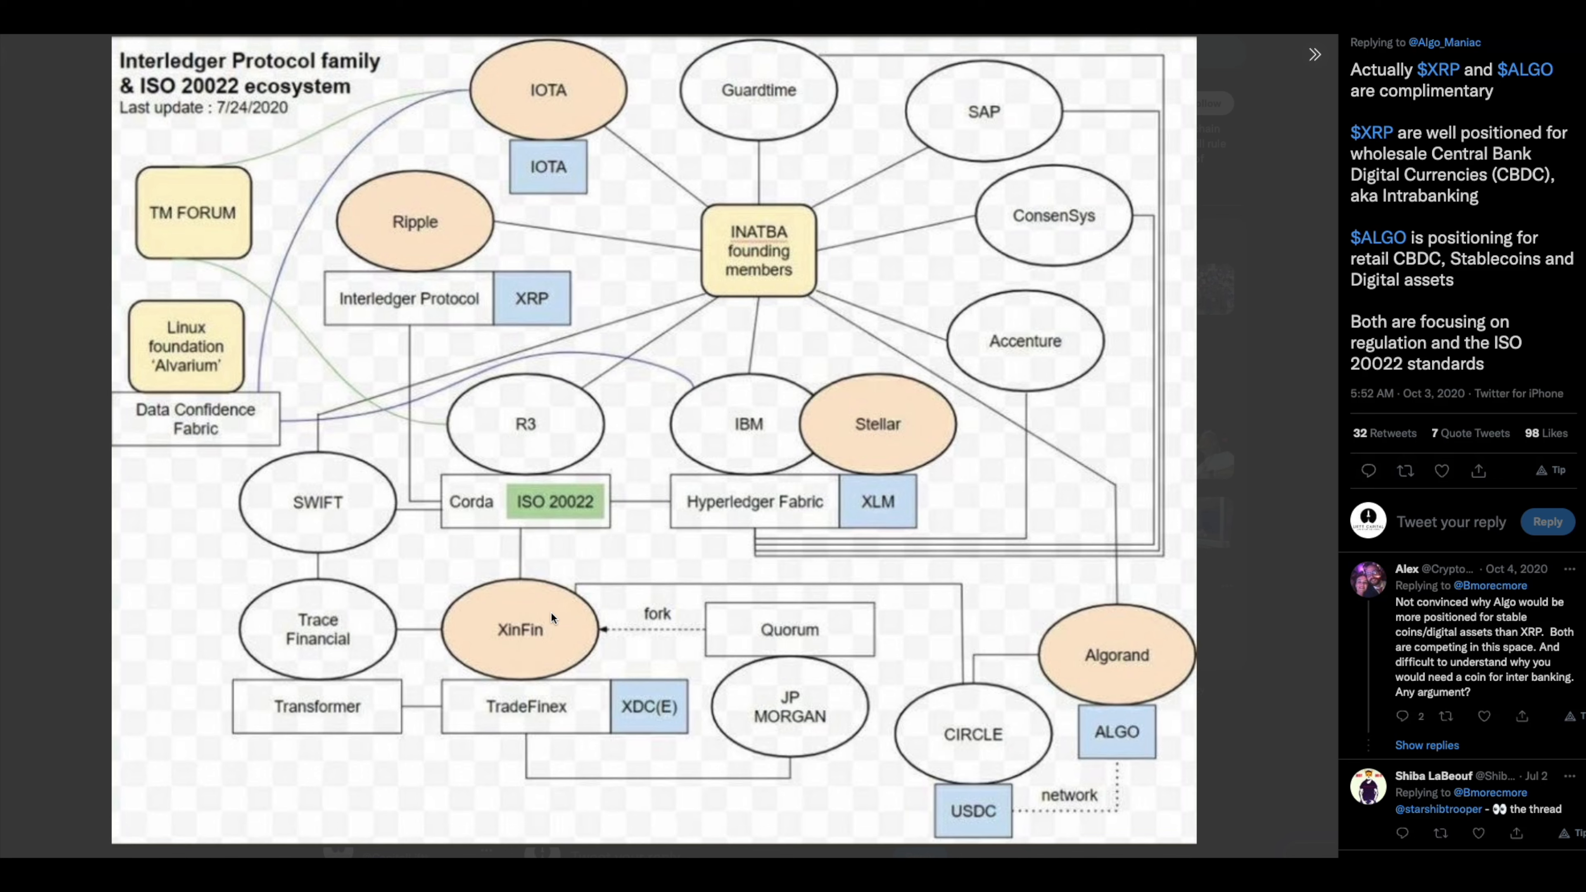
pyautogui.moveTo(525, 666)
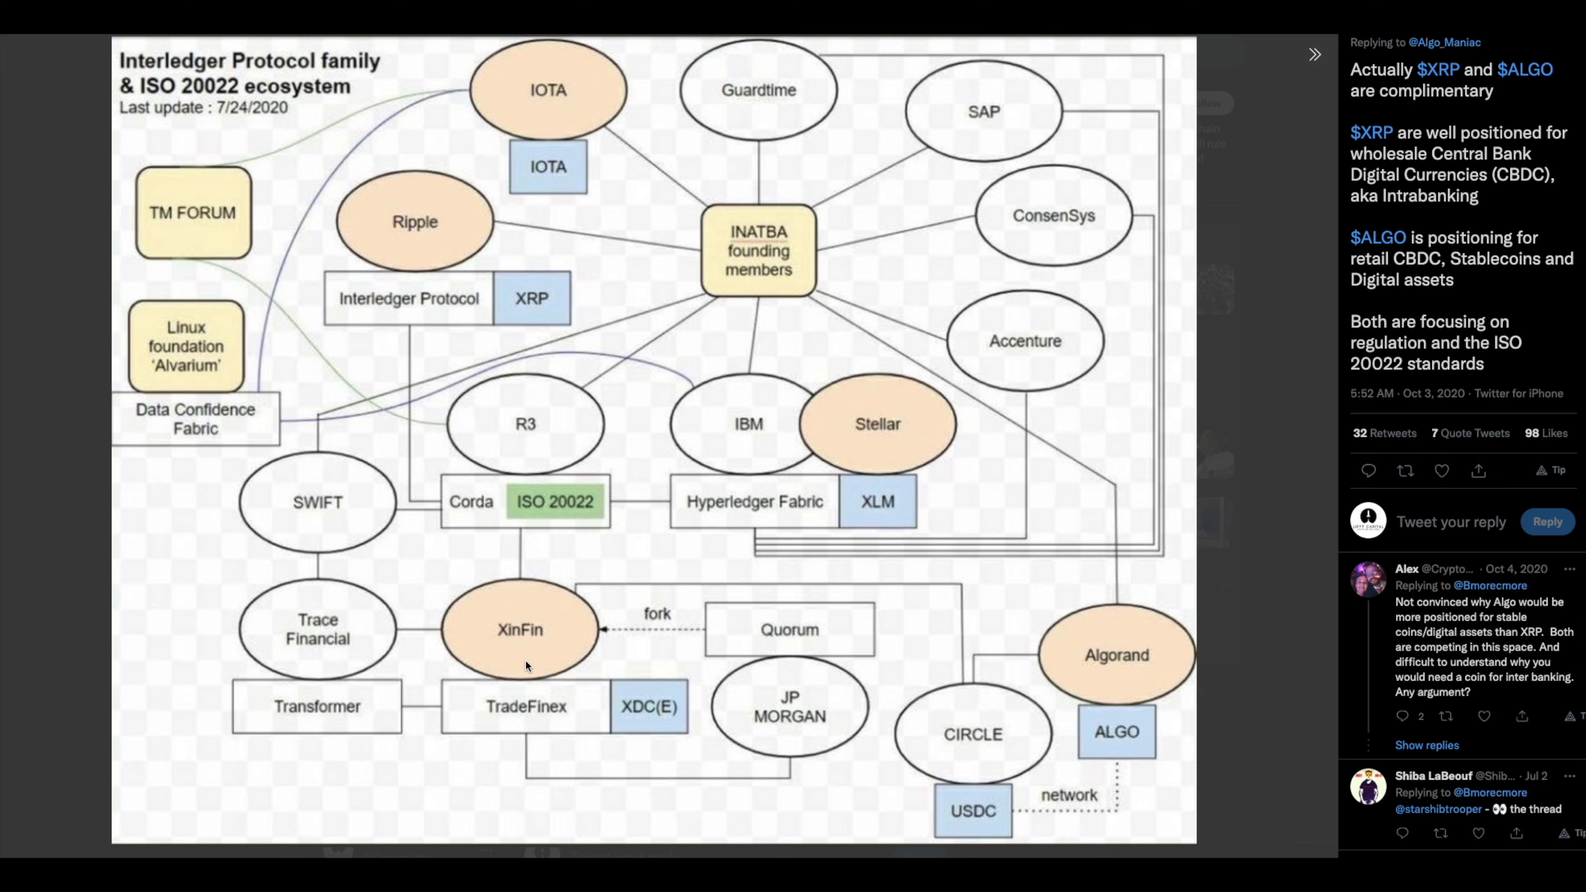
pyautogui.moveTo(510, 567)
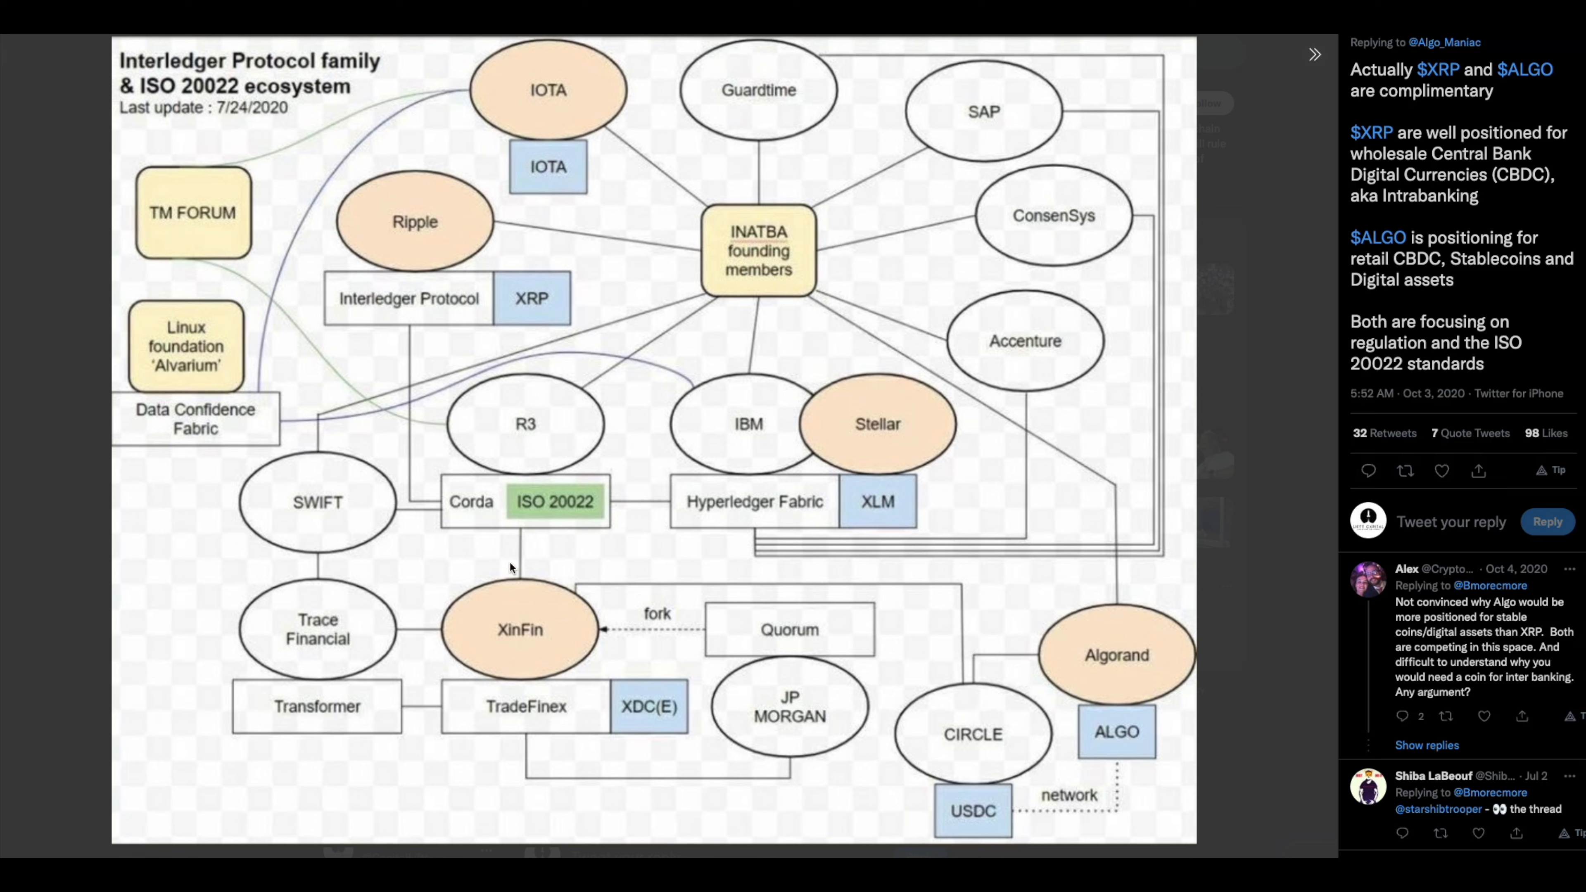
pyautogui.moveTo(523, 567)
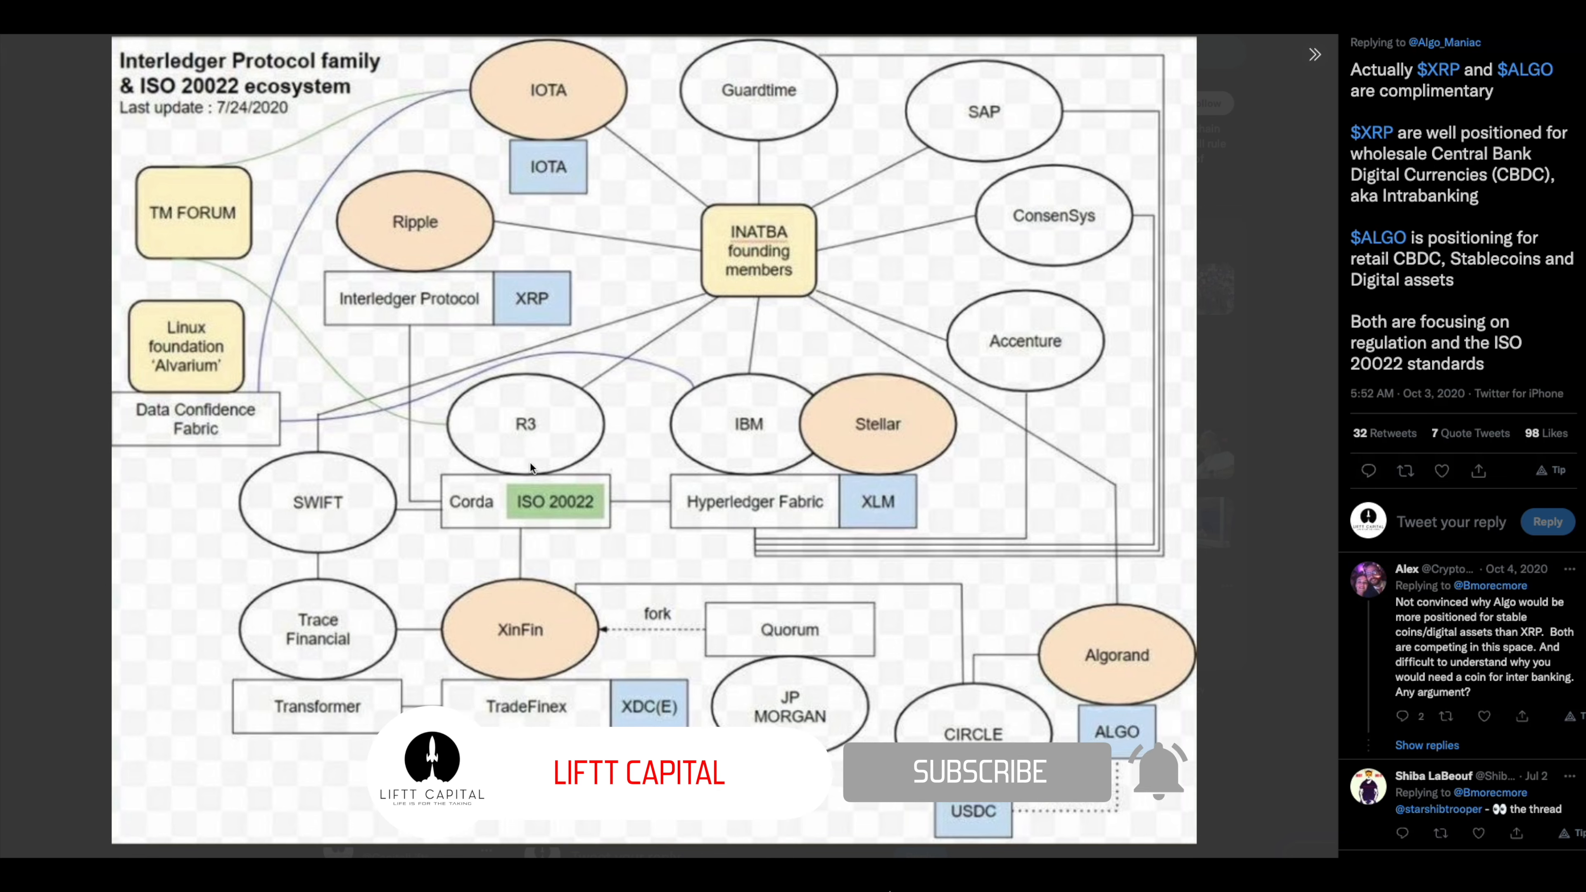
# Return to the Twitter Interledger/ISO 20022 ecosystem diagram showing XinFin linked to Quorum, Corda and TradeFinex
pyautogui.click(973, 774)
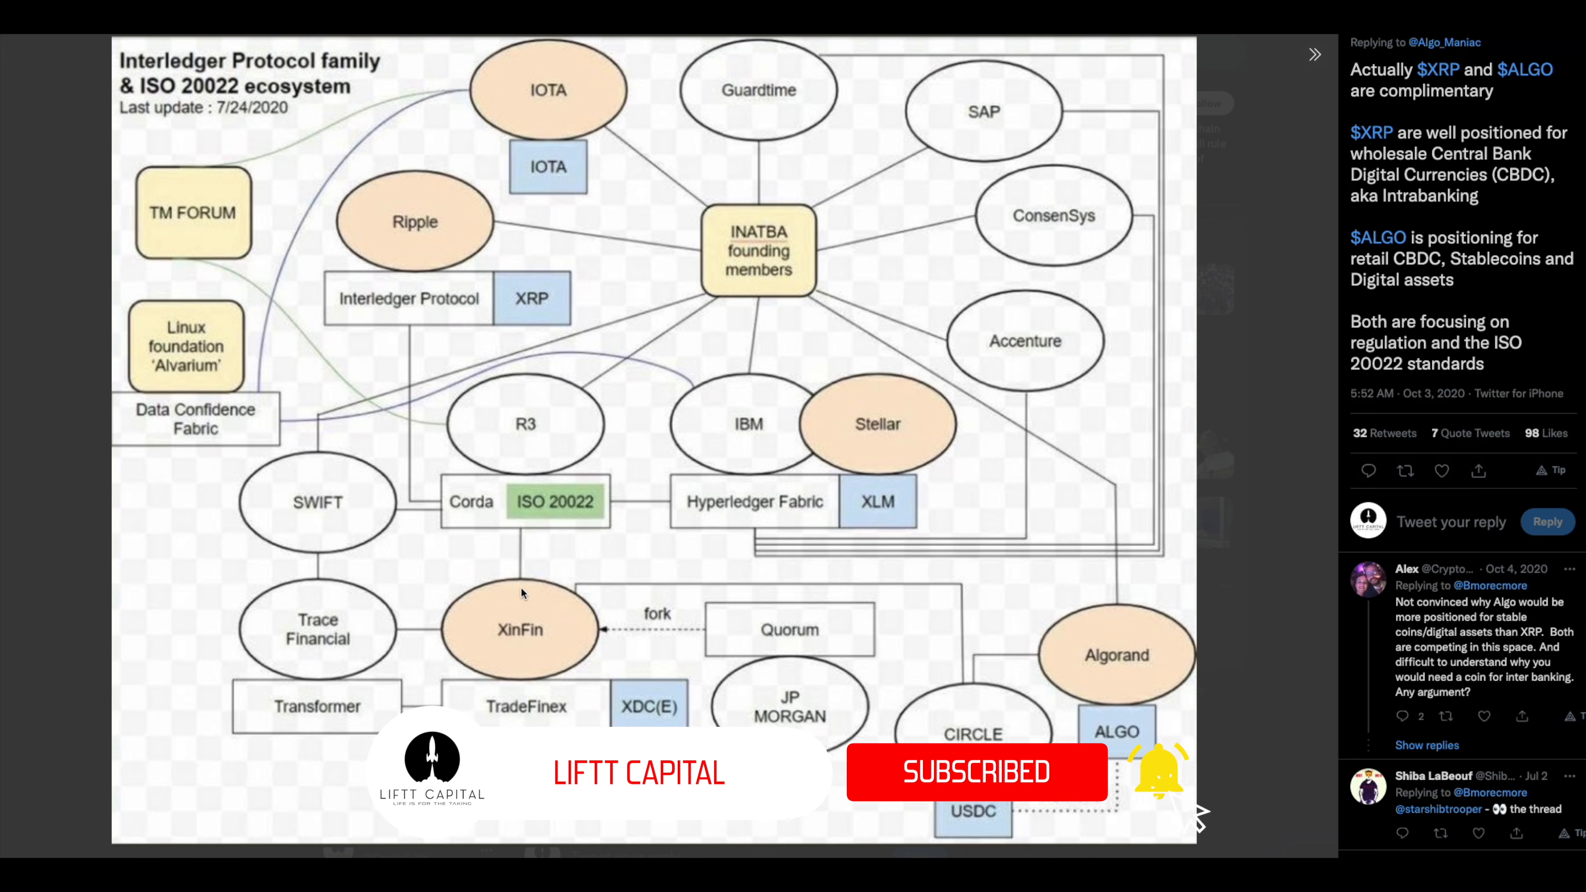
pyautogui.moveTo(759, 590)
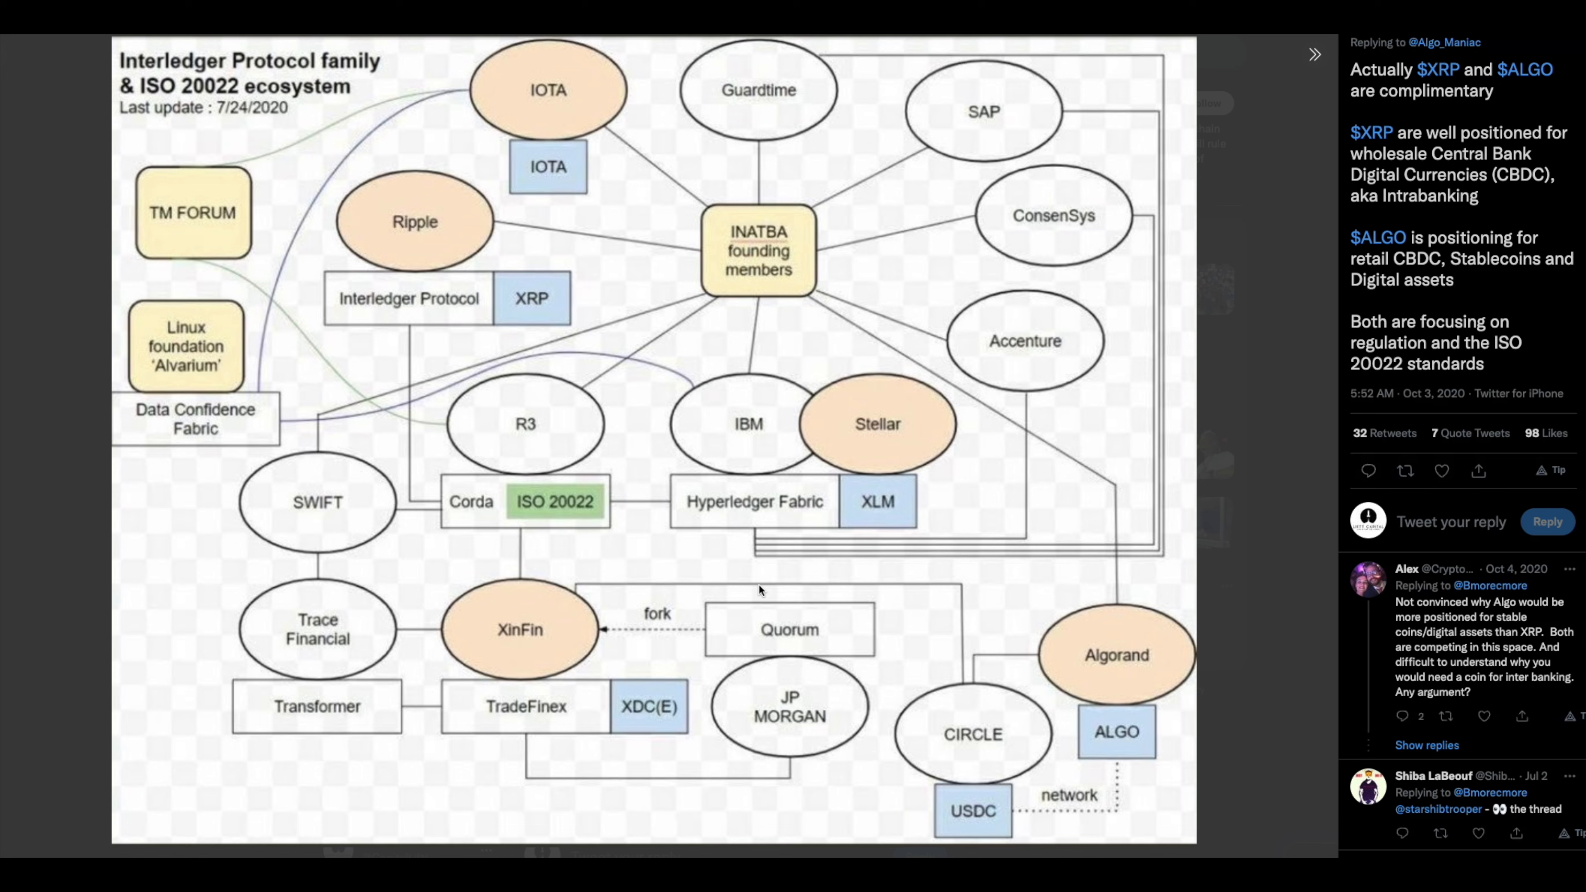
pyautogui.moveTo(1366, 328)
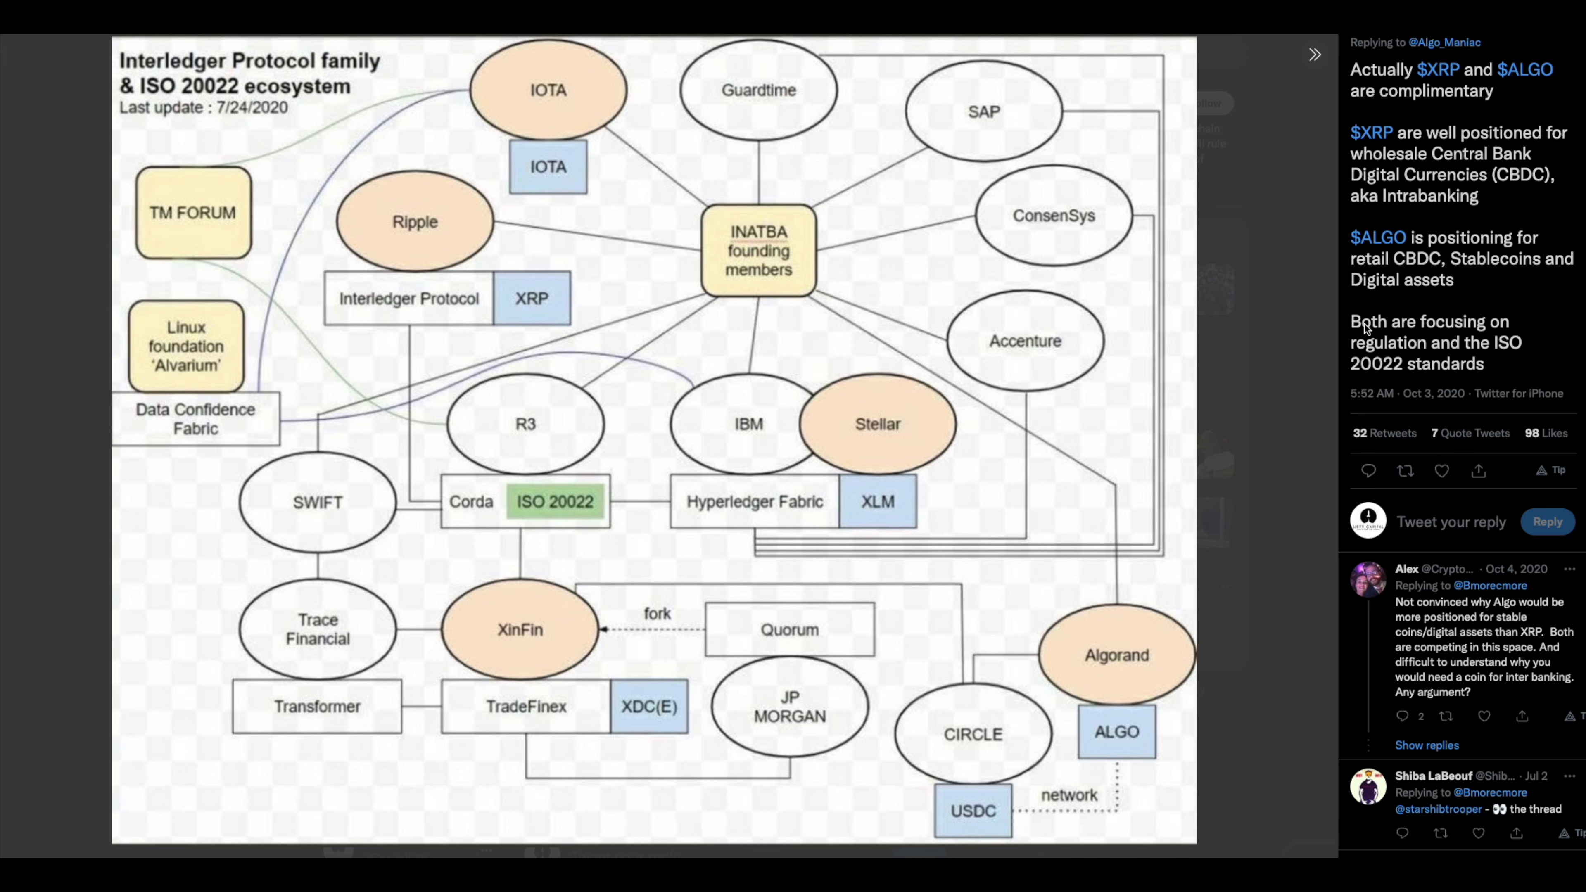